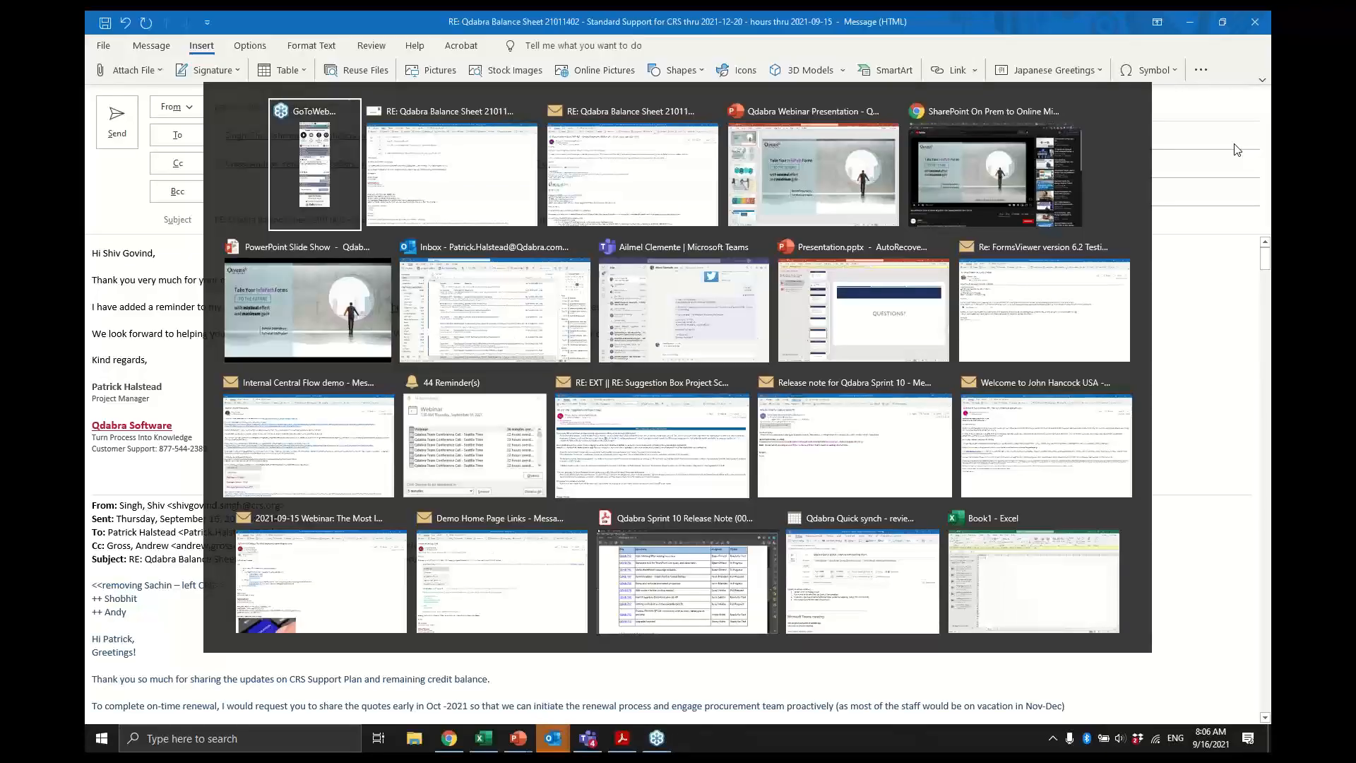
# Bring the Chrome window with the Qdabra migration-tips webinar video to the front
pyautogui.click(990, 164)
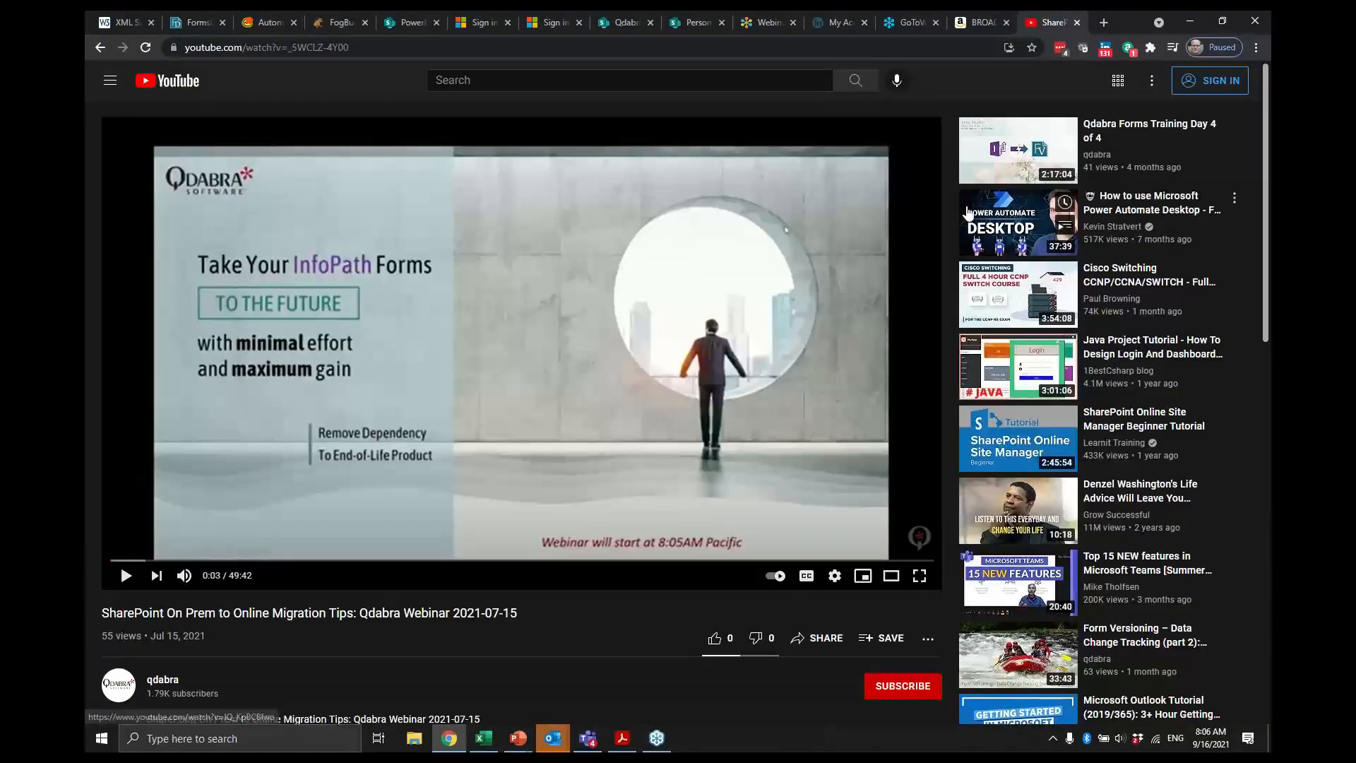
pyautogui.moveTo(593, 505)
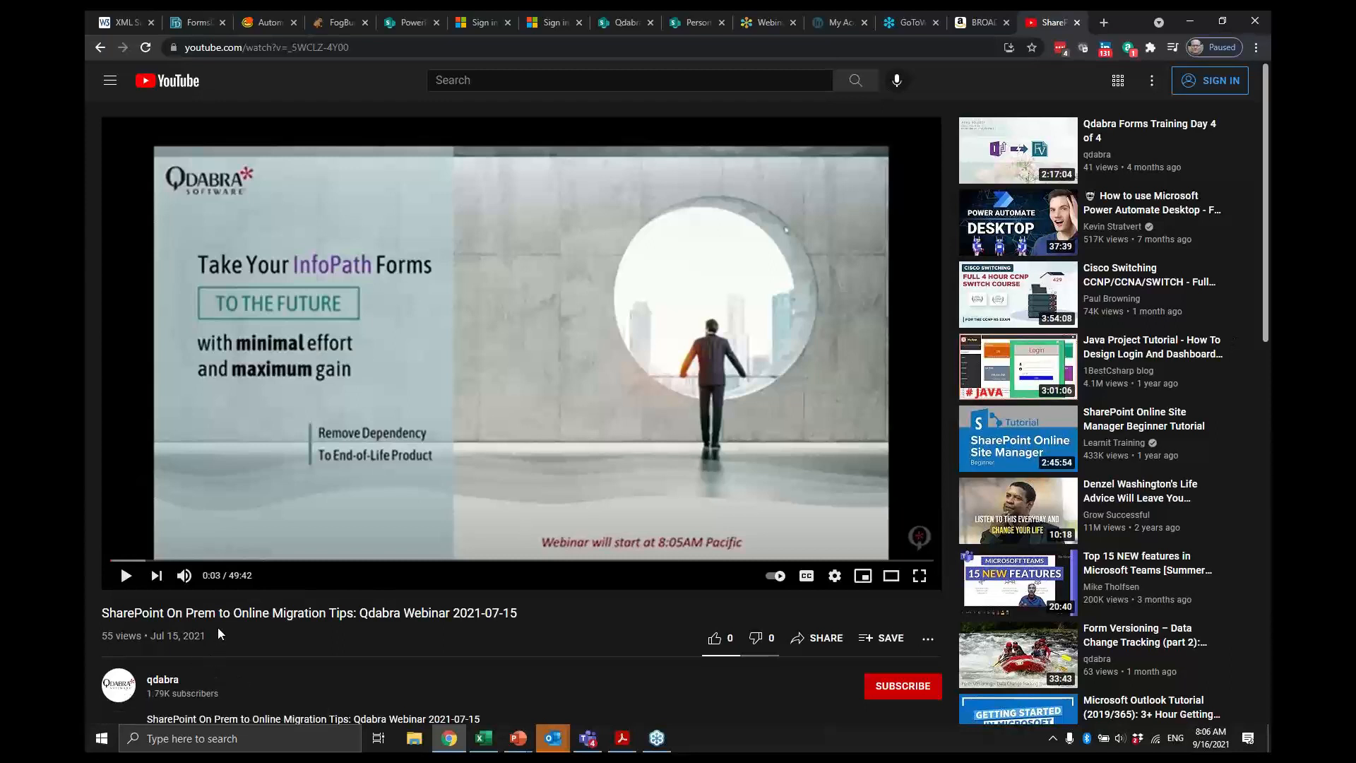
pyautogui.moveTo(207, 22)
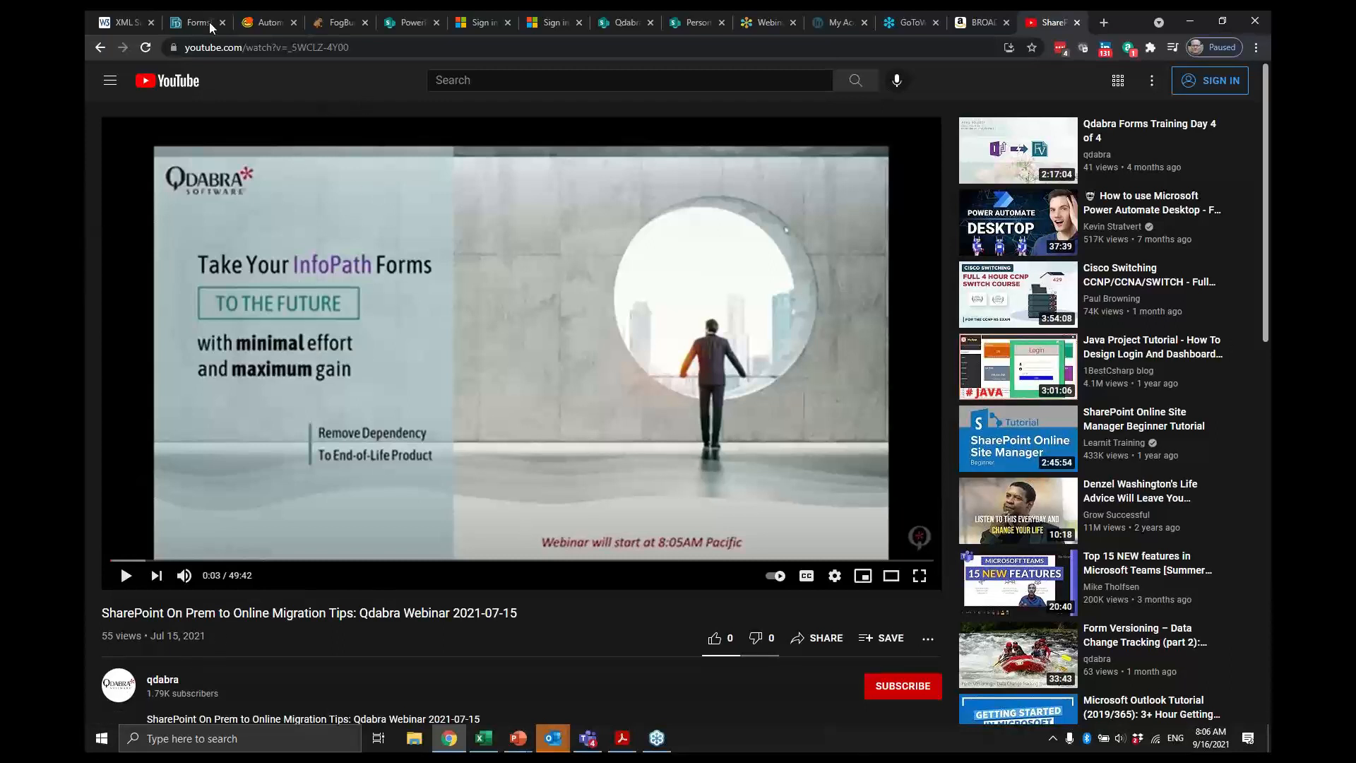
pyautogui.moveTo(363, 332)
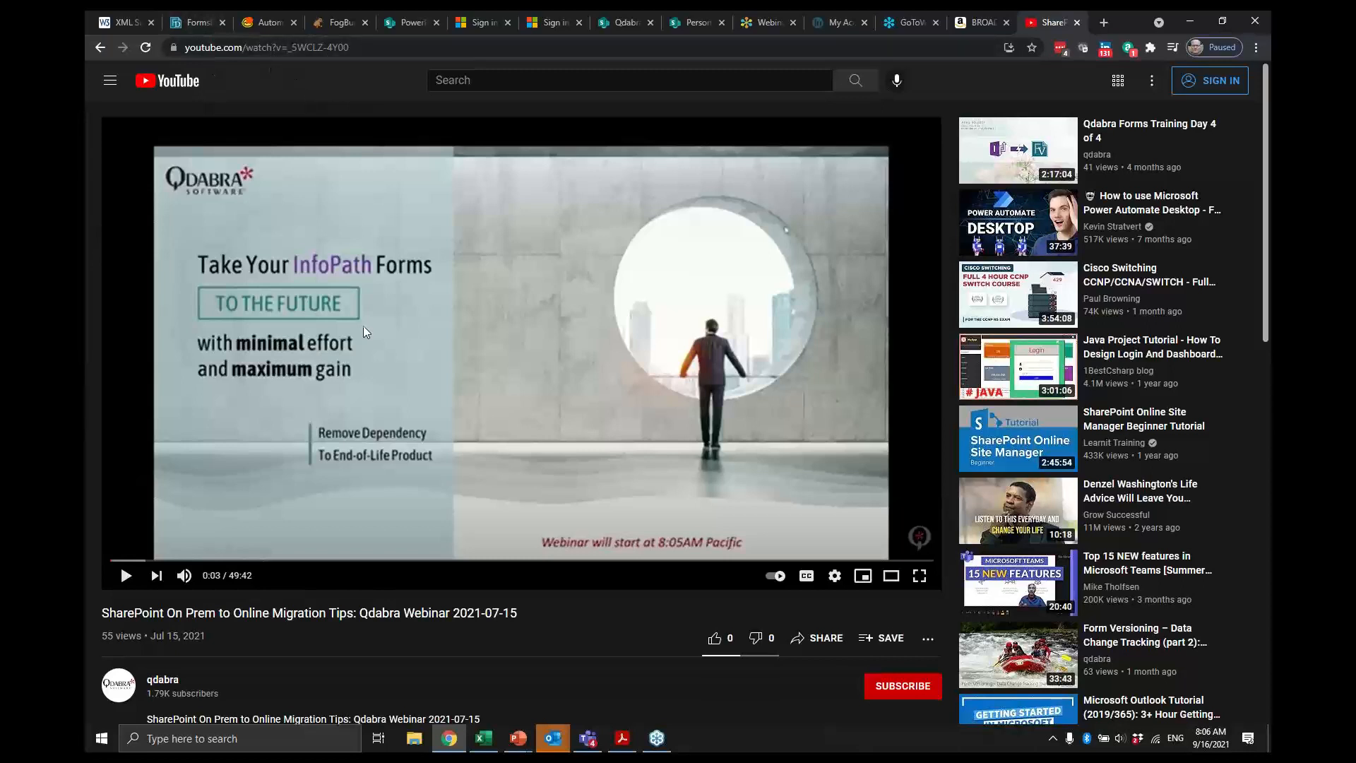
pyautogui.moveTo(473, 492)
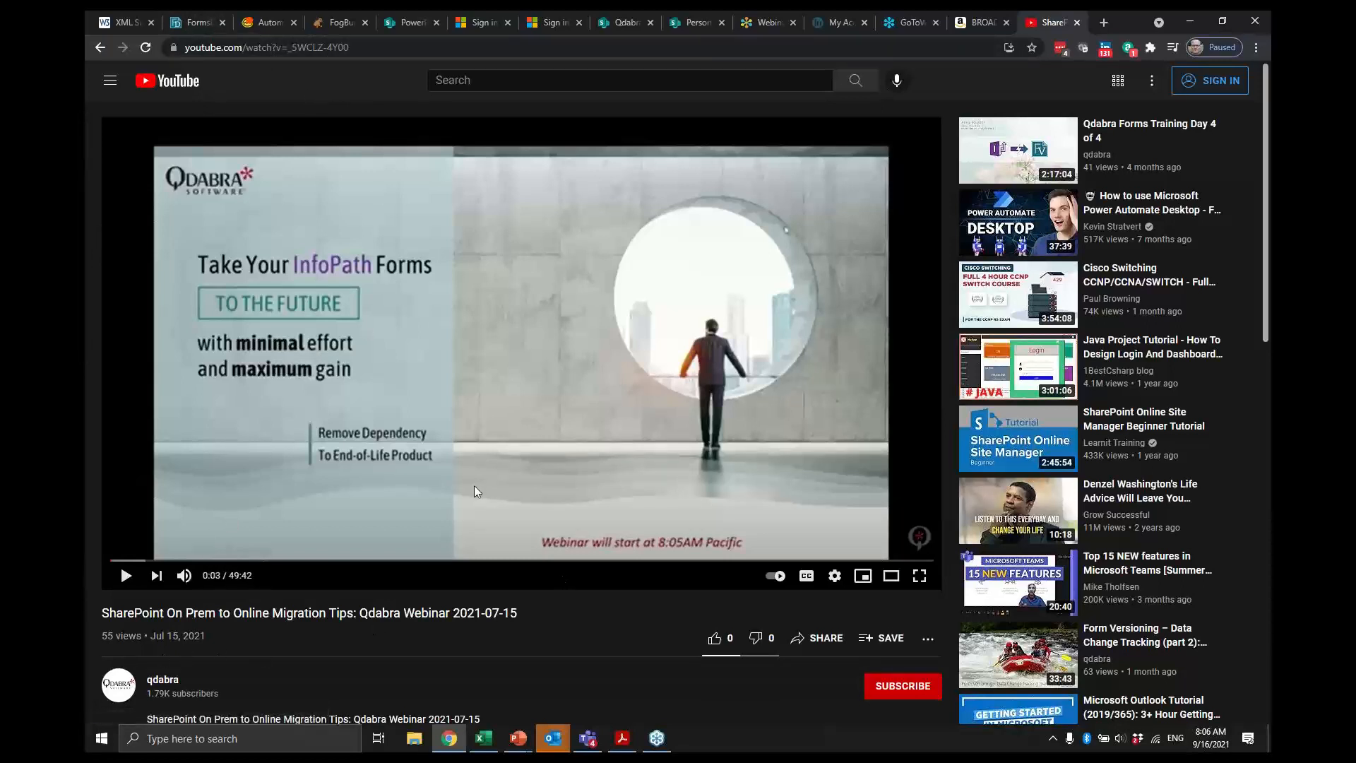
pyautogui.moveTo(427, 462)
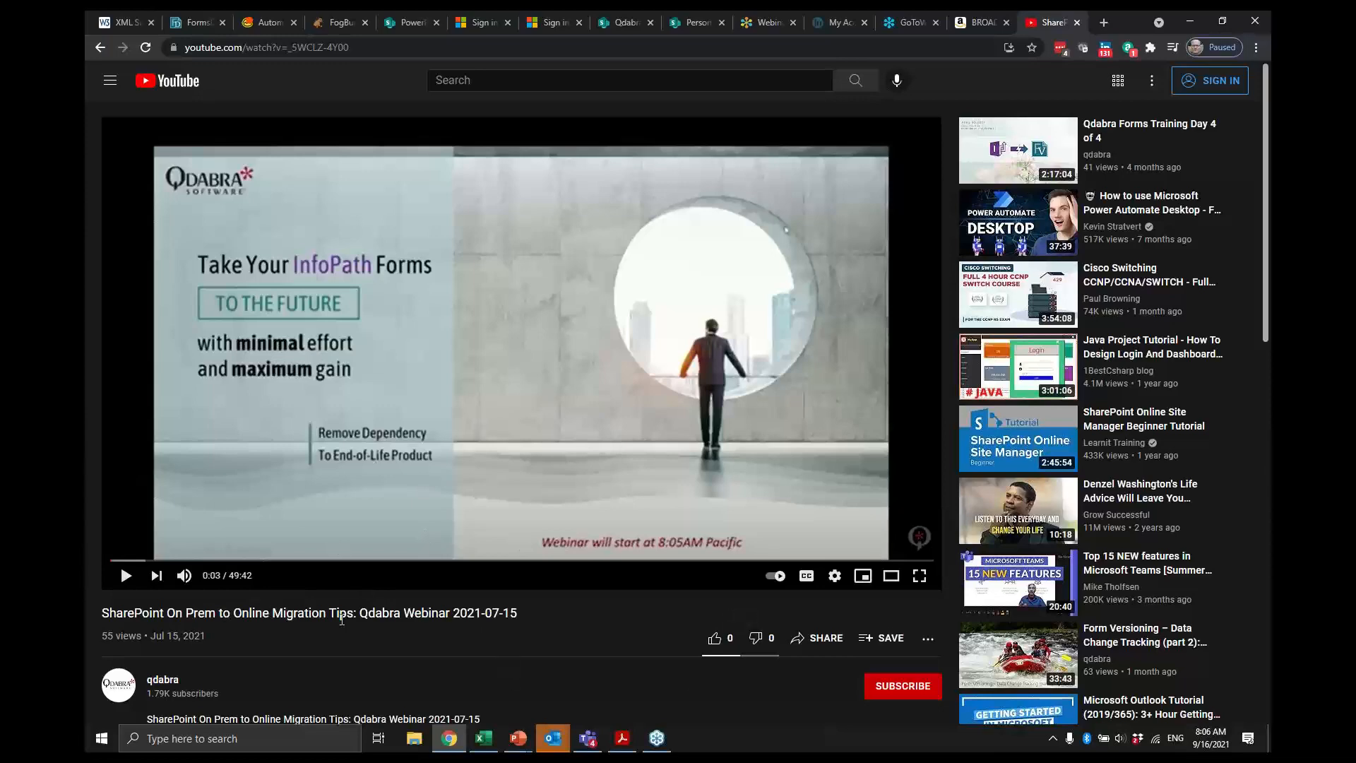
pyautogui.press('alt+tab')
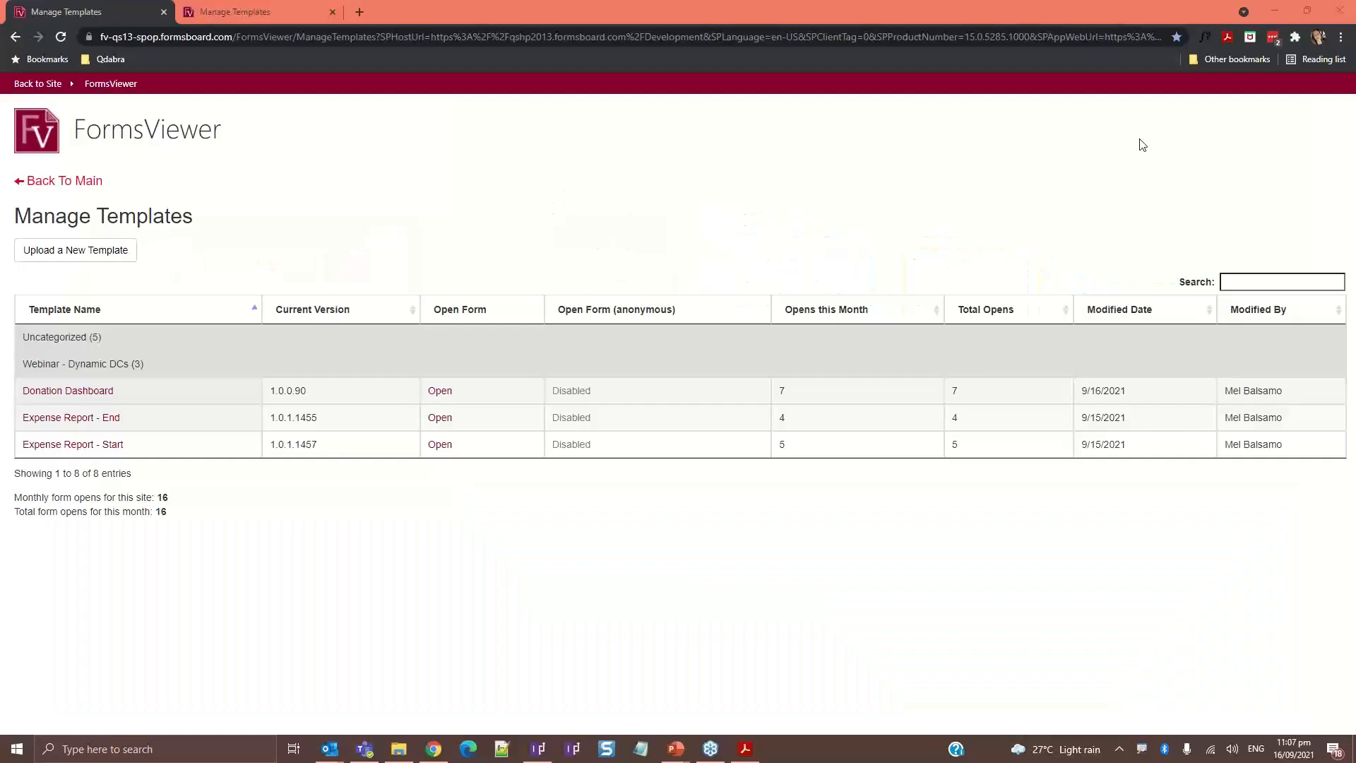
pyautogui.moveTo(739, 410)
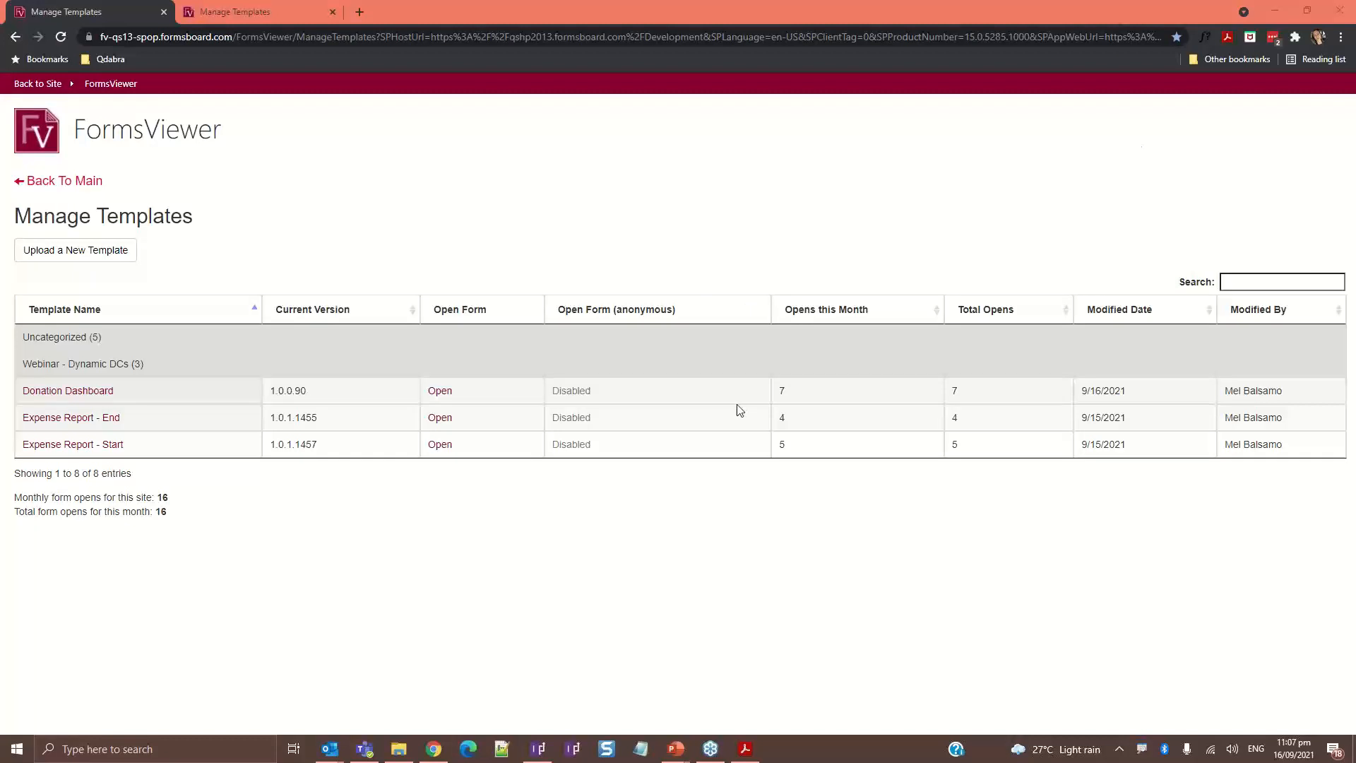
pyautogui.moveTo(68, 390)
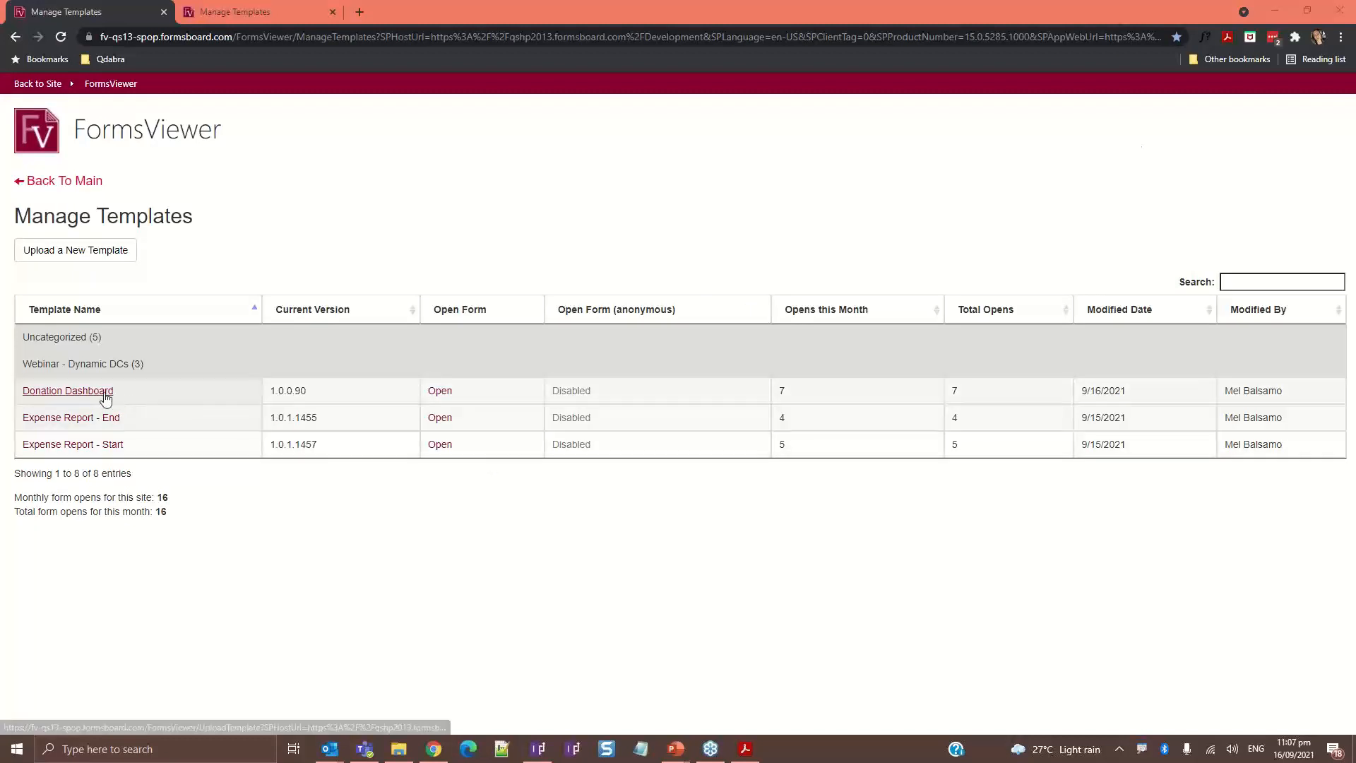
# Open the Donation Dashboard form from the template list and reveal its Debug panel
pyautogui.click(66, 390)
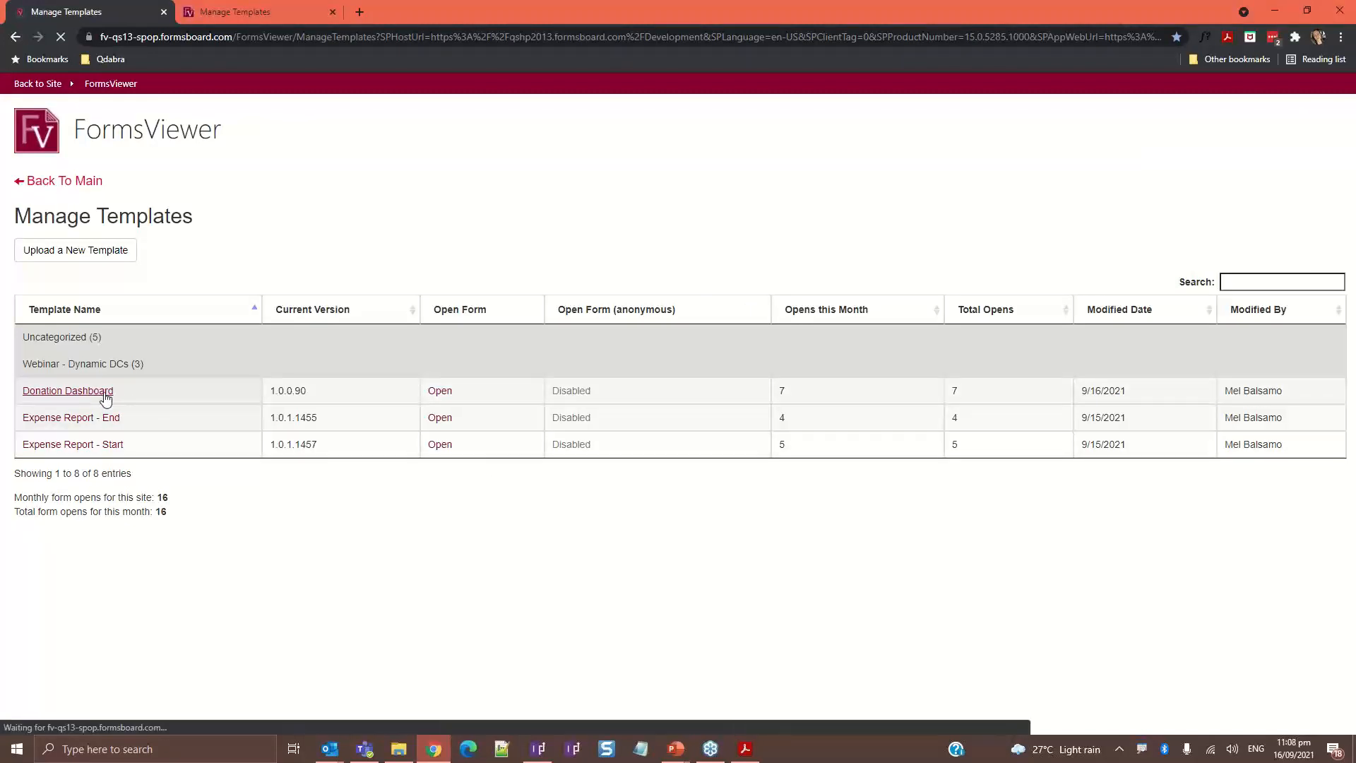
pyautogui.click(68, 390)
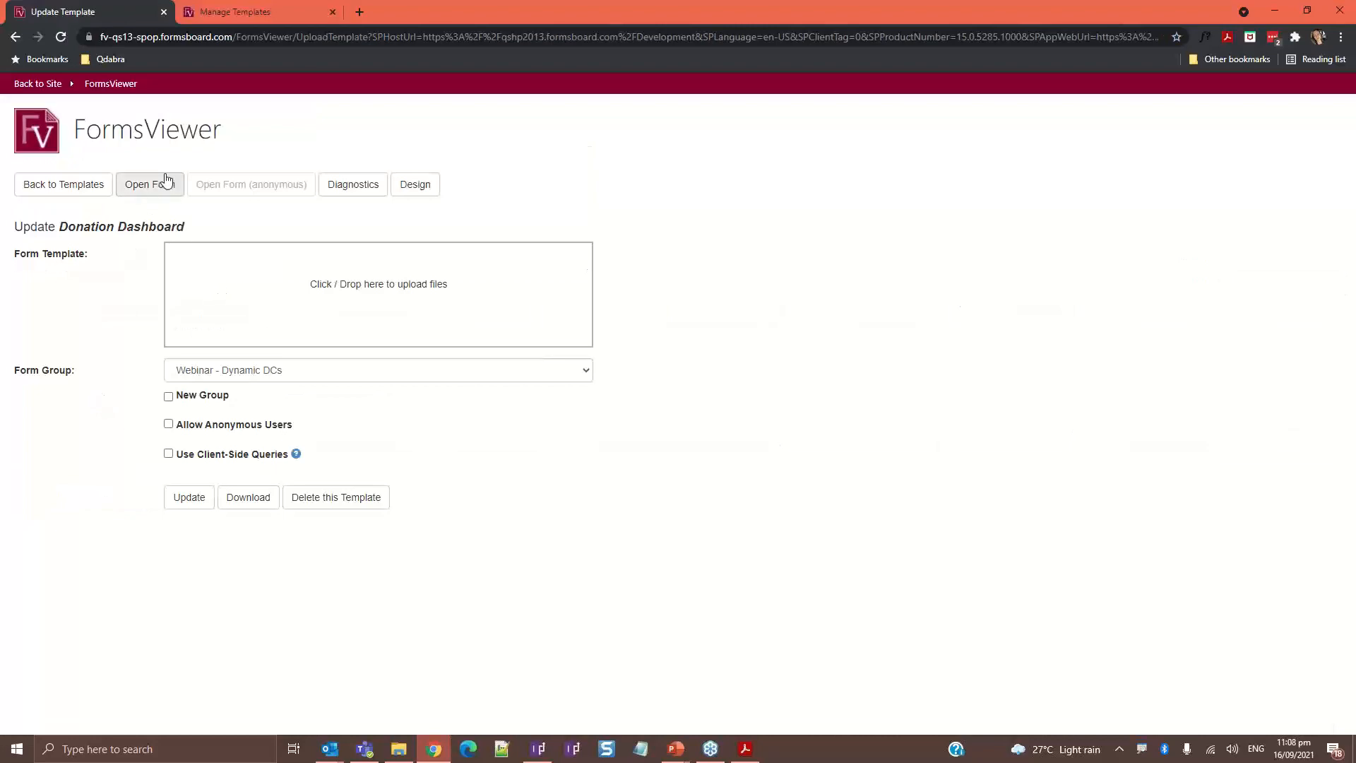
pyautogui.click(147, 184)
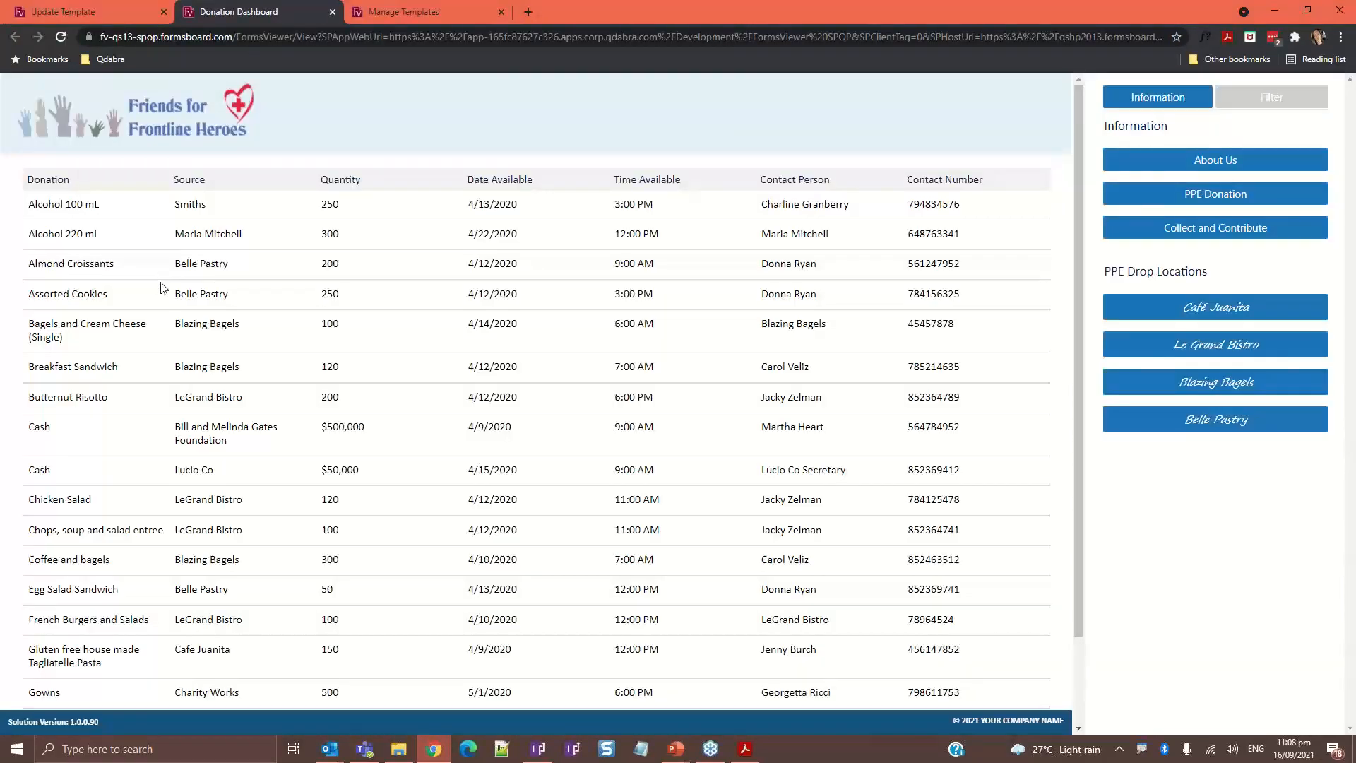
pyautogui.moveTo(239, 613)
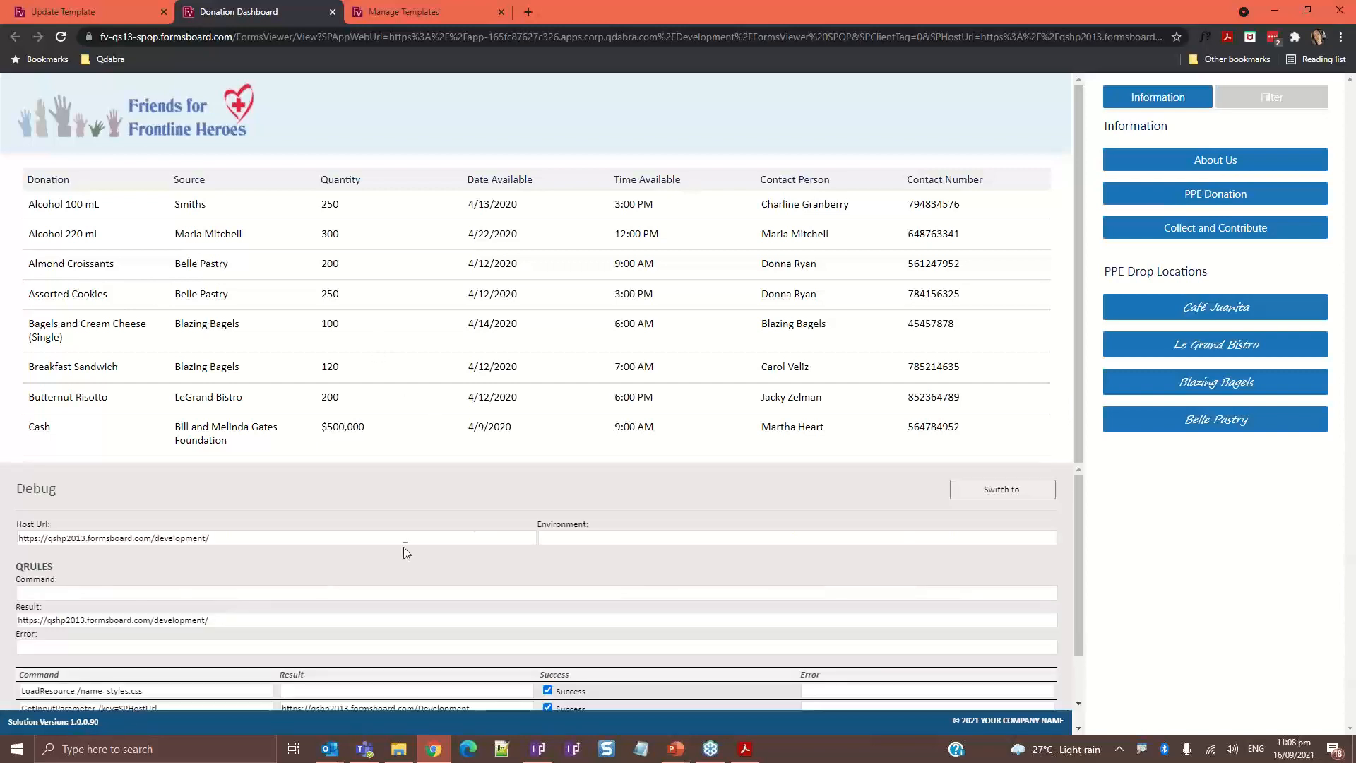
pyautogui.moveTo(245, 166)
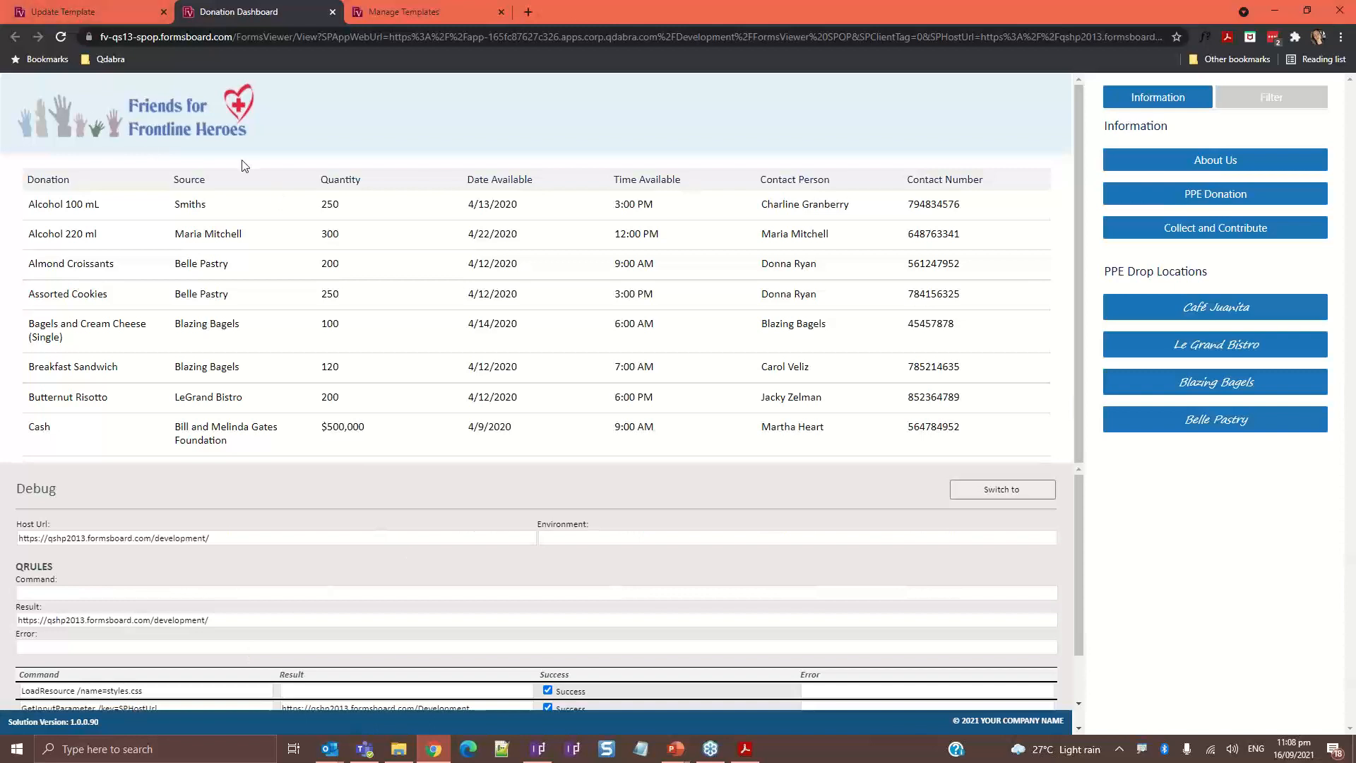
pyautogui.moveTo(60, 671)
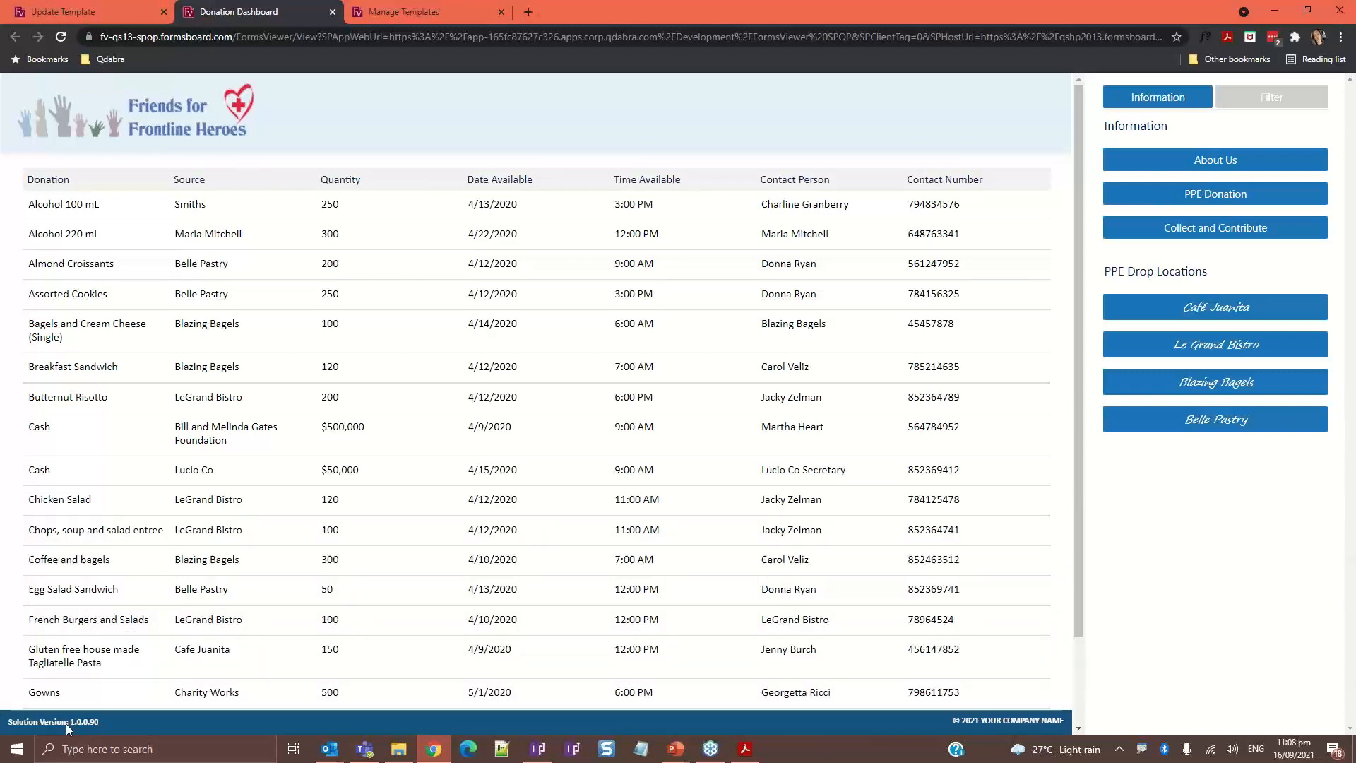
pyautogui.click(57, 721)
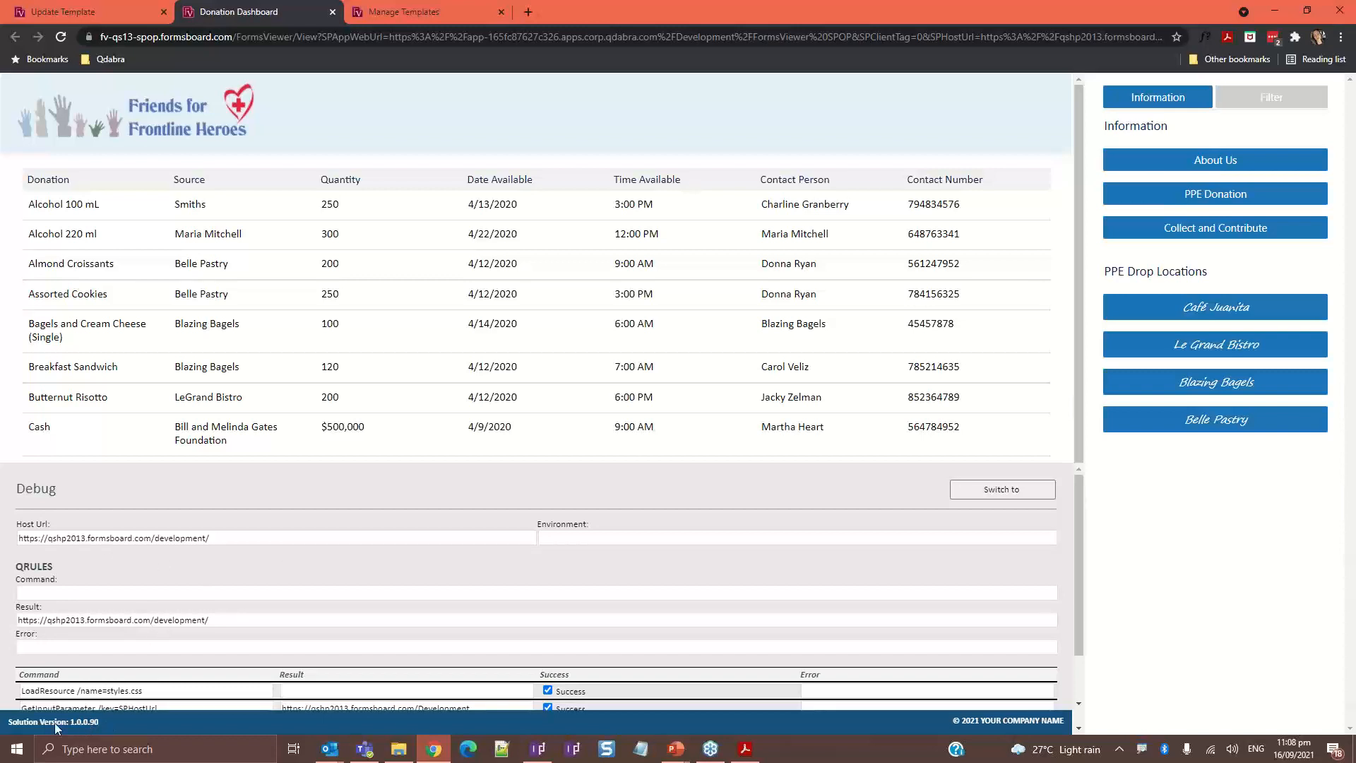
pyautogui.moveTo(102, 732)
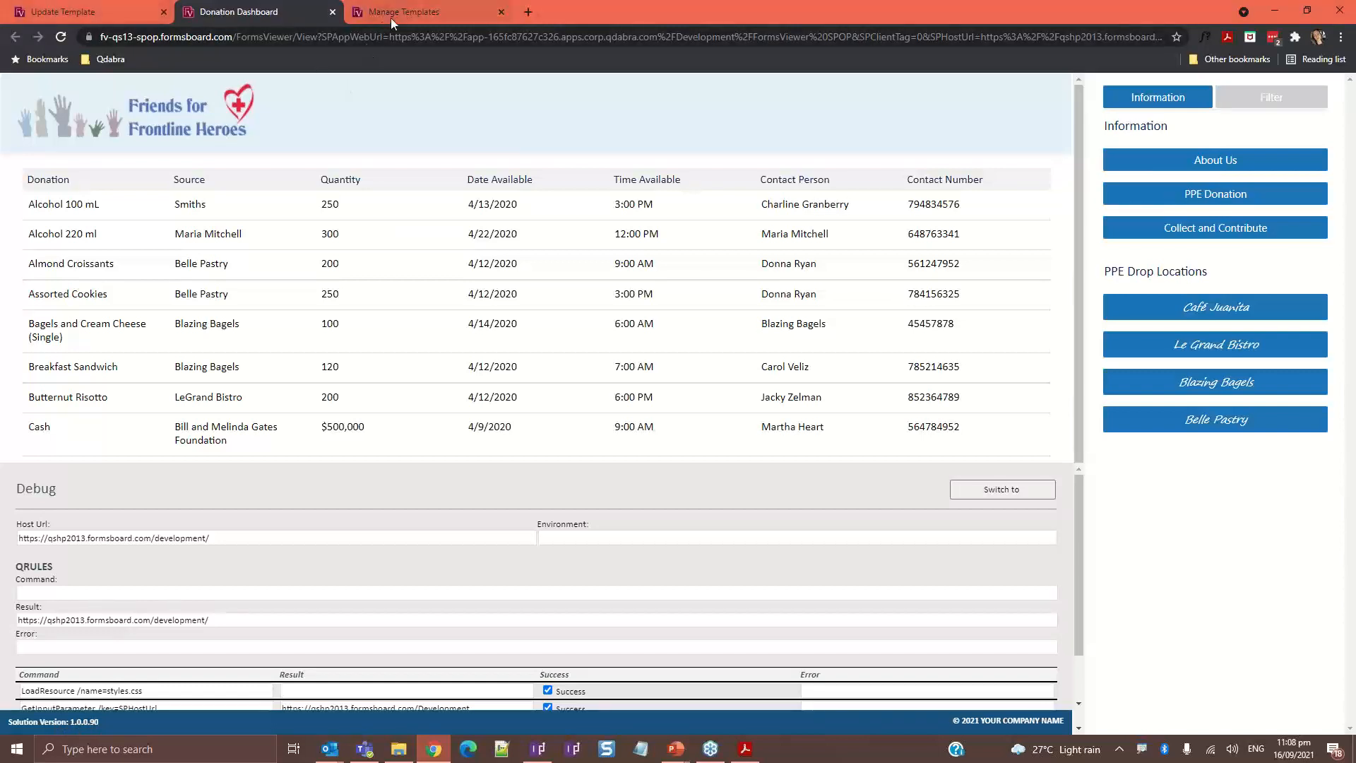
pyautogui.moveTo(407, 19)
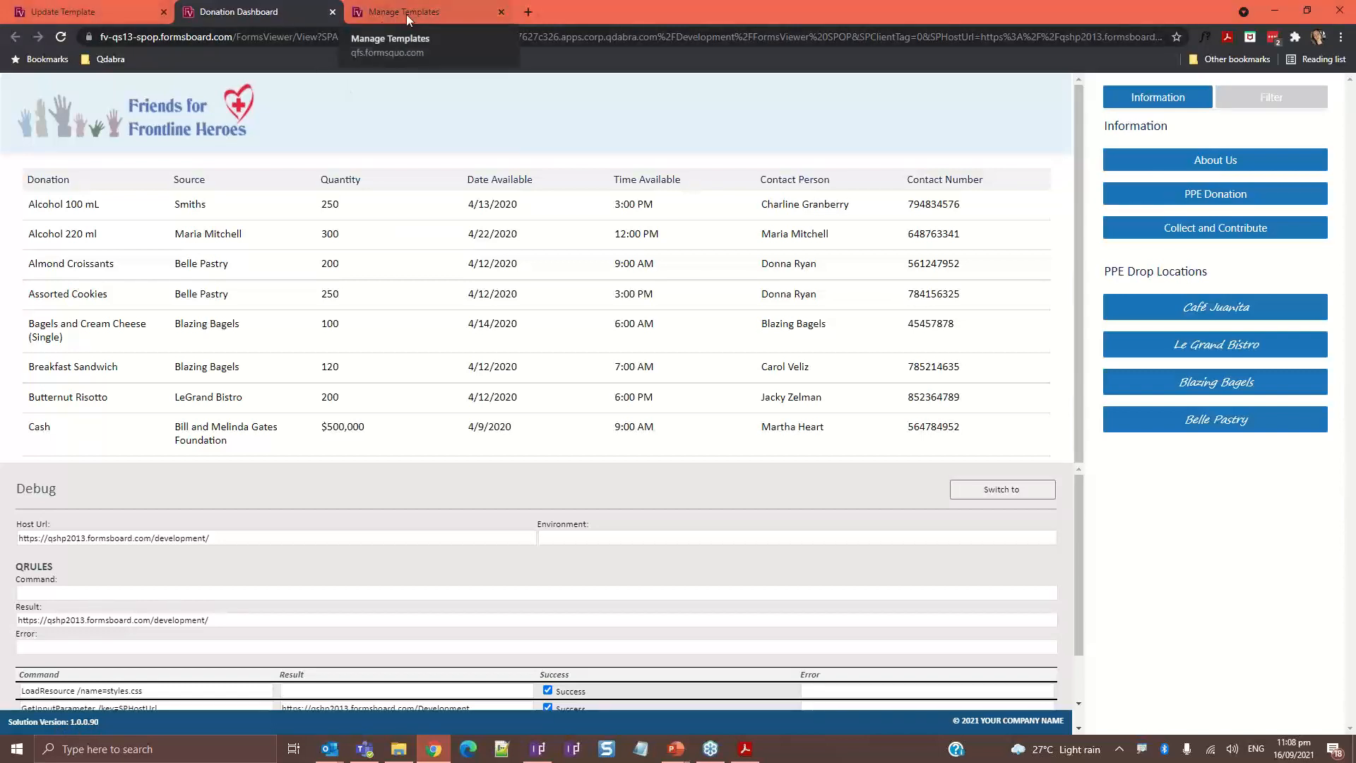
# Open the Donation Dashboard form from the training site's Manage Templates list
pyautogui.click(402, 11)
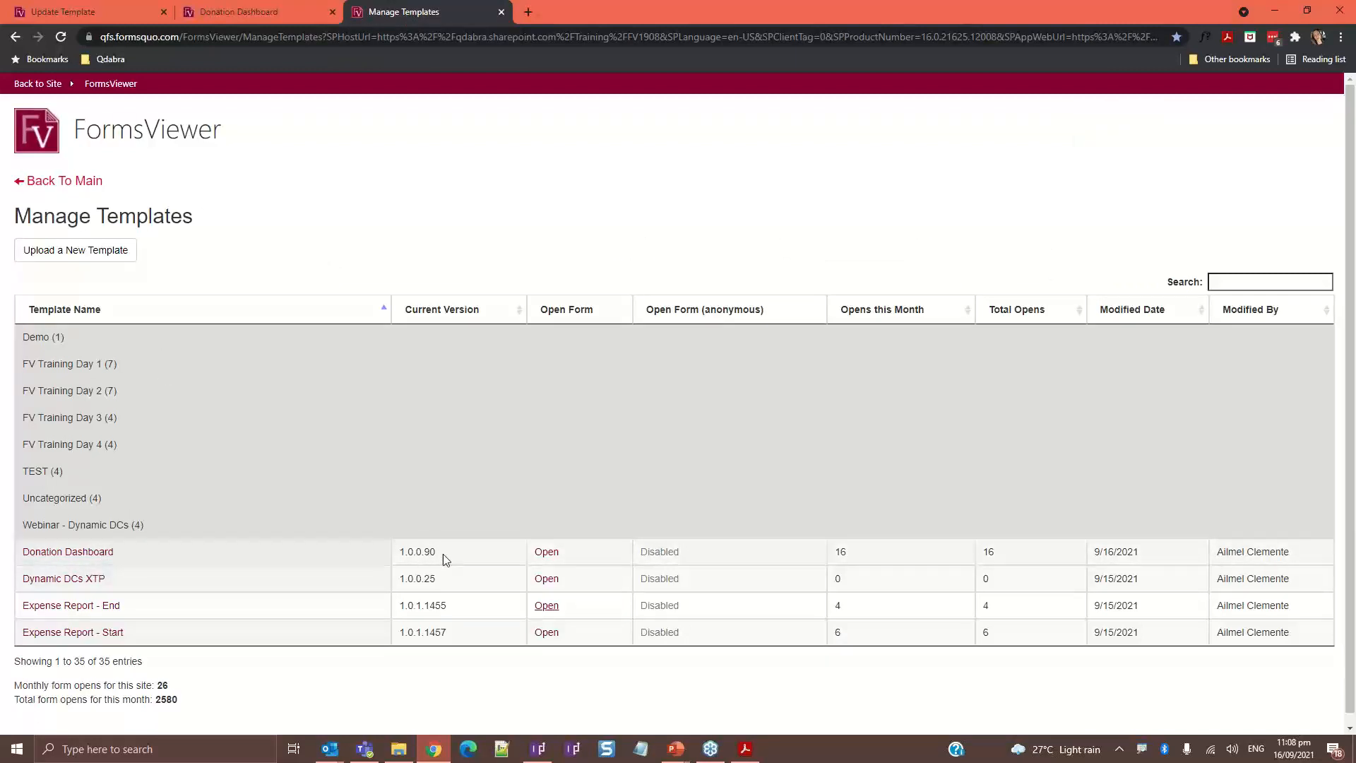
pyautogui.click(68, 551)
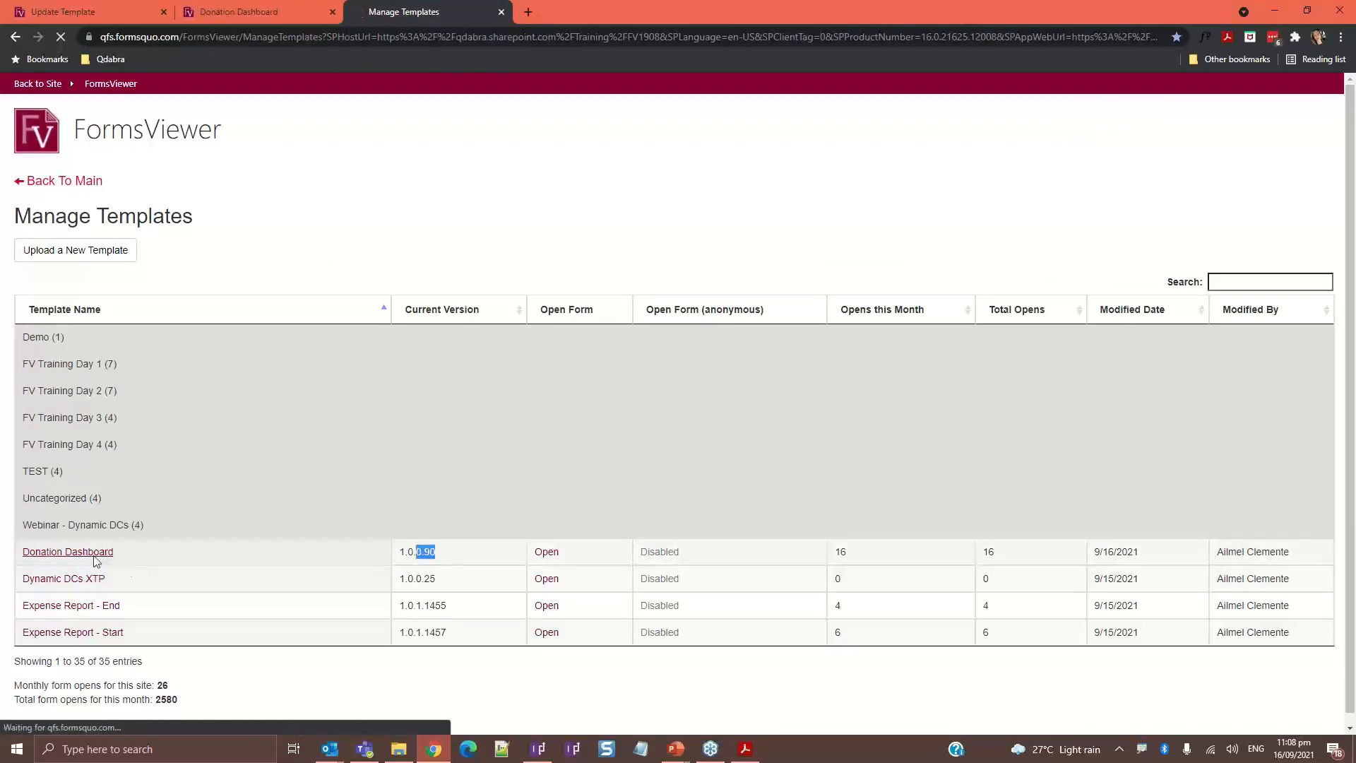
pyautogui.click(68, 551)
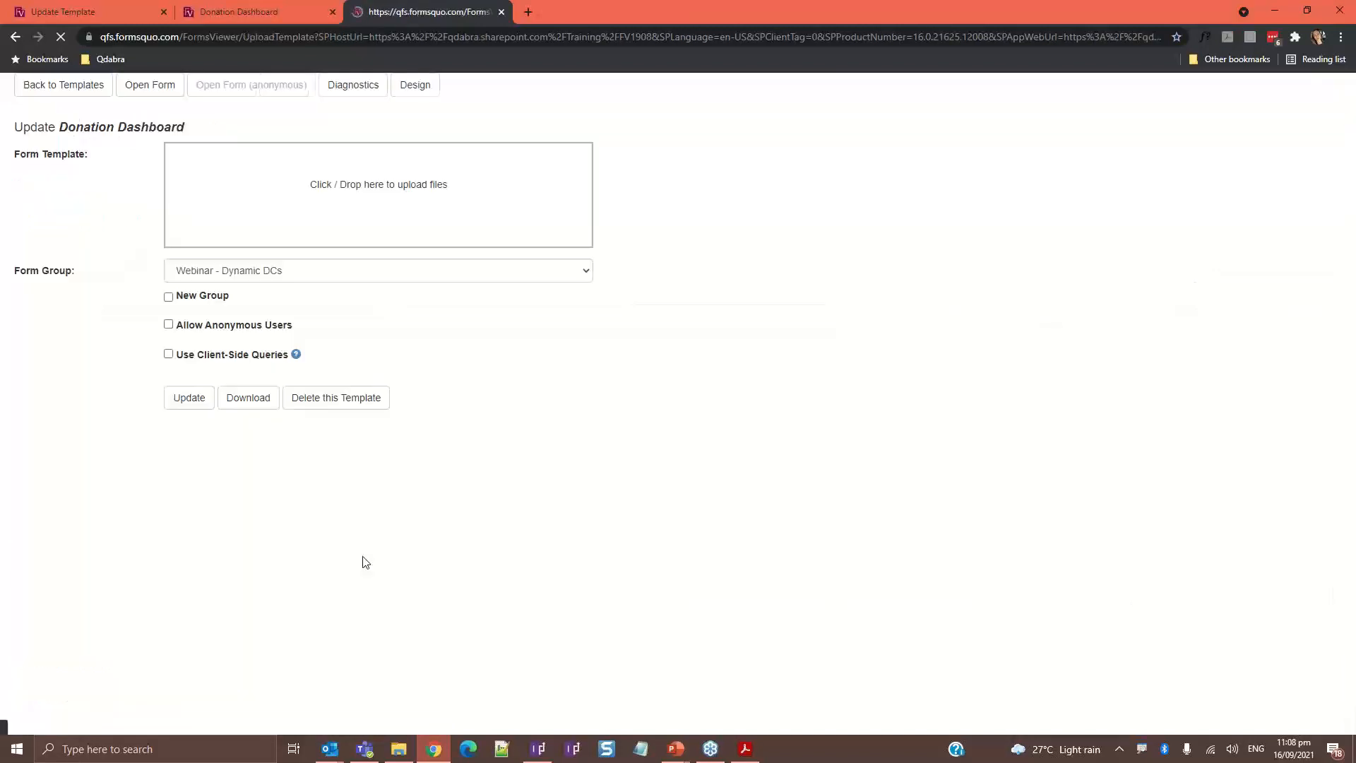
pyautogui.click(149, 85)
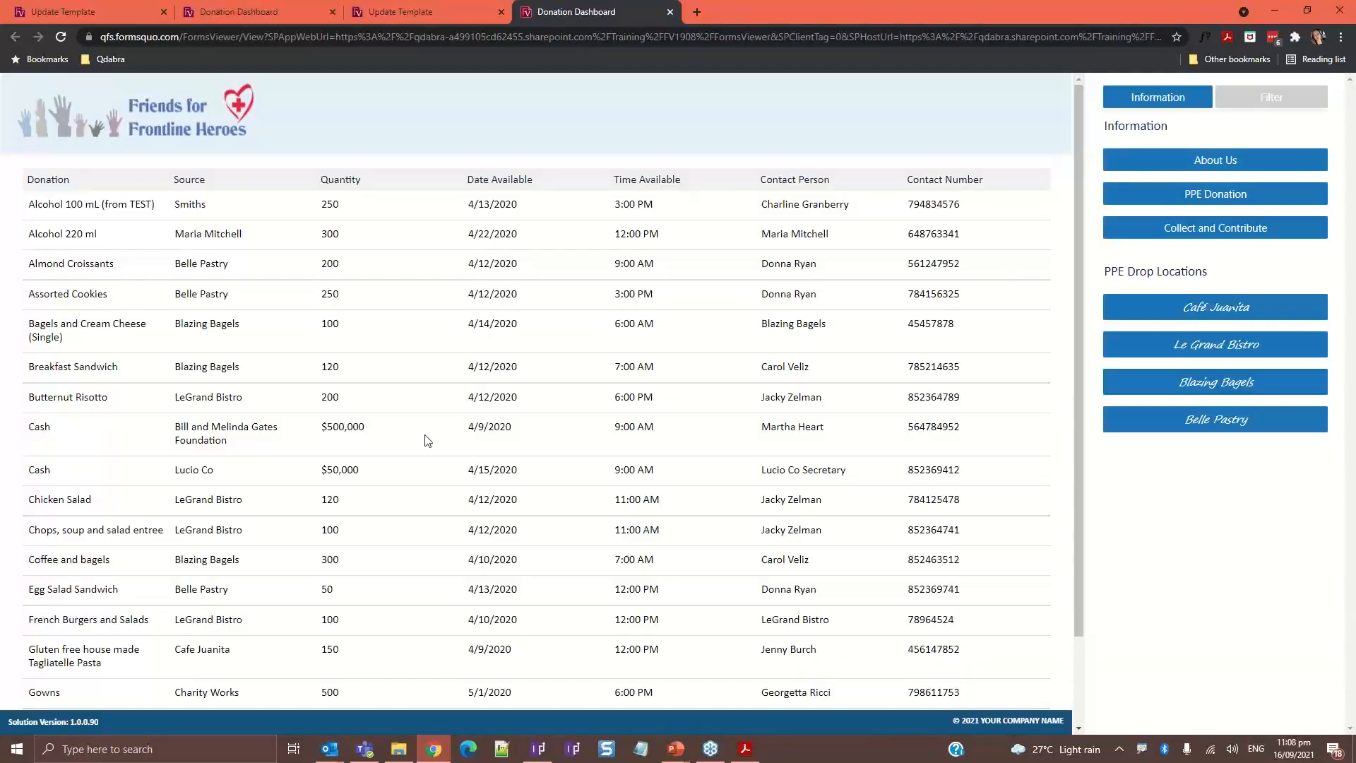
pyautogui.moveTo(164, 705)
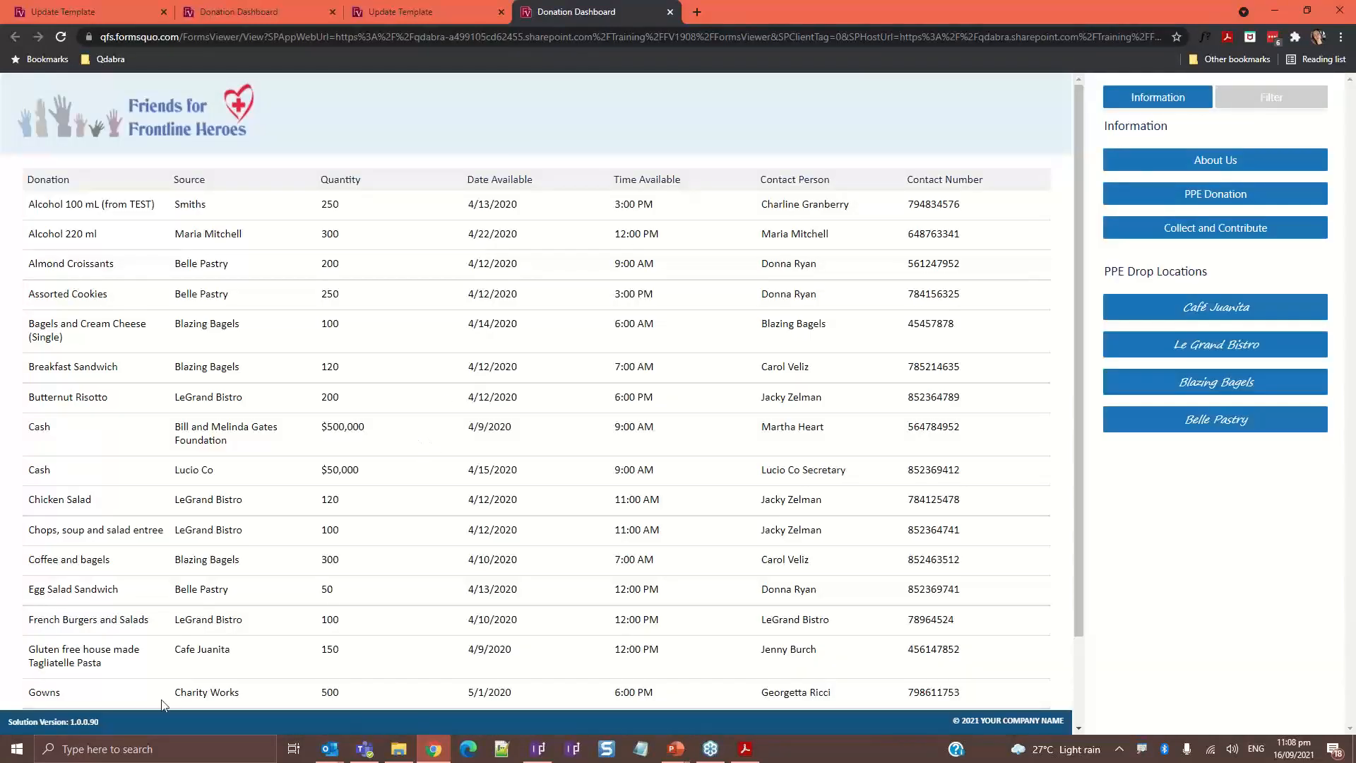
pyautogui.moveTo(101, 722)
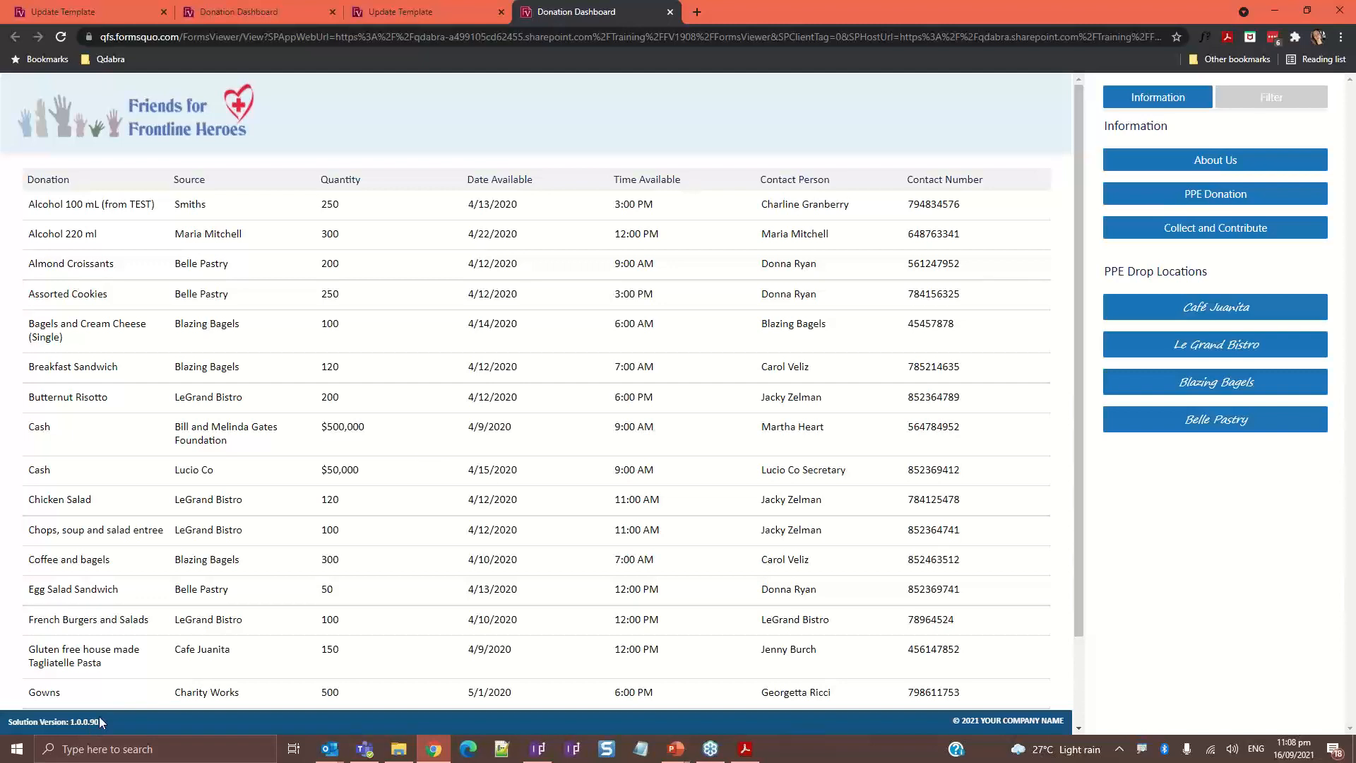
pyautogui.moveTo(93, 728)
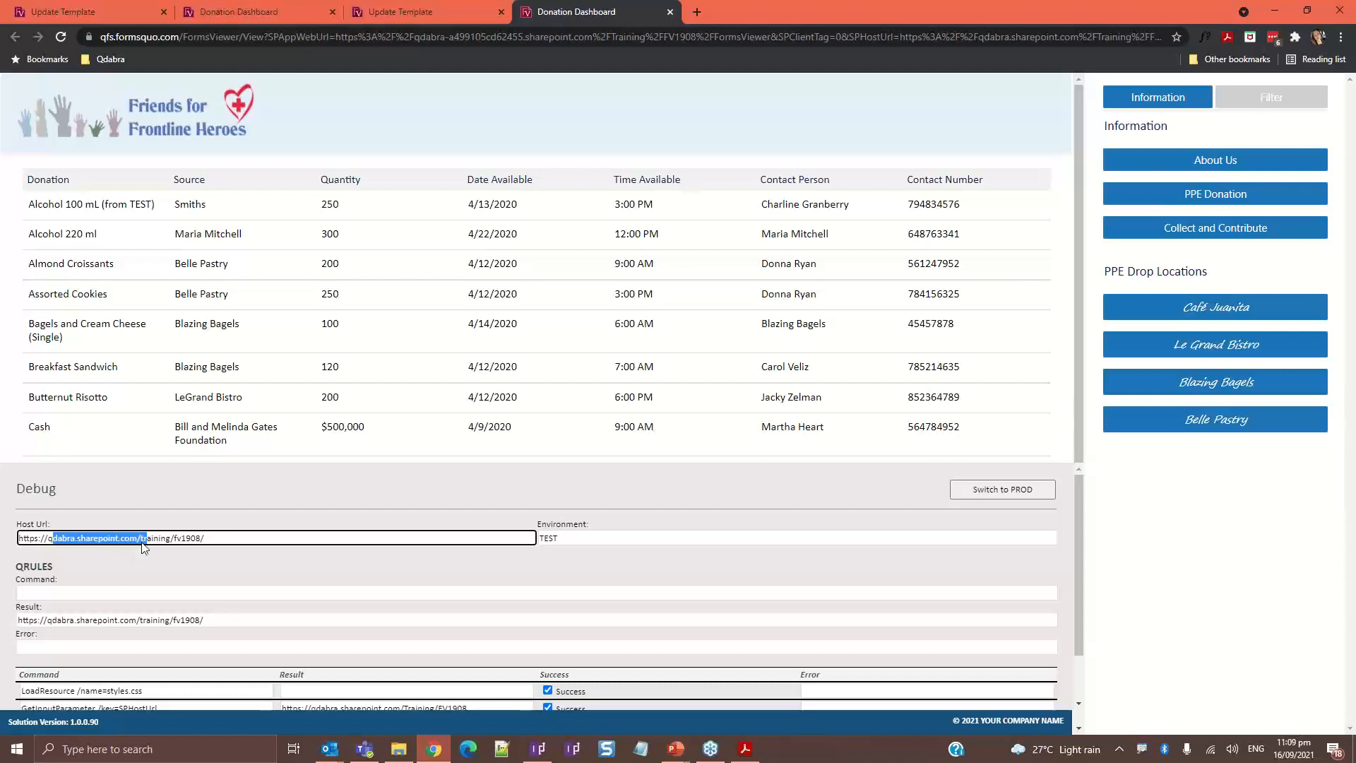
# Highlight the TEST site in the debug host URL and review the command list
pyautogui.click(209, 537)
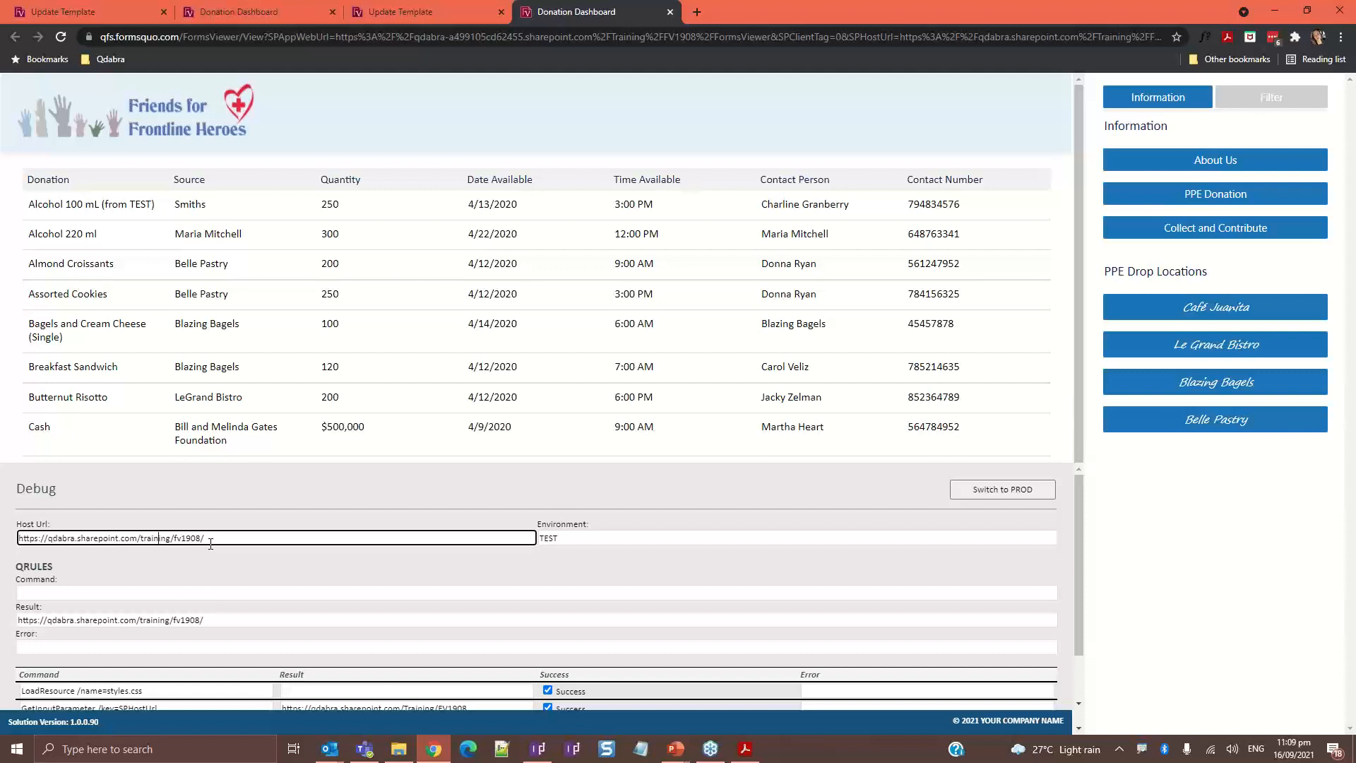
pyautogui.scroll(-3)
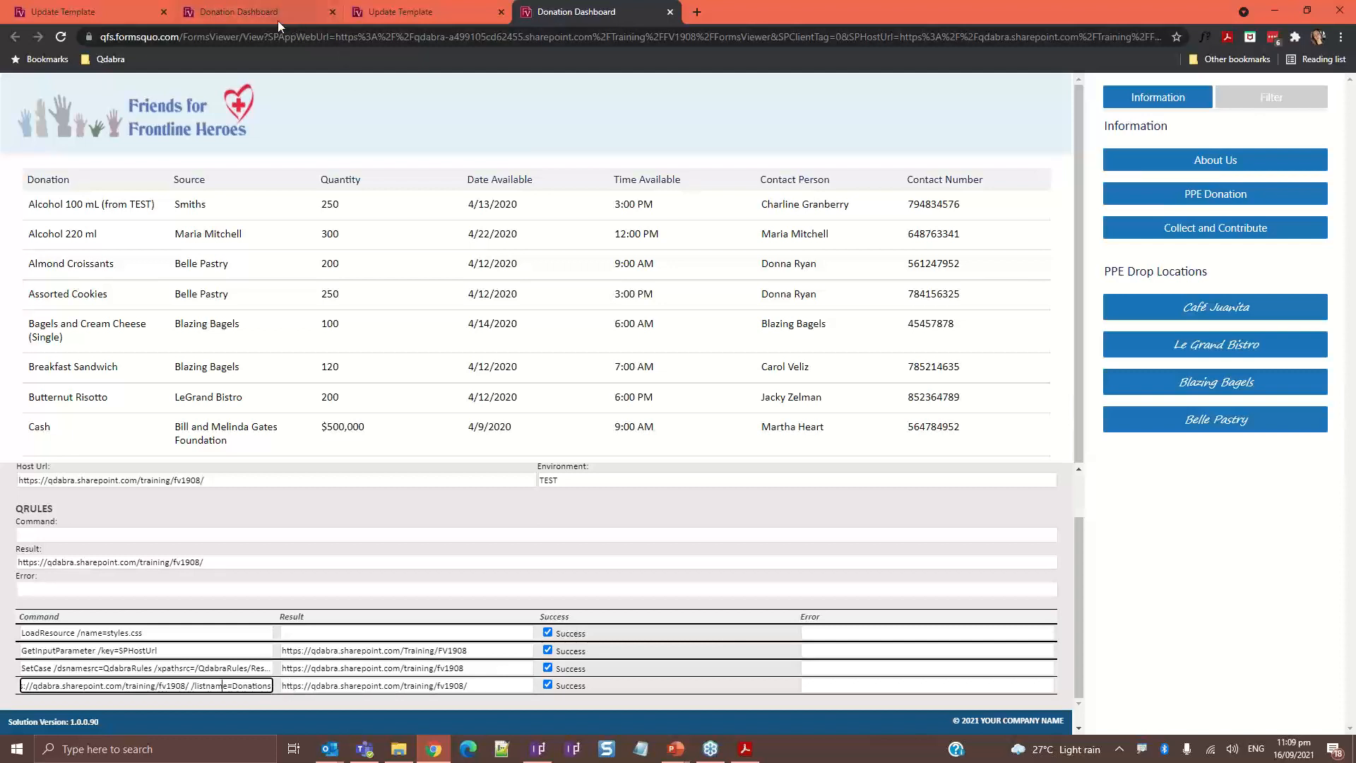
# Return to the development-site Donation Dashboard tab to compare its debug command list
pyautogui.click(251, 11)
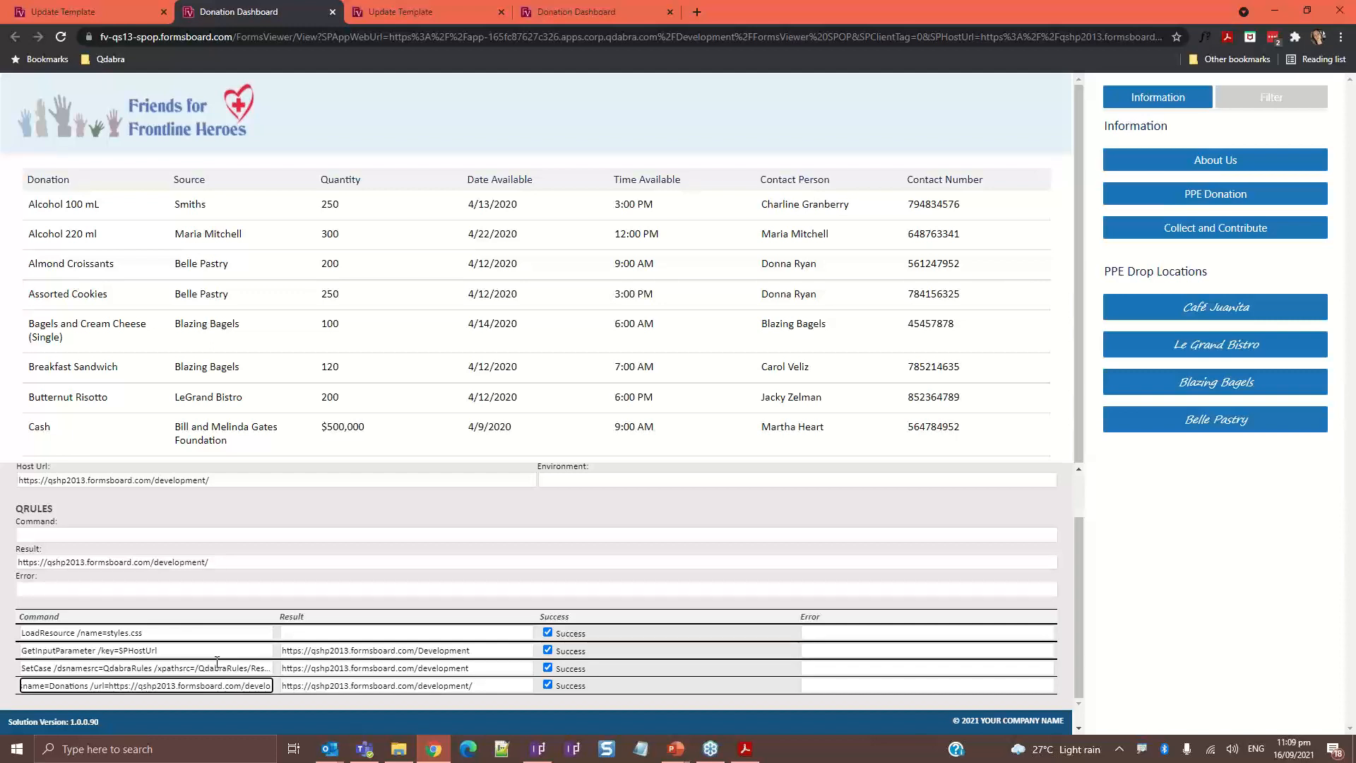
pyautogui.moveTo(1103, 130)
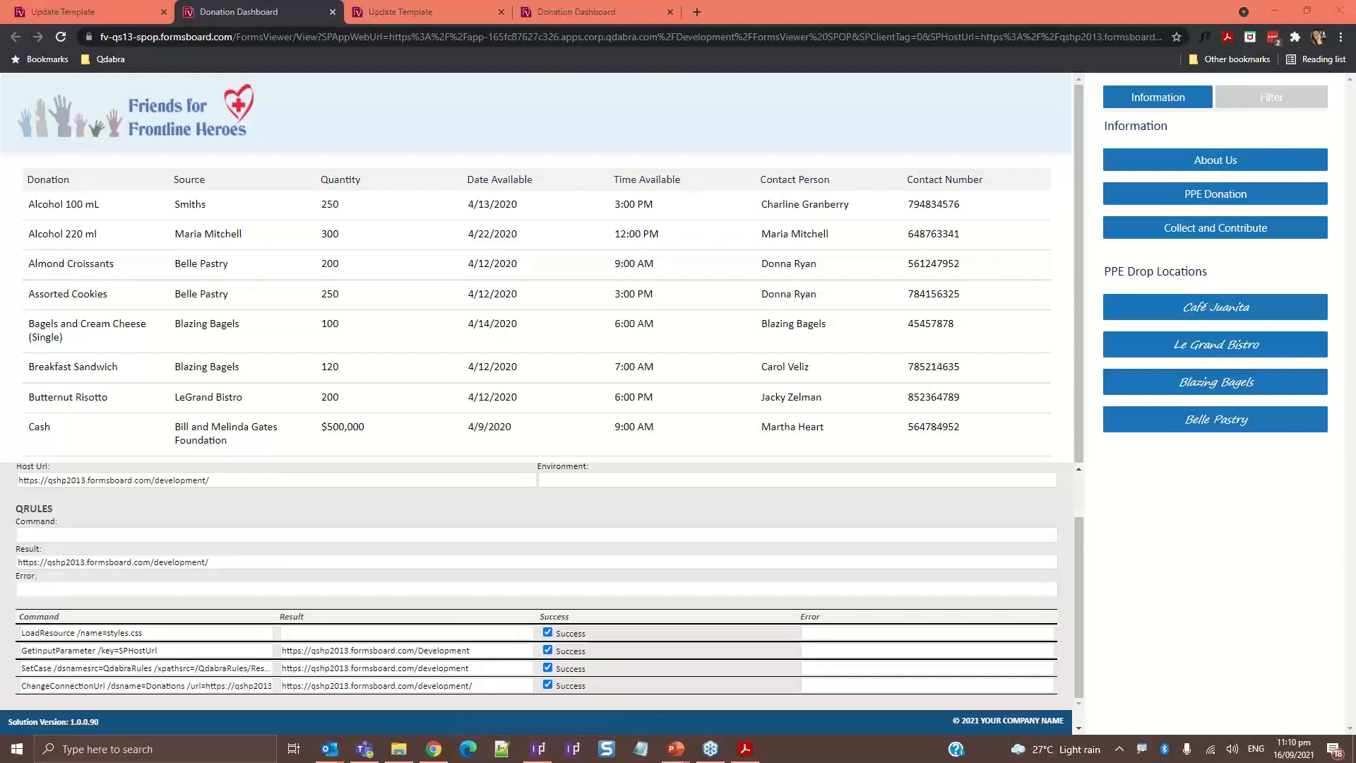
pyautogui.moveTo(93, 732)
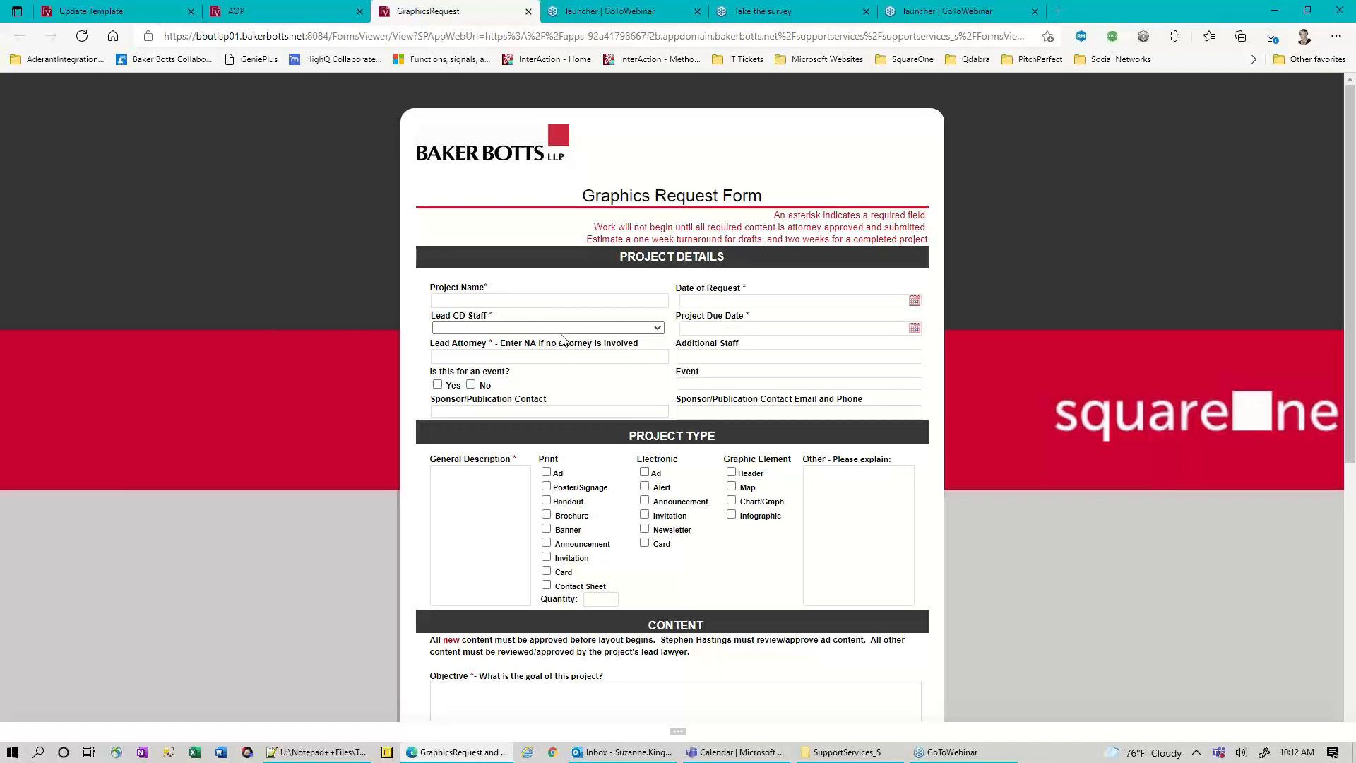
pyautogui.moveTo(727, 293)
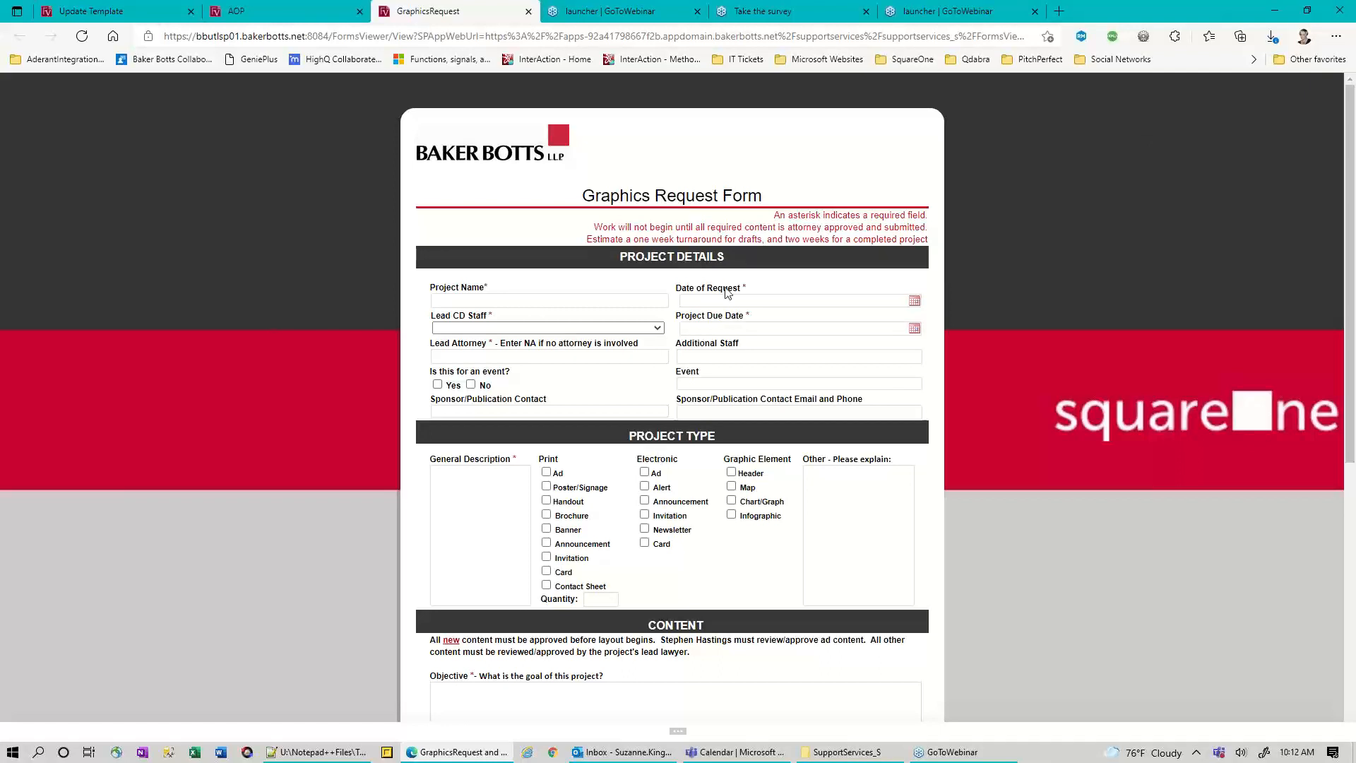
pyautogui.scroll(-3)
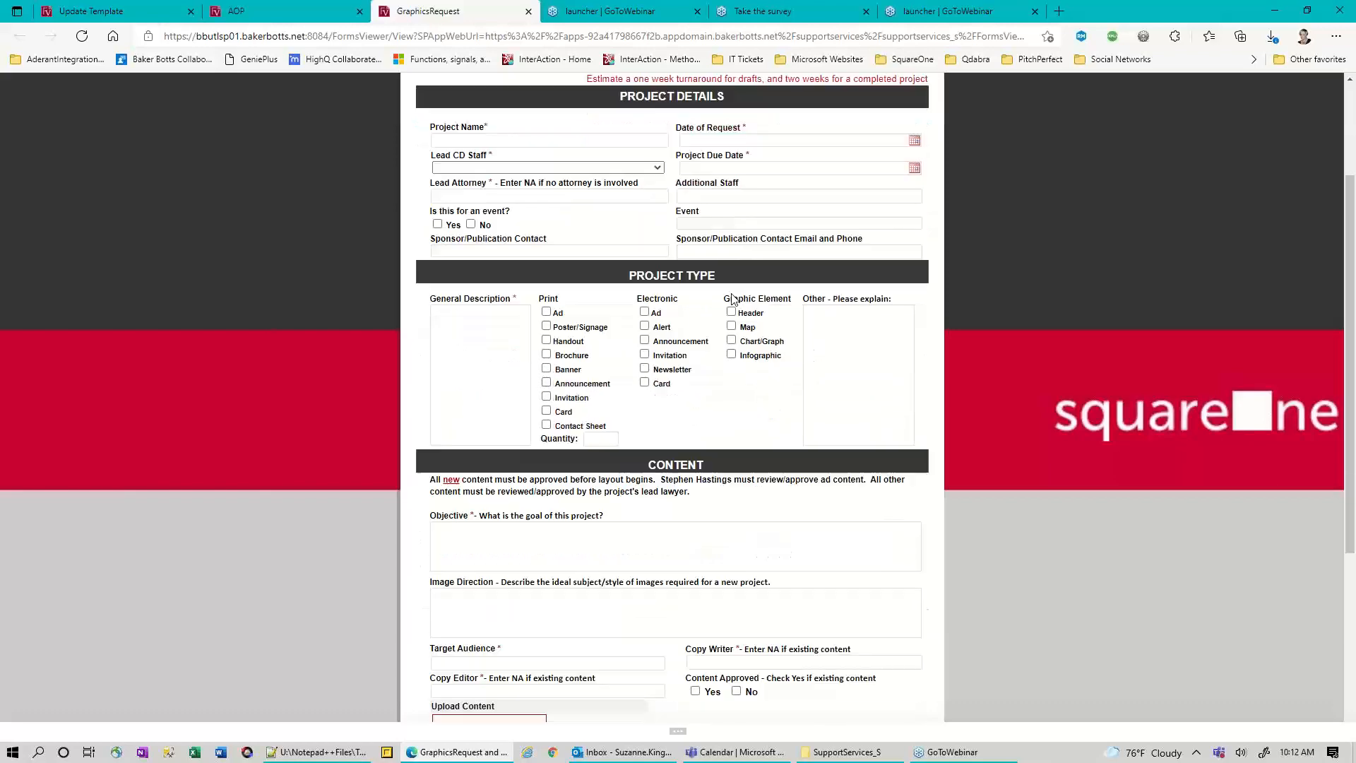
pyautogui.scroll(-3)
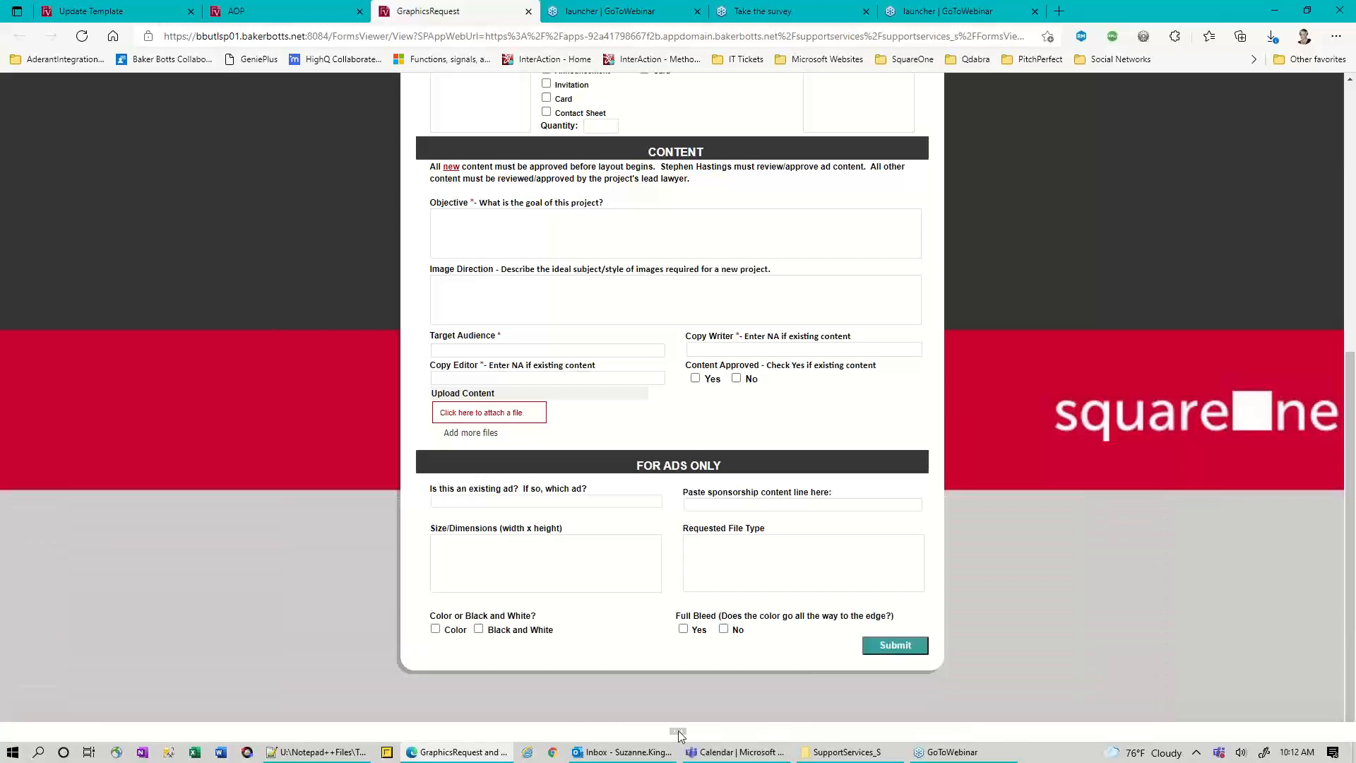
pyautogui.click(895, 644)
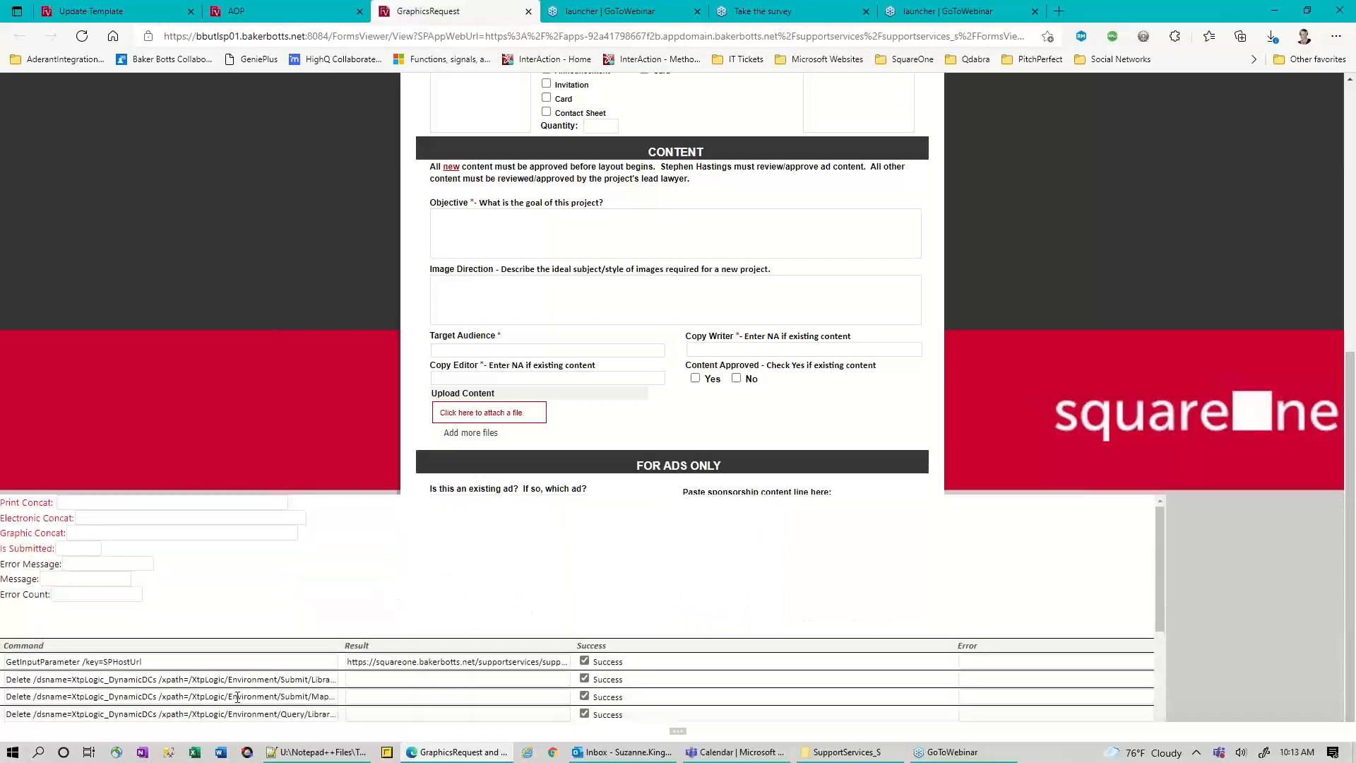
pyautogui.scroll(-3)
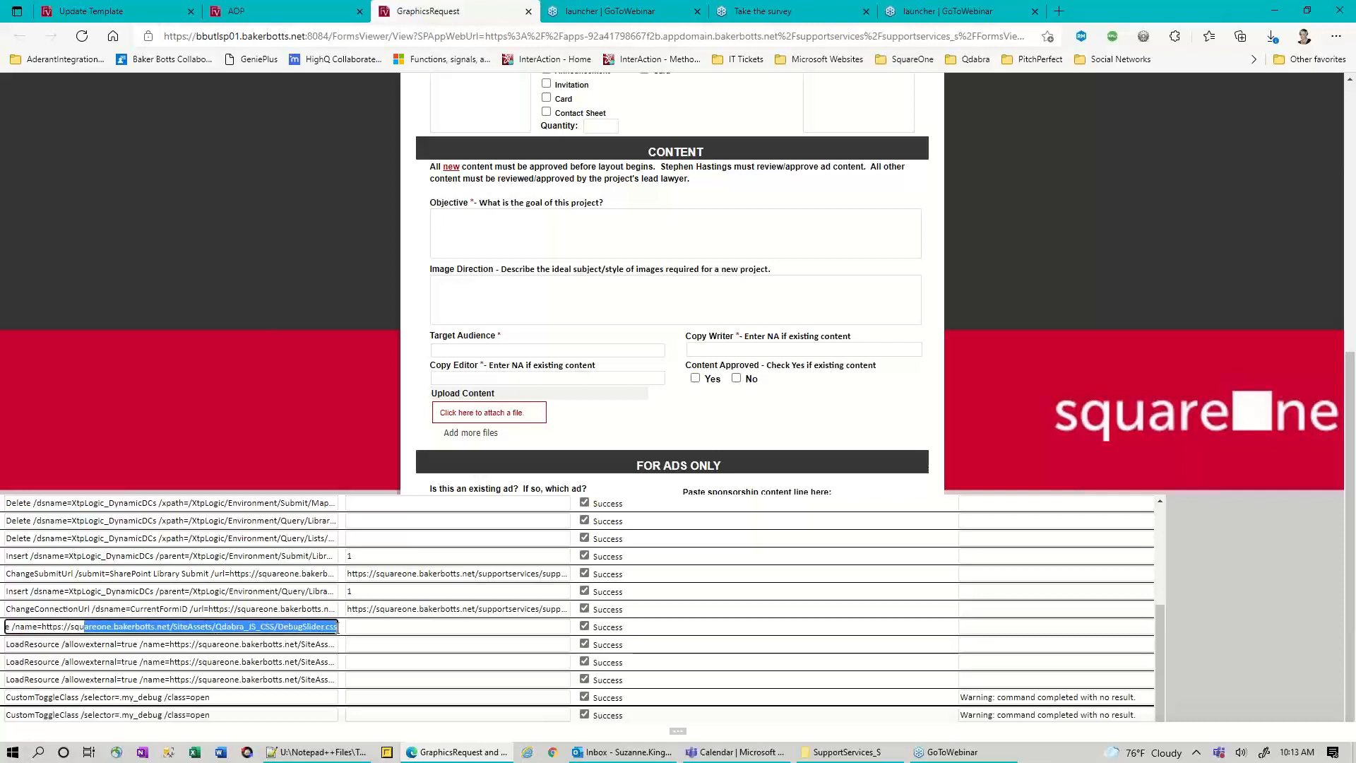
pyautogui.click(173, 644)
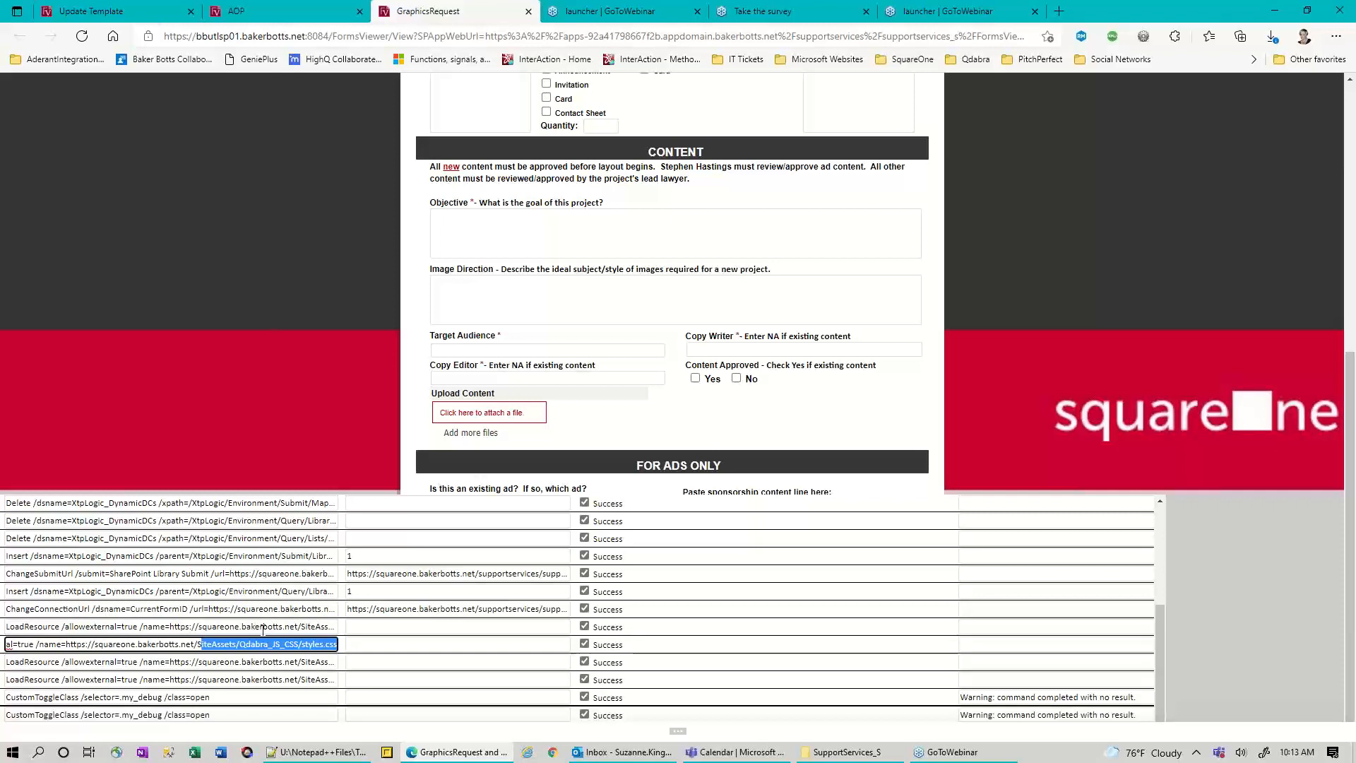
pyautogui.moveTo(679, 731)
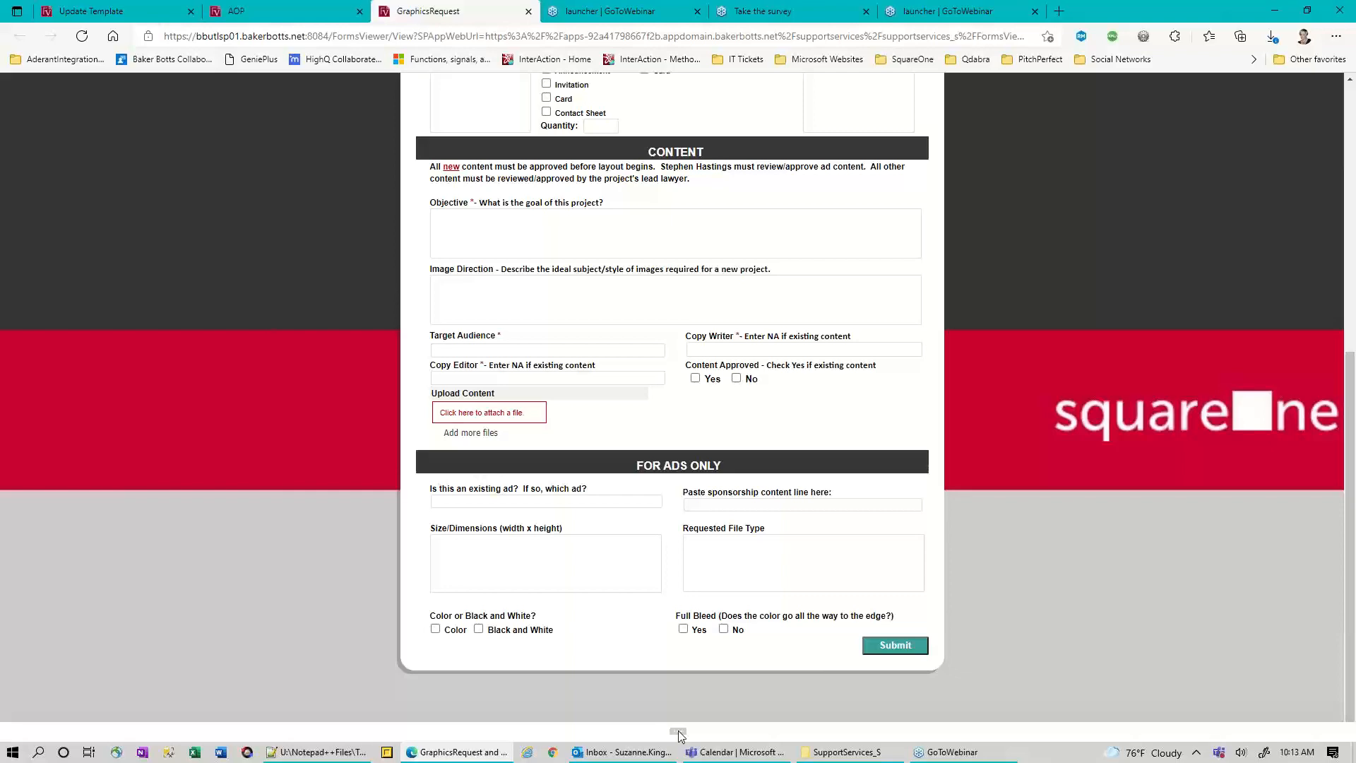
# Submit the empty Graphics Request form and review the pink-shaded required fields and error list
pyautogui.scroll(3)
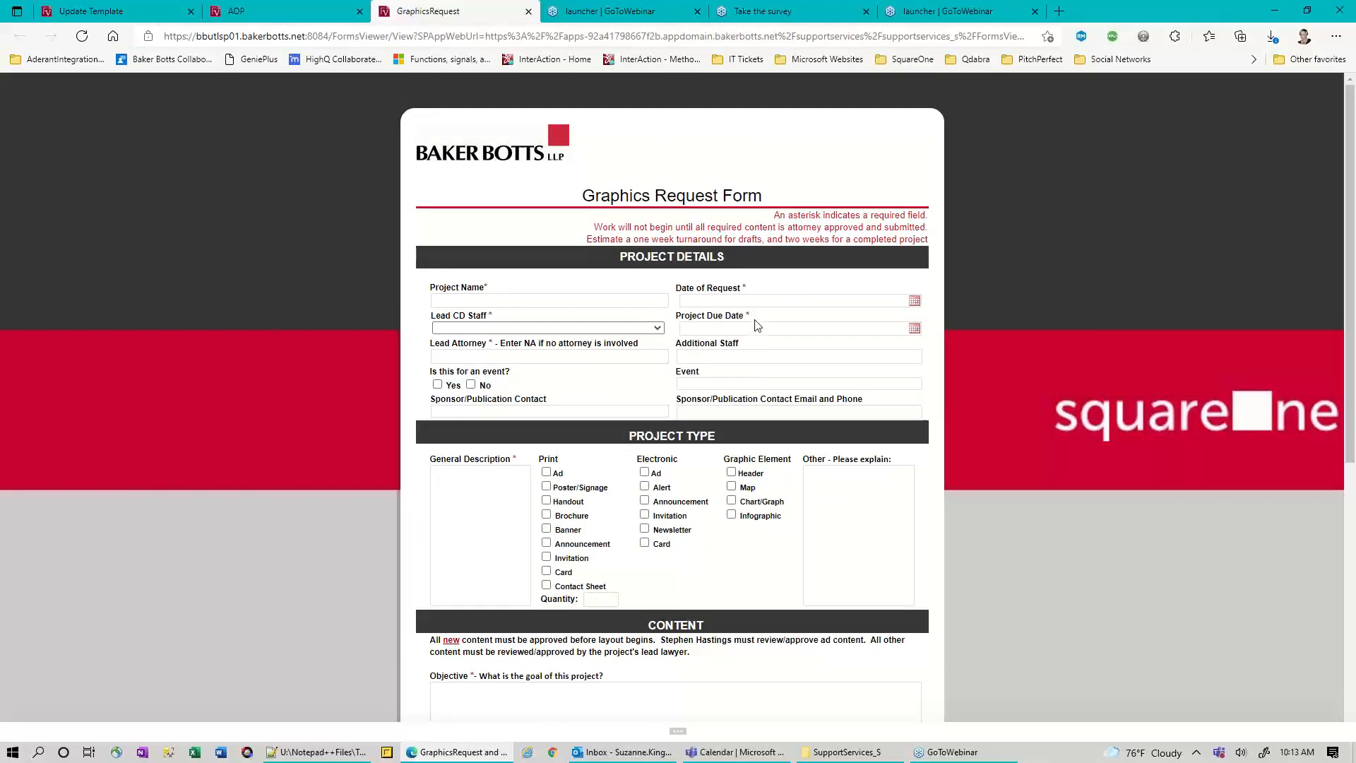
pyautogui.scroll(-3)
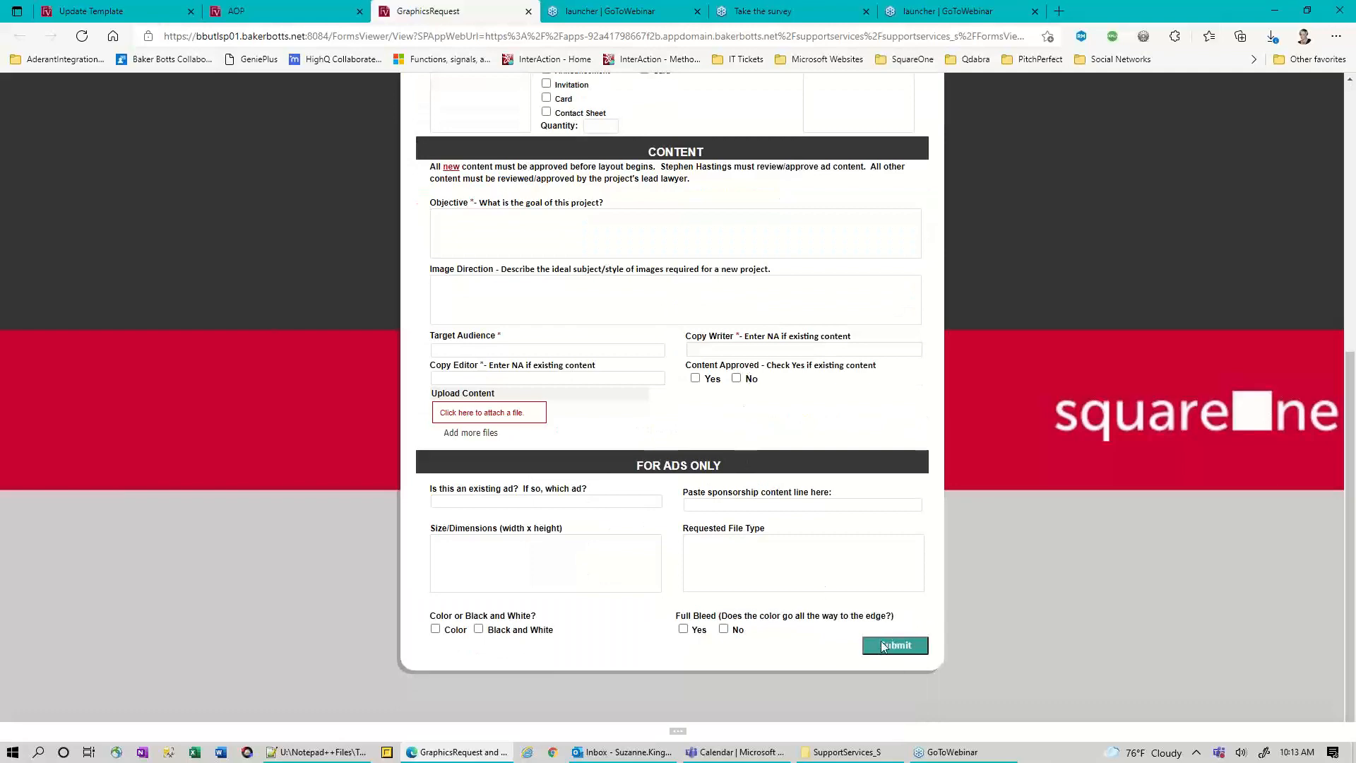
pyautogui.click(894, 645)
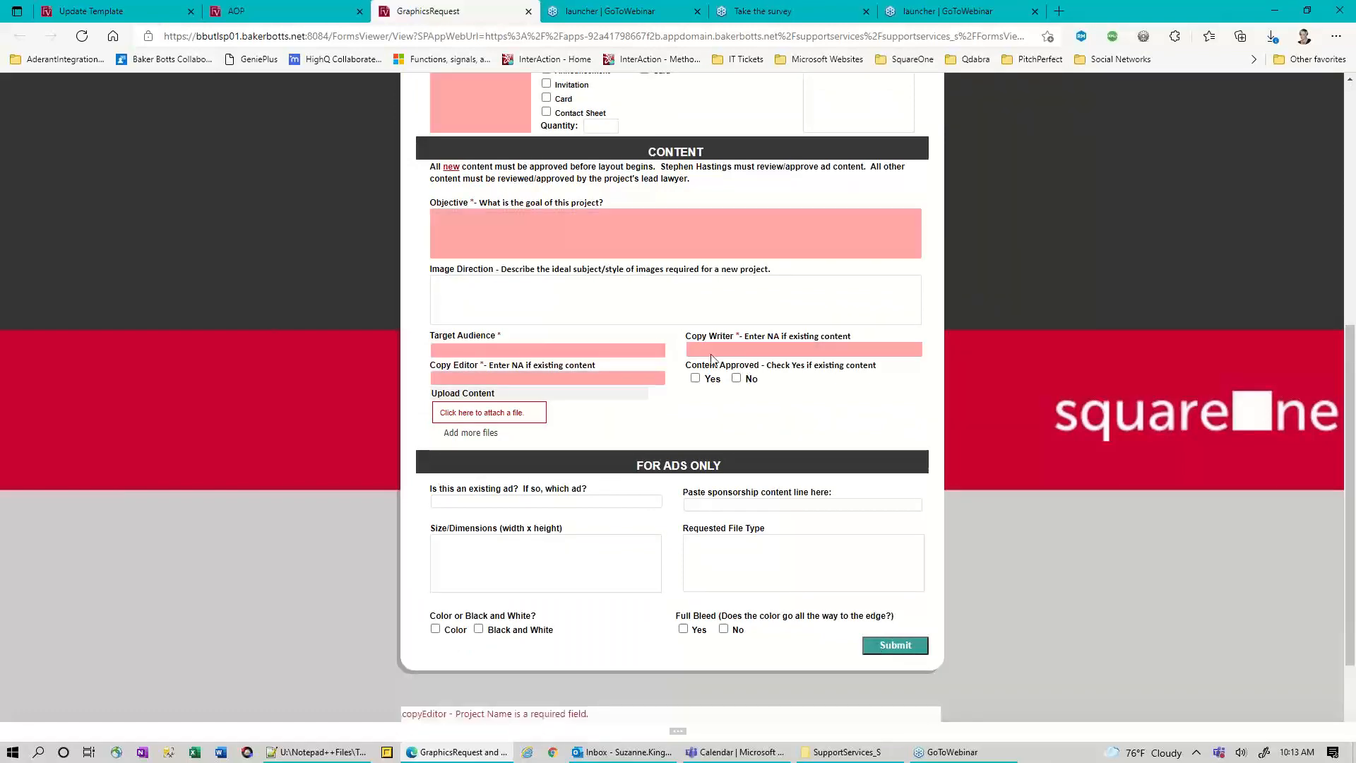
pyautogui.scroll(3)
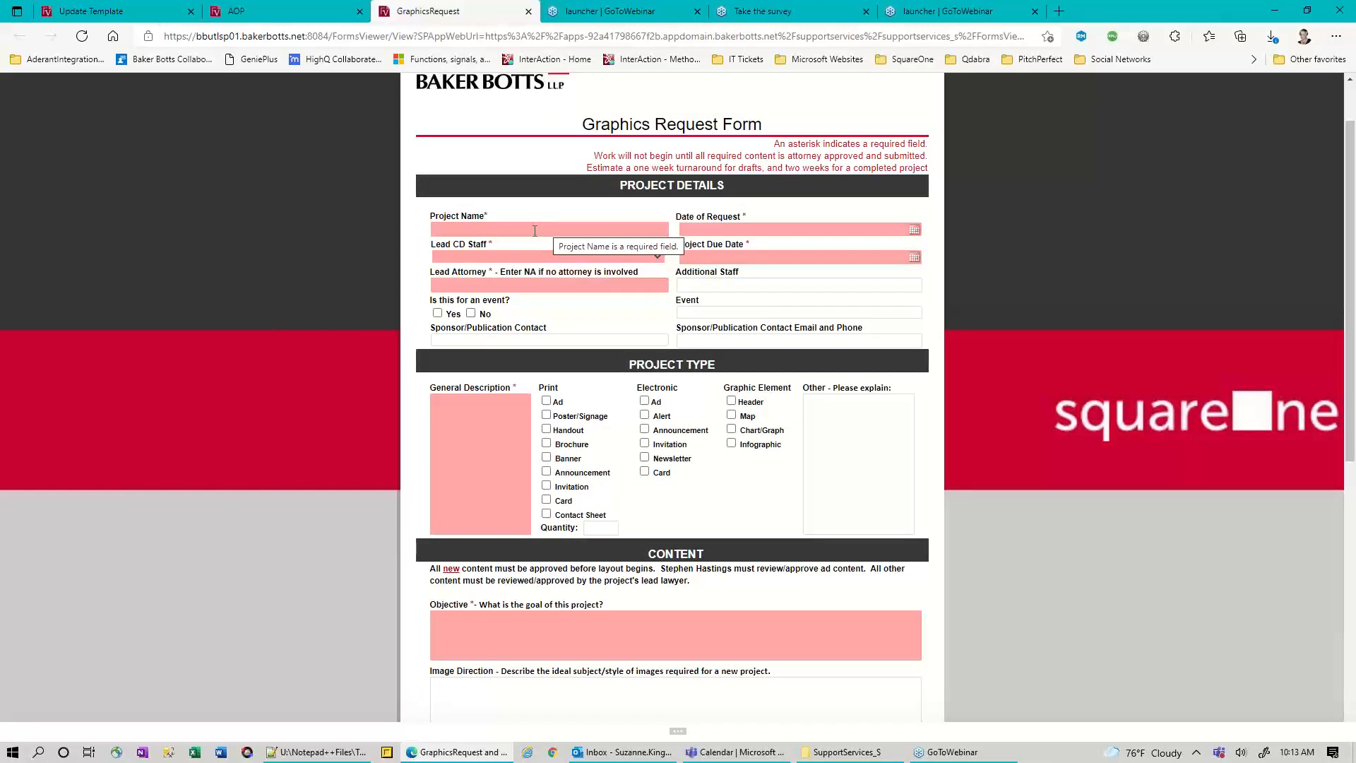
pyautogui.moveTo(548, 228)
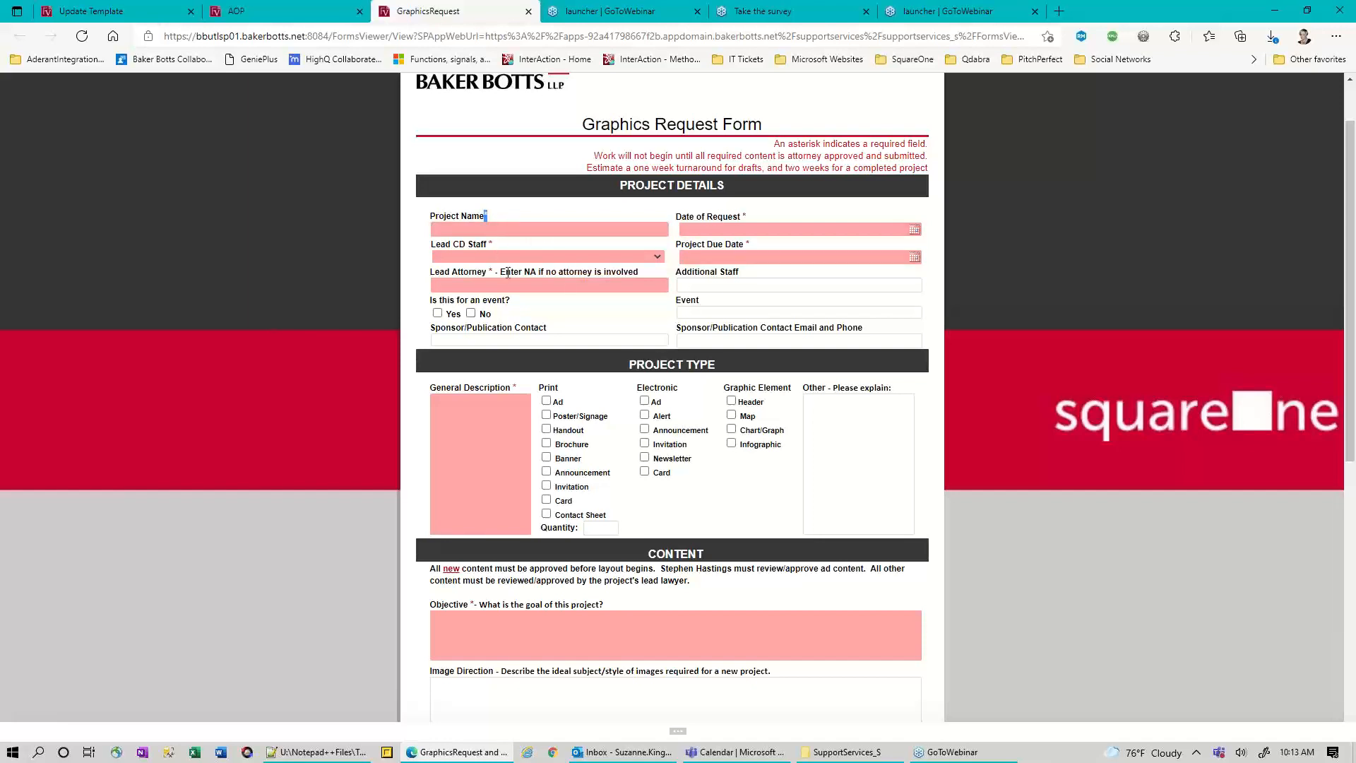
pyautogui.scroll(-3)
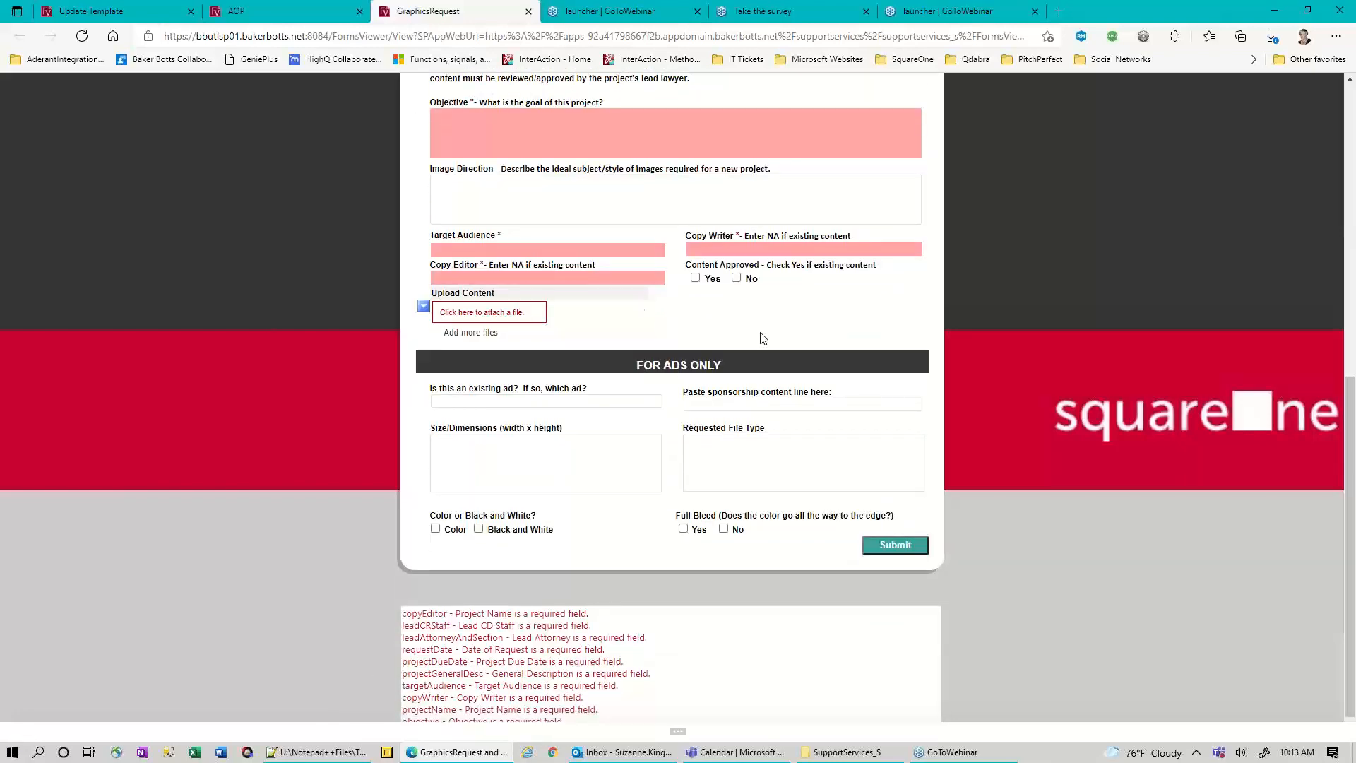
pyautogui.scroll(3)
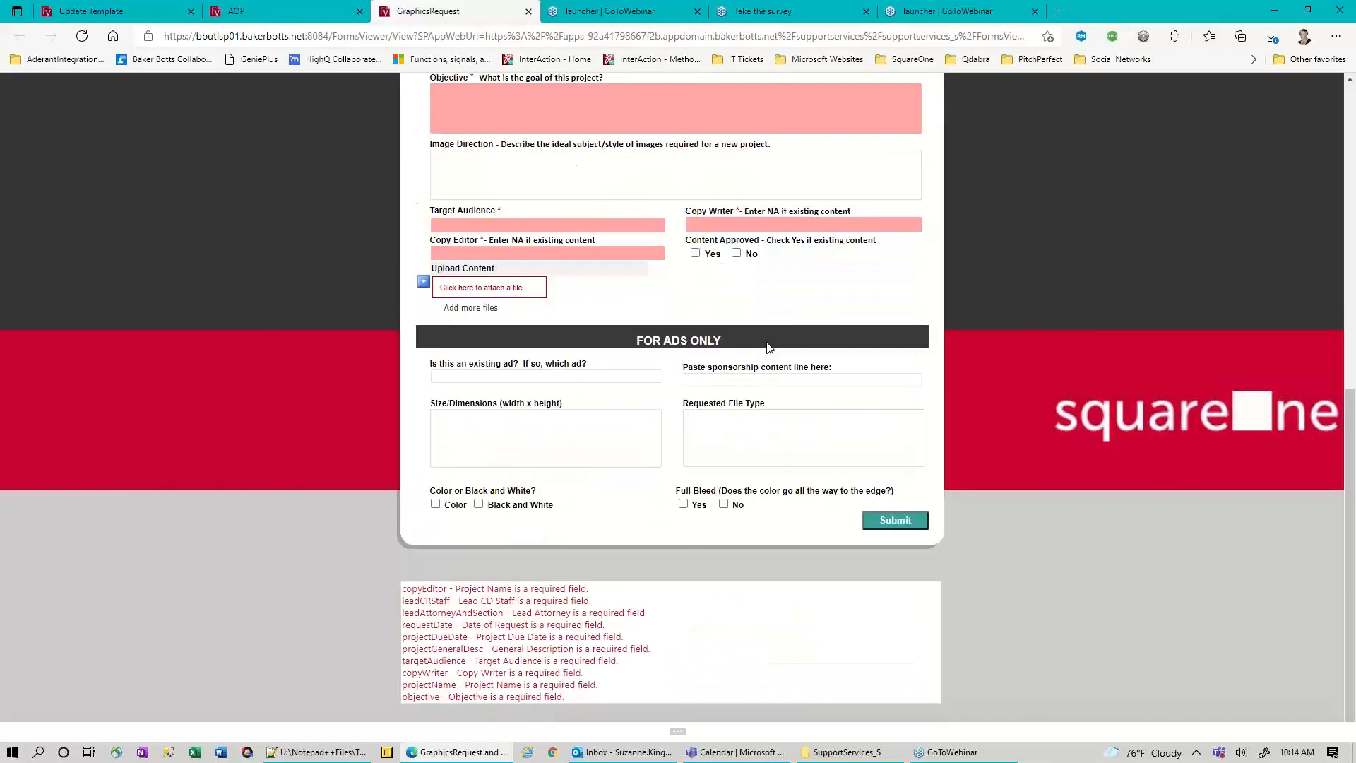
pyautogui.moveTo(796, 334)
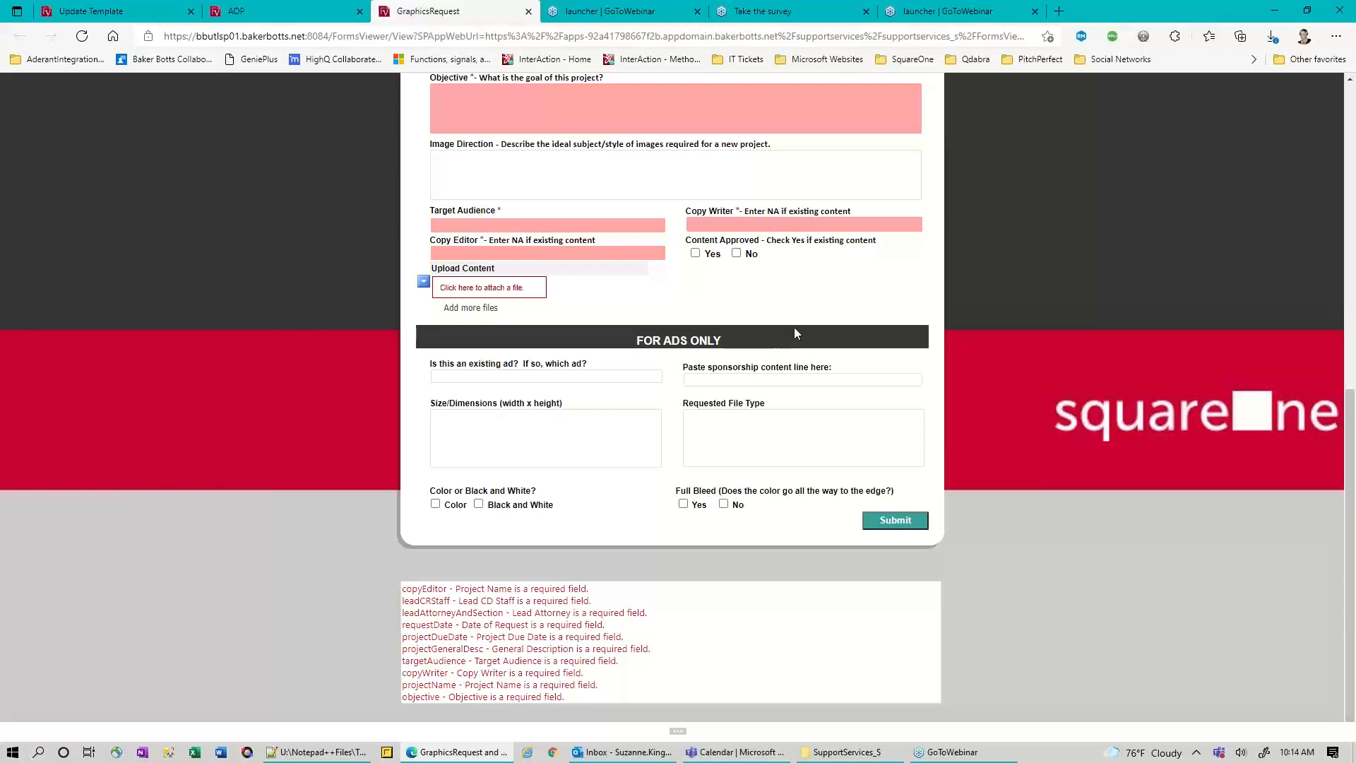
pyautogui.scroll(3)
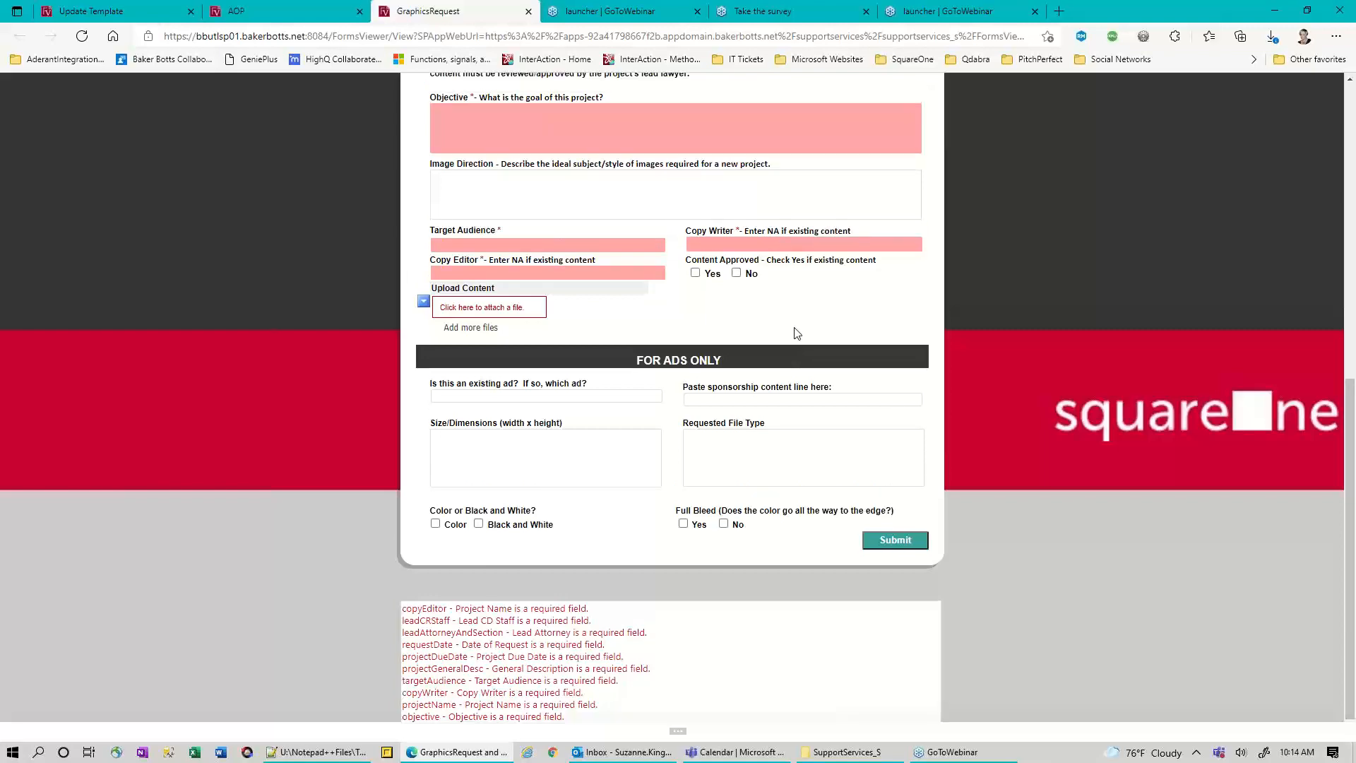
# Reload the Graphics Request form so the validation highlighting is cleared
pyautogui.click(82, 35)
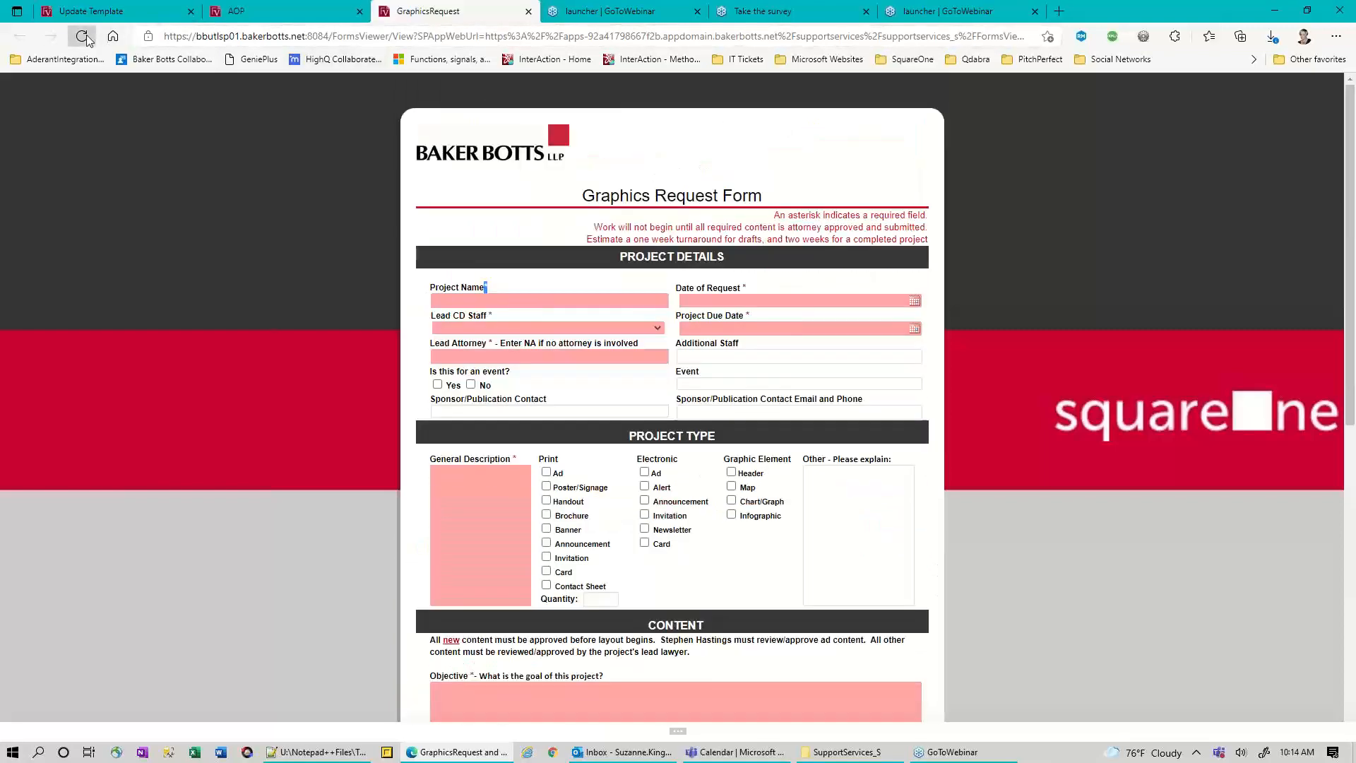
pyautogui.click(84, 35)
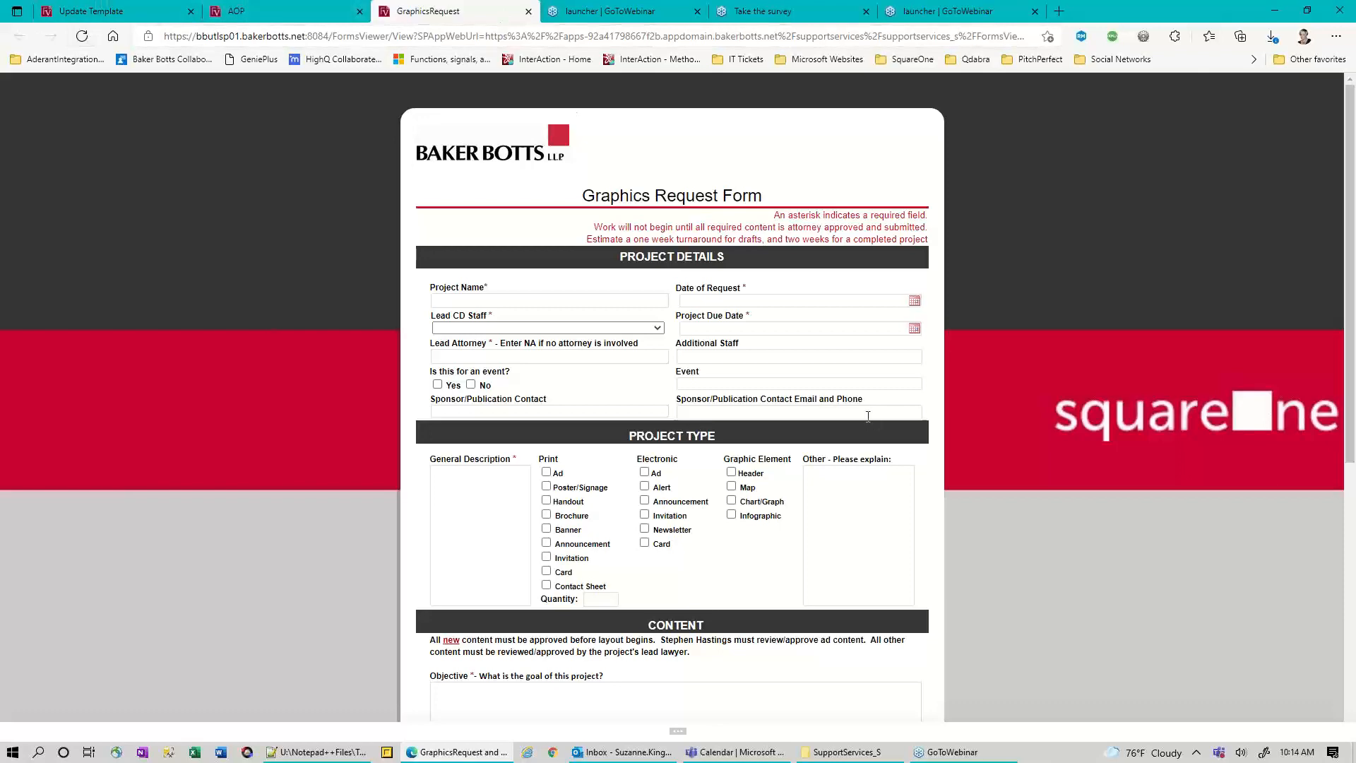
pyautogui.scroll(3)
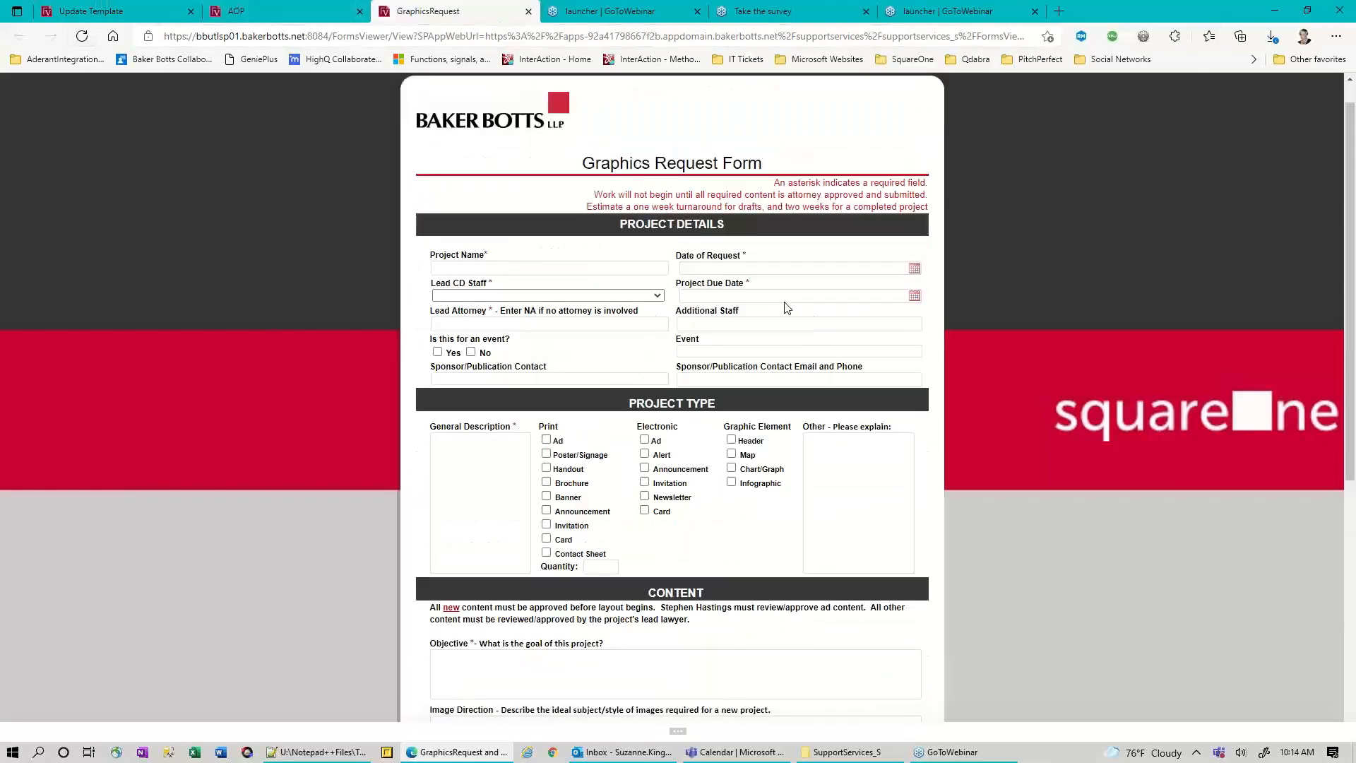
pyautogui.moveTo(528, 11)
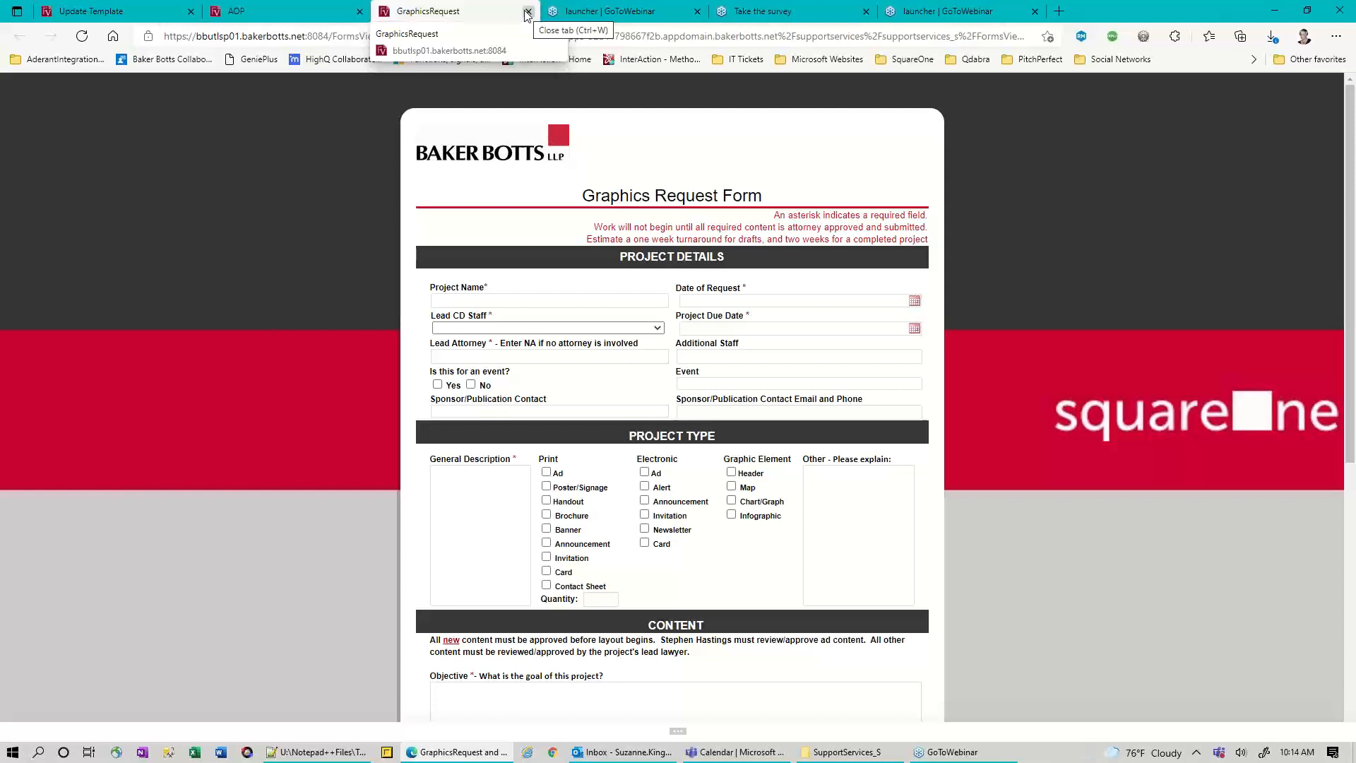
# Close the Graphics Request tab and switch to the 2022 Annual Ownership Plan form
pyautogui.click(527, 11)
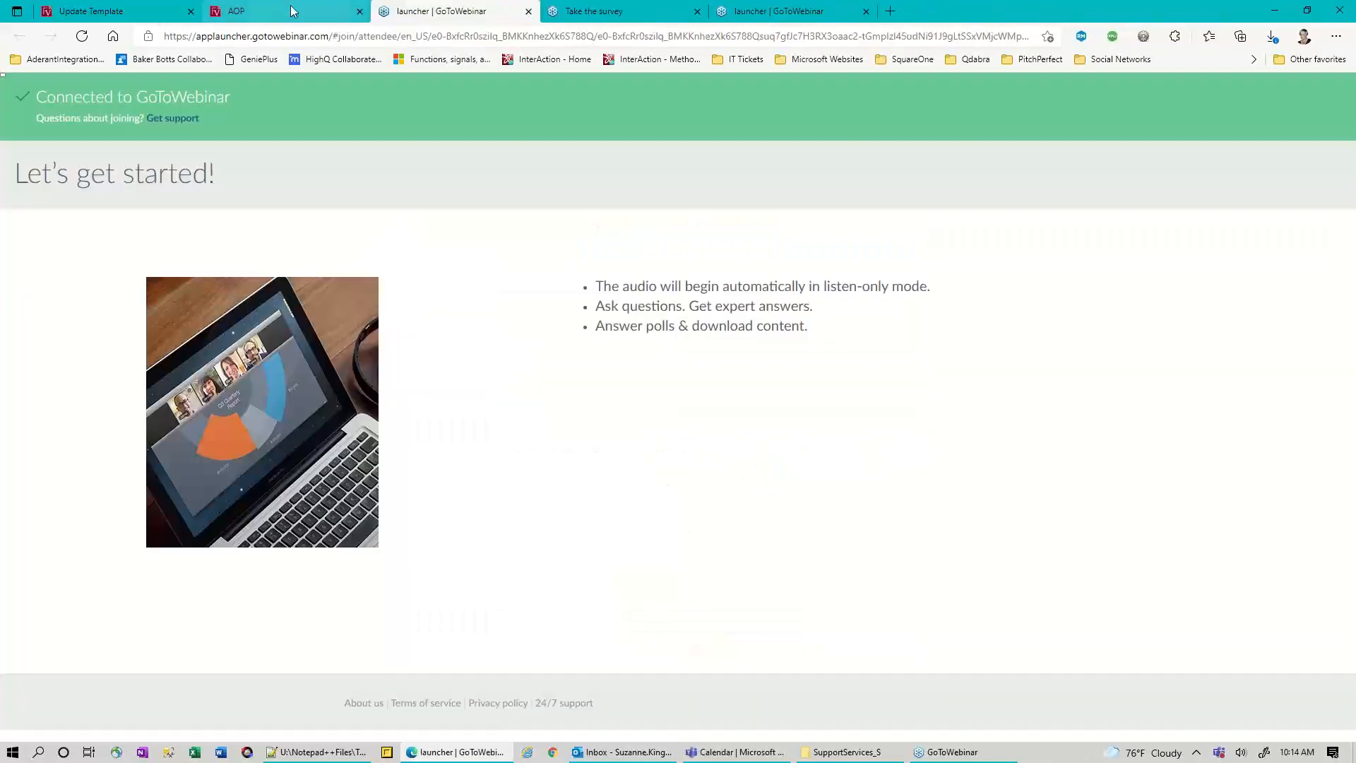
pyautogui.click(235, 10)
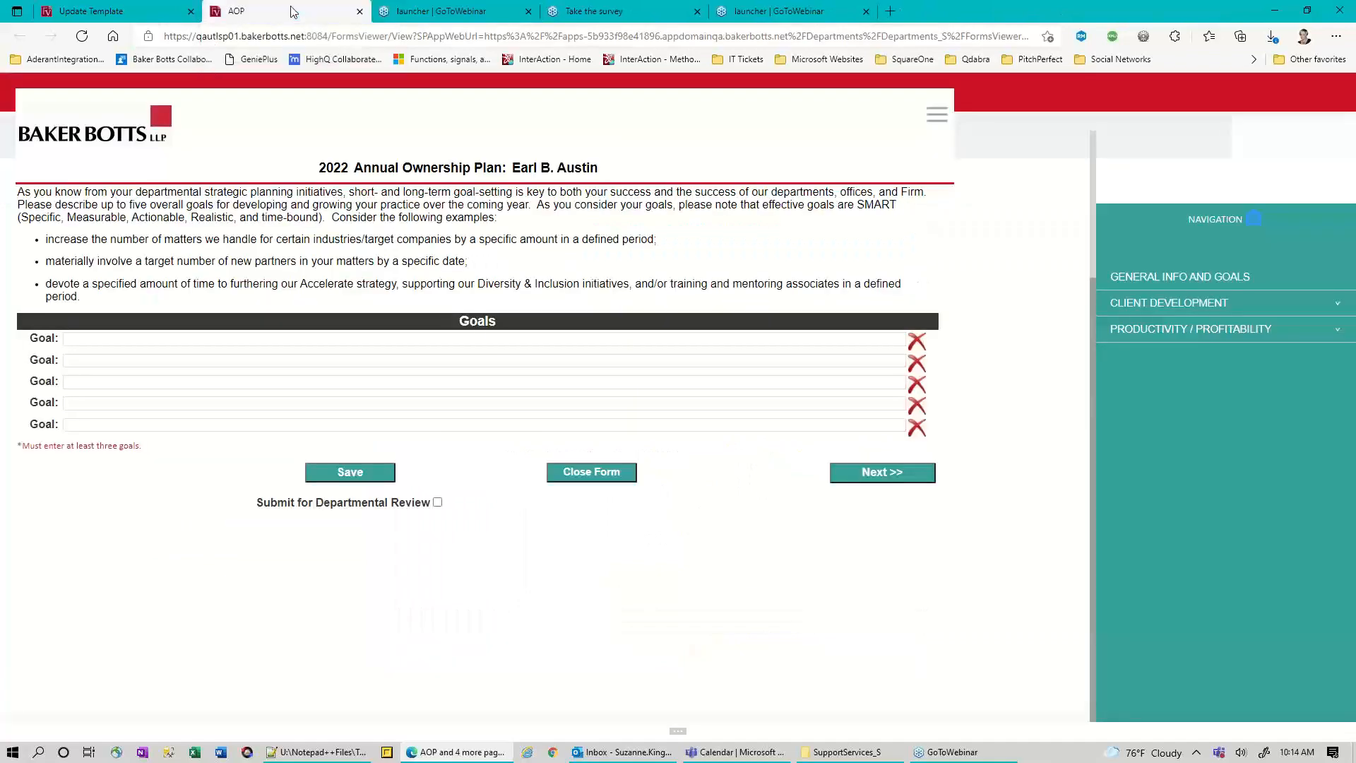
pyautogui.moveTo(676, 512)
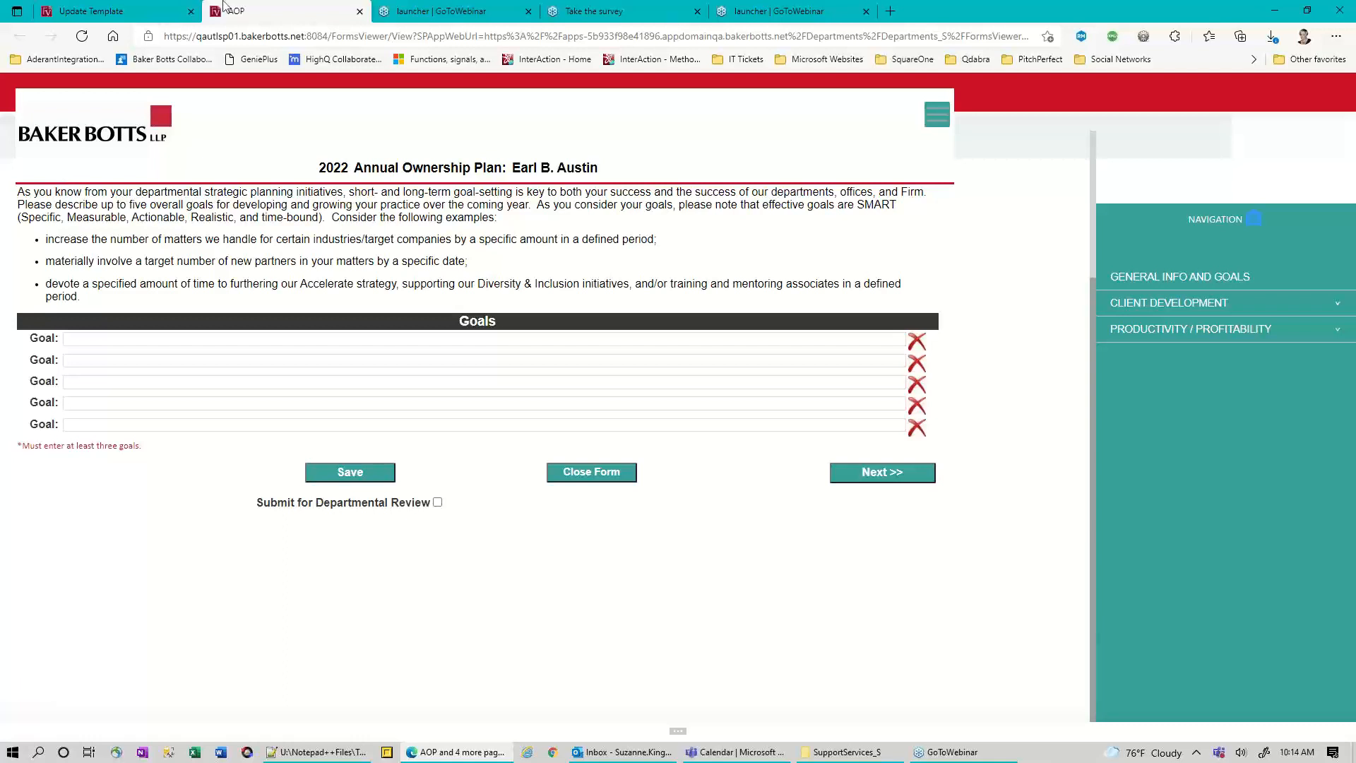
pyautogui.moveTo(222, 141)
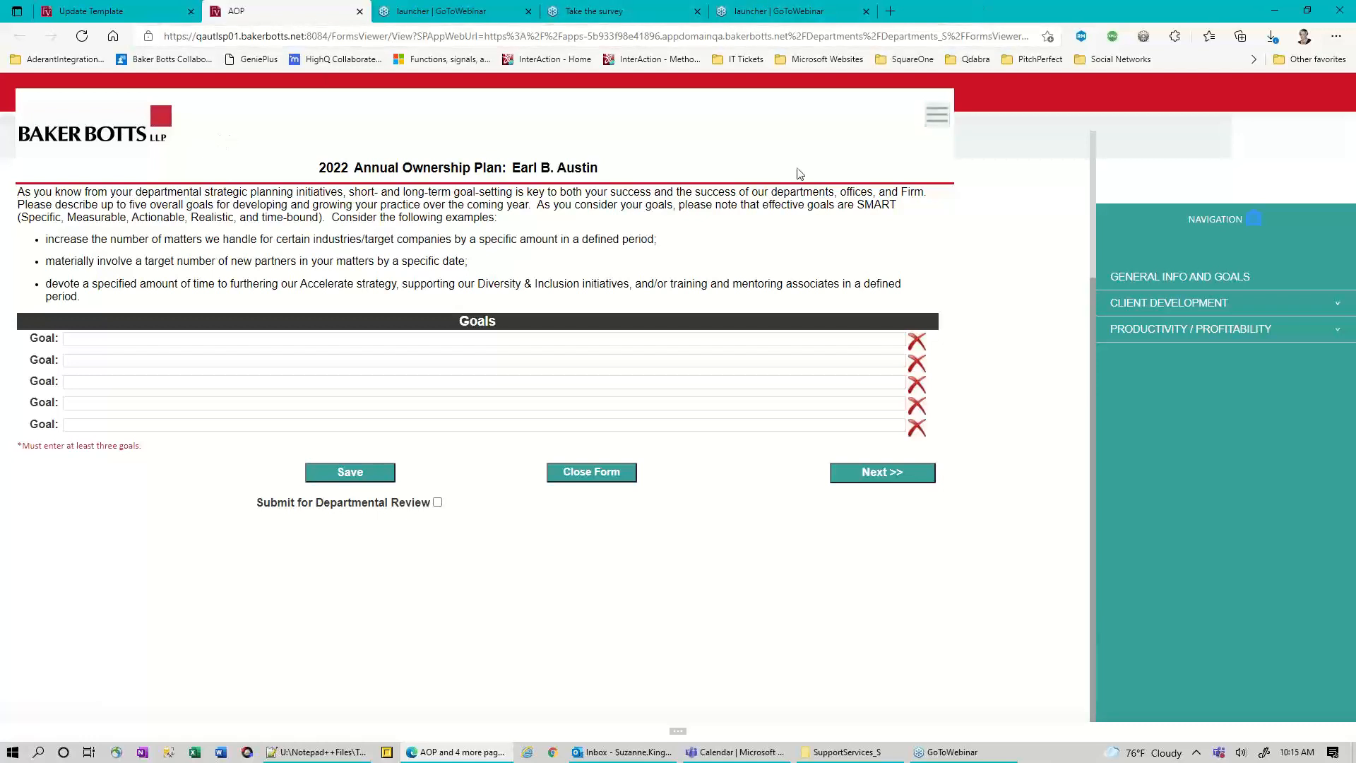
pyautogui.moveTo(1129, 336)
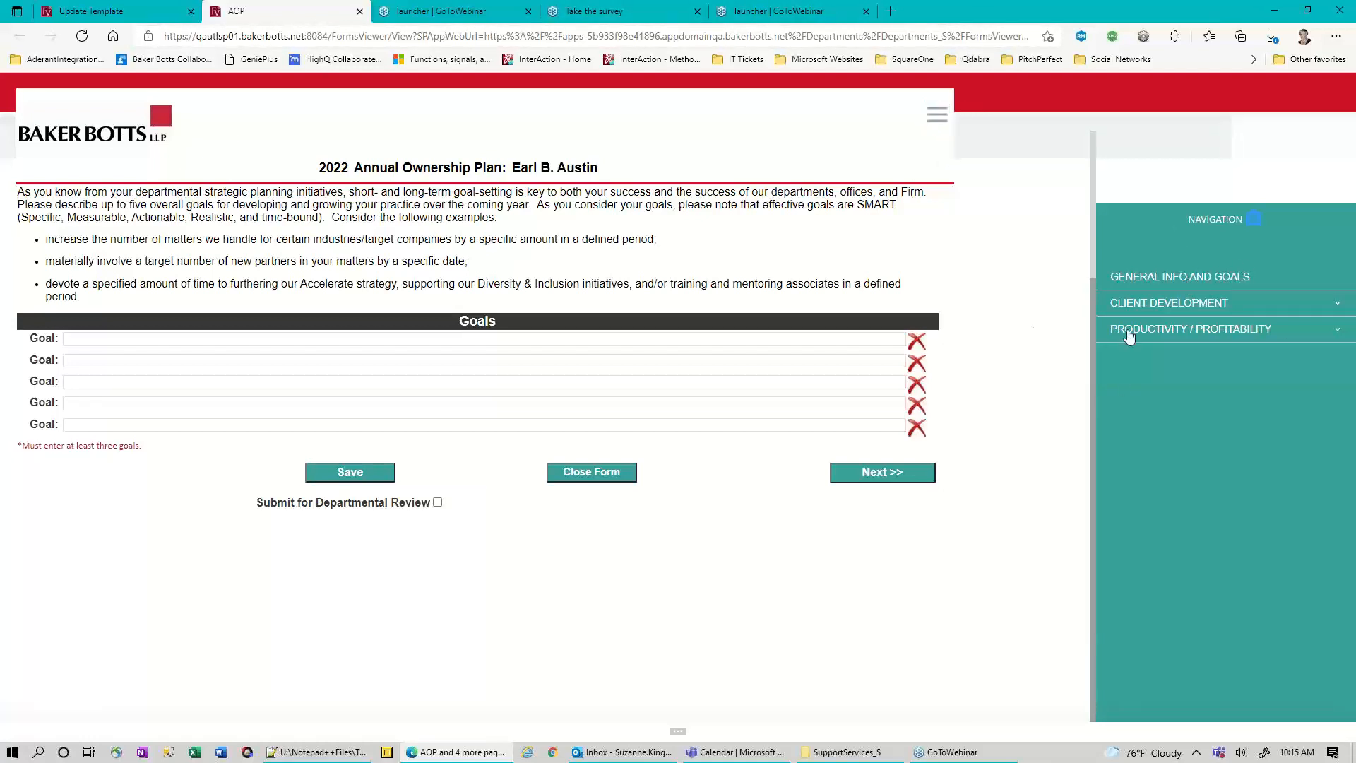
pyautogui.moveTo(1170, 543)
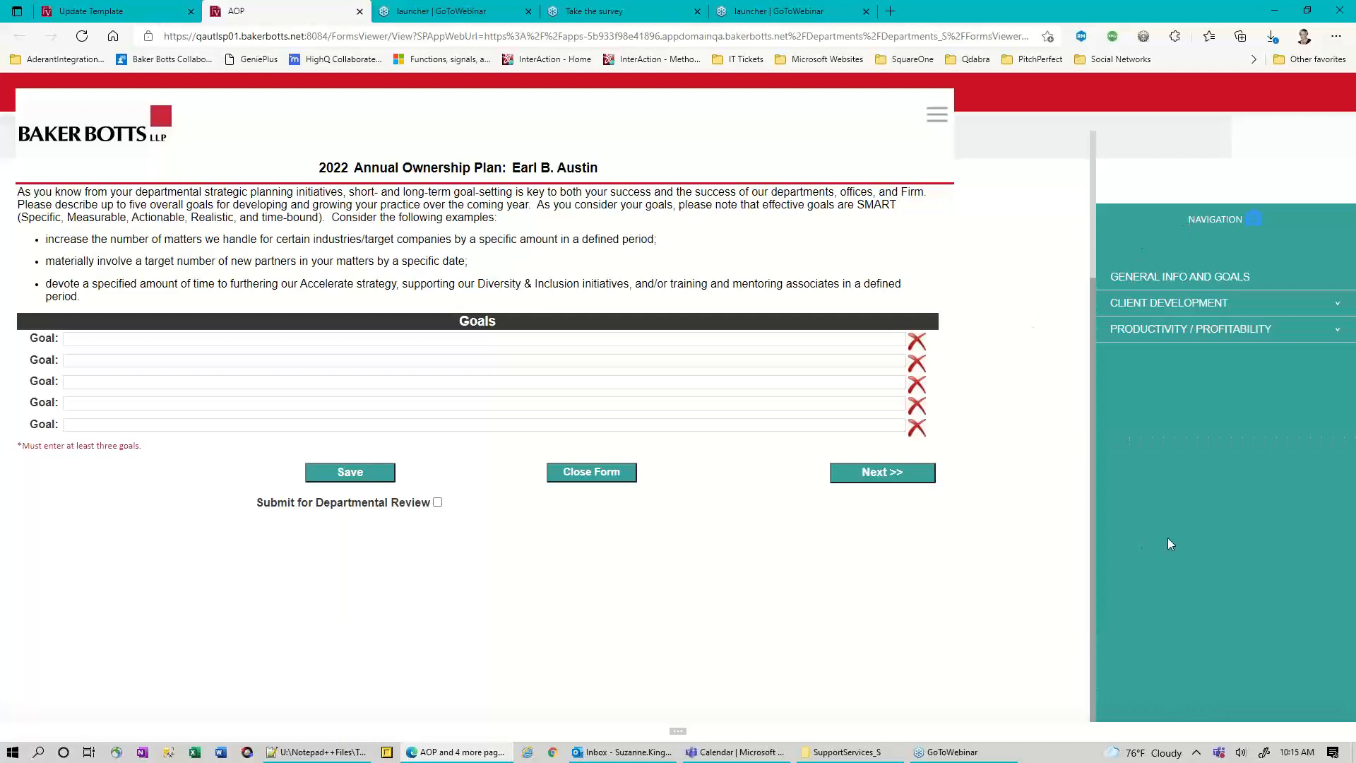
pyautogui.moveTo(1072, 459)
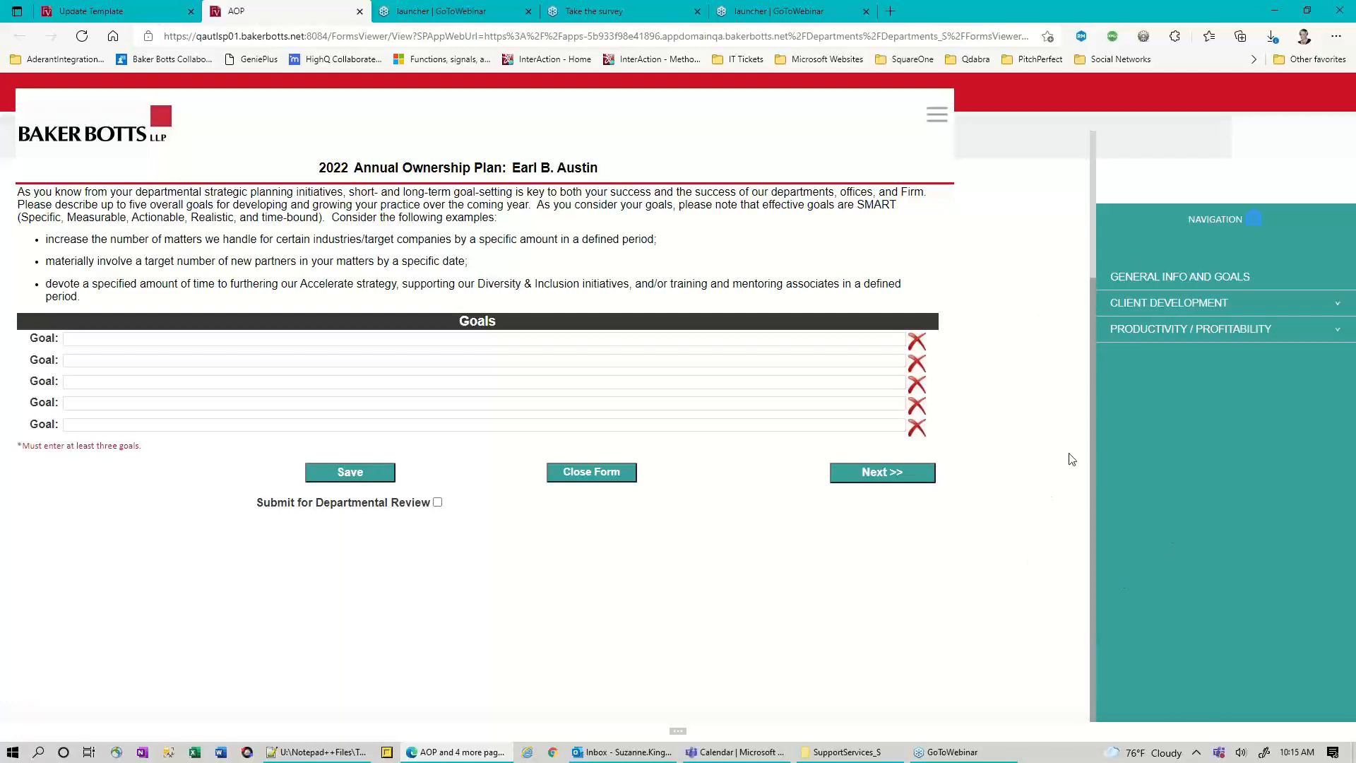
pyautogui.moveTo(1107, 637)
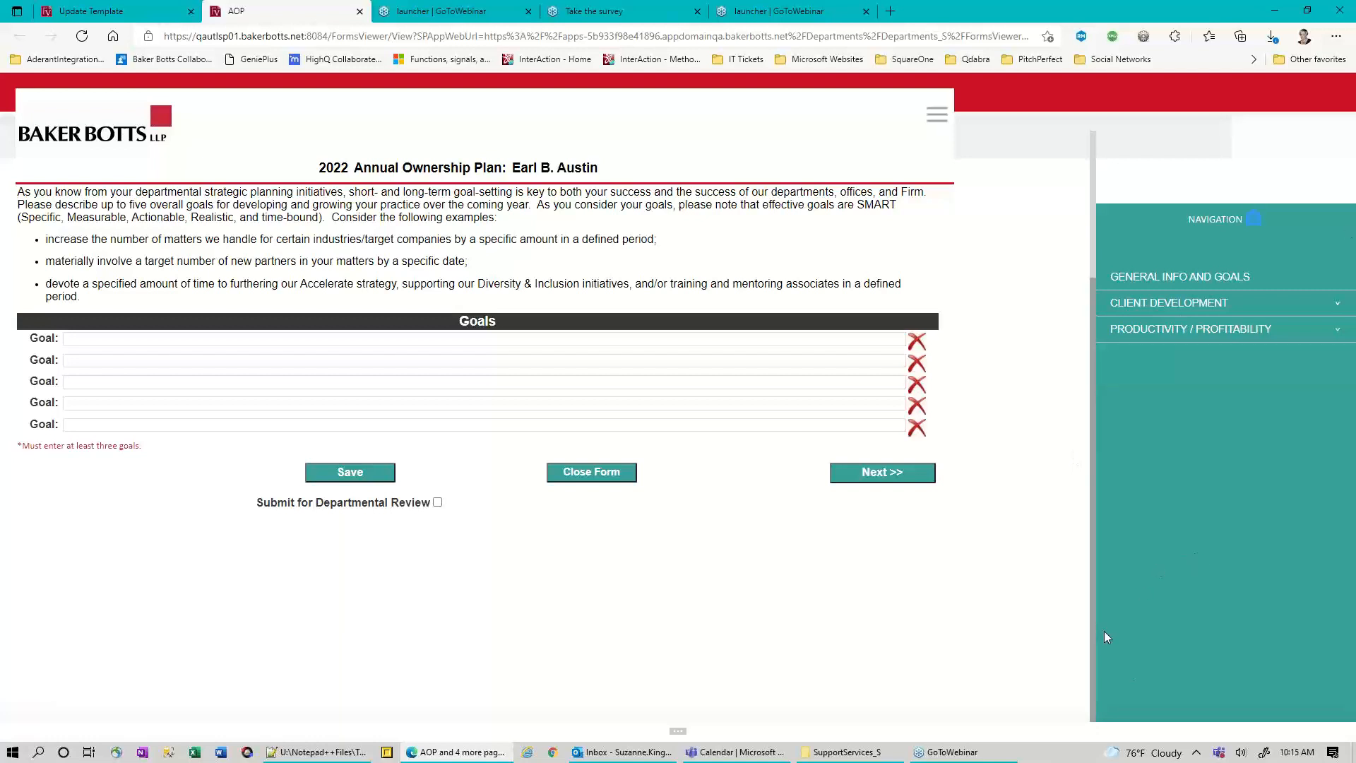
pyautogui.moveTo(1073, 621)
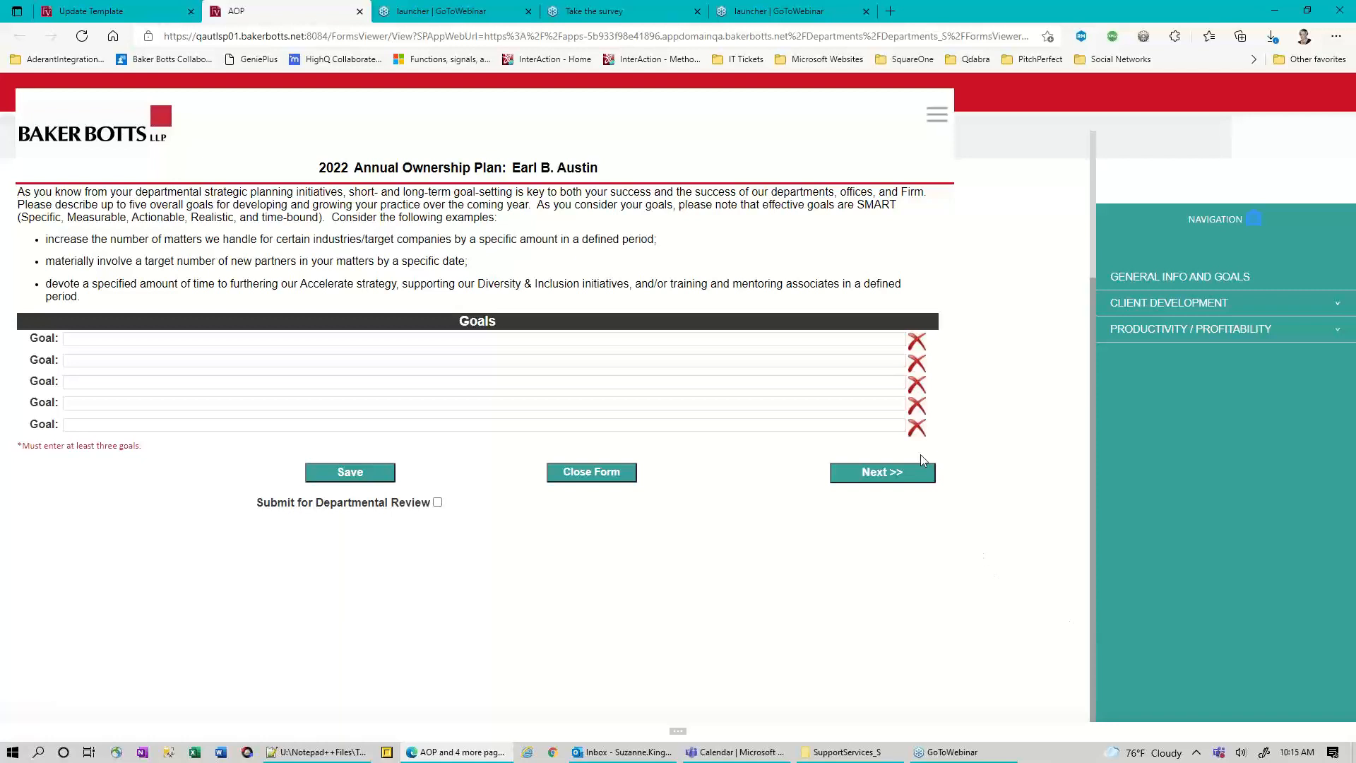
pyautogui.moveTo(882, 473)
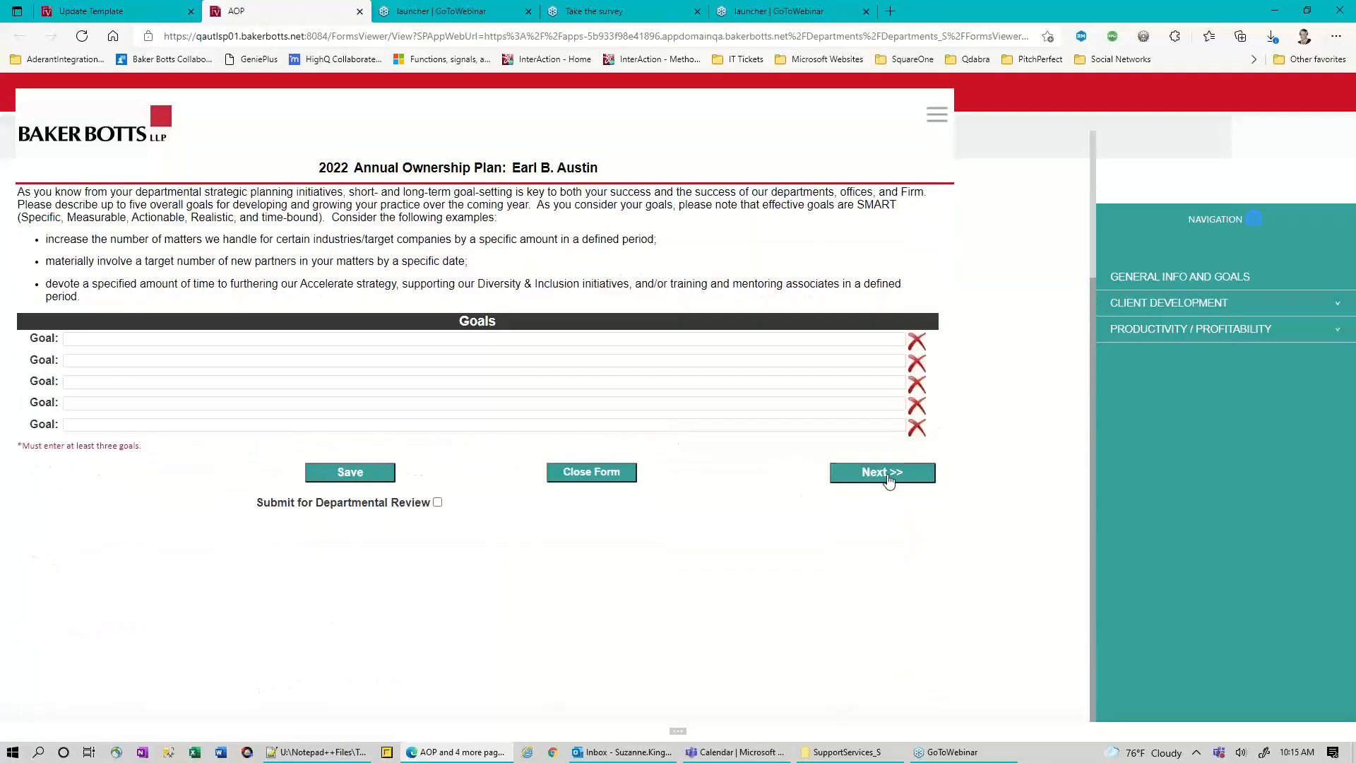
pyautogui.click(882, 471)
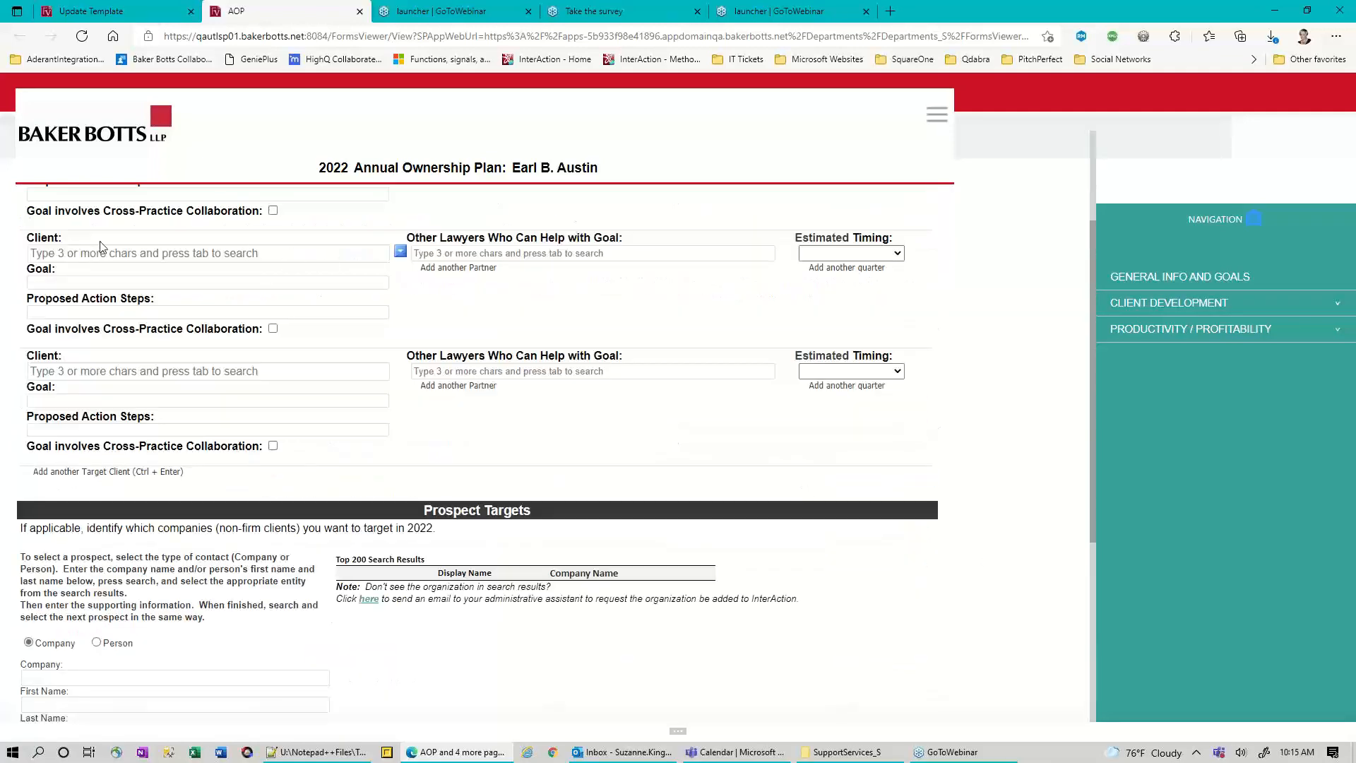
pyautogui.scroll(3)
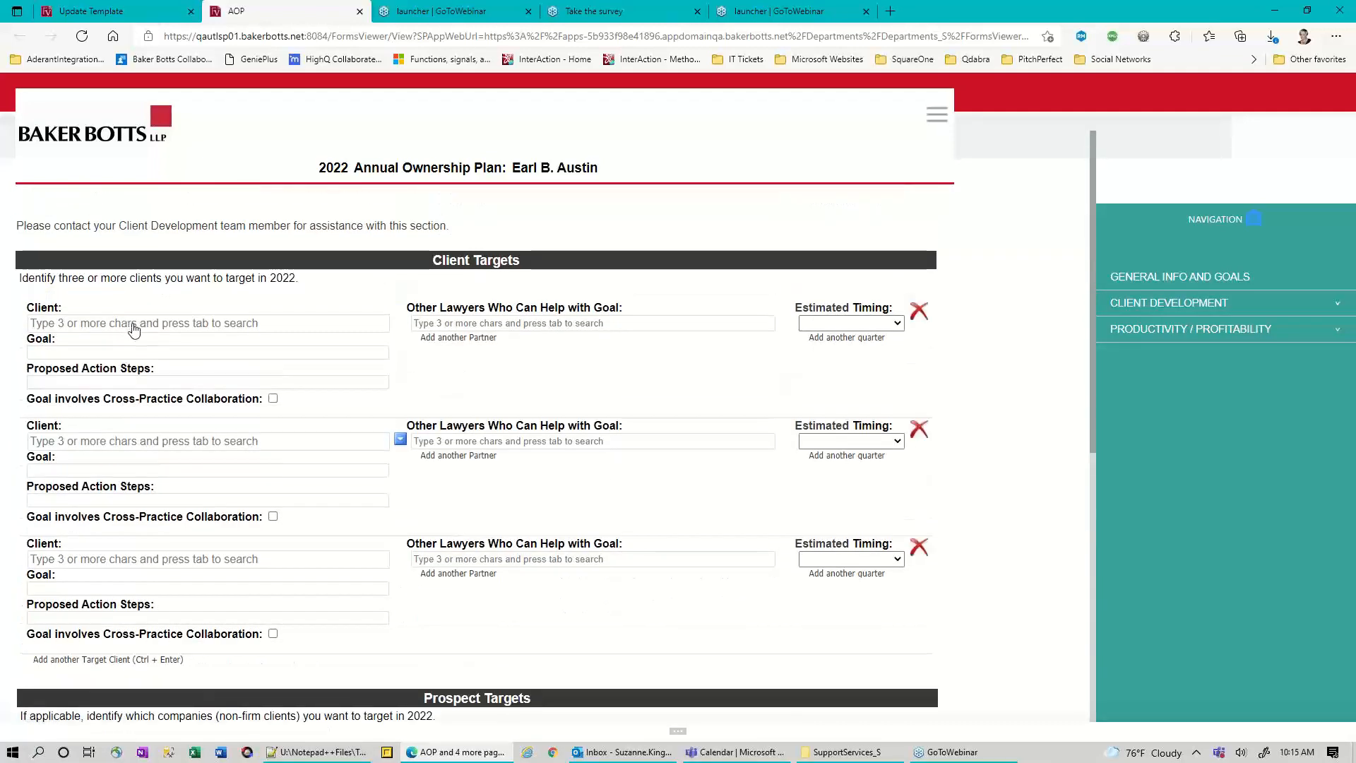
pyautogui.moveTo(77, 328)
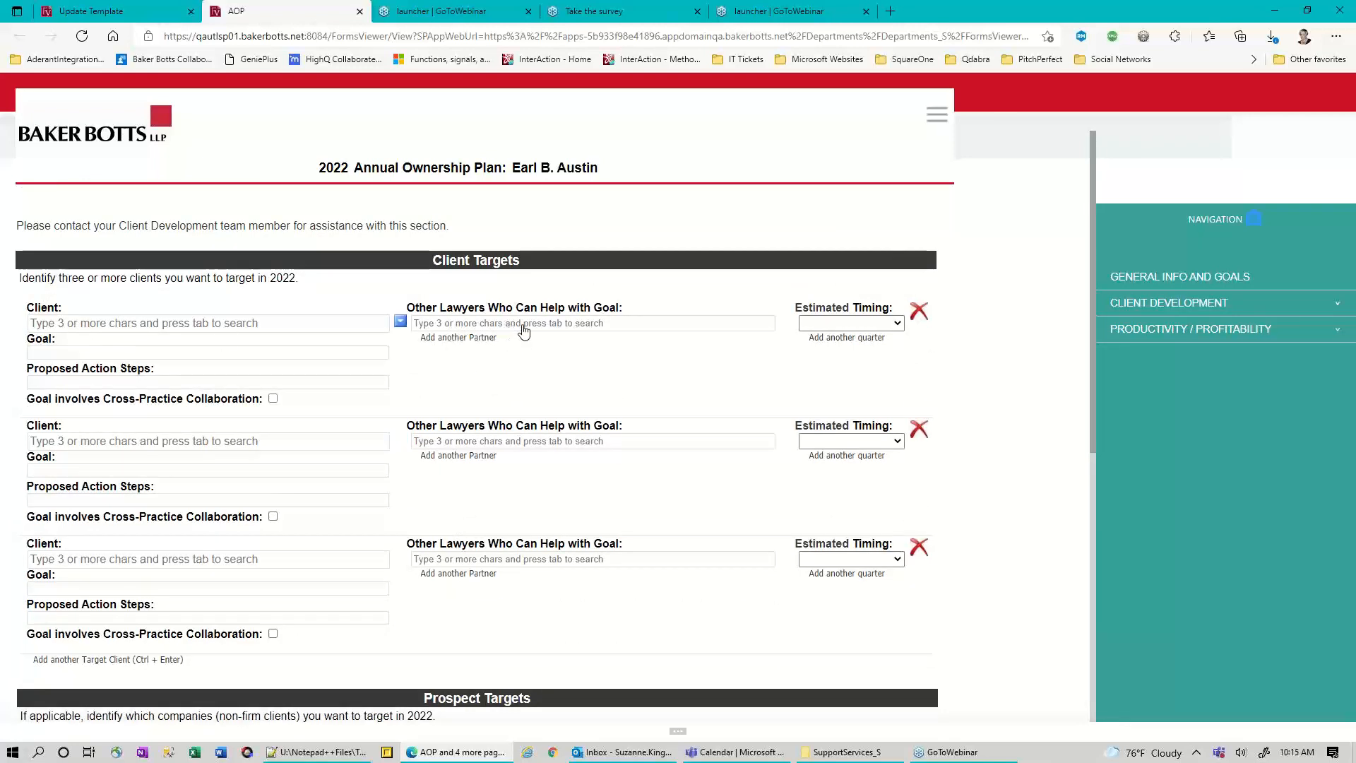
pyautogui.click(593, 323)
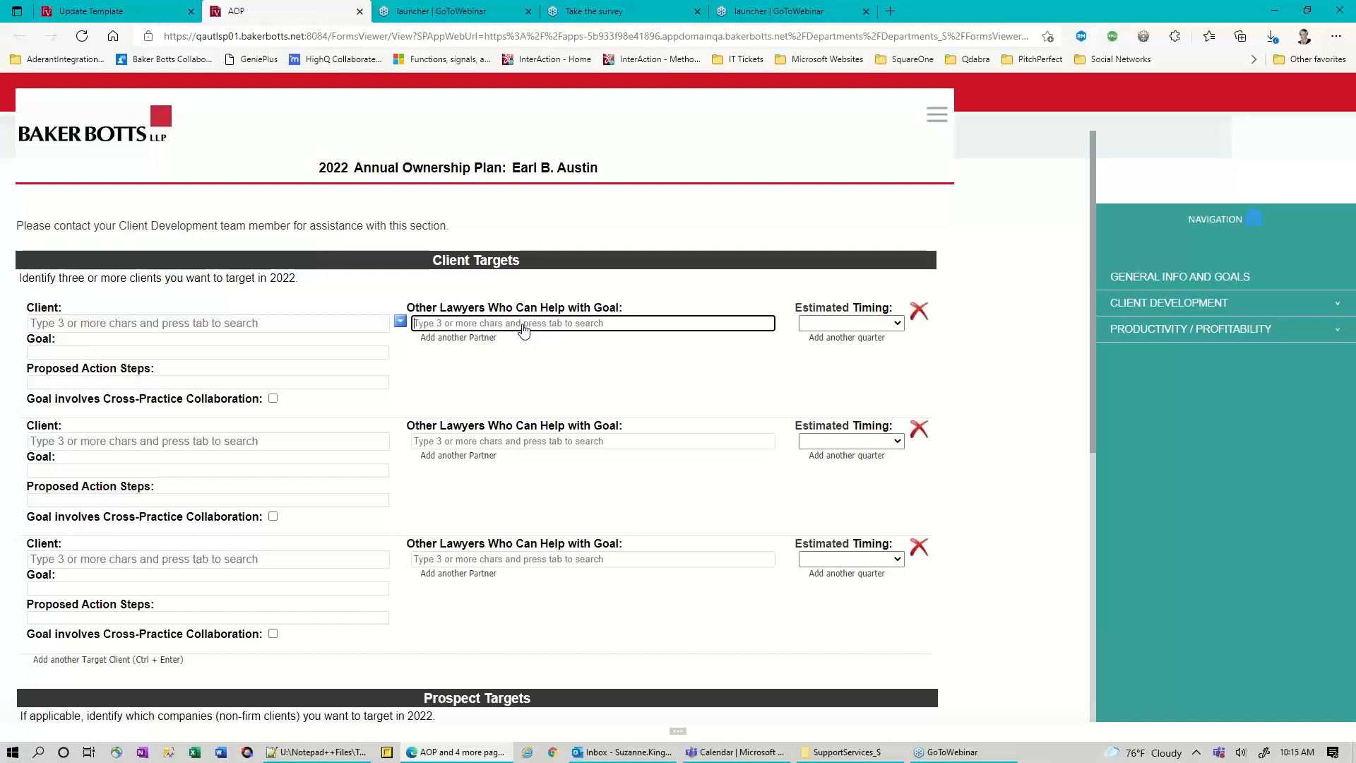
pyautogui.write('bark')
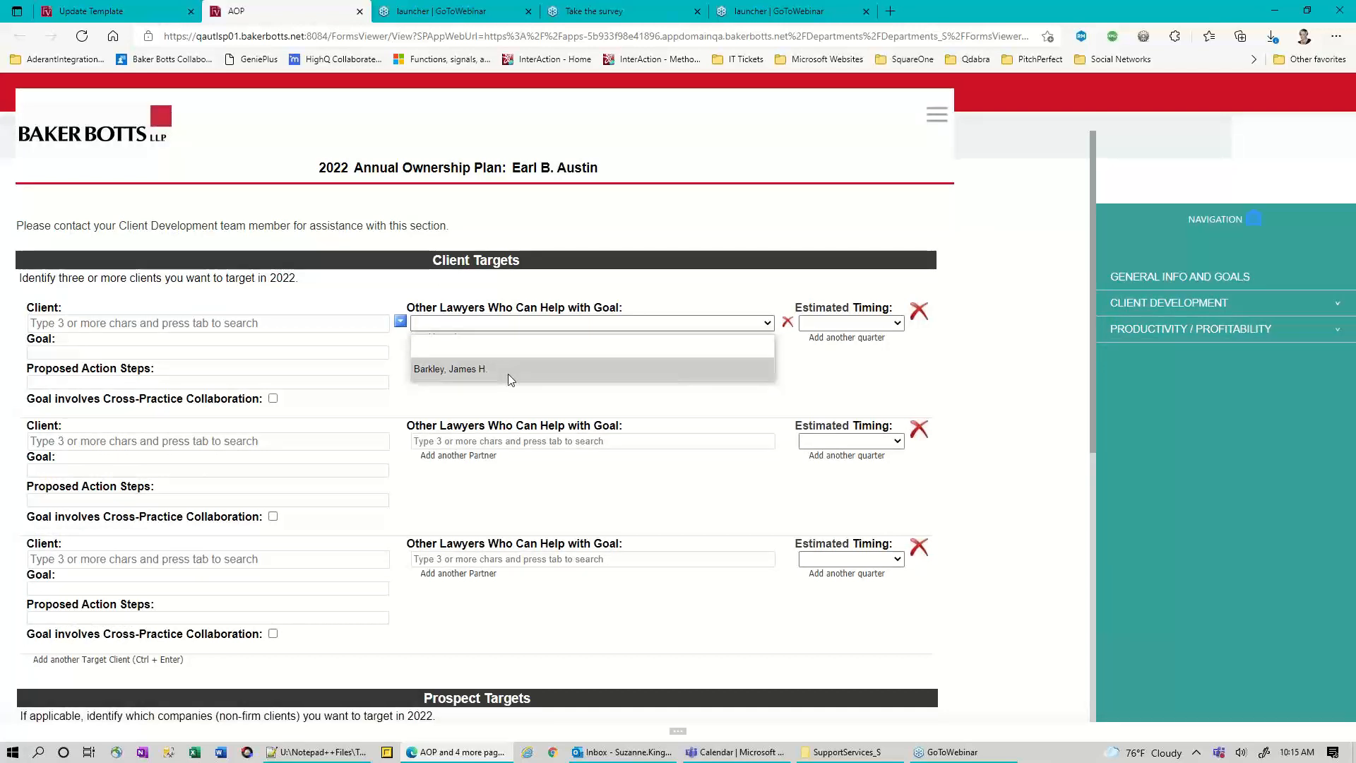
pyautogui.click(450, 369)
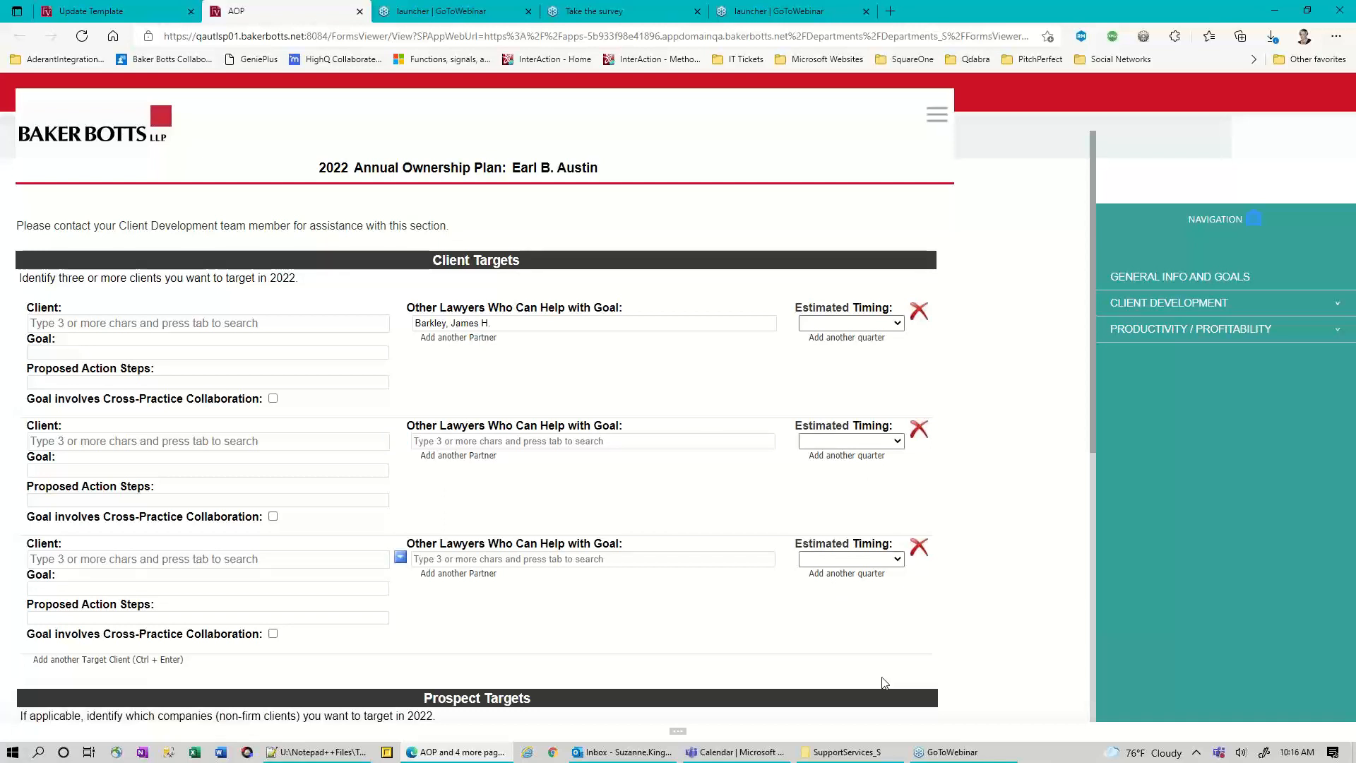
pyautogui.moveTo(476, 579)
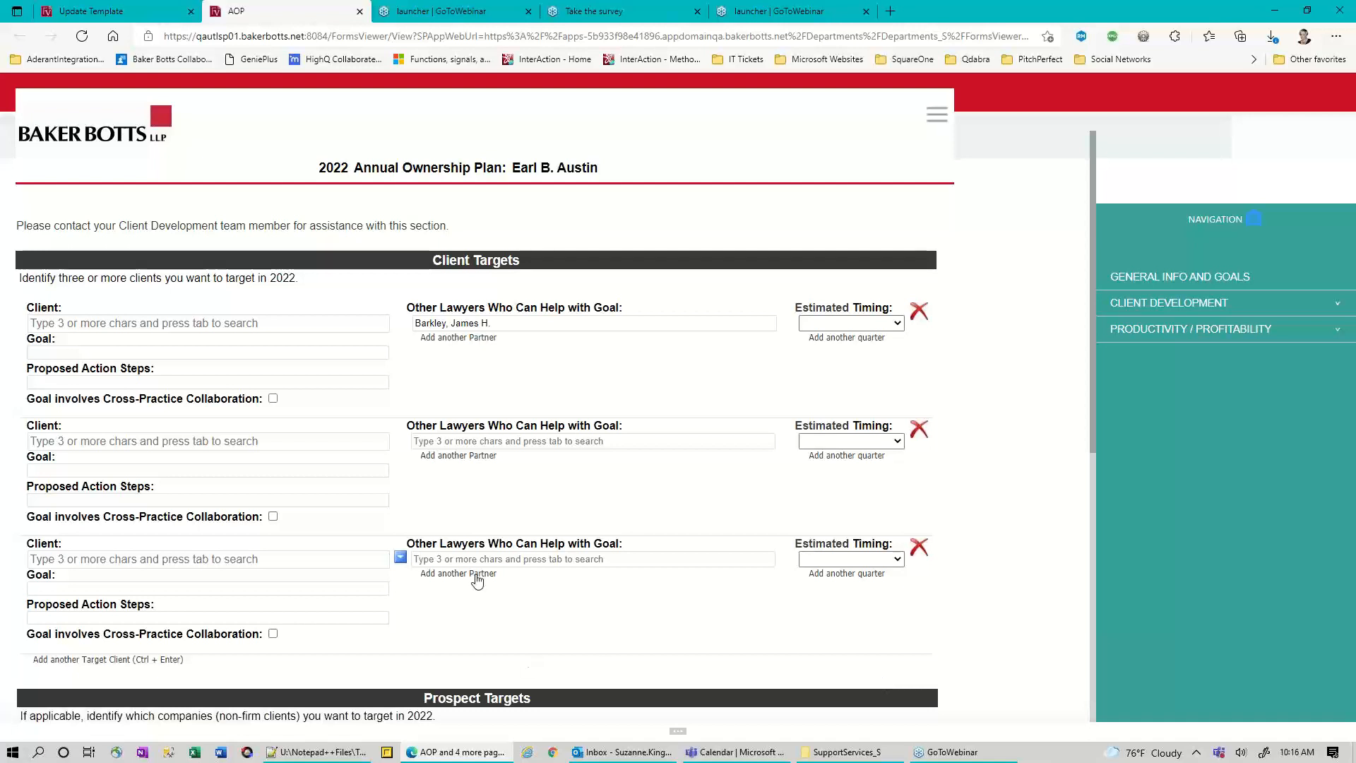
pyautogui.moveTo(504, 330)
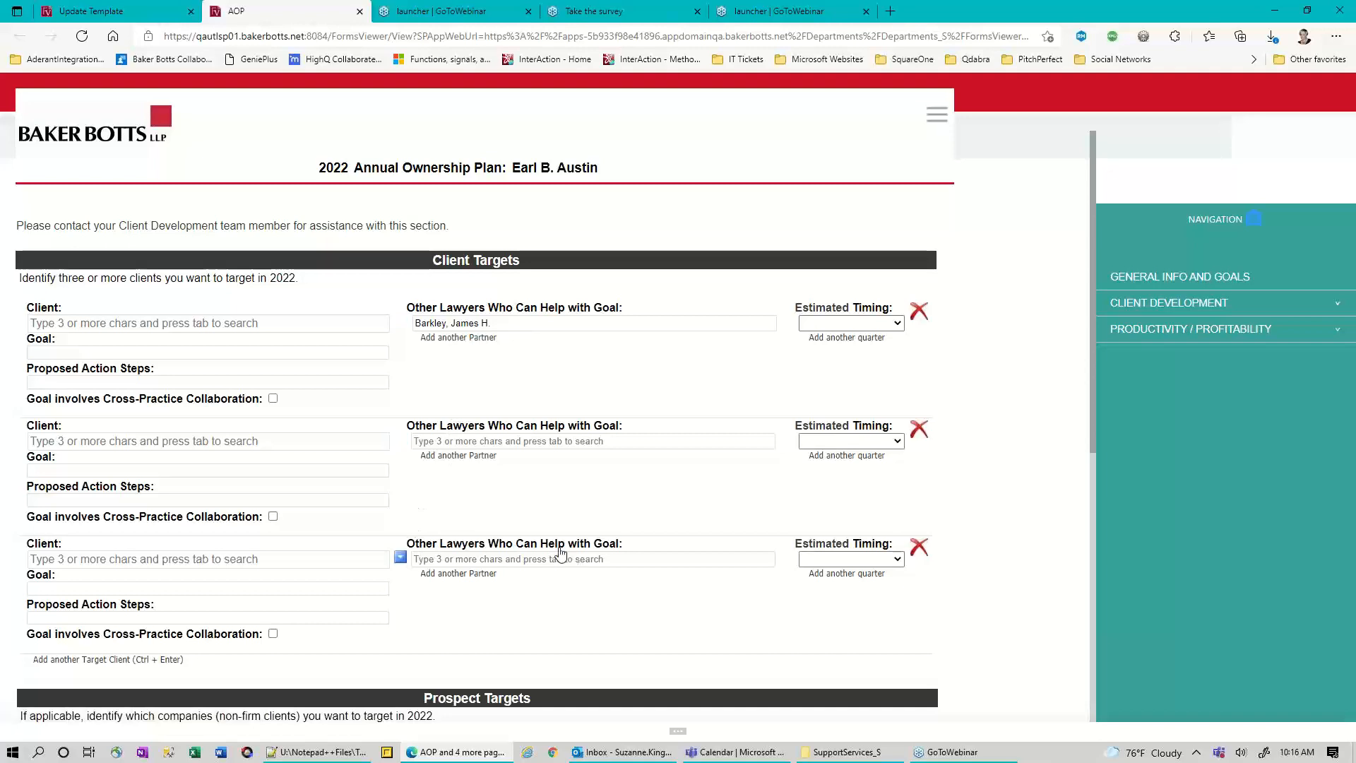
pyautogui.moveTo(615, 617)
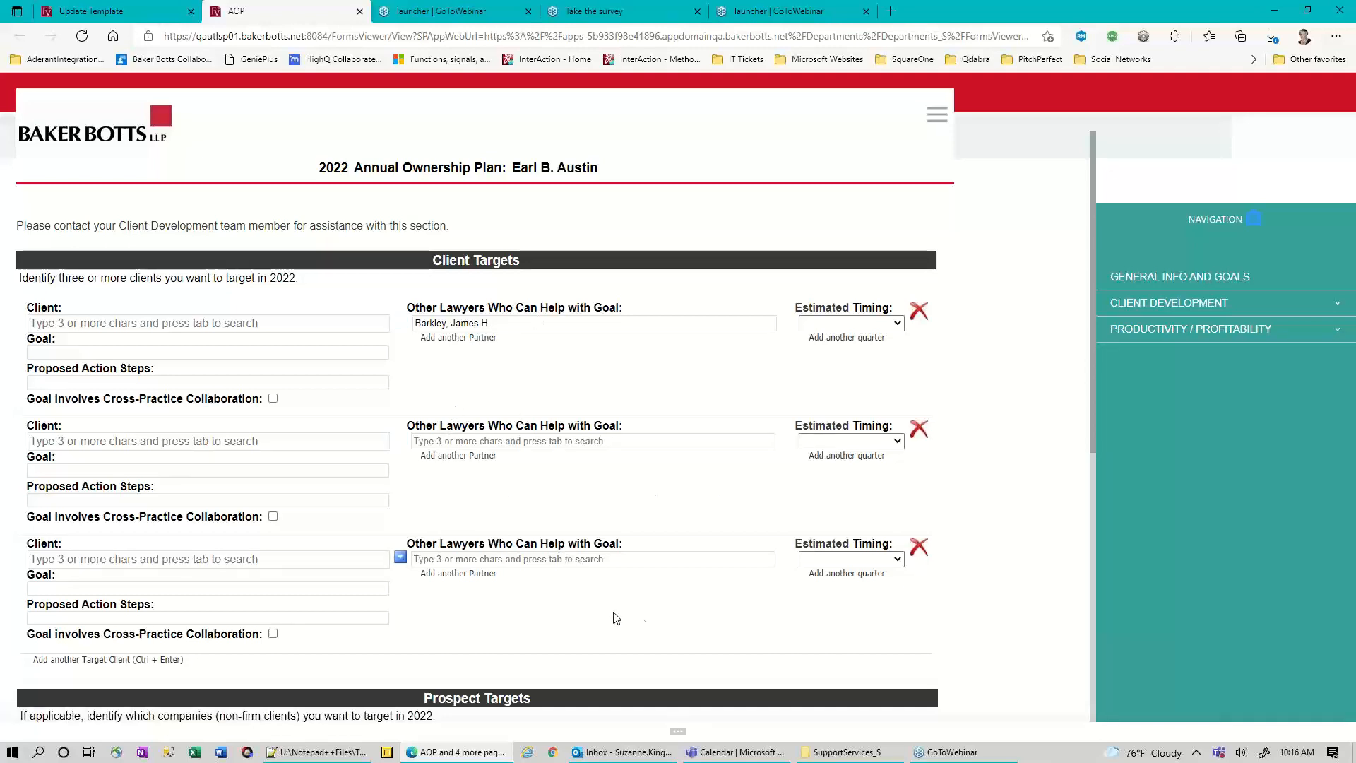
# Scroll down through the page to reach the Prospect Targets section
pyautogui.scroll(-3)
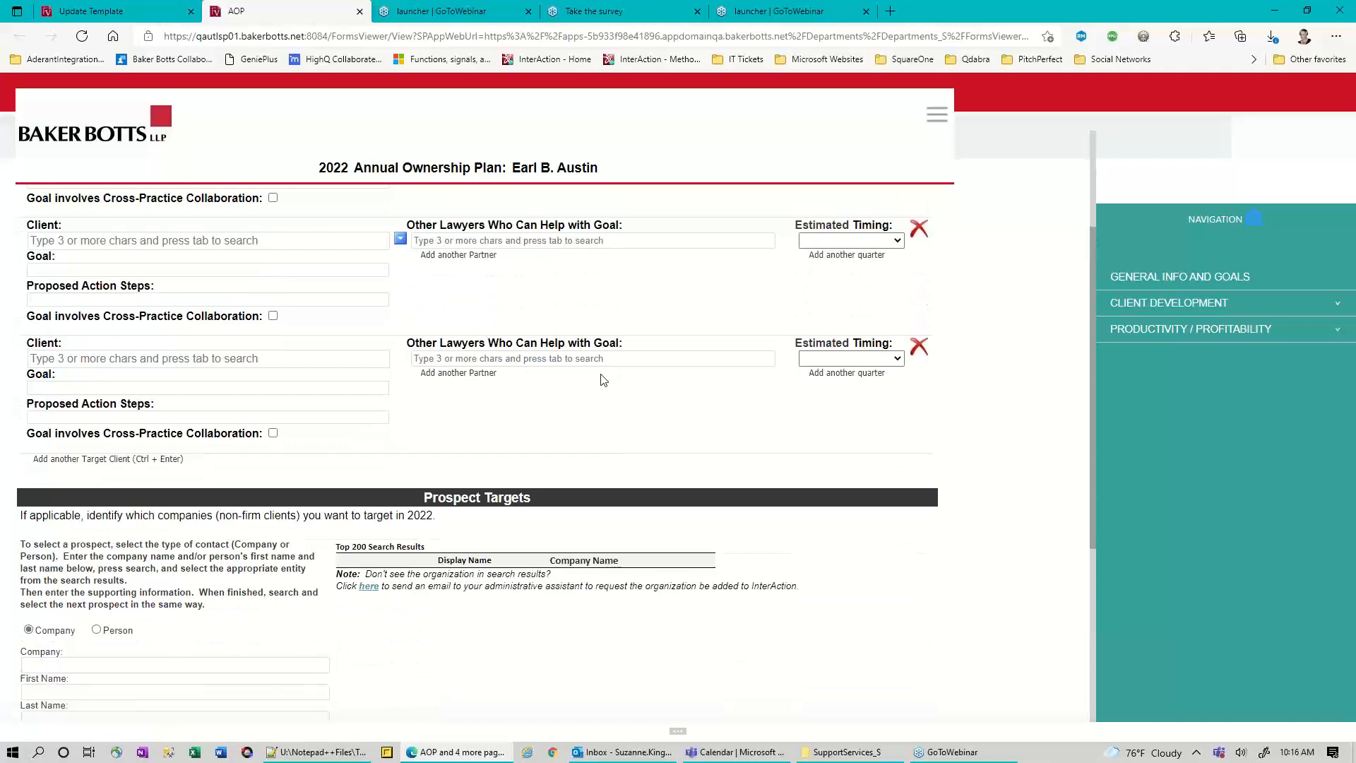
pyautogui.scroll(3)
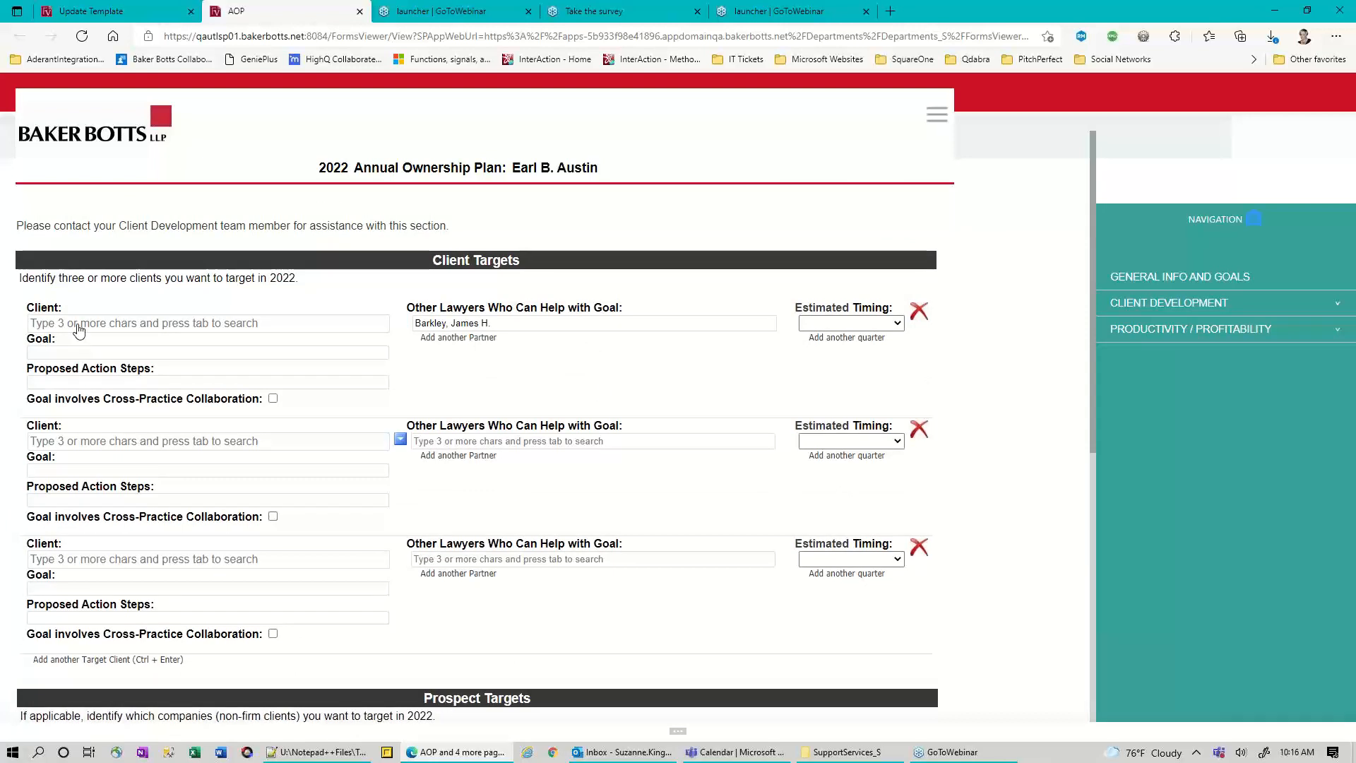
pyautogui.scroll(-3)
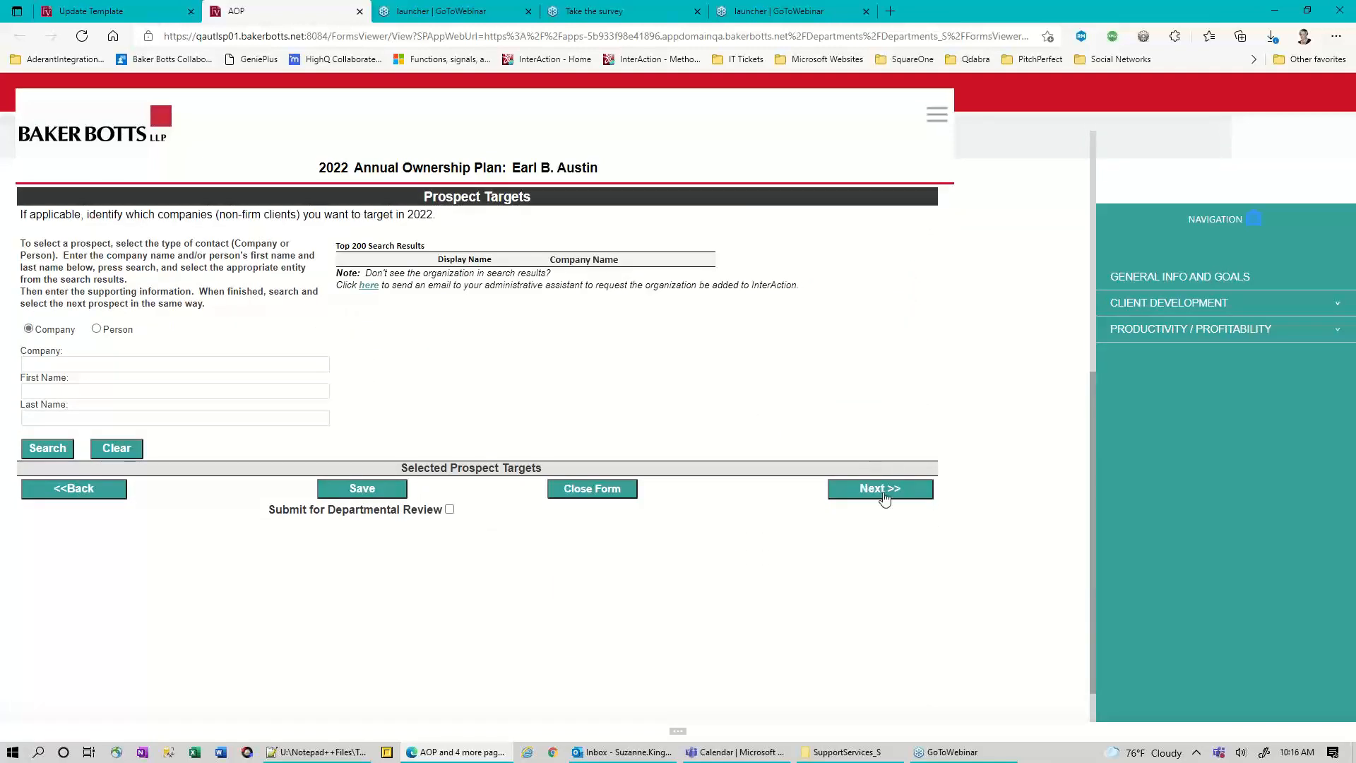
# On Profile Raising, try 'asl' and 500 as Estimated Cost, then enter 1001 so validation passes
pyautogui.click(878, 488)
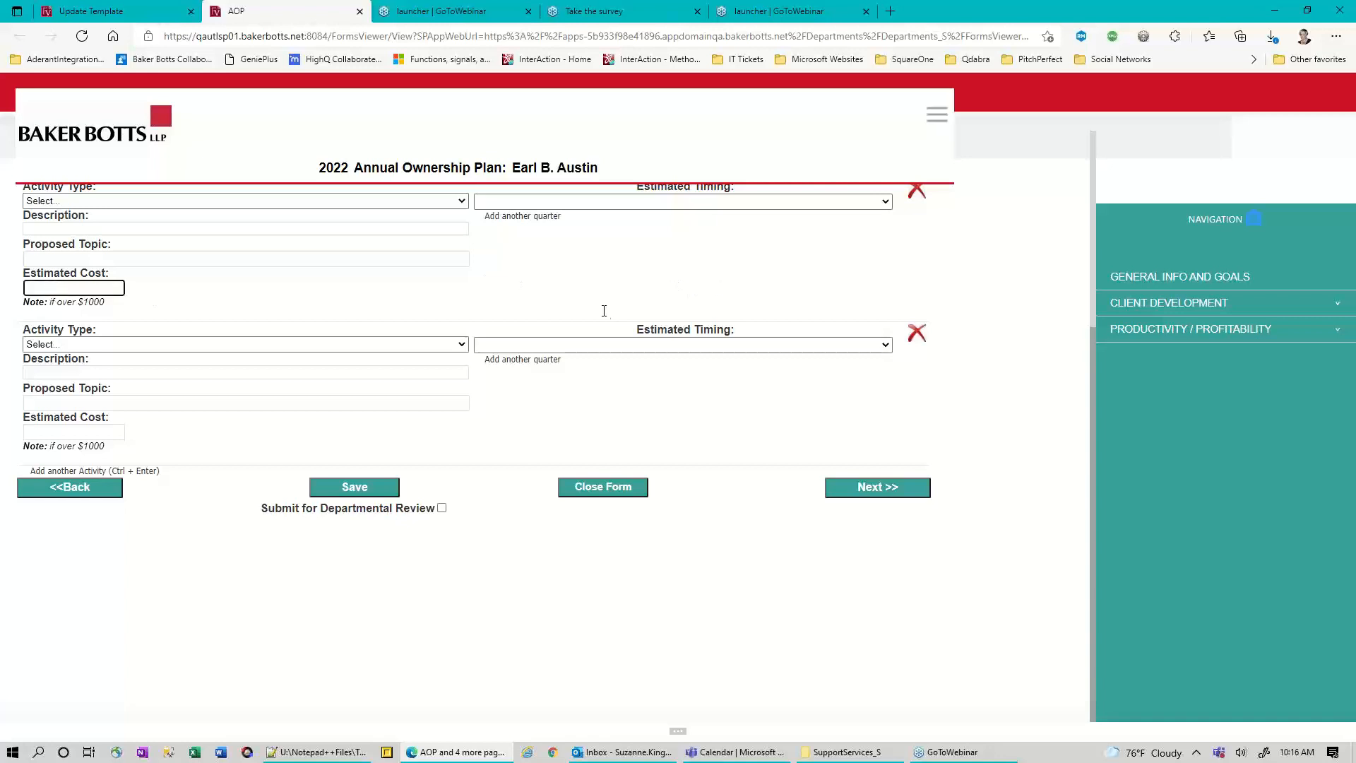
pyautogui.write('asl')
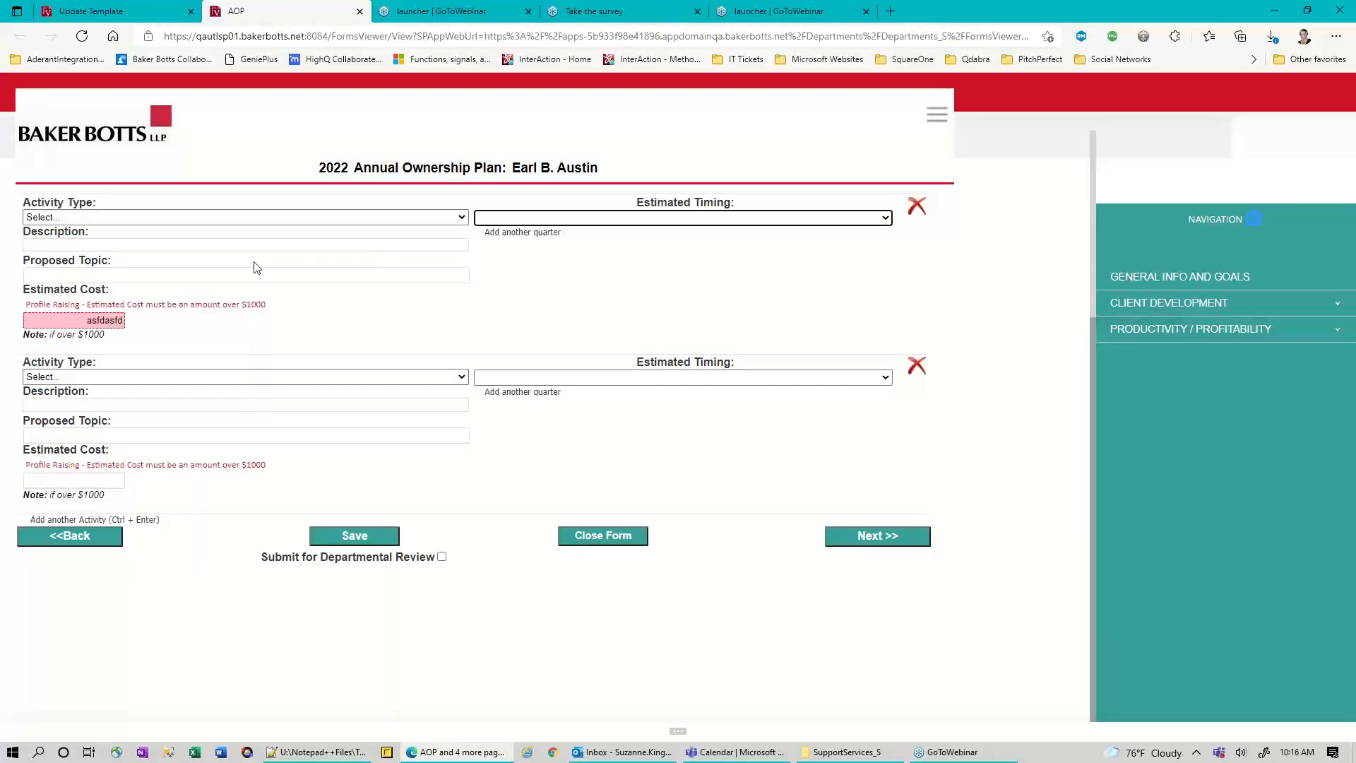
pyautogui.moveTo(83, 324)
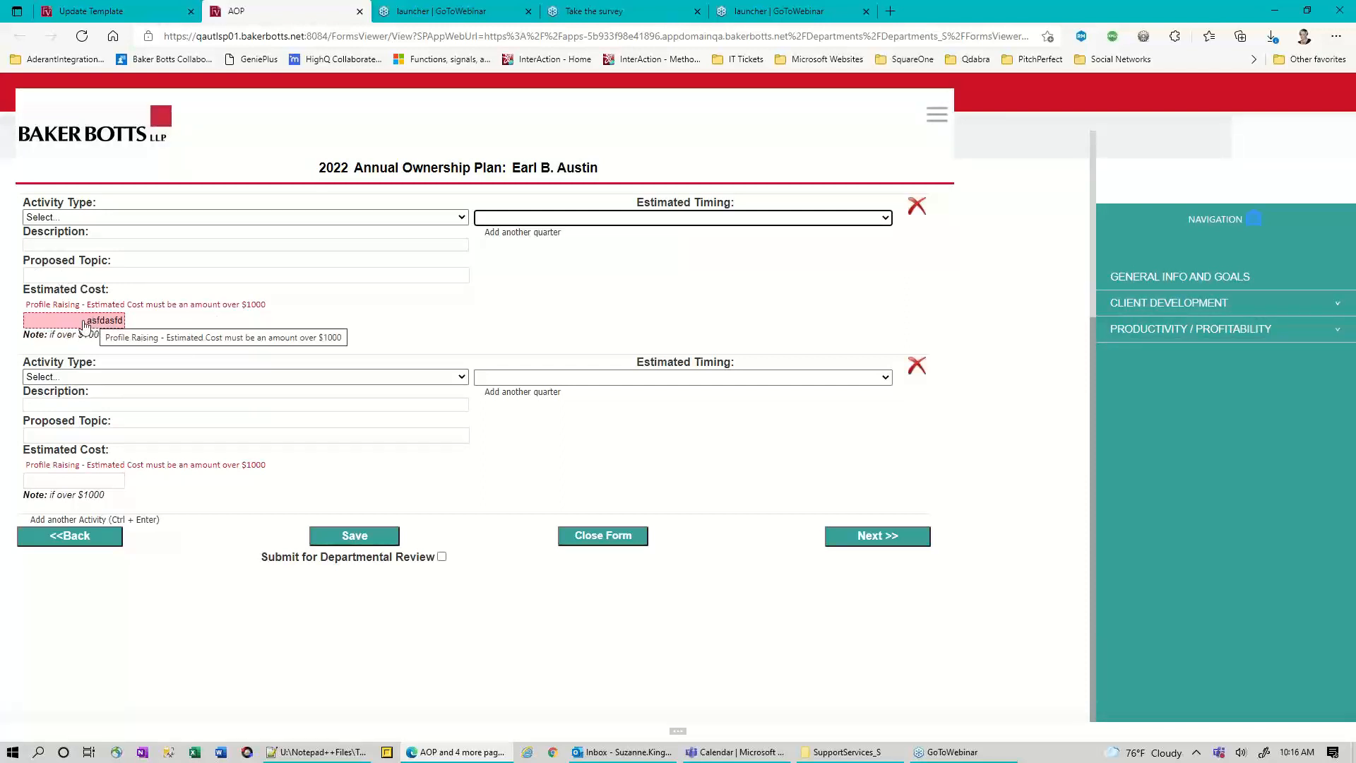
pyautogui.write('500')
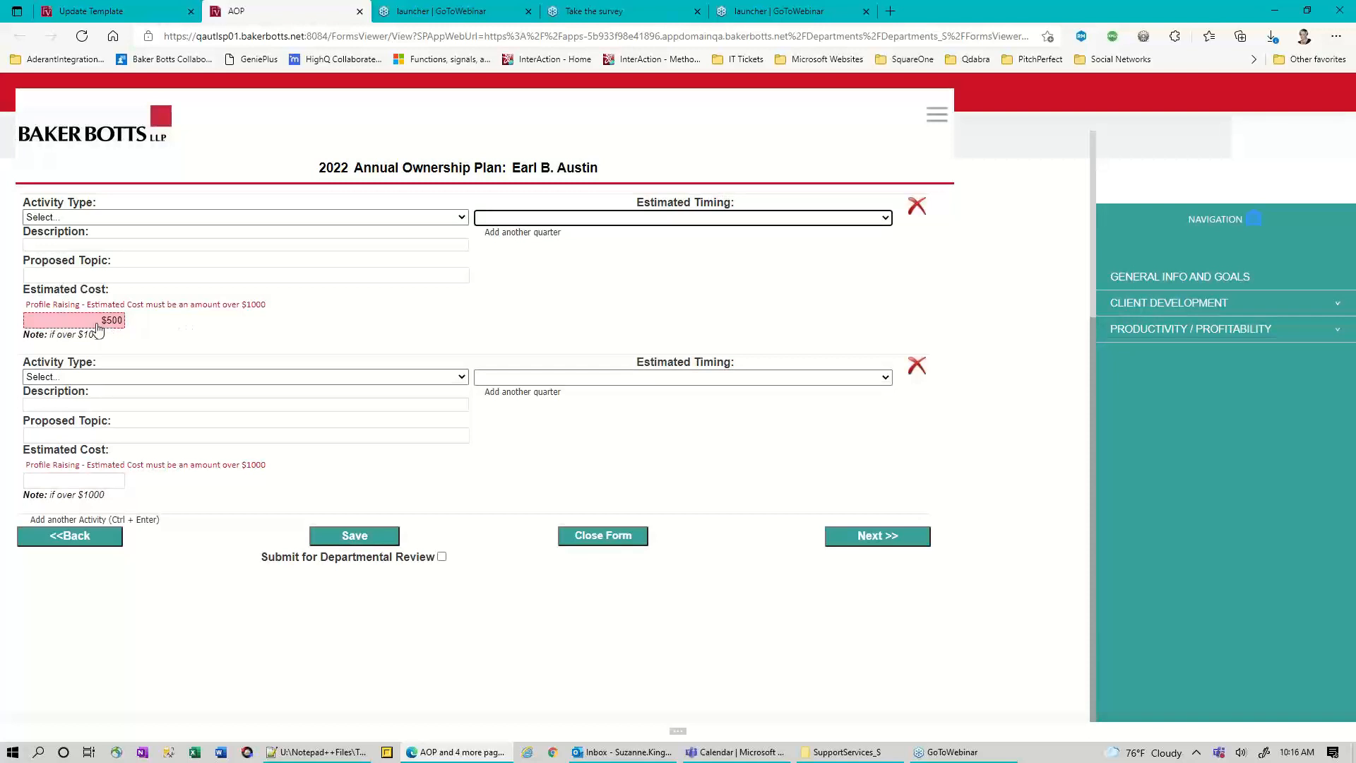
pyautogui.write('1001')
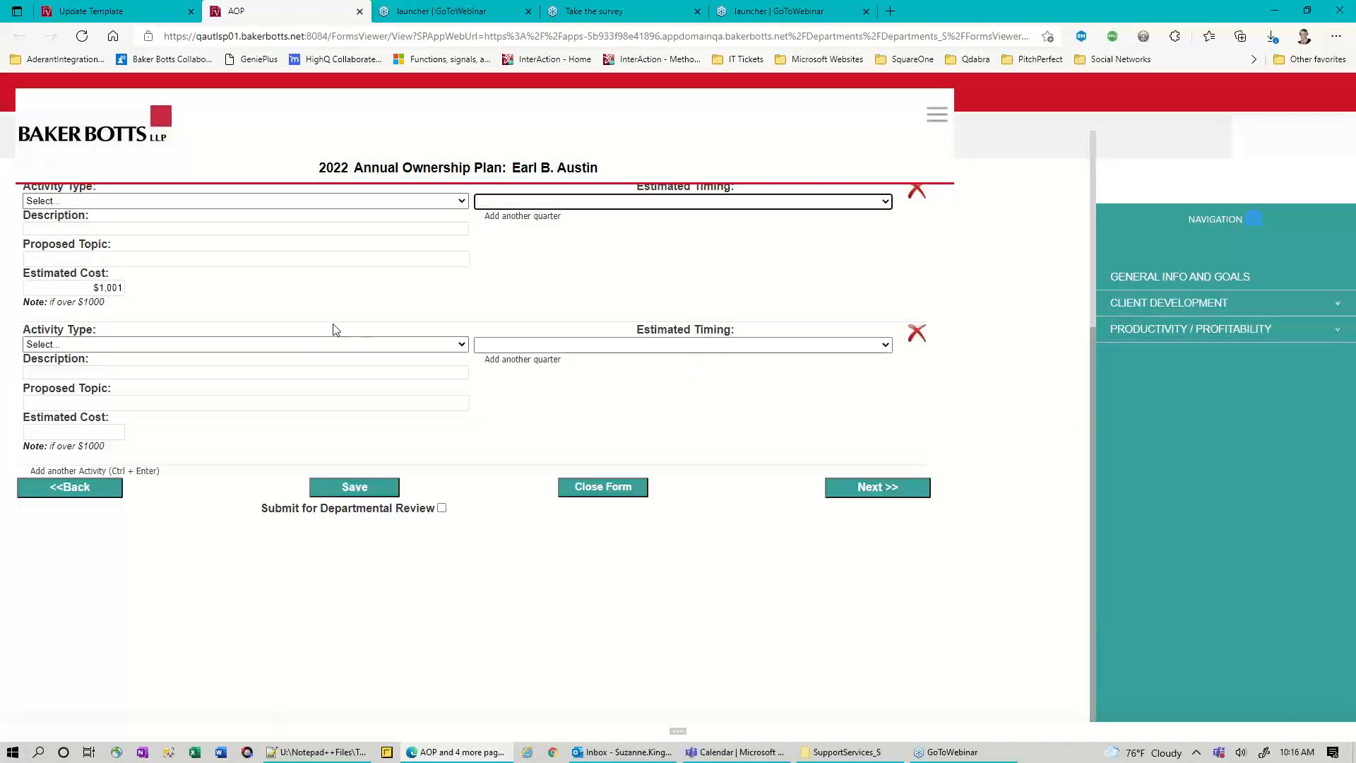
pyautogui.scroll(3)
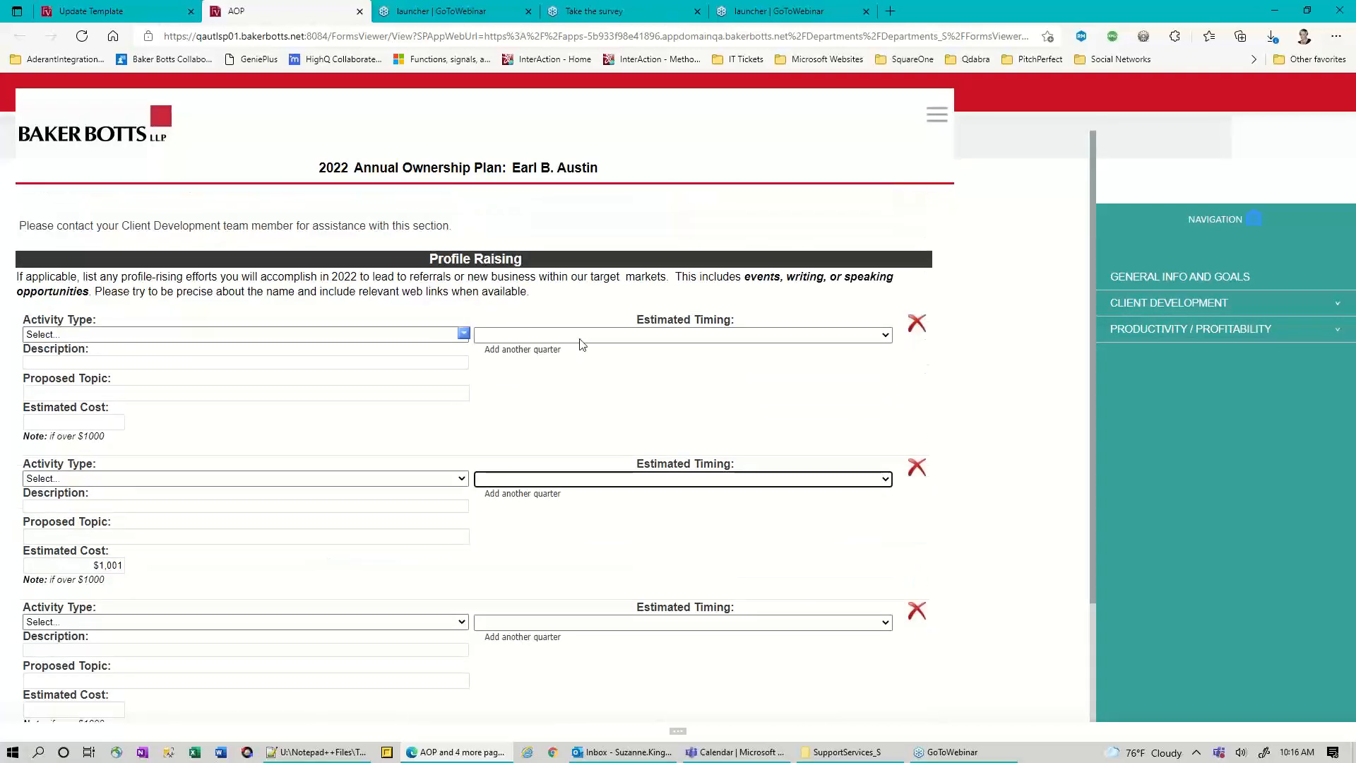
pyautogui.scroll(-3)
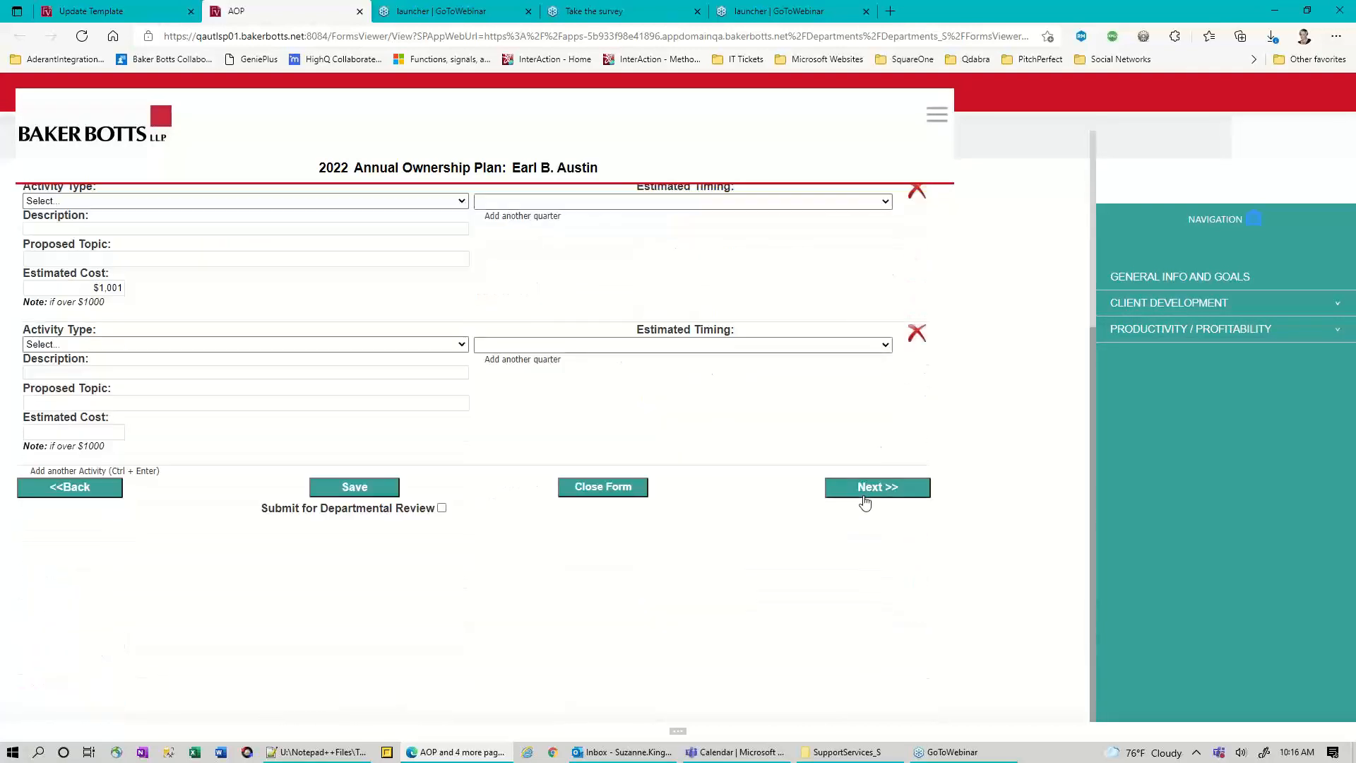
# Search 'Texas Ba', select Texas Bar as an association organization, and advance to Referral Sources
pyautogui.click(876, 487)
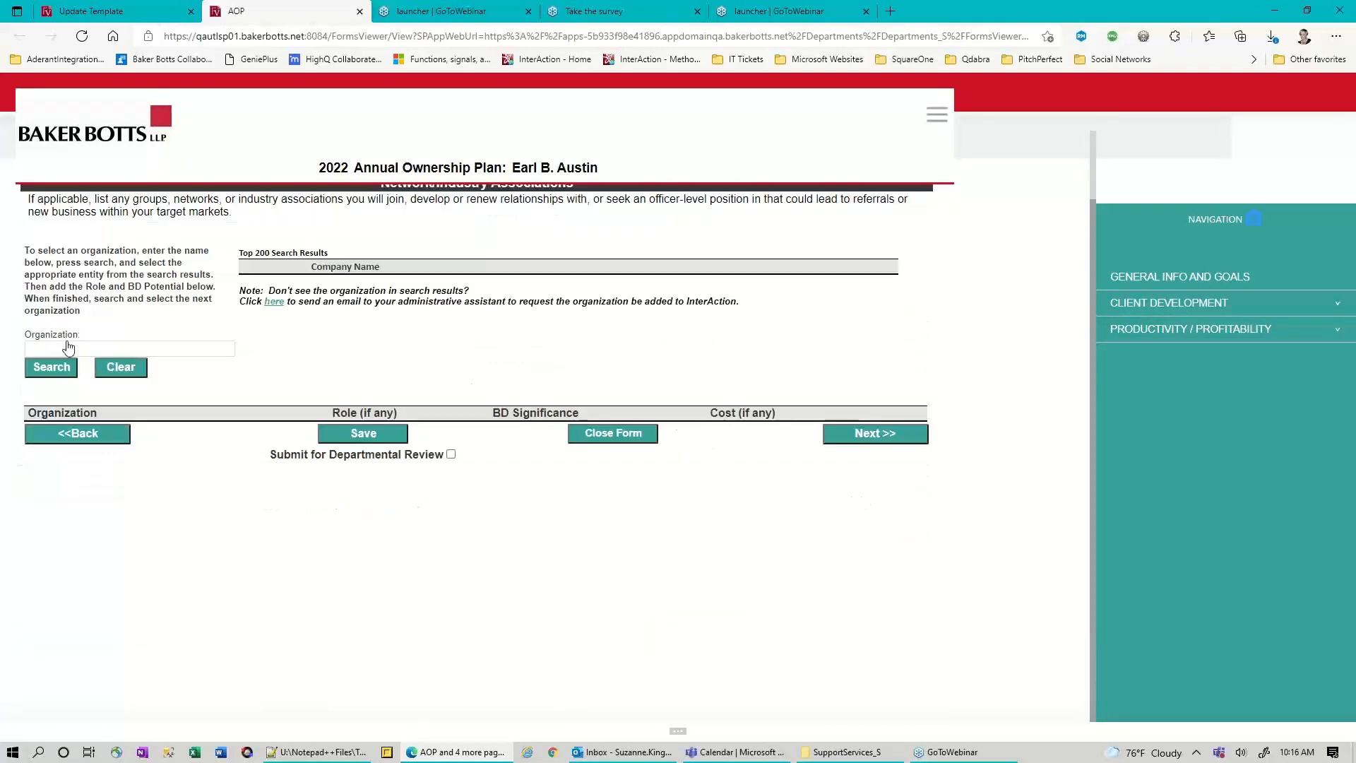
pyautogui.click(129, 347)
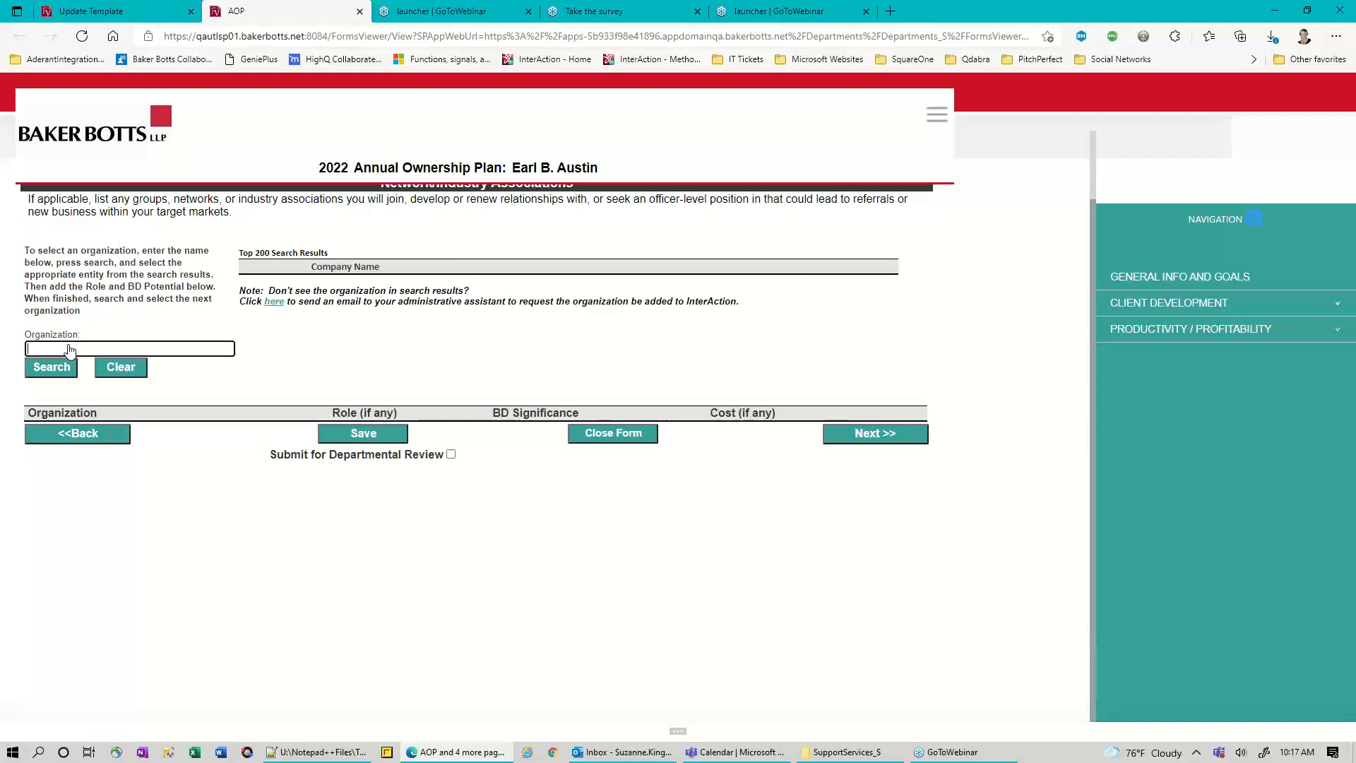
pyautogui.write('Texas Bar')
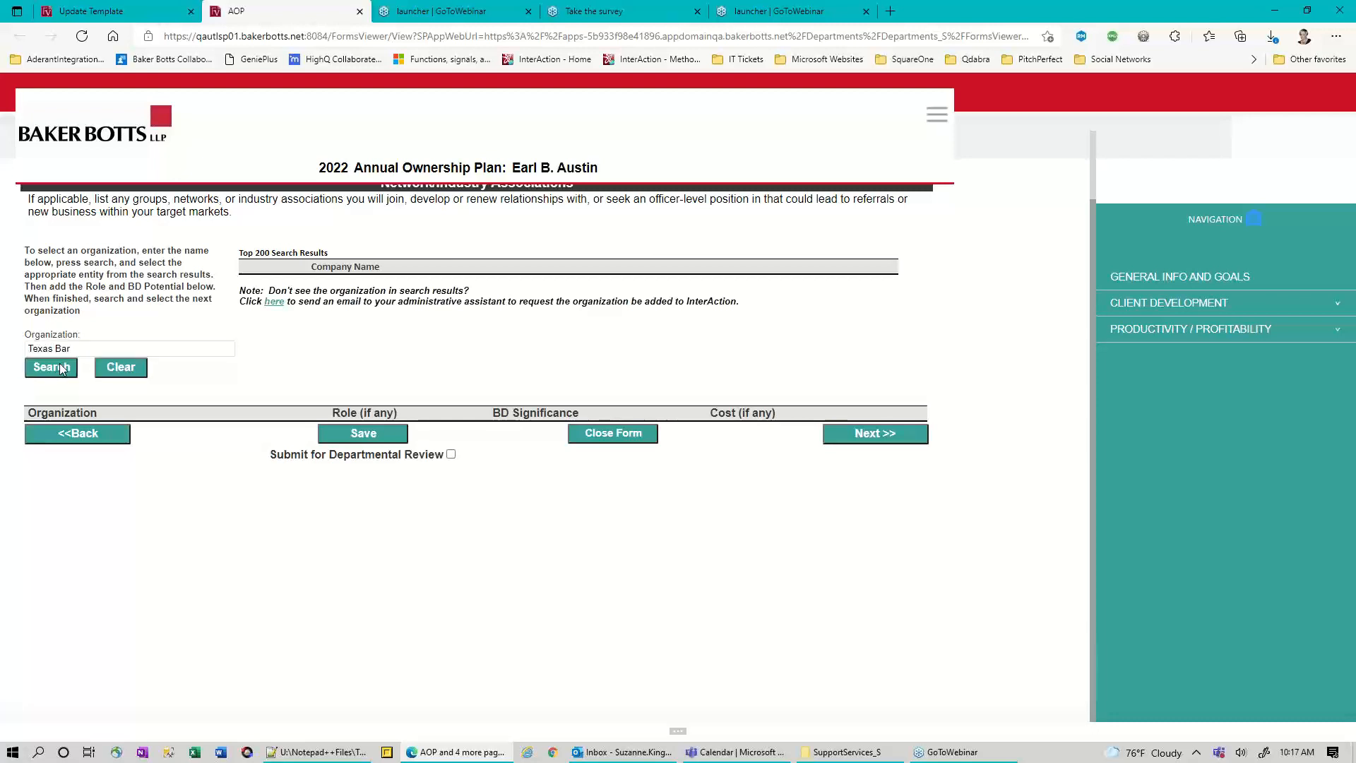
pyautogui.click(51, 366)
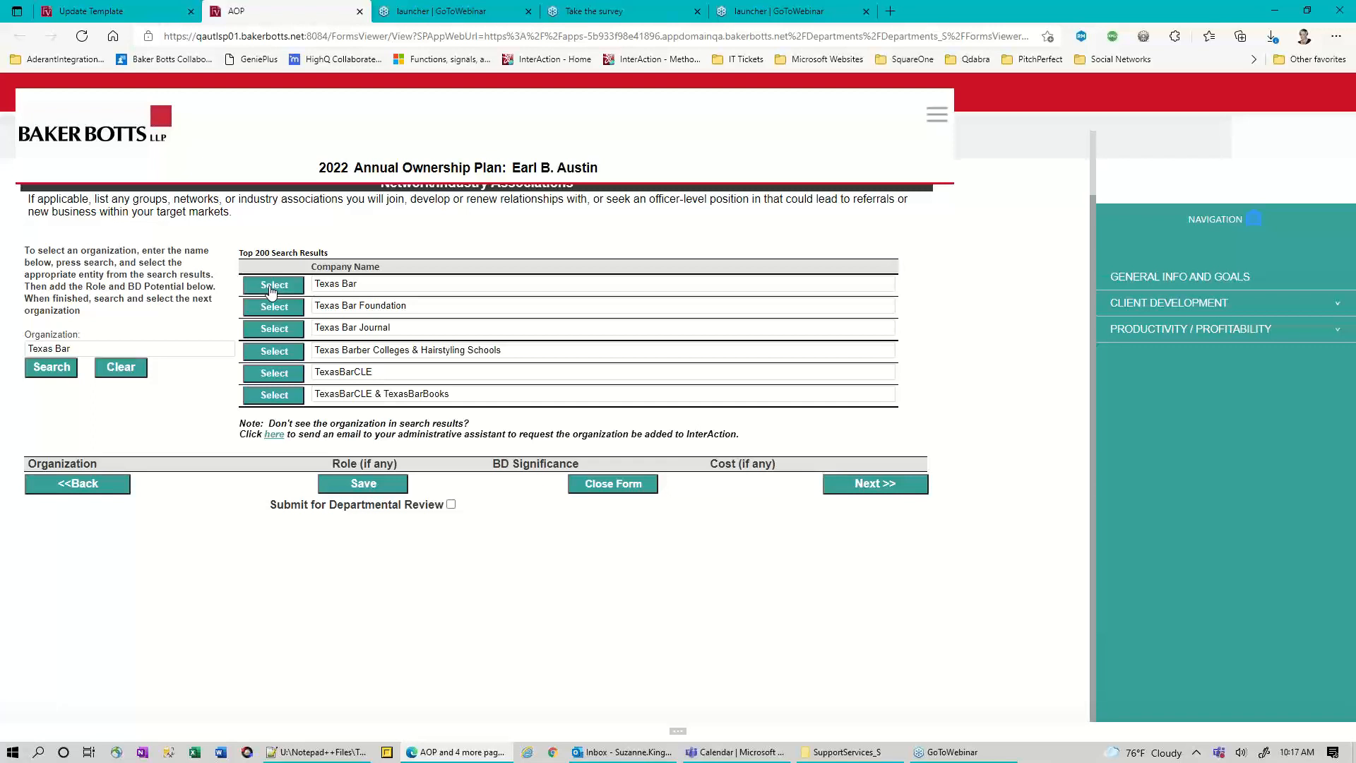
pyautogui.click(274, 284)
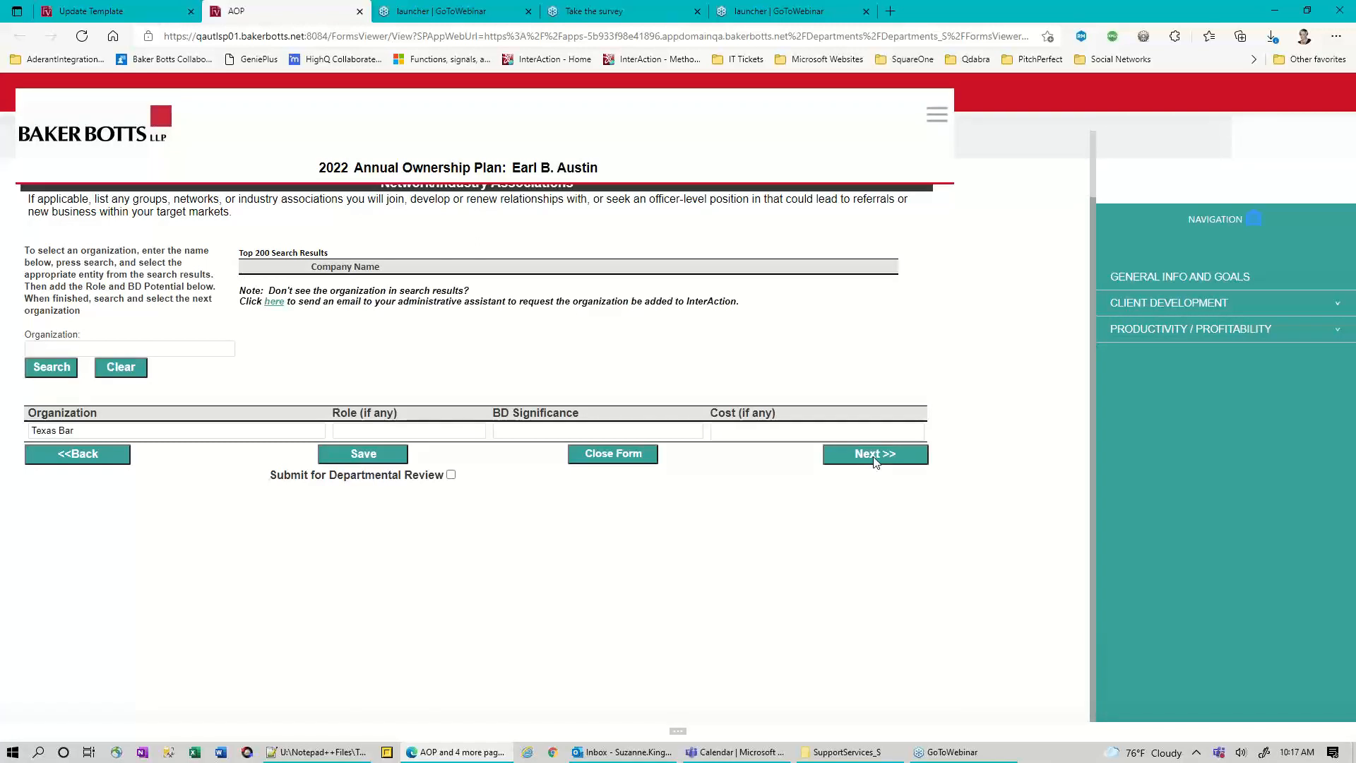
pyautogui.click(875, 454)
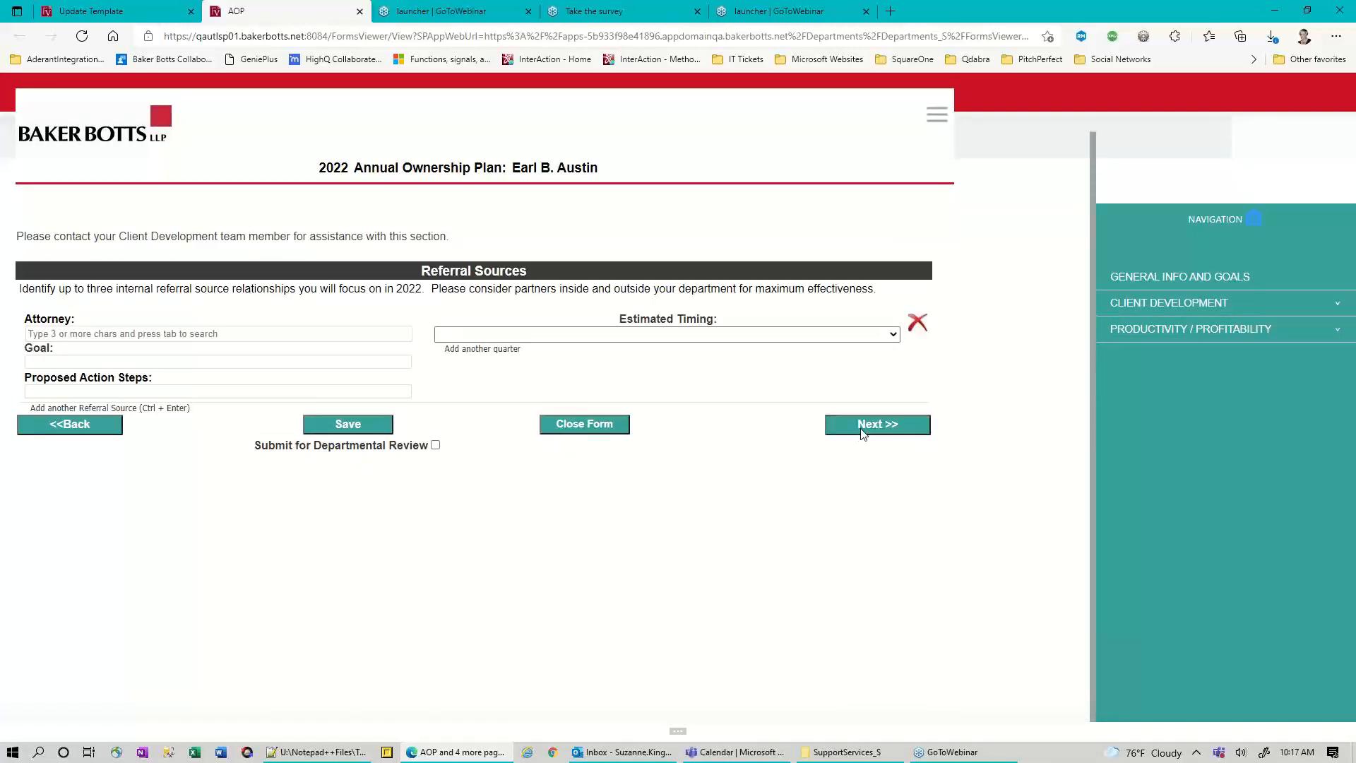
pyautogui.click(876, 424)
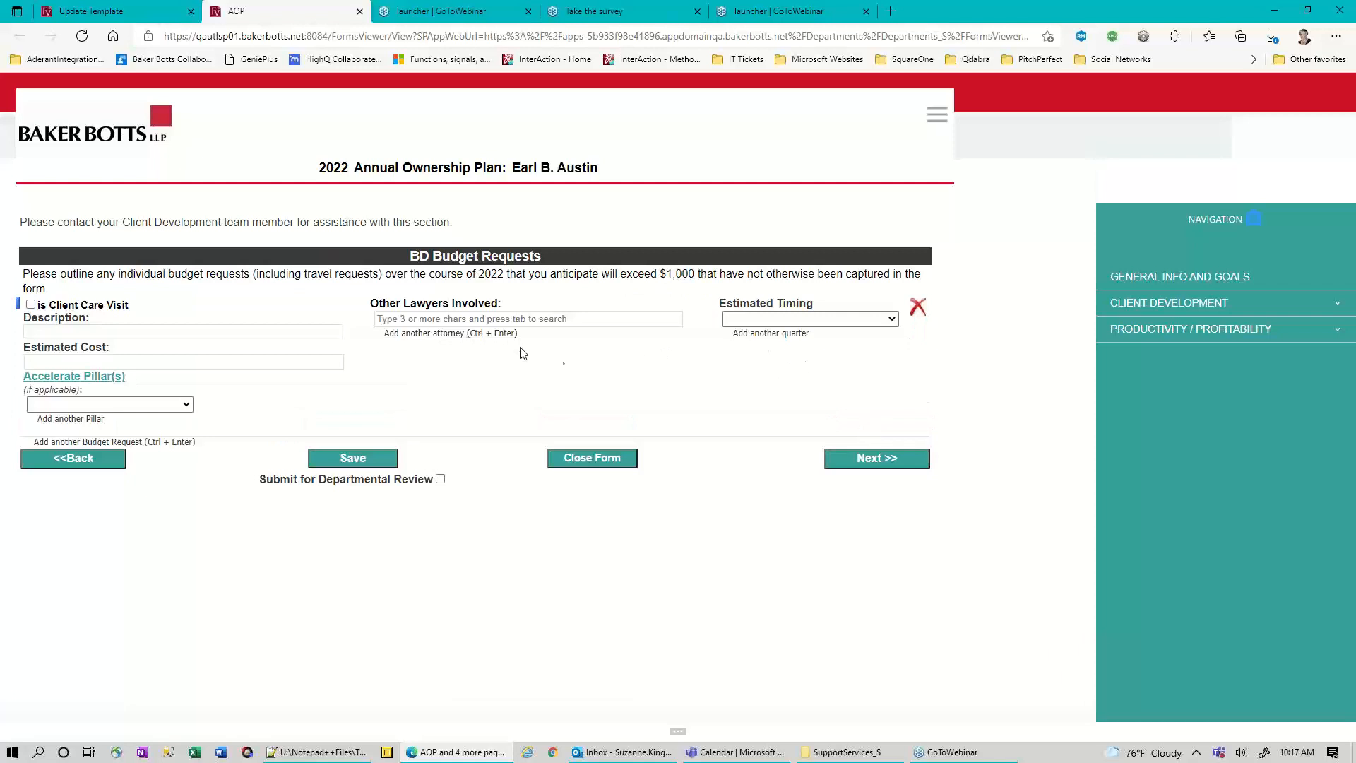
pyautogui.moveTo(247, 314)
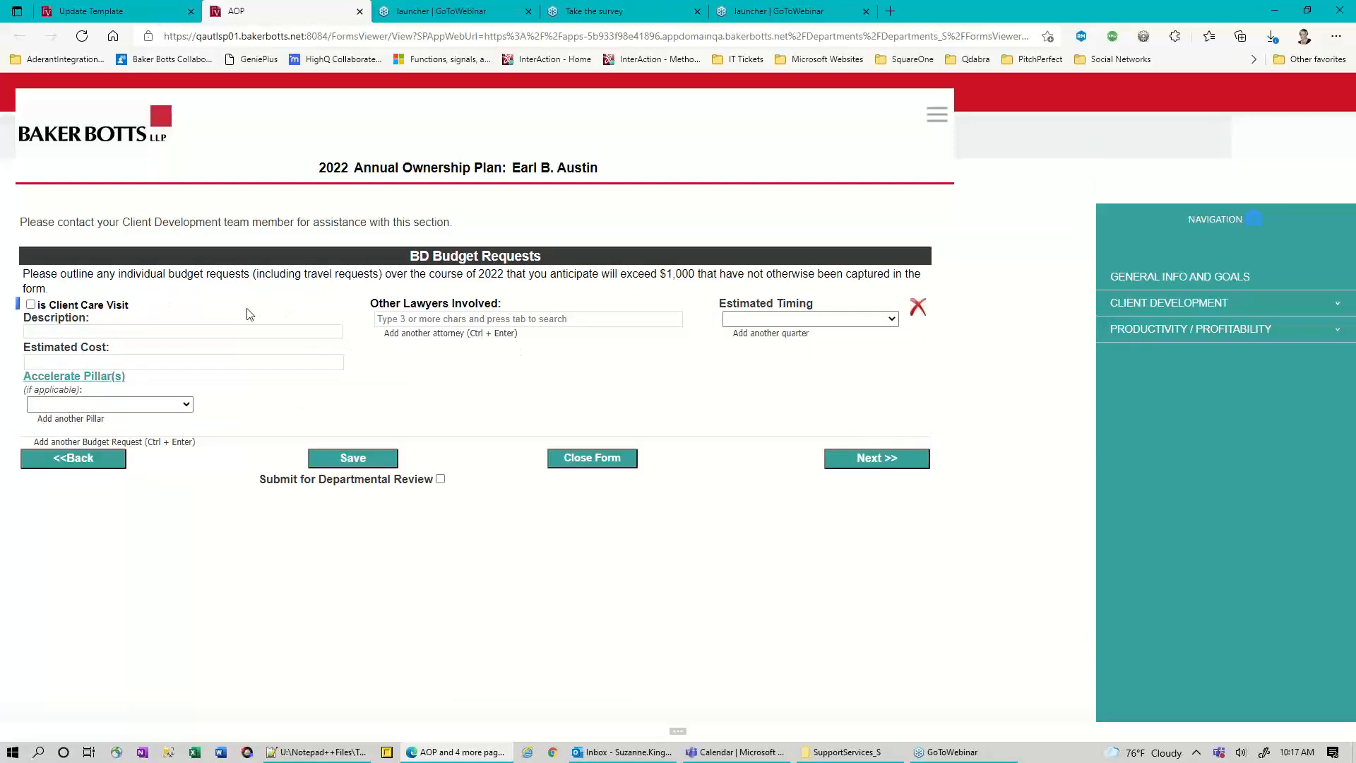
pyautogui.moveTo(473, 398)
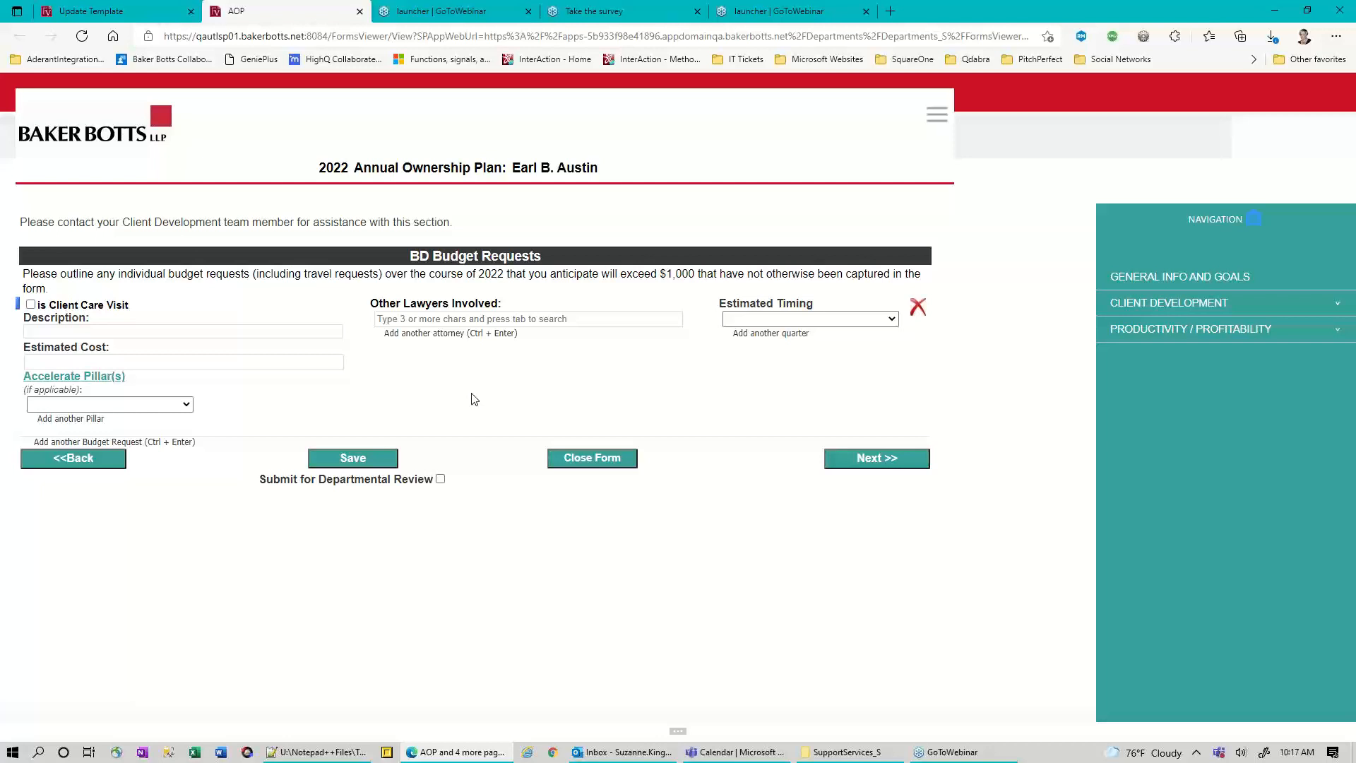
pyautogui.click(527, 318)
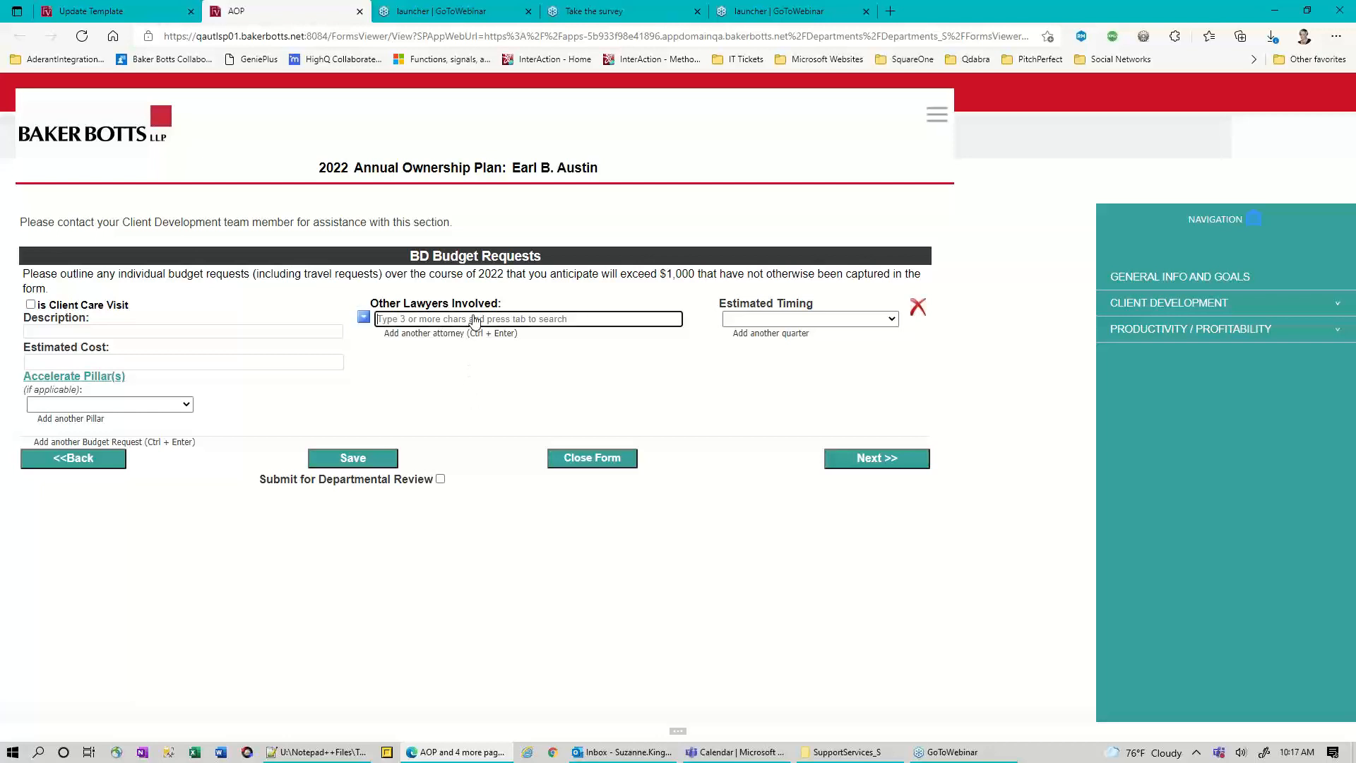
pyautogui.write('ba')
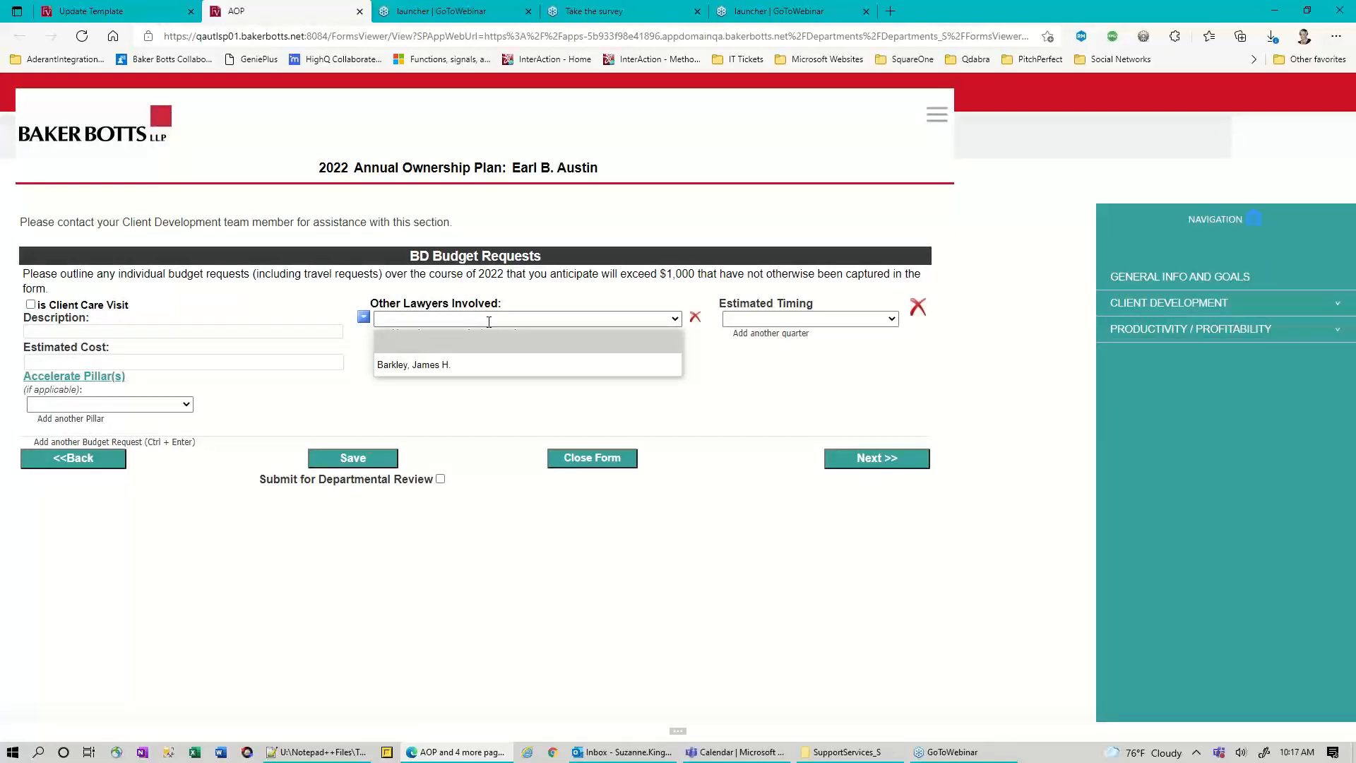
pyautogui.moveTo(448, 358)
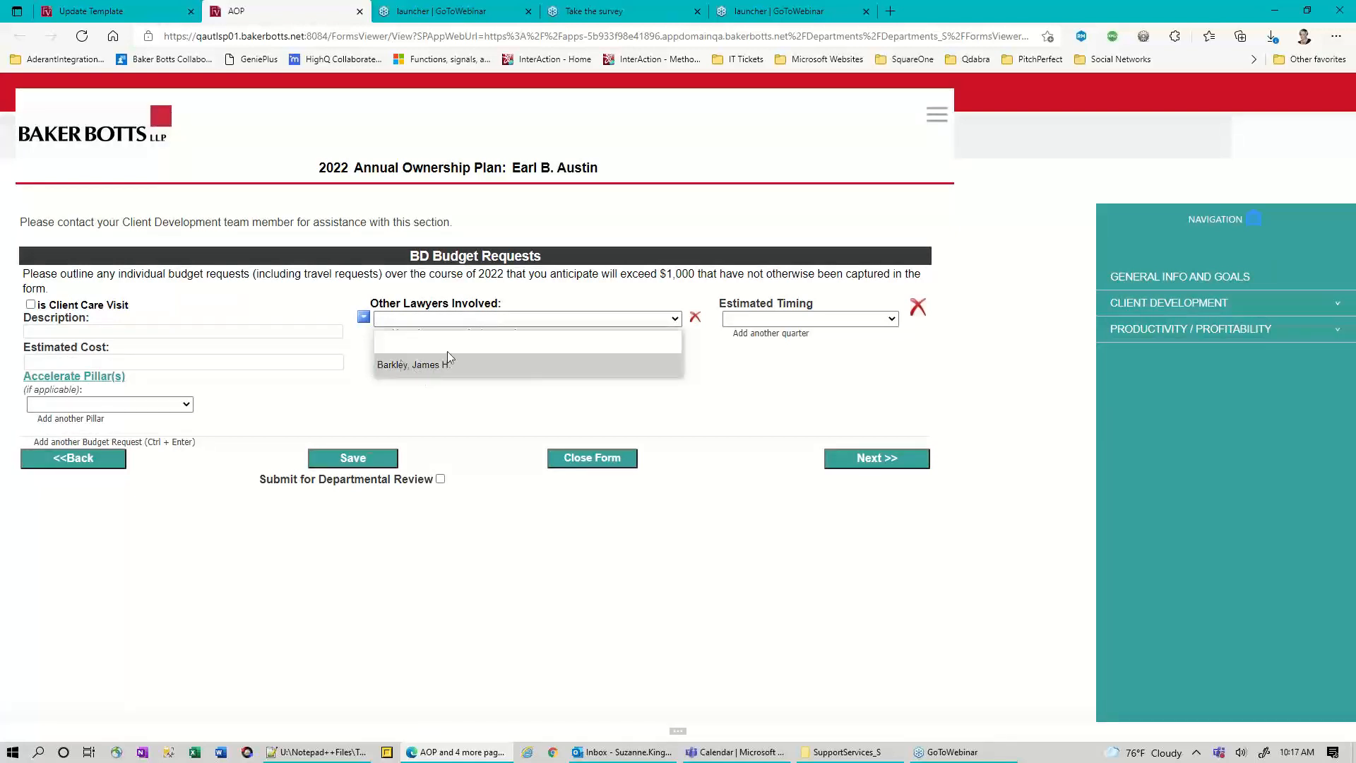
pyautogui.moveTo(437, 368)
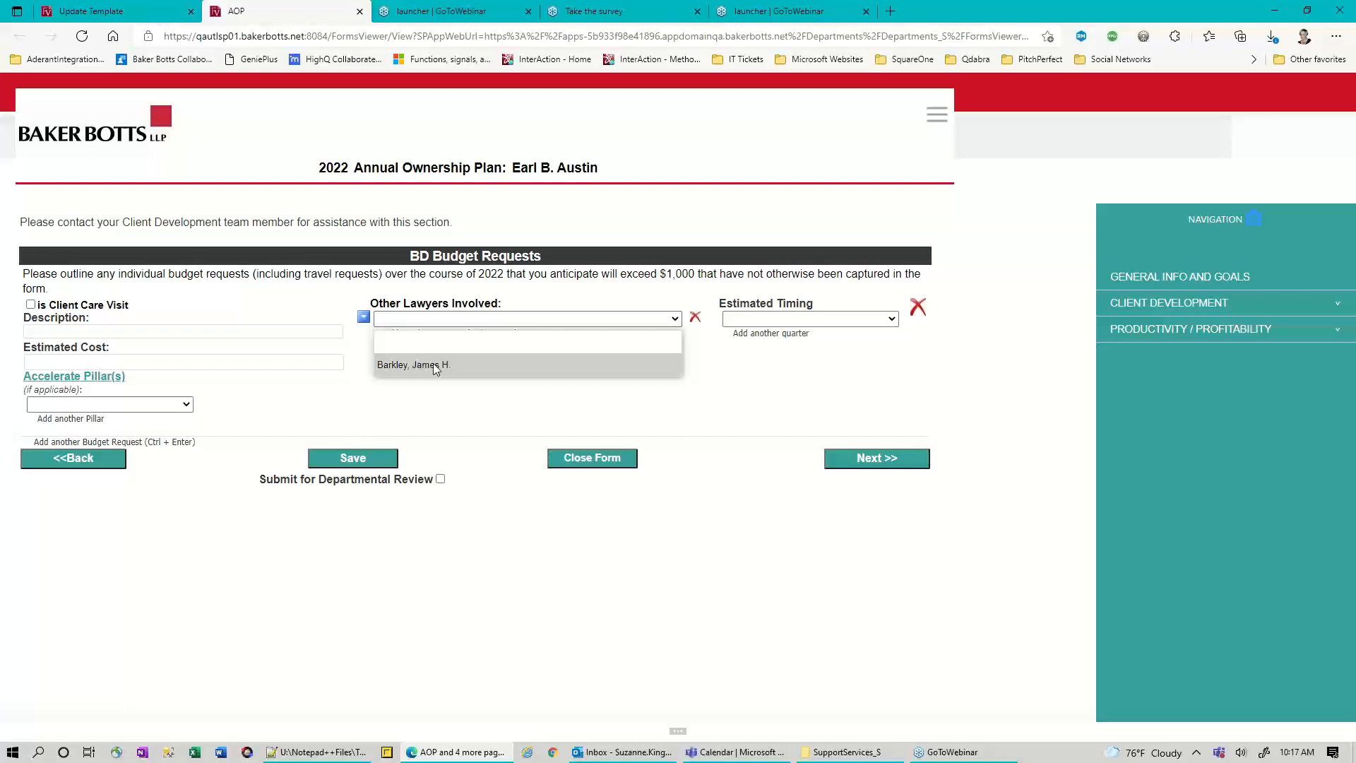
pyautogui.click(413, 365)
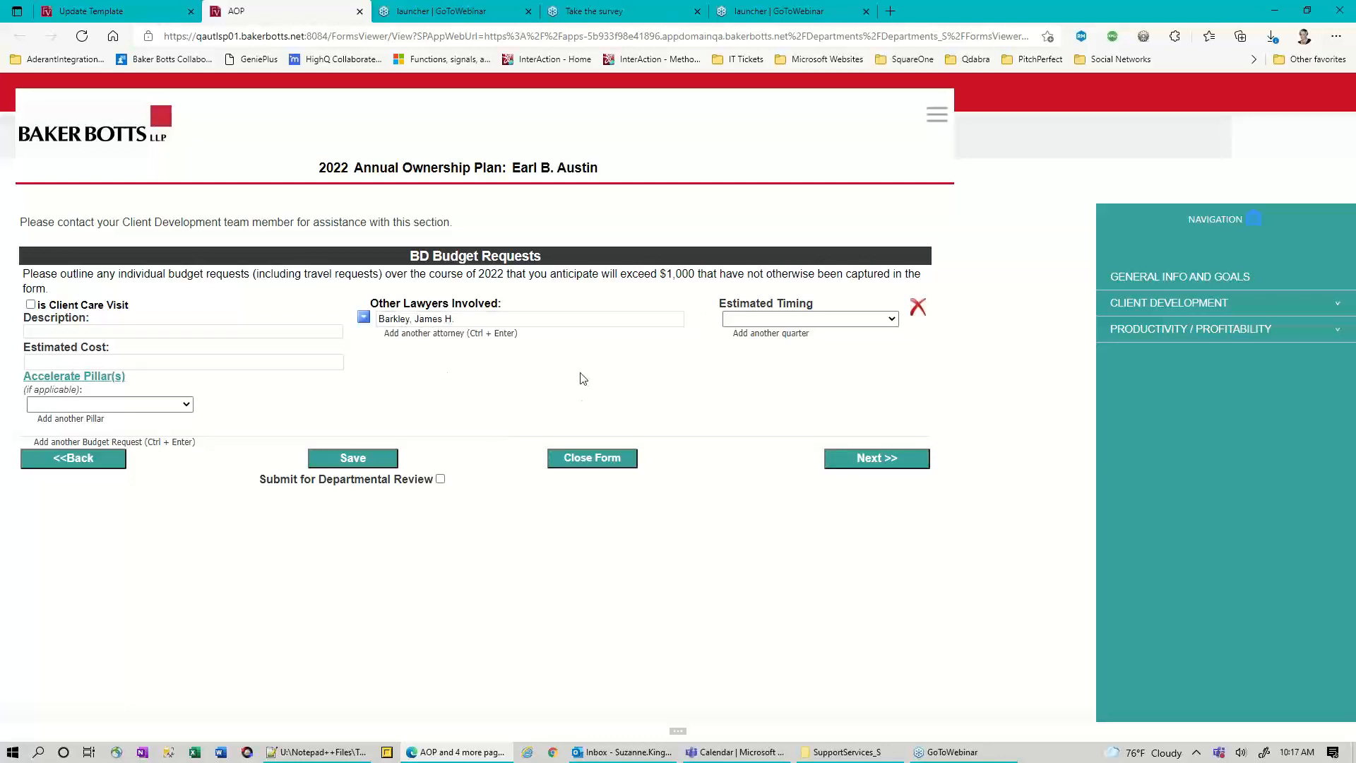
pyautogui.moveTo(806, 592)
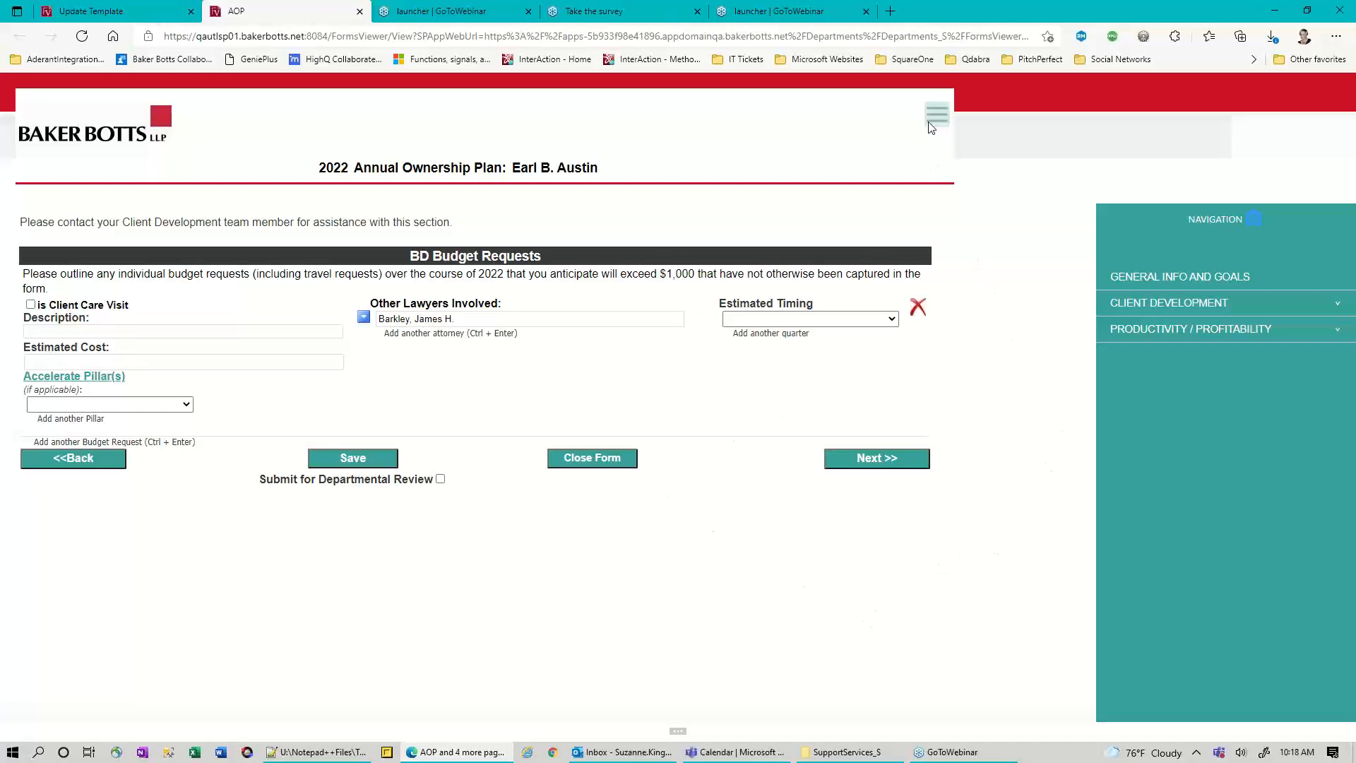
pyautogui.moveTo(309, 509)
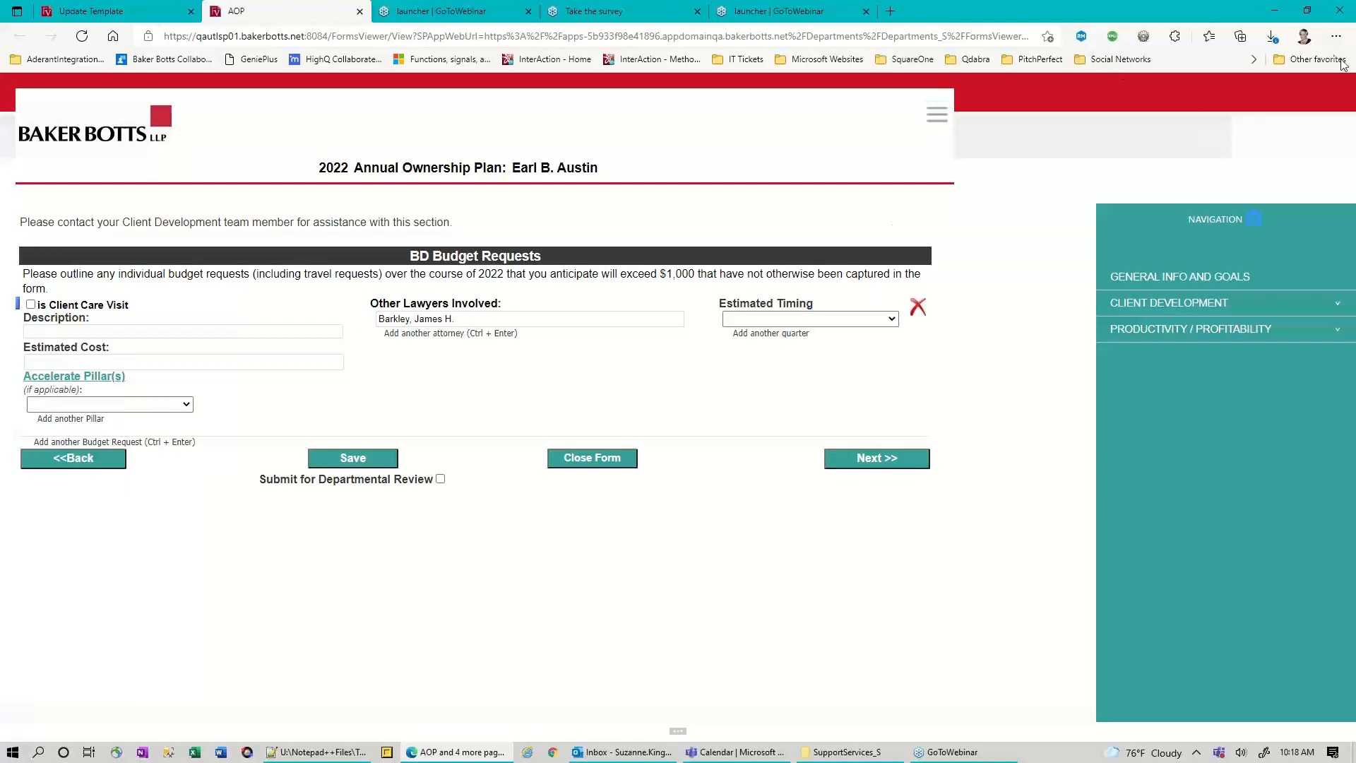
pyautogui.moveTo(1344, 74)
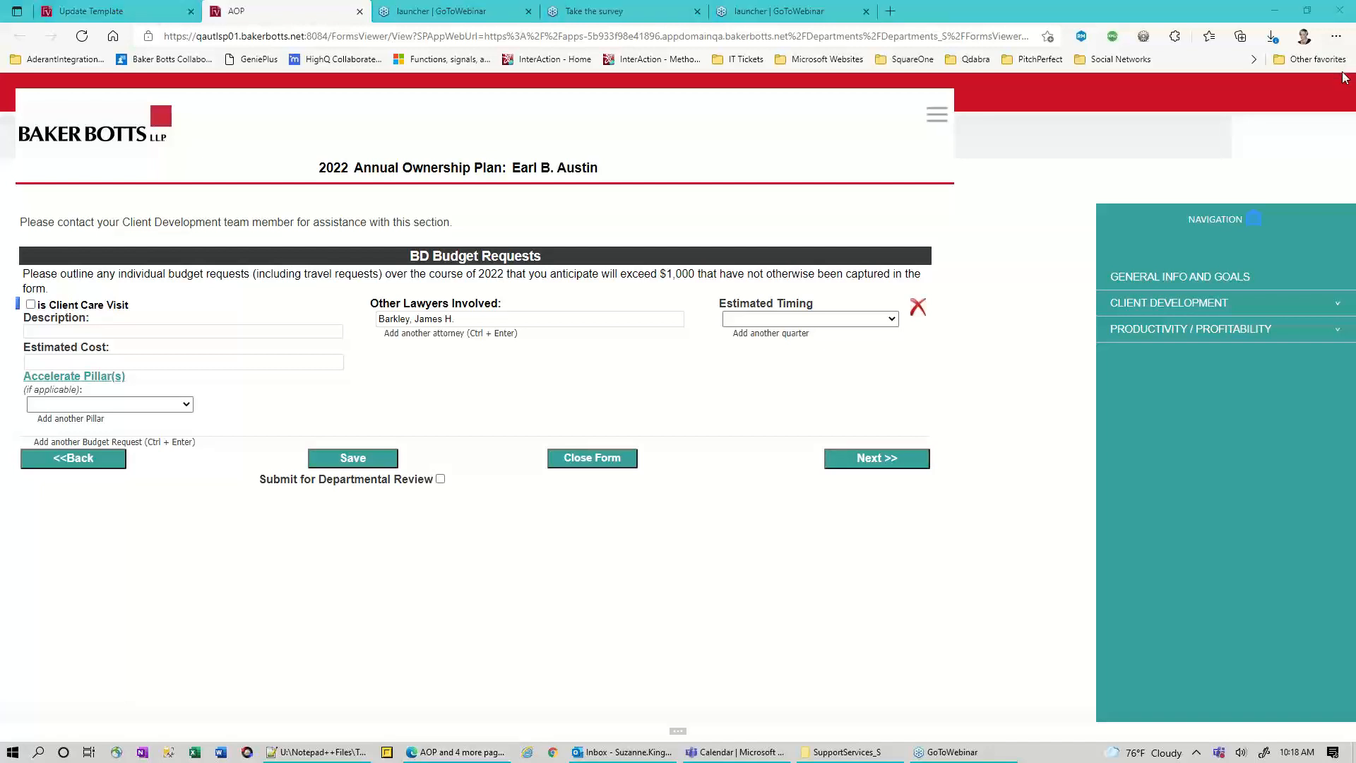
pyautogui.moveTo(1290, 98)
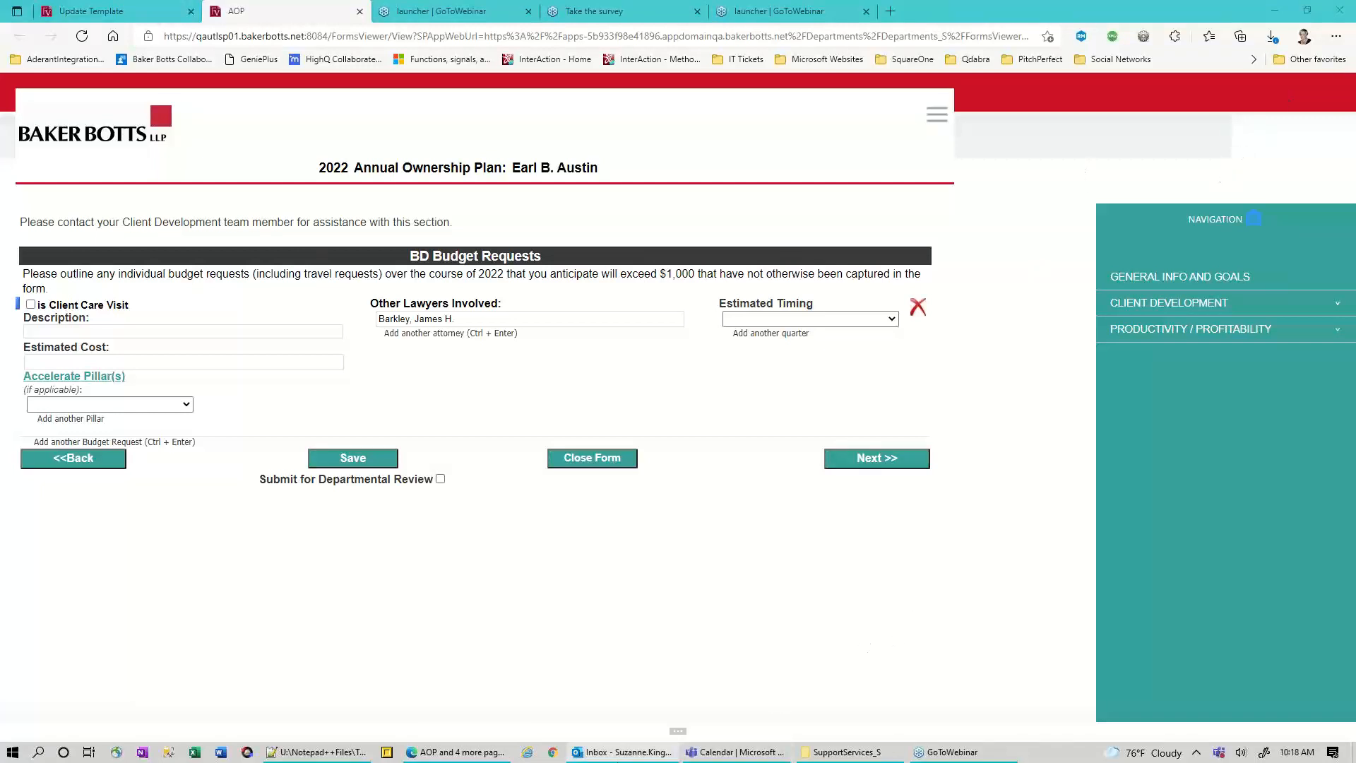
pyautogui.moveTo(621, 752)
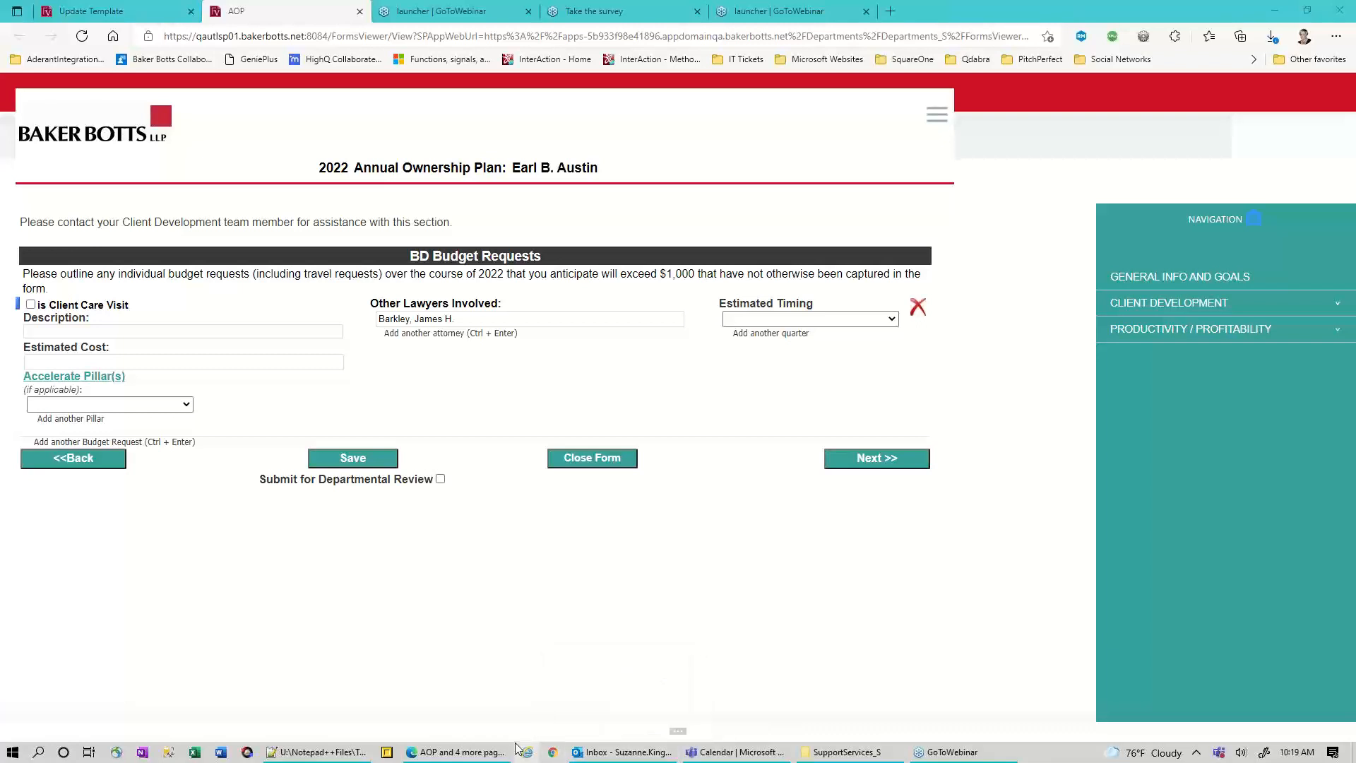
pyautogui.moveTo(527, 752)
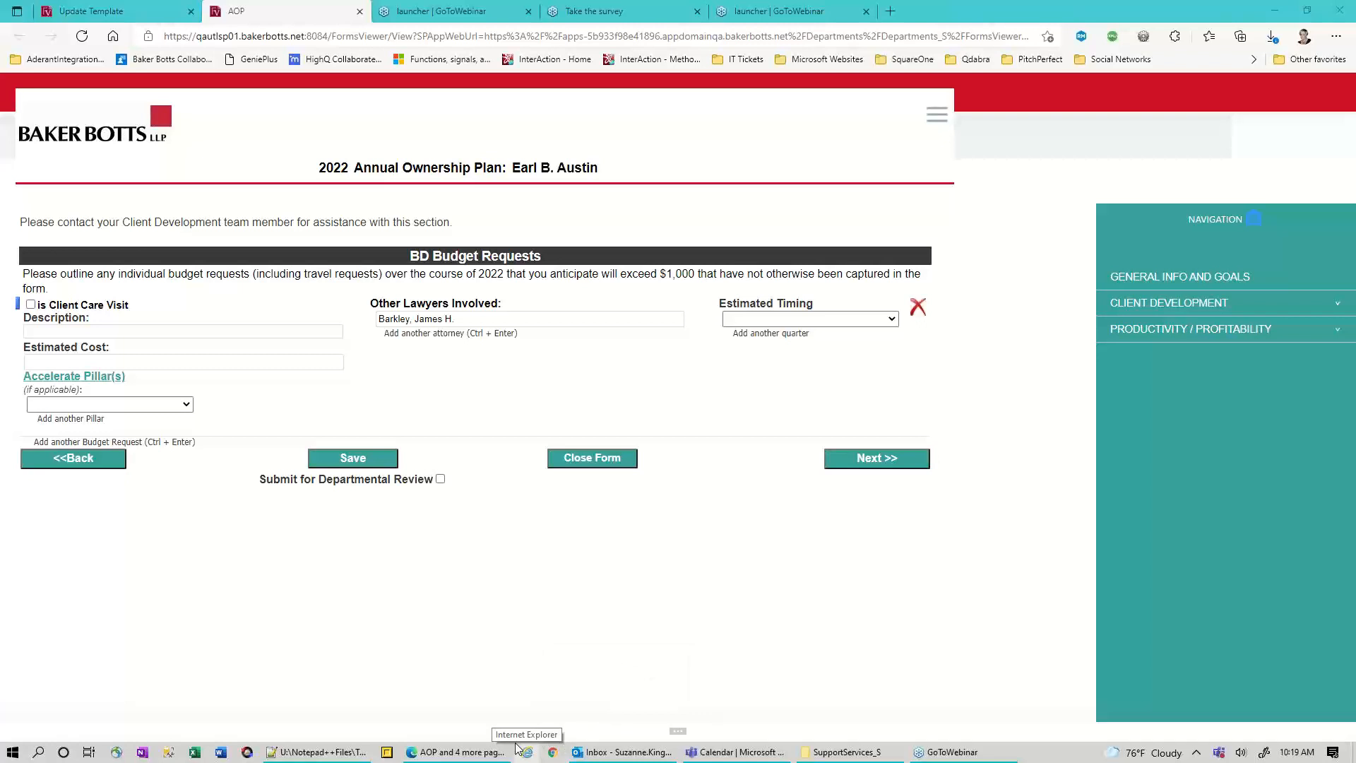
pyautogui.moveTo(515, 746)
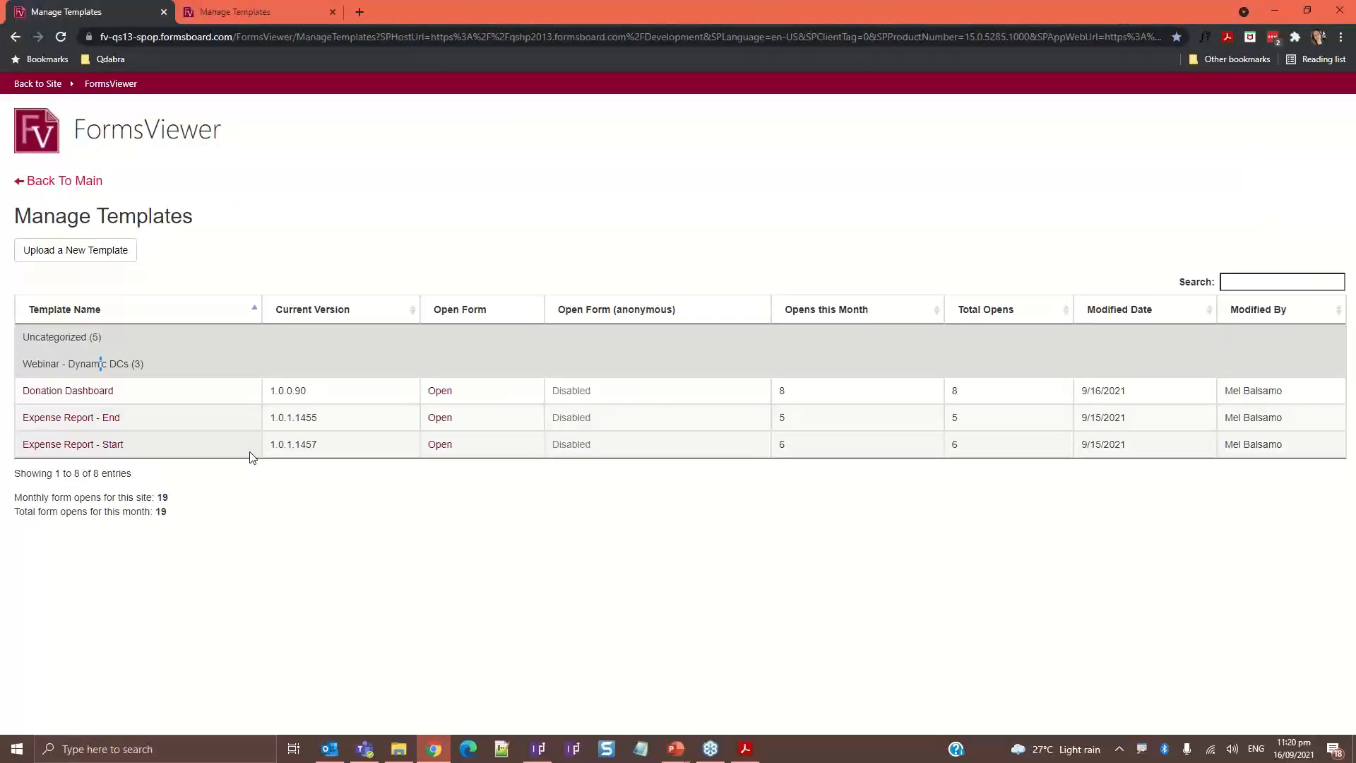
pyautogui.moveTo(111, 454)
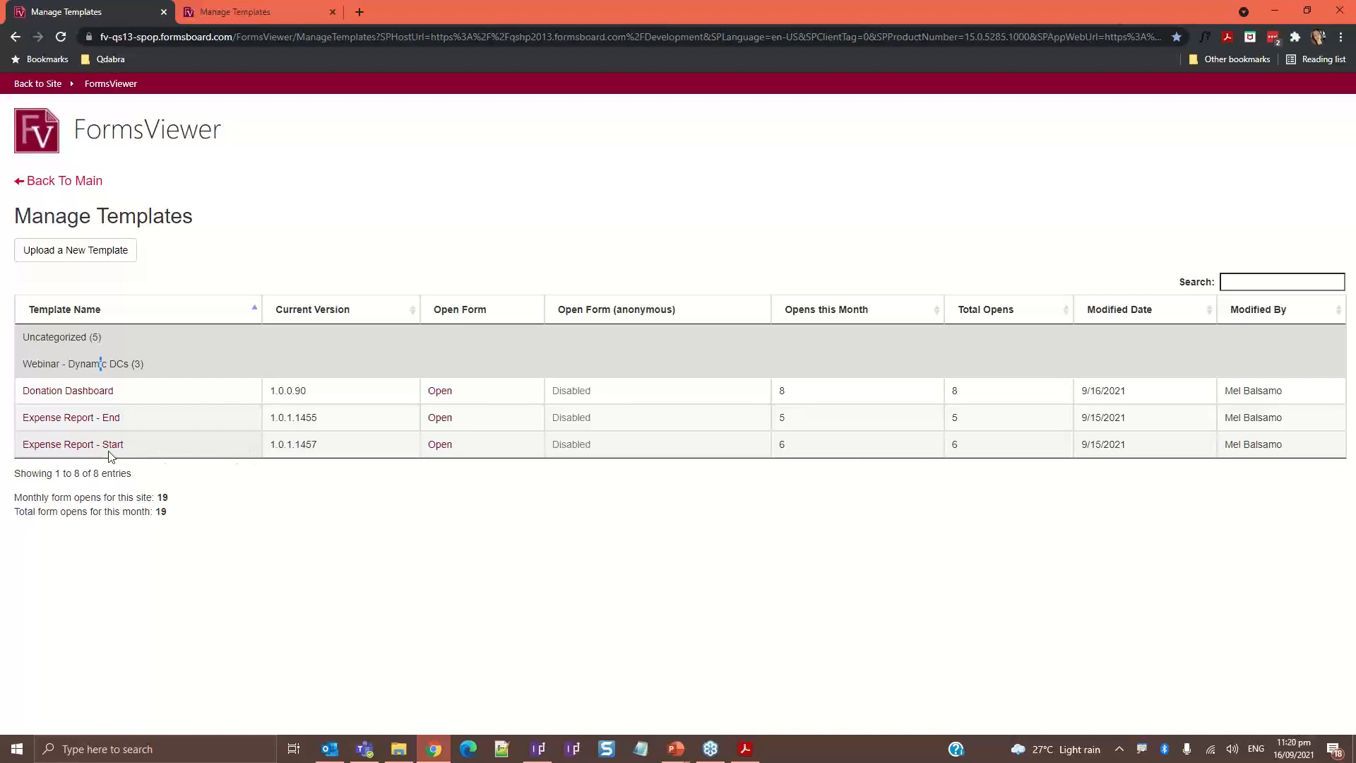
pyautogui.moveTo(73, 444)
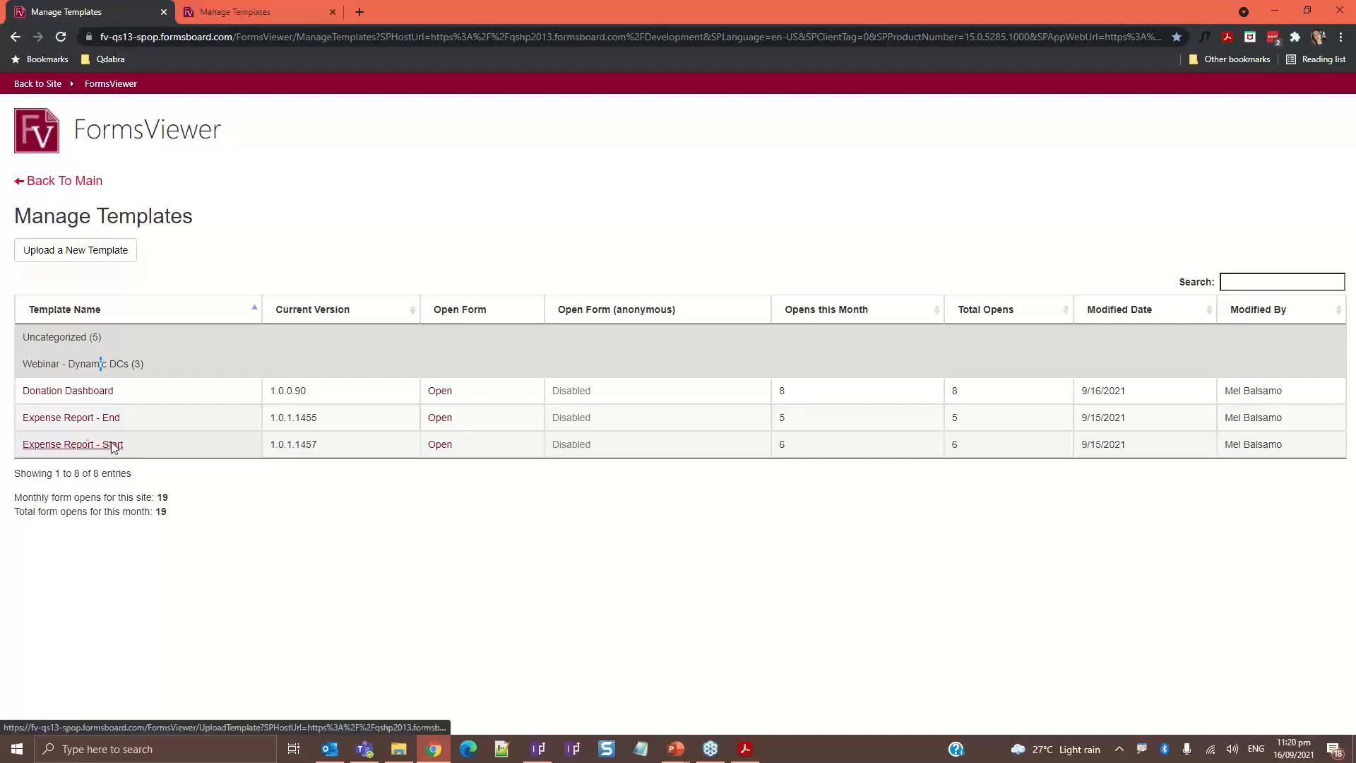
pyautogui.moveTo(362, 459)
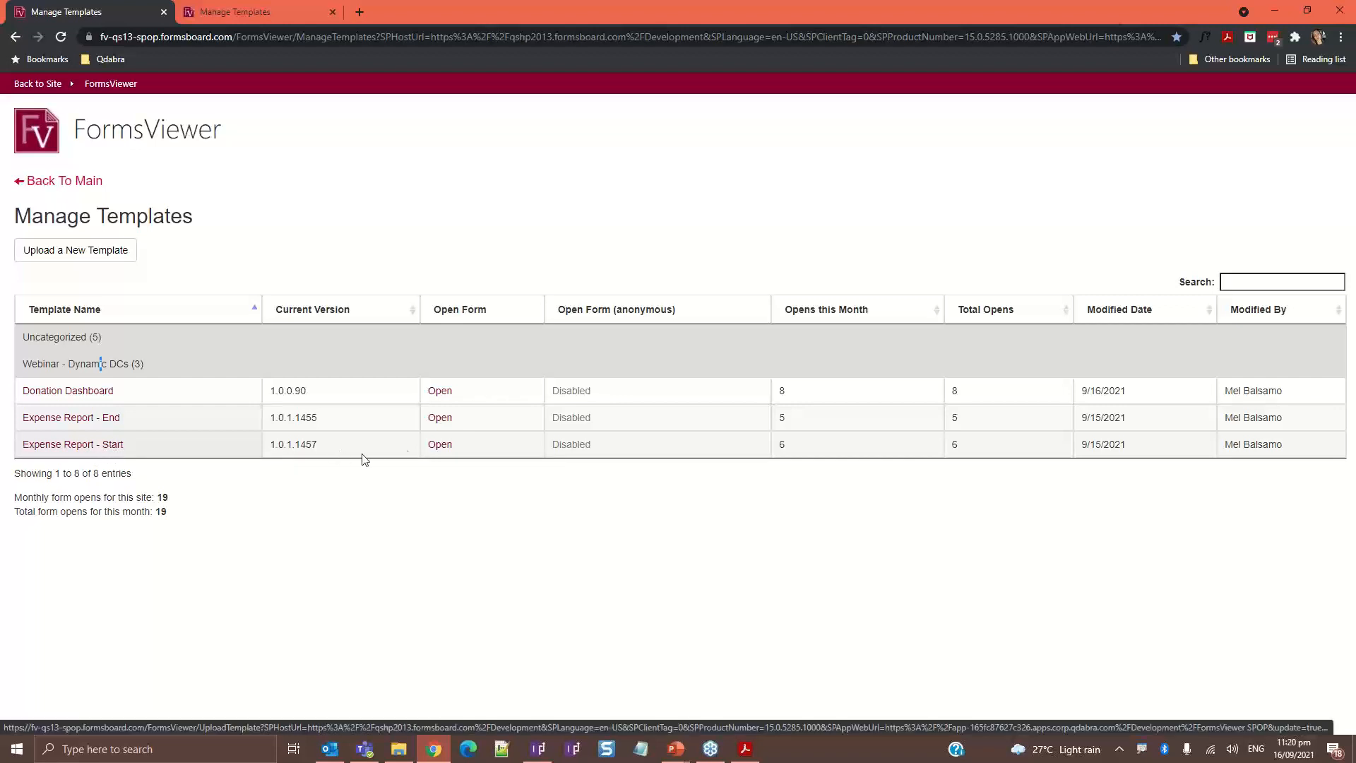
pyautogui.moveTo(238, 192)
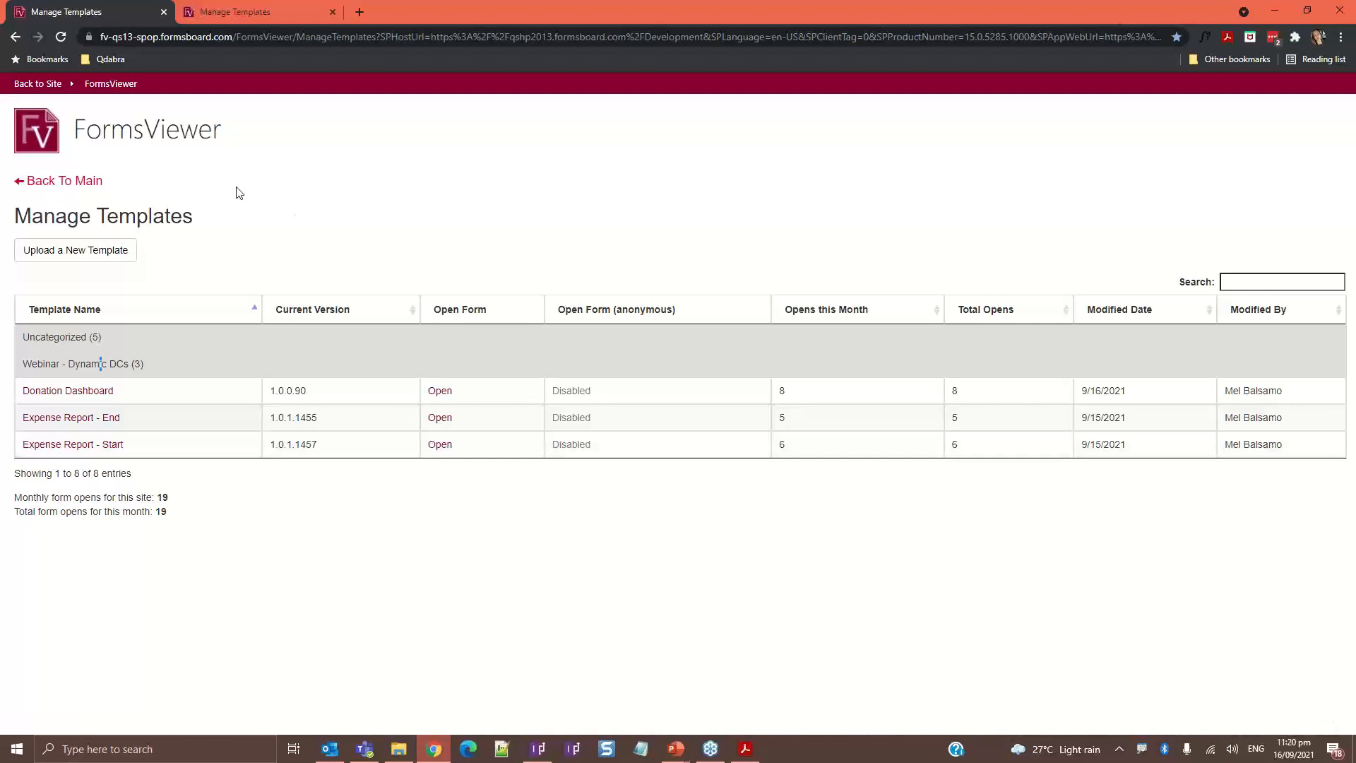
pyautogui.moveTo(439, 443)
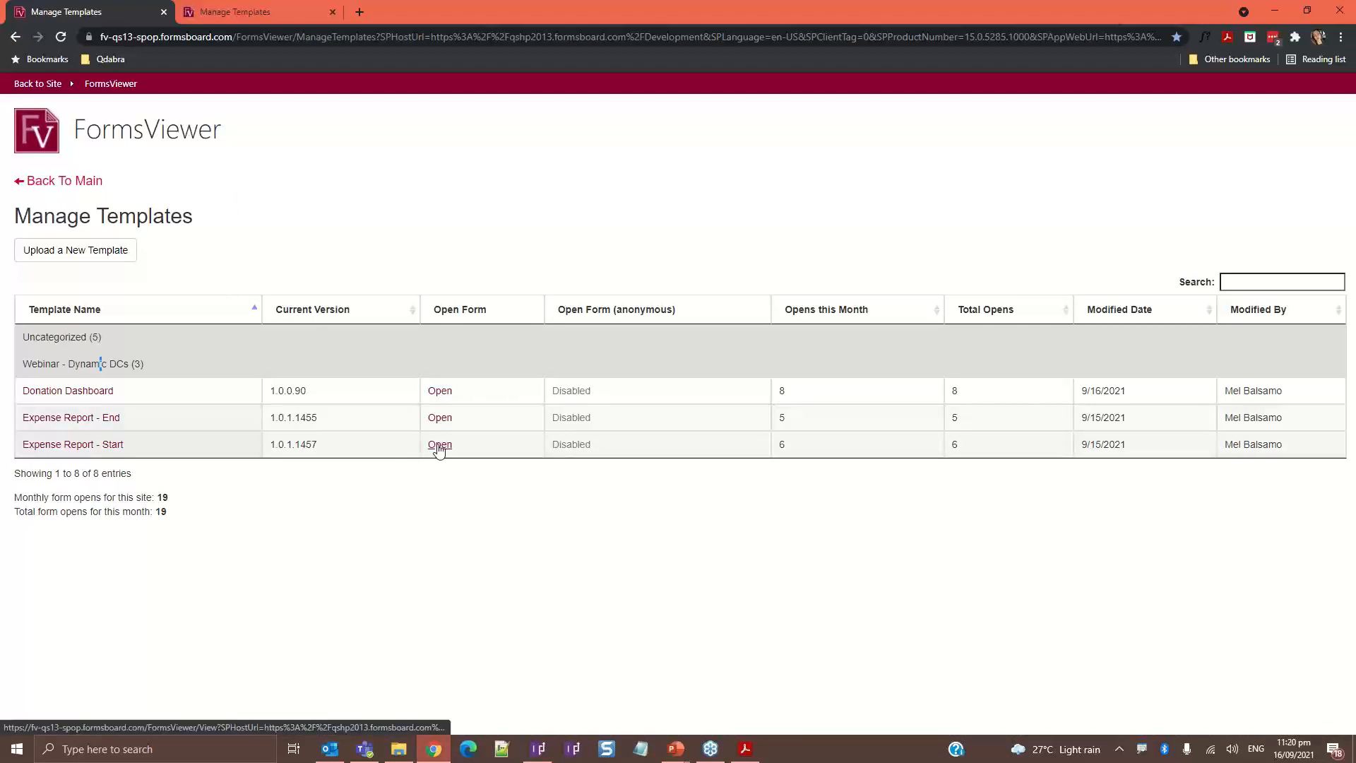
# Open the Expense Report - Start form from Manage Templates, surfacing its Get Categories rule error
pyautogui.click(439, 444)
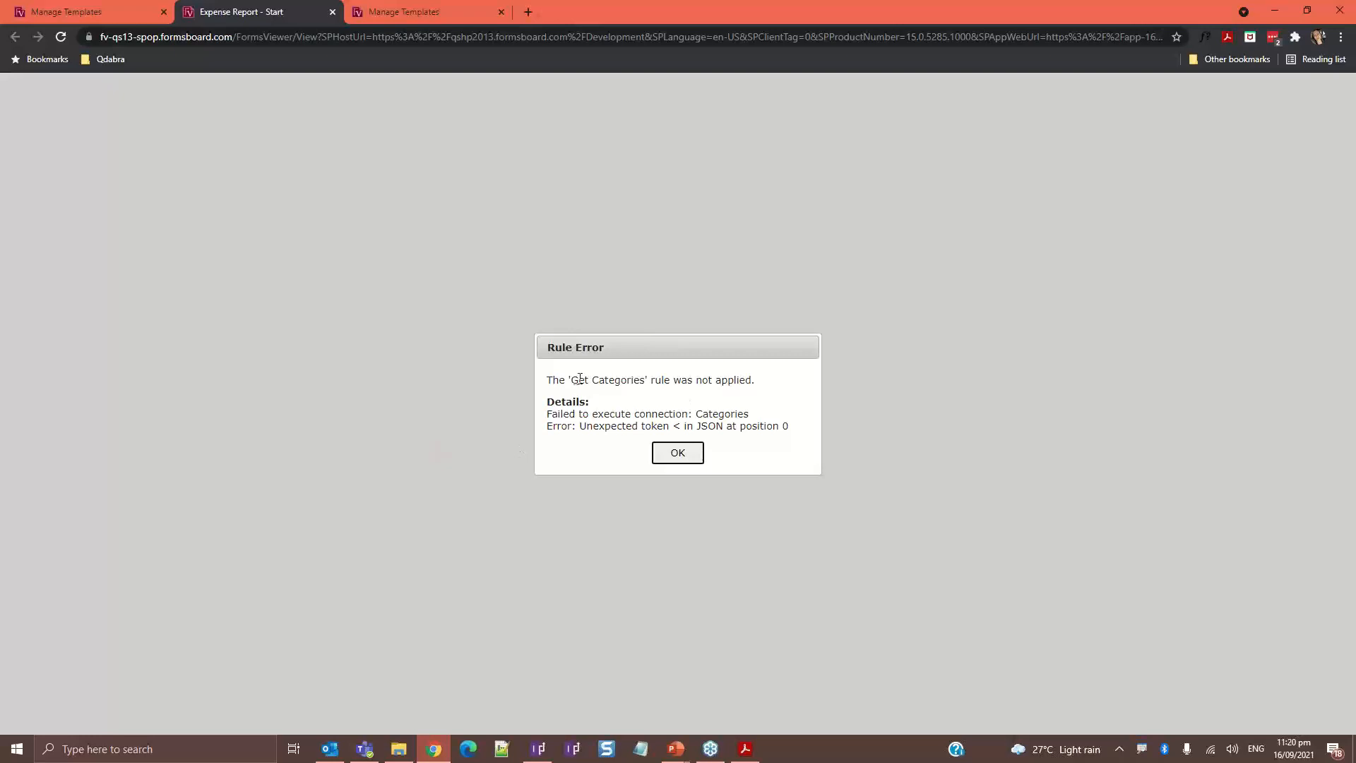
pyautogui.moveTo(608, 394)
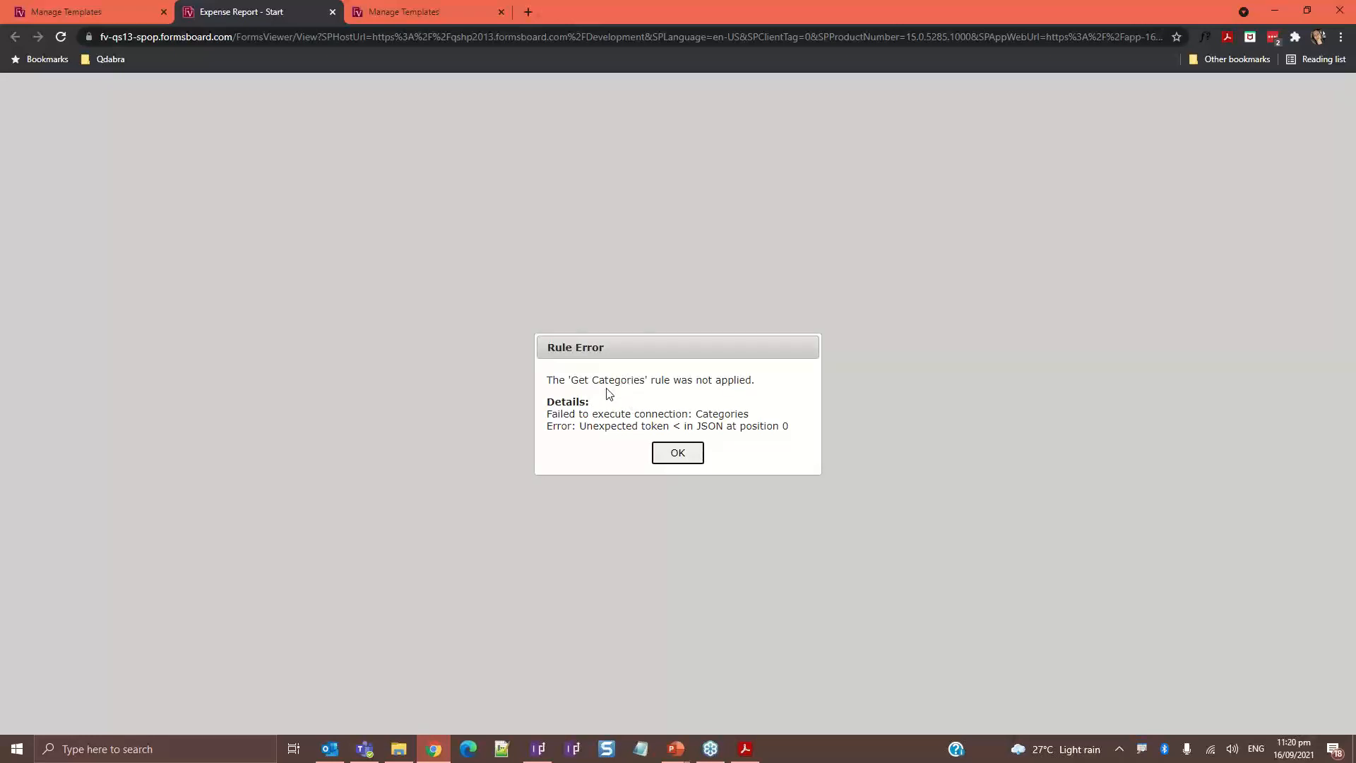
pyautogui.moveTo(1138, 479)
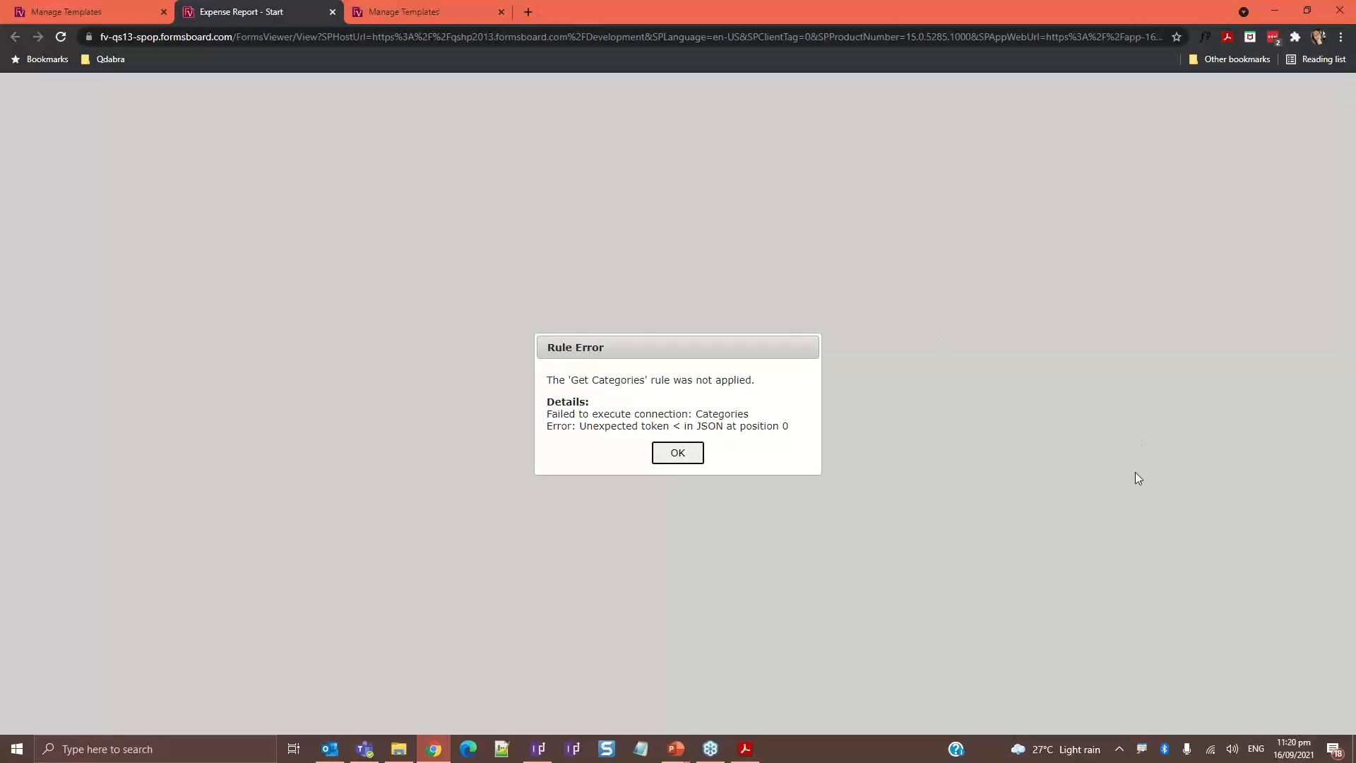
pyautogui.moveTo(756, 445)
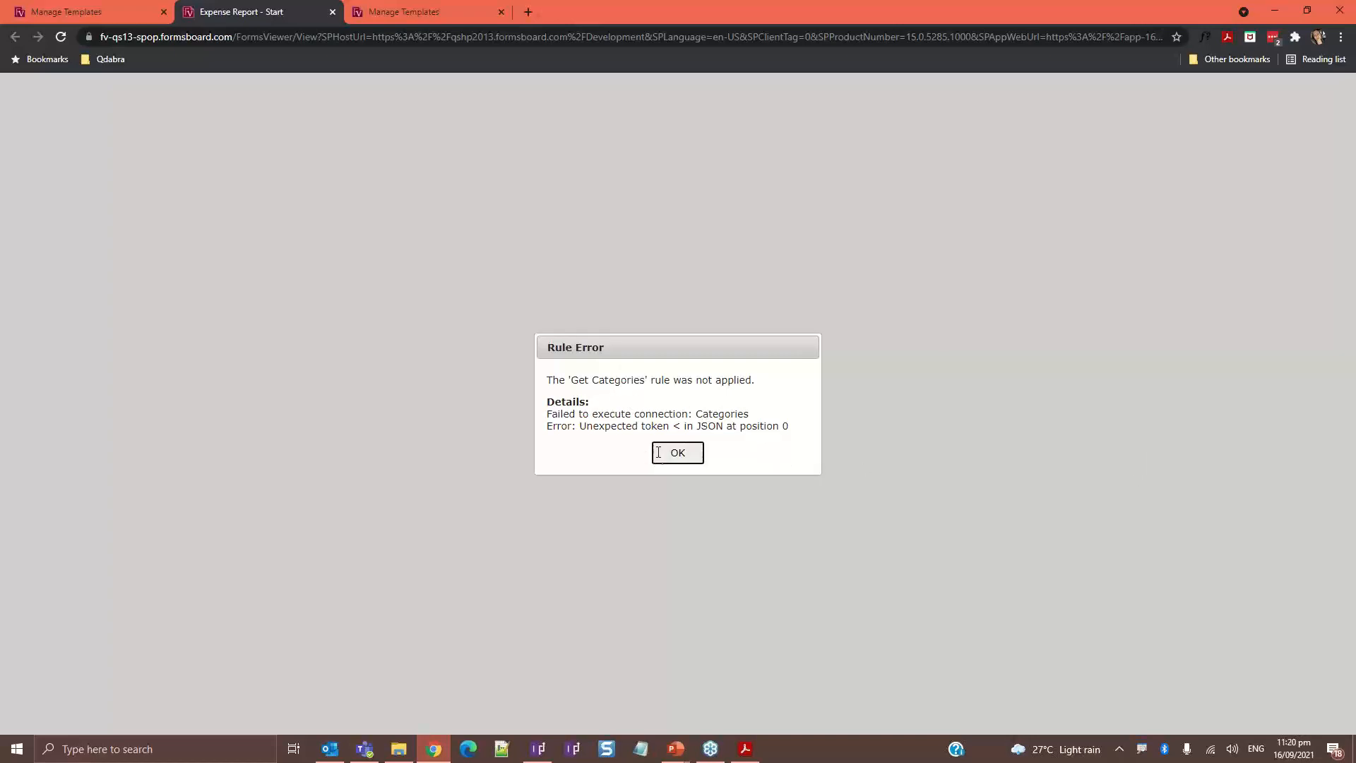
pyautogui.moveTo(694, 482)
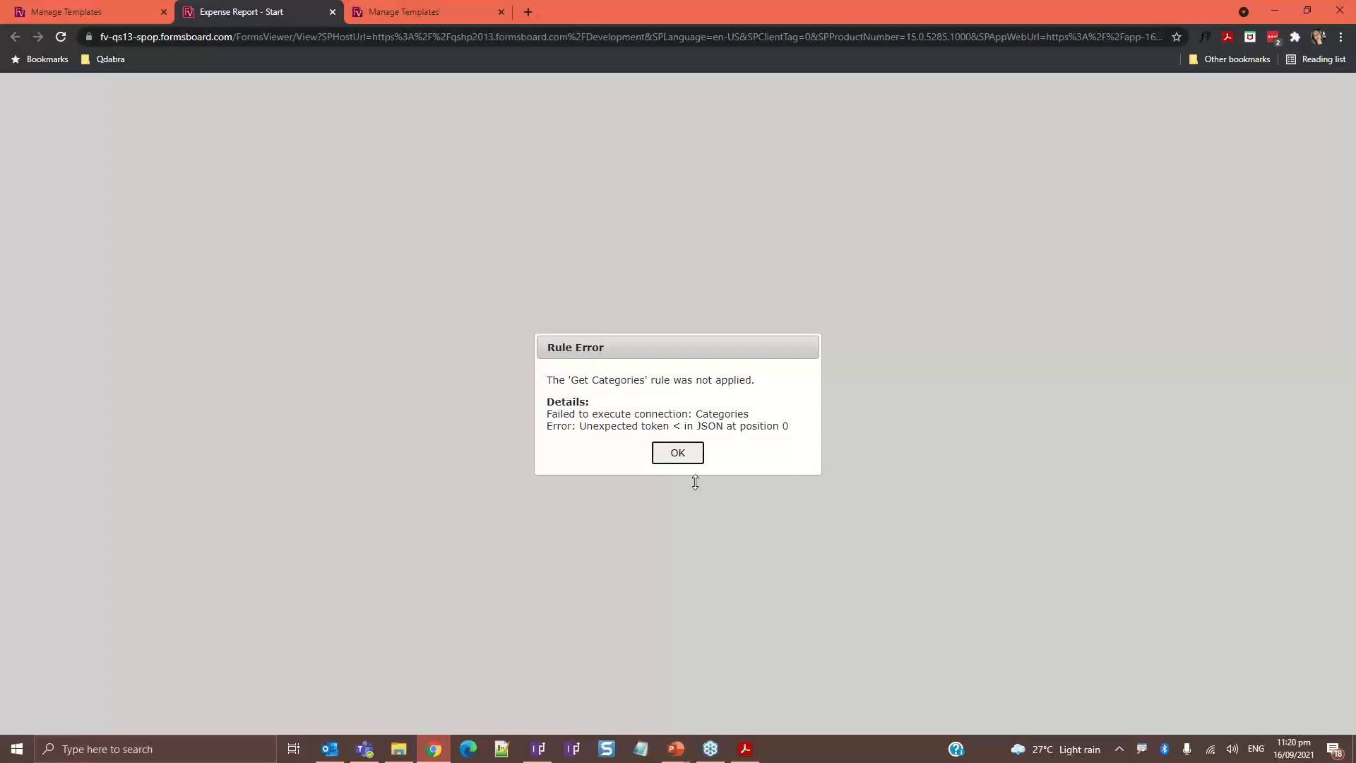
pyautogui.moveTo(328, 11)
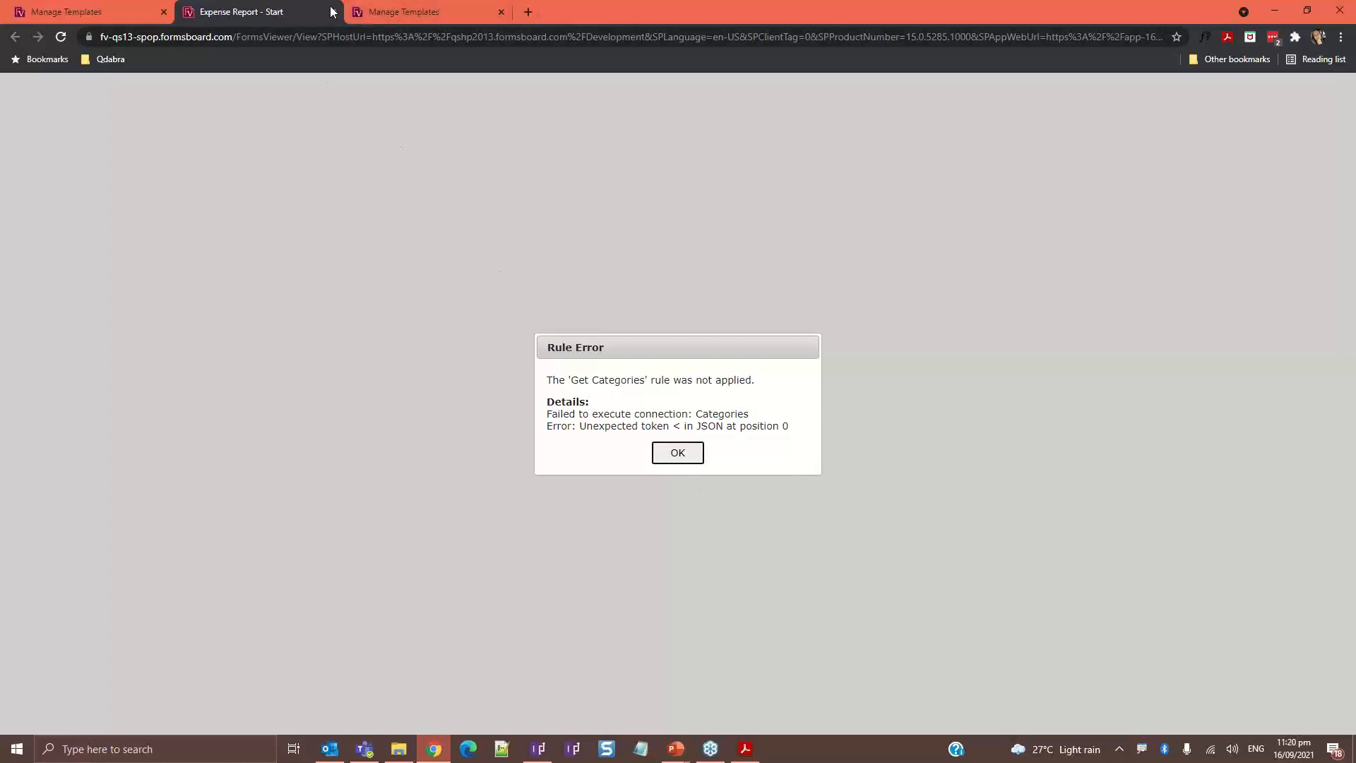
# Open Expense Report - End from Manage Templates and show its Debug View of successful commands
pyautogui.click(678, 452)
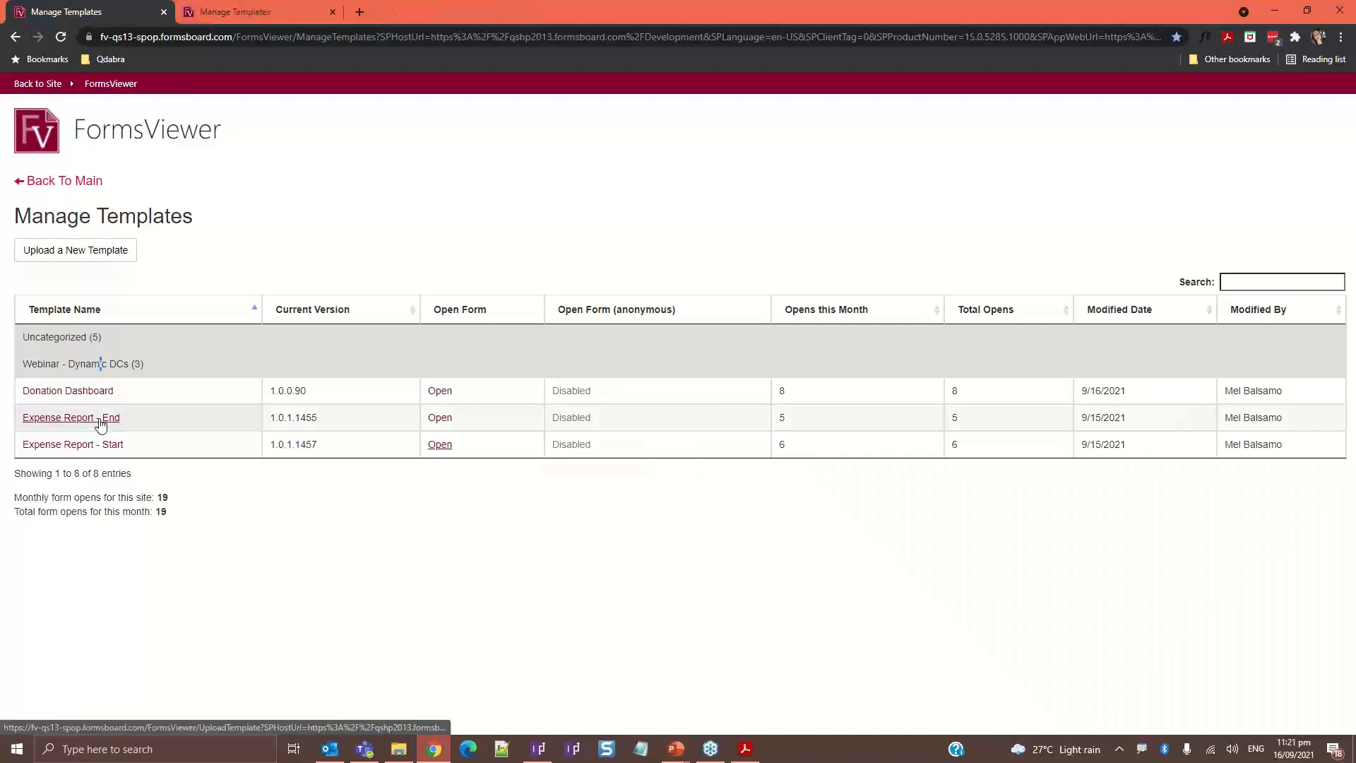
pyautogui.click(71, 417)
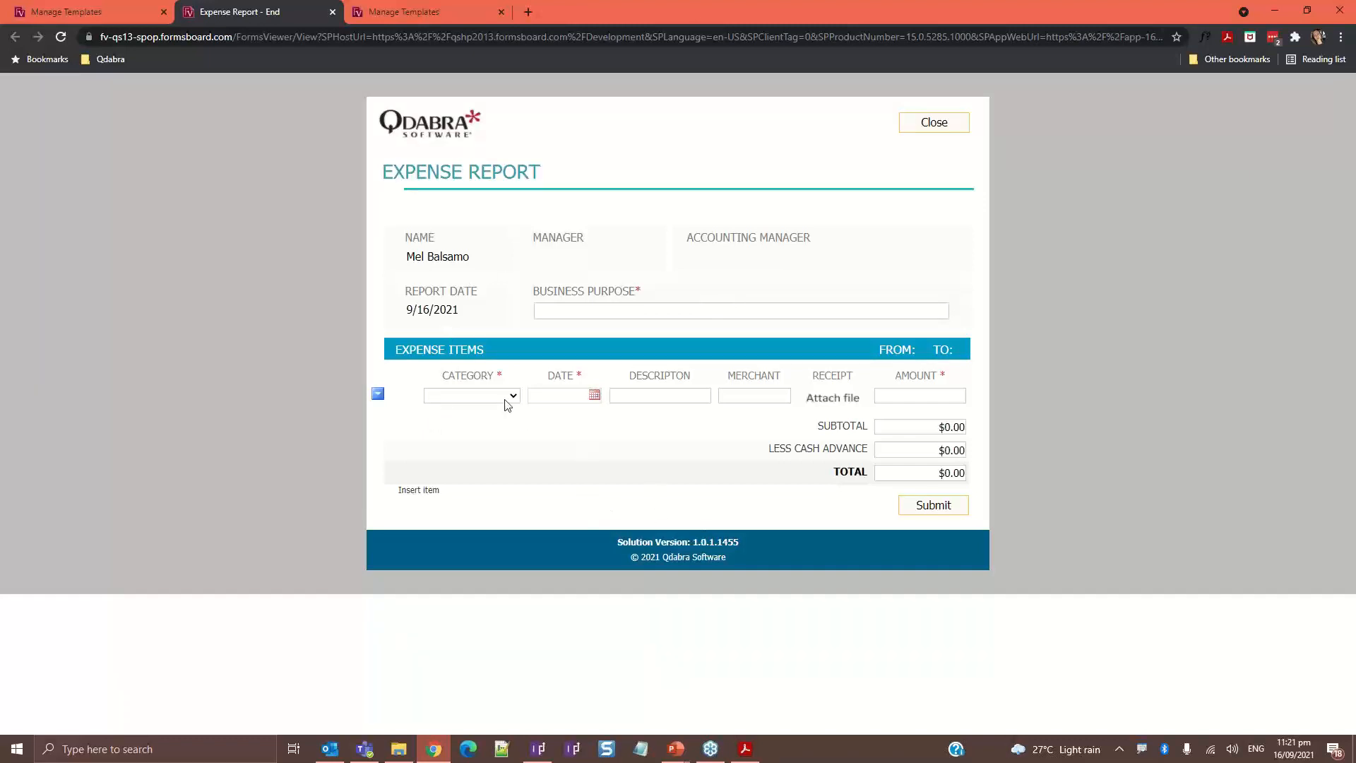
pyautogui.click(512, 396)
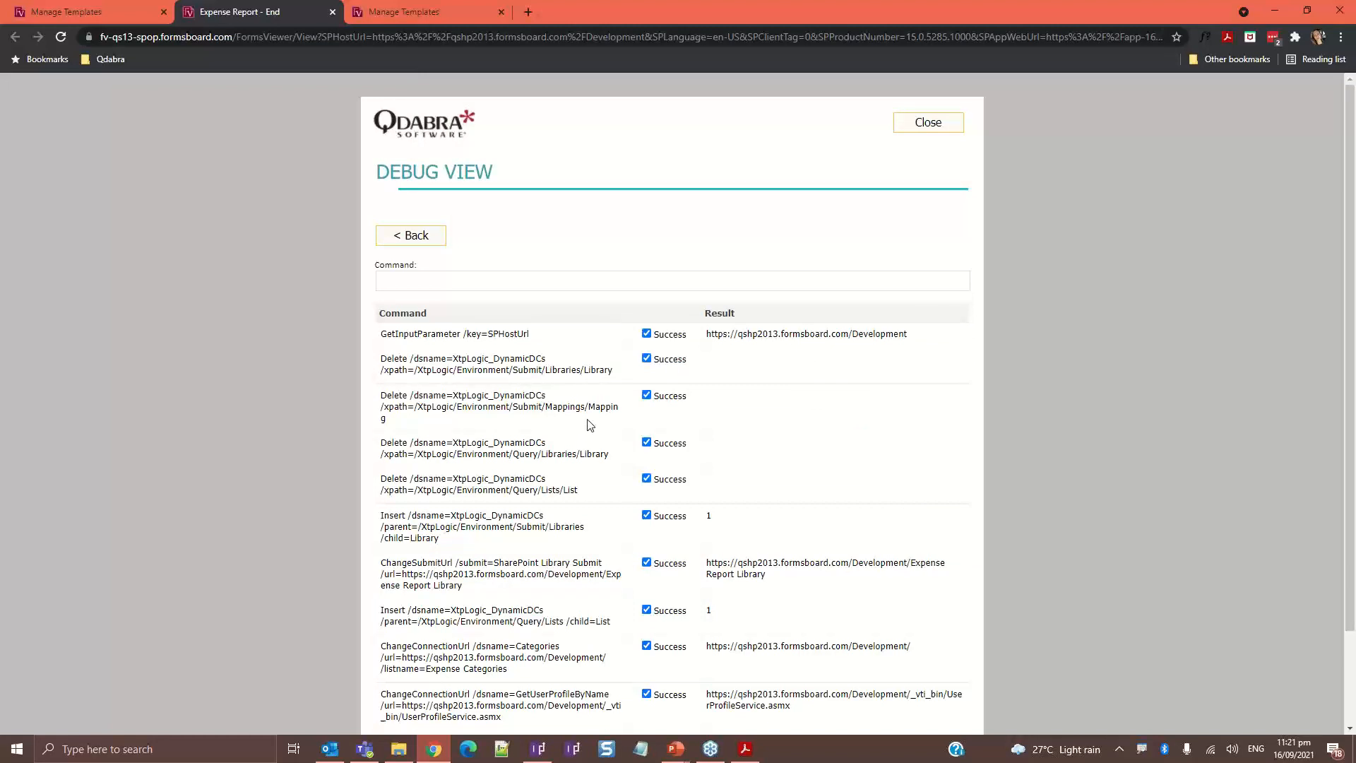
# Highlight the ChangeSubmitUrl commands and the Development site URL in the debug results
pyautogui.scroll(-3)
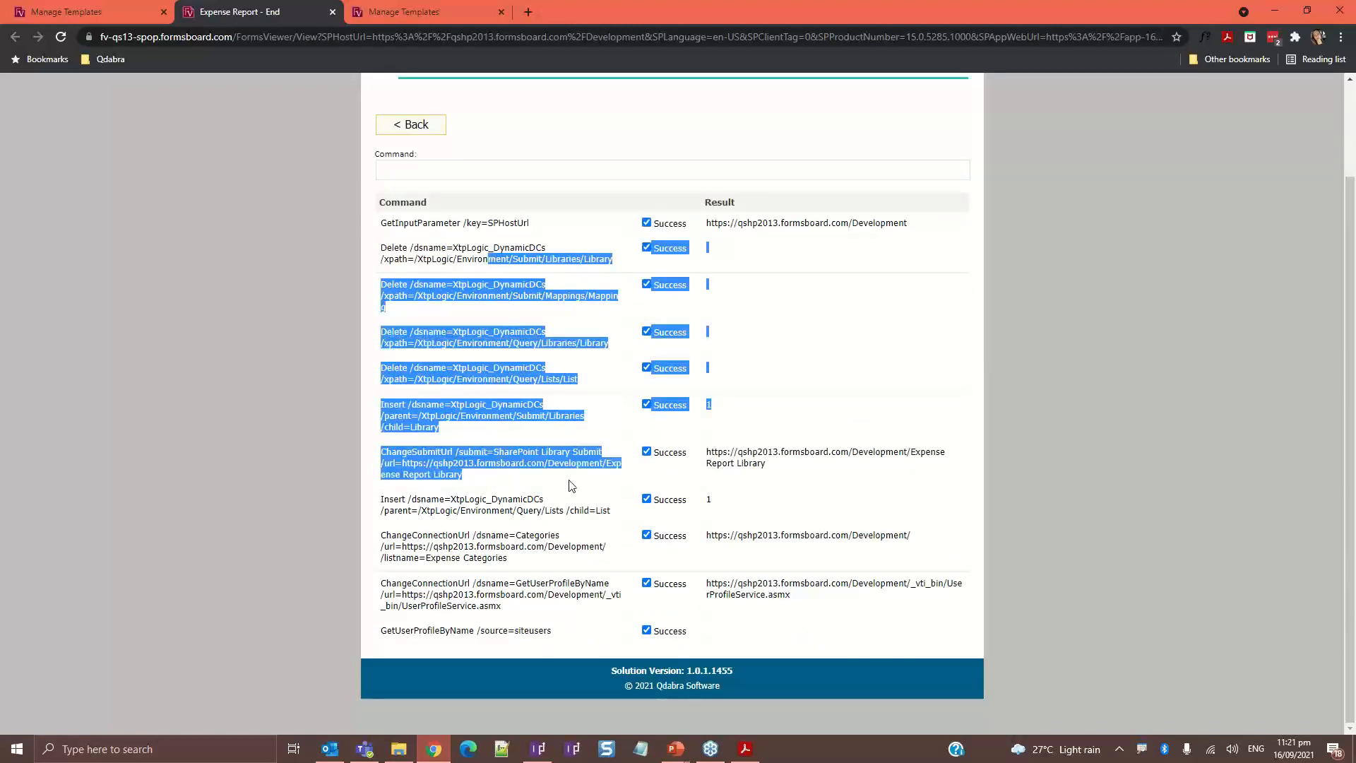
pyautogui.click(571, 486)
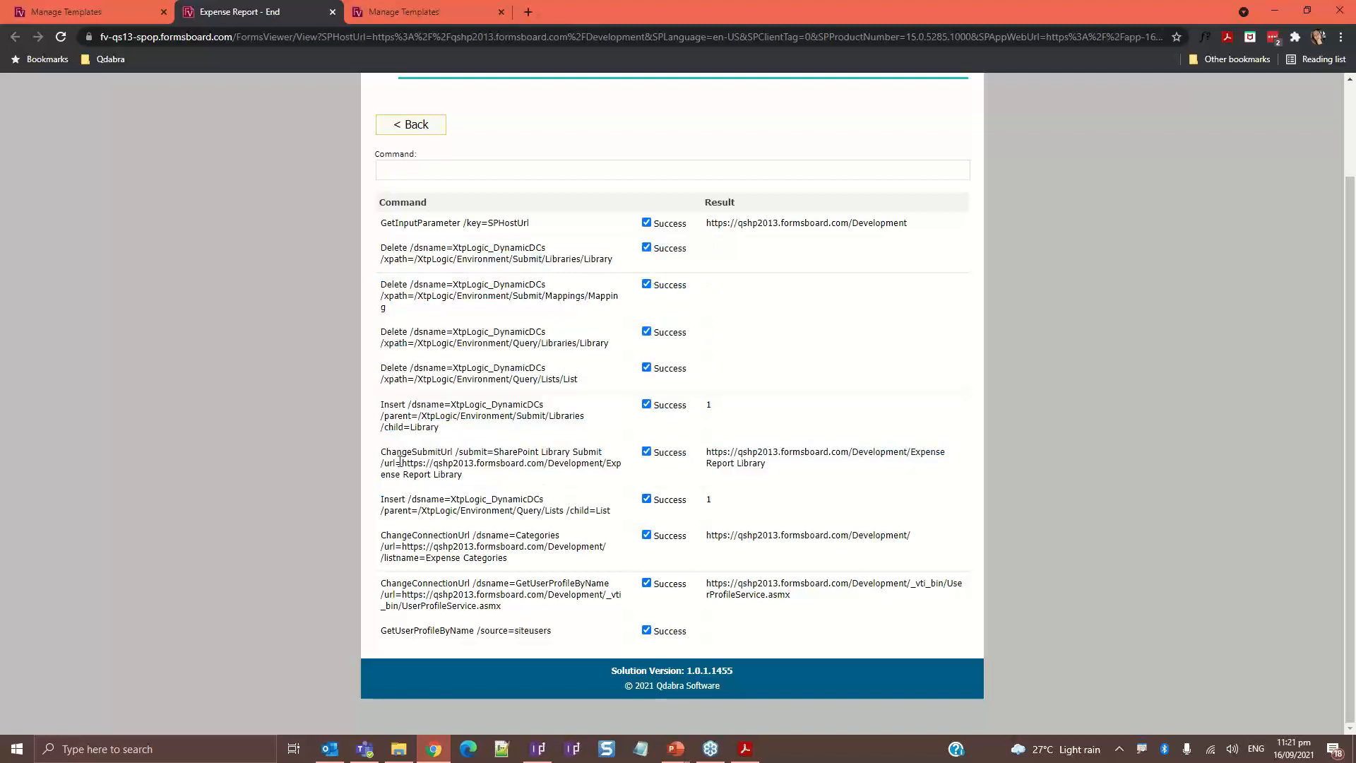
pyautogui.doubleClick(420, 451)
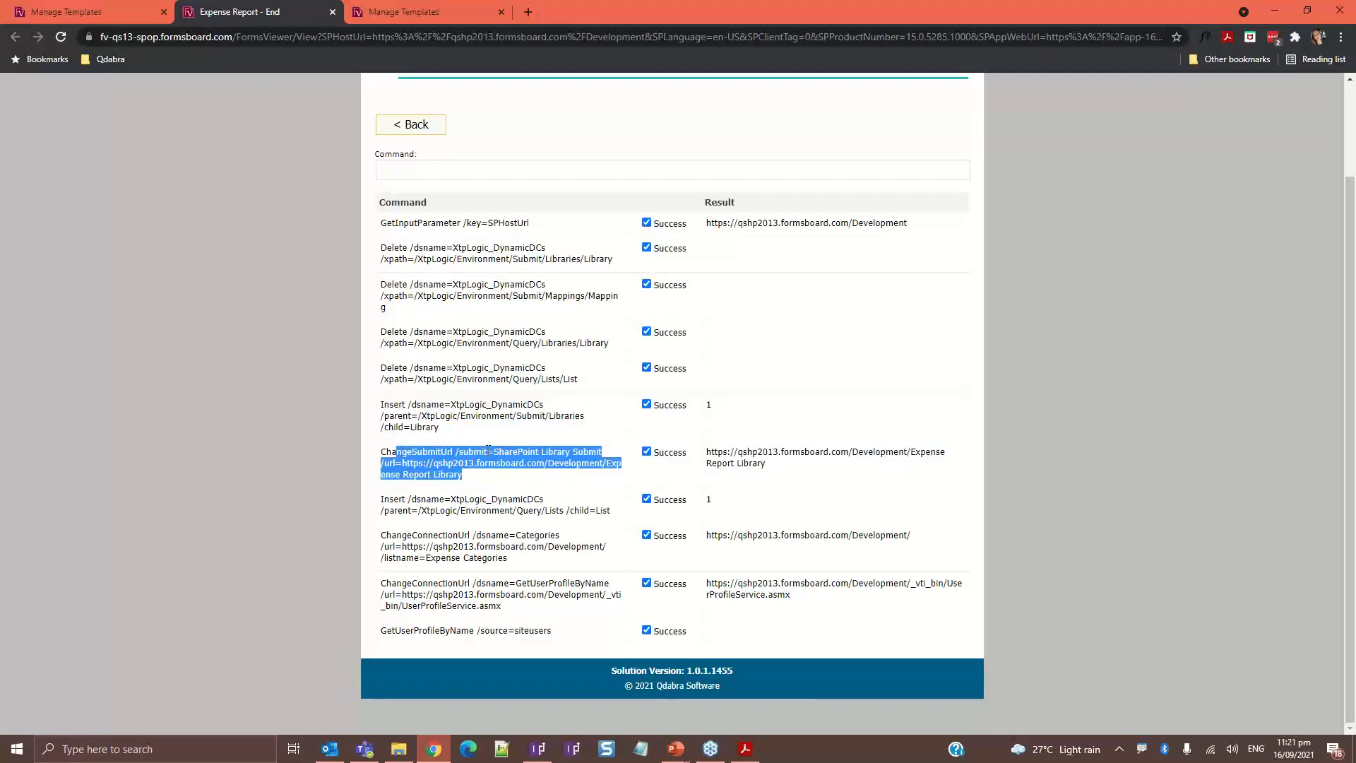
pyautogui.click(510, 463)
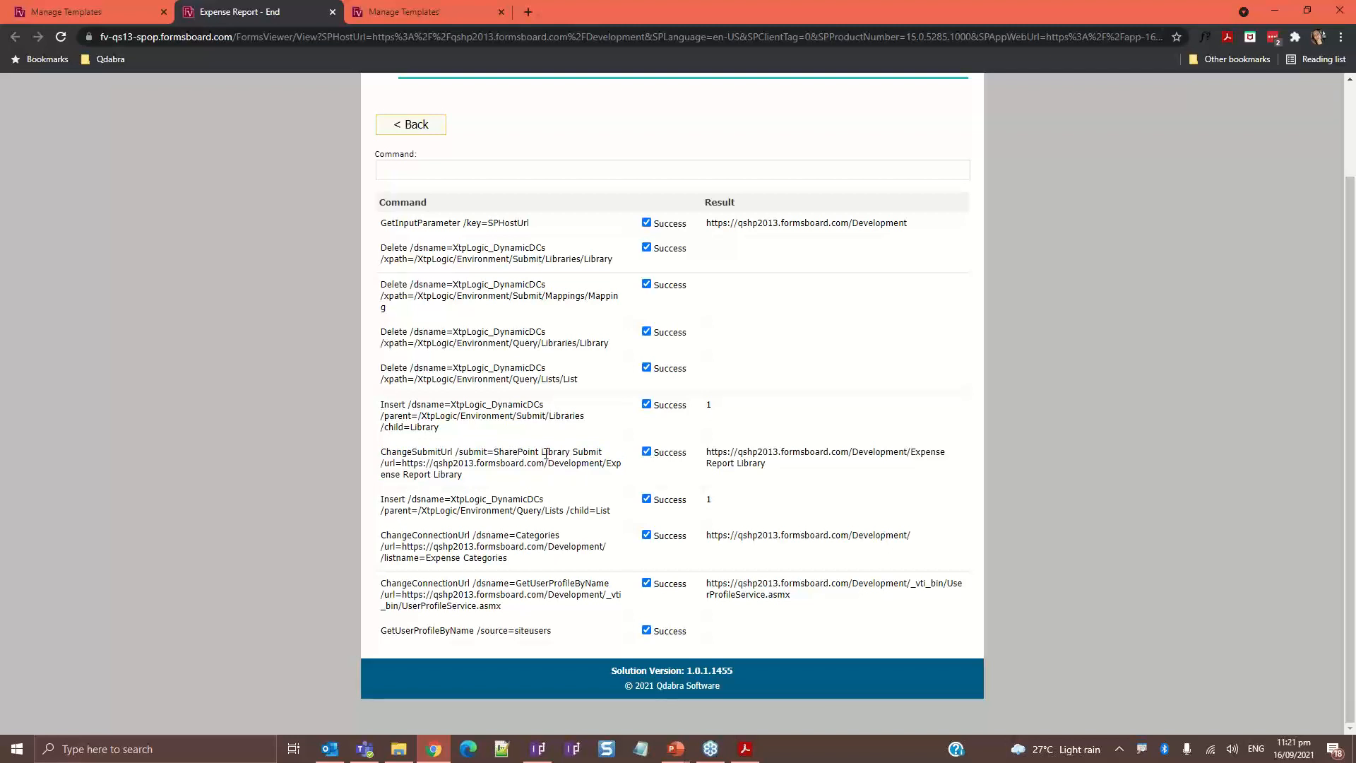
pyautogui.moveTo(566, 445)
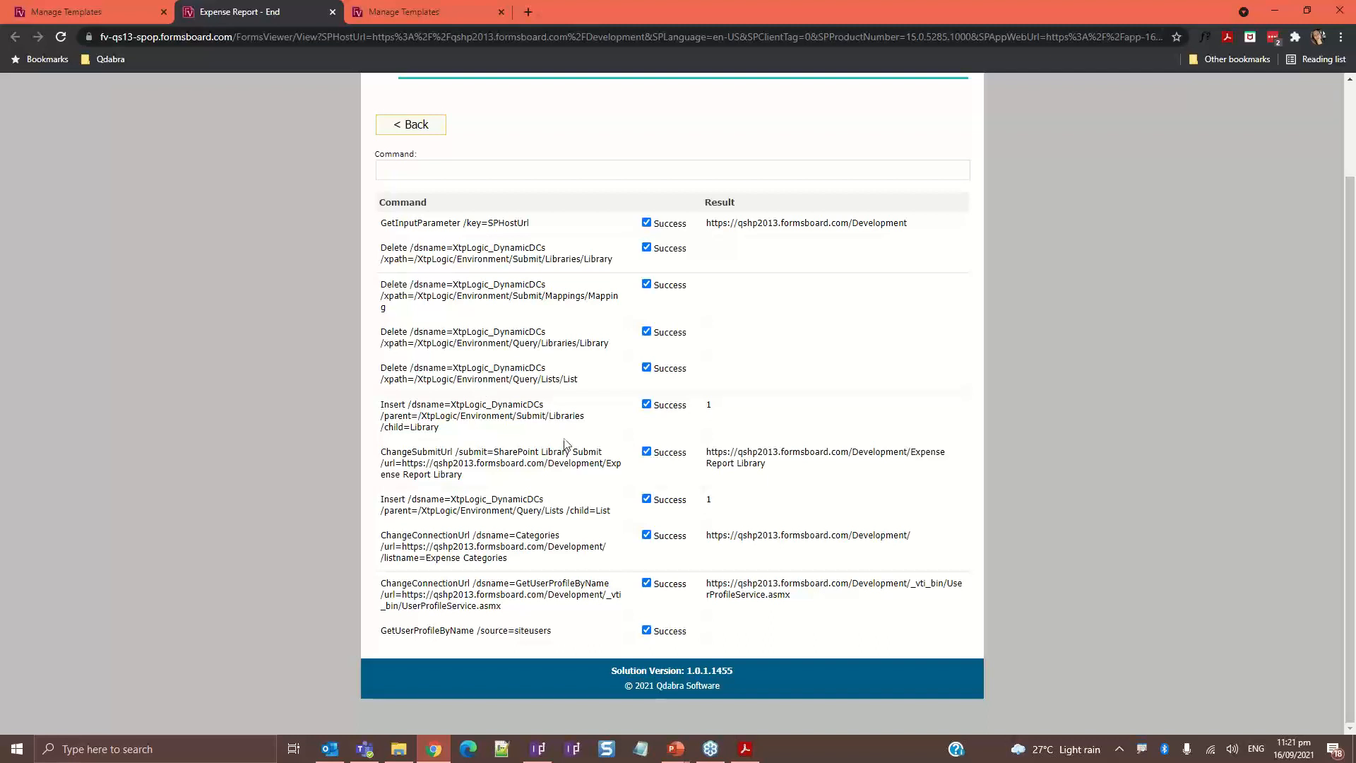
pyautogui.moveTo(610, 435)
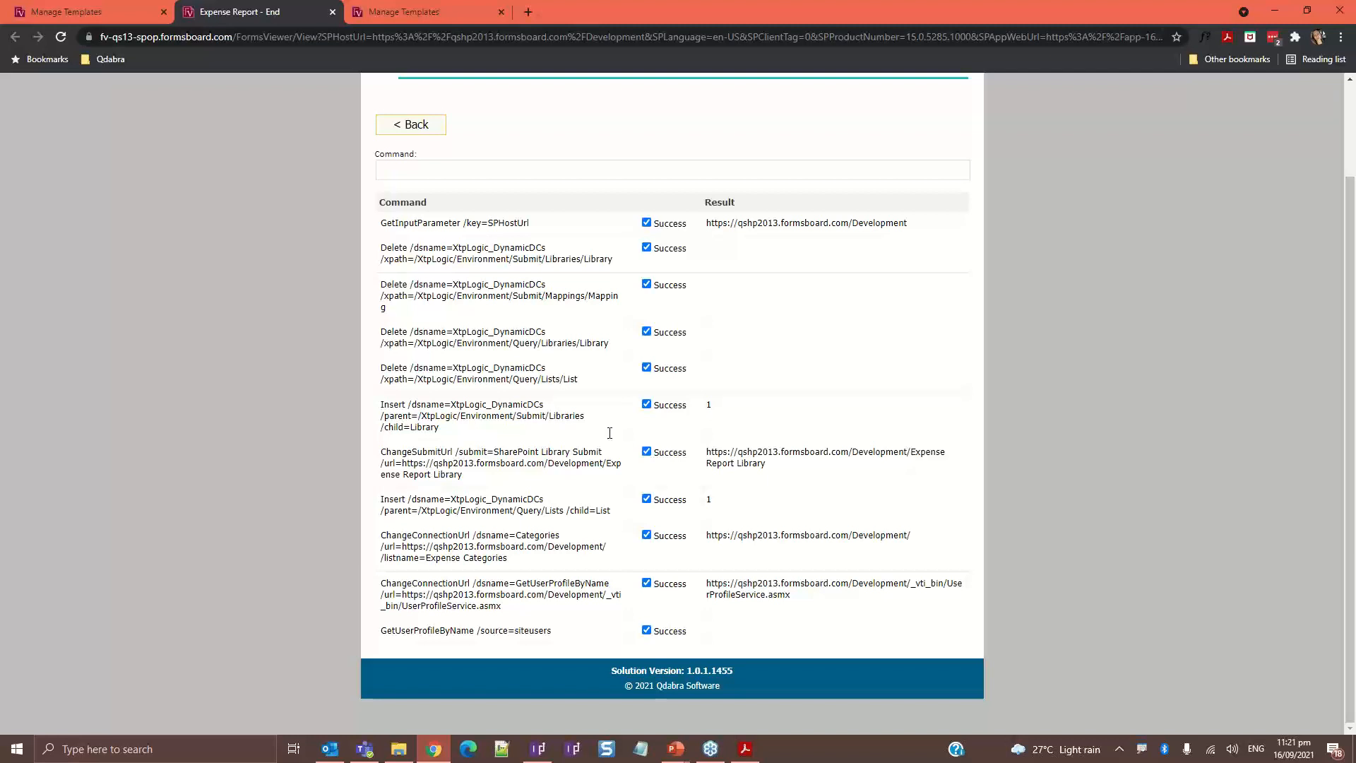
pyautogui.doubleClick(421, 223)
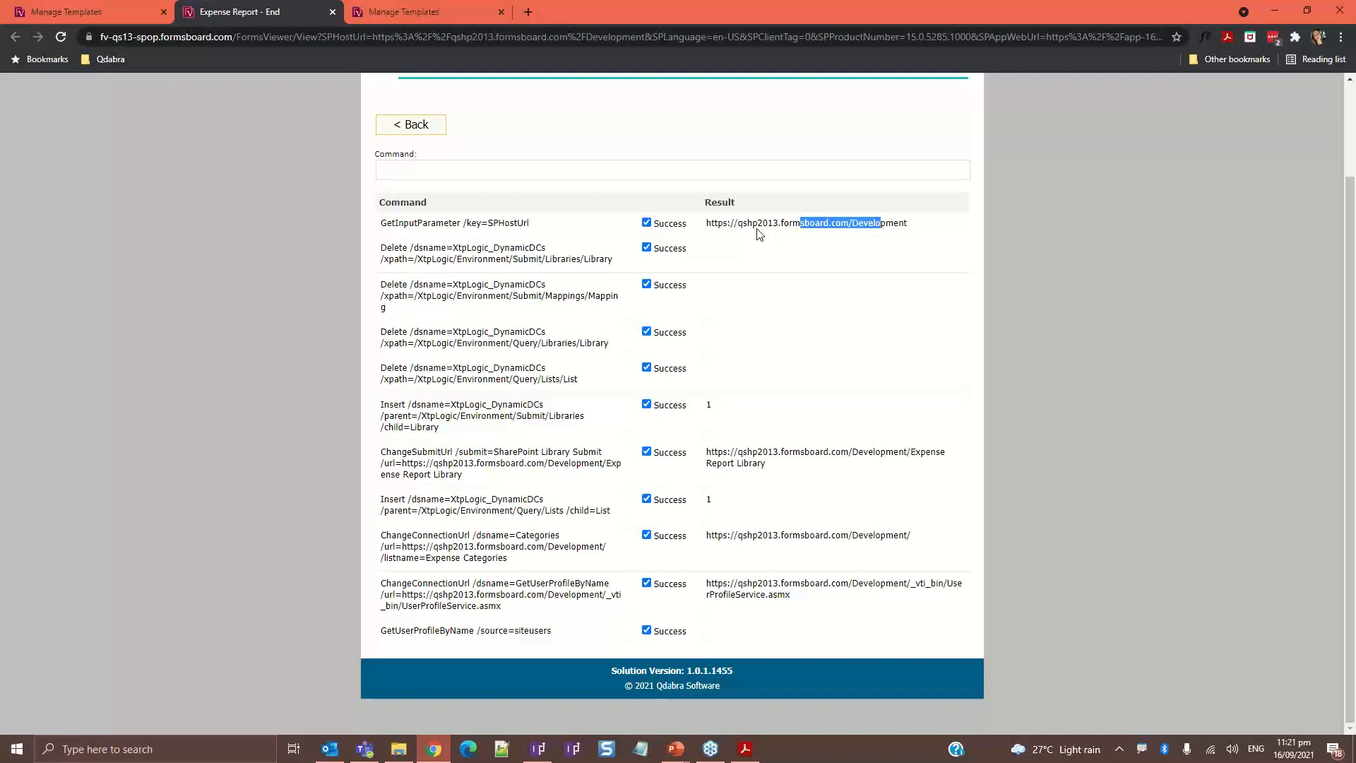
pyautogui.moveTo(449, 397)
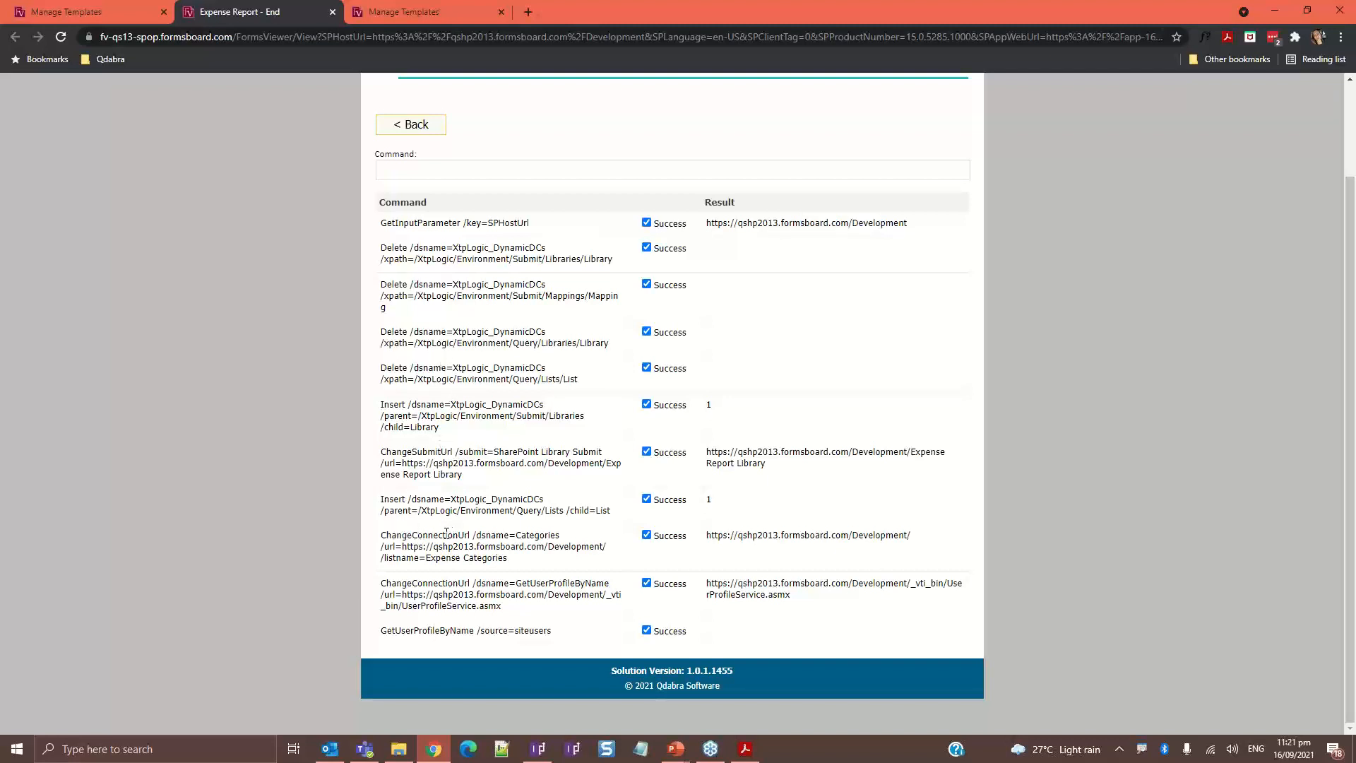
pyautogui.doubleClick(424, 534)
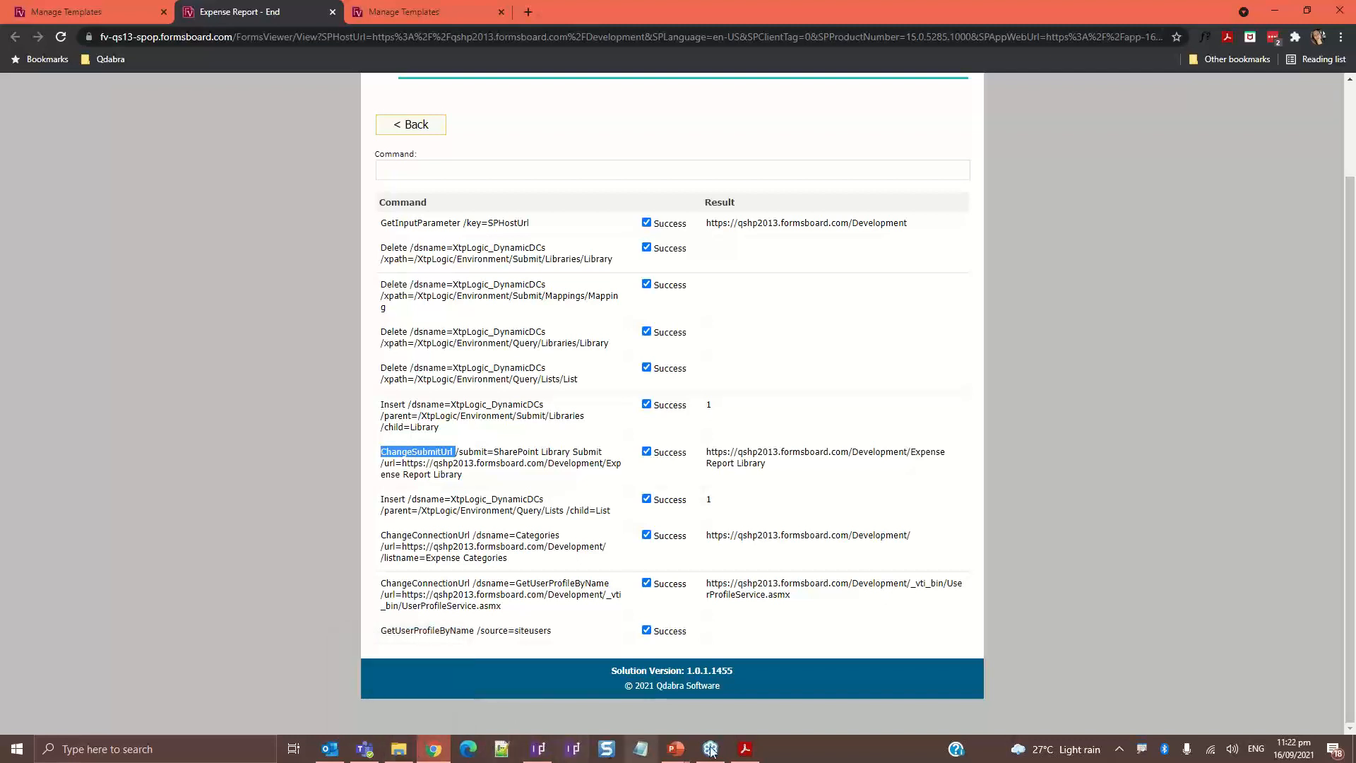
pyautogui.moveTo(743, 748)
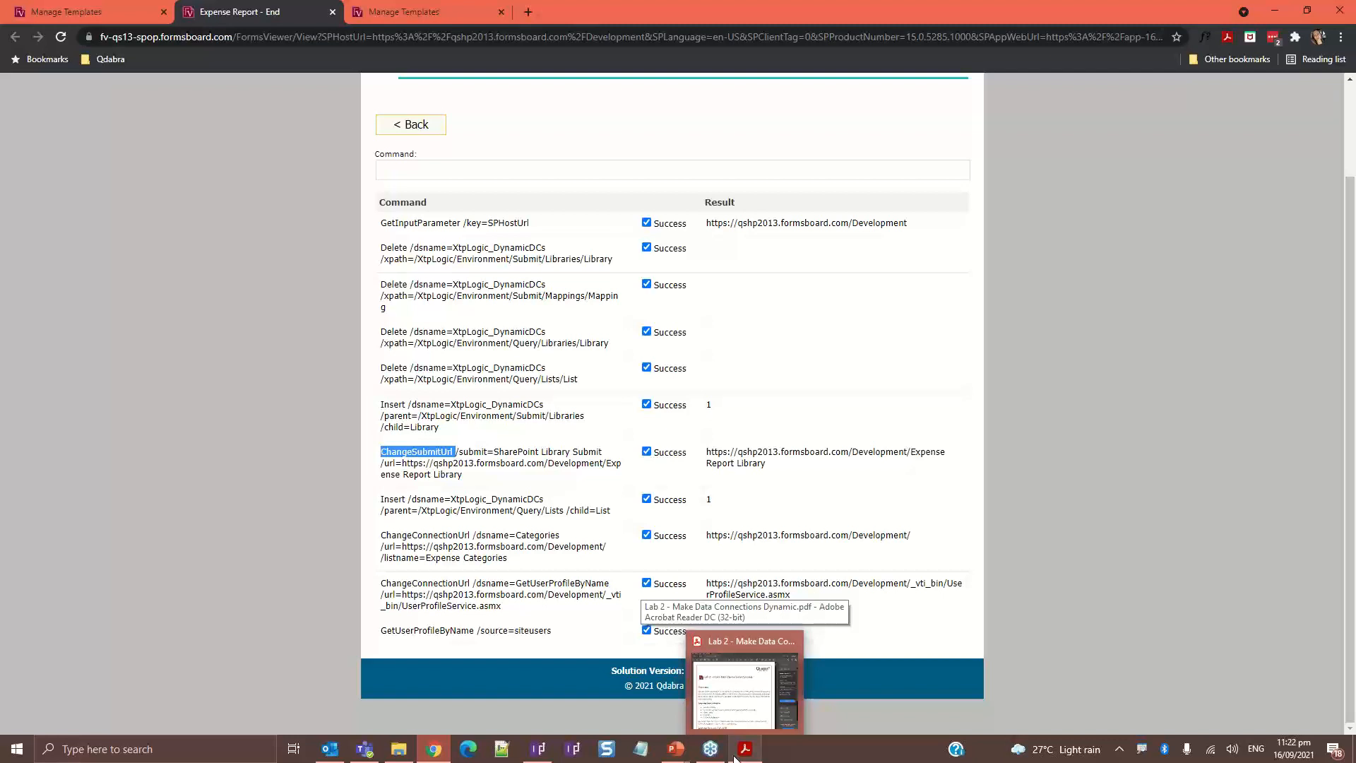
pyautogui.moveTo(458, 396)
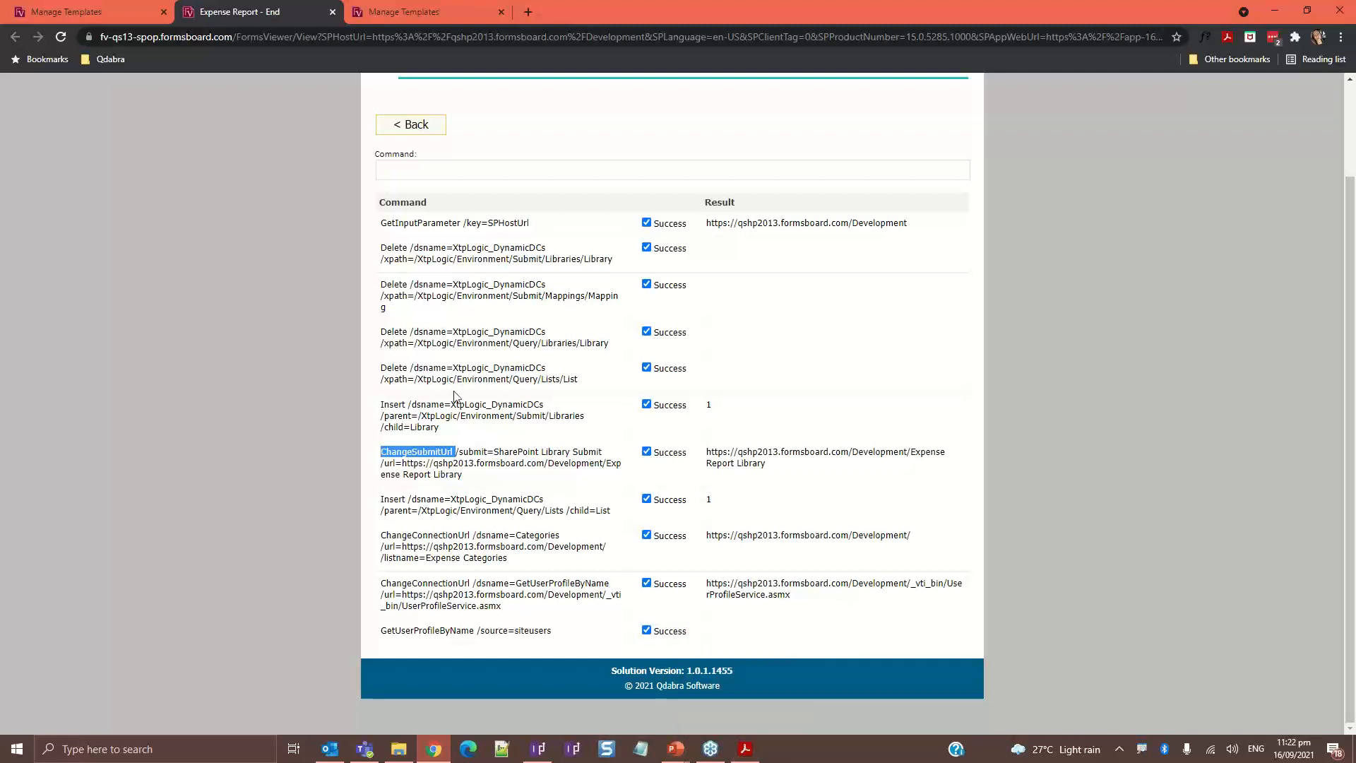
pyautogui.moveTo(570, 742)
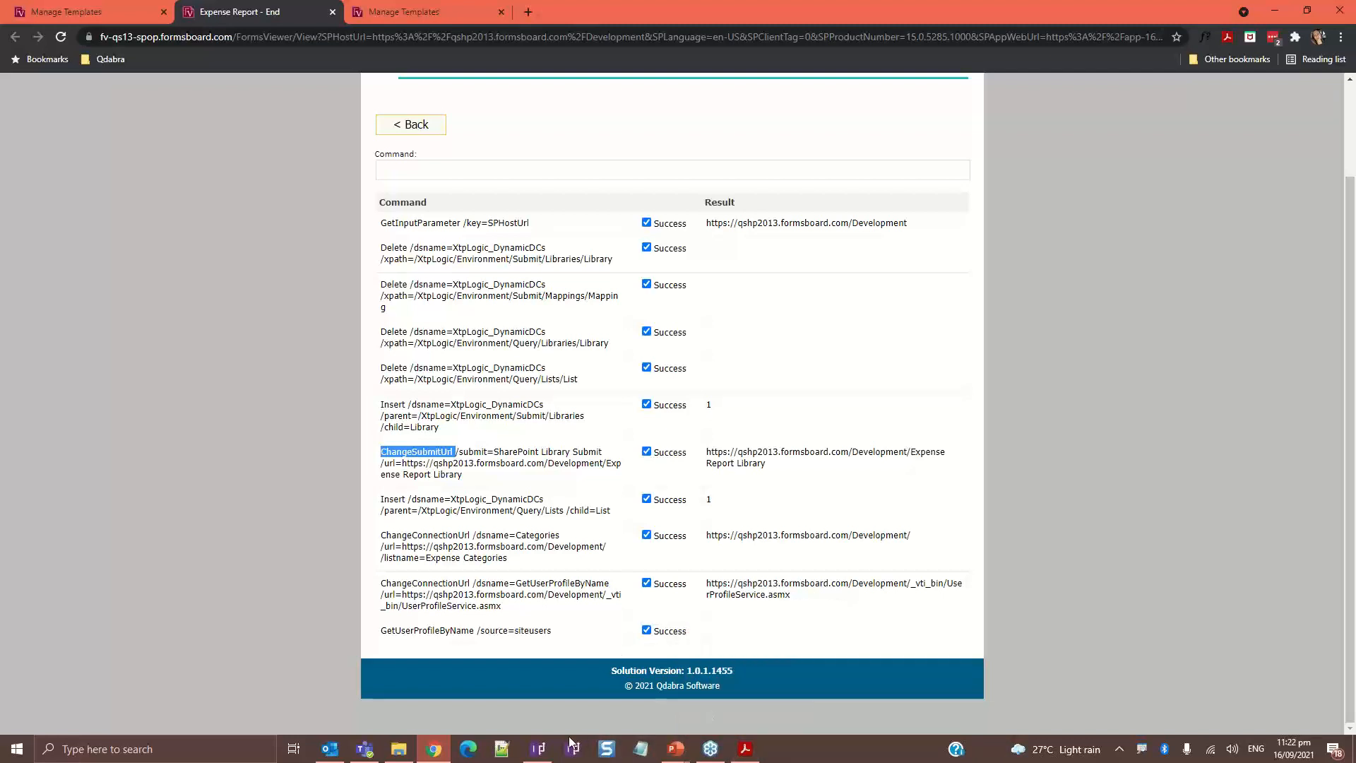
# Bring up the Samples folder and select the DynamicDCs.xtp2 template part file
pyautogui.click(397, 749)
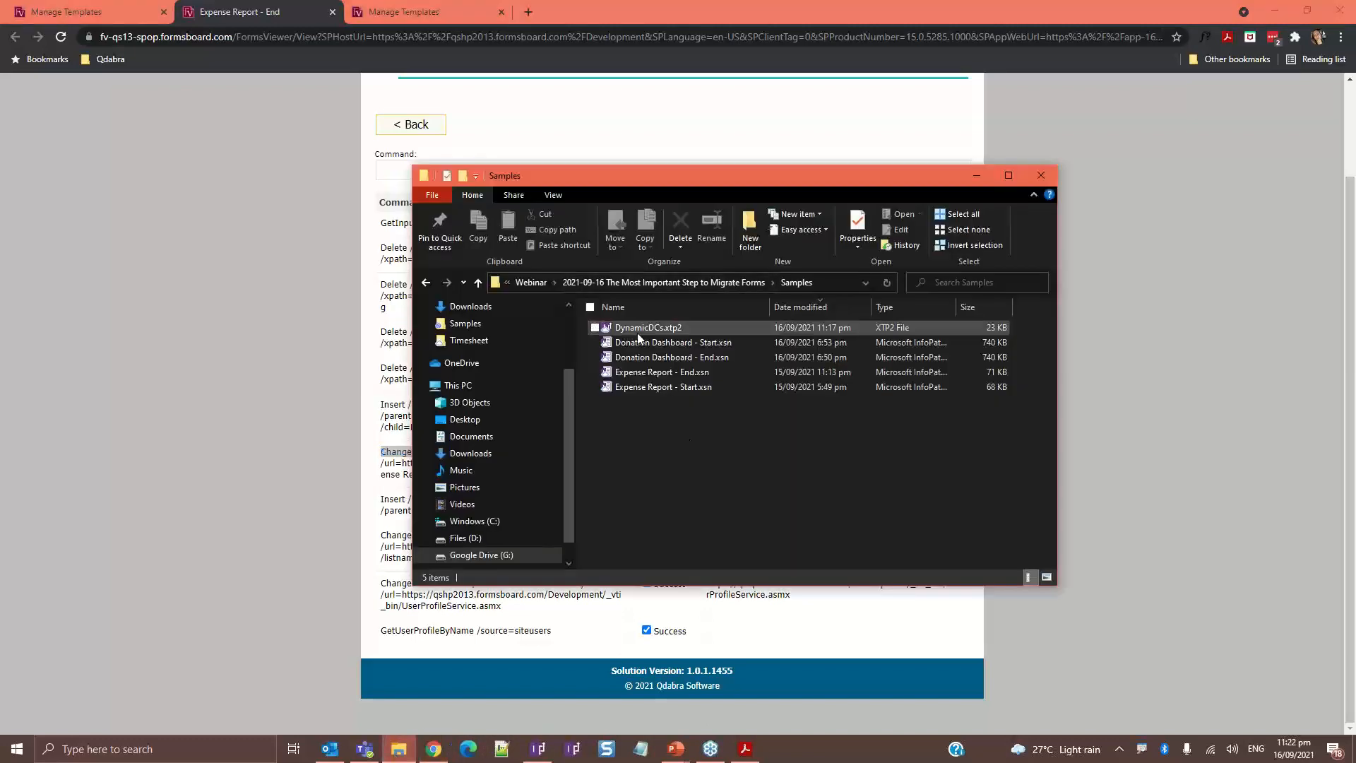
pyautogui.click(648, 327)
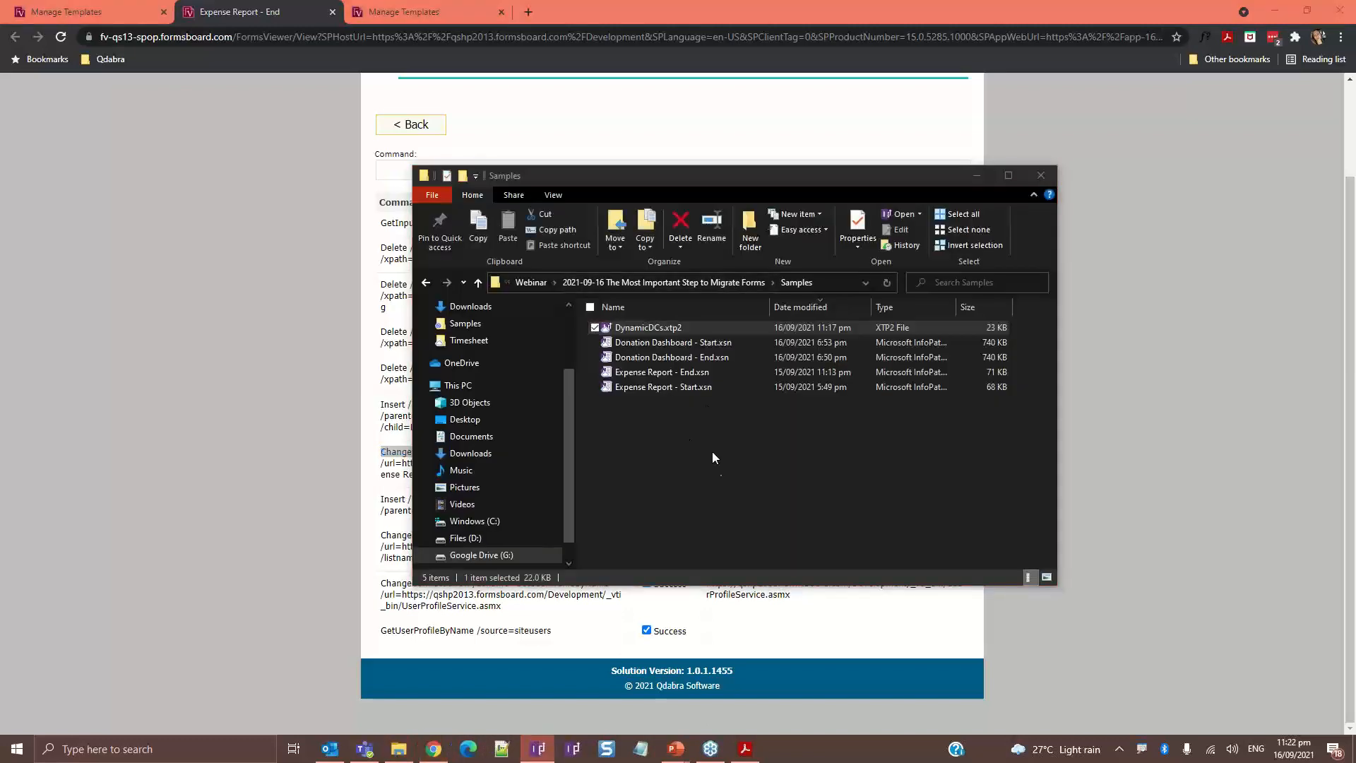
# Open the DynamicDCs.xtp2 template part in InfoPath Designer and review its notes
pyautogui.doubleClick(648, 327)
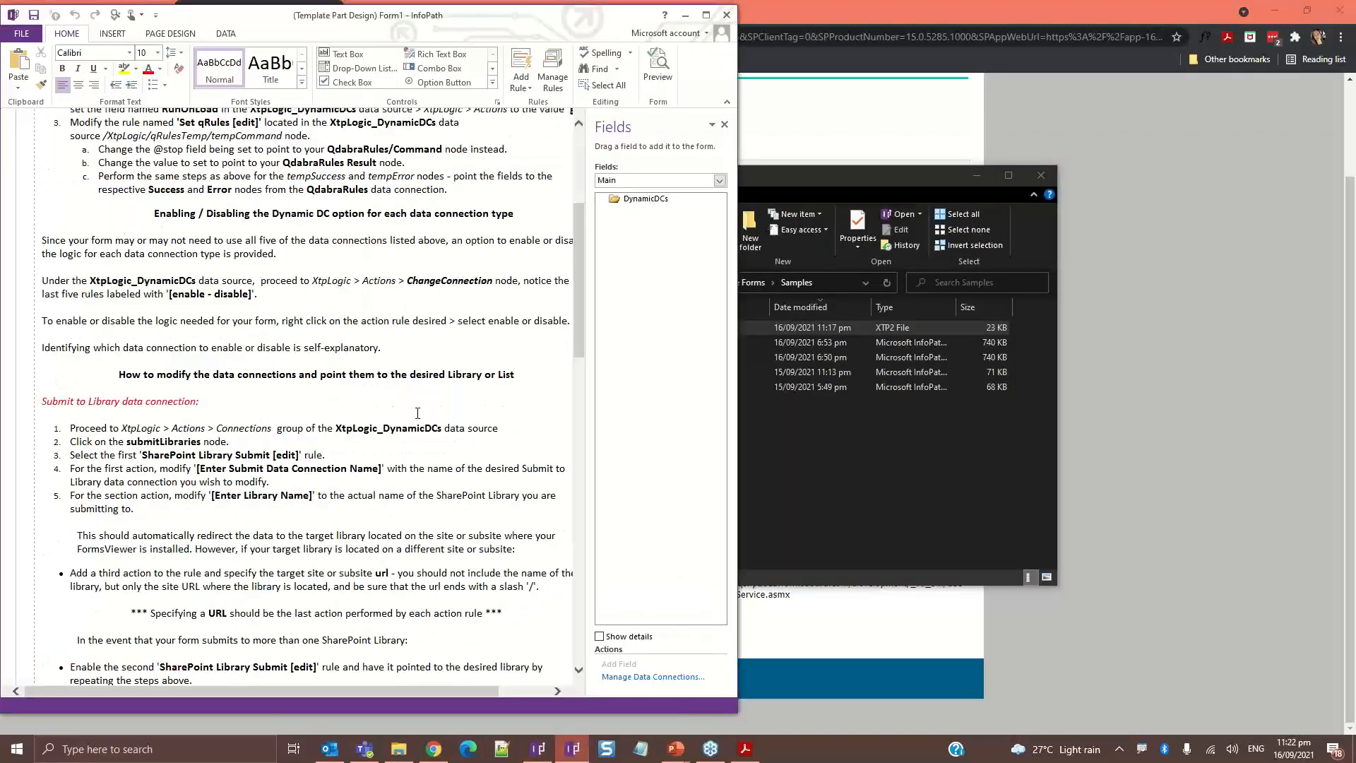
pyautogui.scroll(3)
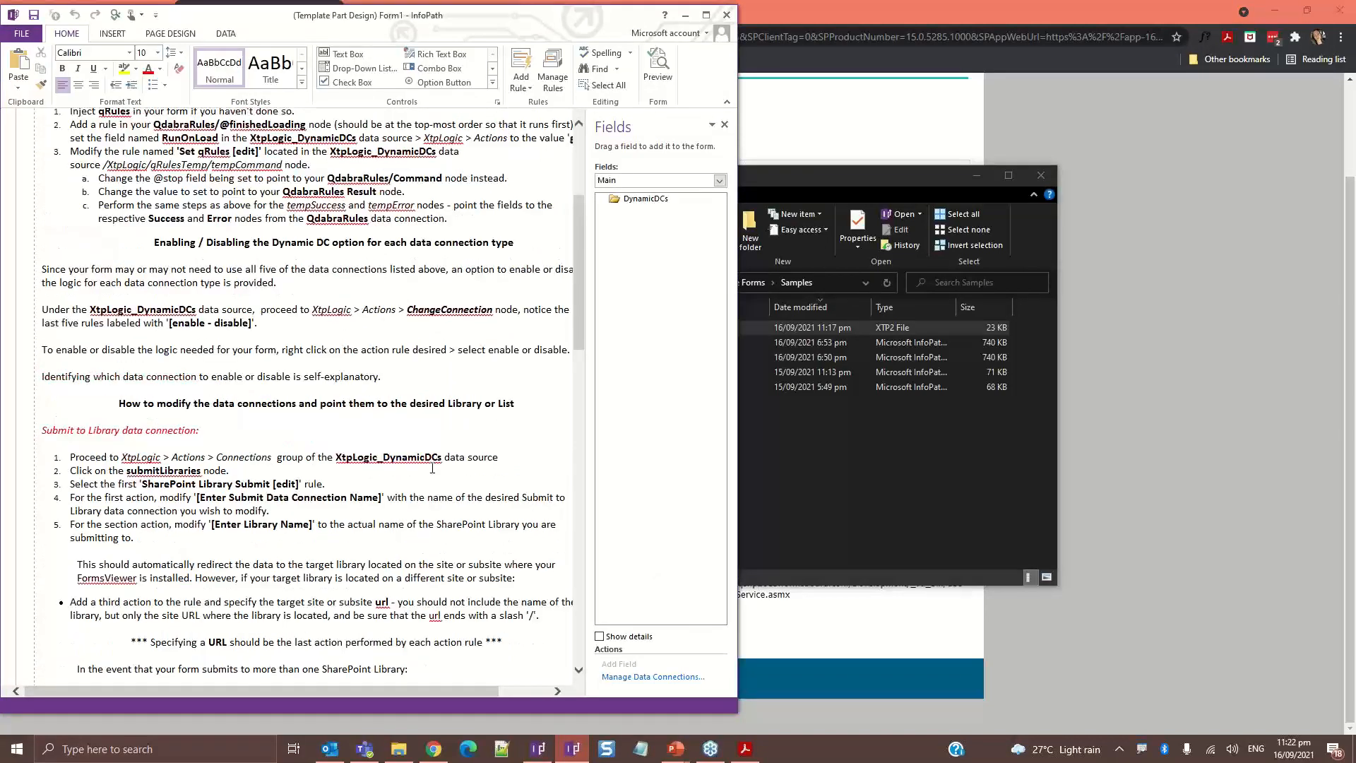
pyautogui.click(719, 180)
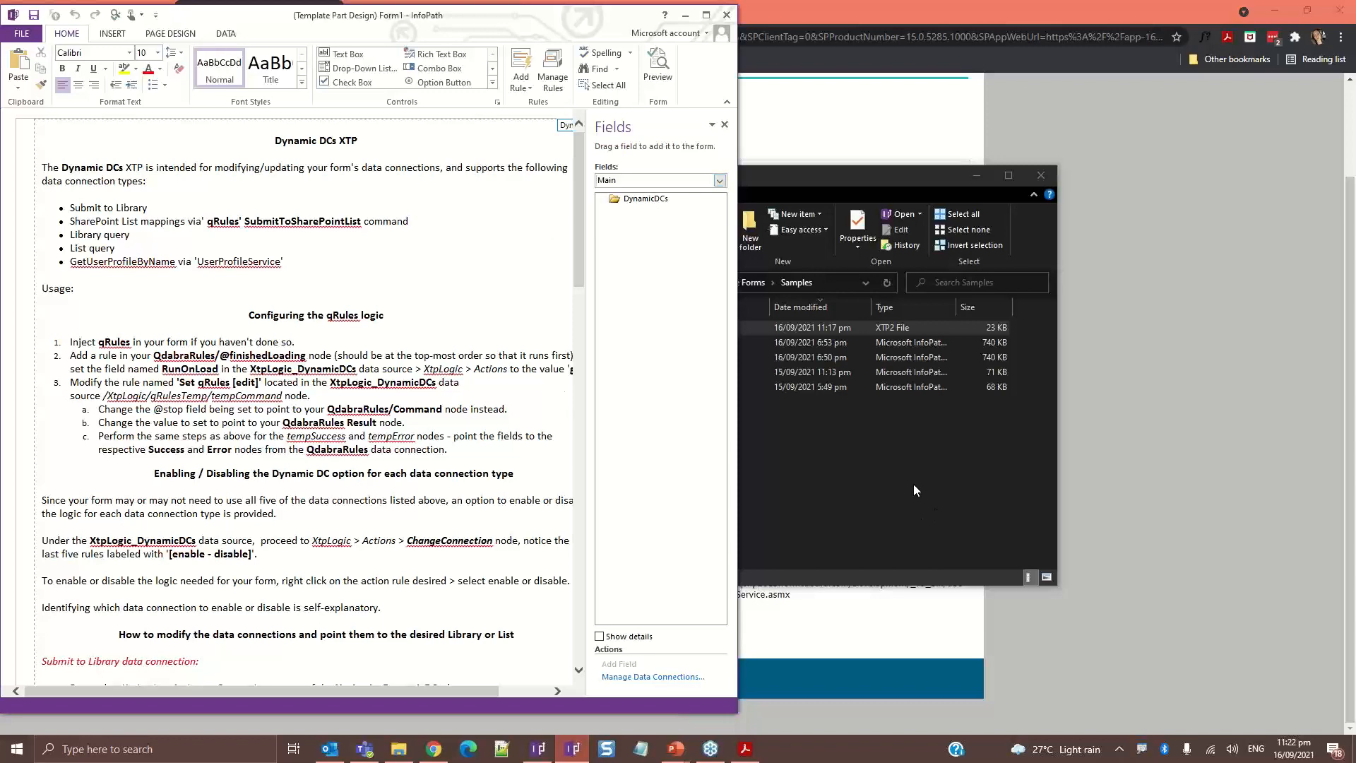
# Open Expense Report - End.xsn from the Samples folder for design
pyautogui.click(663, 372)
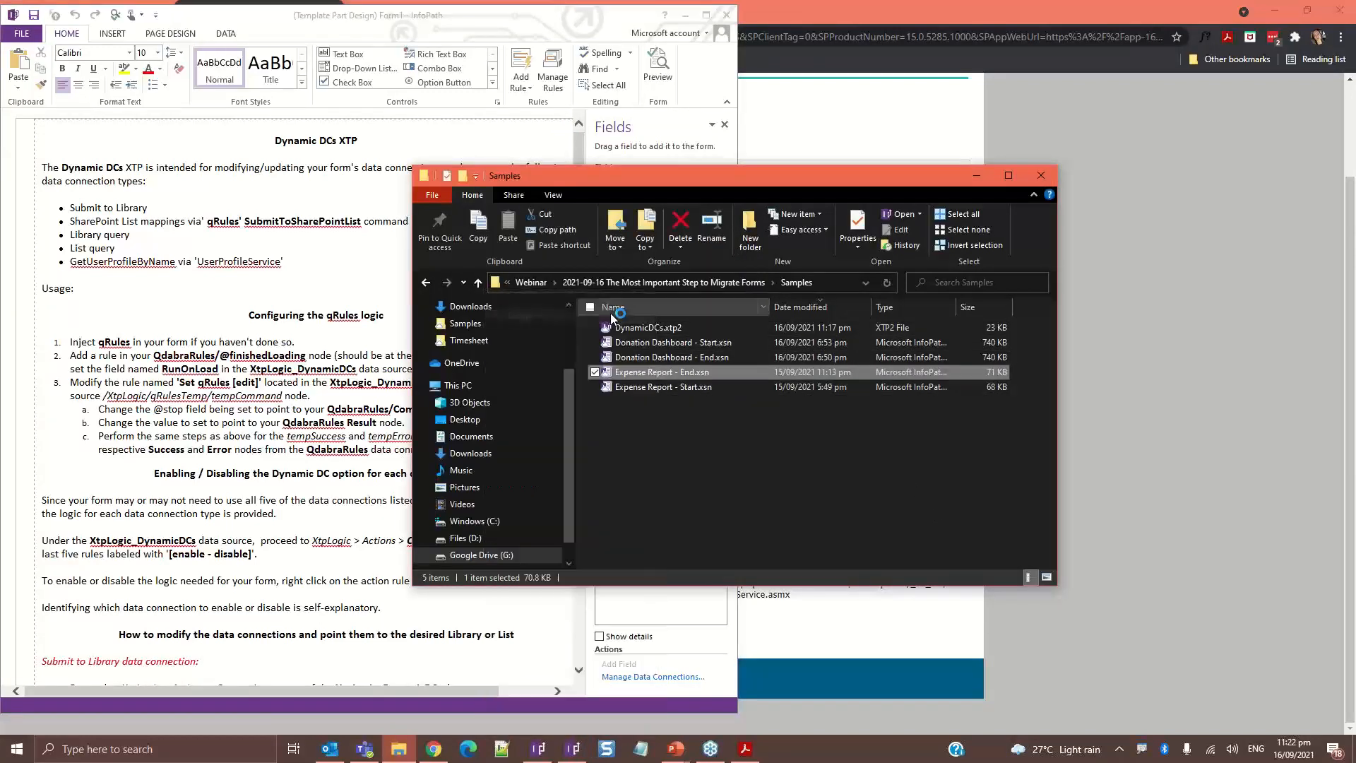
pyautogui.doubleClick(663, 372)
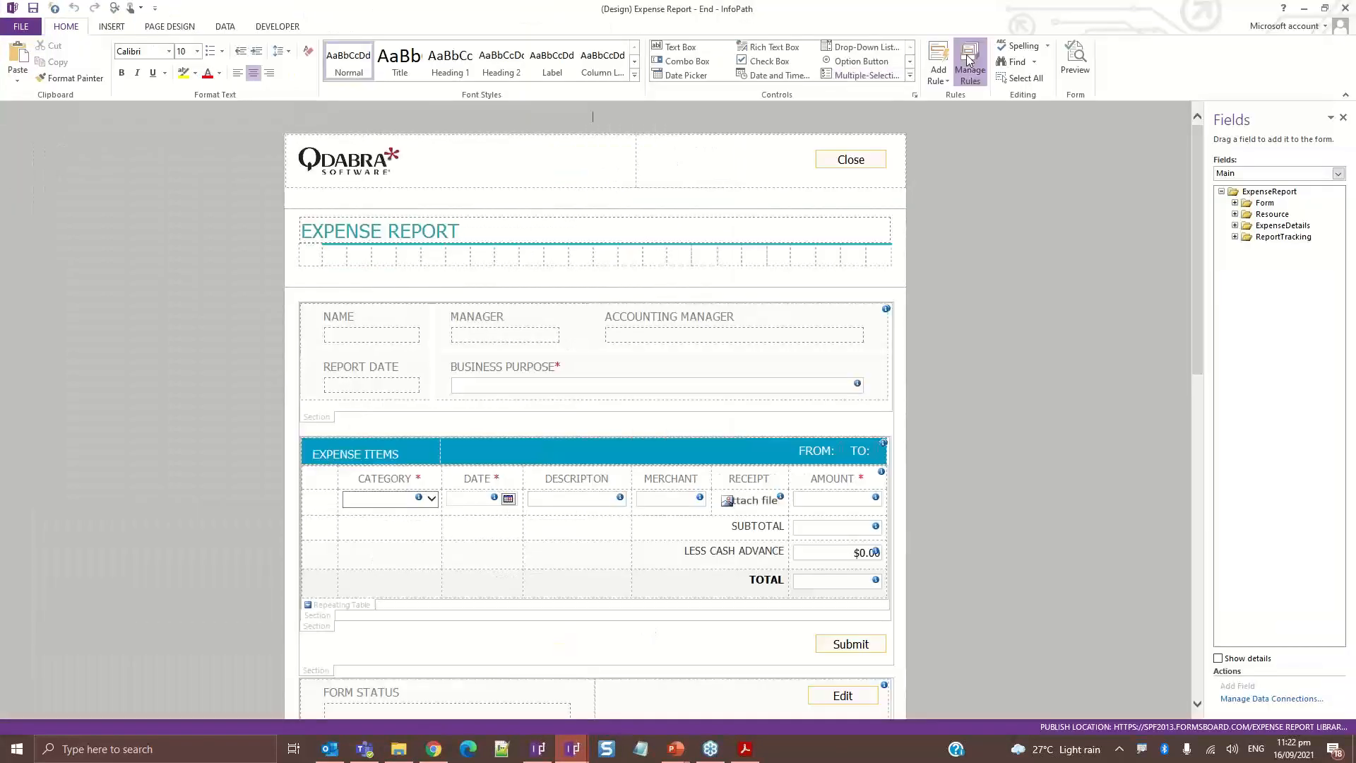
# Show the form's rules and the QdabraRules data source, reviewing the Run Dynamic DCs rule
pyautogui.click(970, 61)
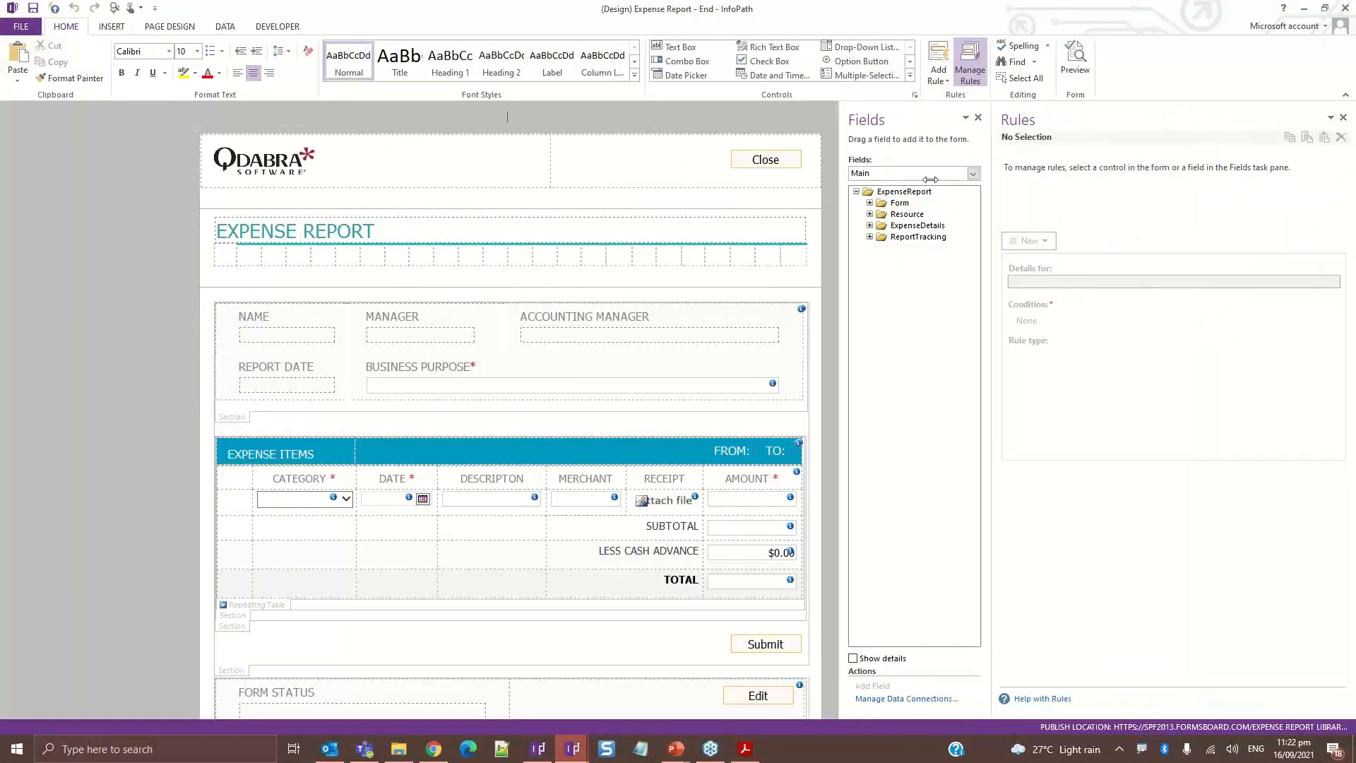
pyautogui.click(972, 173)
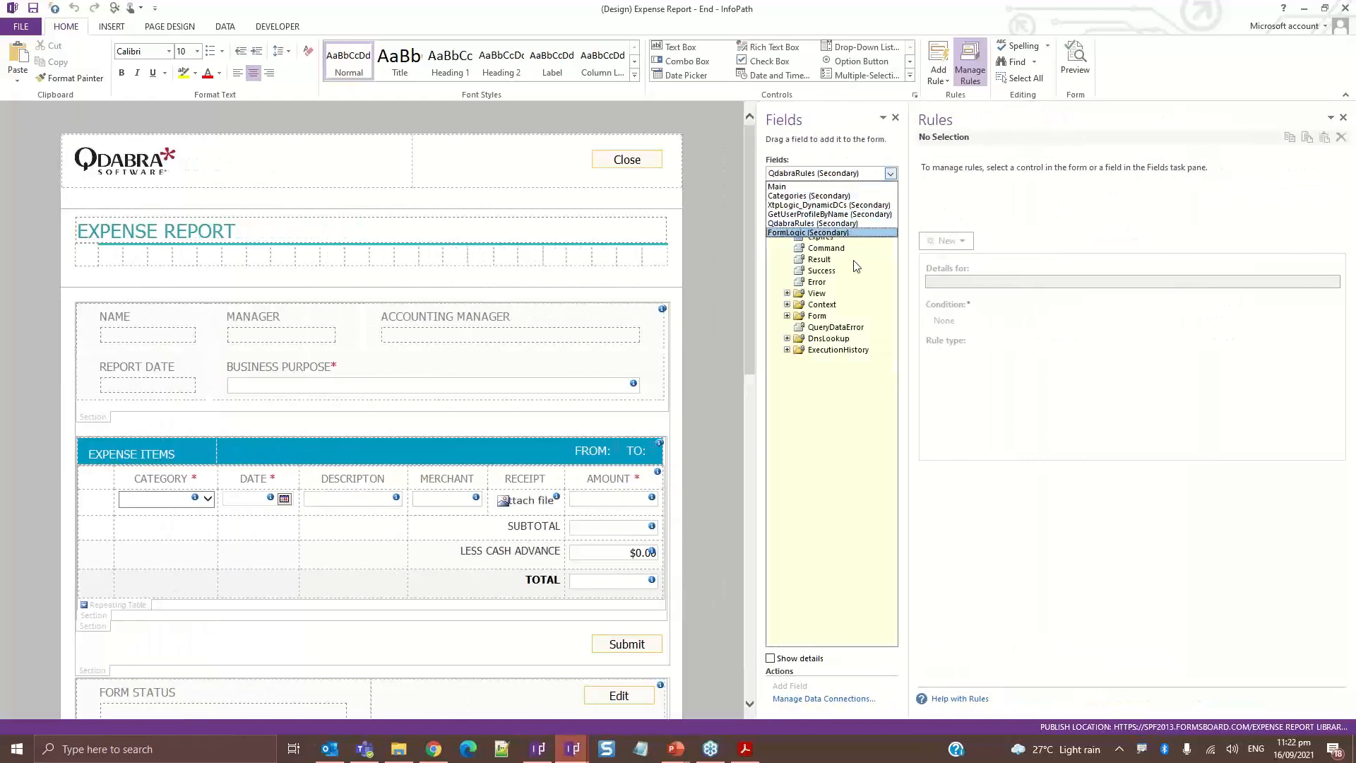
pyautogui.click(833, 214)
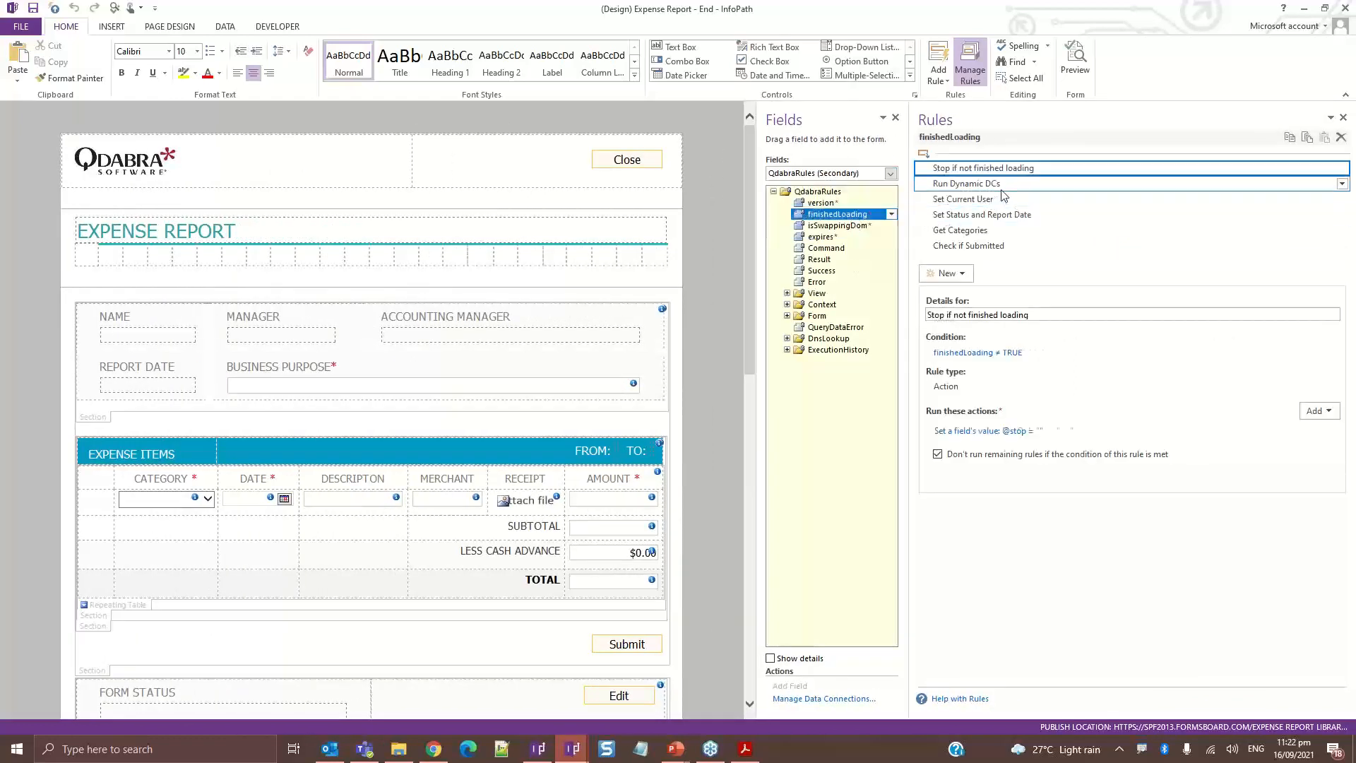
pyautogui.click(966, 182)
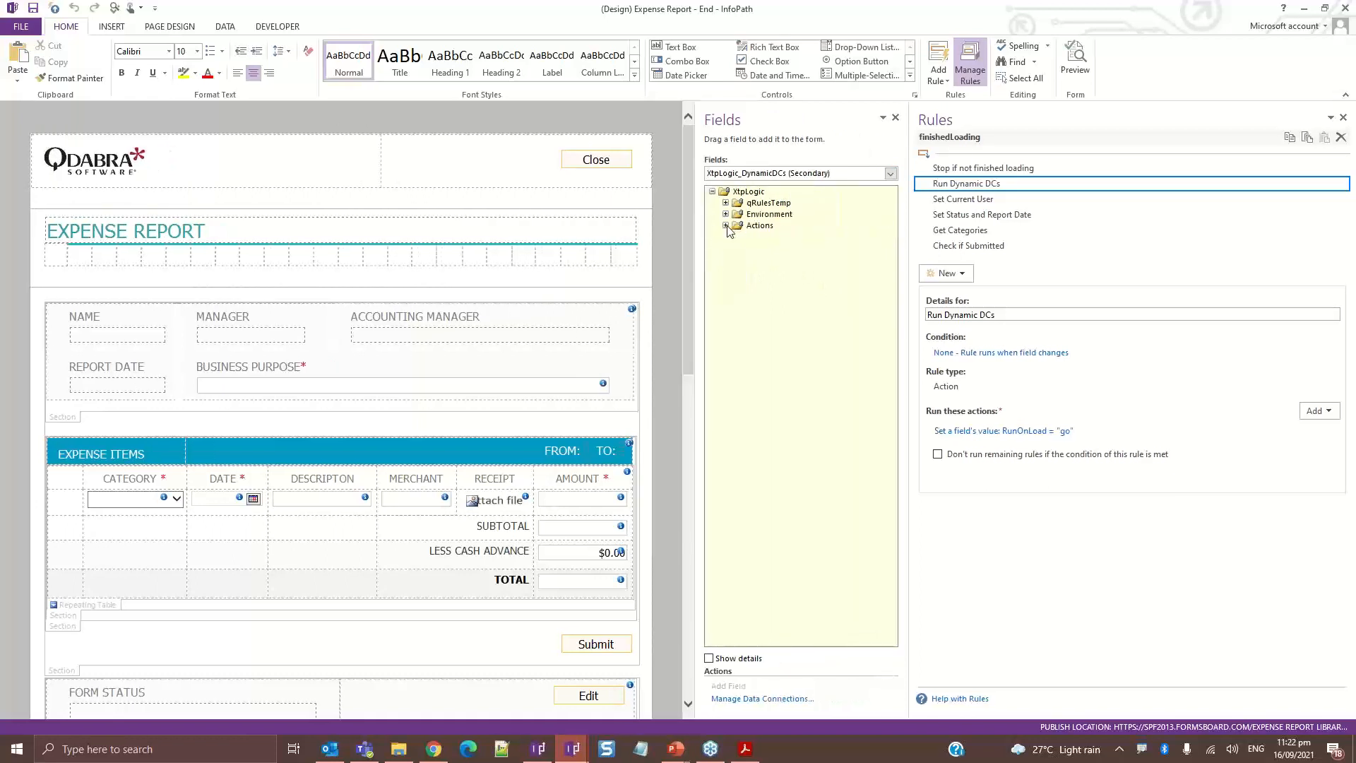
pyautogui.click(738, 225)
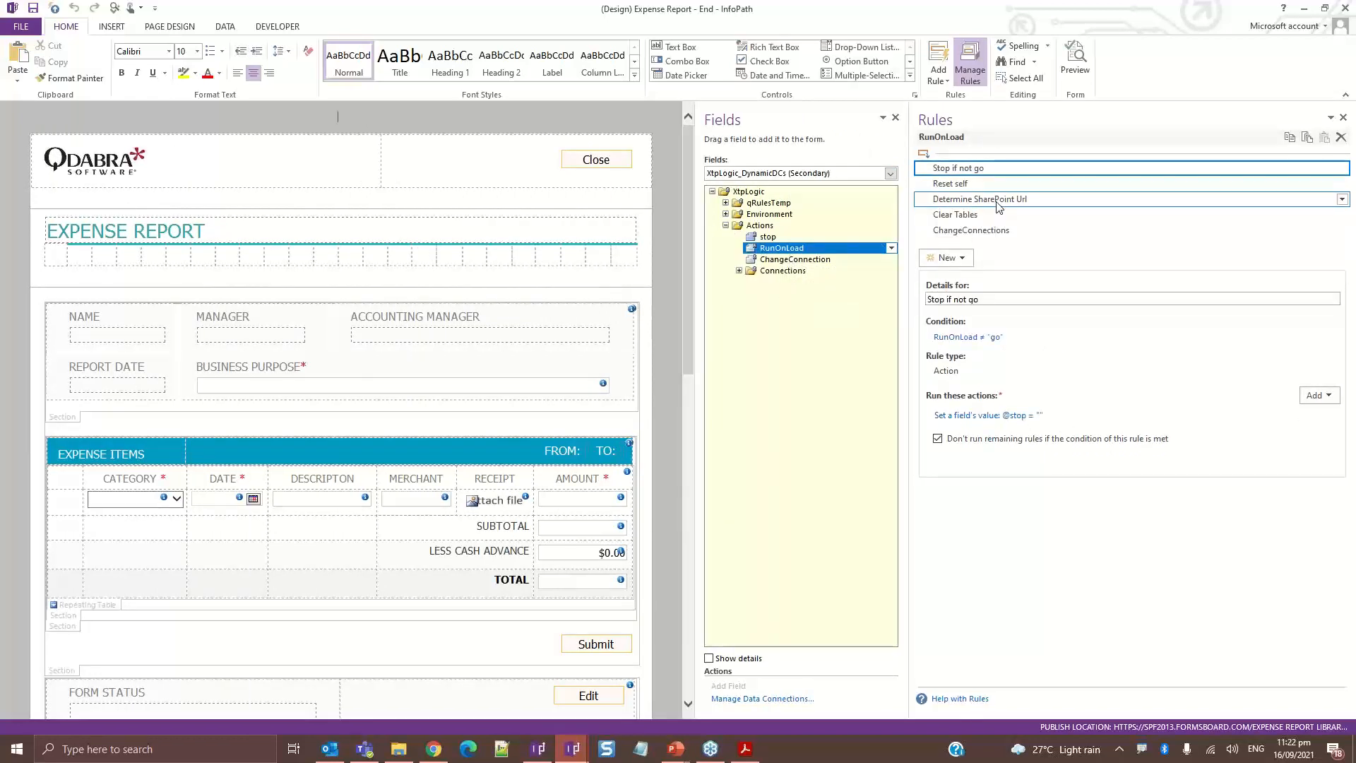
# Review Determine SharePoint Url, ChangeConnections and ChangeConnection's Submit to Library connections rules
pyautogui.click(978, 199)
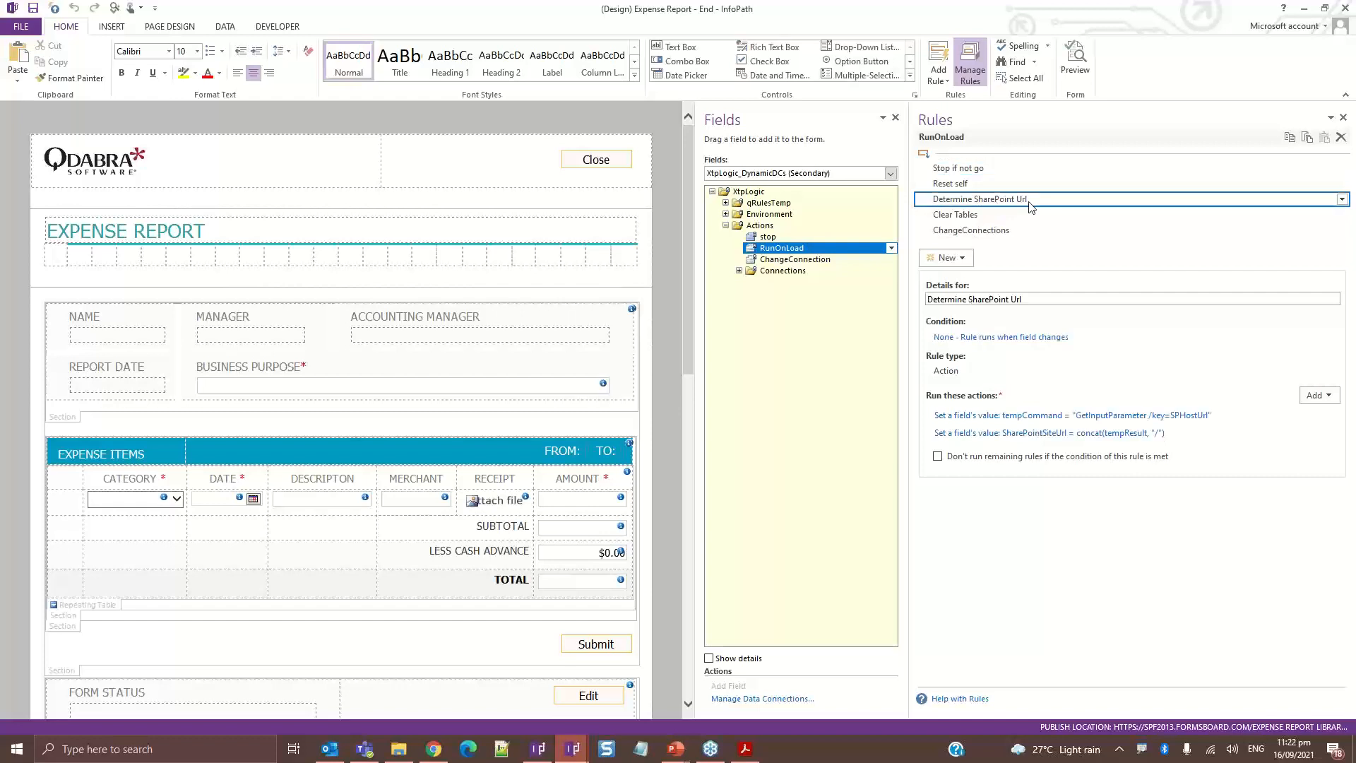
pyautogui.moveTo(1036, 215)
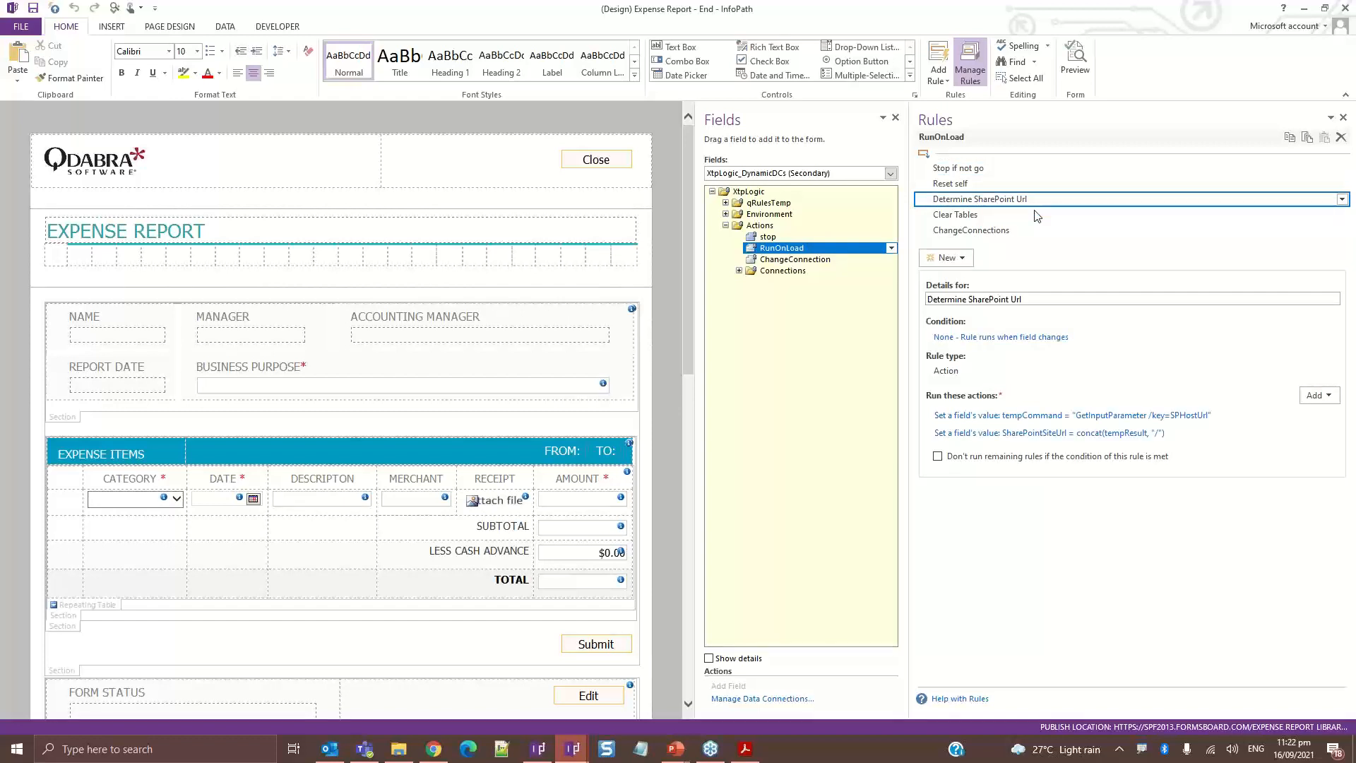
pyautogui.click(1047, 432)
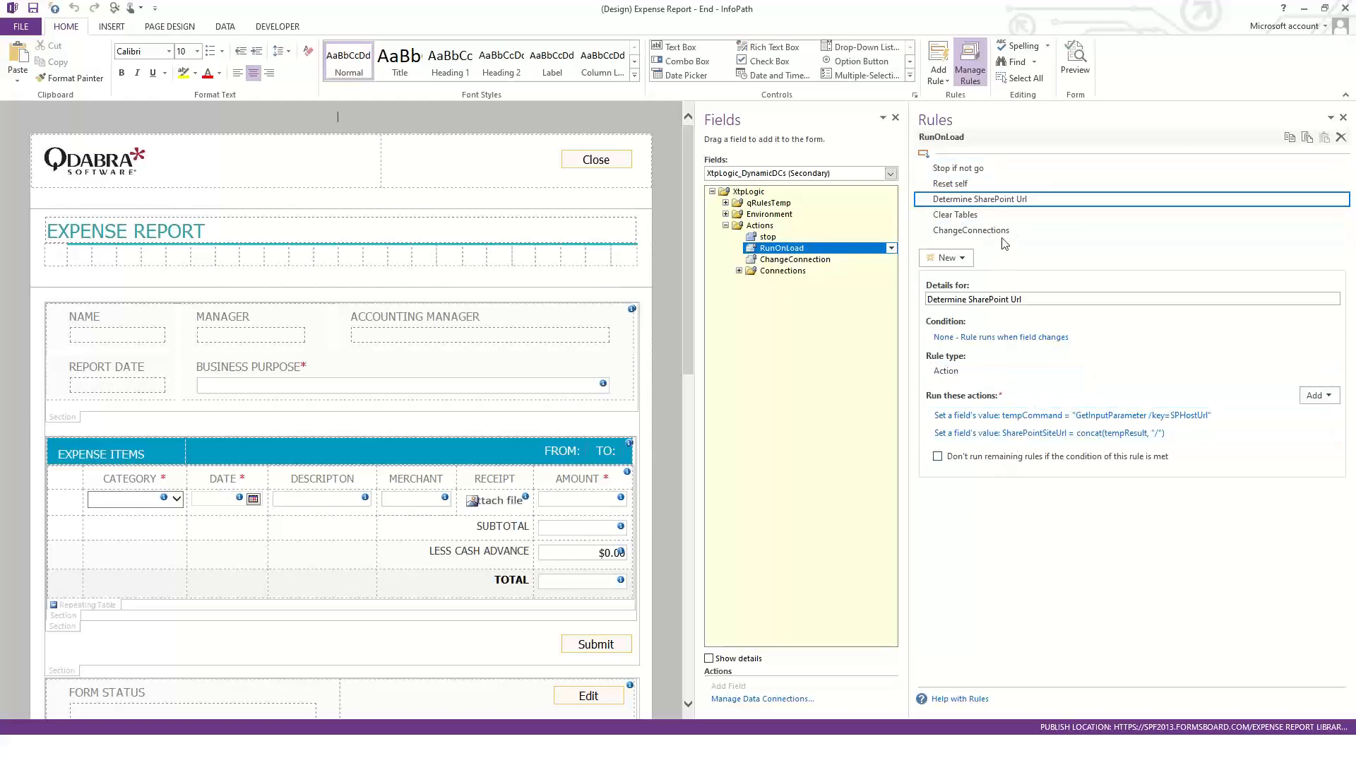
pyautogui.click(970, 231)
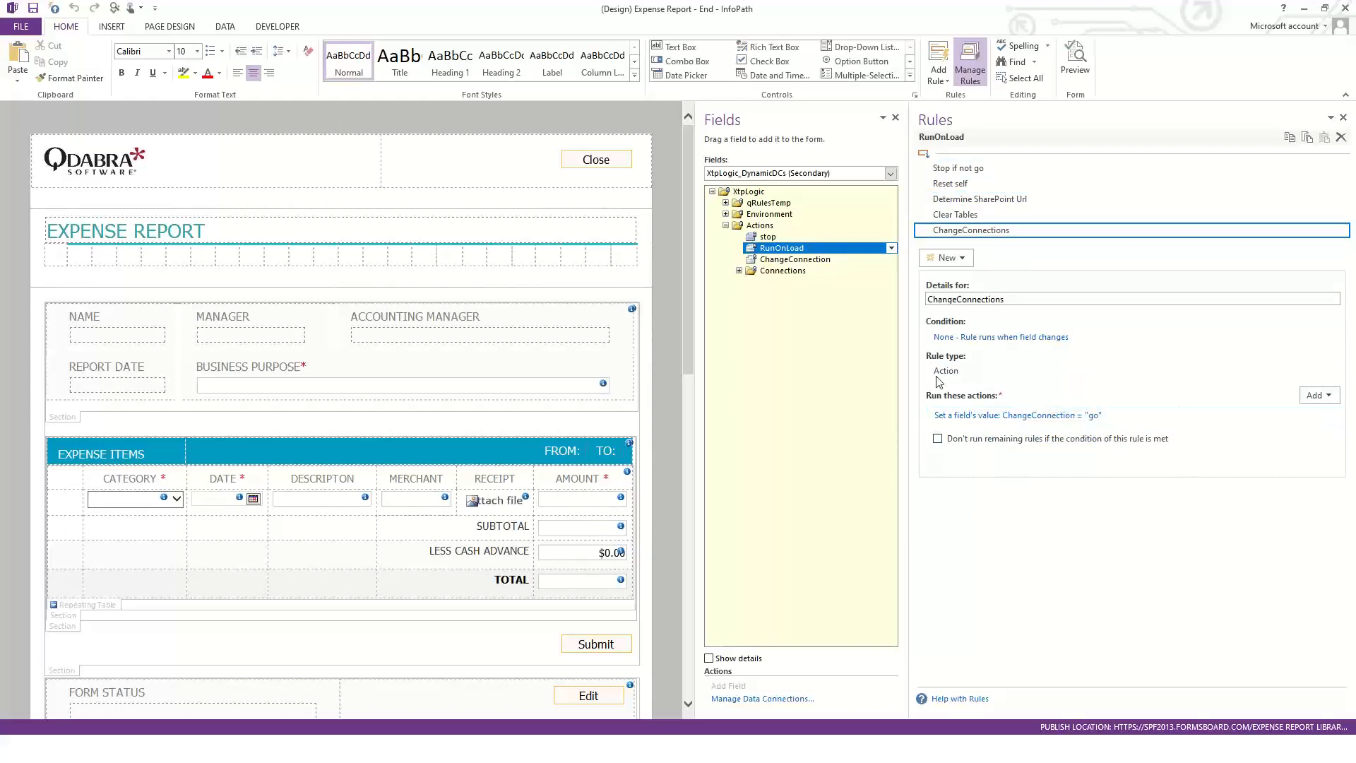
pyautogui.click(794, 258)
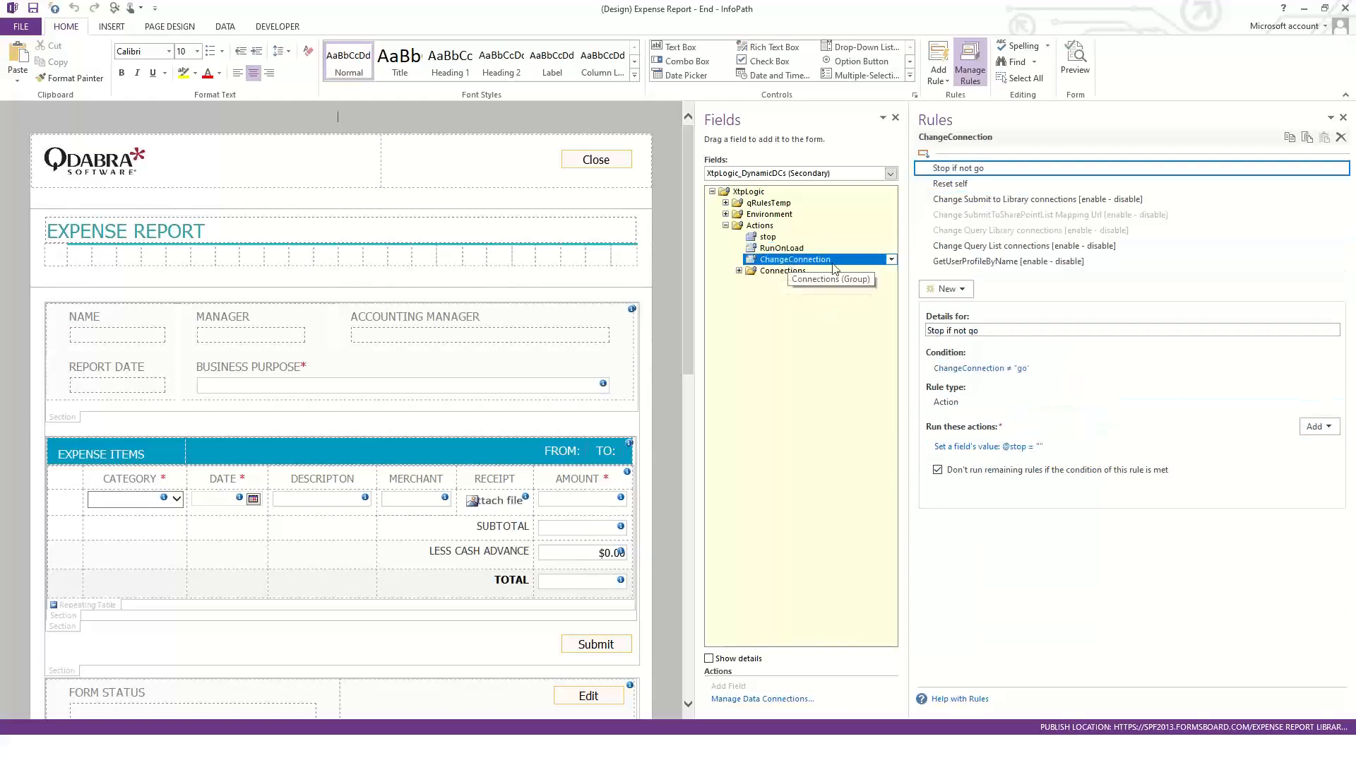
pyautogui.click(1038, 199)
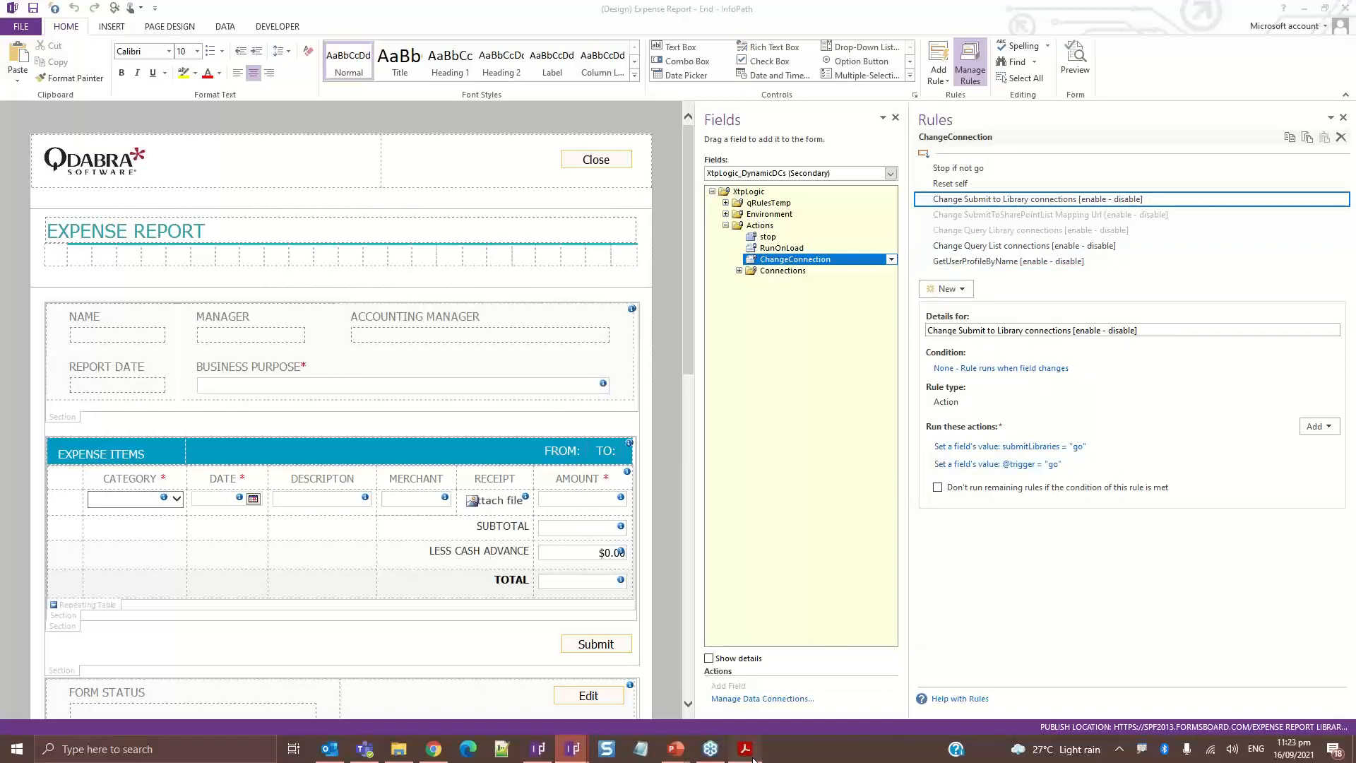
pyautogui.click(744, 749)
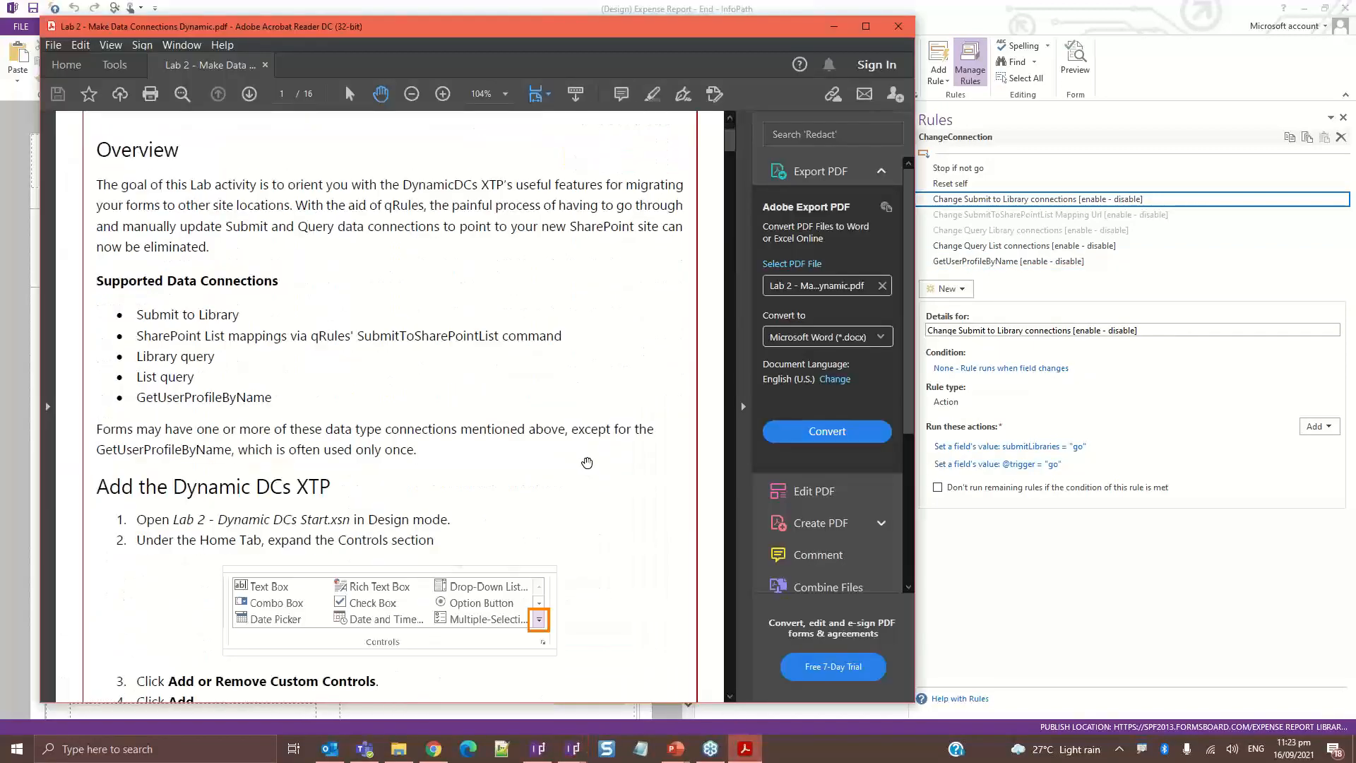
pyautogui.scroll(-3)
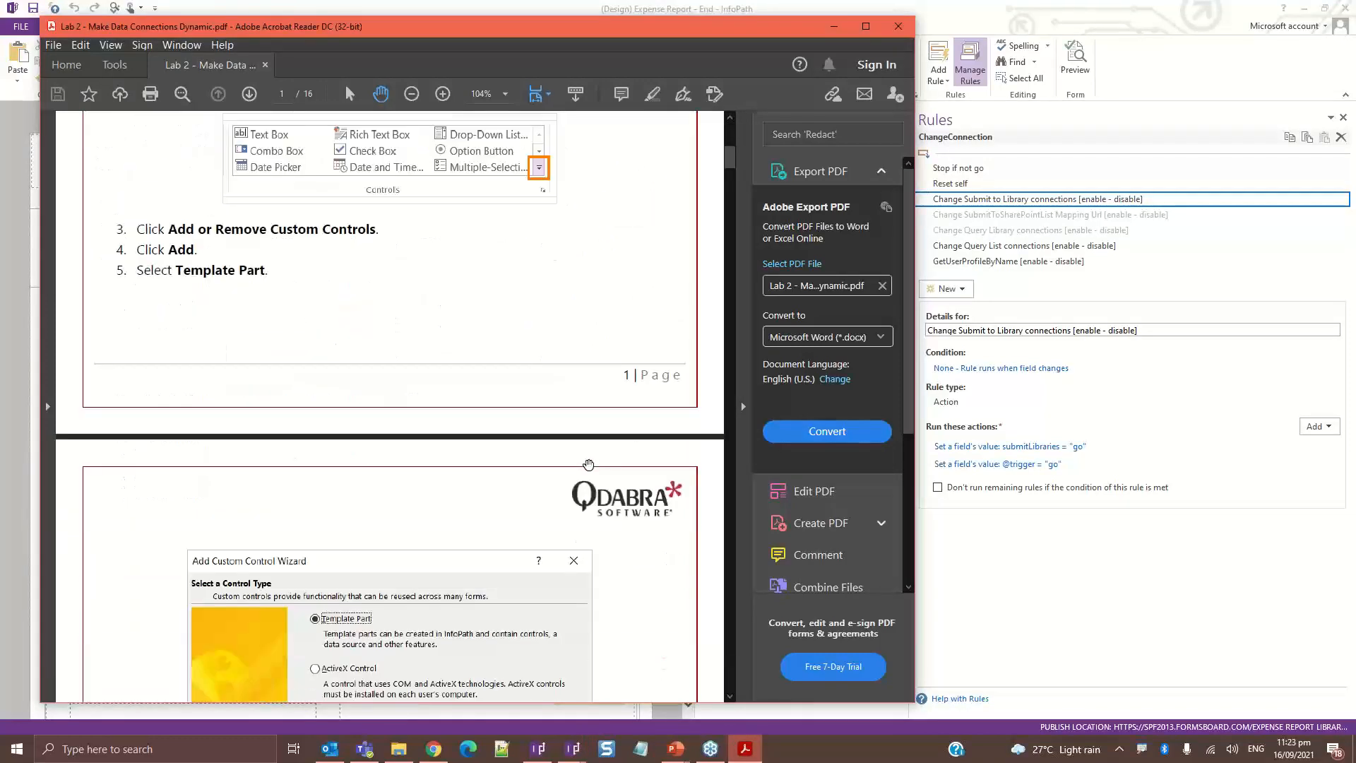
pyautogui.scroll(-3)
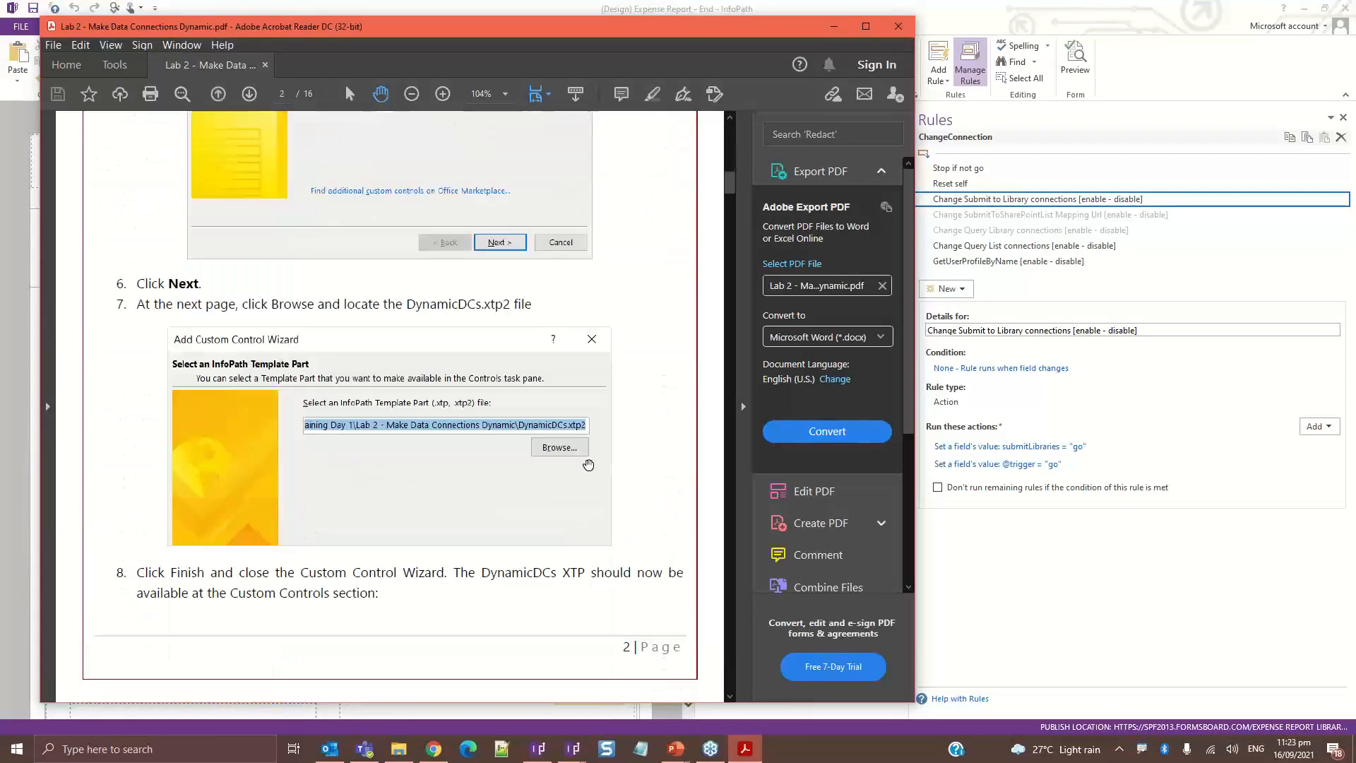
pyautogui.scroll(-3)
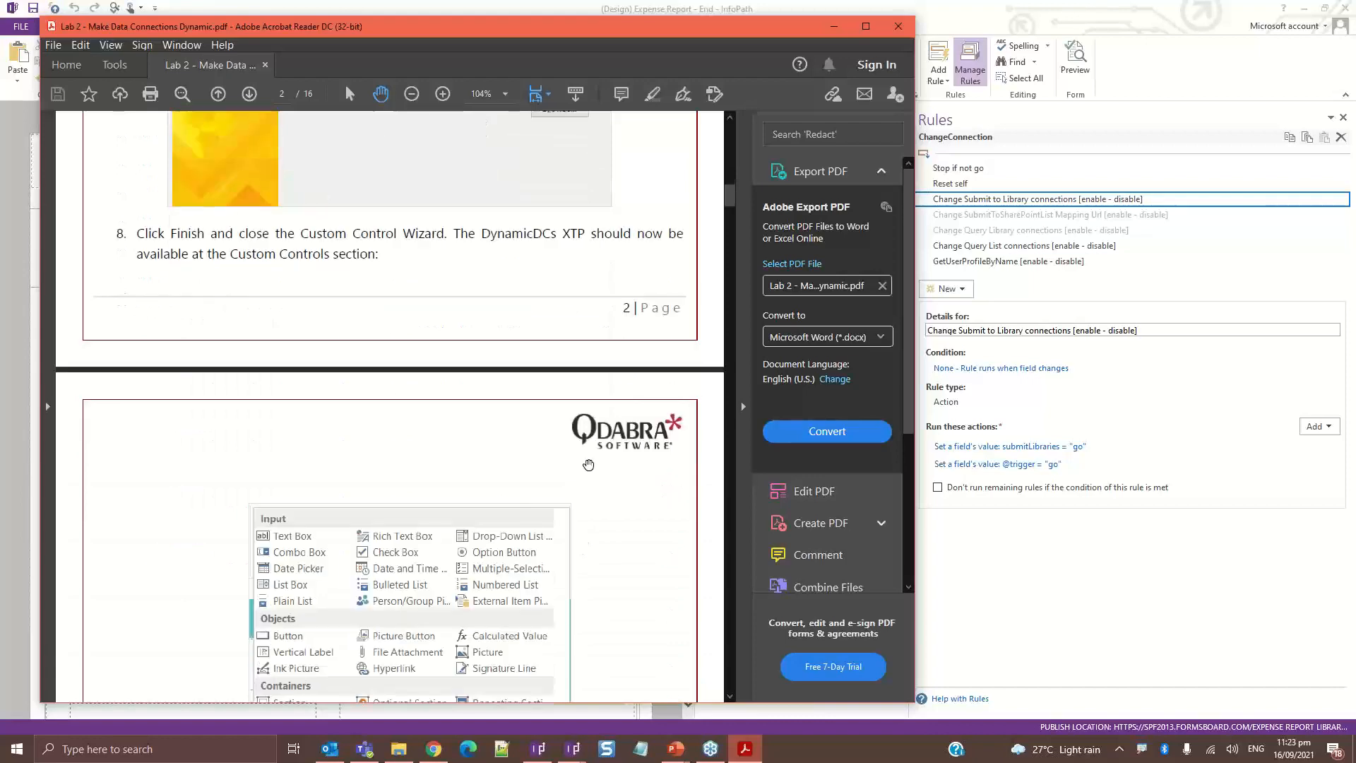
pyautogui.scroll(-3)
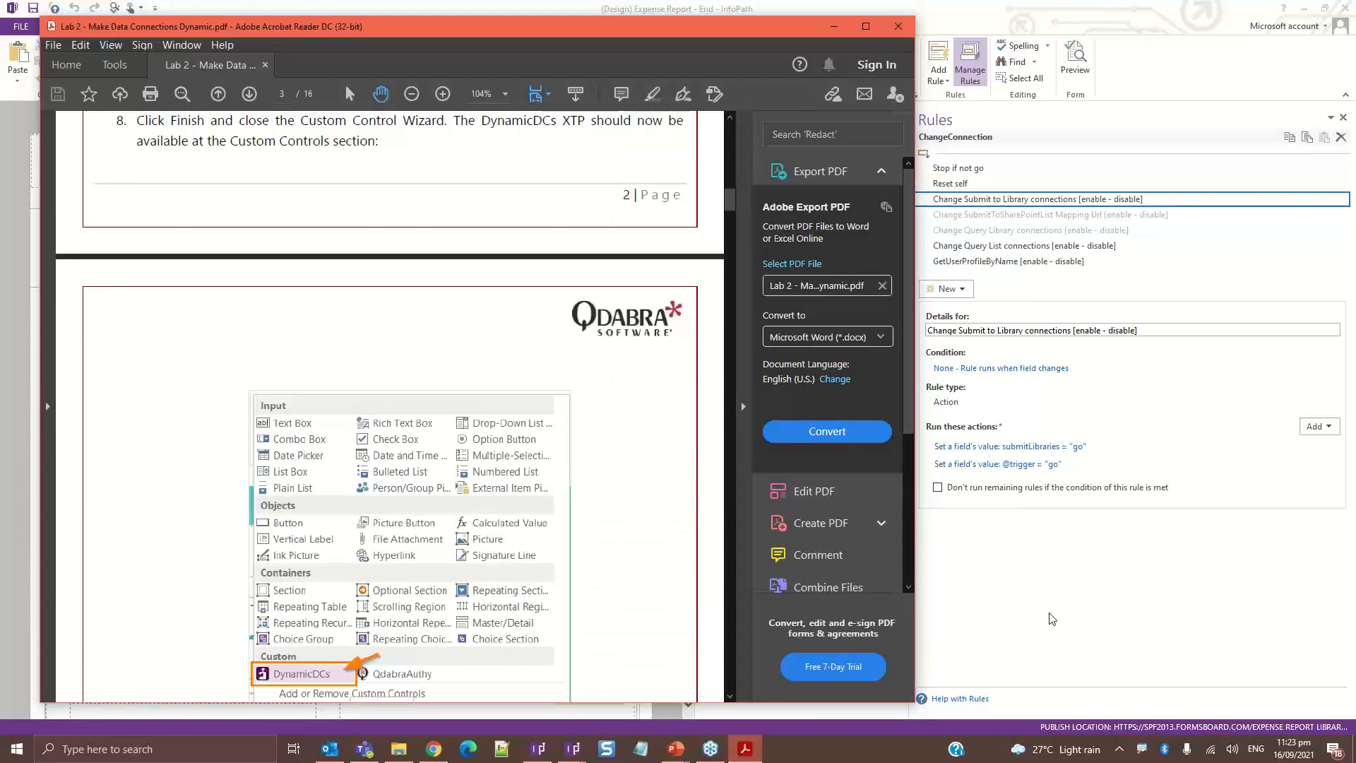
pyautogui.moveTo(1012, 610)
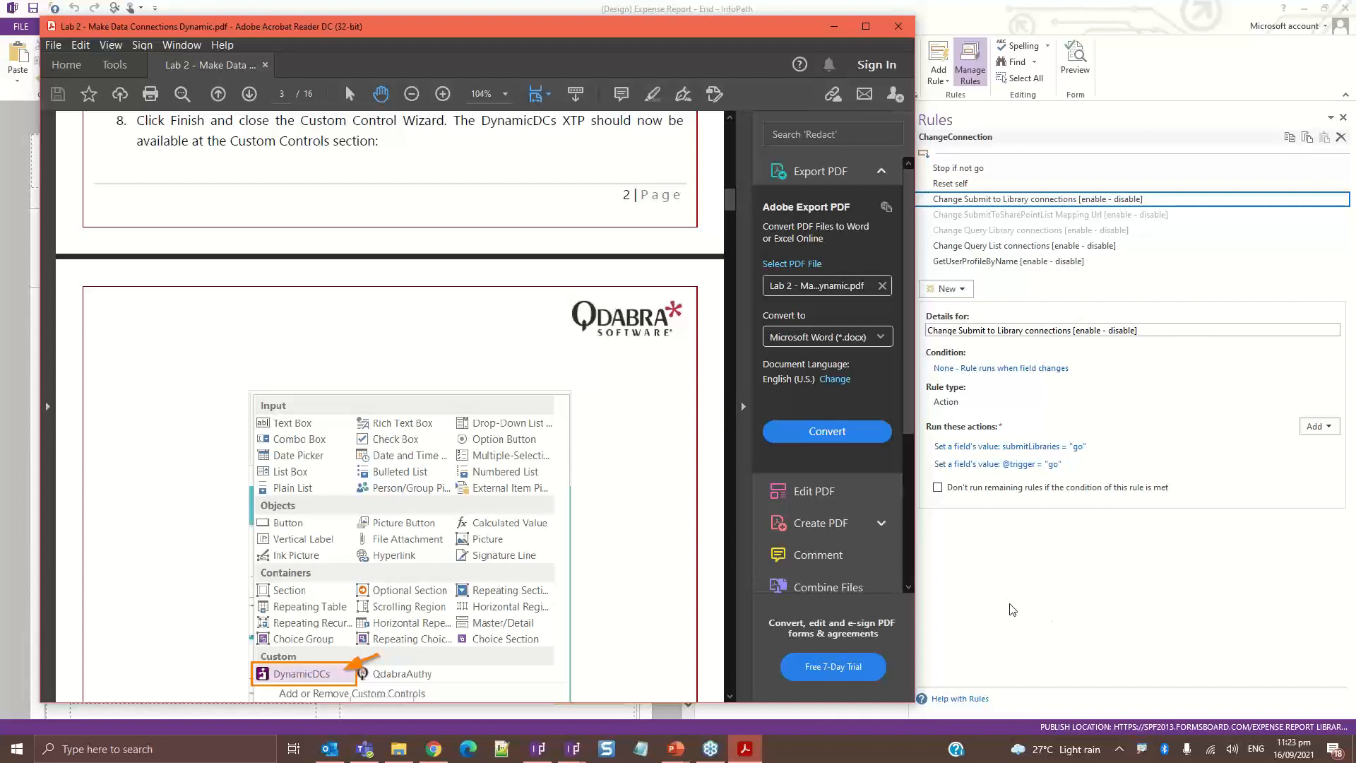
pyautogui.moveTo(1018, 594)
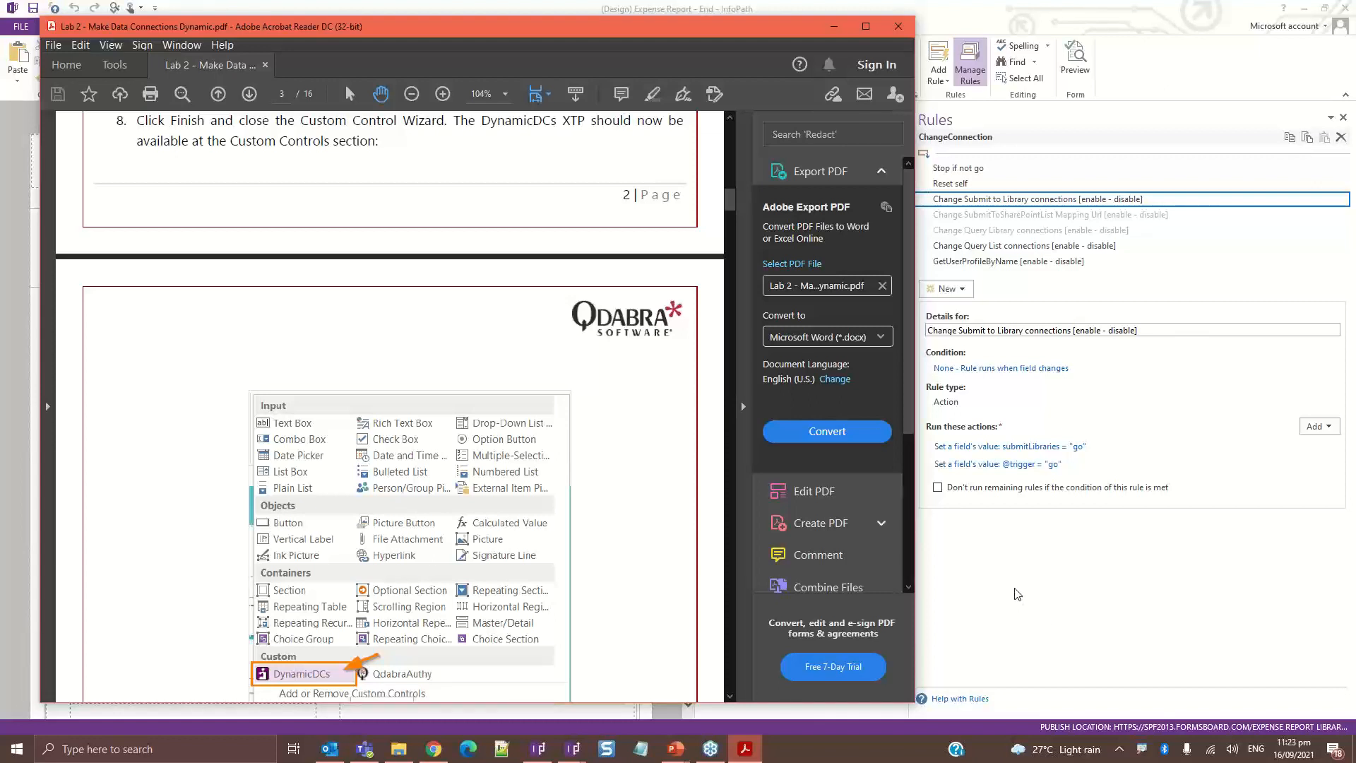
pyautogui.scroll(-3)
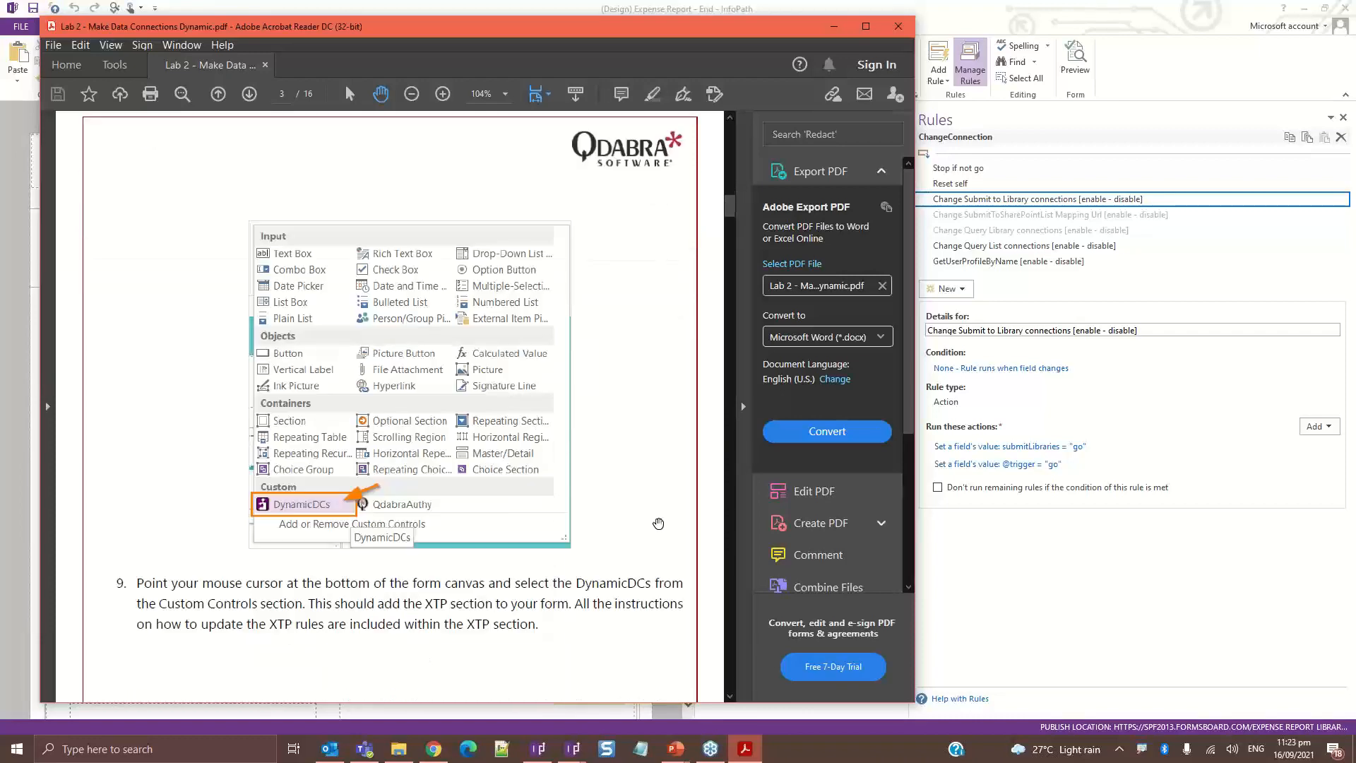
pyautogui.scroll(-3)
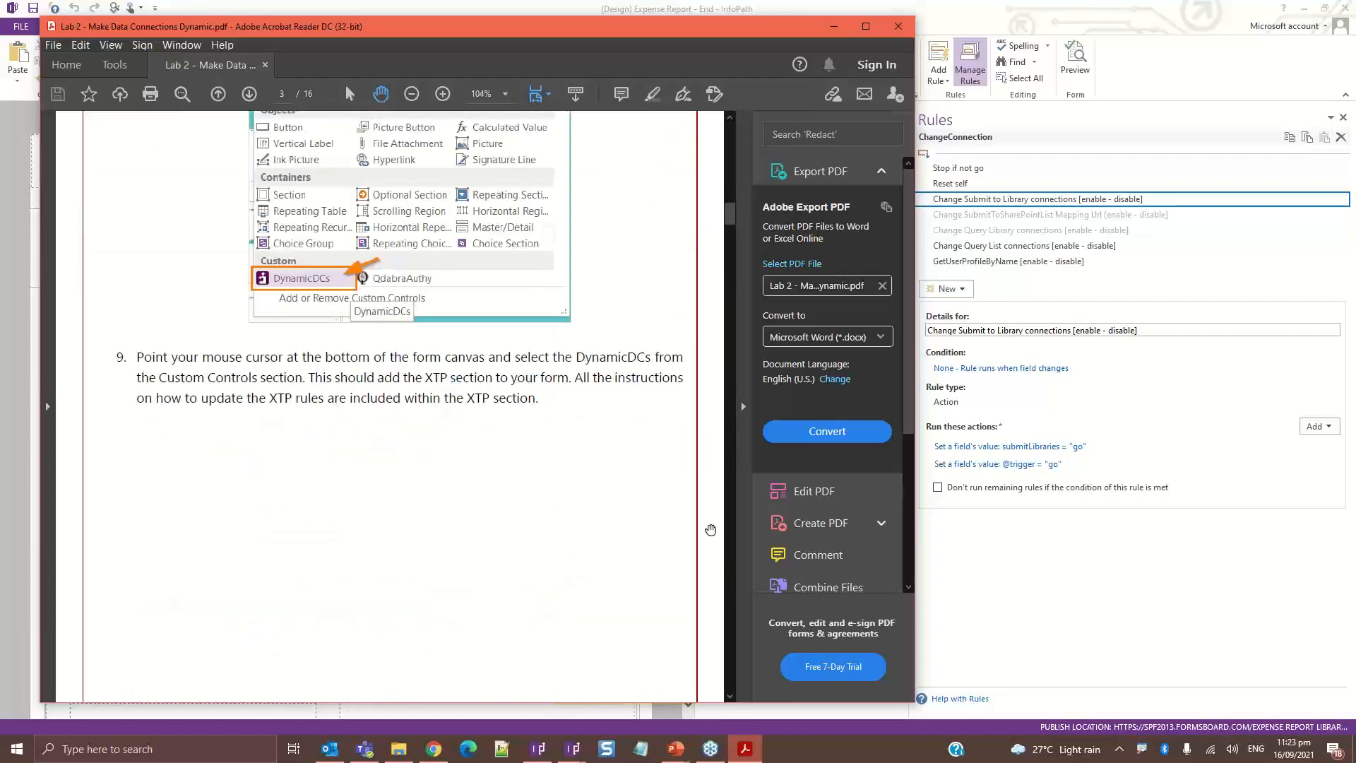
pyautogui.moveTo(1059, 603)
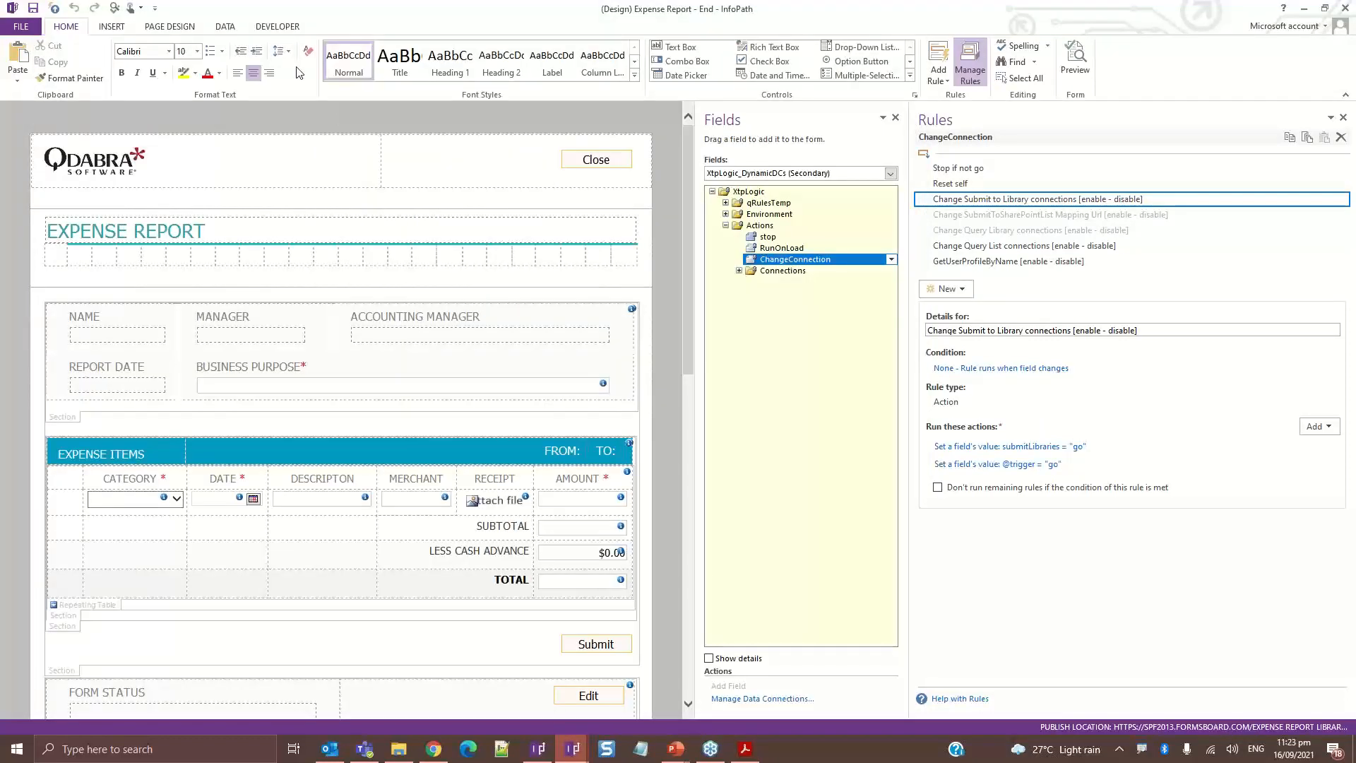
pyautogui.moveTo(239, 41)
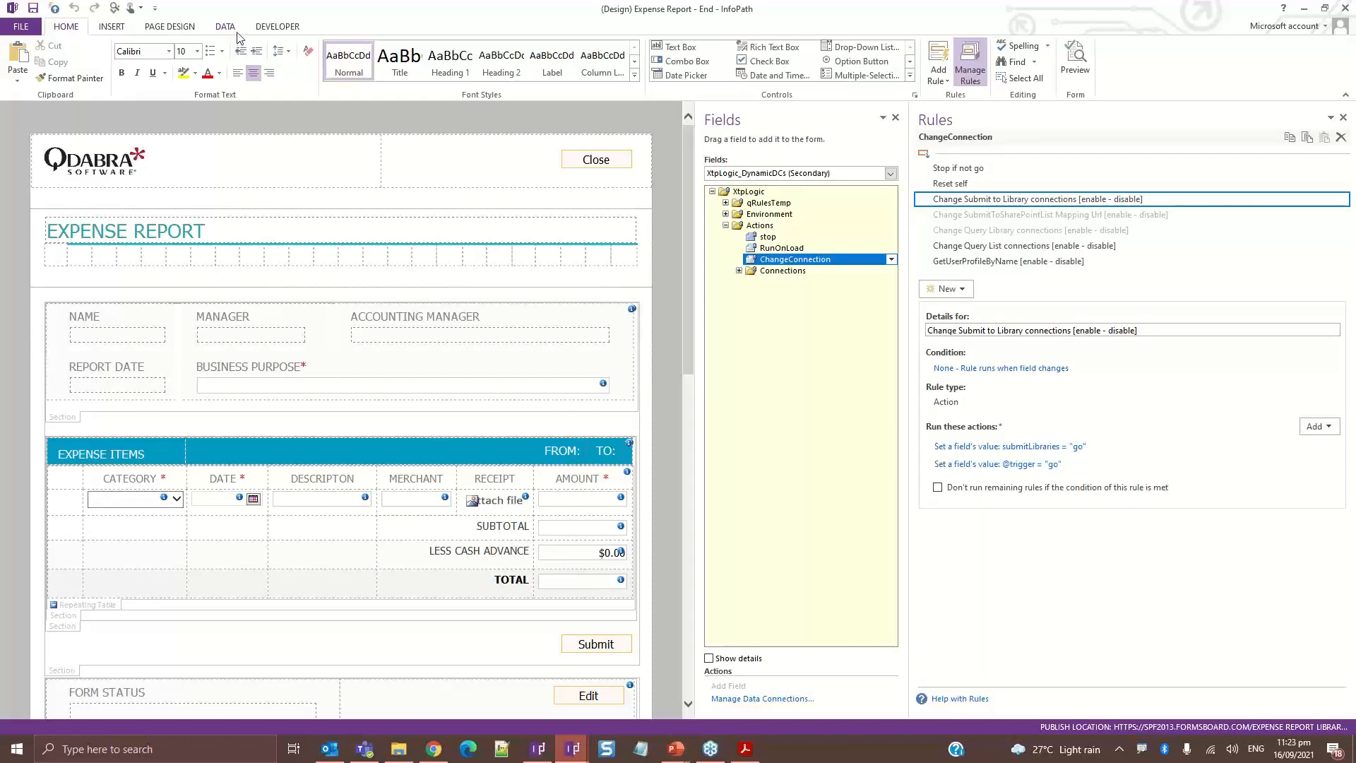
pyautogui.click(356, 60)
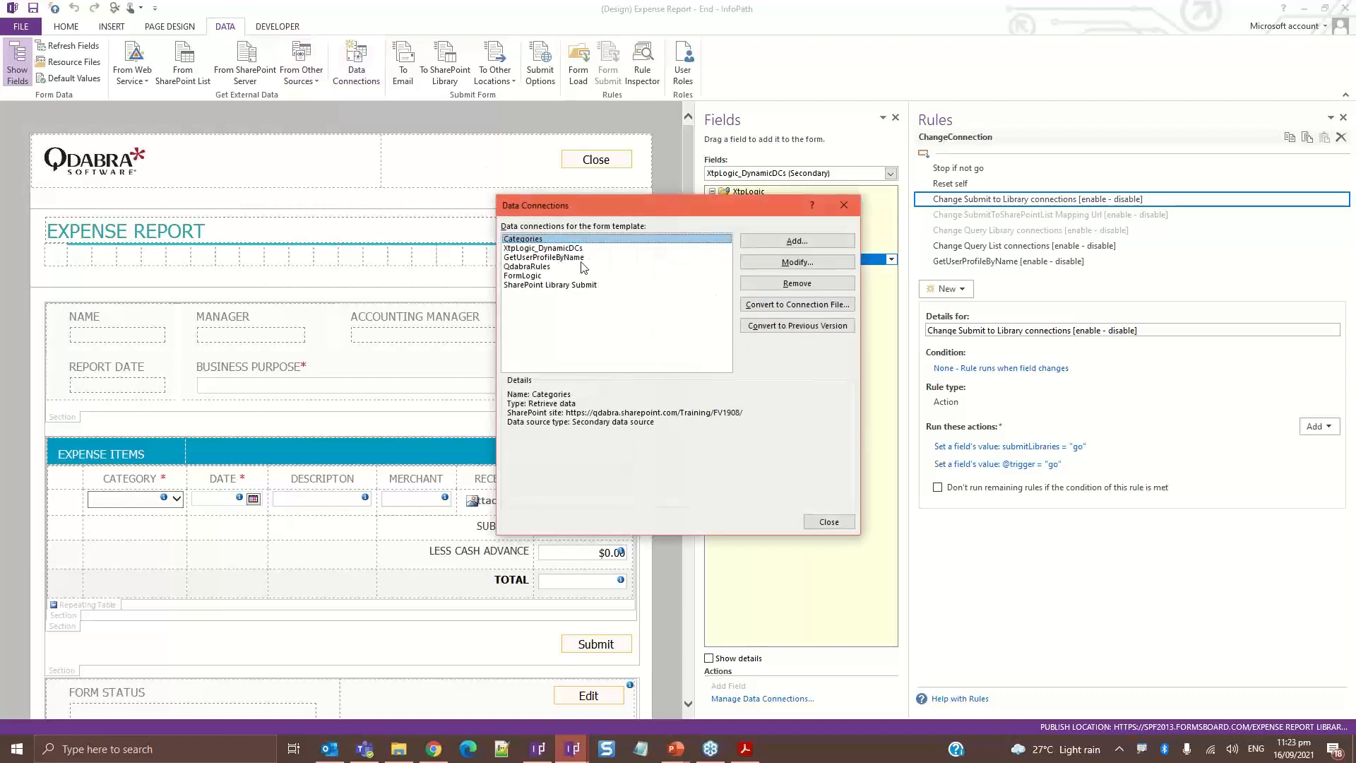
pyautogui.click(544, 257)
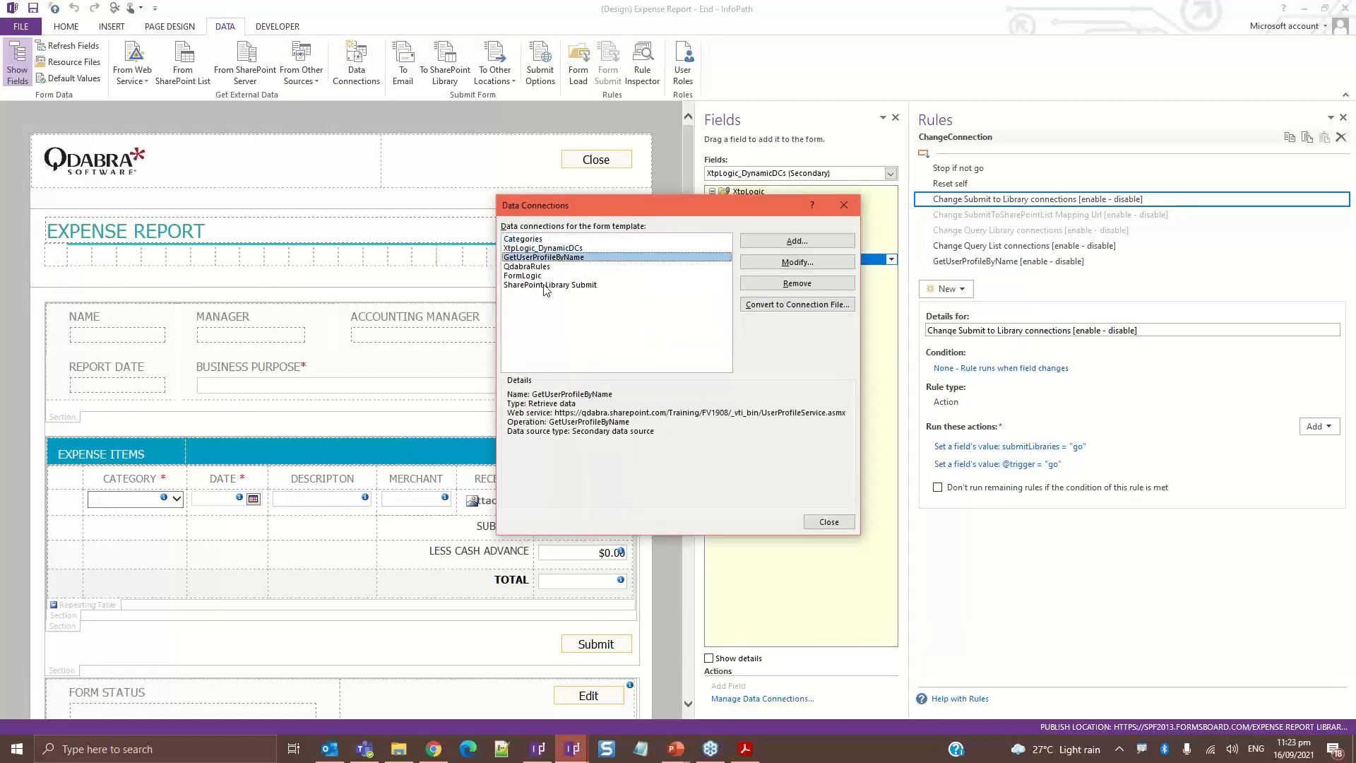
pyautogui.click(551, 285)
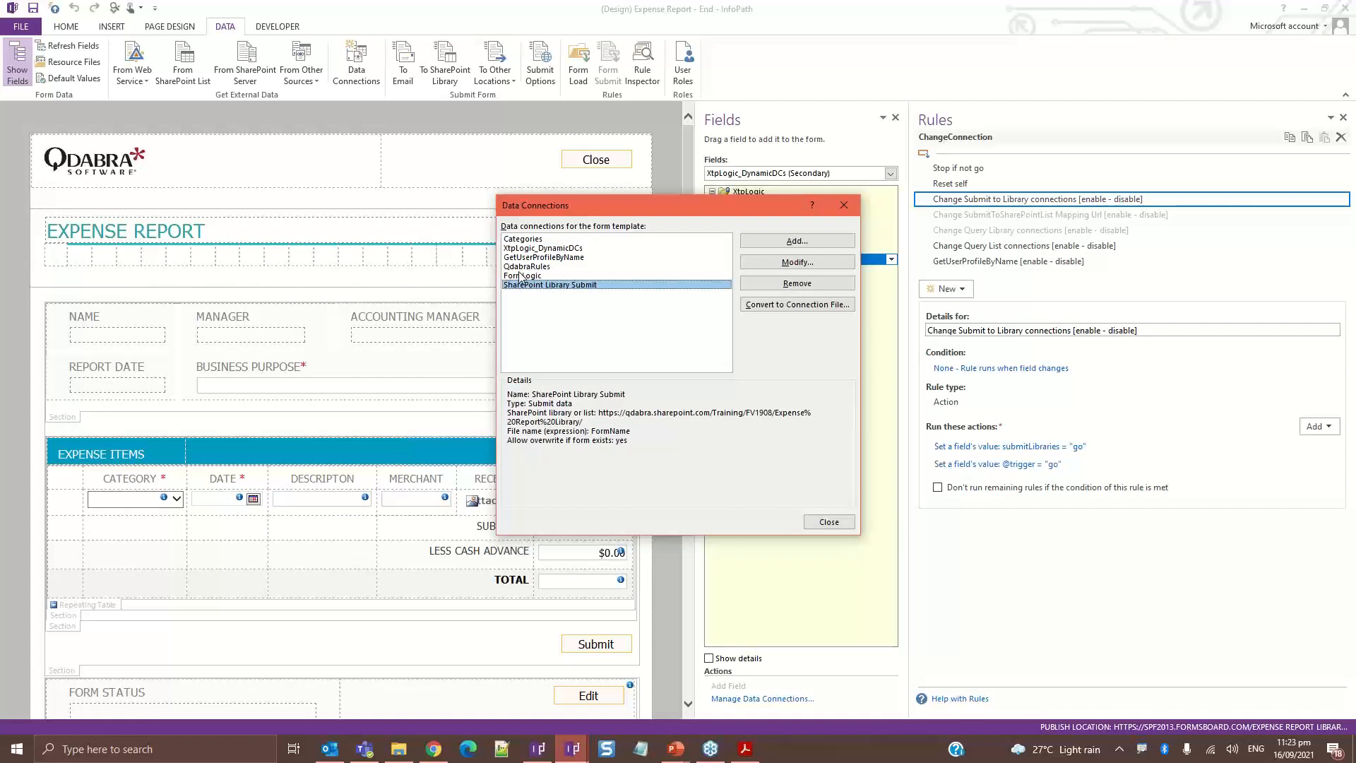
pyautogui.click(523, 238)
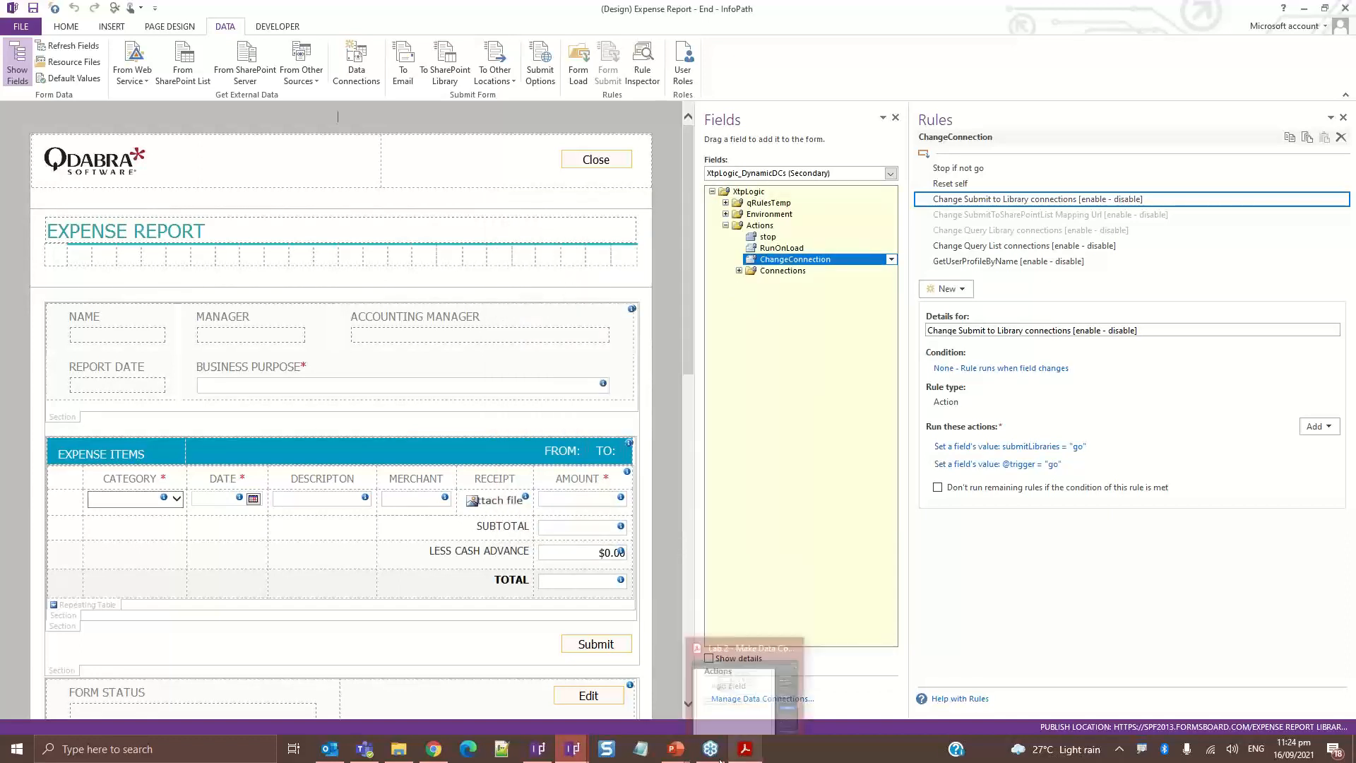
pyautogui.moveTo(570, 748)
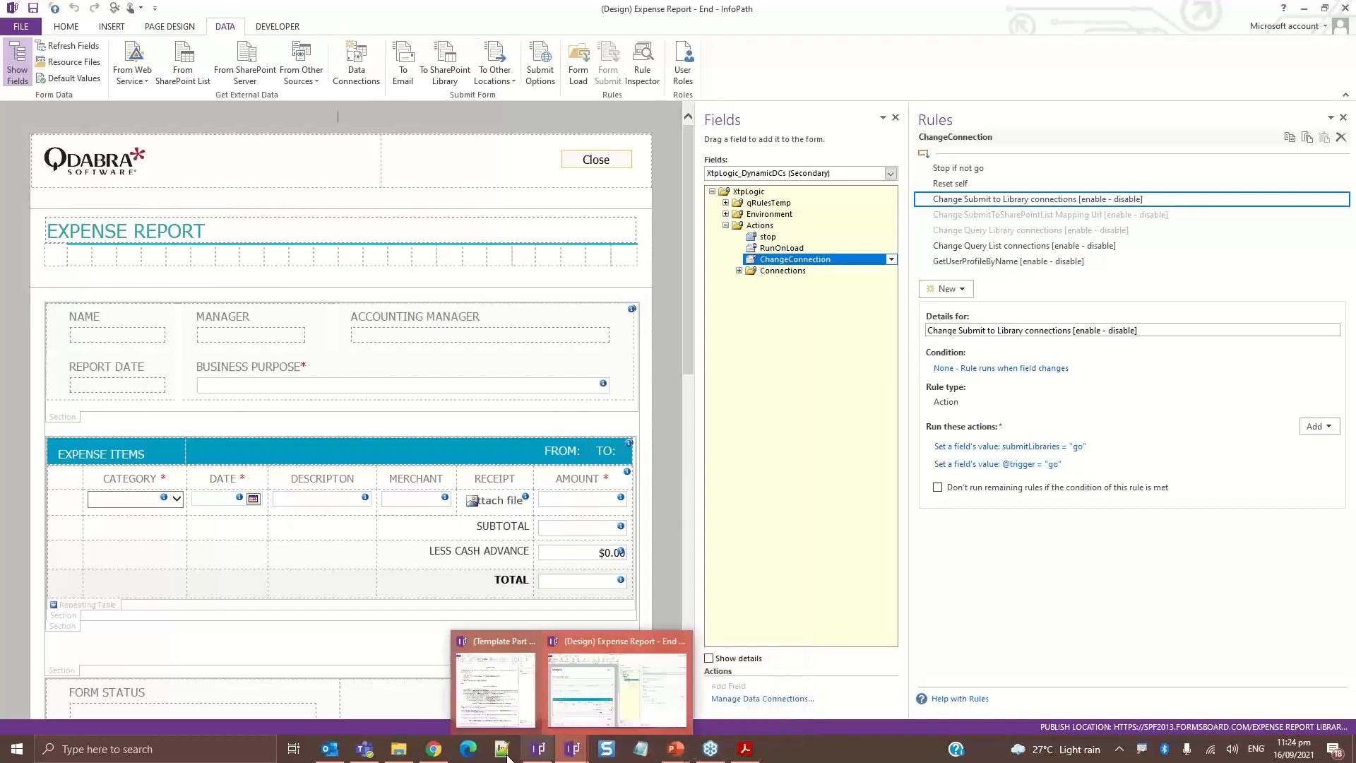
# Open Donation Dashboard - End.xsn for design and show the QdabraRules finishedLoading field's rules
pyautogui.click(397, 748)
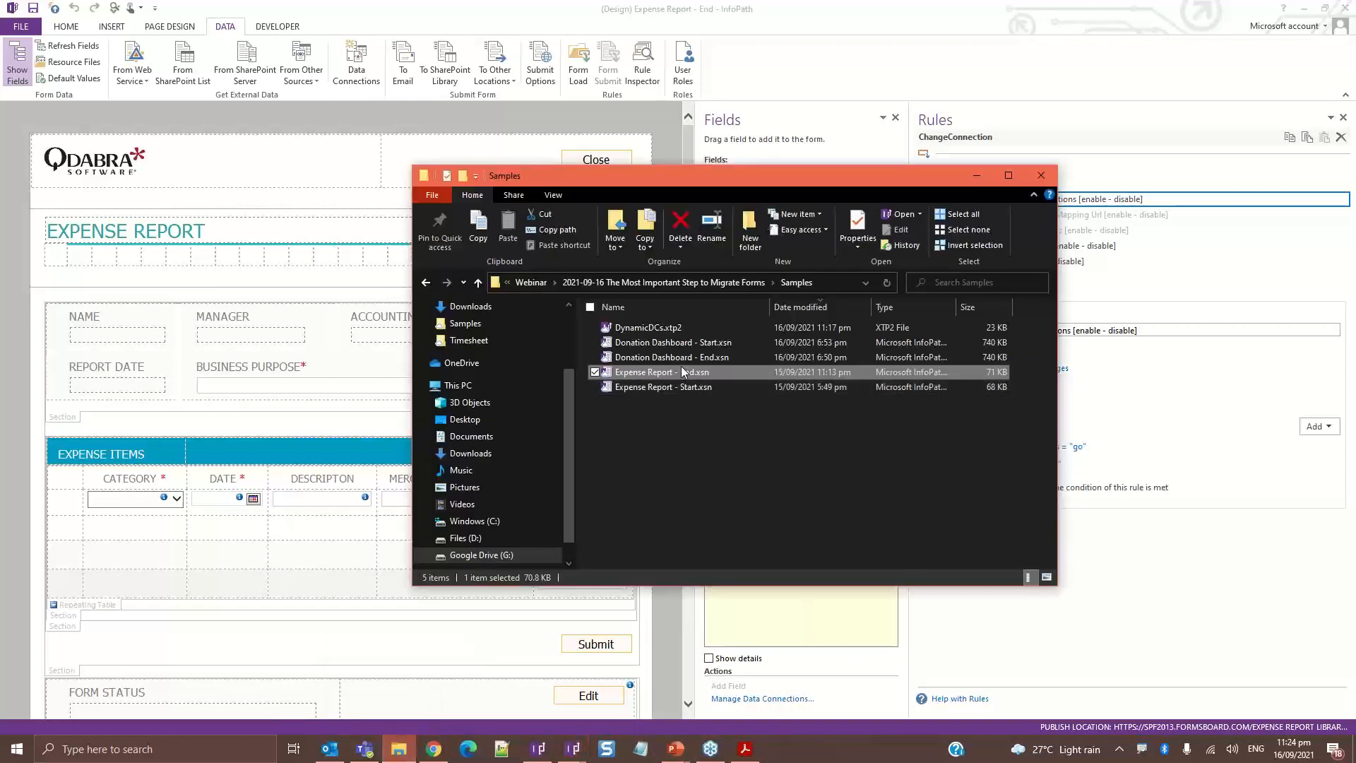
pyautogui.rightClick(671, 356)
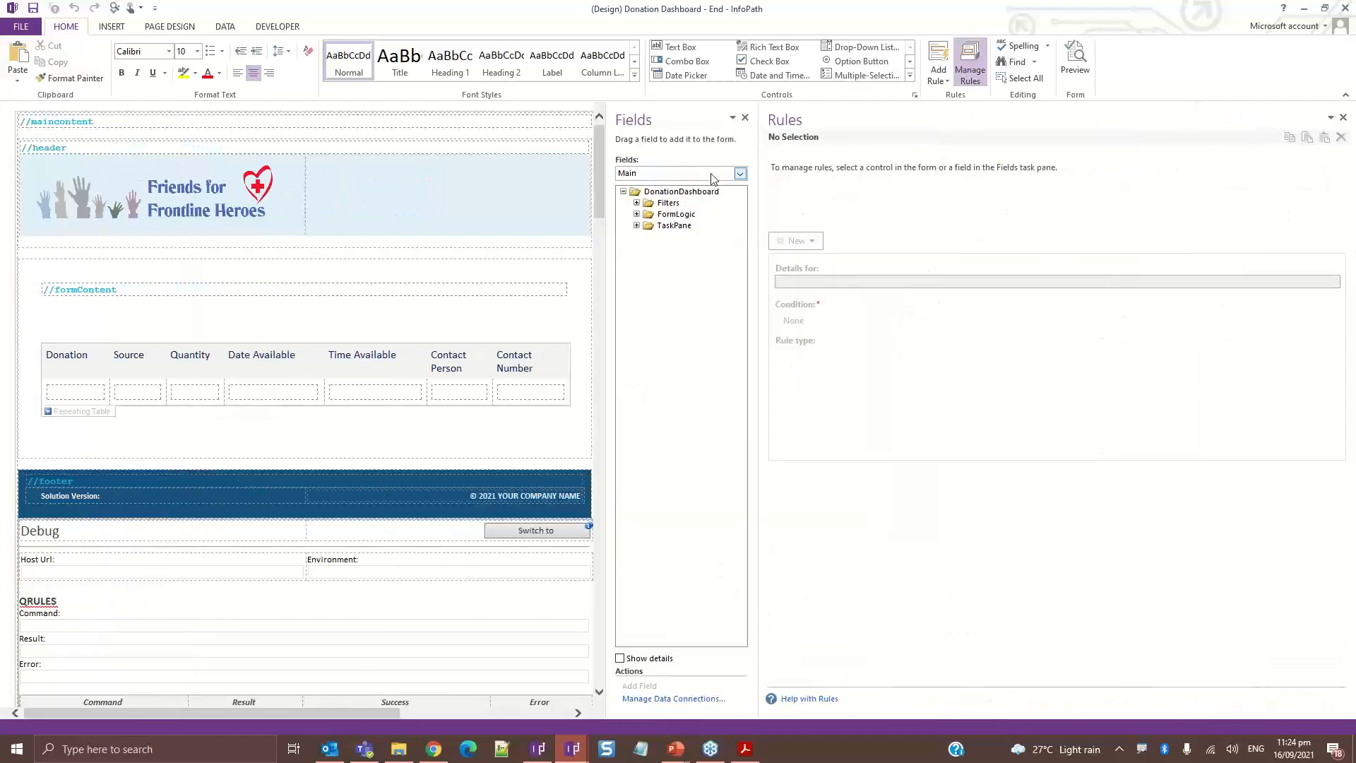
pyautogui.click(738, 173)
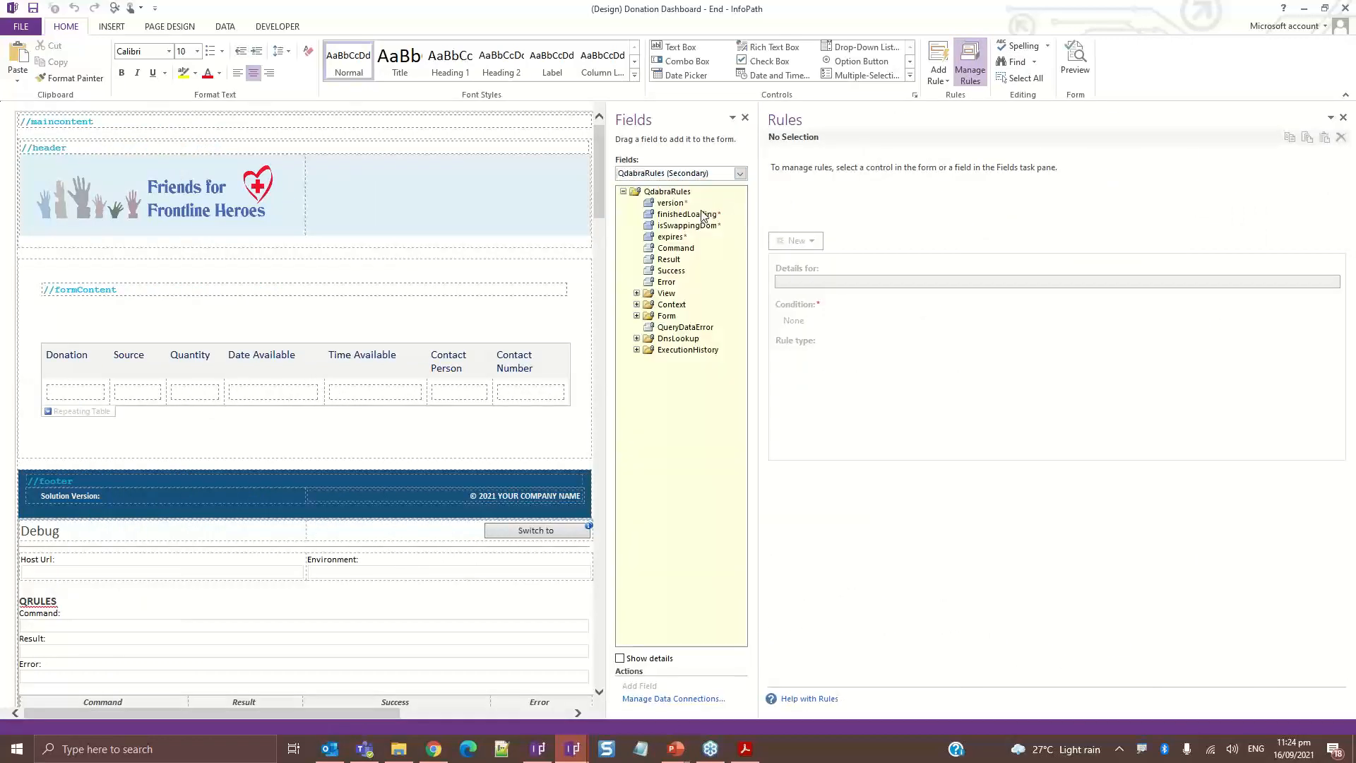
pyautogui.click(686, 213)
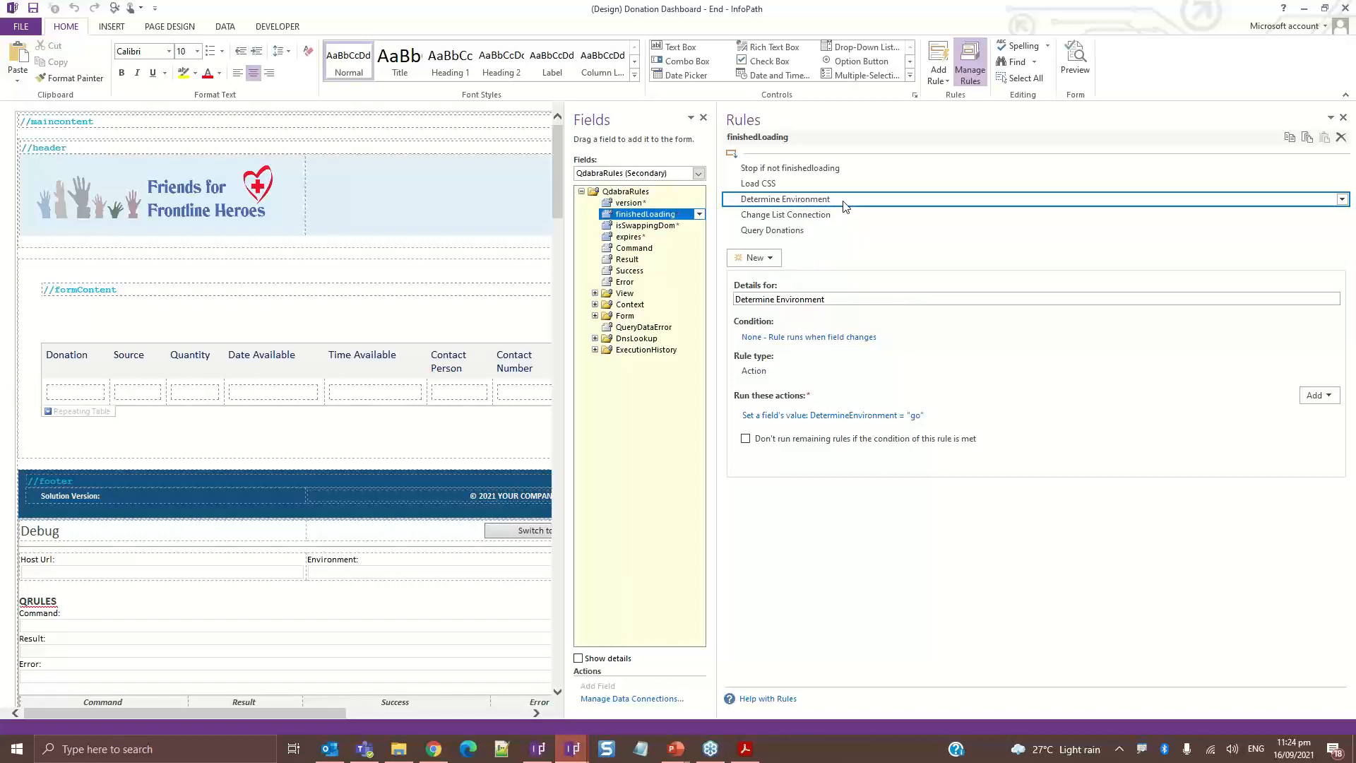
# Review the Determine Environment, Change List Connection and Query Donations rules, then show FormLogic fields
pyautogui.click(831, 415)
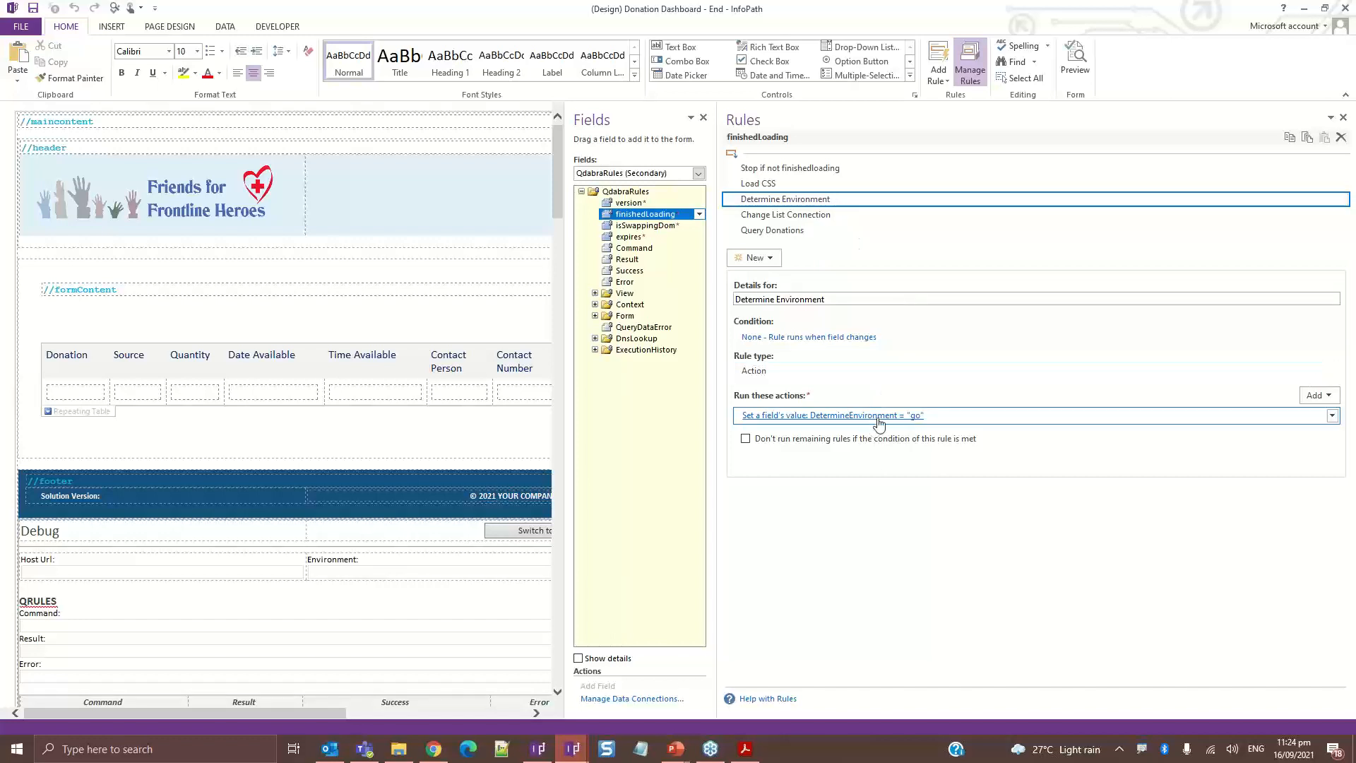
pyautogui.click(786, 215)
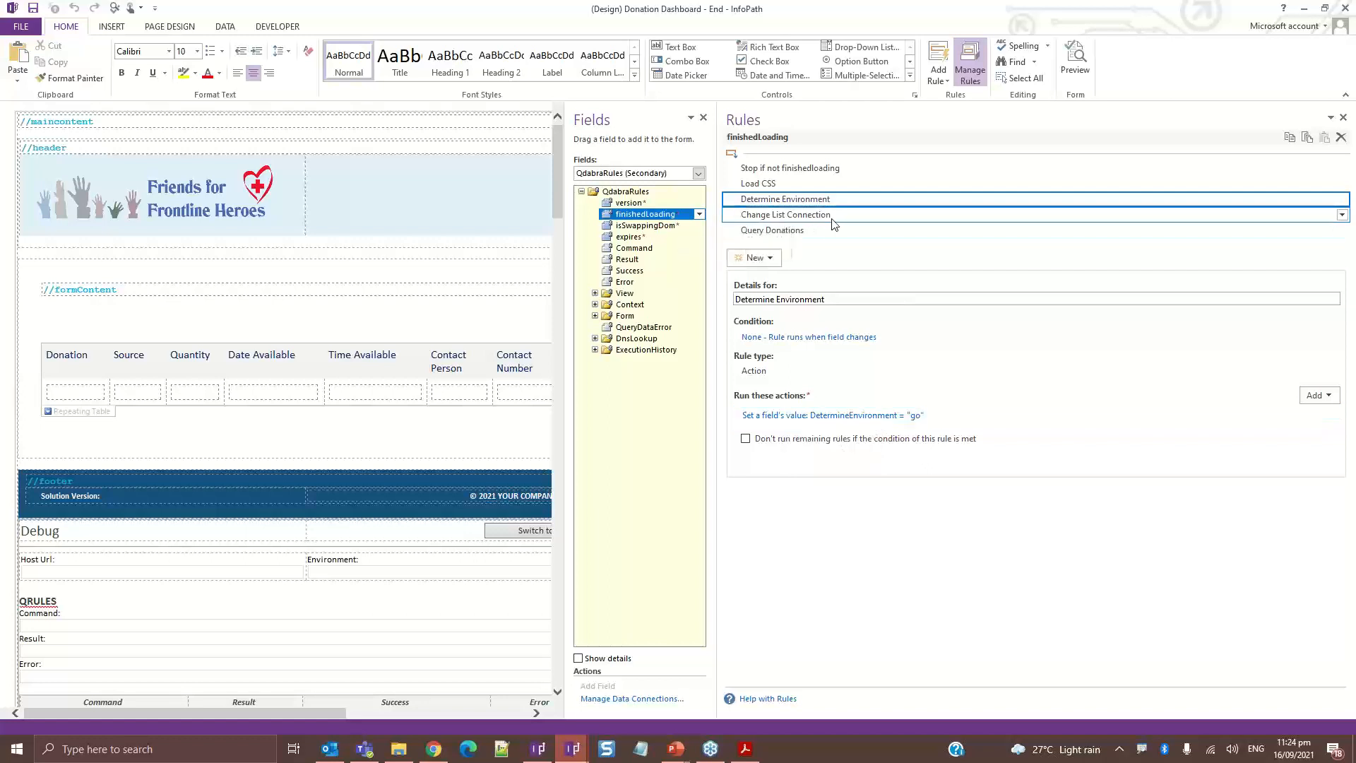
pyautogui.click(786, 215)
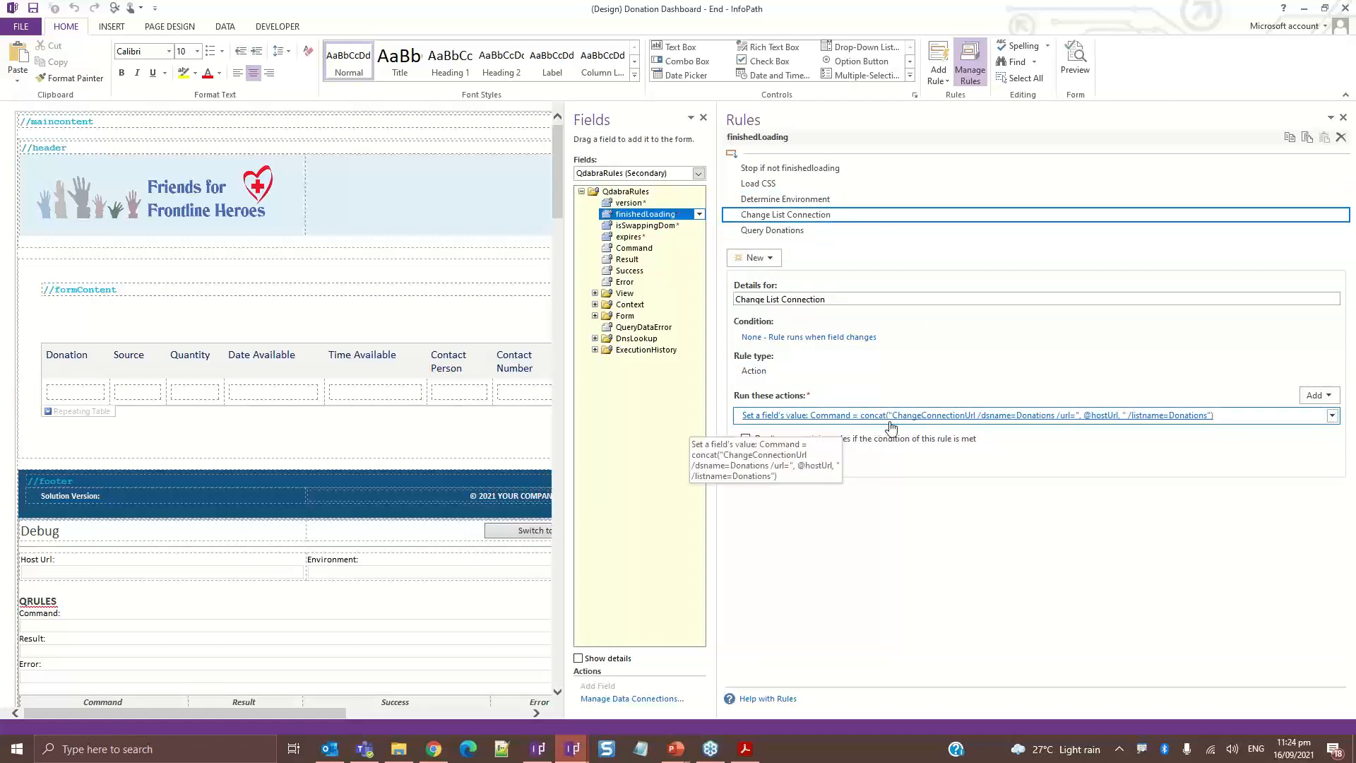
pyautogui.click(772, 230)
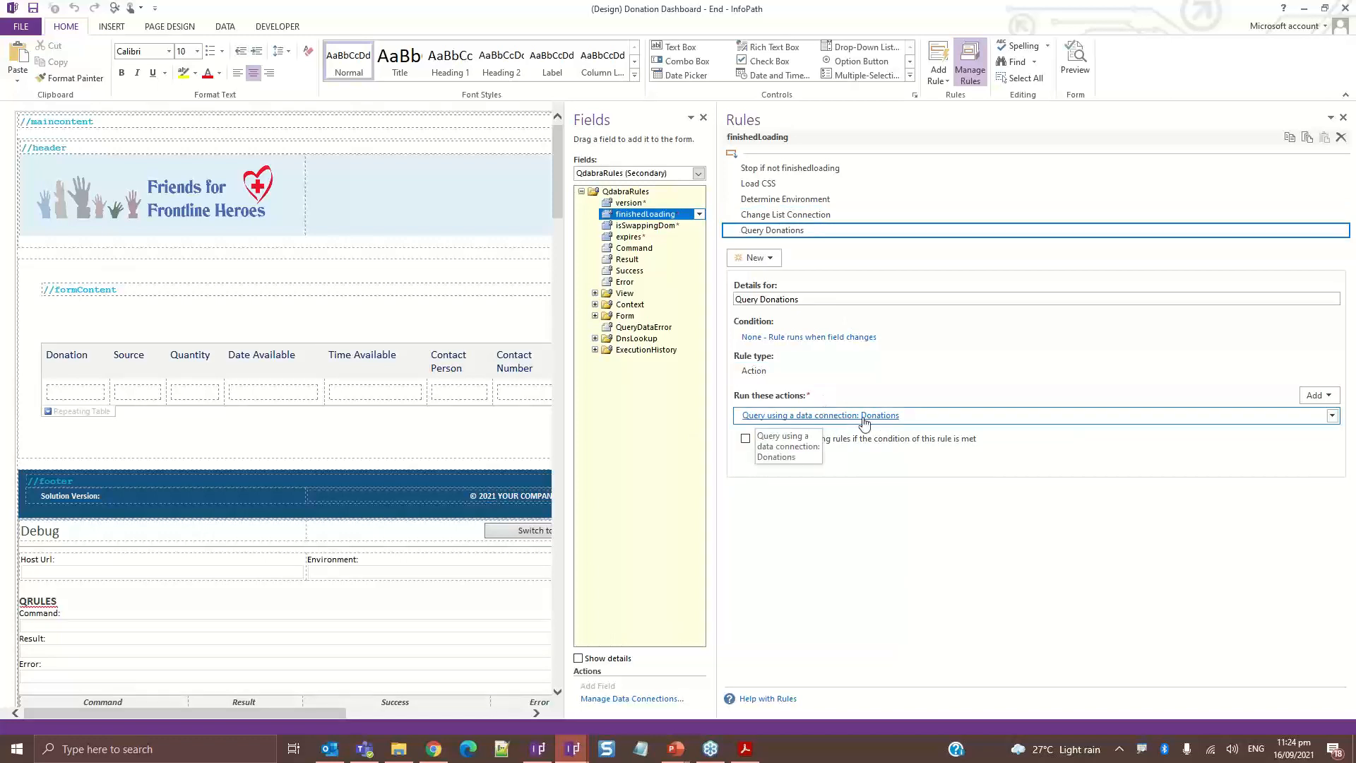
pyautogui.click(785, 213)
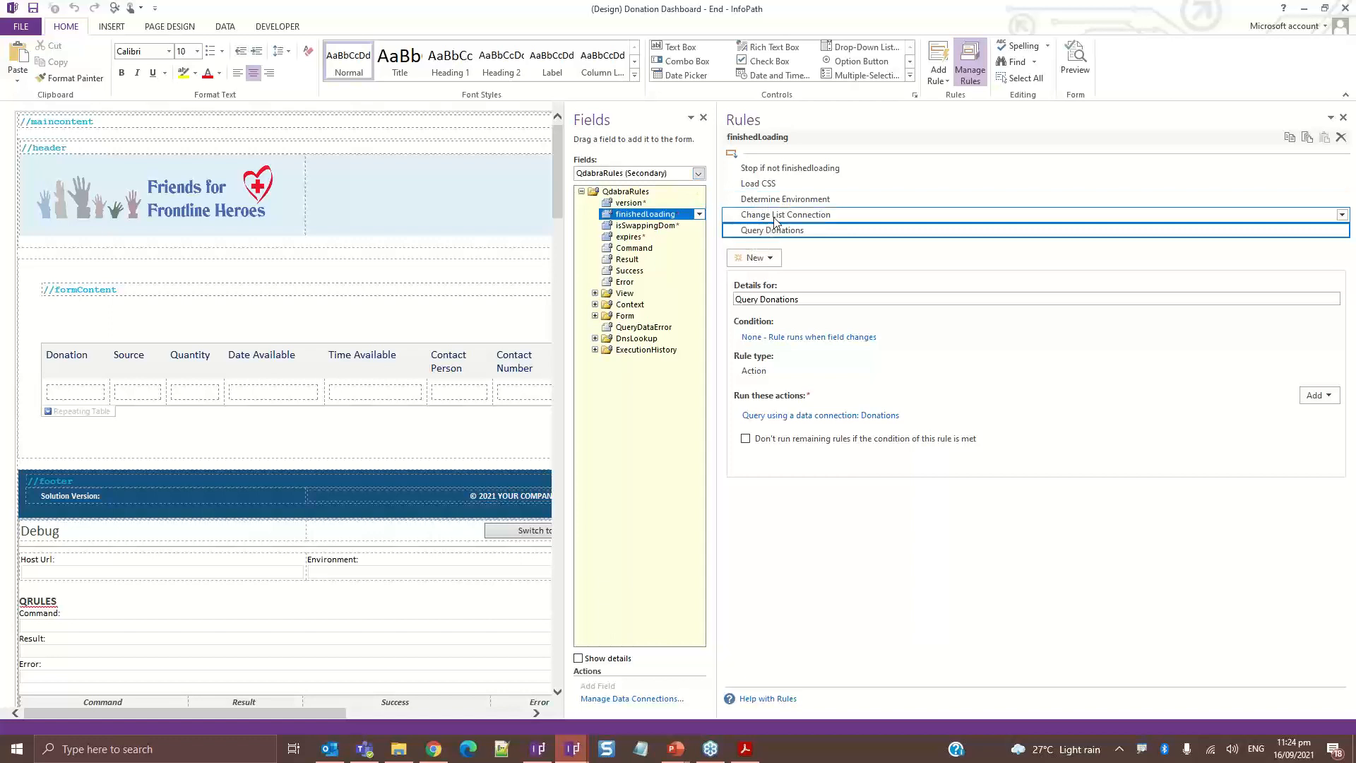
pyautogui.click(784, 215)
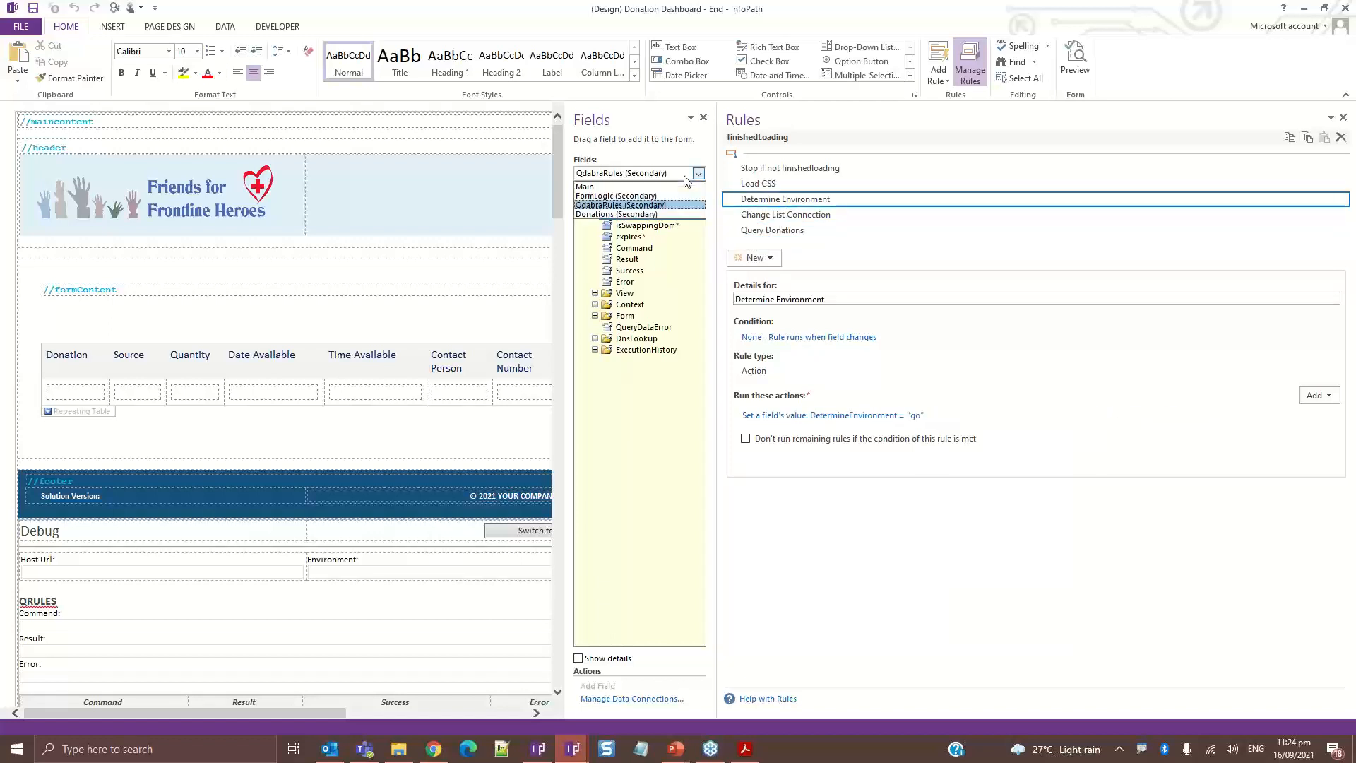
pyautogui.click(616, 195)
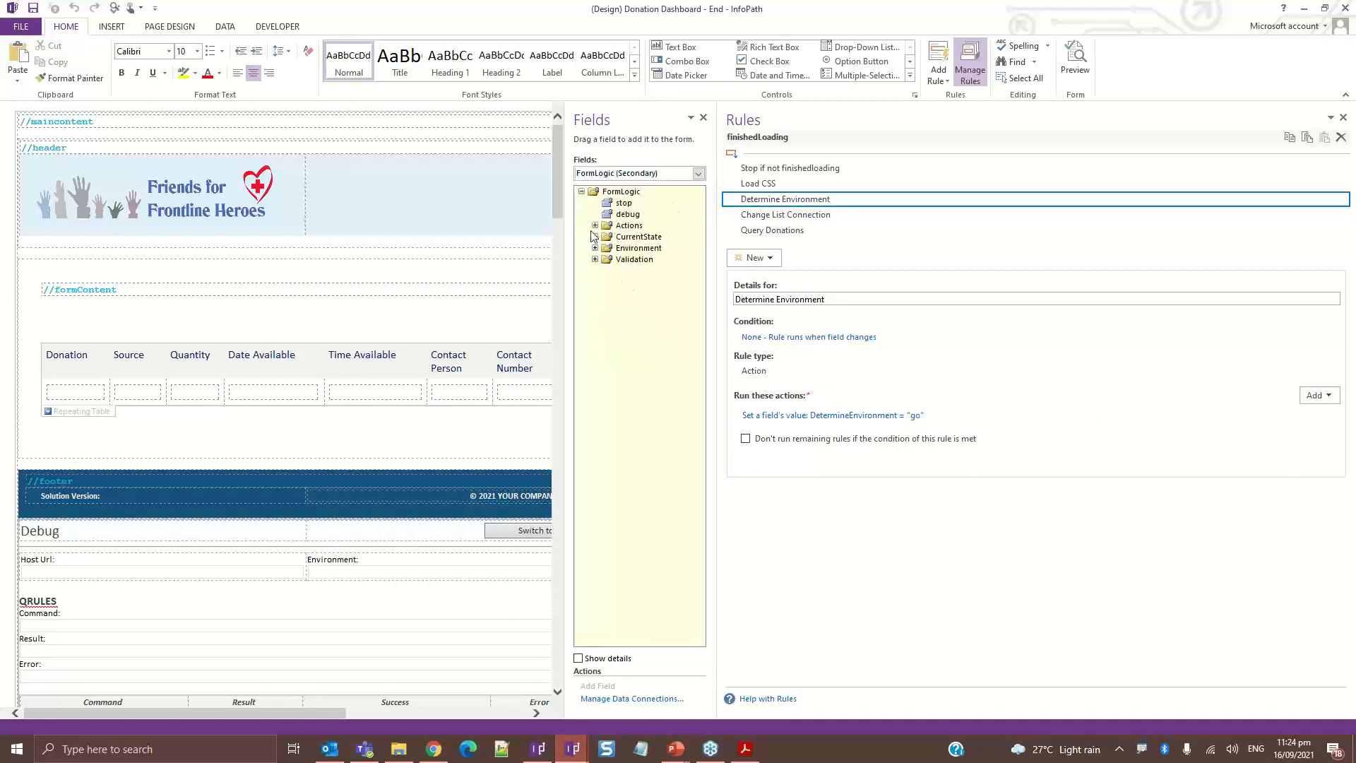
# Expand FormLogic's Actions group and show the DetermineEnvironment field's rules
pyautogui.click(594, 224)
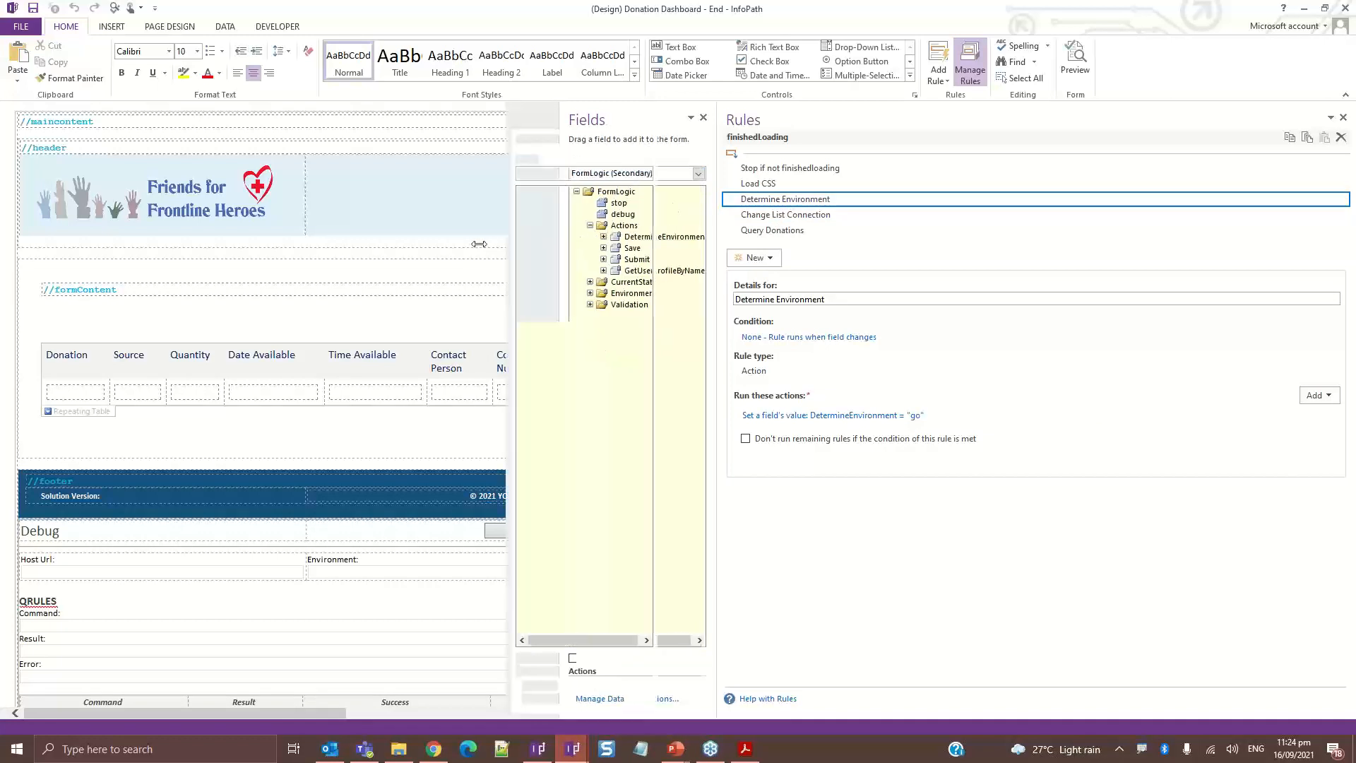
pyautogui.click(584, 236)
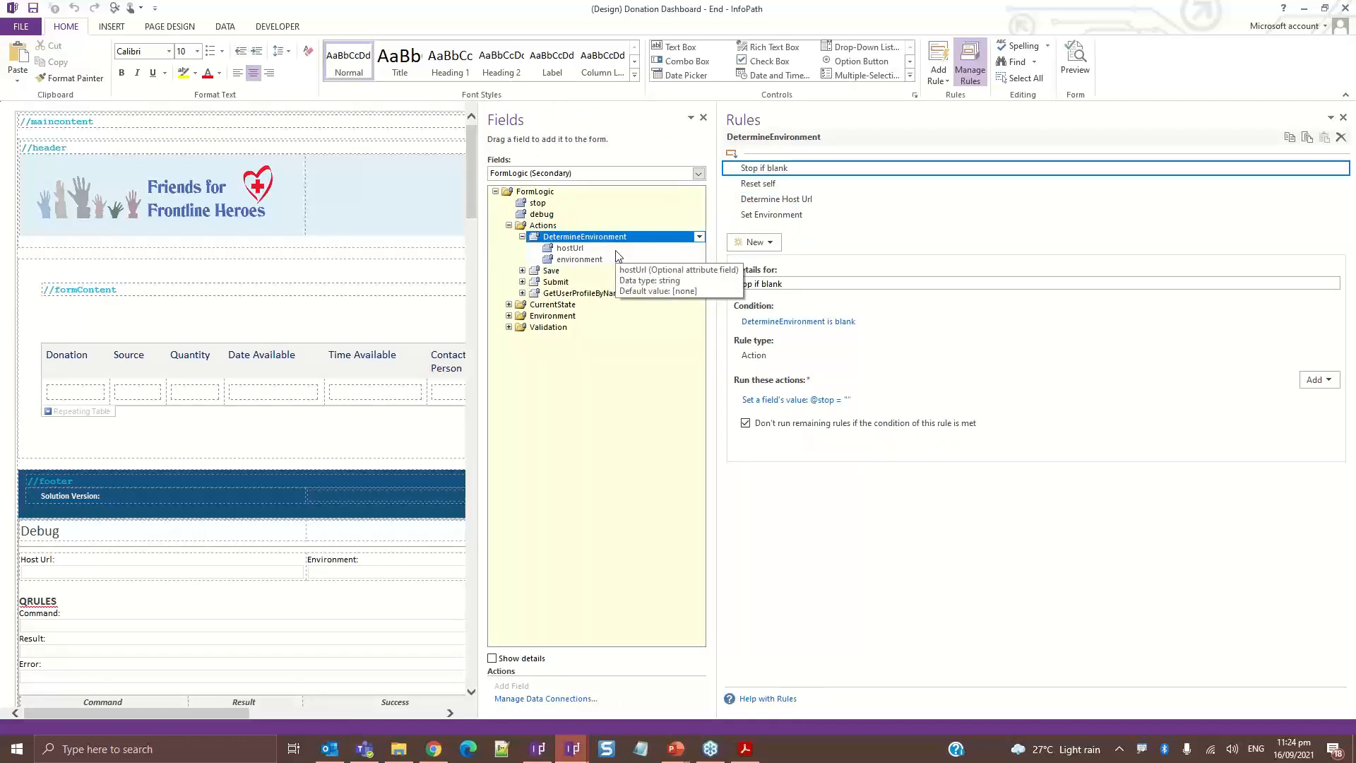
pyautogui.moveTo(584, 236)
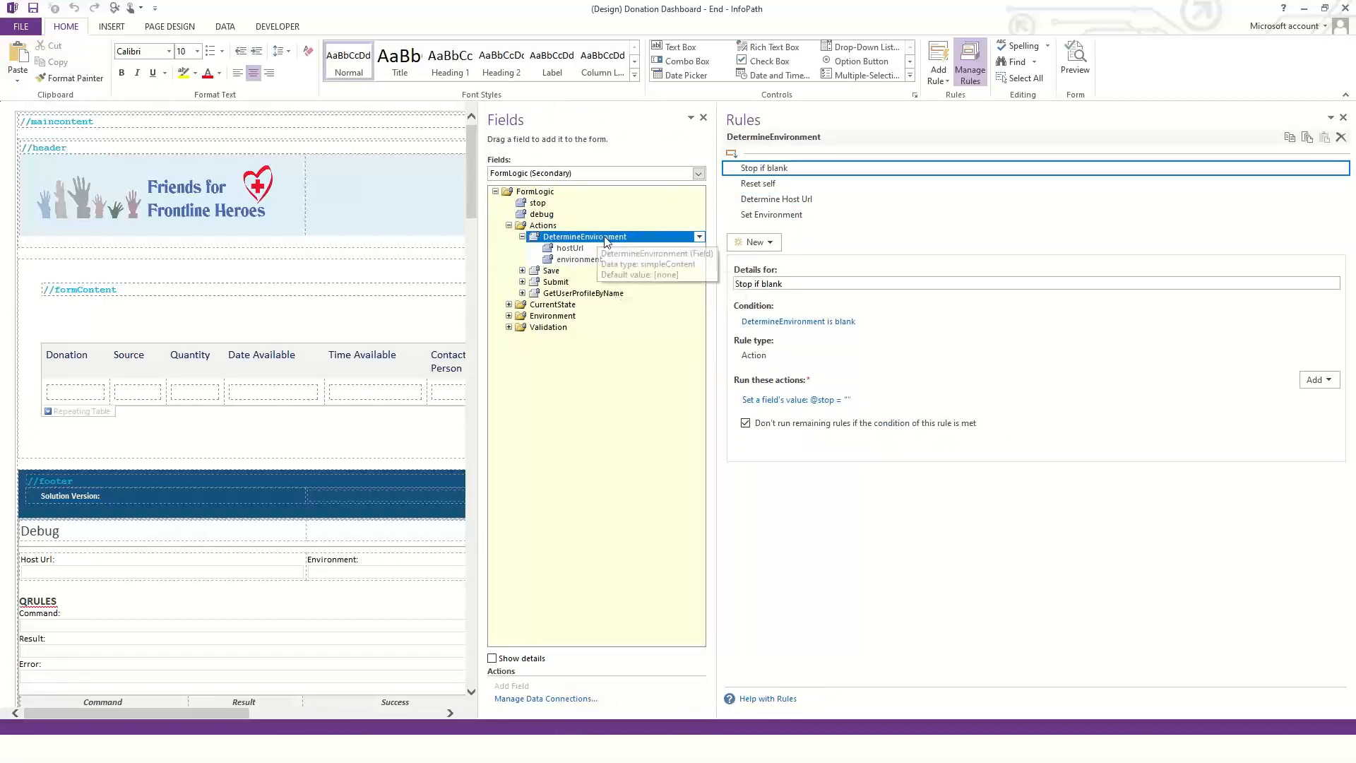
pyautogui.moveTo(623, 239)
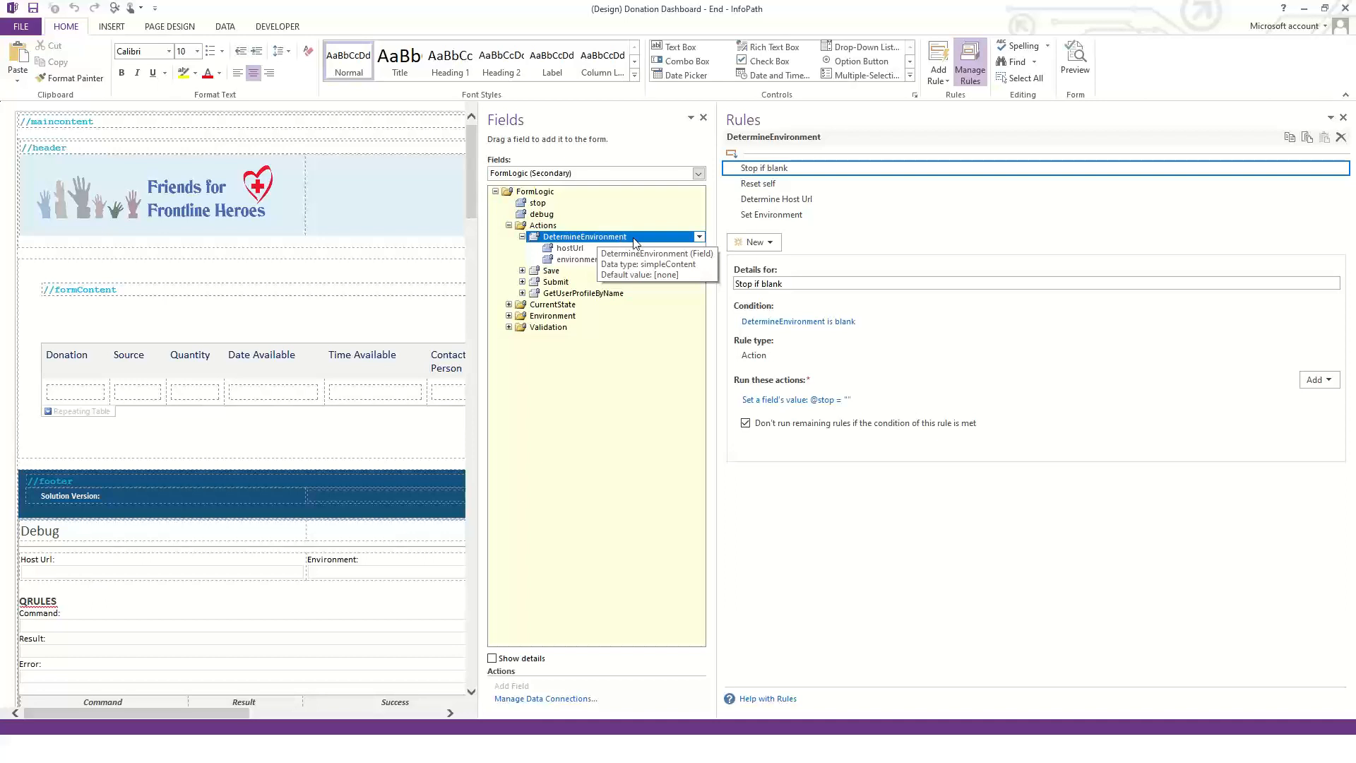
pyautogui.moveTo(701, 242)
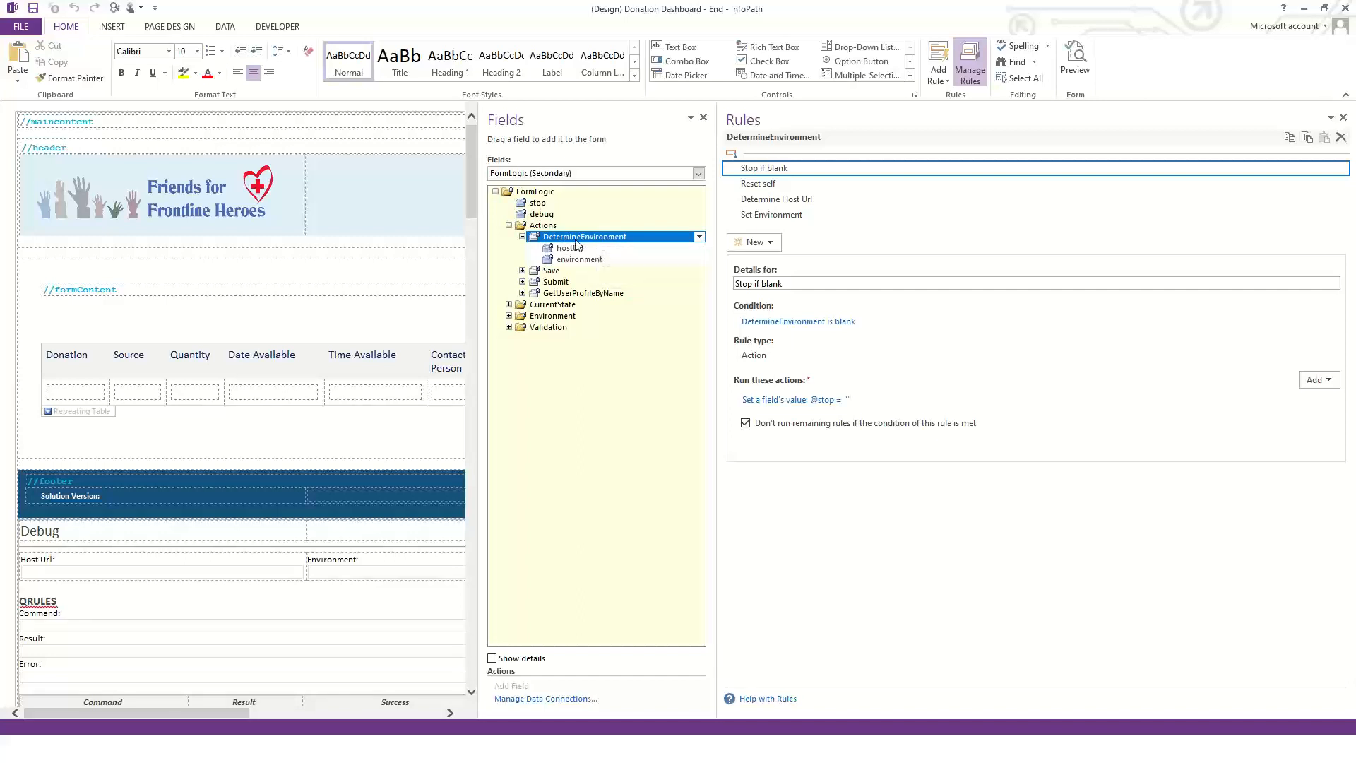
pyautogui.moveTo(571, 248)
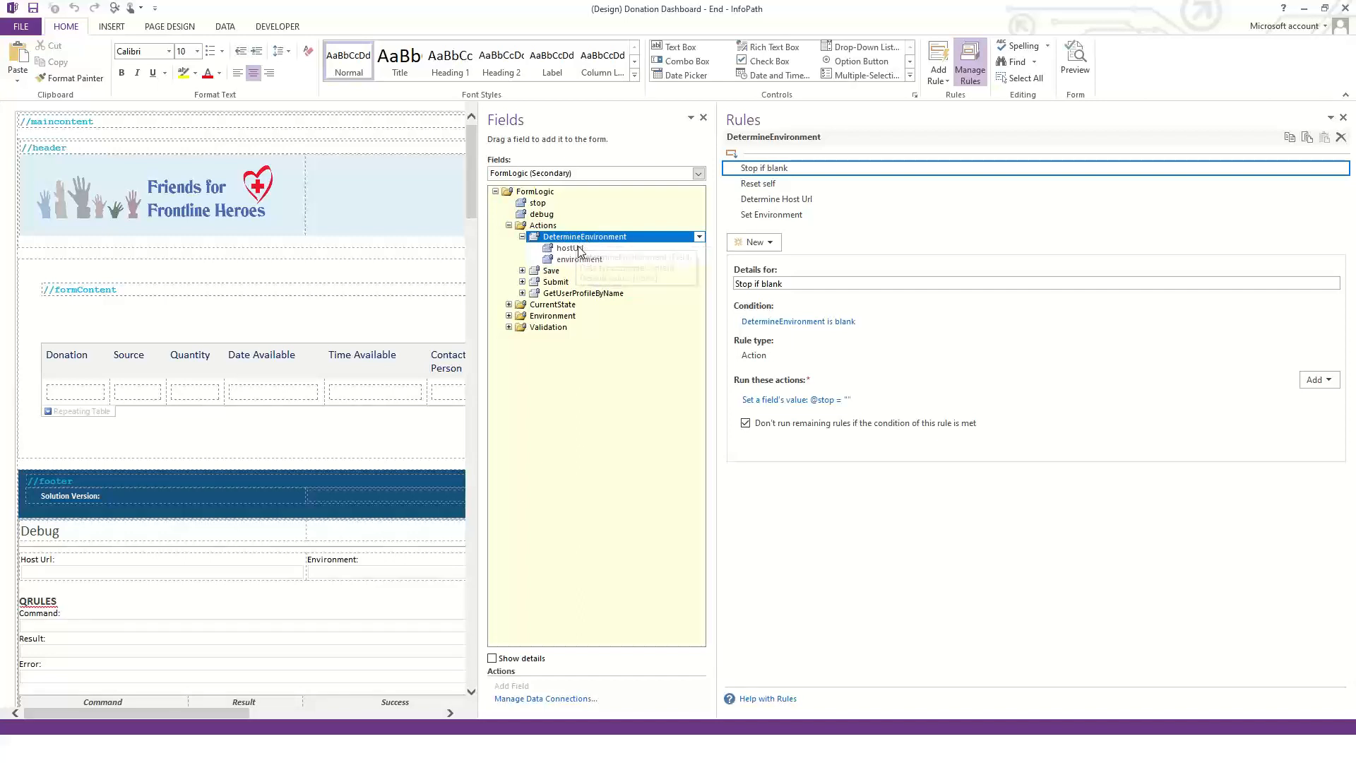
pyautogui.moveTo(570, 248)
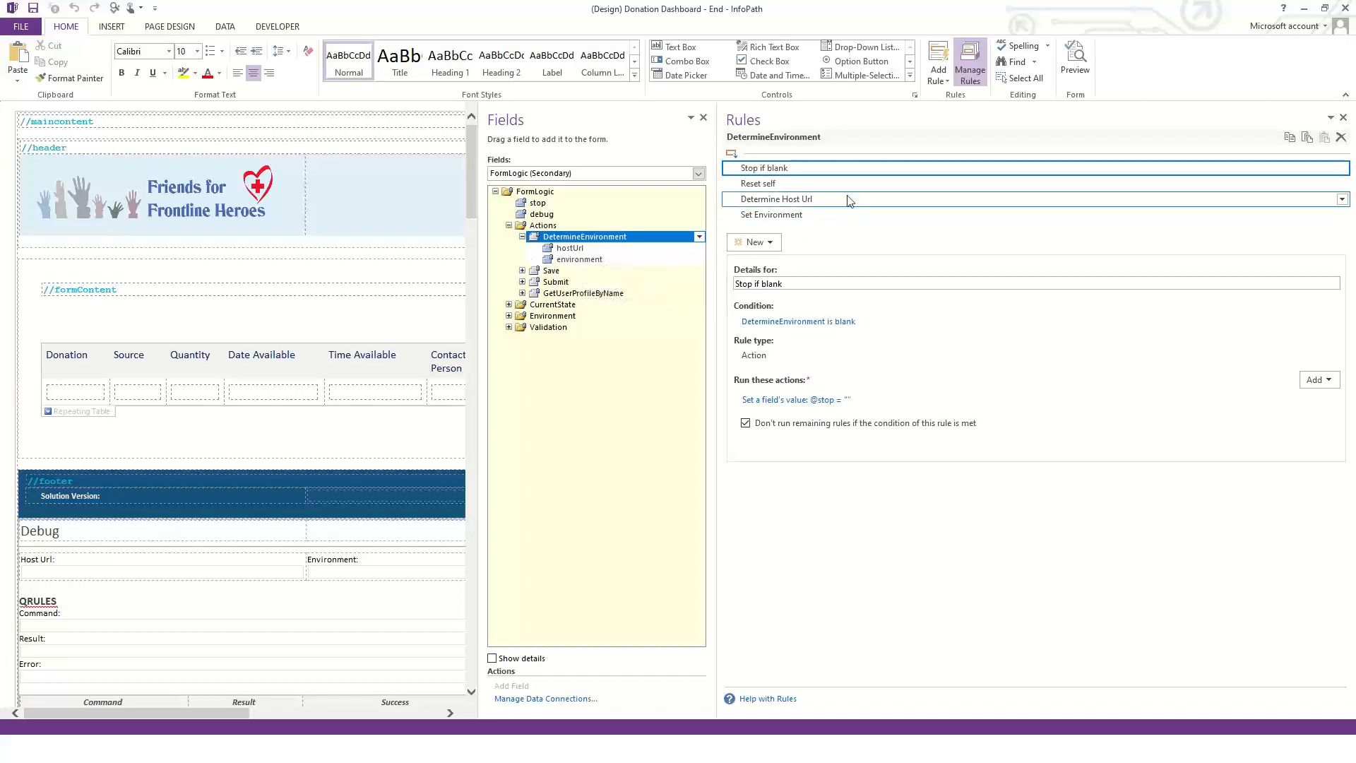
pyautogui.click(777, 199)
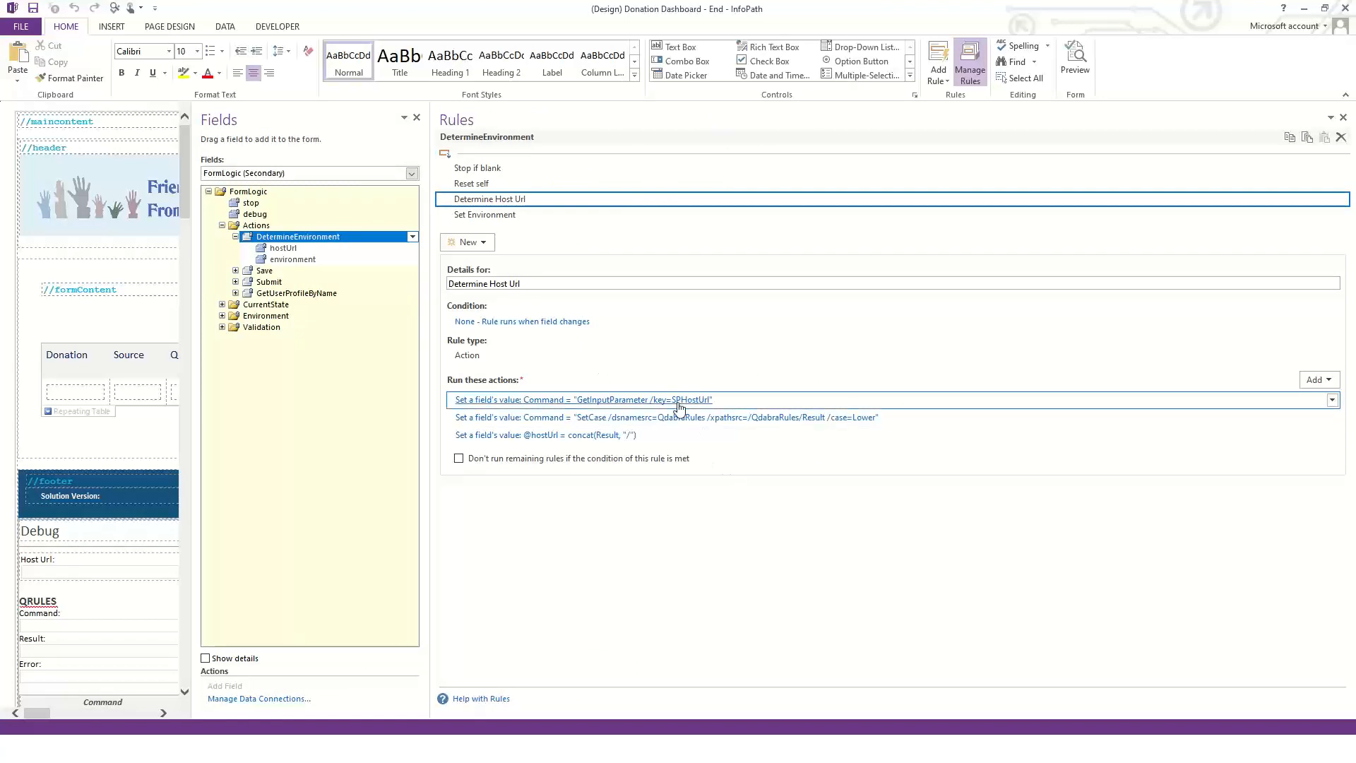
pyautogui.moveTo(683, 399)
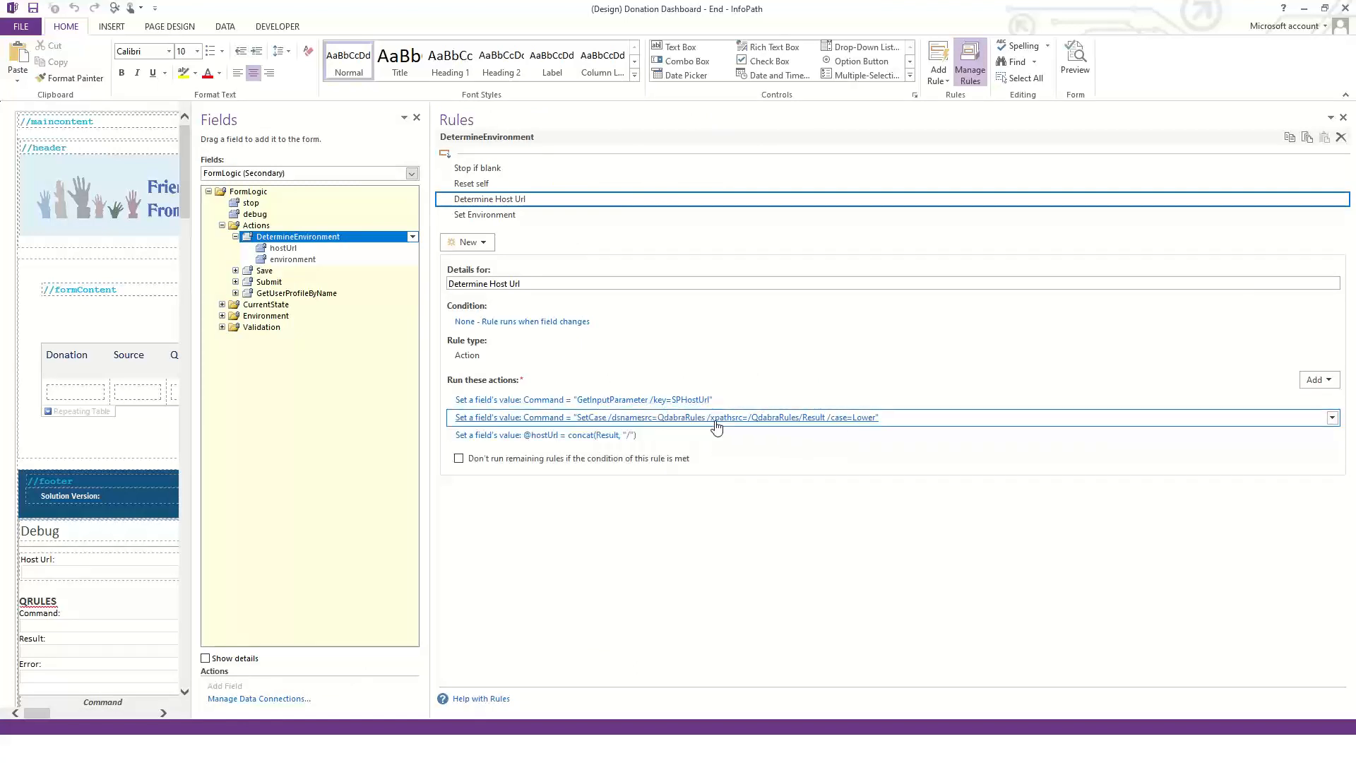
pyautogui.moveTo(718, 417)
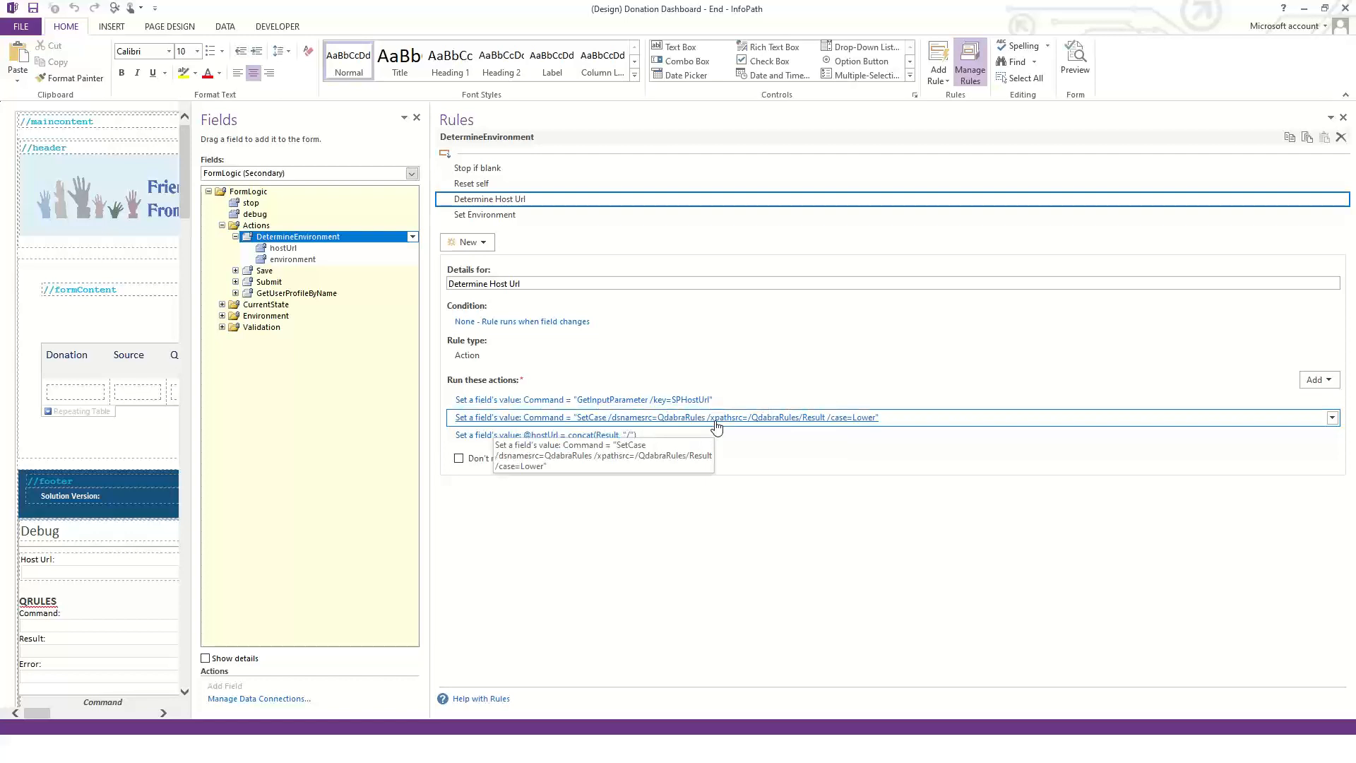
pyautogui.moveTo(738, 428)
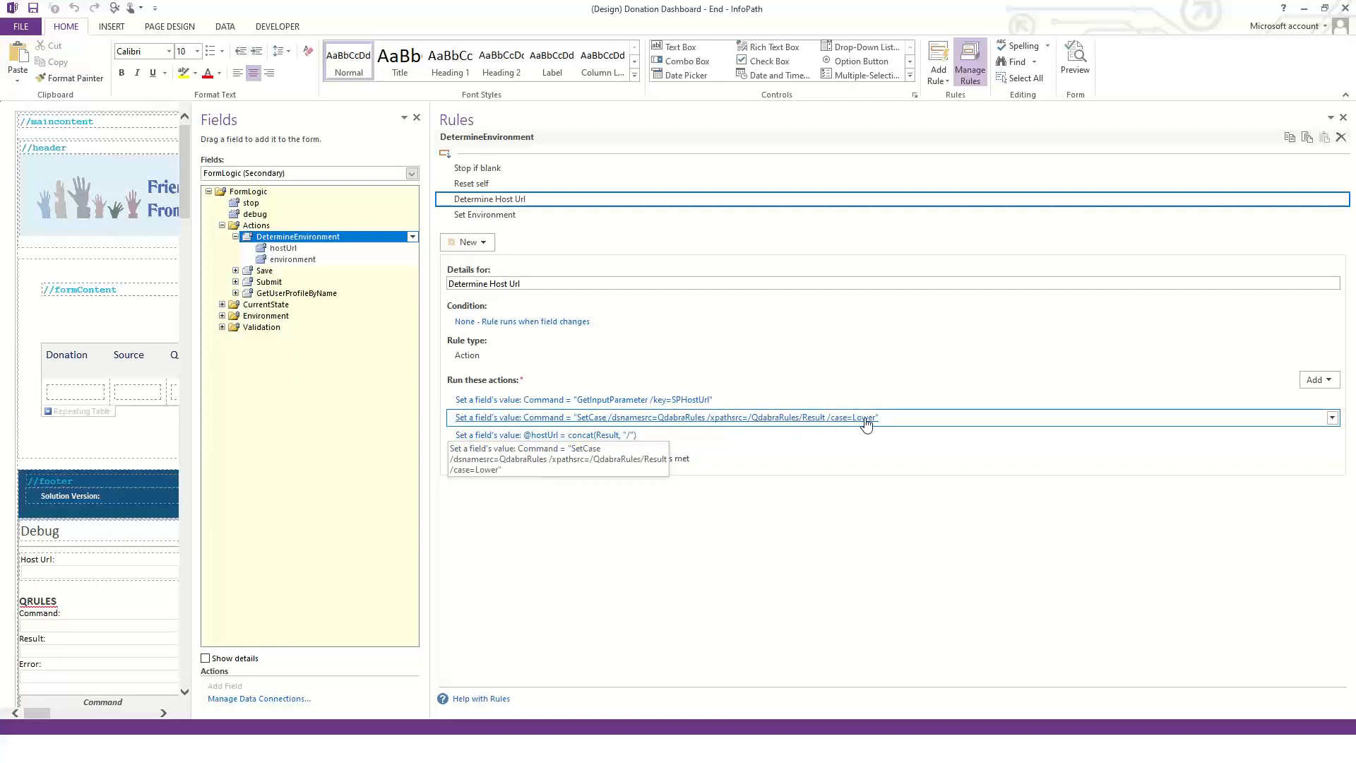
pyautogui.moveTo(783, 428)
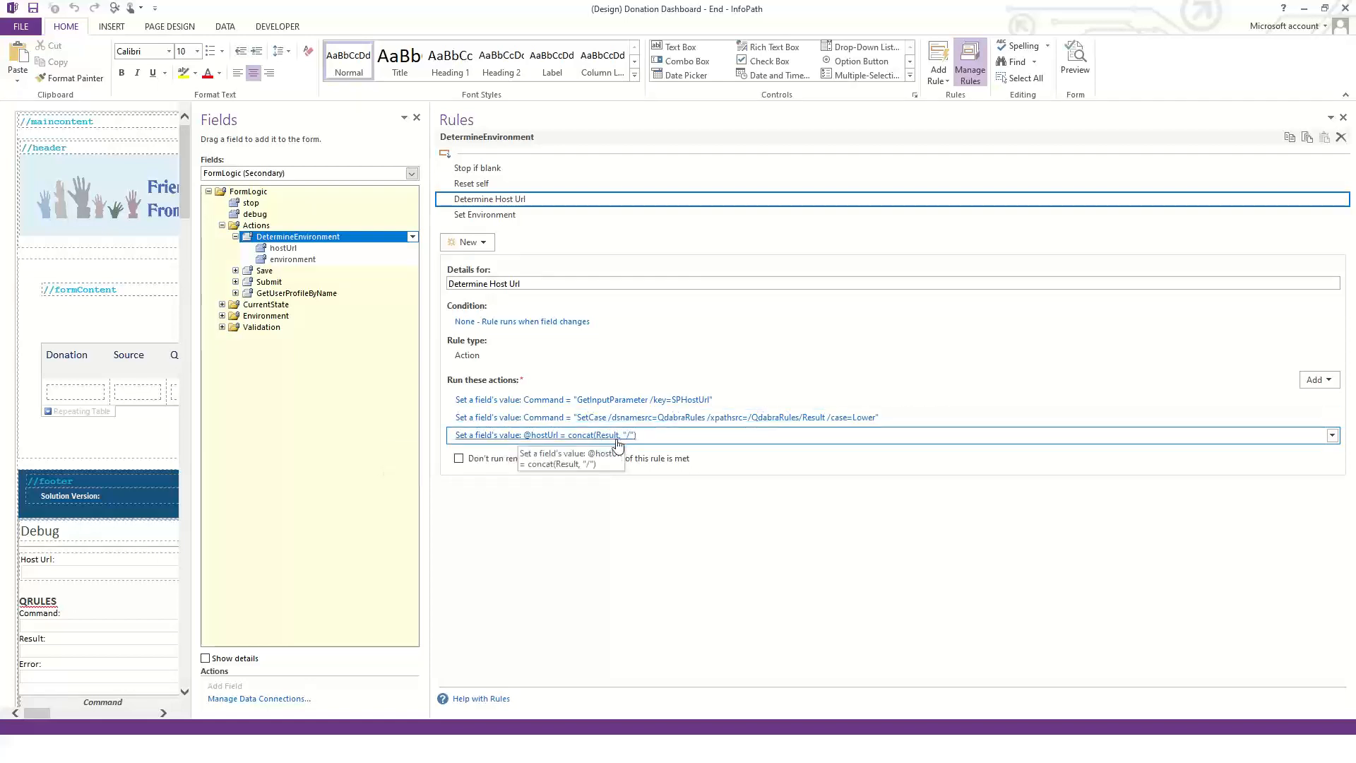
pyautogui.moveTo(585, 99)
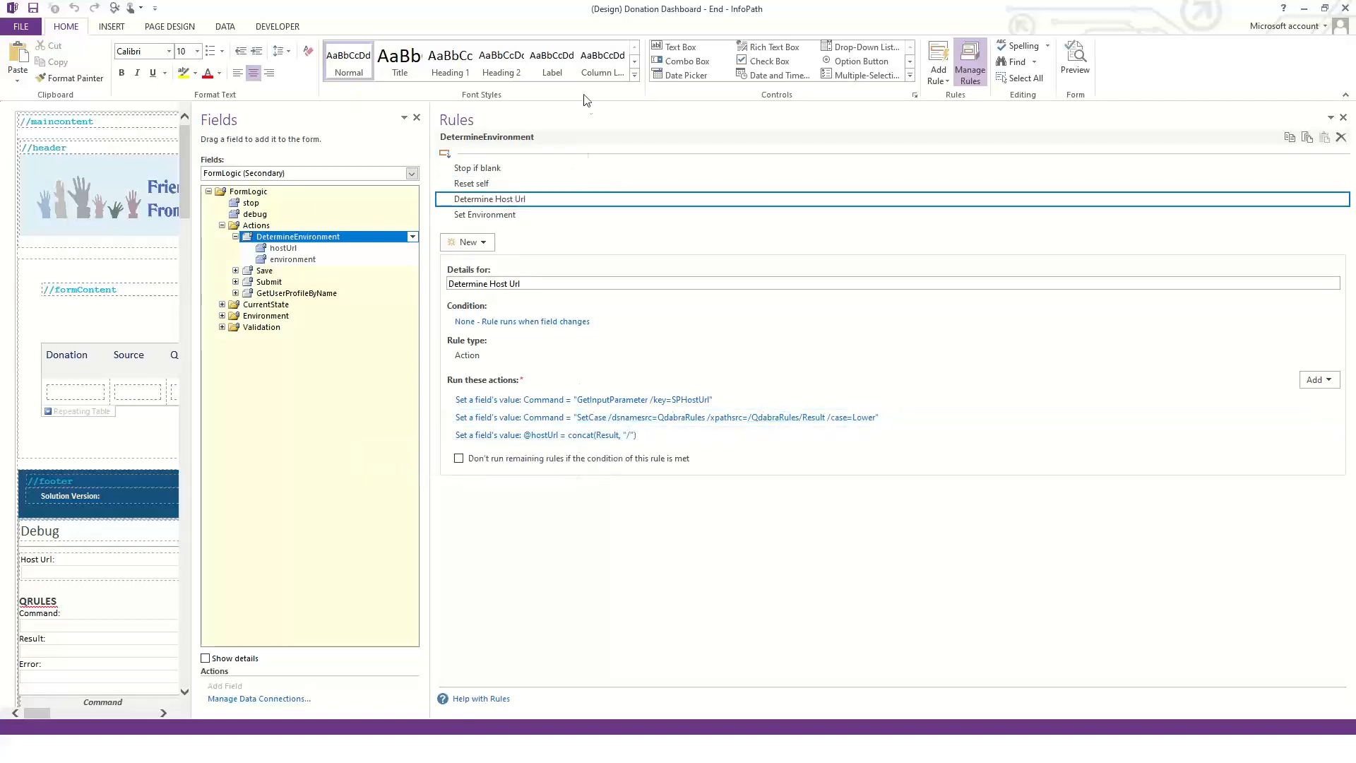
pyautogui.click(486, 215)
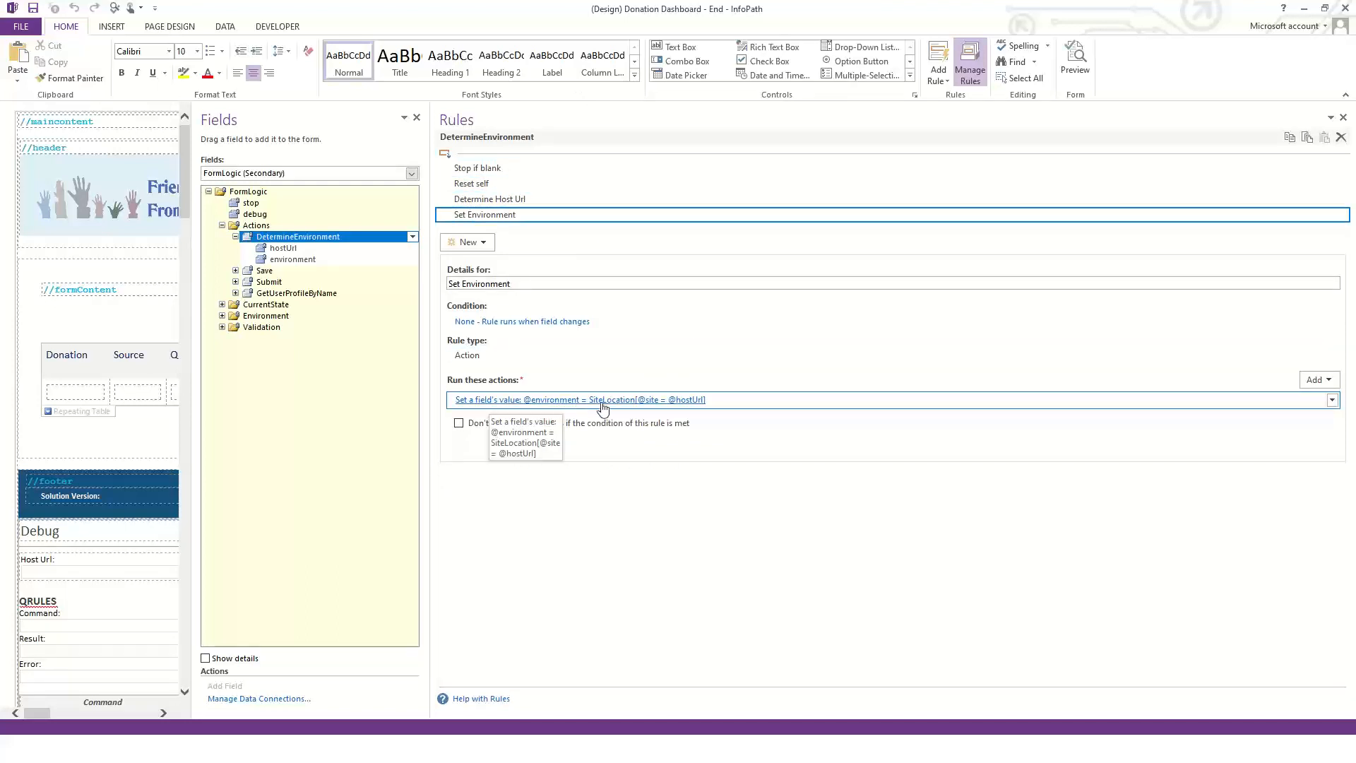
pyautogui.moveTo(605, 412)
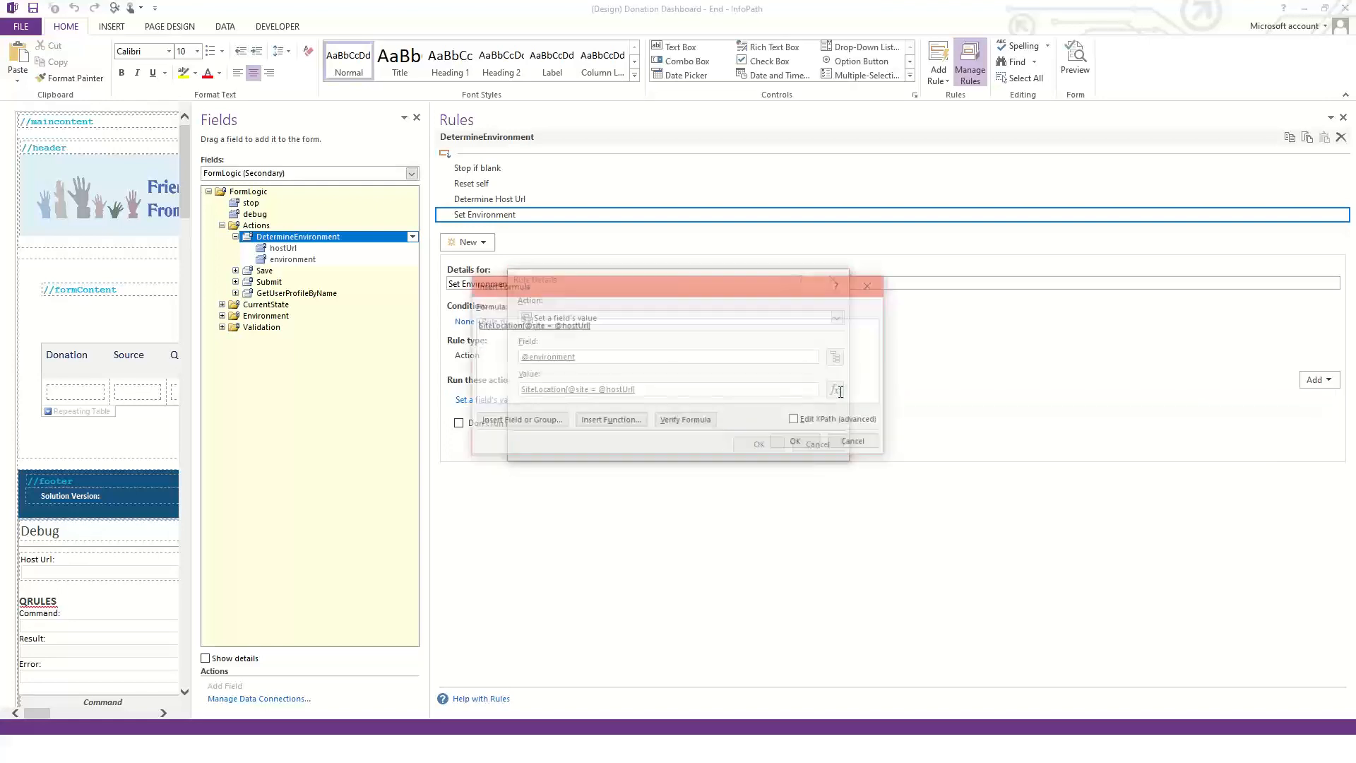
pyautogui.click(522, 419)
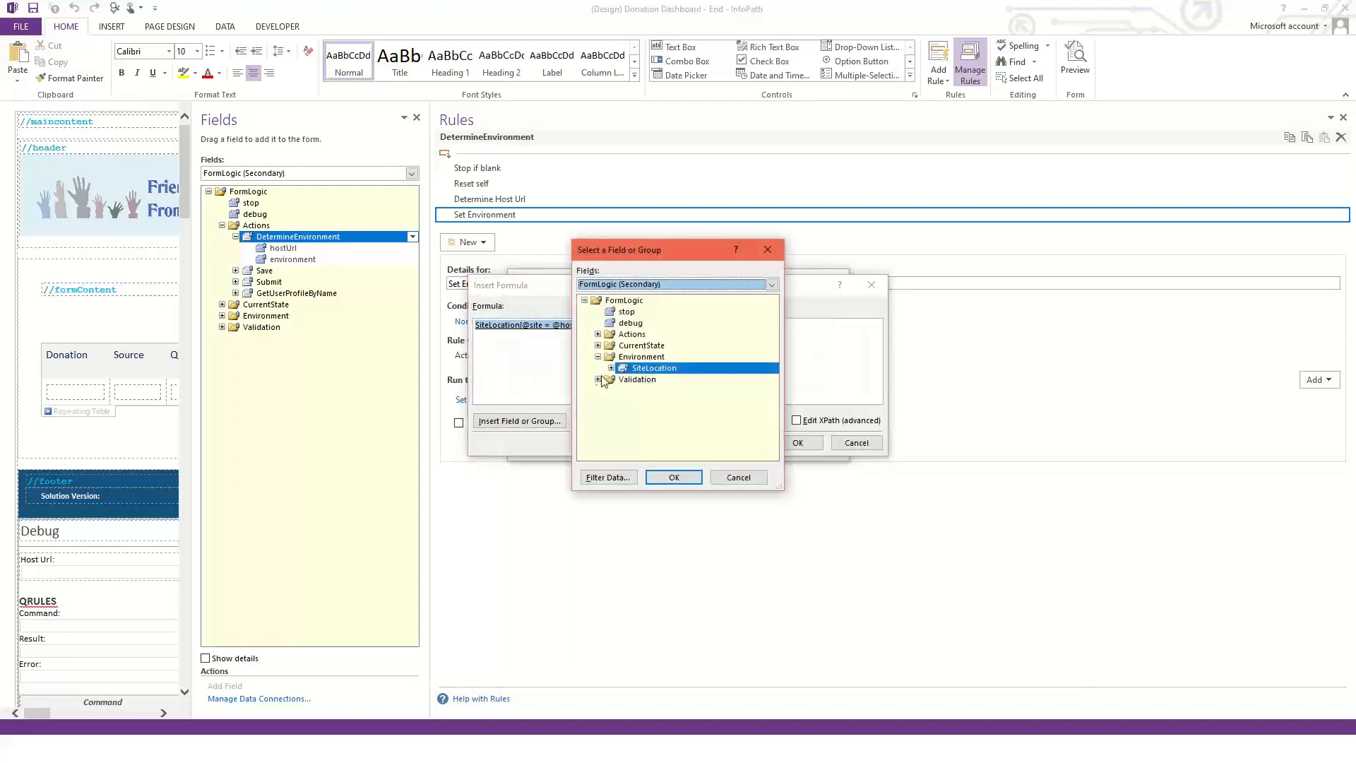
pyautogui.click(610, 367)
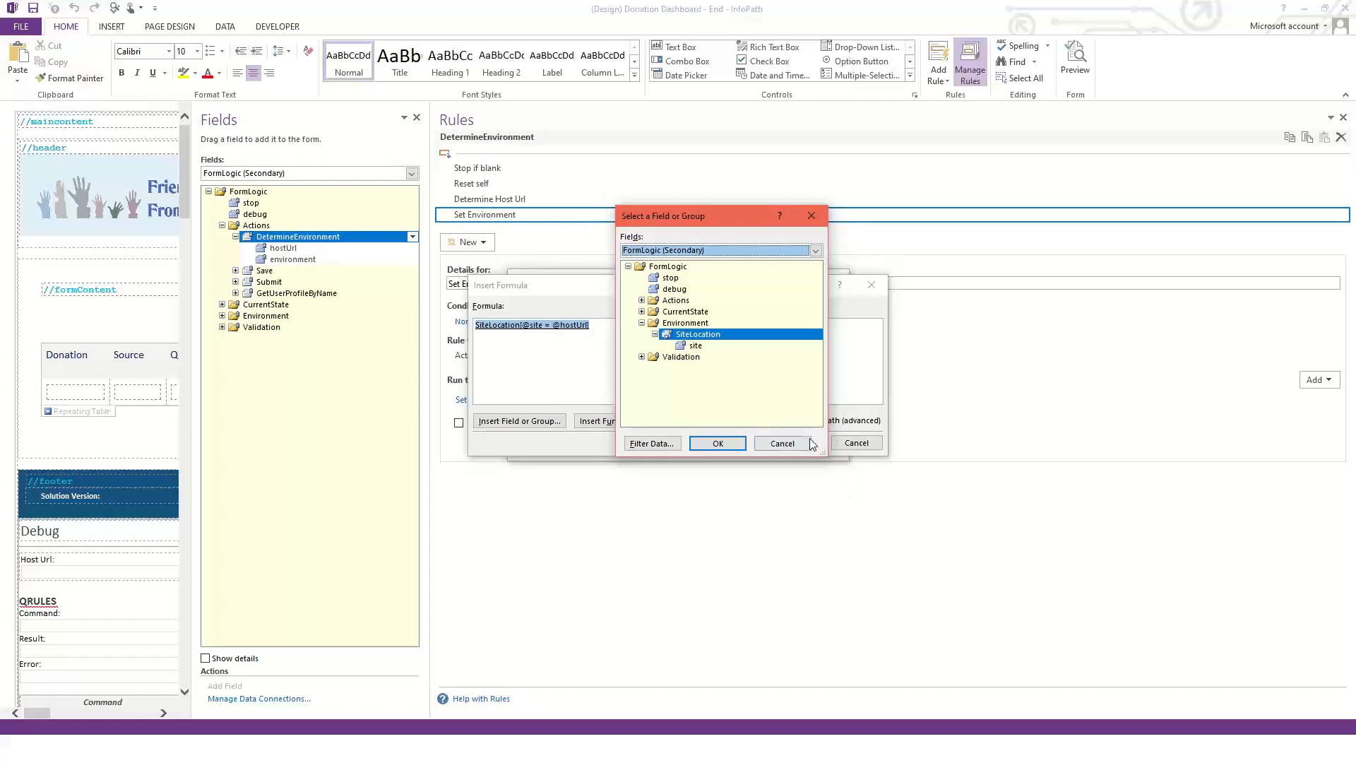
pyautogui.click(717, 443)
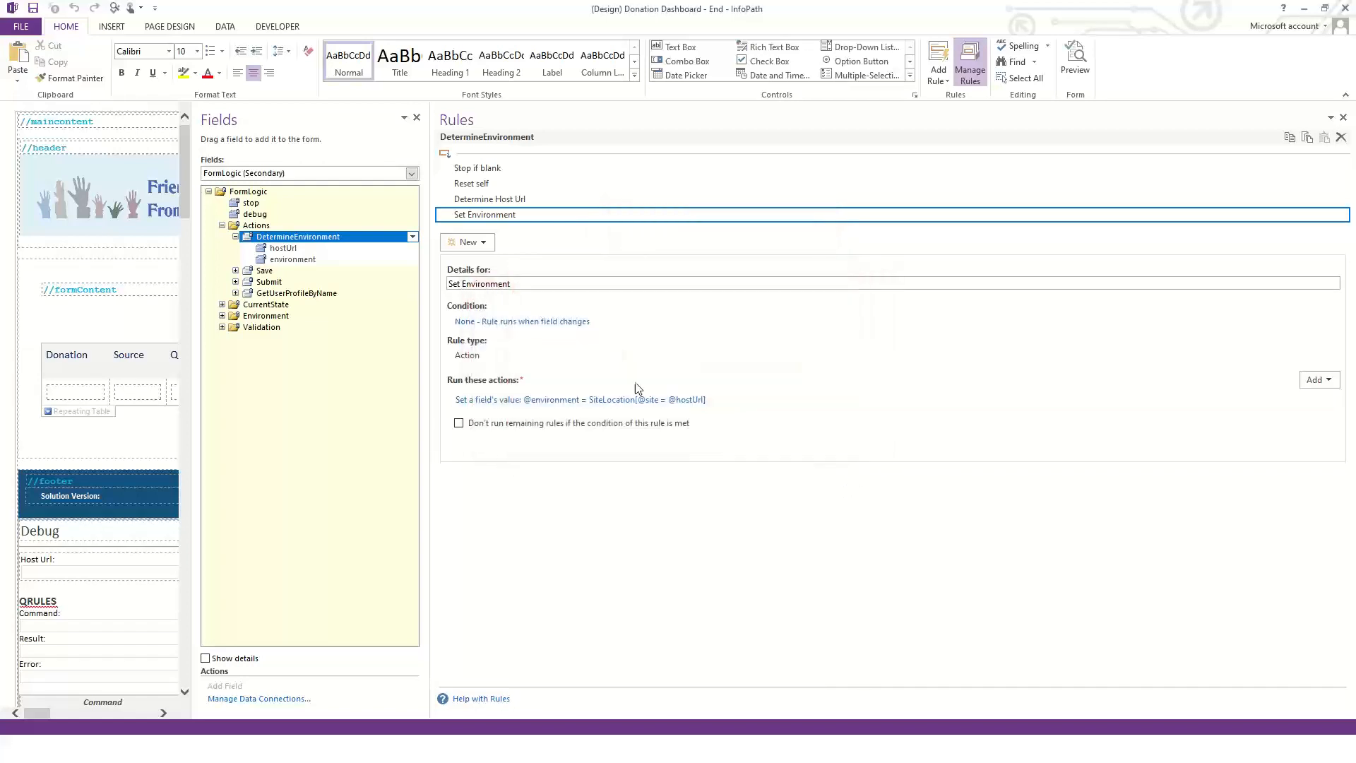
pyautogui.moveTo(568, 377)
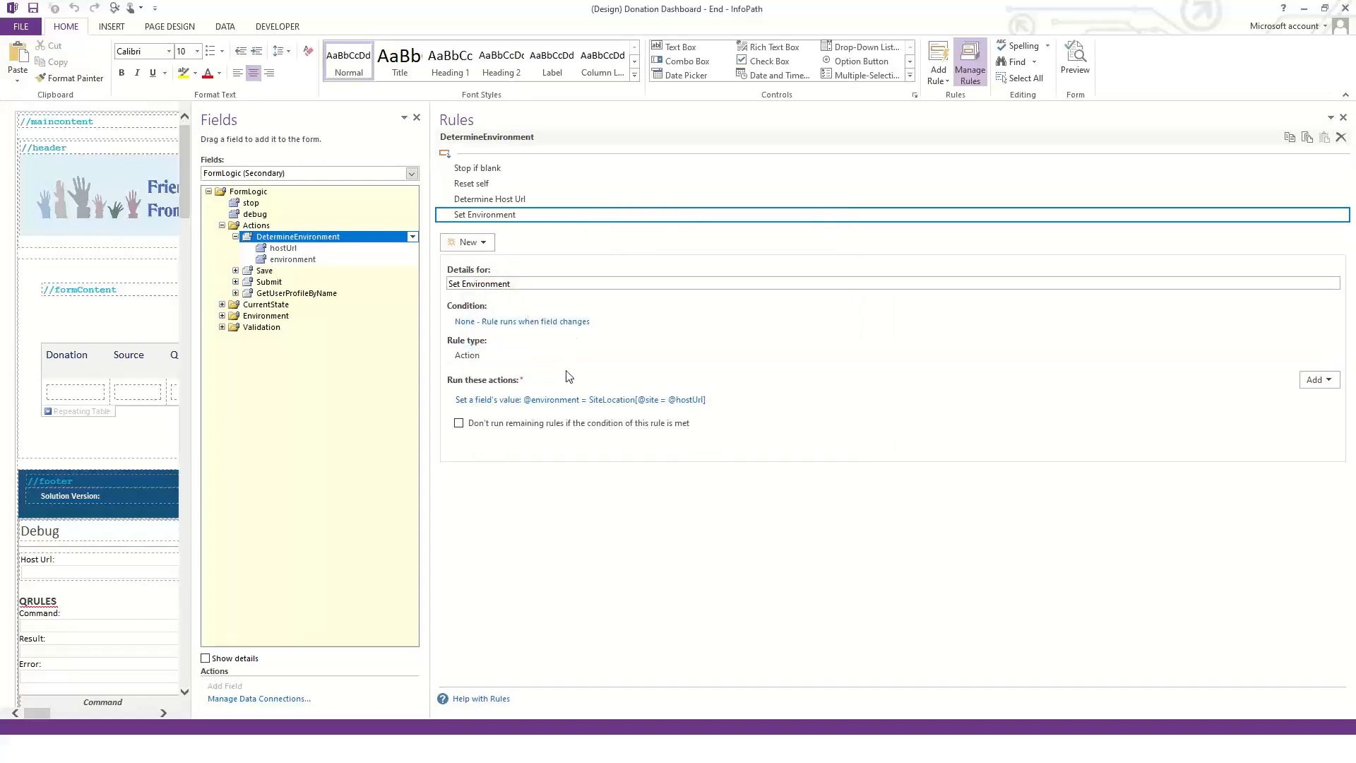
# Export FormLogic.xml from the template's resource files into the Samples folder and show it there
pyautogui.click(224, 26)
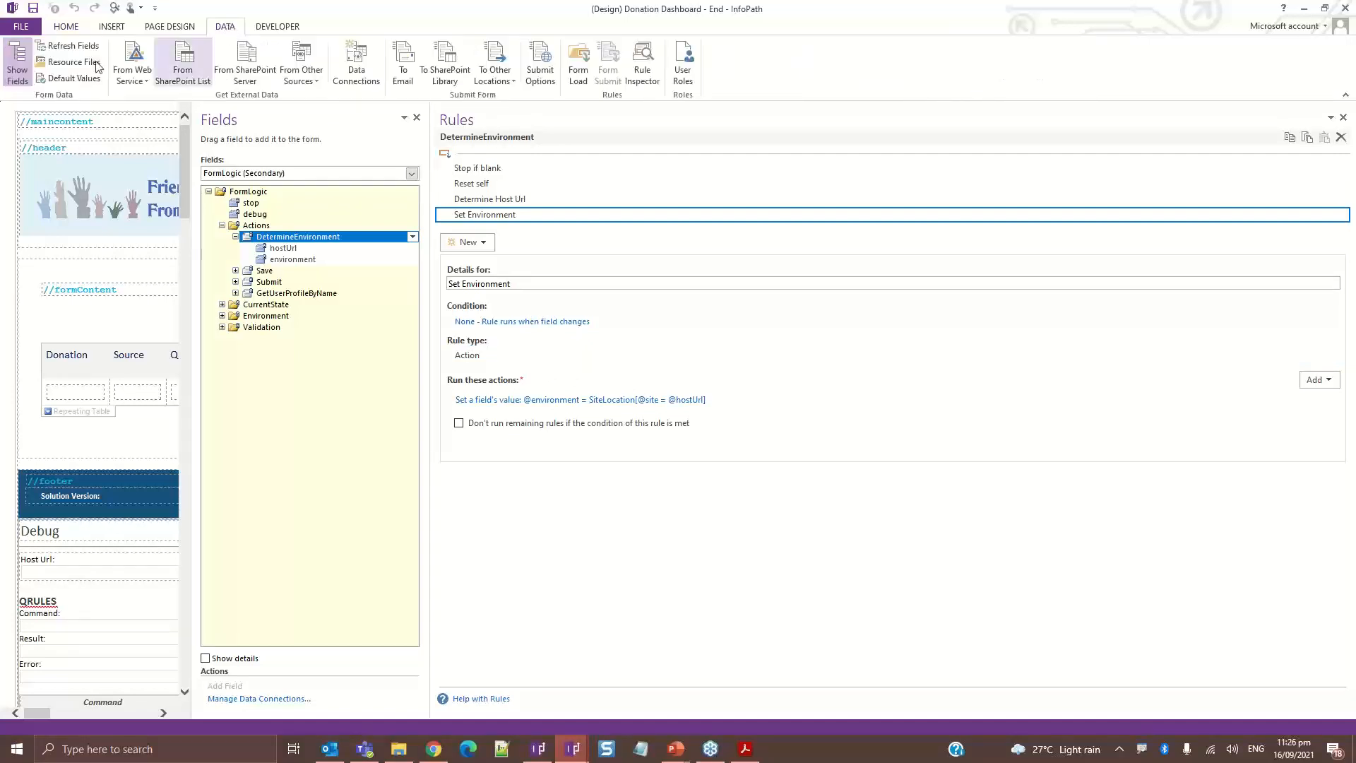
pyautogui.click(73, 62)
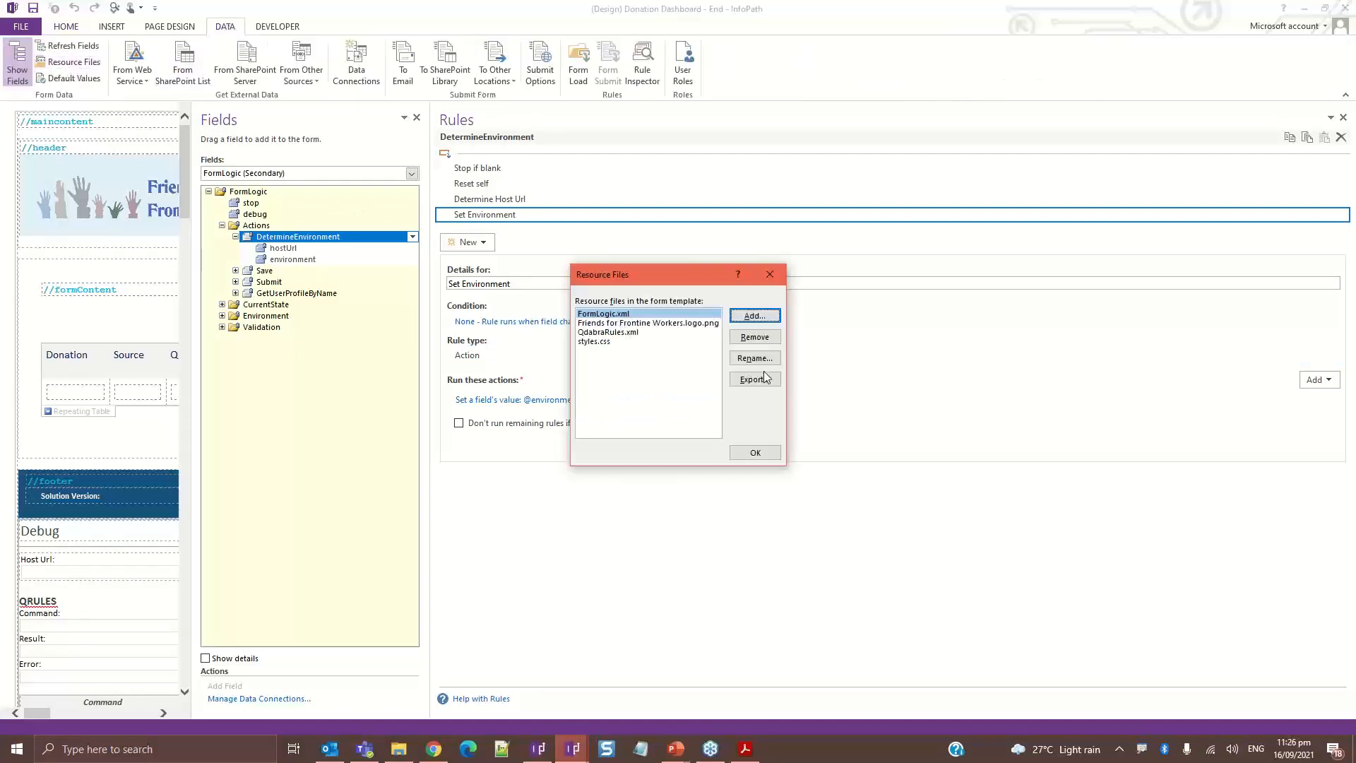
pyautogui.click(752, 379)
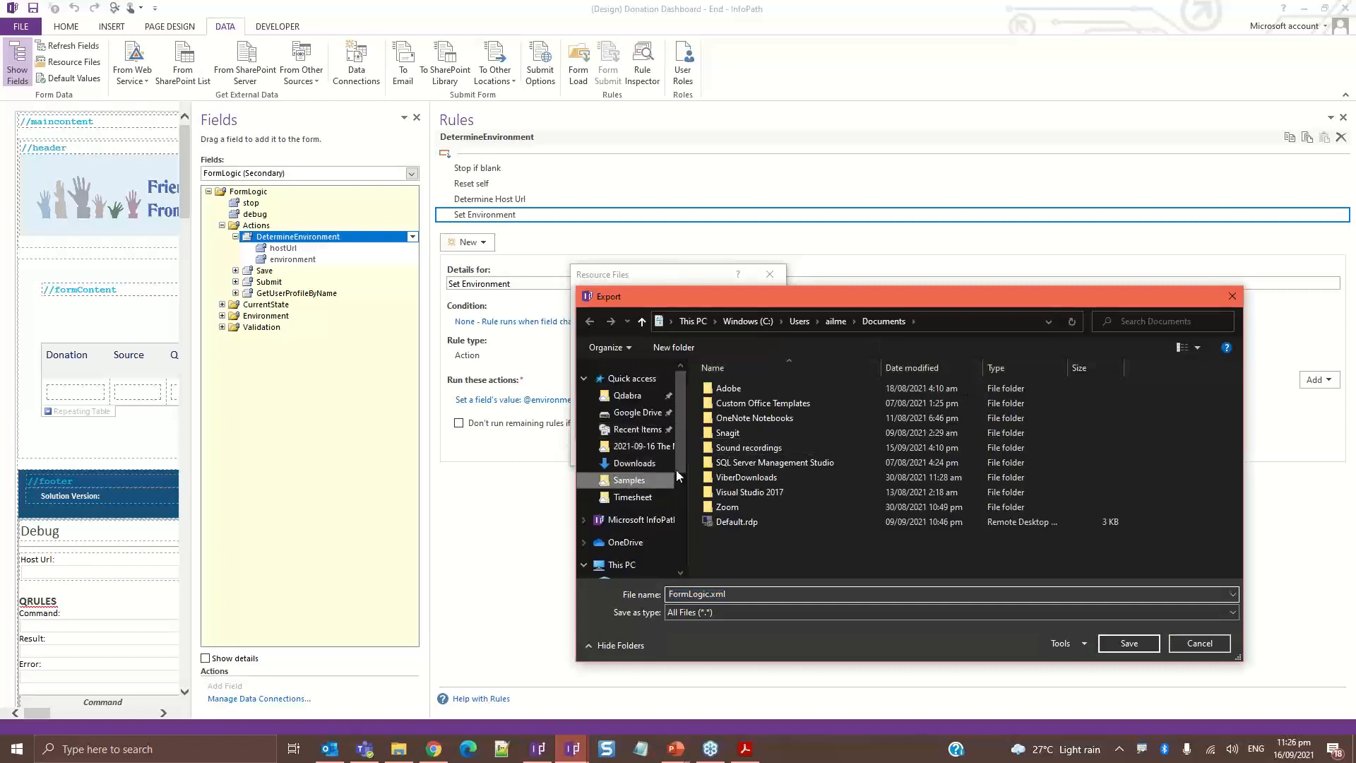
pyautogui.click(1128, 643)
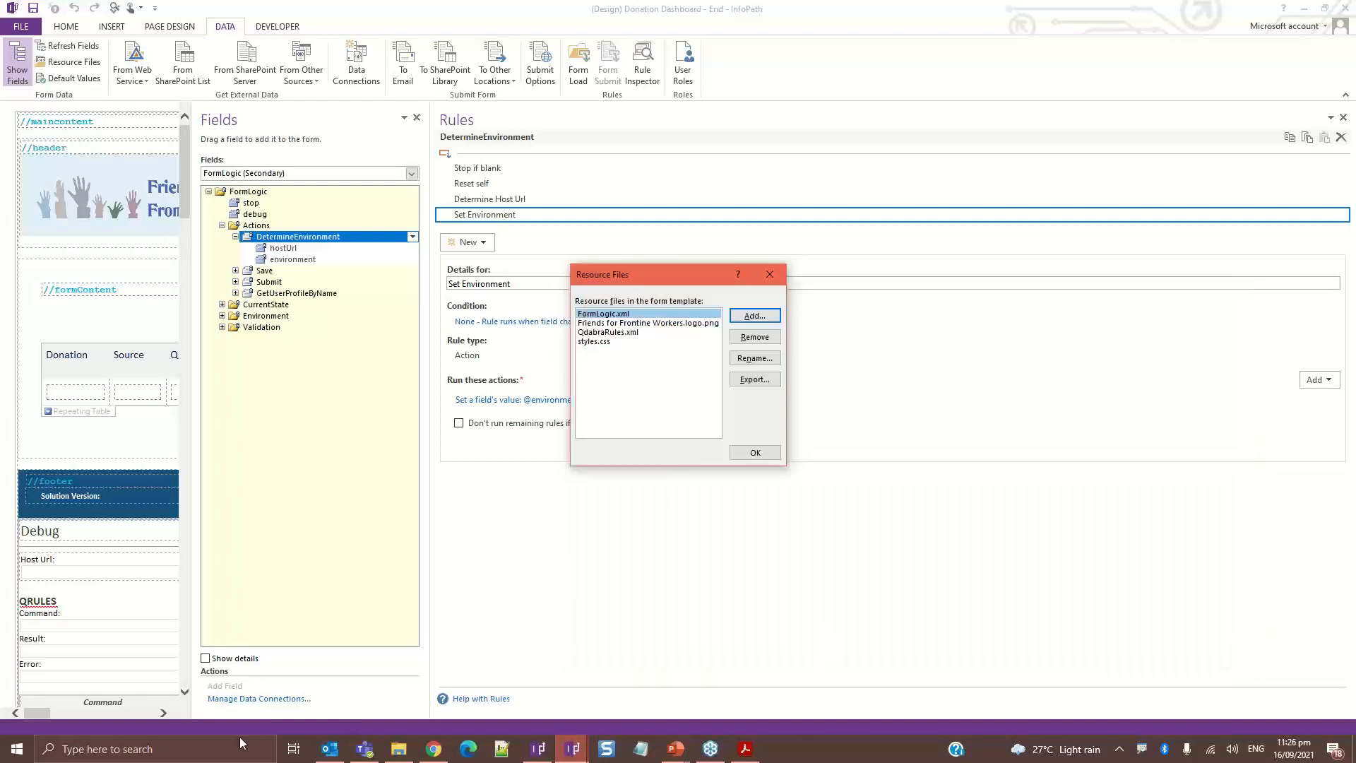
pyautogui.click(754, 315)
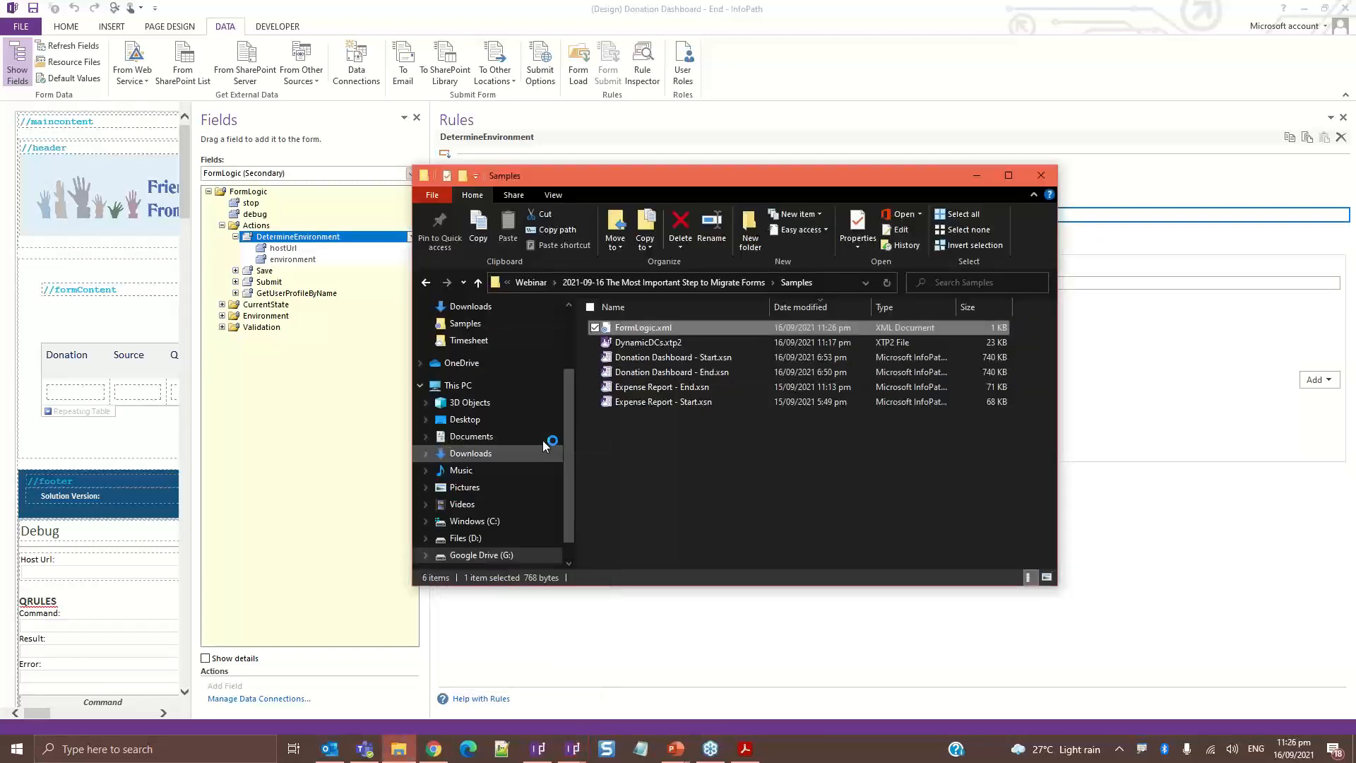
# Open FormLogic.xml in Notepad++ and locate the TEST SiteLocation line
pyautogui.doubleClick(644, 327)
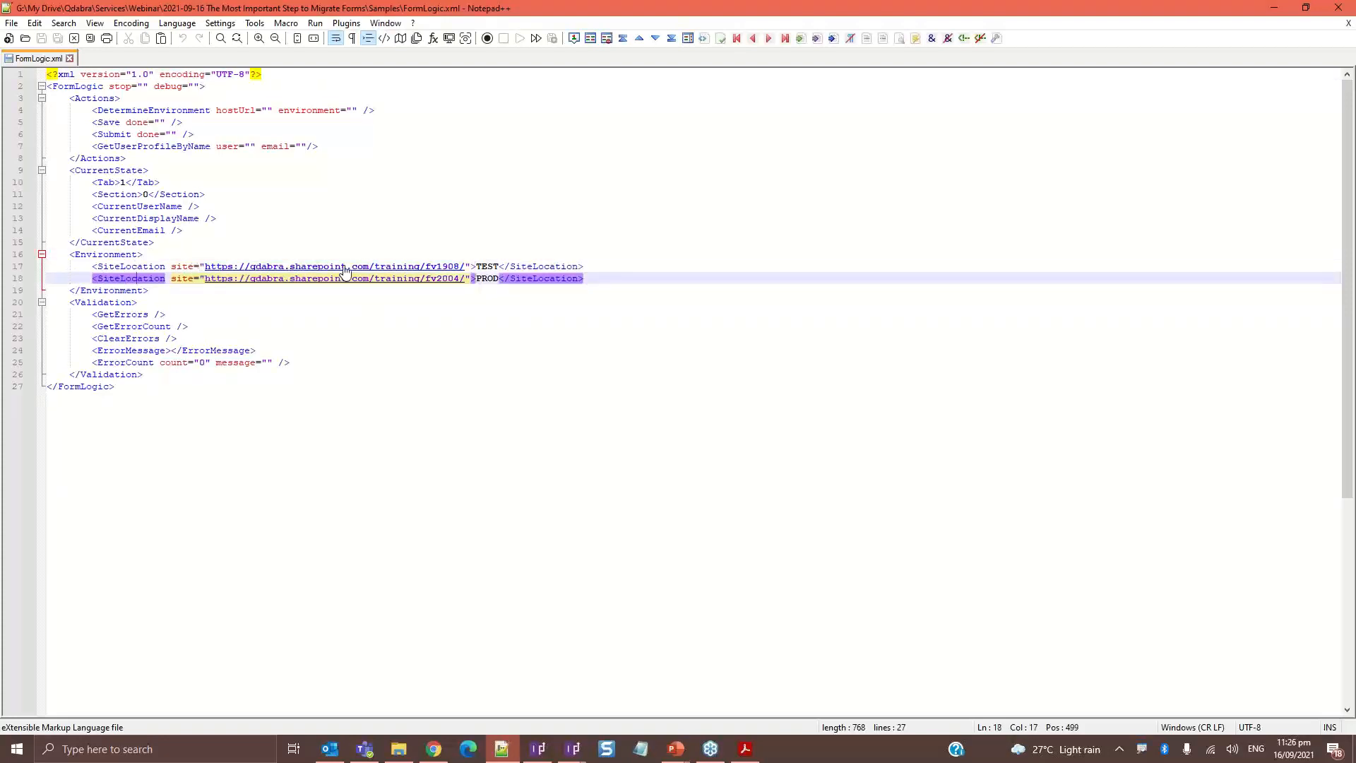
pyautogui.moveTo(460, 265)
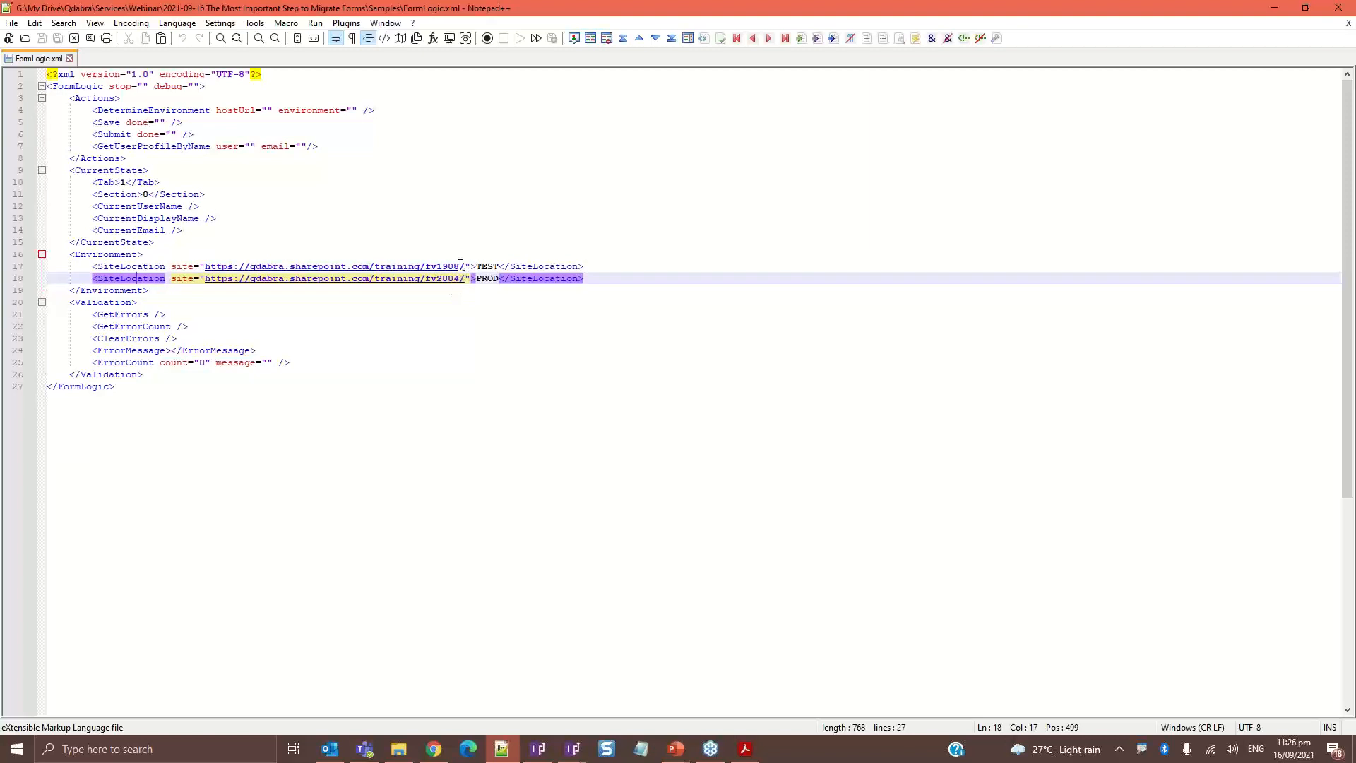
pyautogui.click(500, 266)
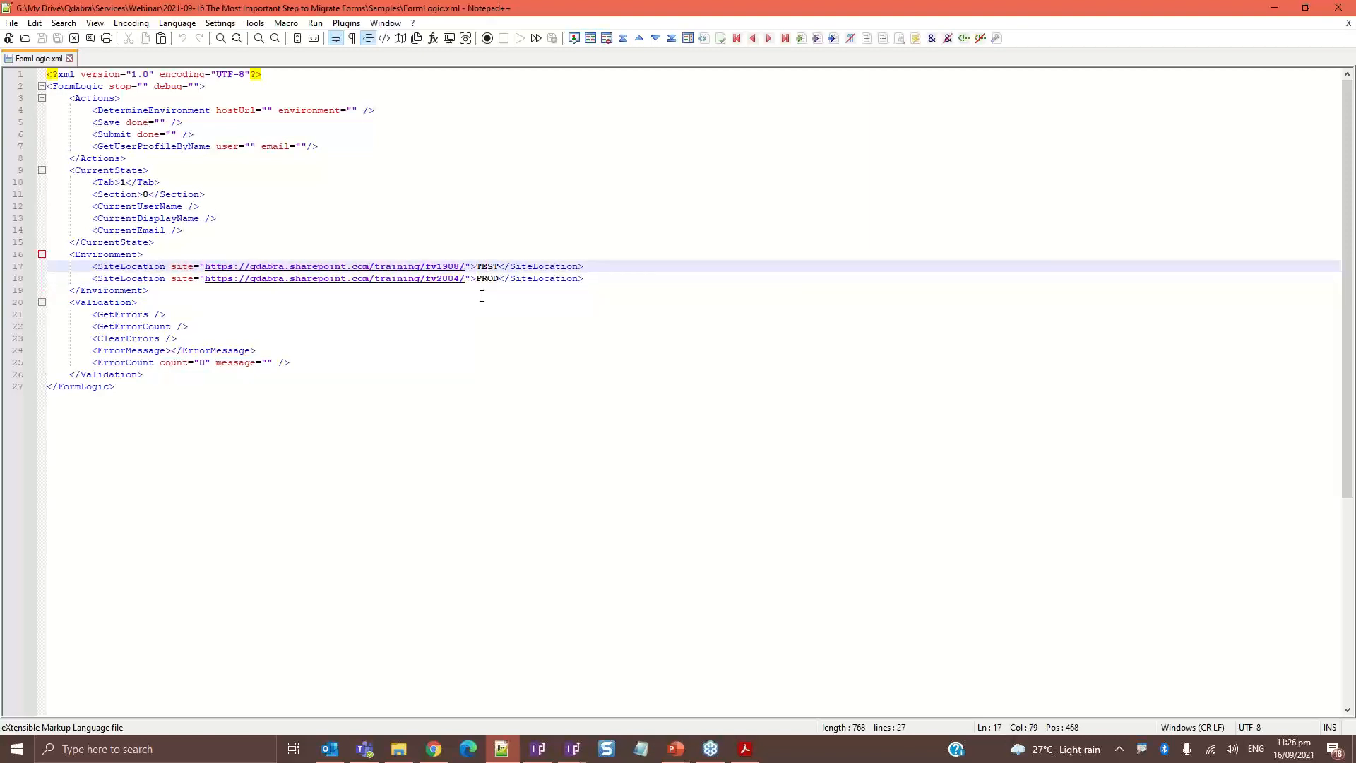
pyautogui.moveTo(445, 278)
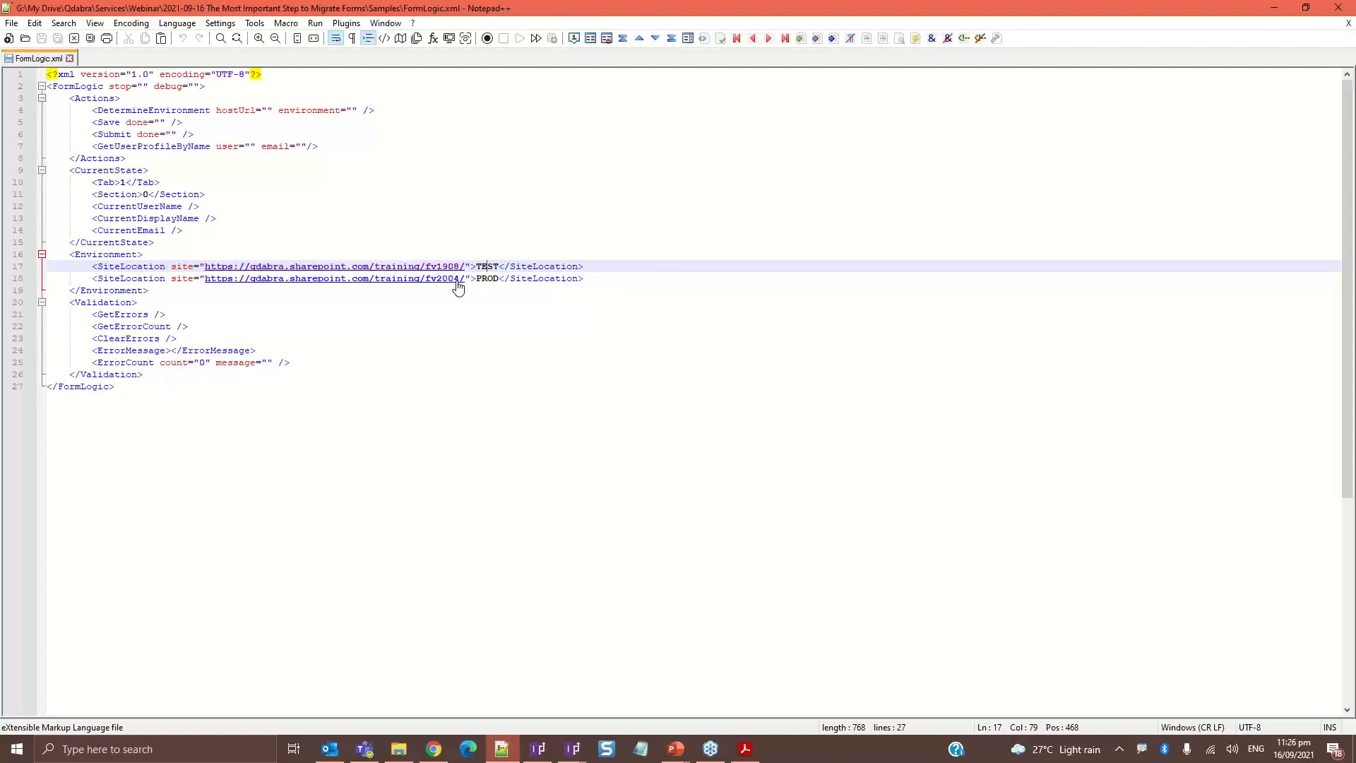
pyautogui.moveTo(459, 690)
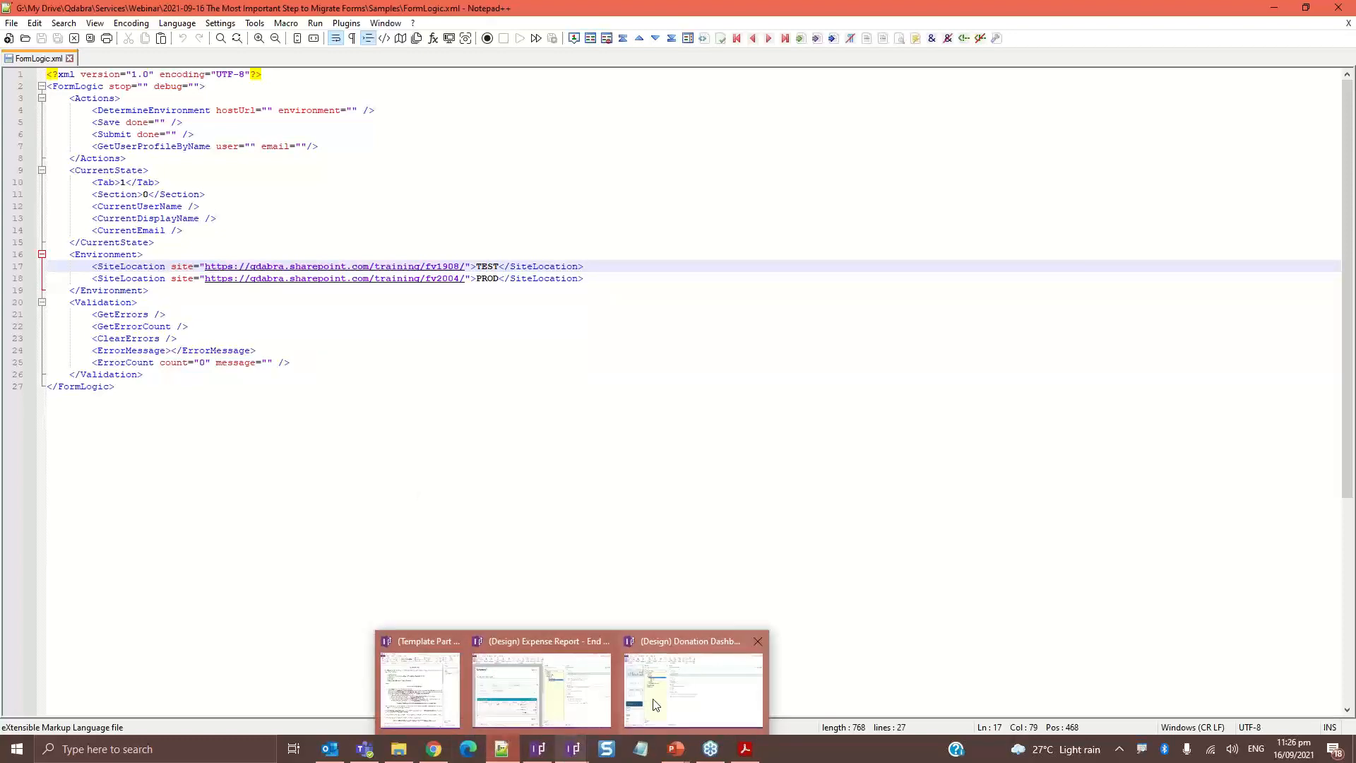
# Show the finishedLoading rule in QdabraRules (Secondary) whose Change List Connection action builds the ChangeConnectionUrl command
pyautogui.click(693, 687)
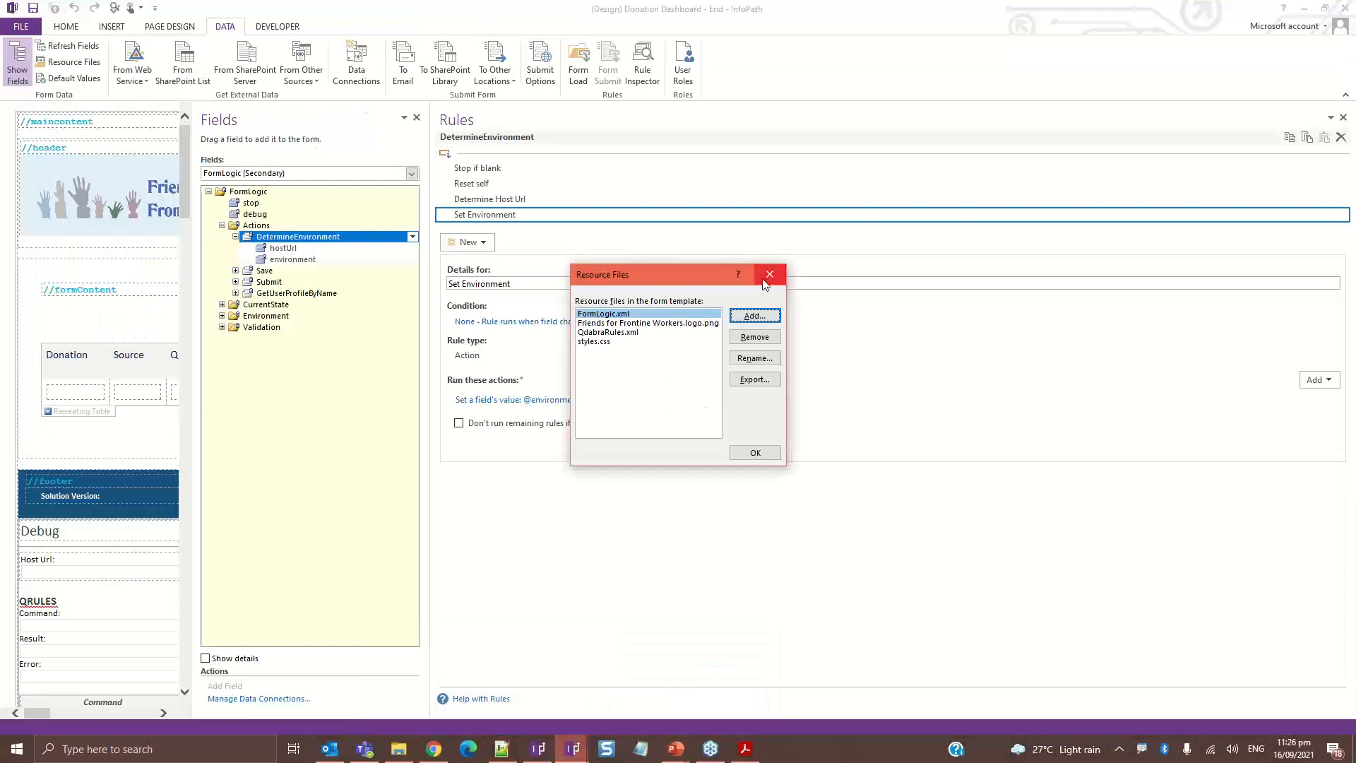
pyautogui.click(769, 274)
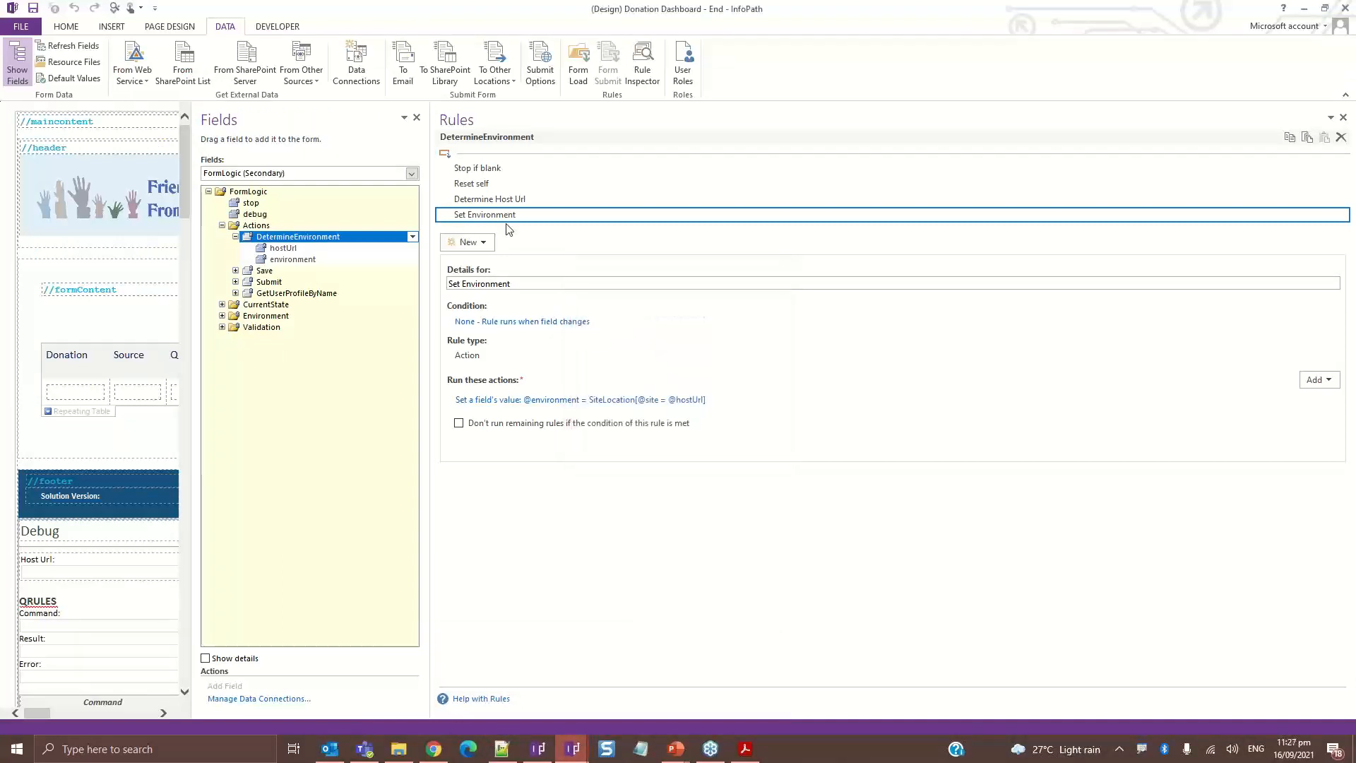
pyautogui.click(412, 173)
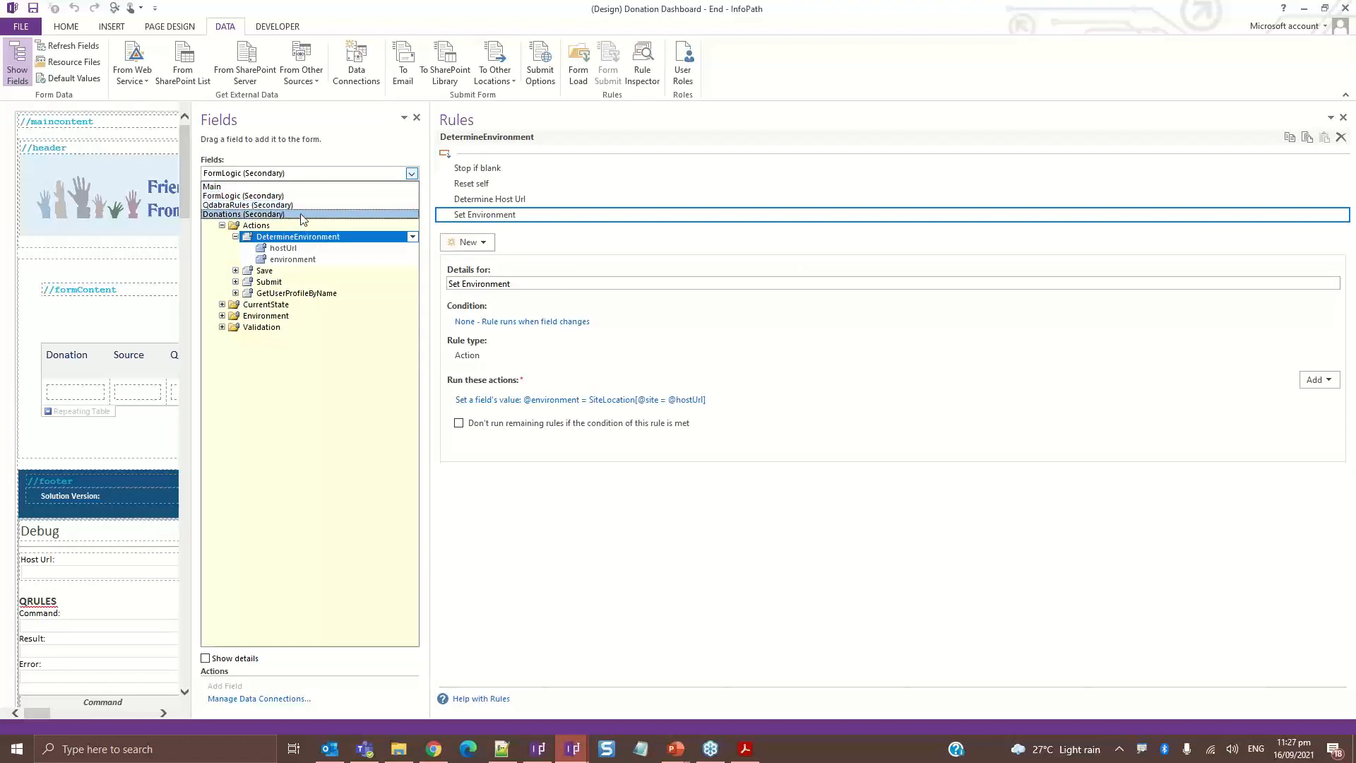
pyautogui.click(268, 205)
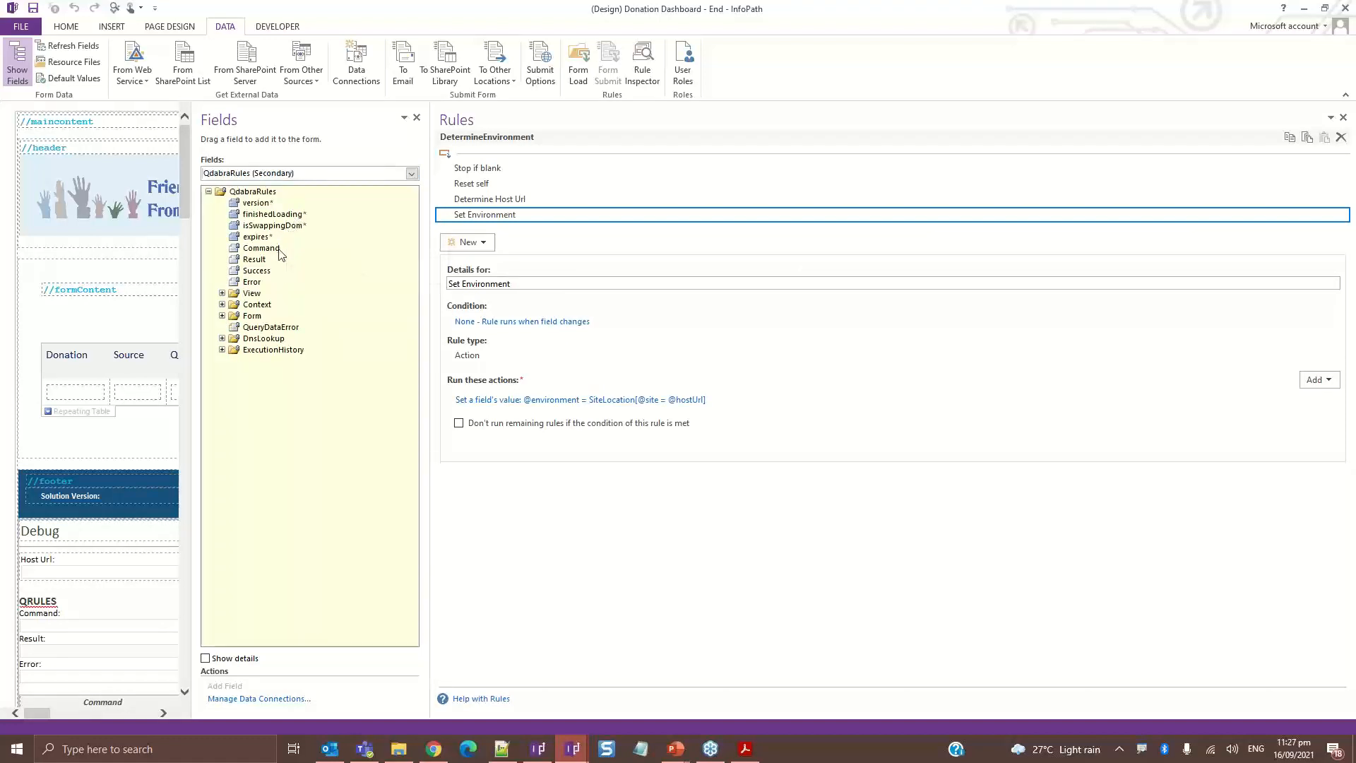
pyautogui.click(272, 213)
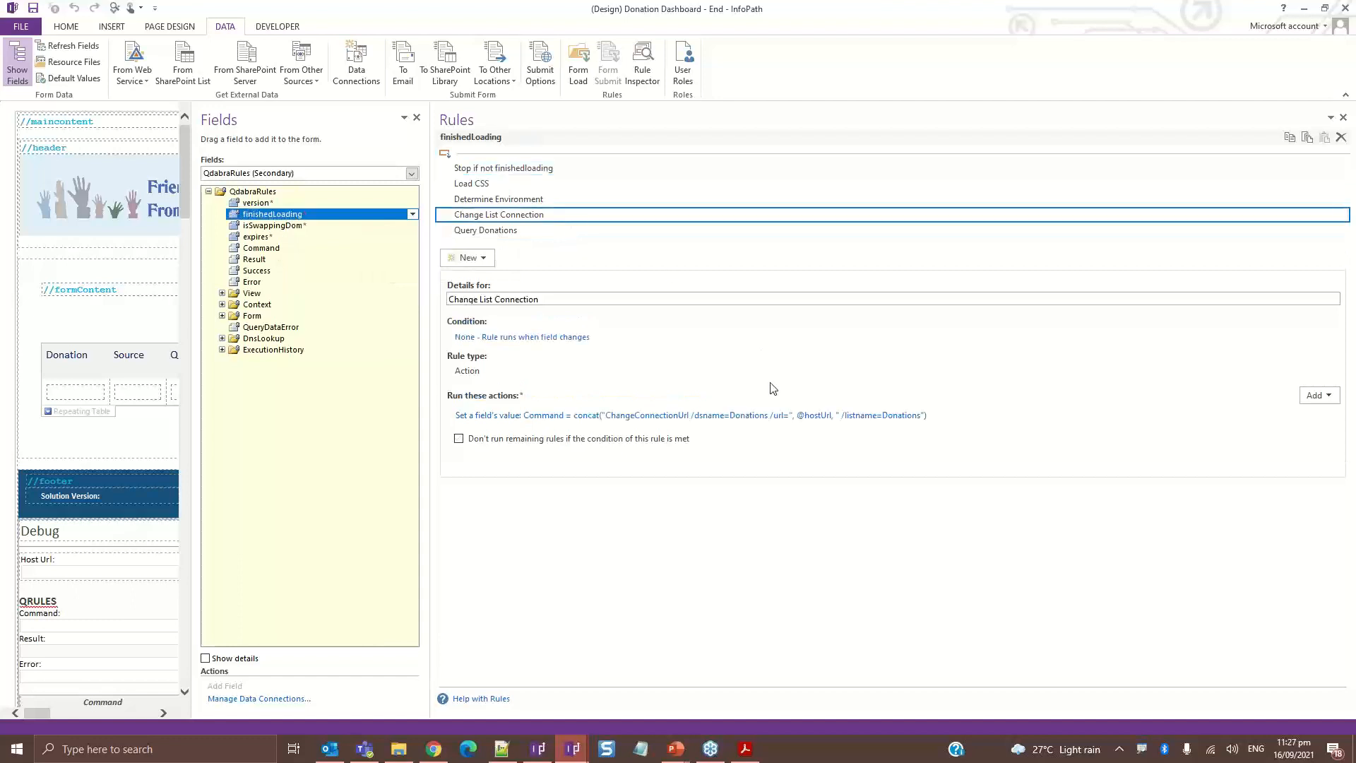
pyautogui.moveTo(662, 432)
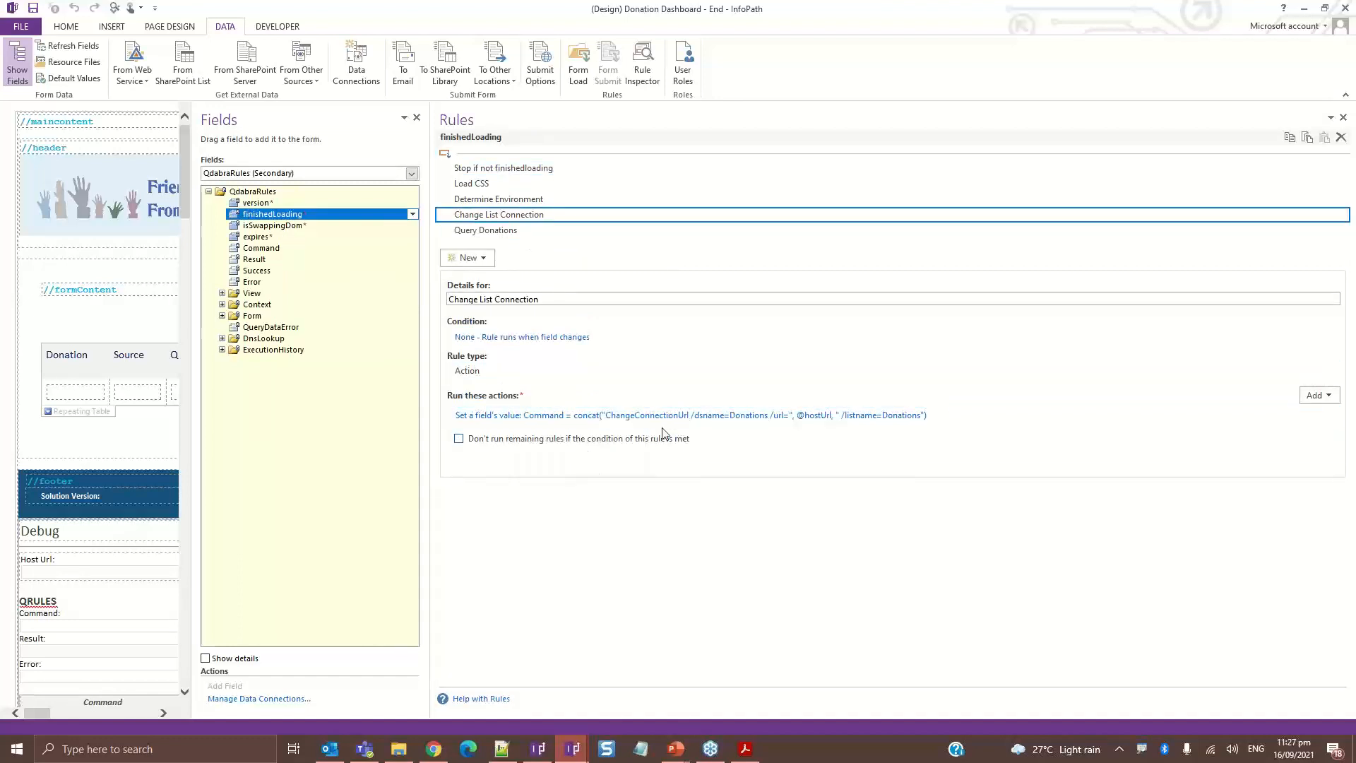
pyautogui.click(683, 416)
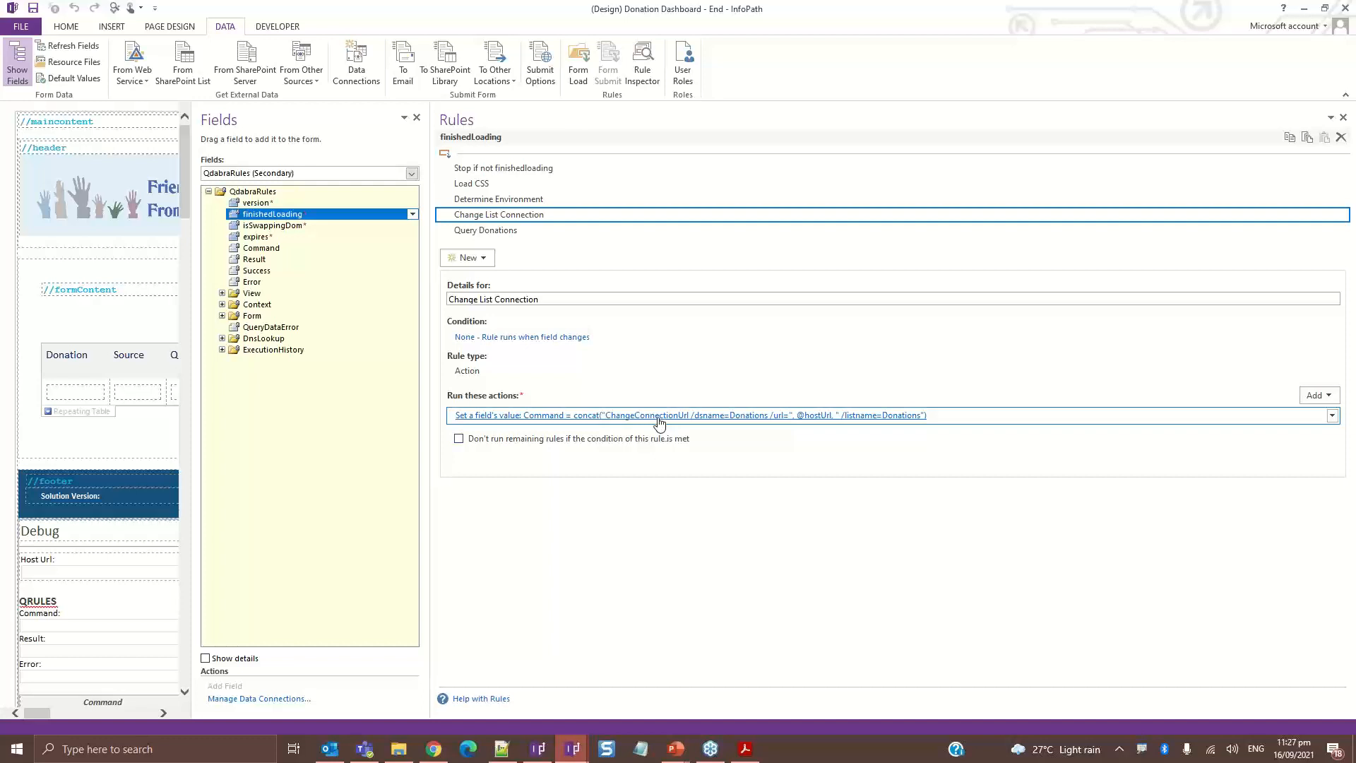
pyautogui.moveTo(729, 428)
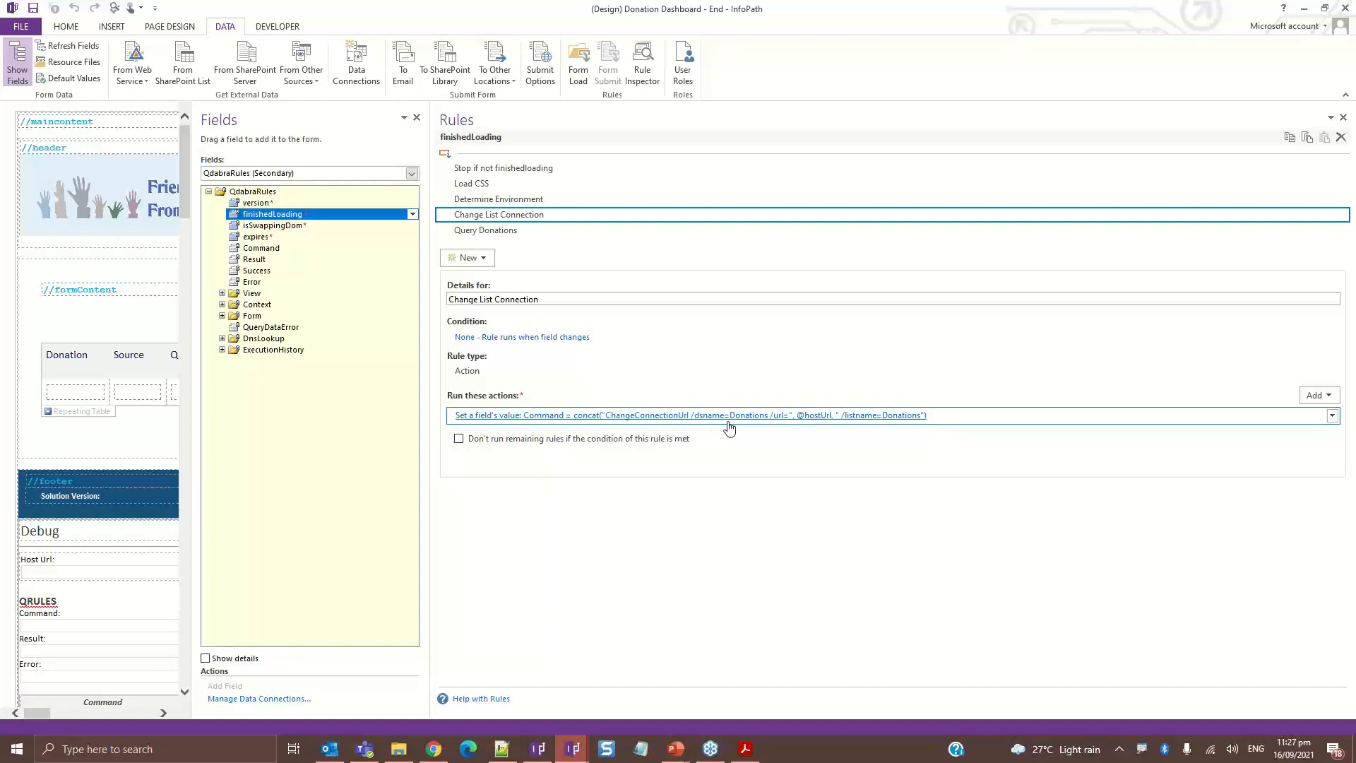
pyautogui.moveTo(740, 428)
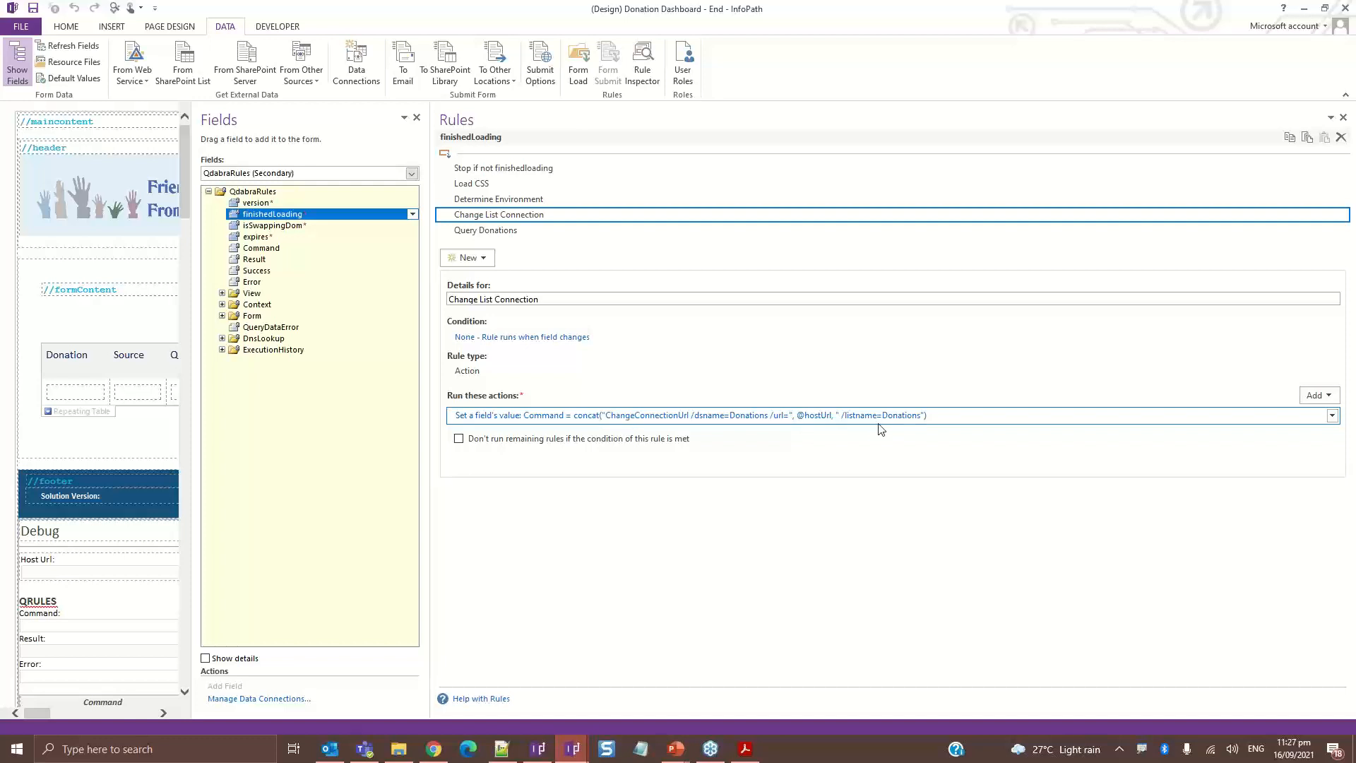
pyautogui.moveTo(904, 427)
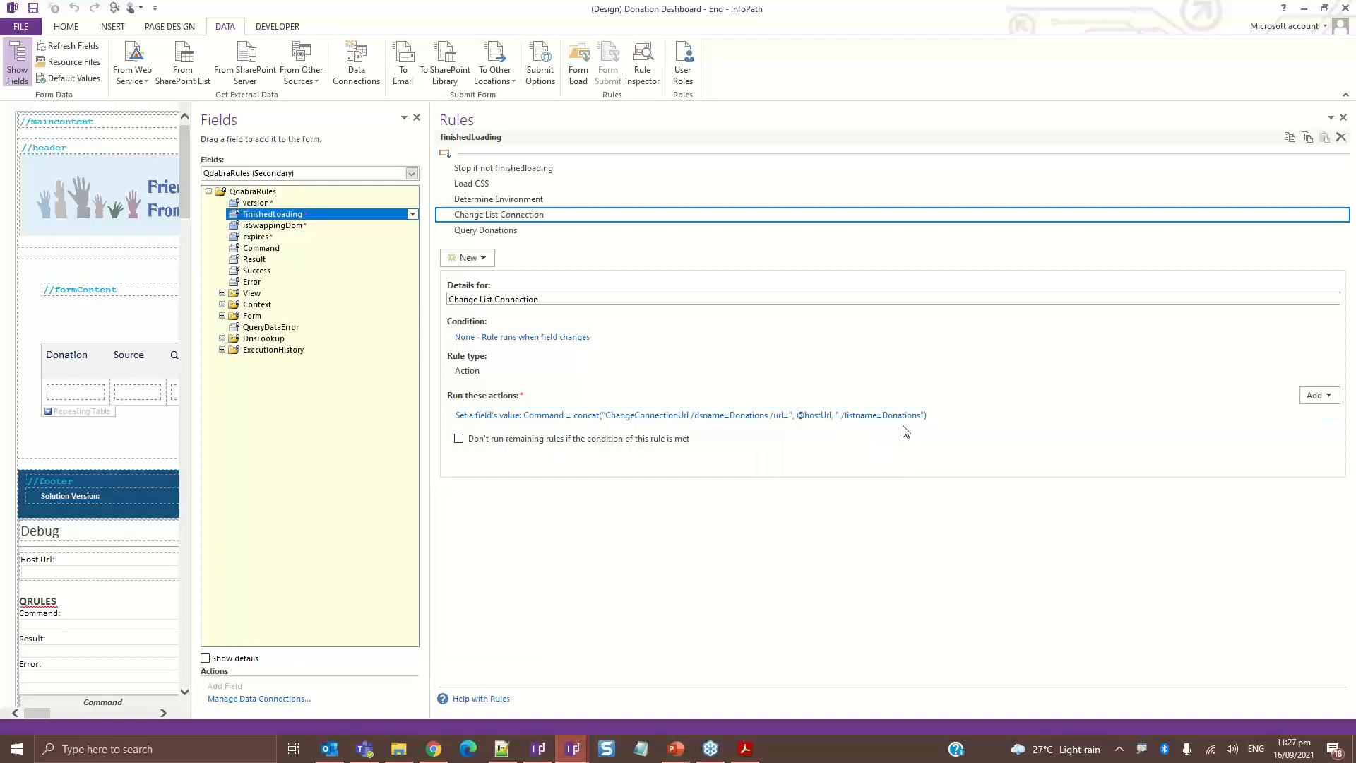
pyautogui.moveTo(824, 506)
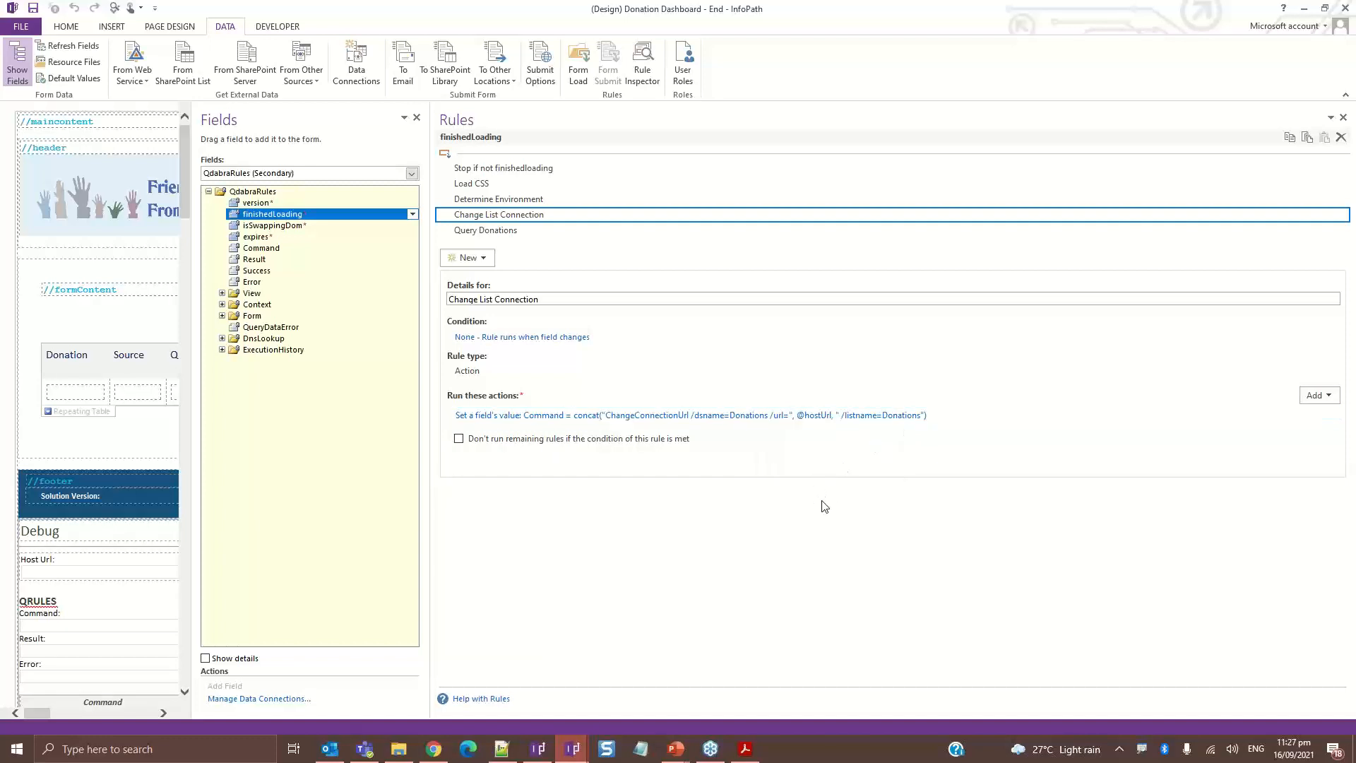
pyautogui.moveTo(828, 512)
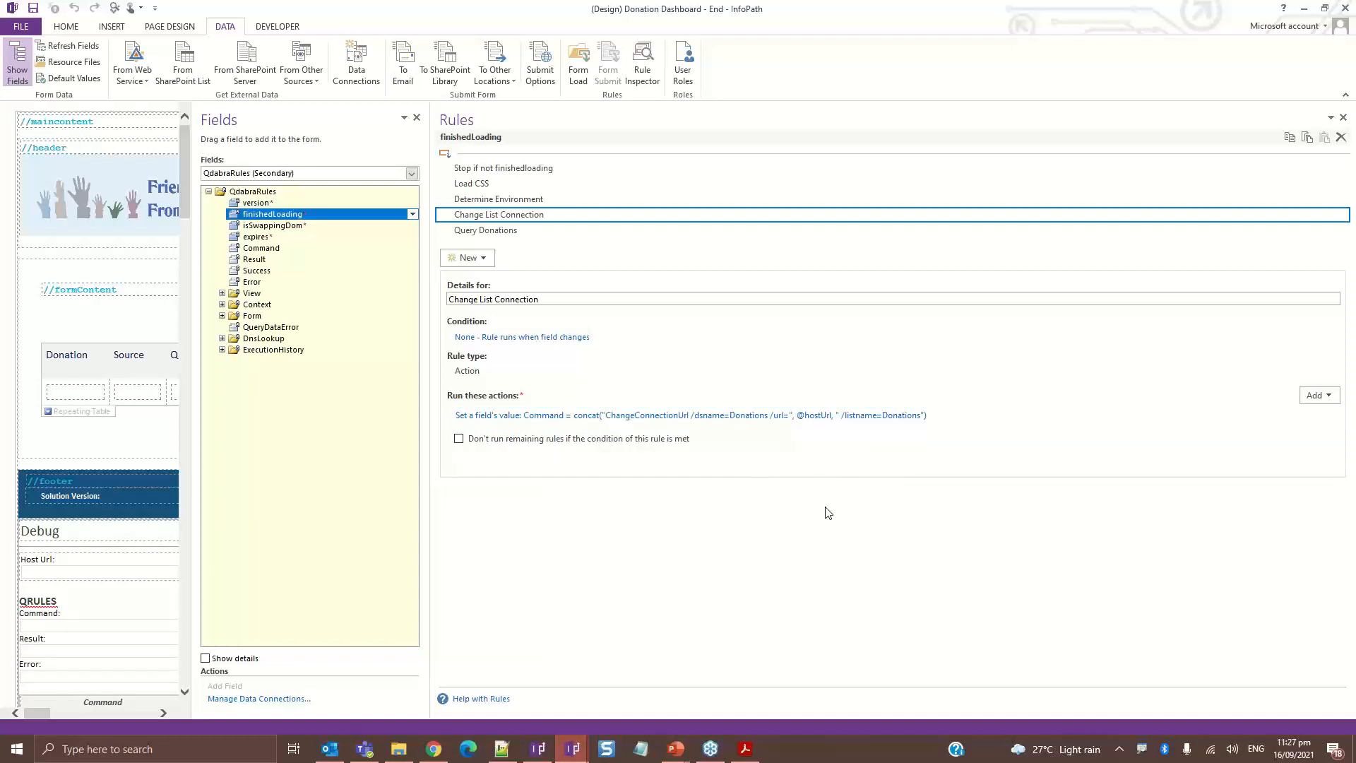
pyautogui.moveTo(819, 431)
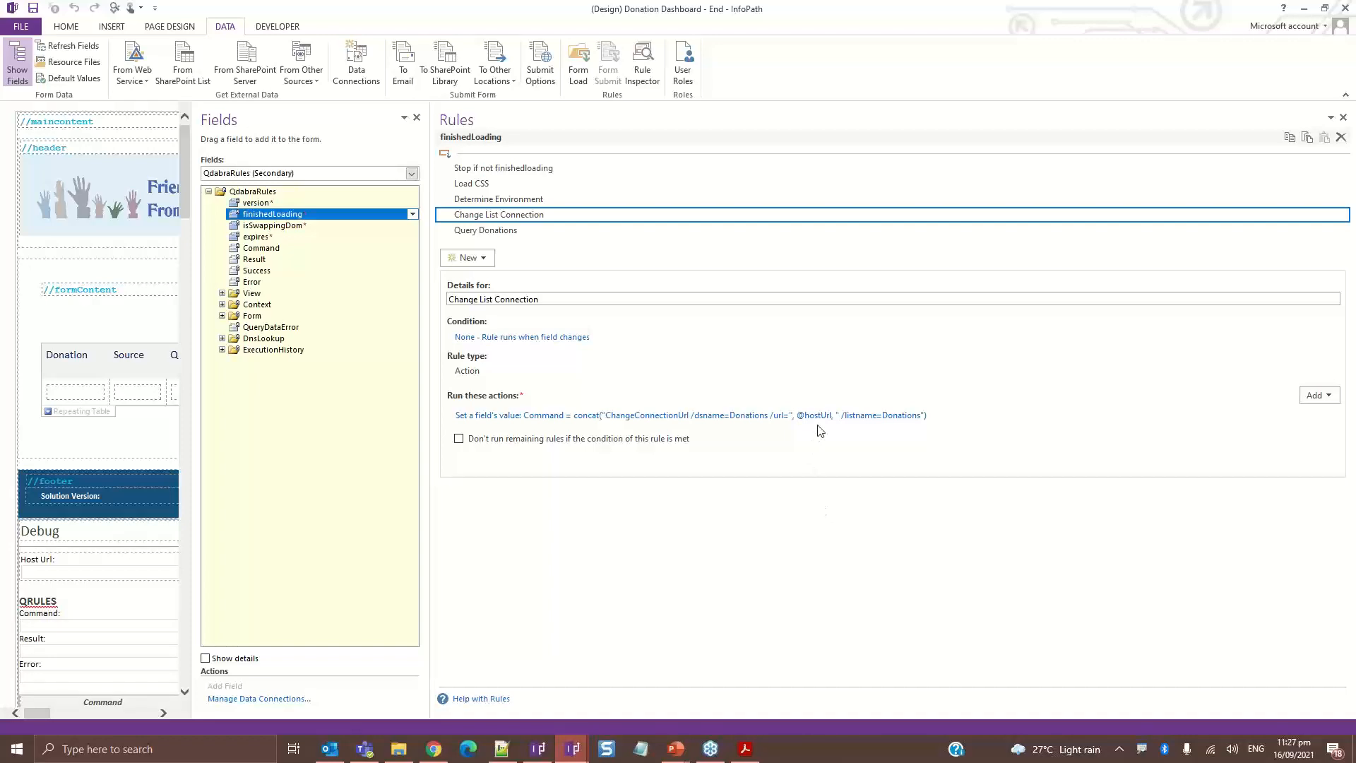
# From Manage Templates, open the Donation Dashboard template in FormsDesigner
pyautogui.click(433, 748)
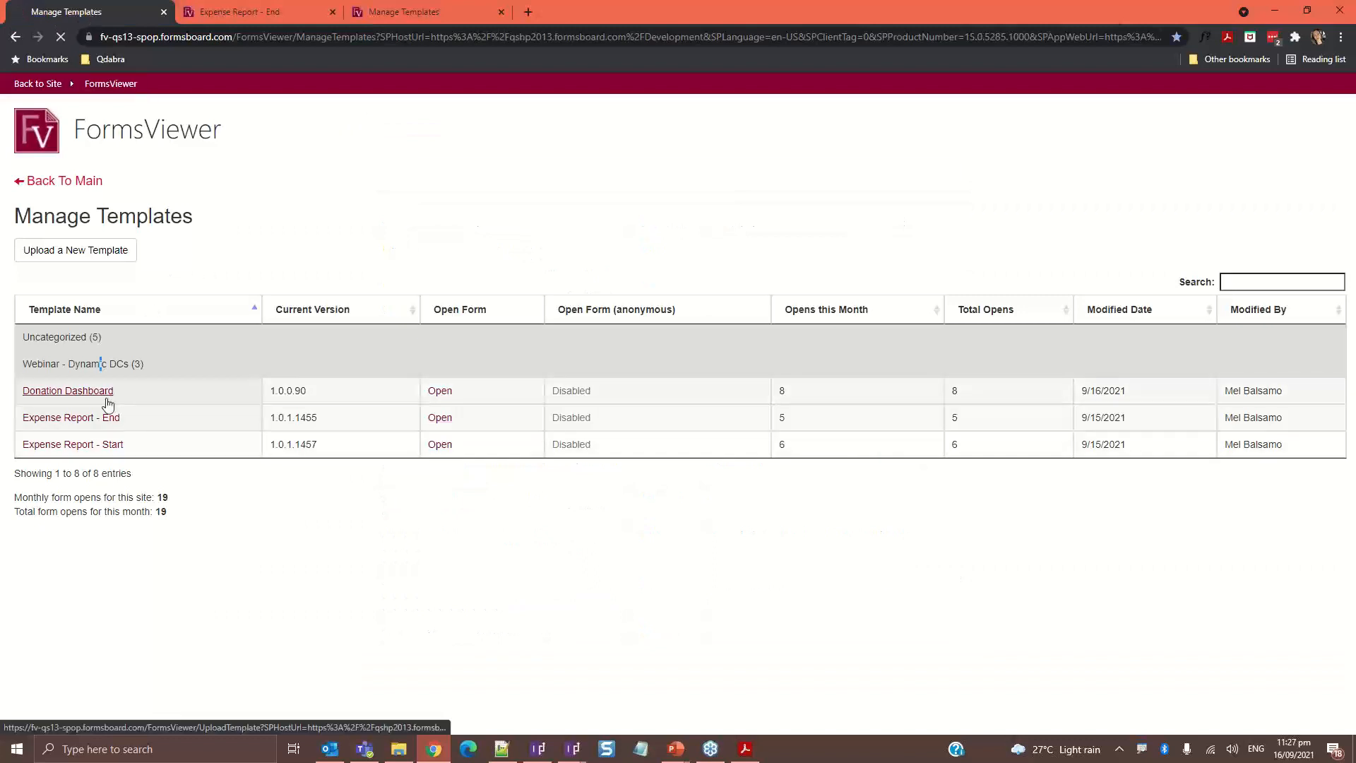
pyautogui.click(66, 390)
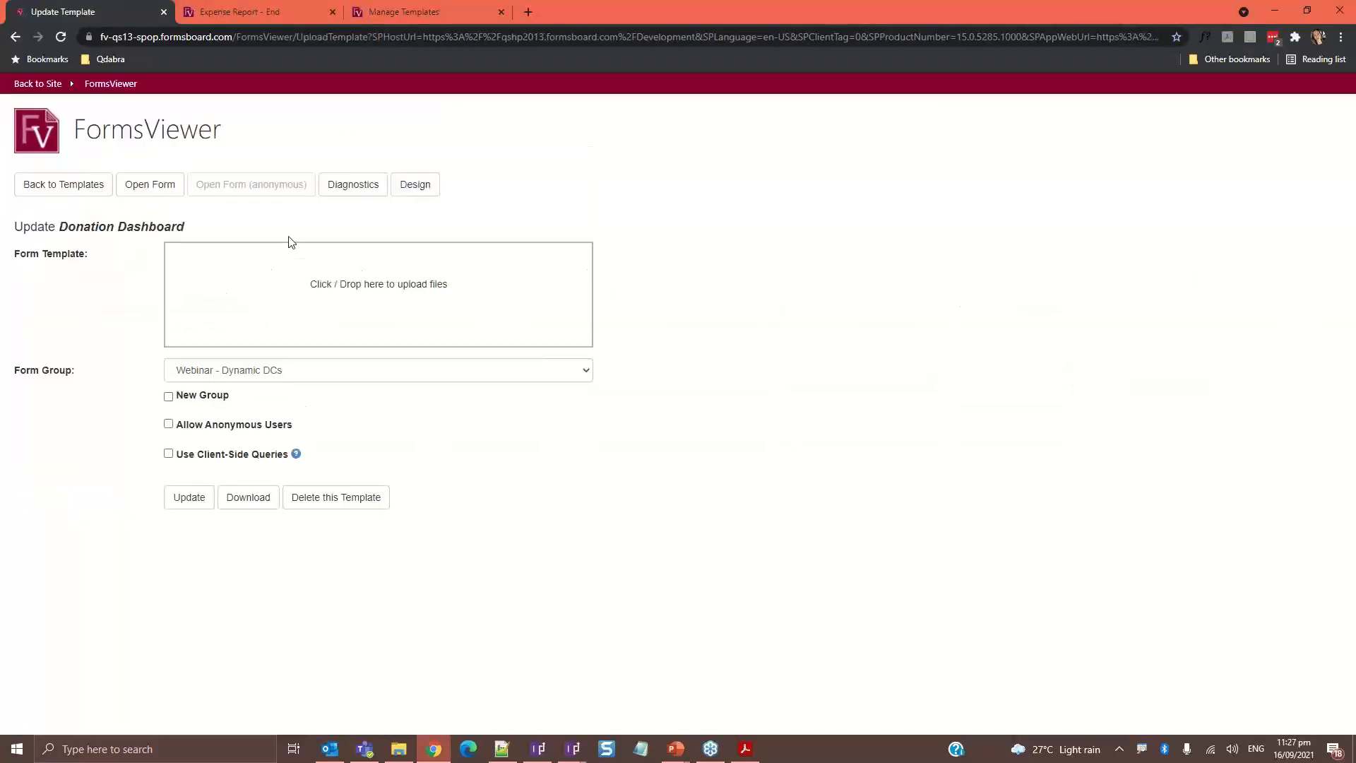
pyautogui.click(414, 185)
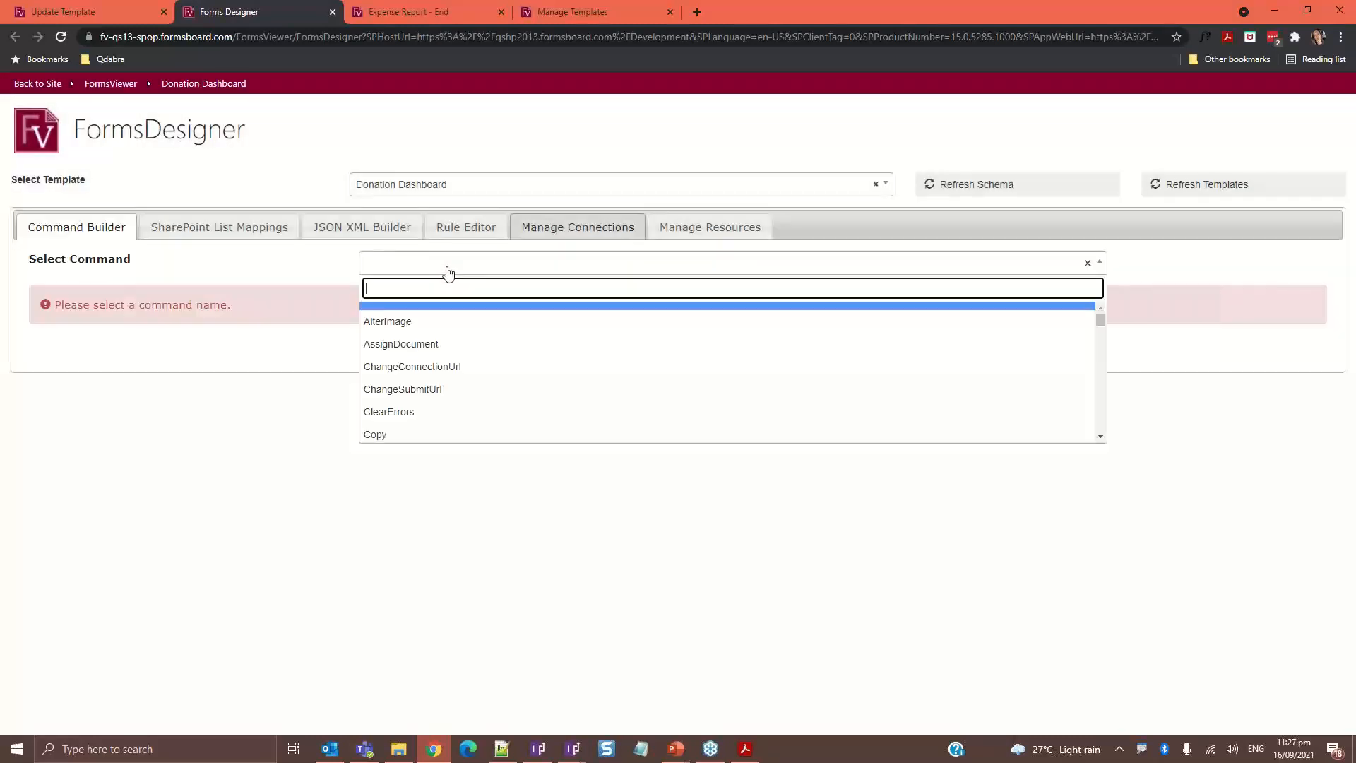
# Build a ChangeConnectionUrl command for Donations with a dynamic url from FormLogic DetermineEnvironment hostUrl
pyautogui.write('changeConnectionUrl')
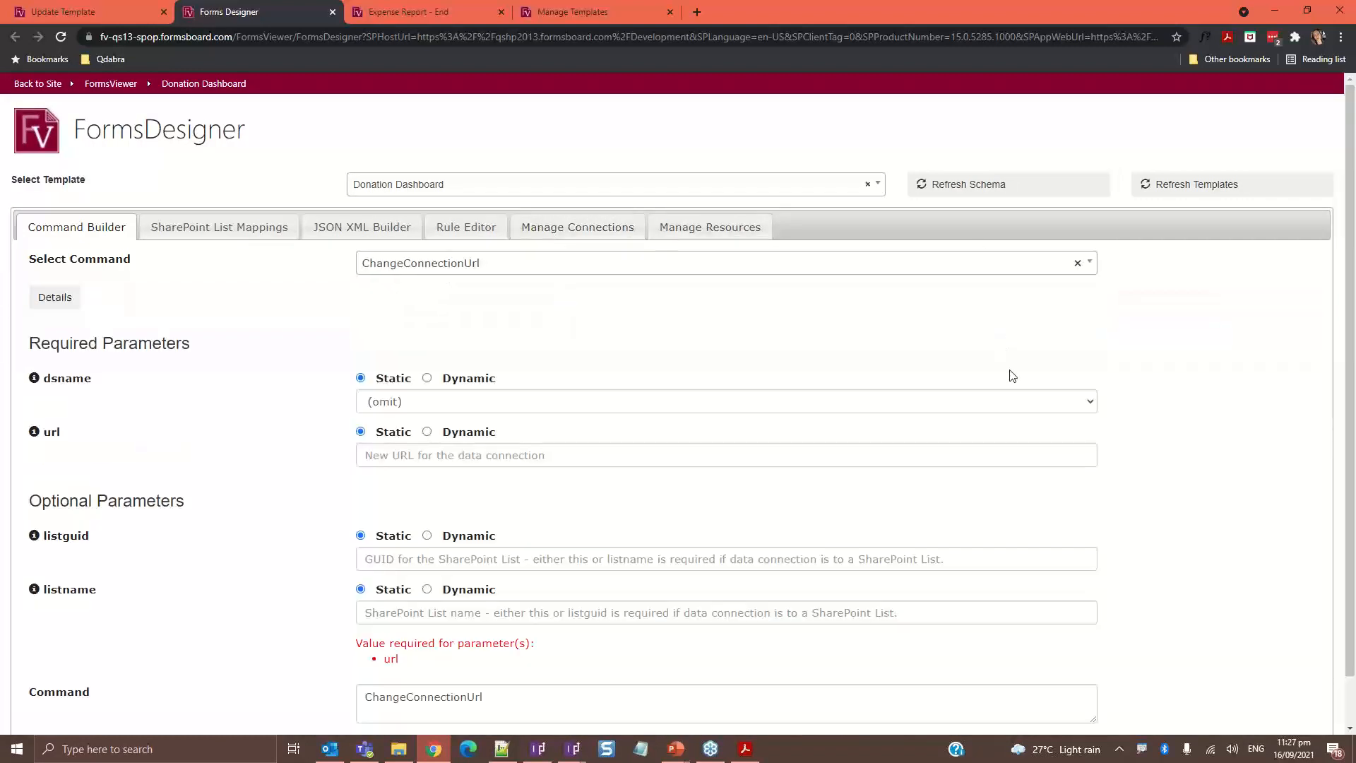
pyautogui.scroll(-3)
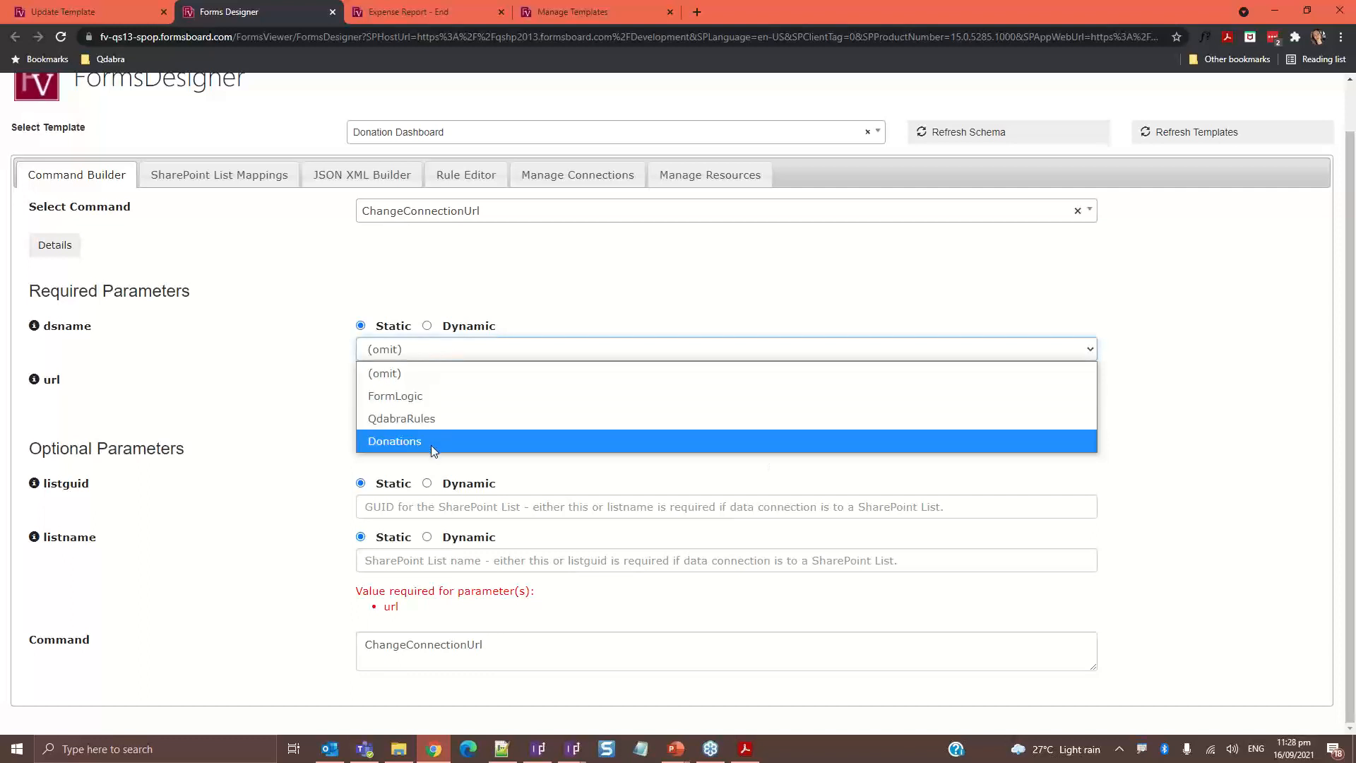
pyautogui.click(394, 441)
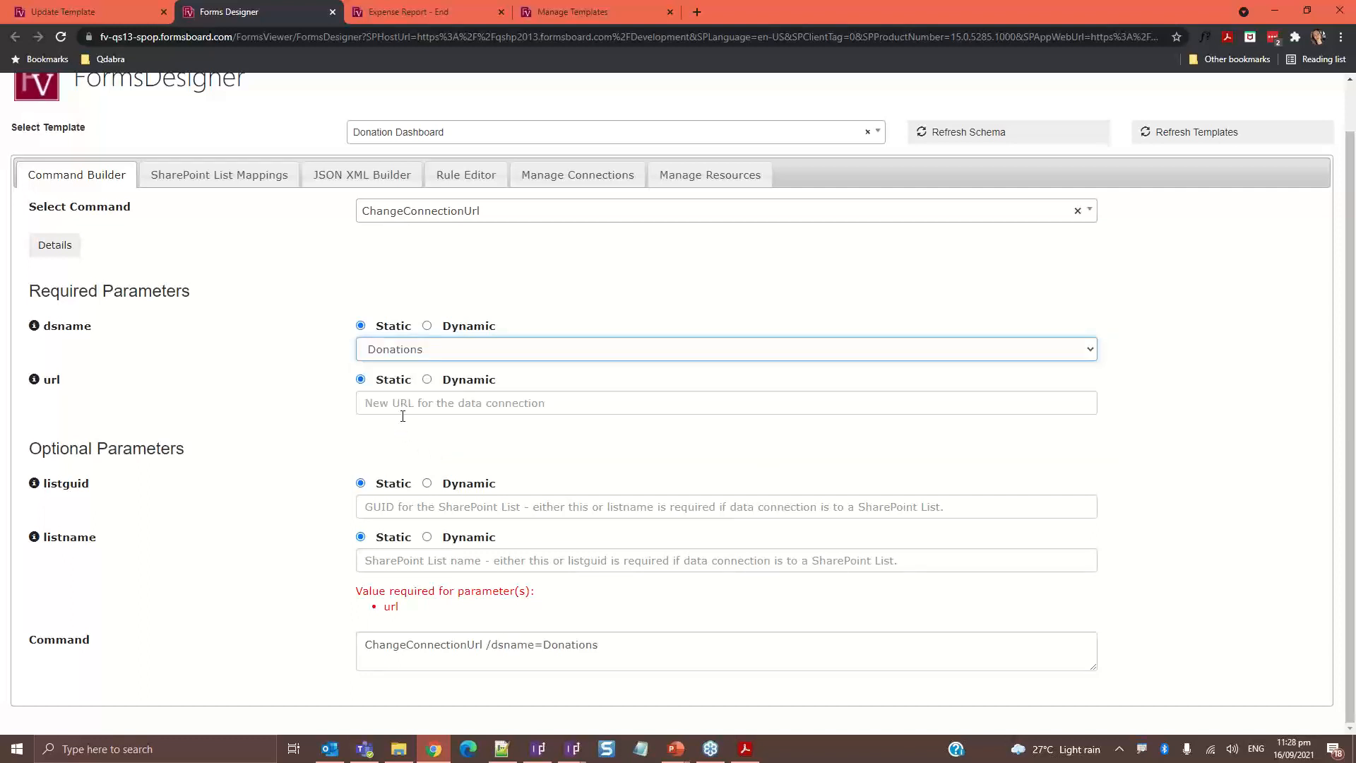
pyautogui.click(427, 379)
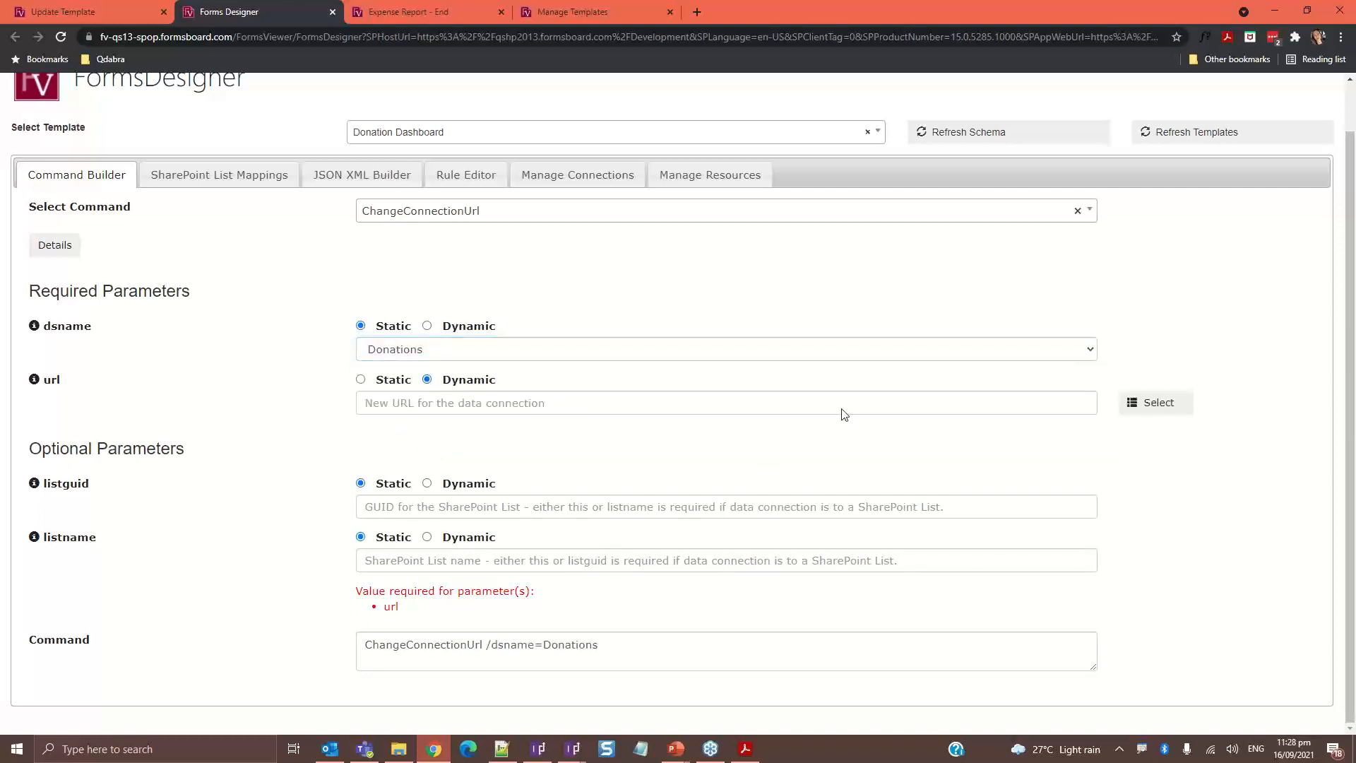
pyautogui.click(1155, 402)
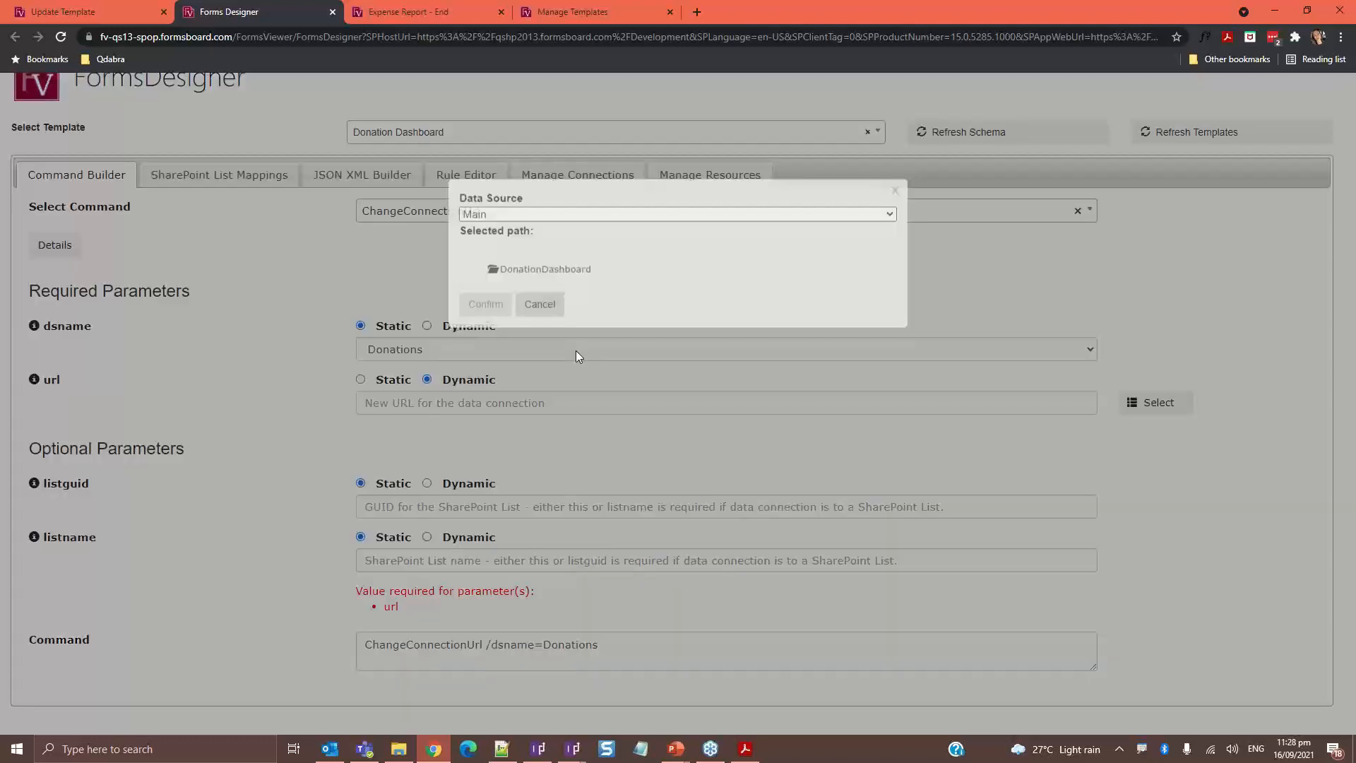
pyautogui.click(678, 220)
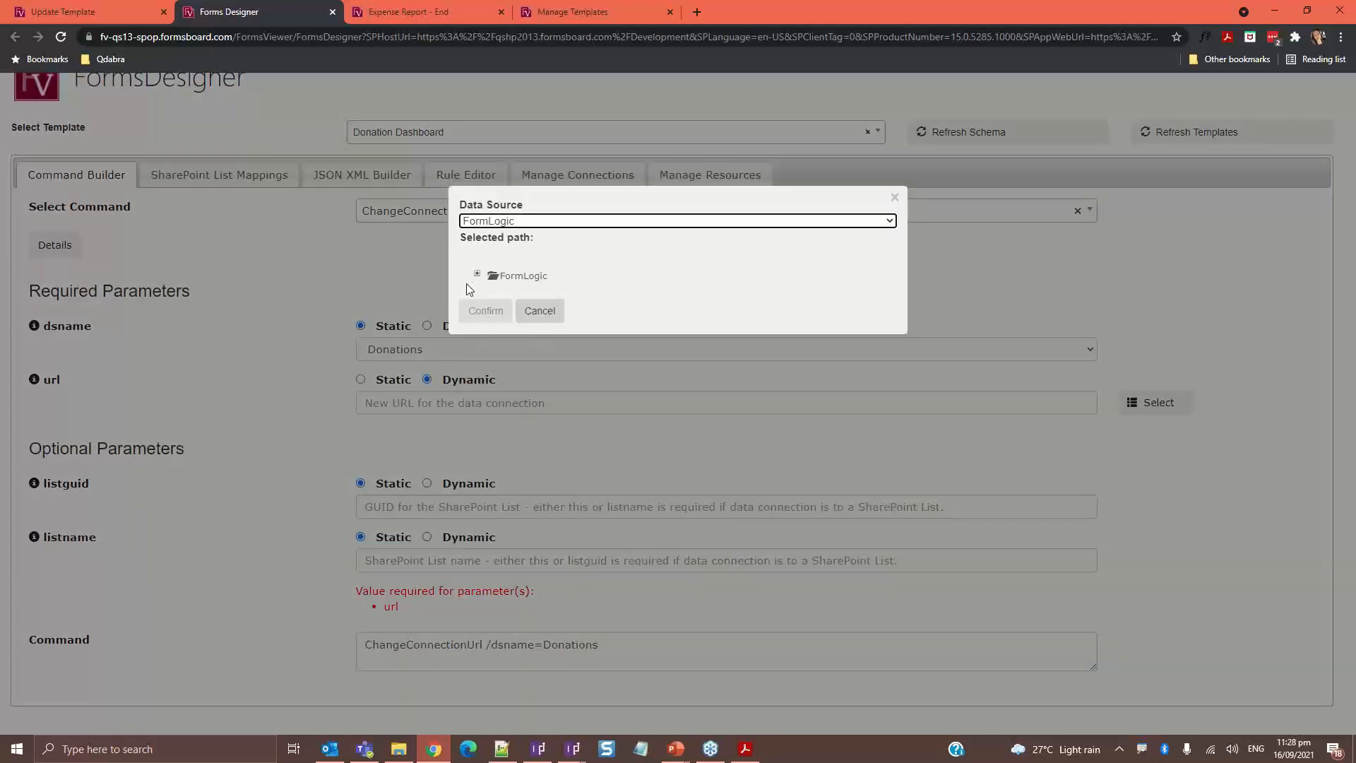
pyautogui.click(477, 274)
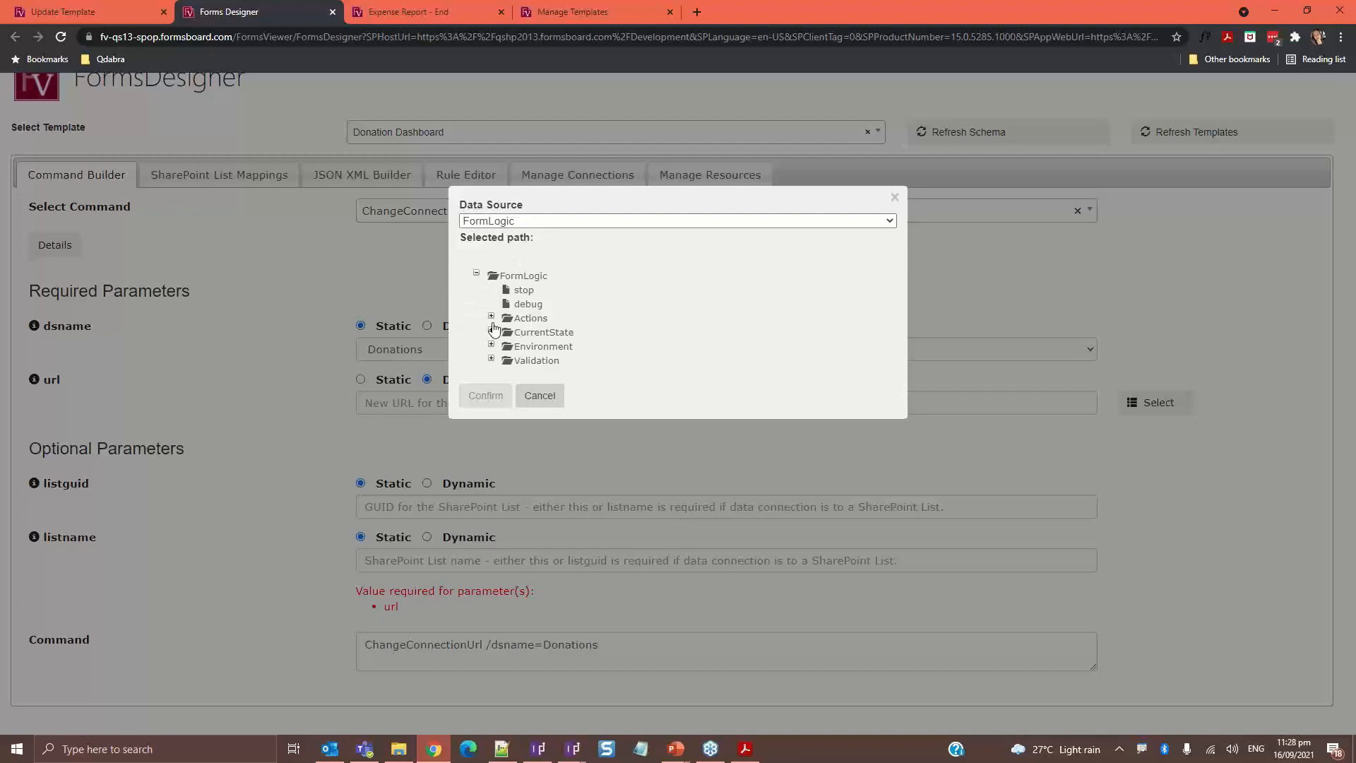
pyautogui.click(492, 317)
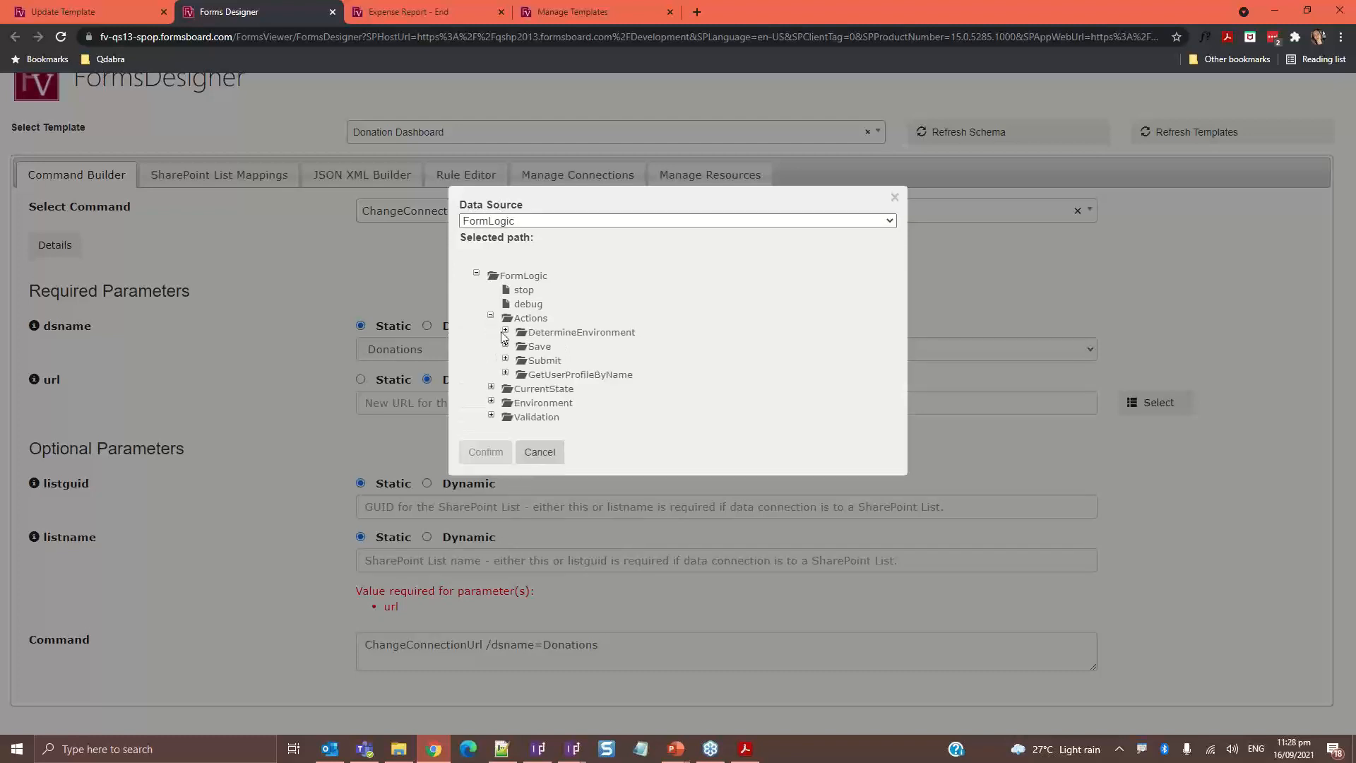
pyautogui.click(505, 332)
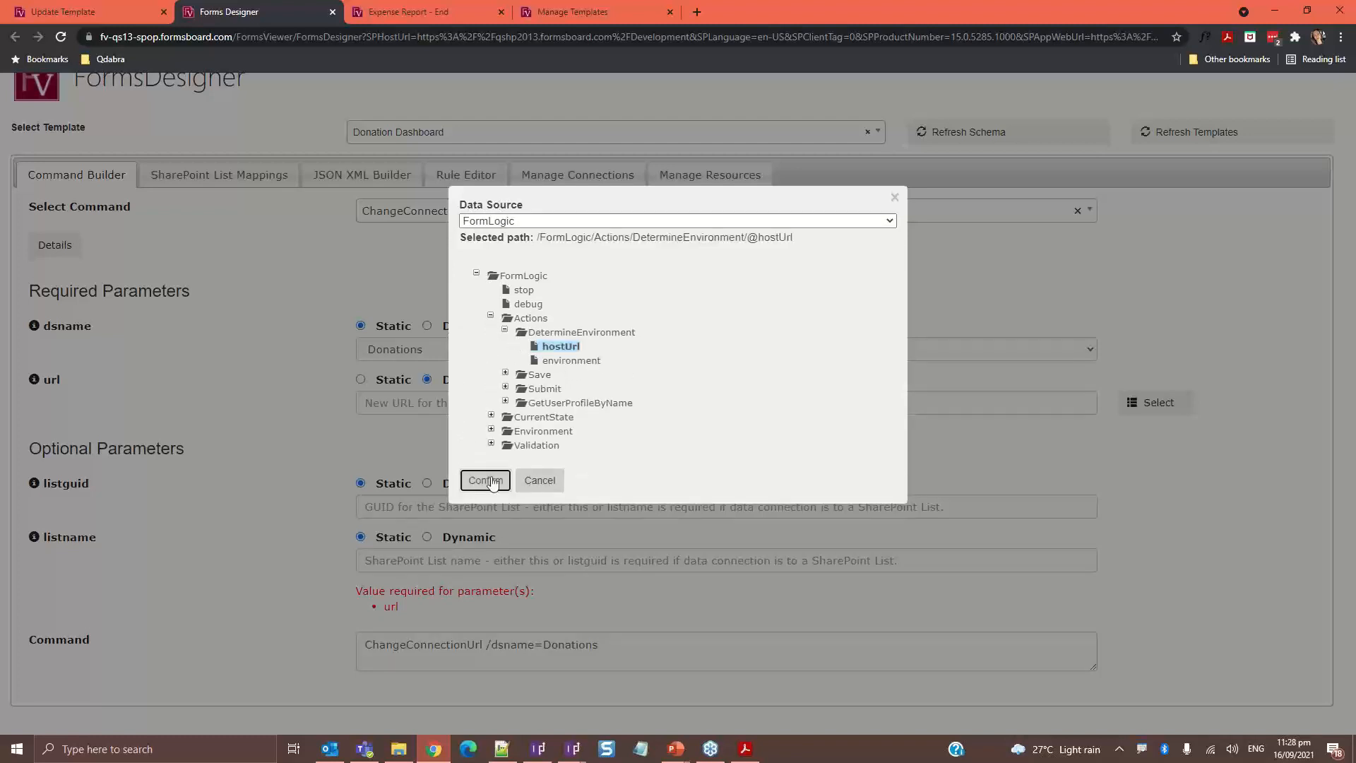
pyautogui.click(485, 480)
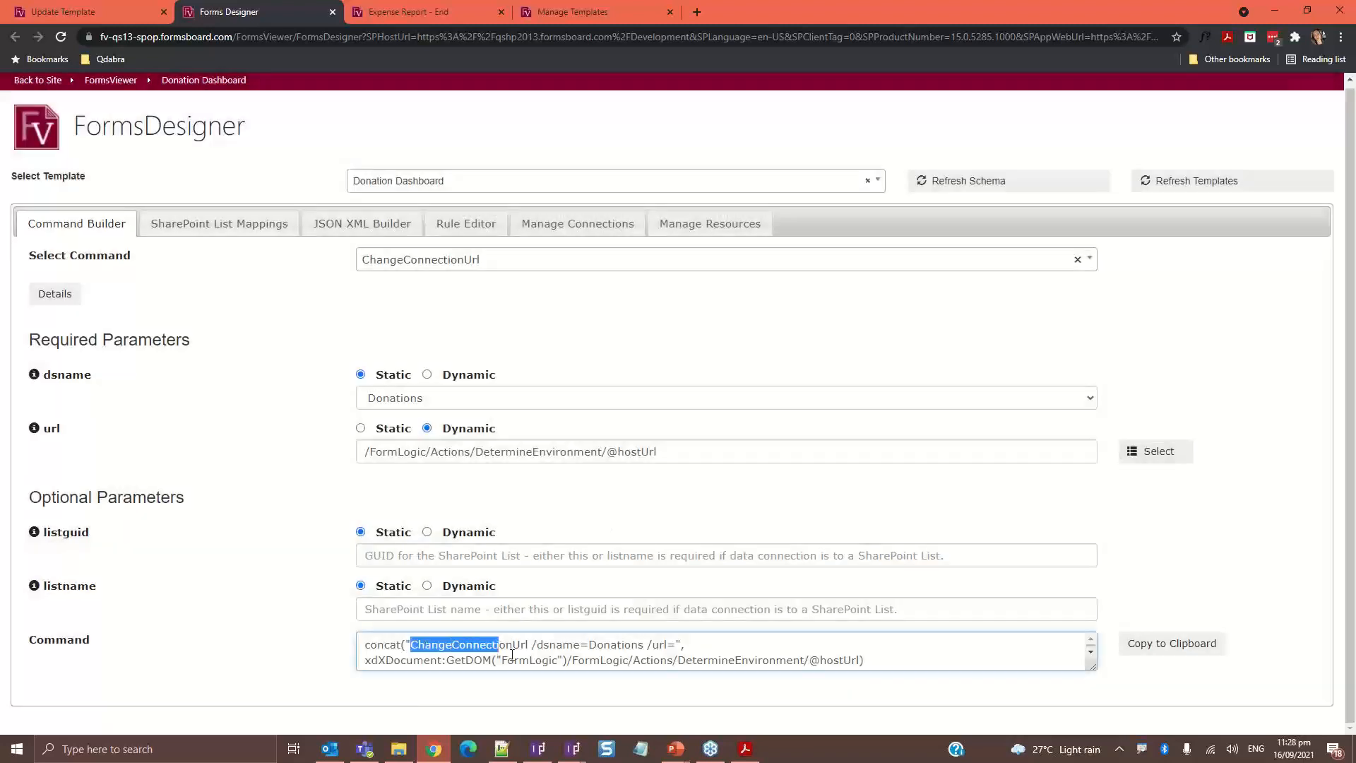
# Set the command's listname to Donations, then bring up the Expense Report debug results
pyautogui.click(879, 660)
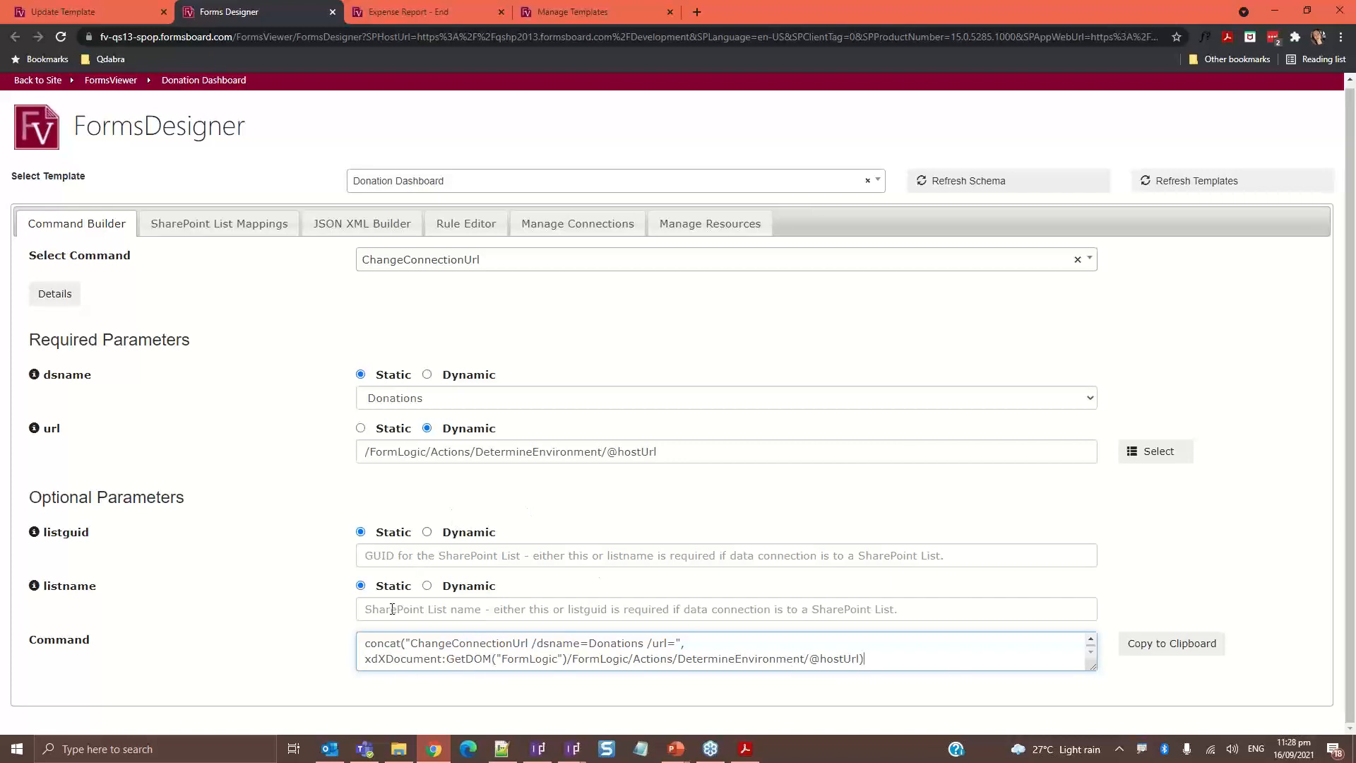
pyautogui.write('Donations')
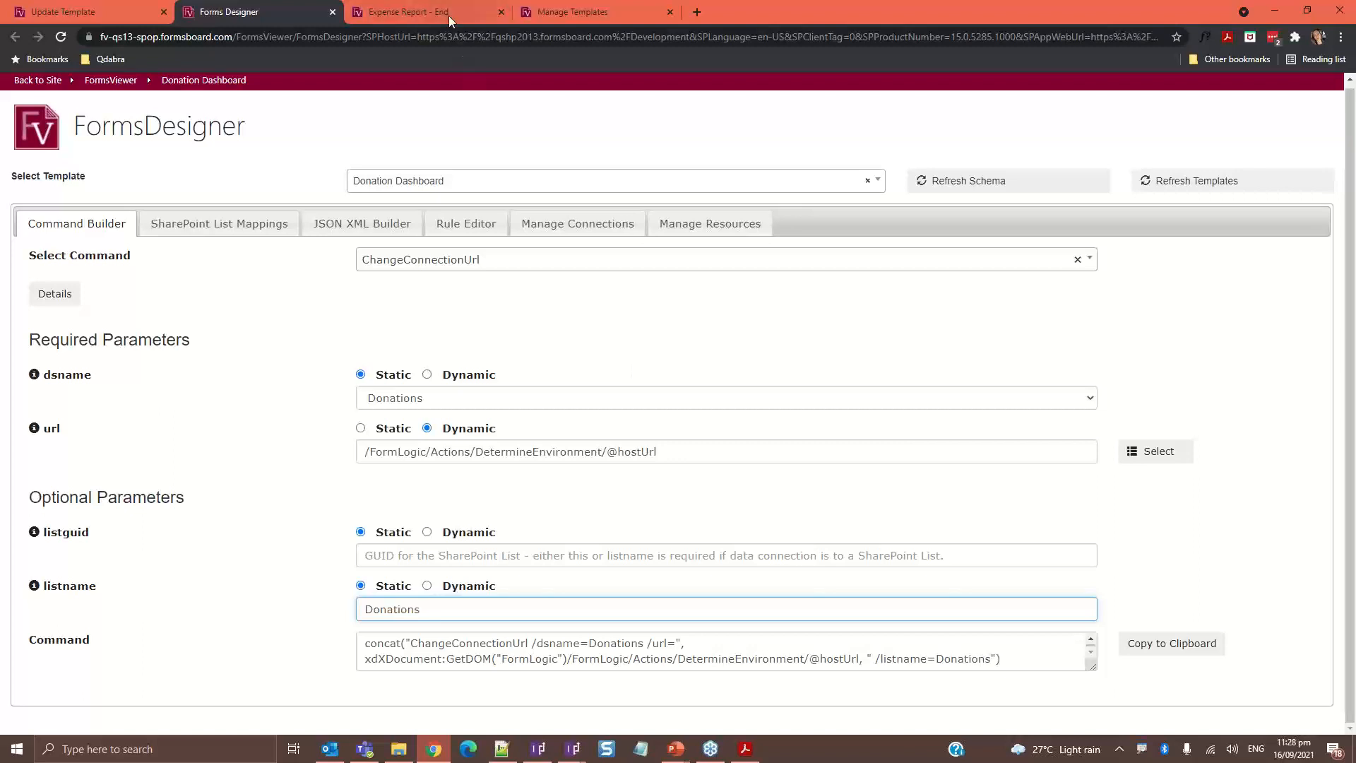
pyautogui.moveTo(424, 11)
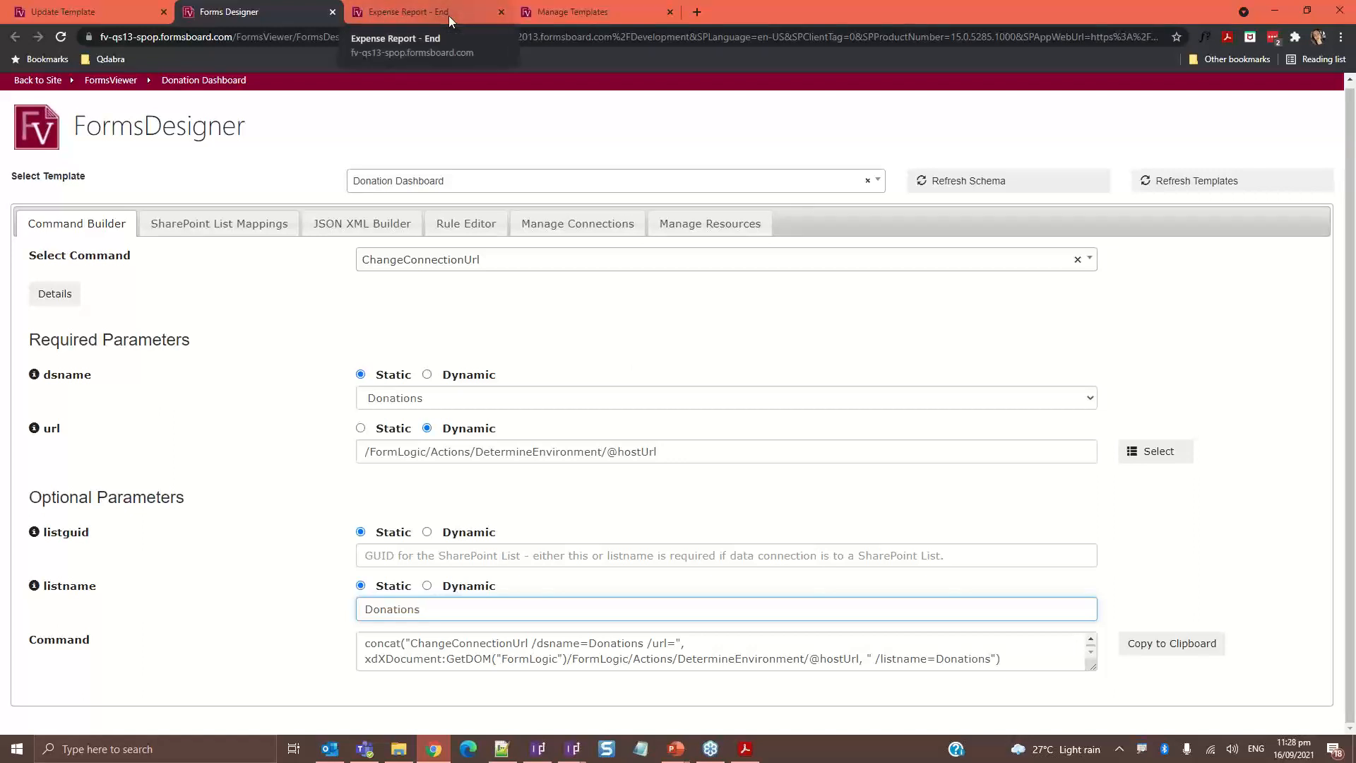
pyautogui.click(424, 12)
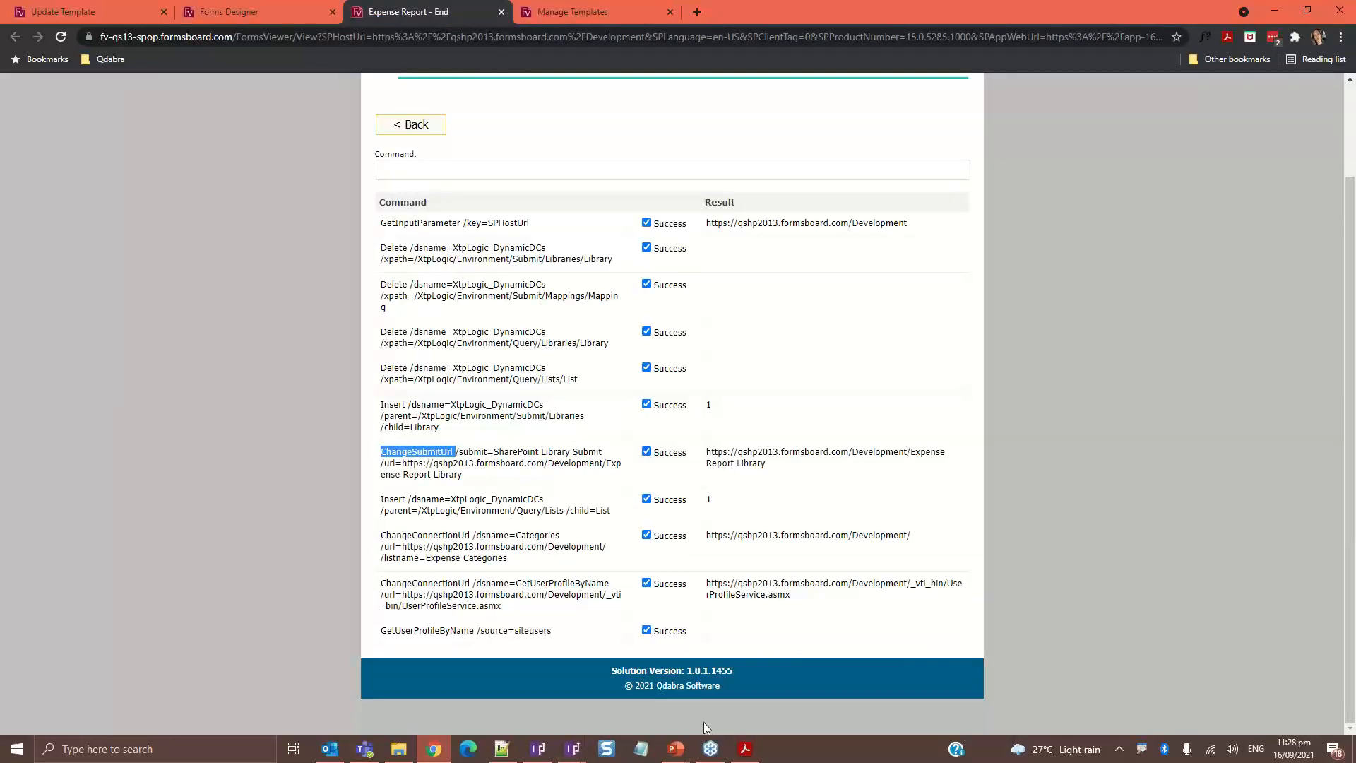
pyautogui.moveTo(582, 712)
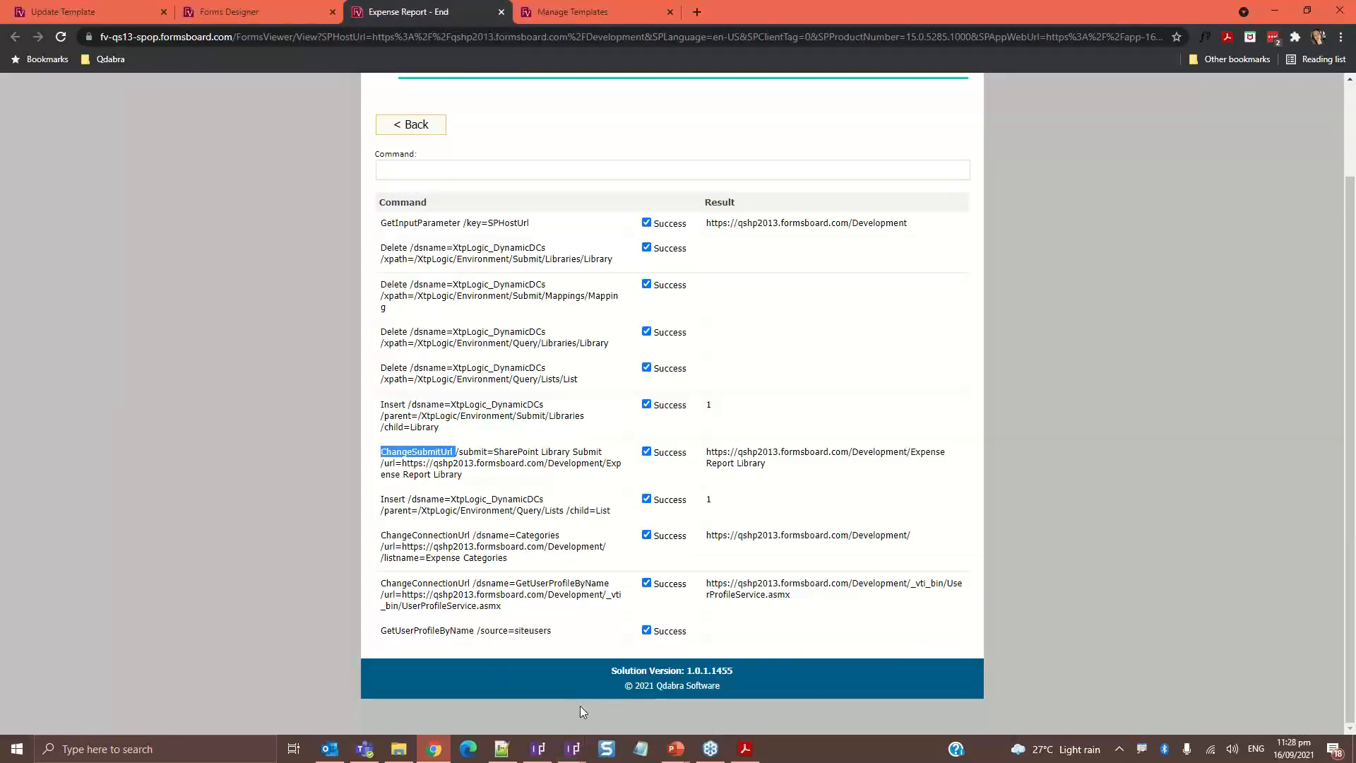
pyautogui.moveTo(676, 748)
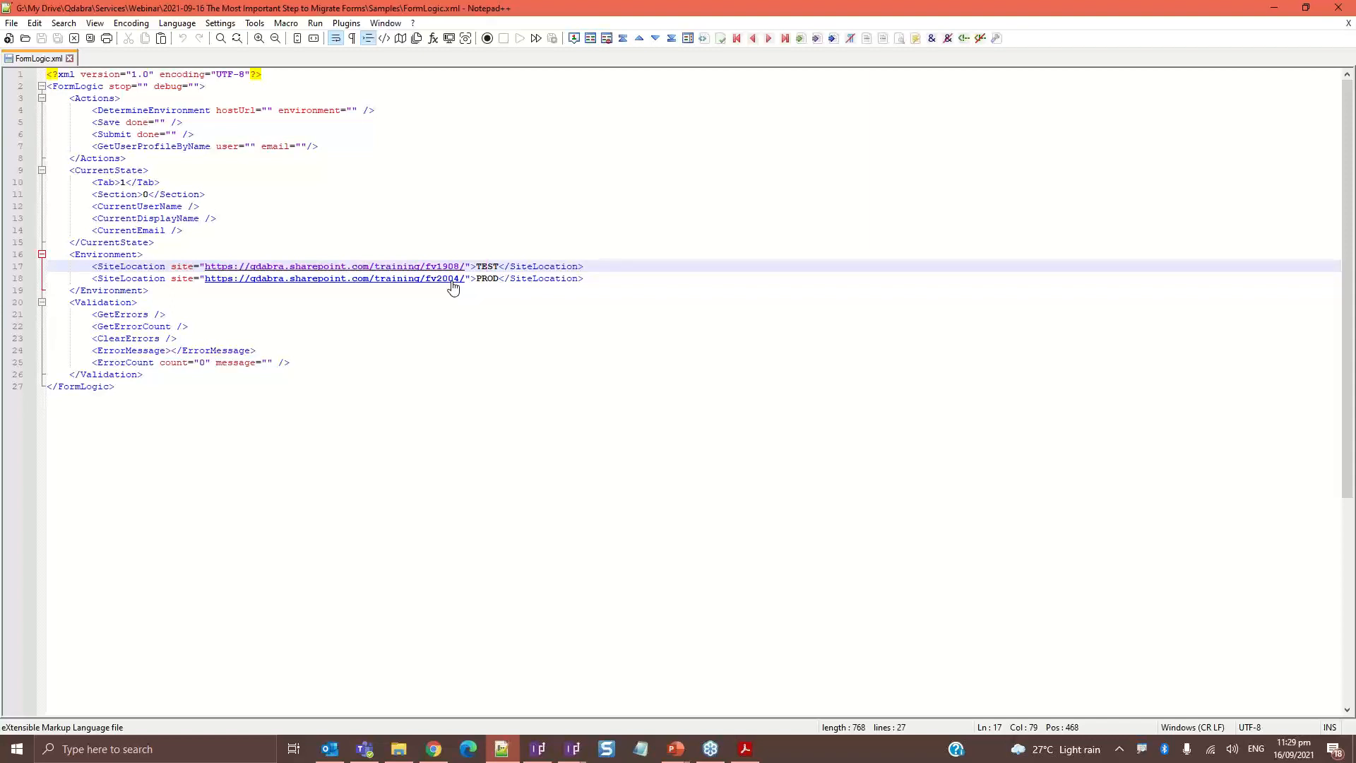
# Point out the PROD SiteLocation line in FormLogic.xml and return to the Expense Report debug view
pyautogui.click(485, 277)
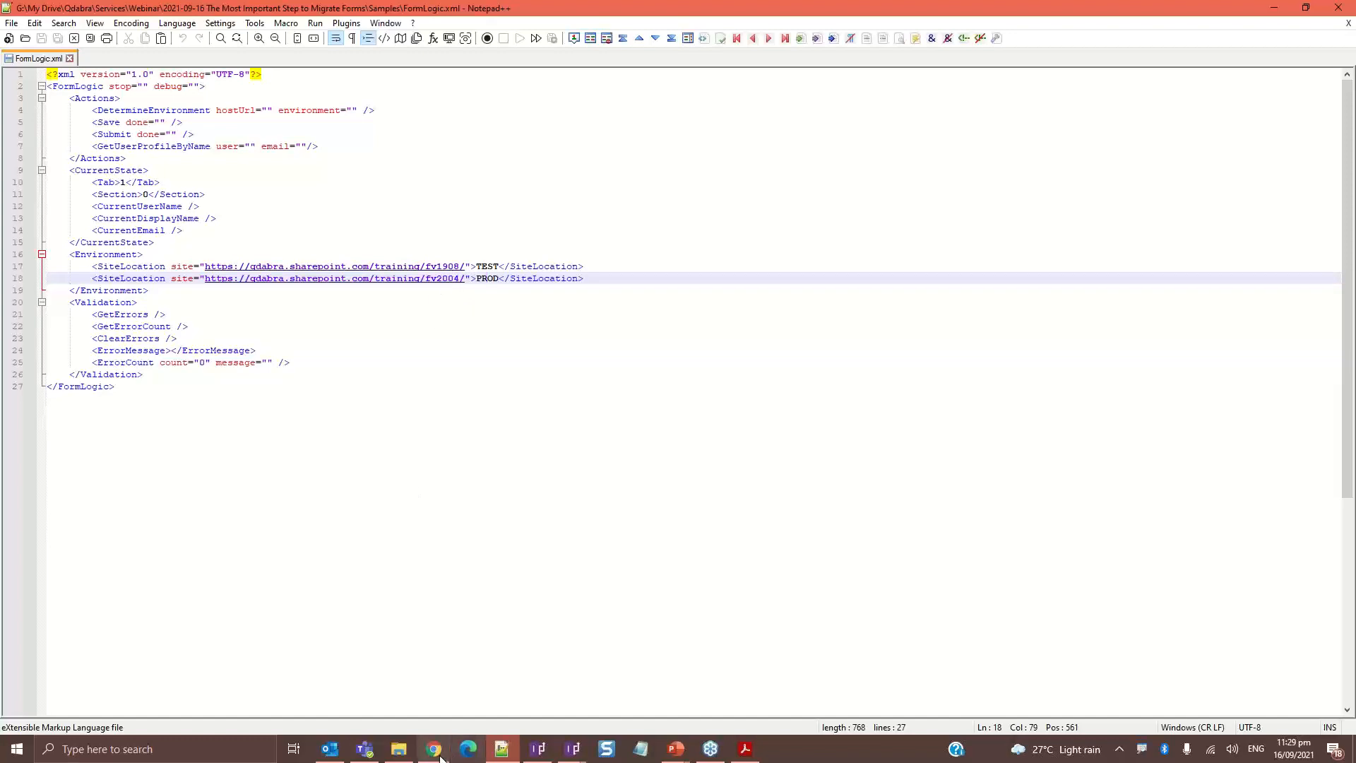
pyautogui.click(433, 749)
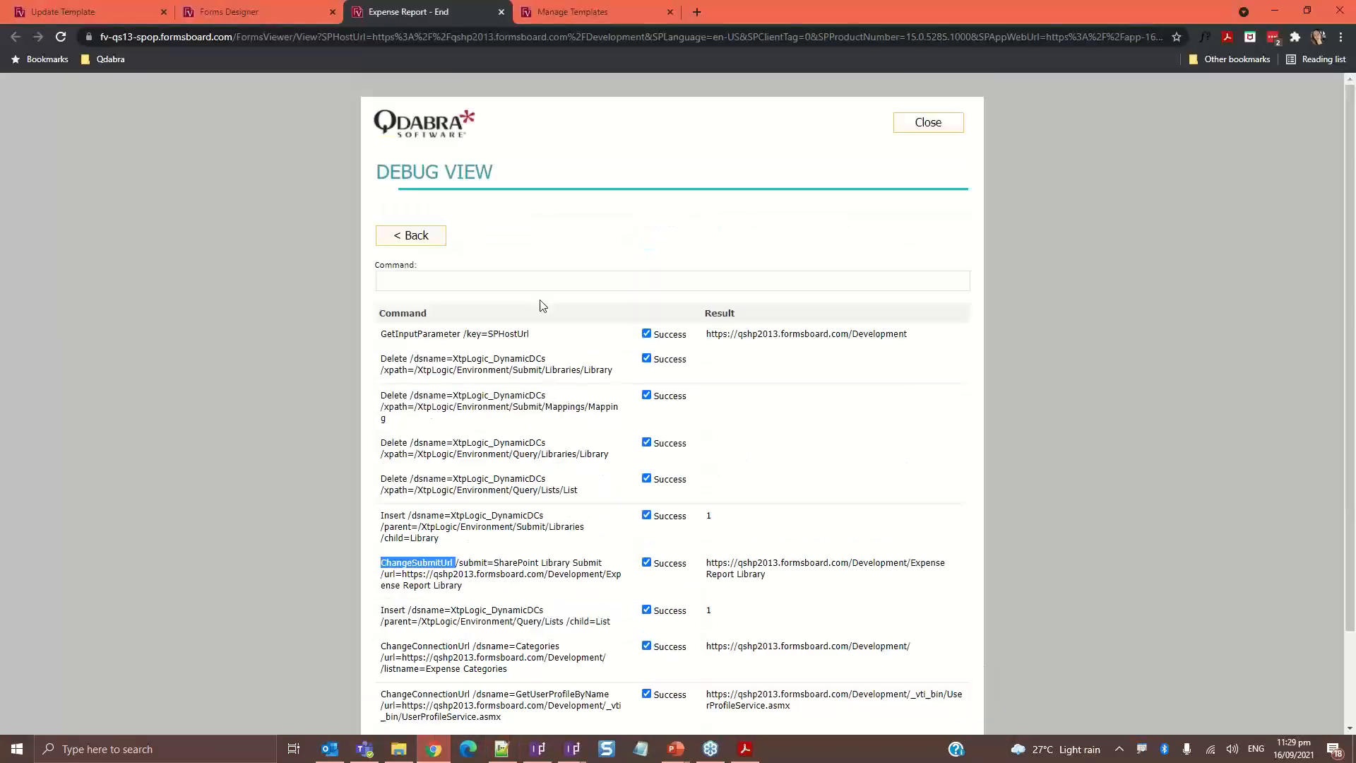
# Check the TEST site Expense Report's Category options, then open Donation Dashboard from that site's Manage Templates
pyautogui.click(595, 12)
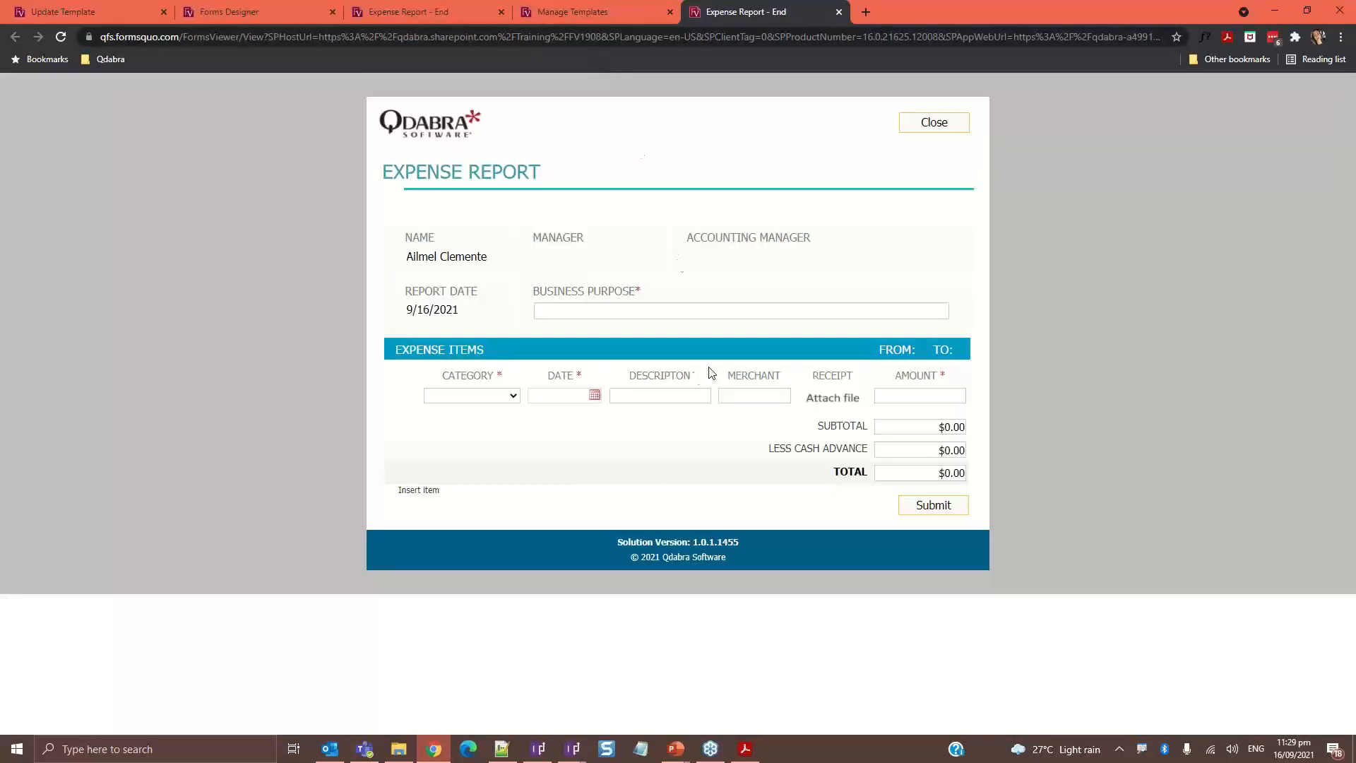
pyautogui.click(471, 396)
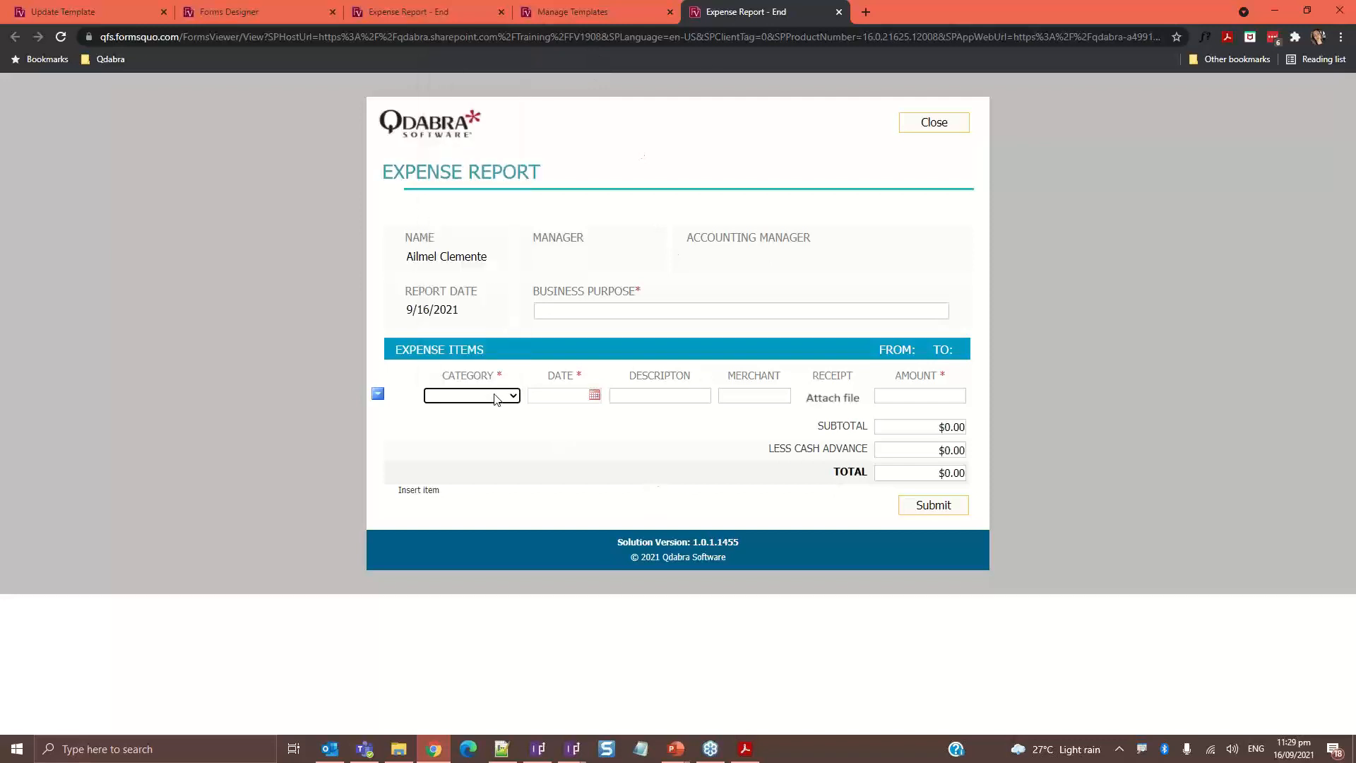
pyautogui.click(593, 12)
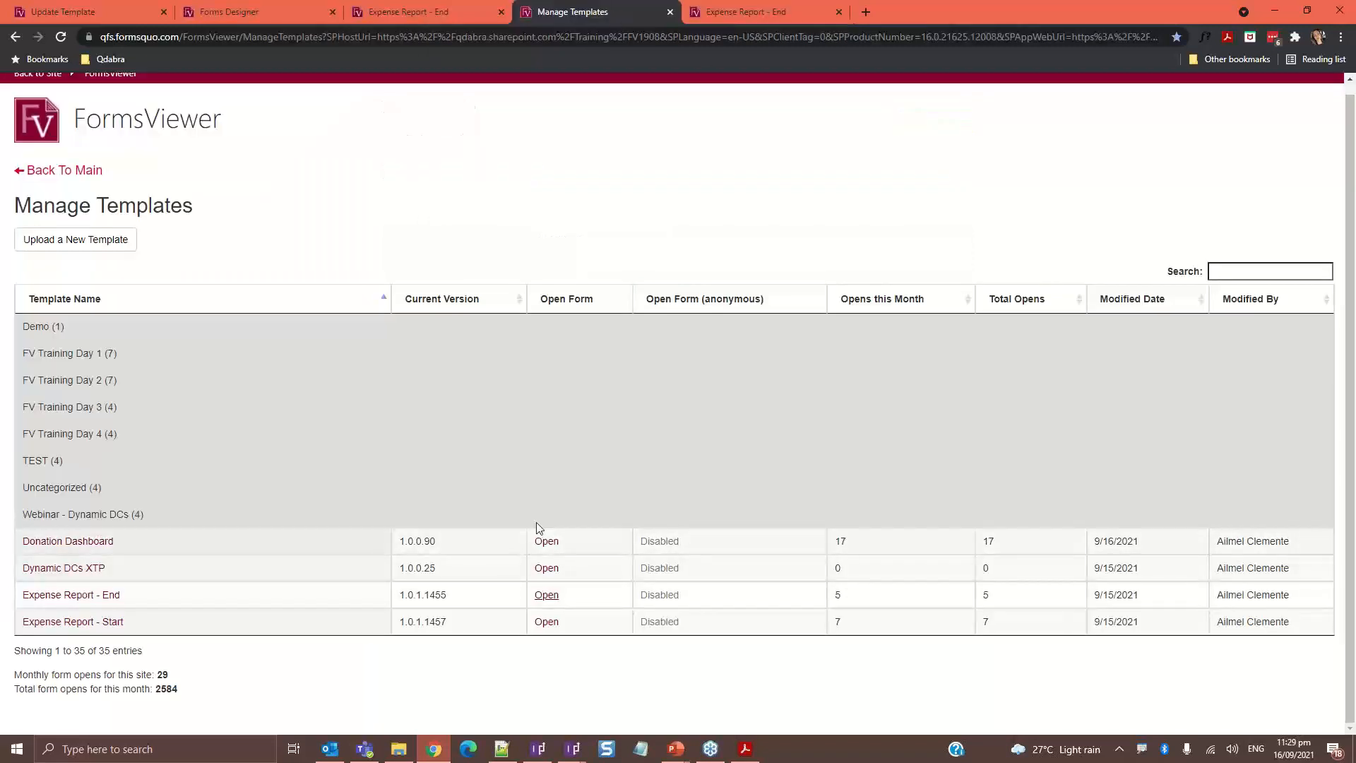
pyautogui.click(547, 594)
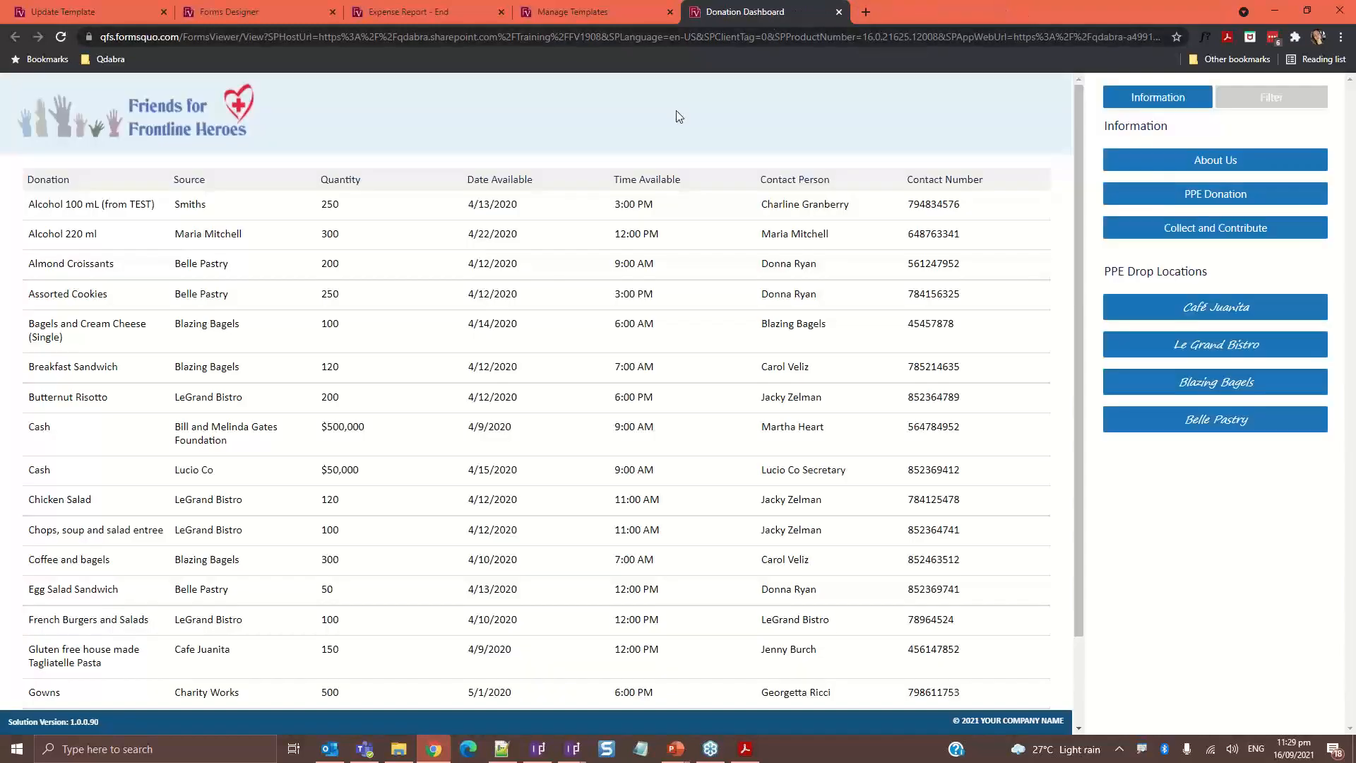
pyautogui.moveTo(593, 58)
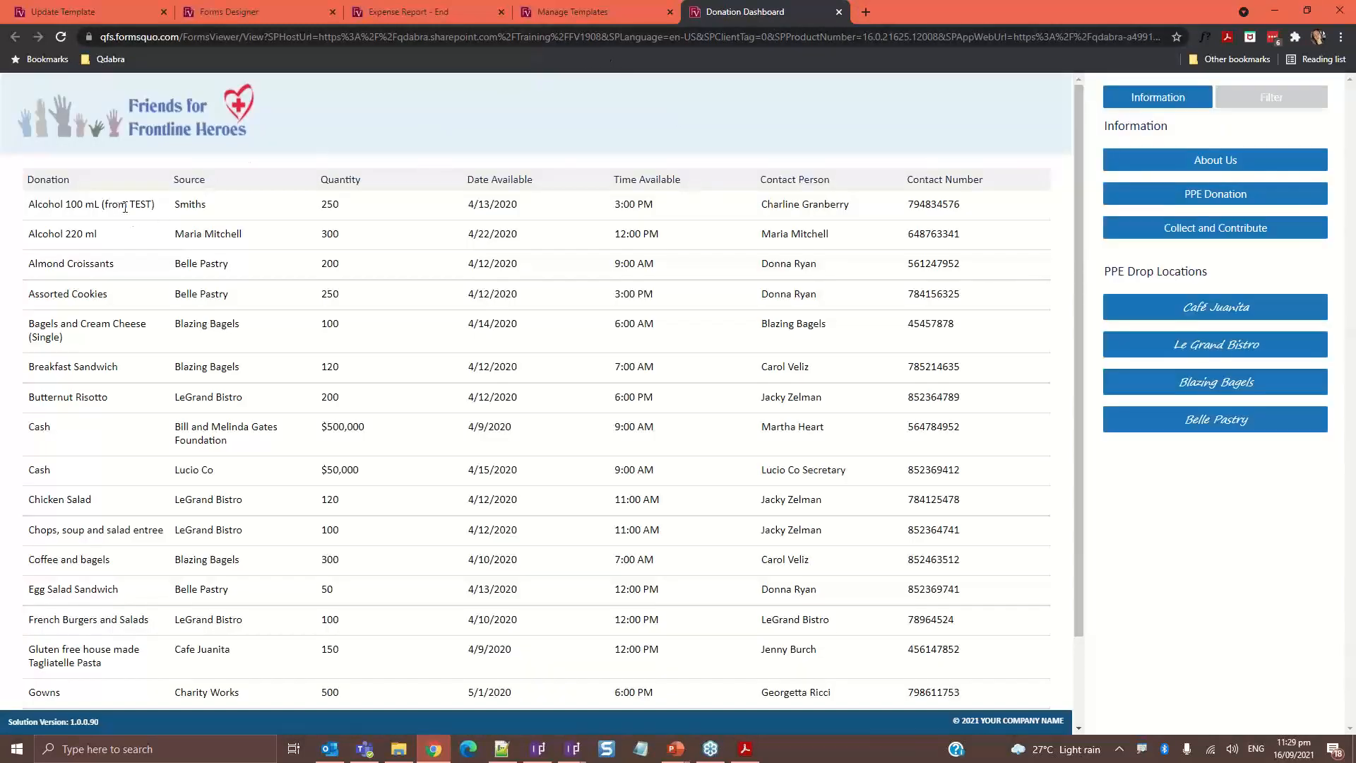
# Highlight the TEST marker in the first donation and reveal the debug panel via the Solution Version footer
pyautogui.doubleClick(138, 204)
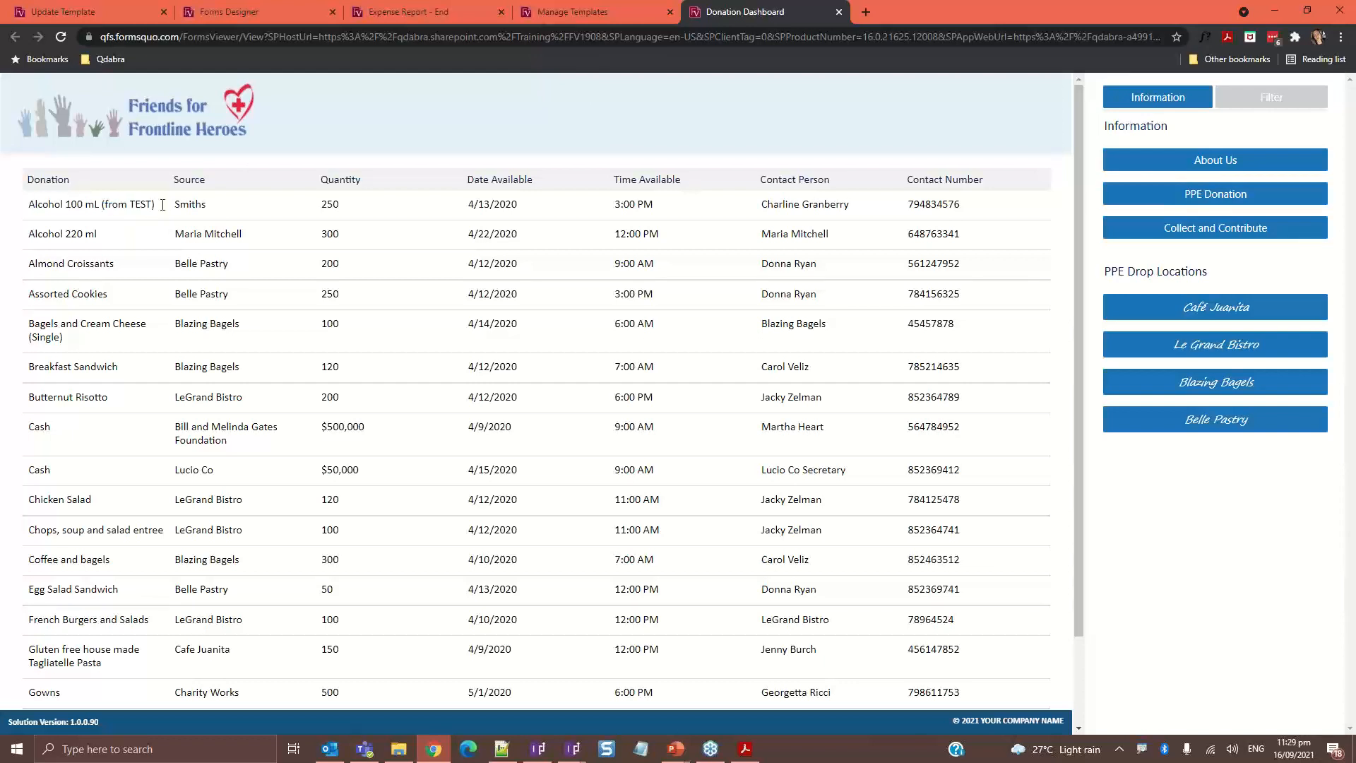
pyautogui.moveTo(108, 727)
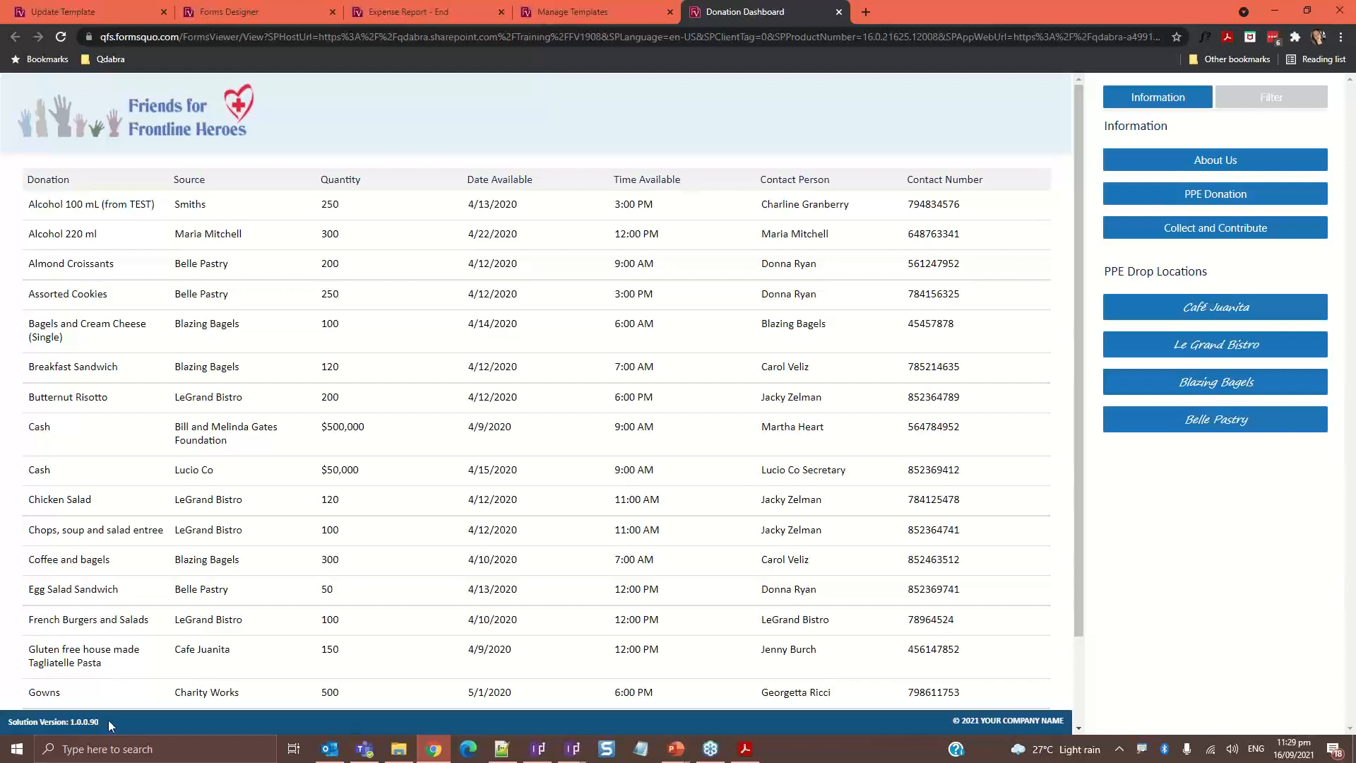
pyautogui.click(48, 720)
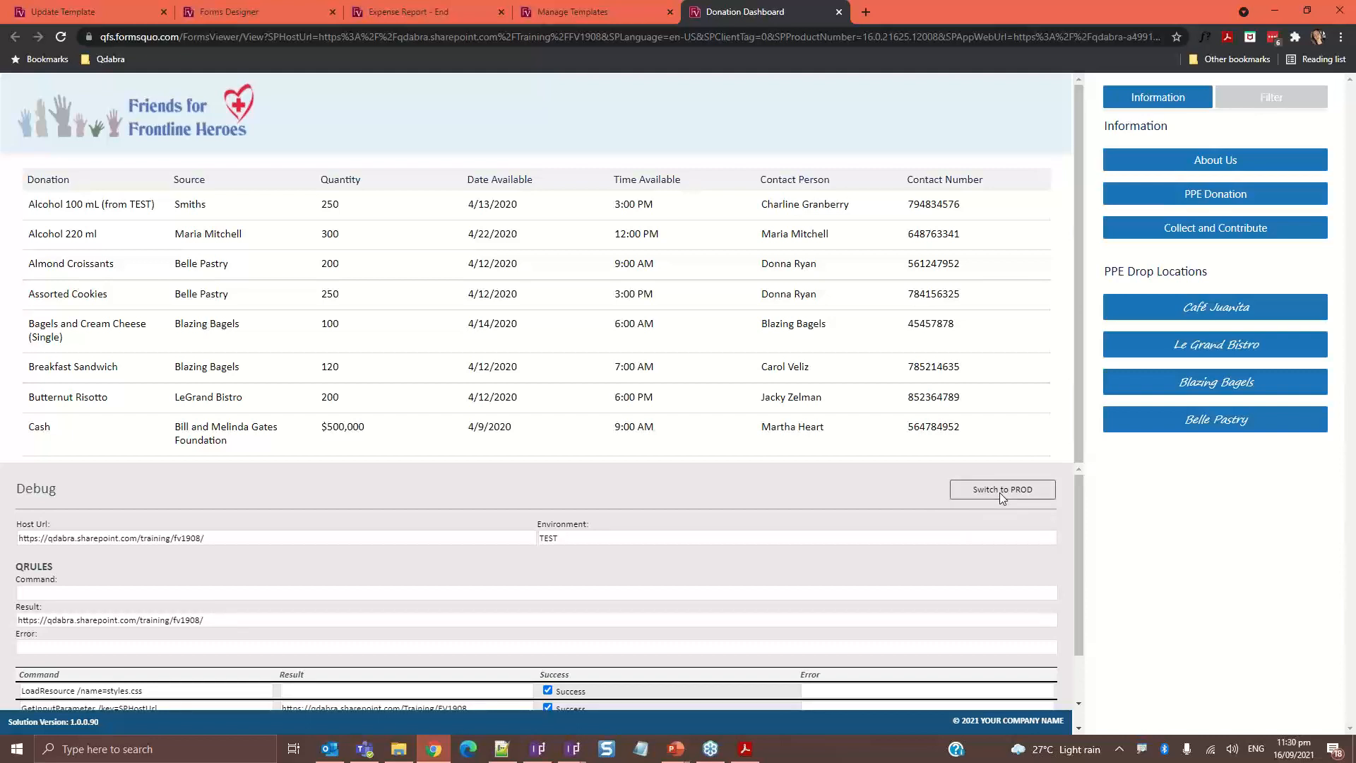
# Toggle the Donations connection PROD, TEST, PROD, checking the first donation's (from ...) suffix each time
pyautogui.click(1002, 488)
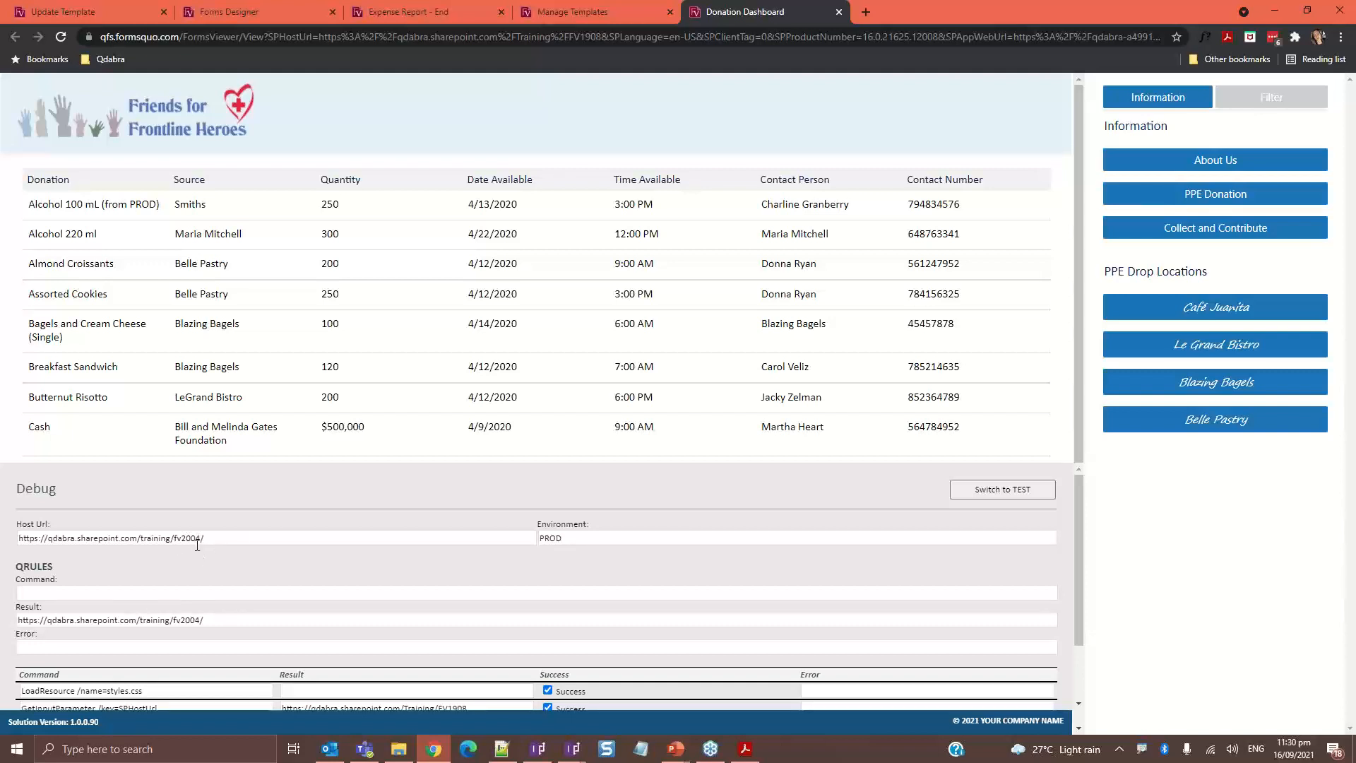
pyautogui.moveTo(159, 216)
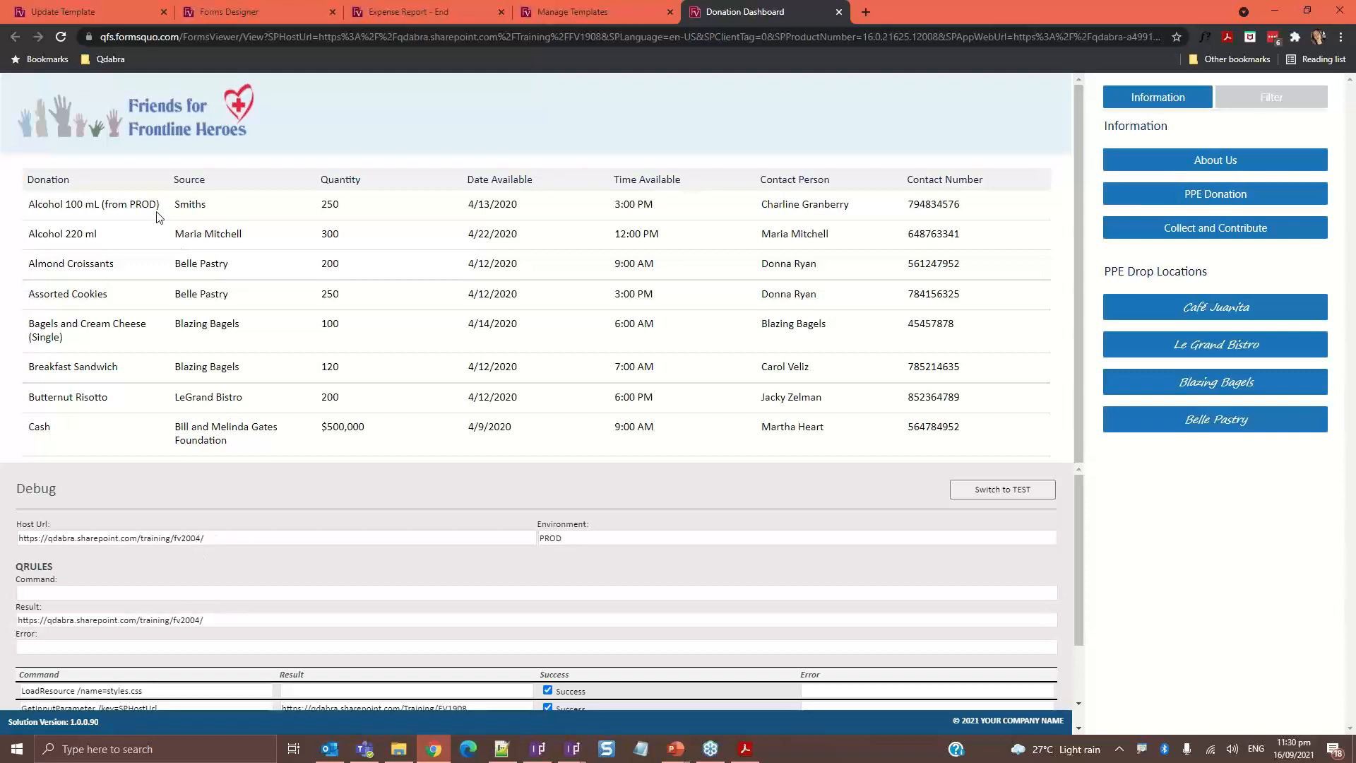
pyautogui.doubleClick(130, 204)
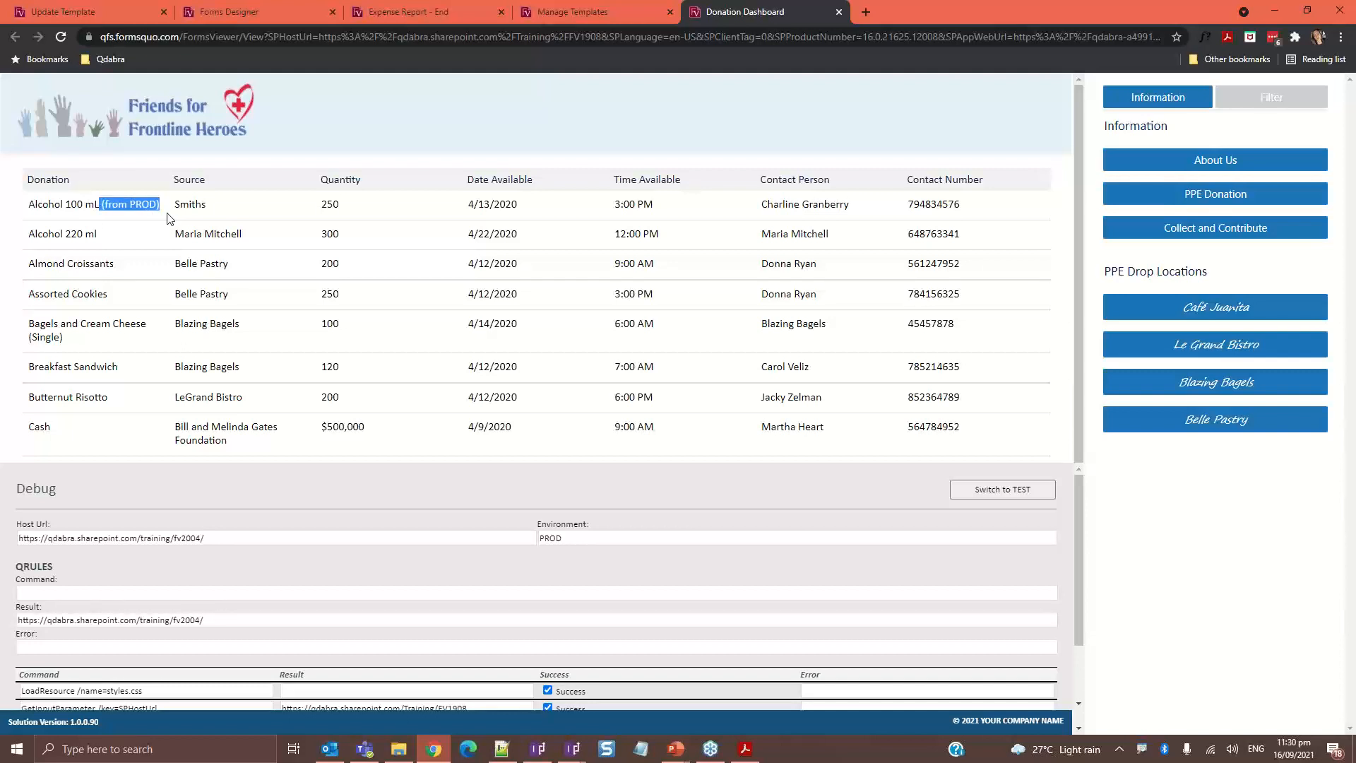
pyautogui.moveTo(323, 231)
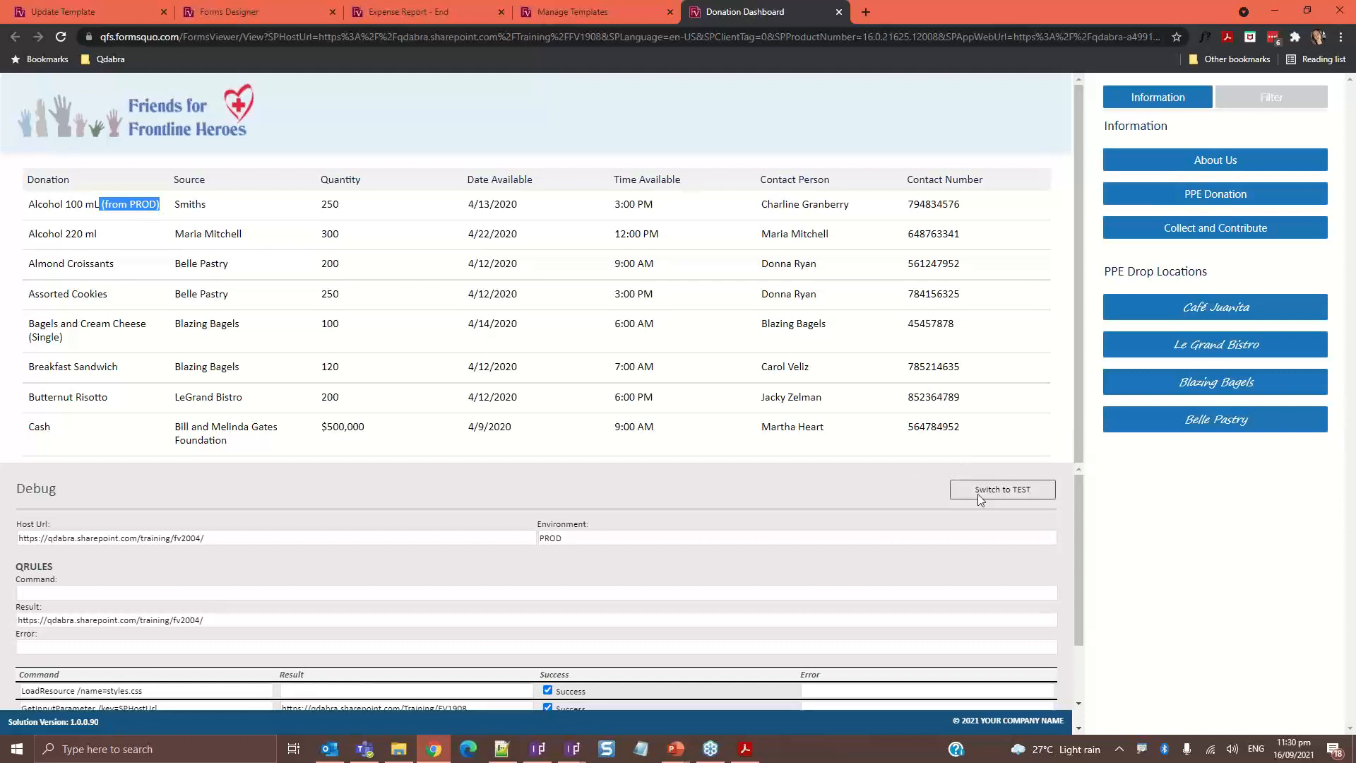
pyautogui.click(1002, 489)
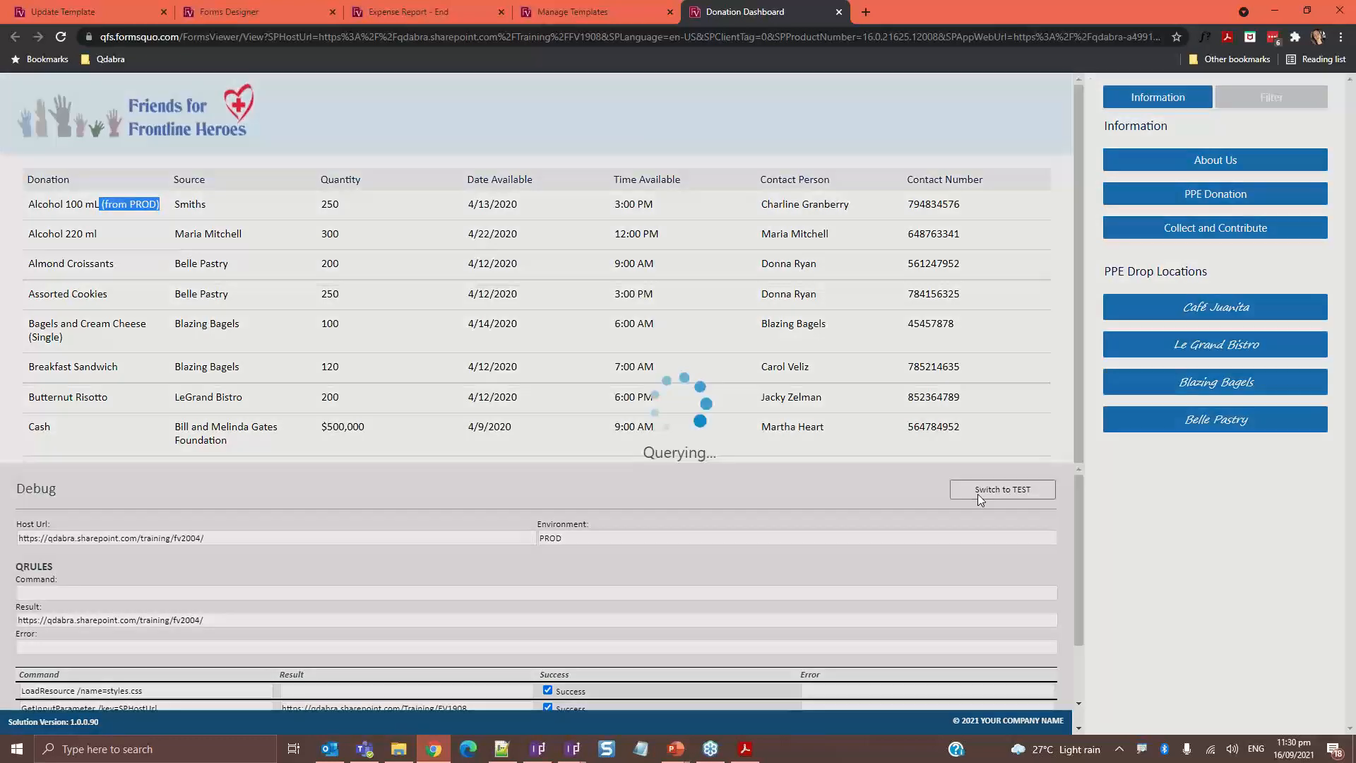
pyautogui.click(1002, 489)
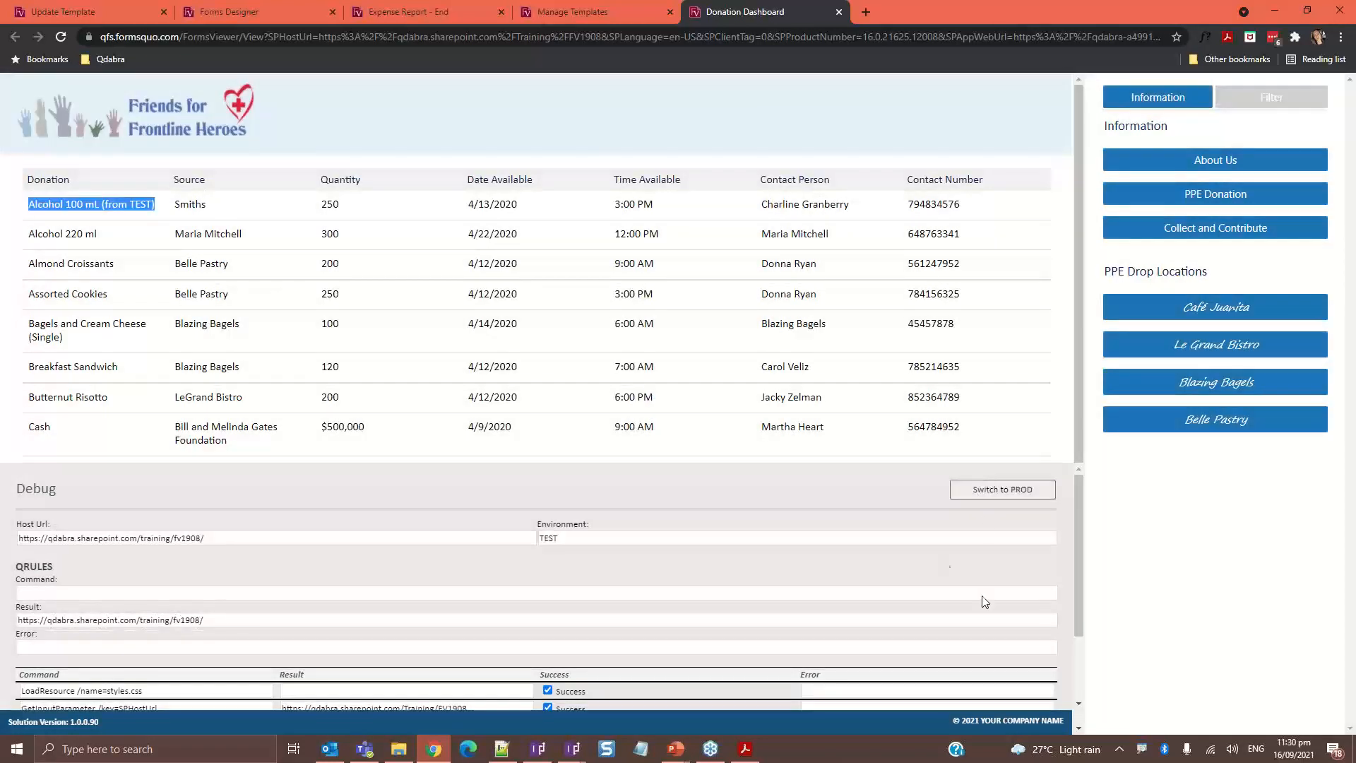
pyautogui.moveTo(1002, 489)
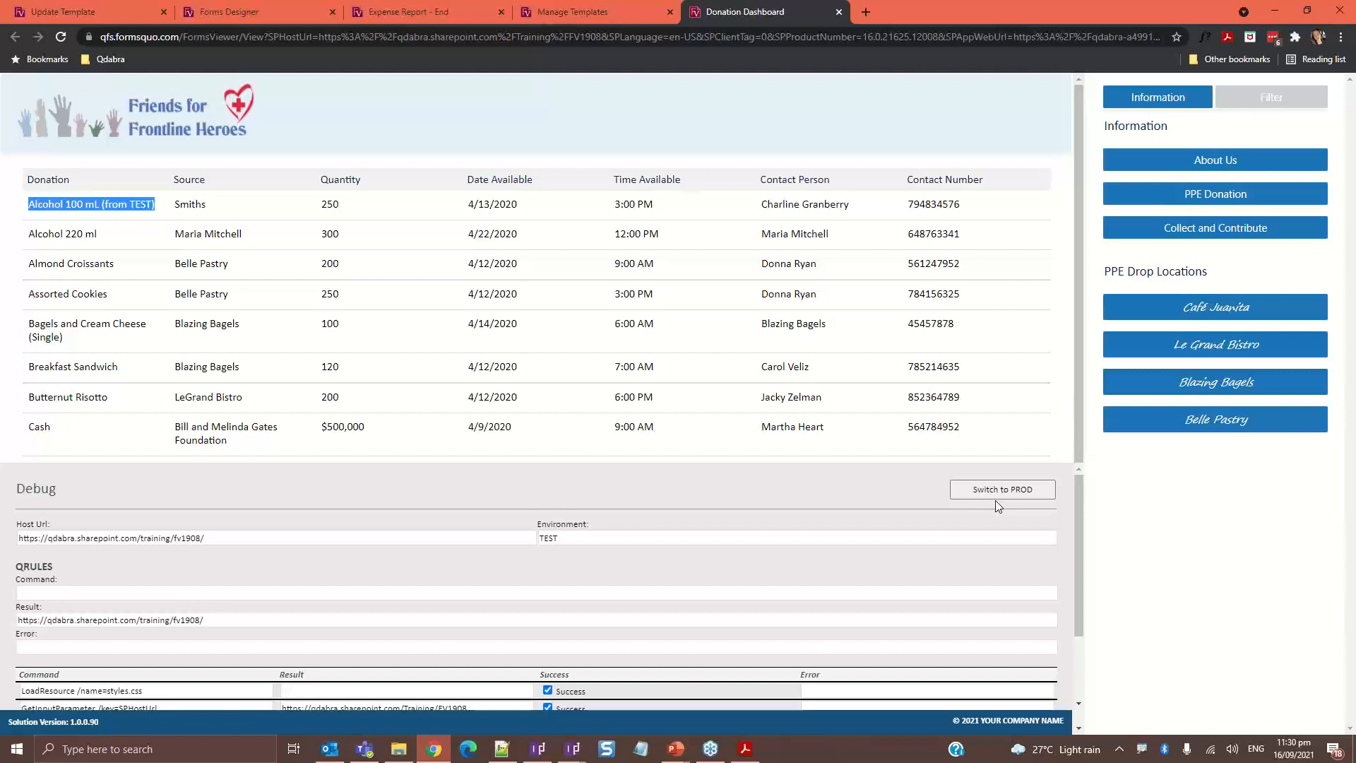
pyautogui.moveTo(1002, 500)
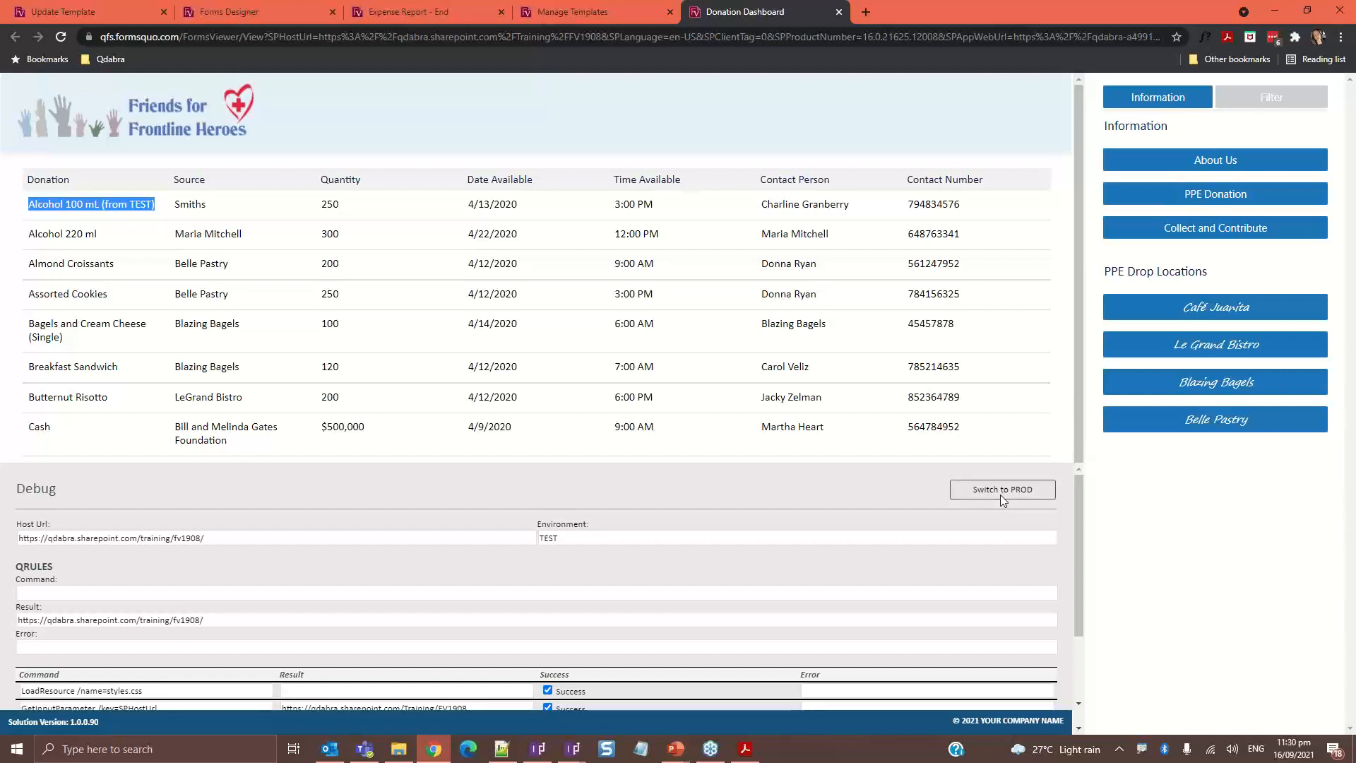
pyautogui.click(1002, 489)
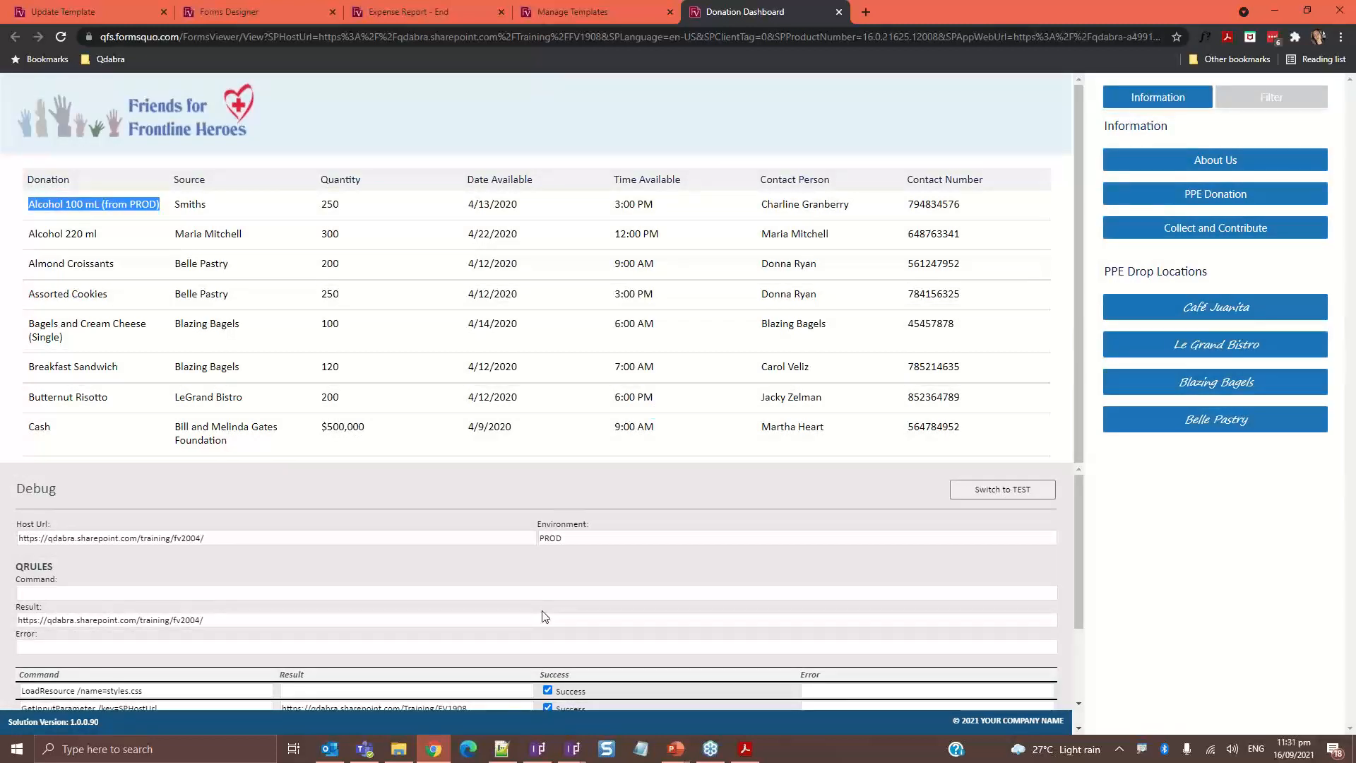
pyautogui.moveTo(543, 615)
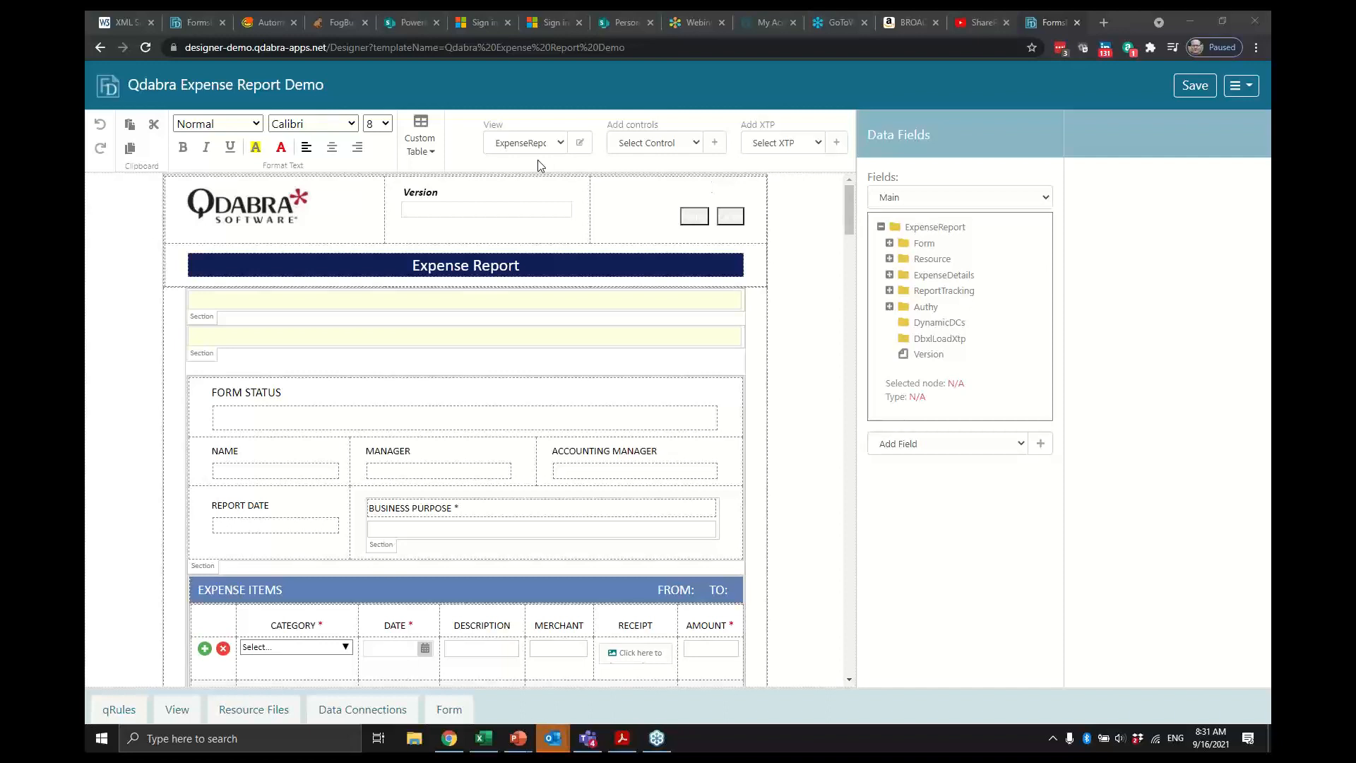
pyautogui.moveTo(573, 199)
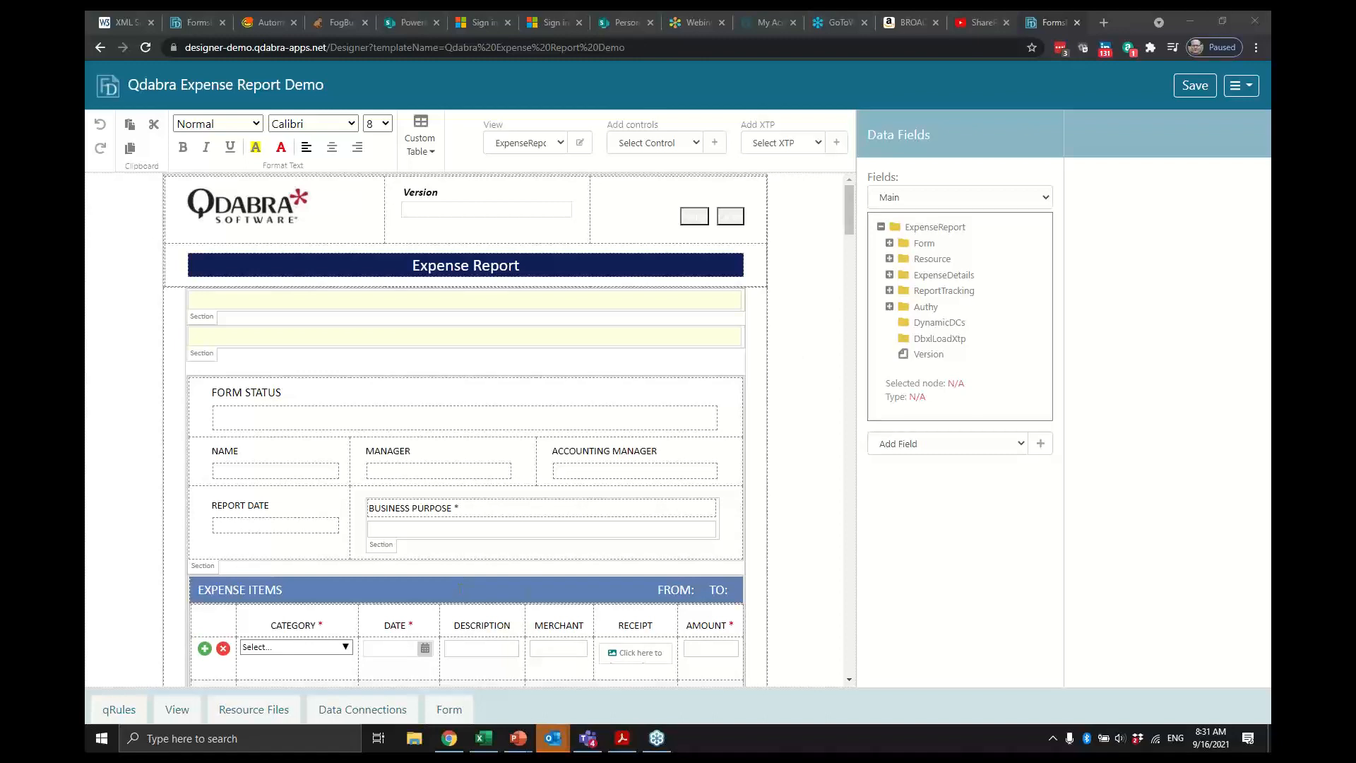
pyautogui.moveTo(739, 169)
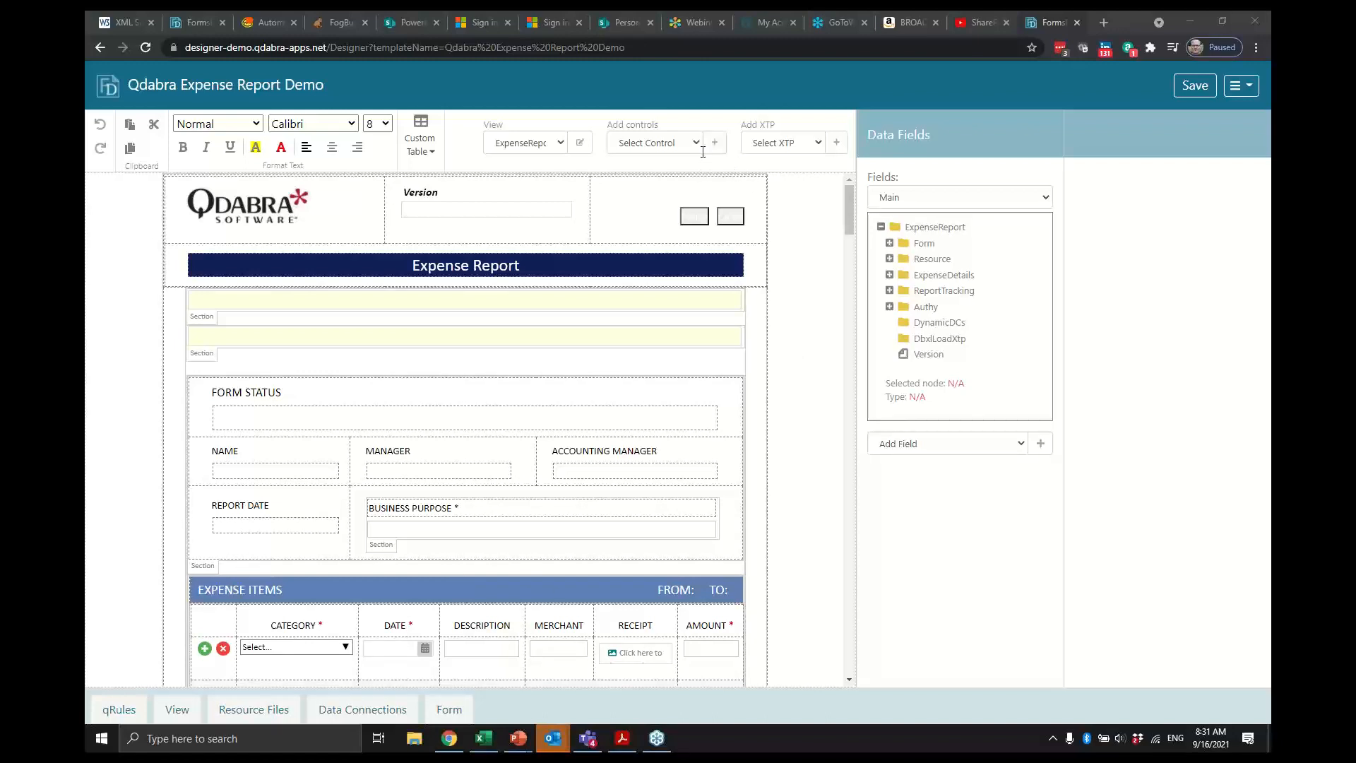
pyautogui.moveTo(692, 171)
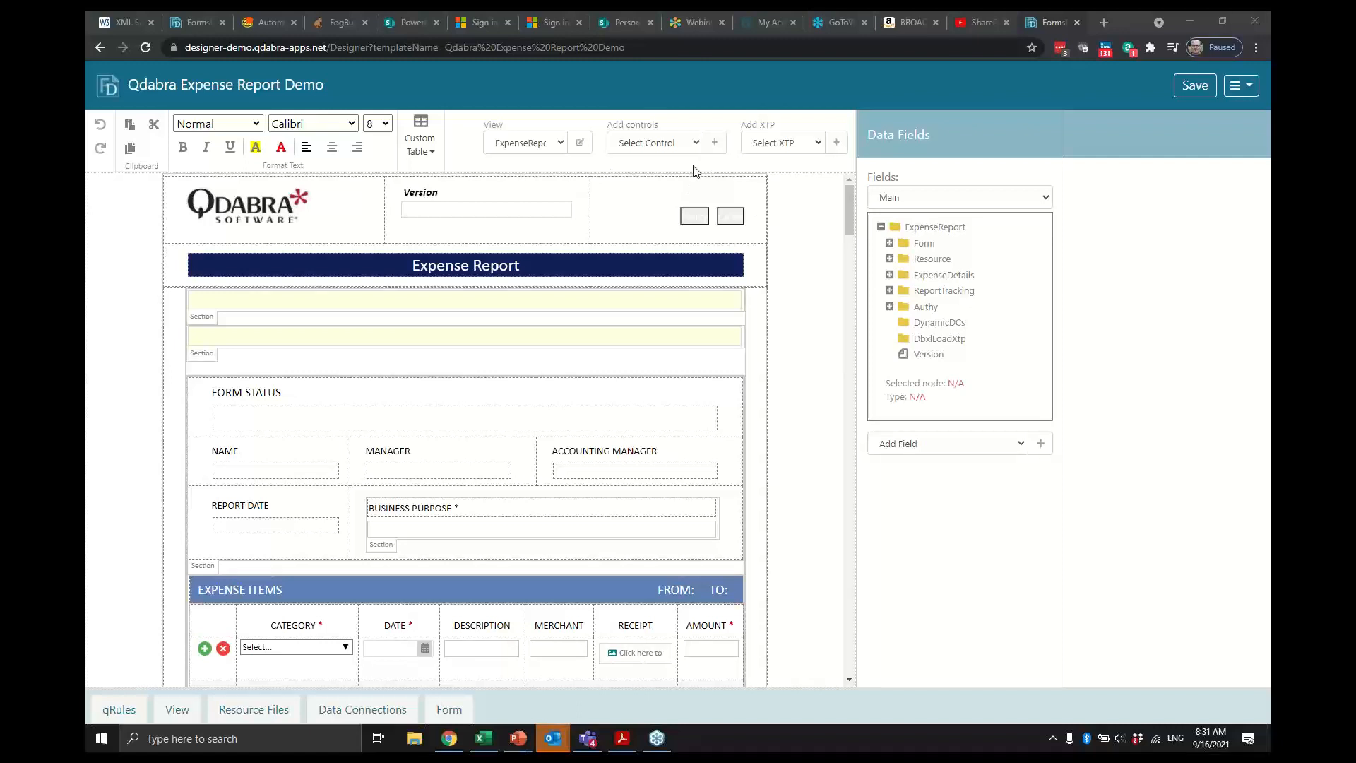
# Peek at the Add XTP list on the Expense Report Demo template without choosing one
pyautogui.click(781, 142)
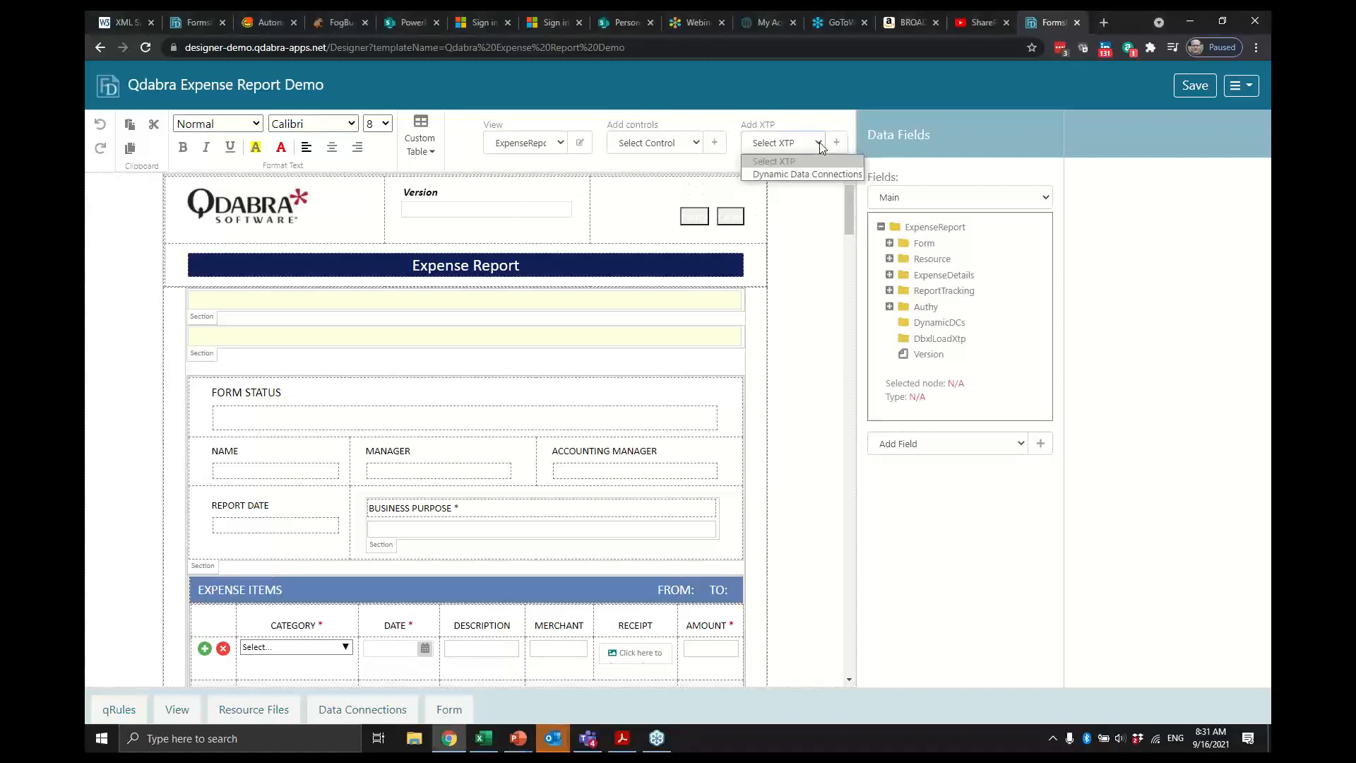
pyautogui.click(822, 305)
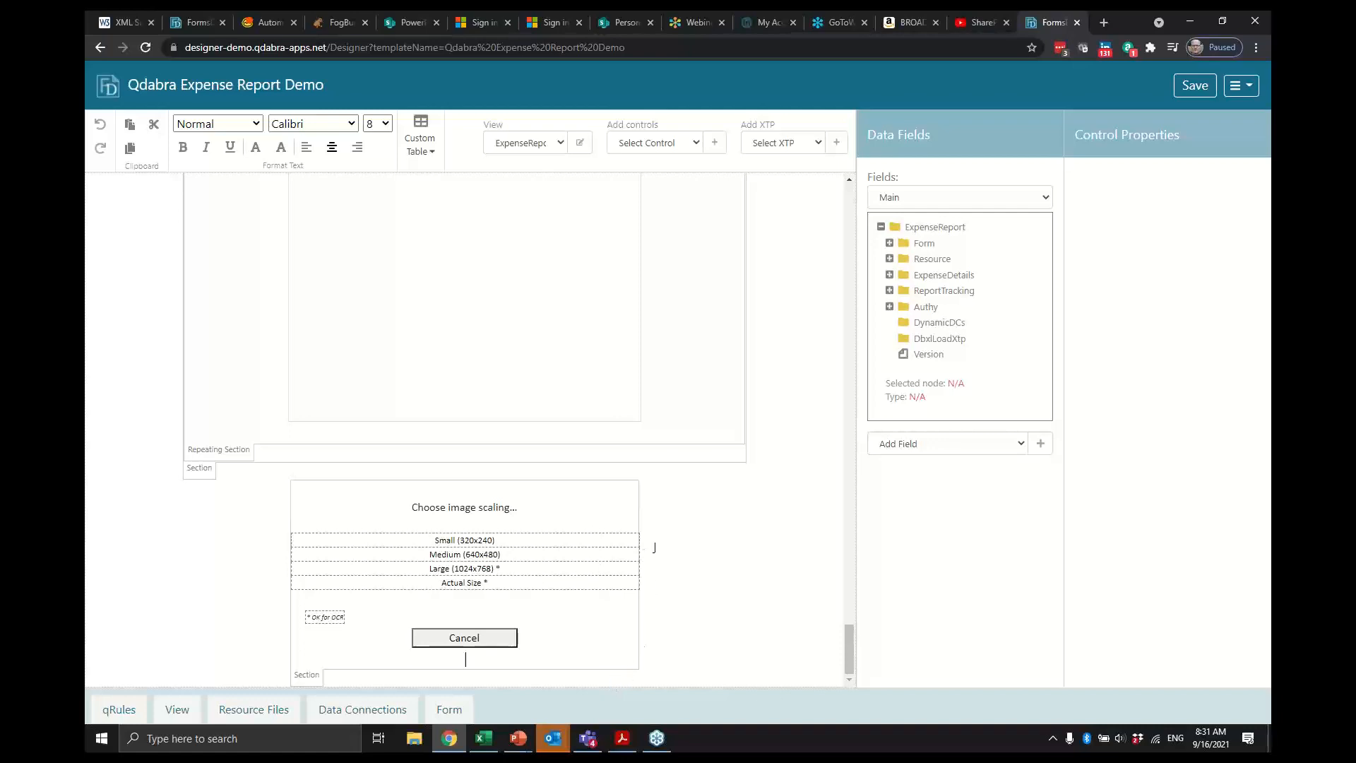
pyautogui.moveTo(594, 481)
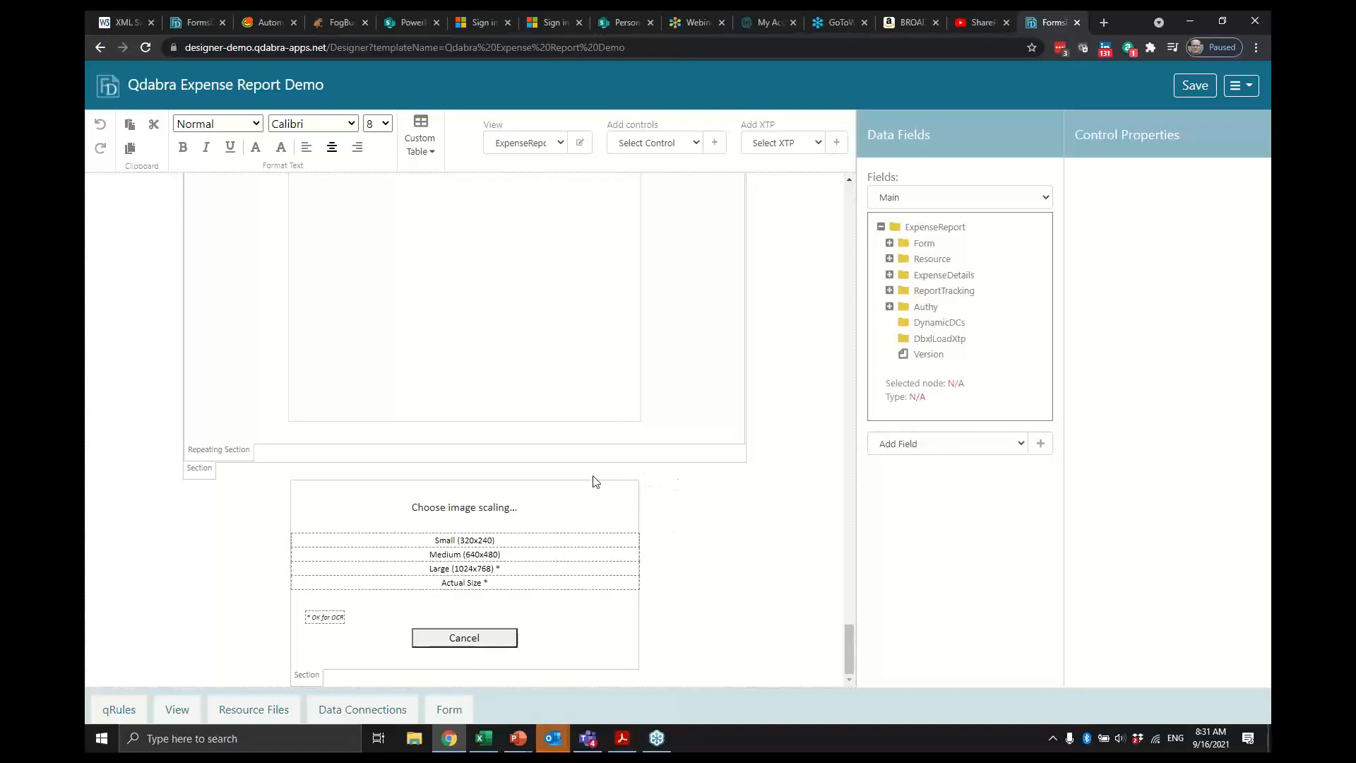
pyautogui.moveTo(424, 463)
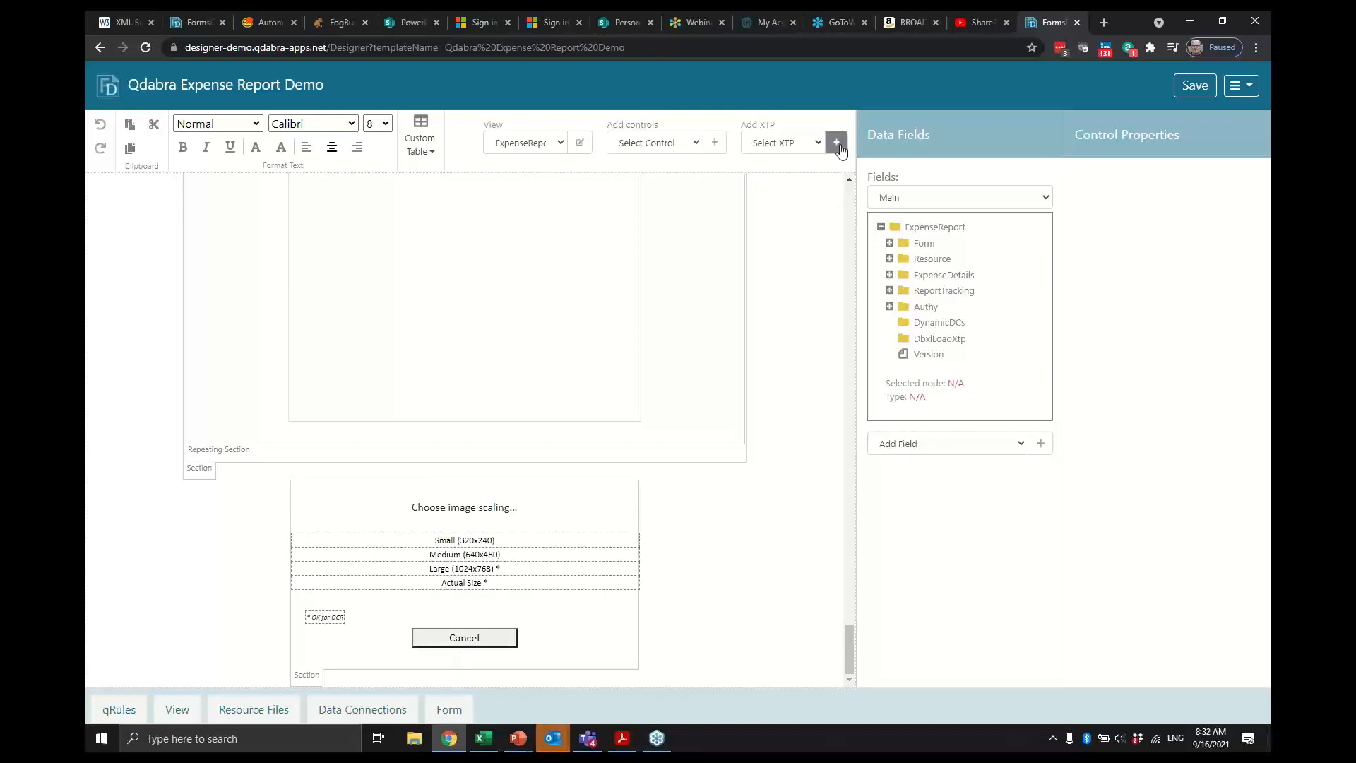
# Choose Dynamic Data Connections as the XTP and attempt to add it, getting the cannot-be-added notice
pyautogui.click(783, 142)
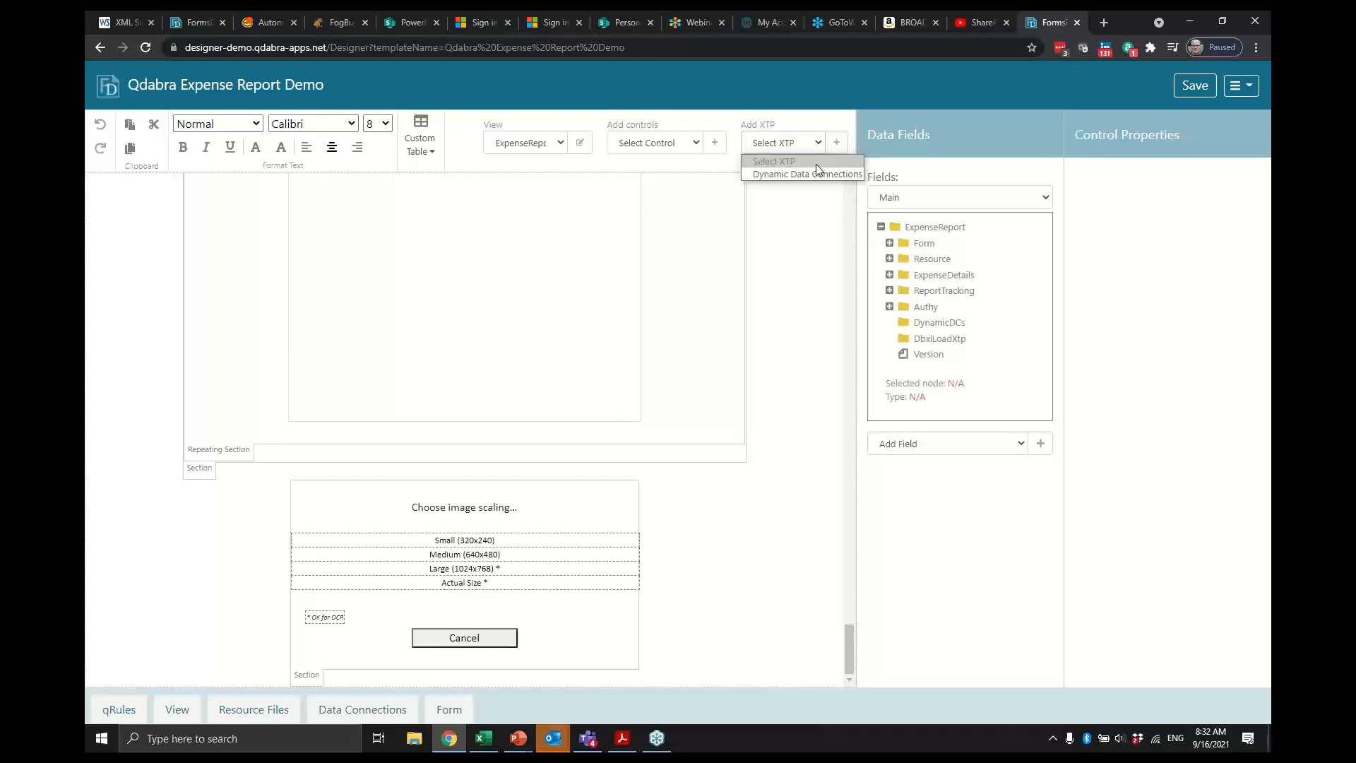
pyautogui.click(803, 174)
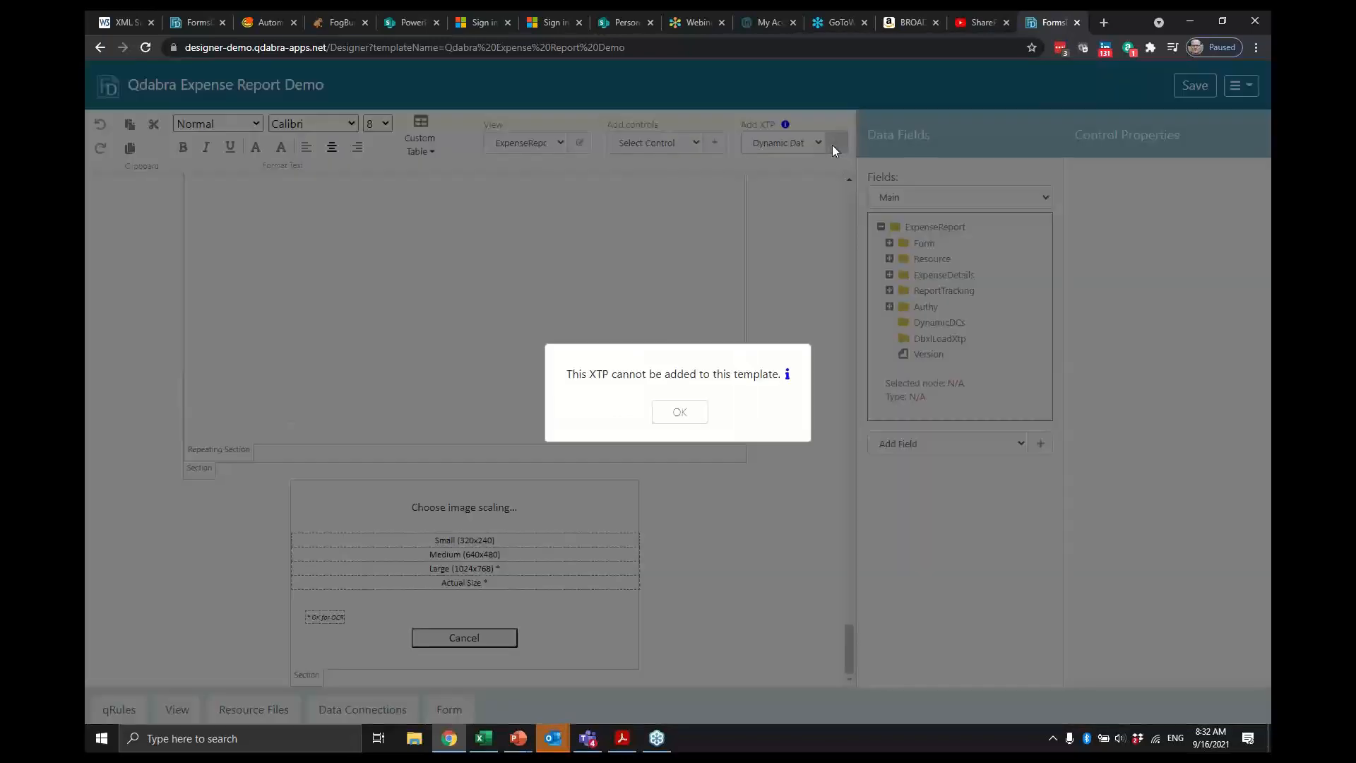
pyautogui.click(679, 411)
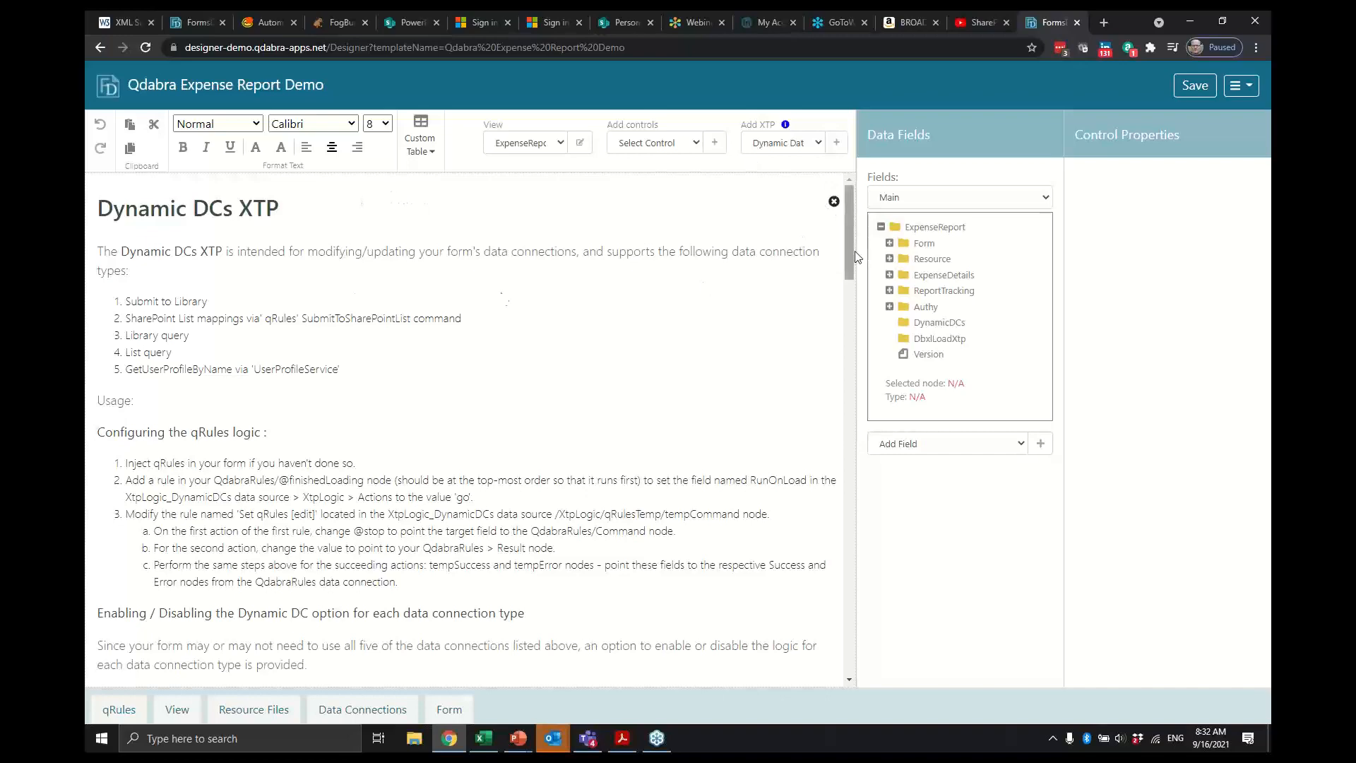
# Scroll through the Dynamic DCs XTP setup instructions in Qdabra Forms Designer
pyautogui.scroll(-3)
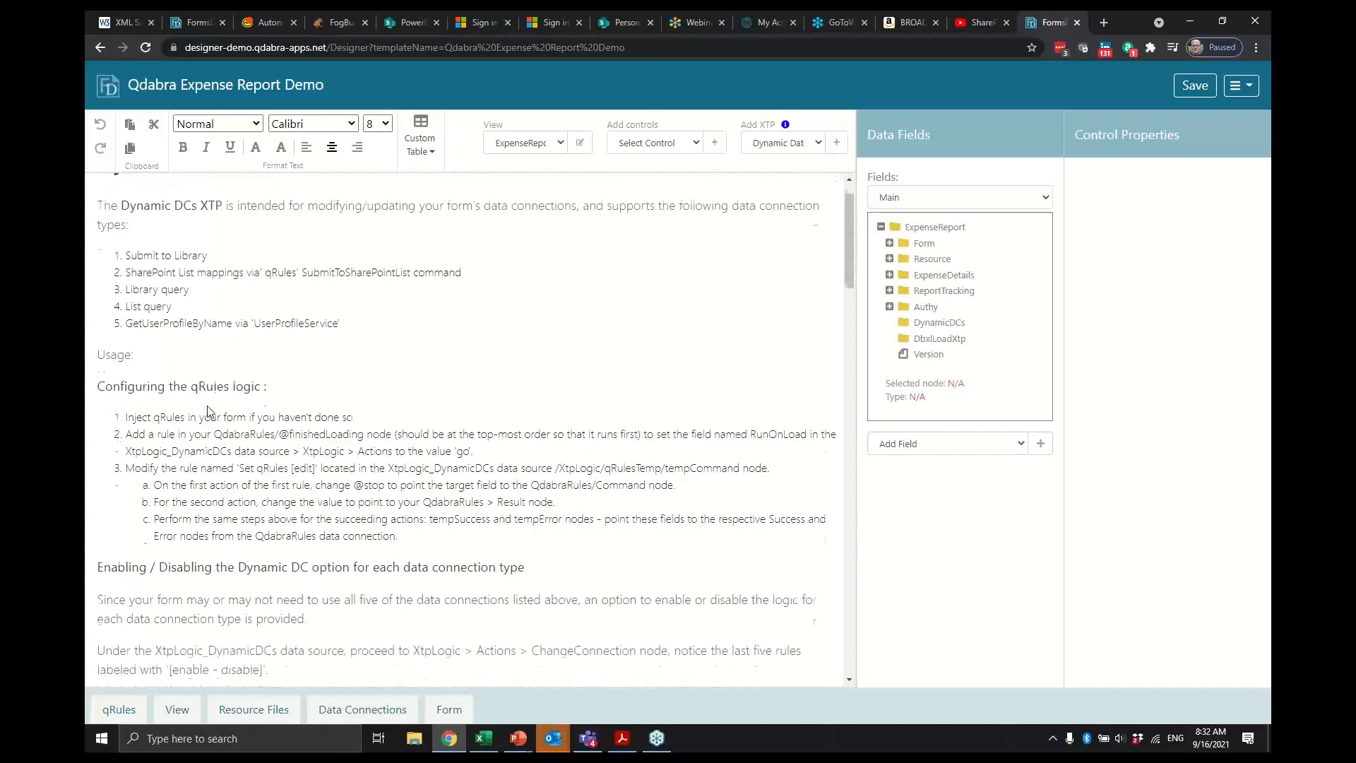
pyautogui.scroll(-3)
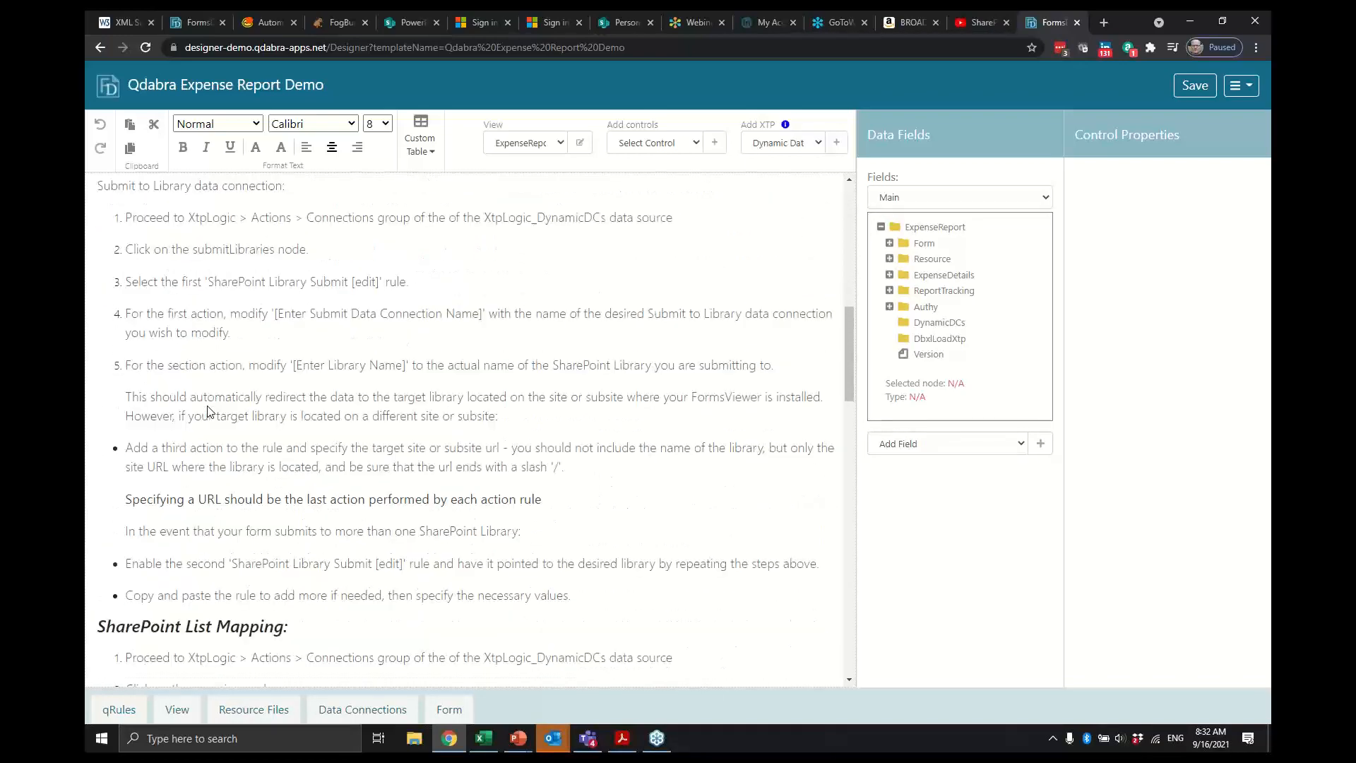
pyautogui.scroll(-3)
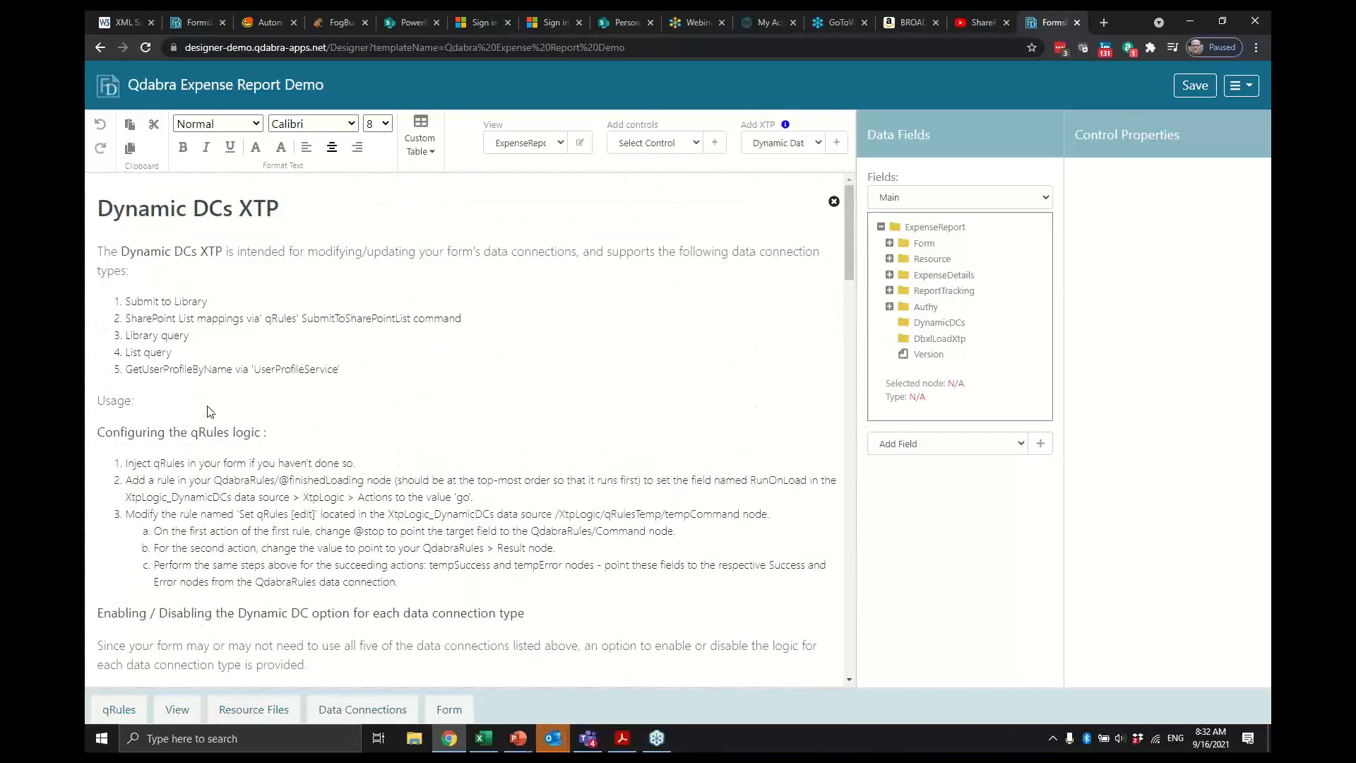
pyautogui.moveTo(273, 512)
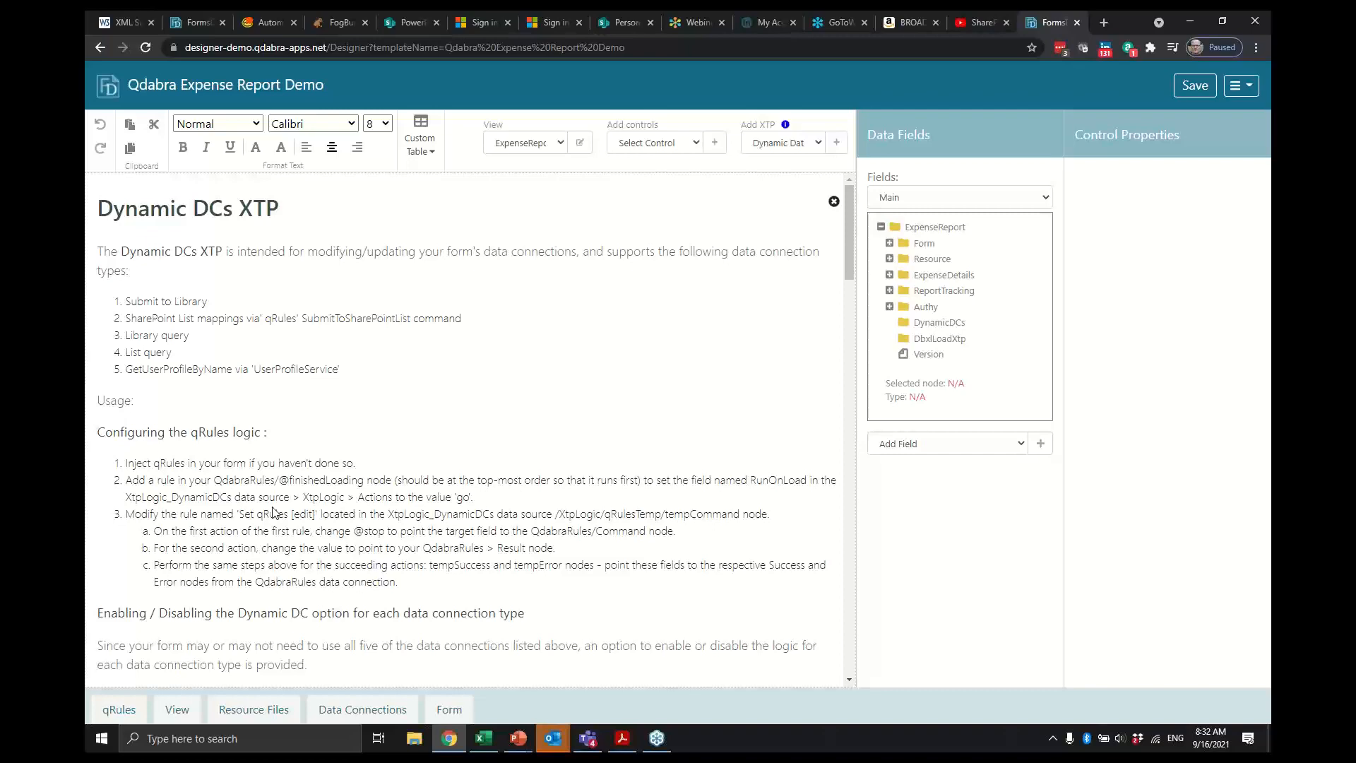
pyautogui.moveTo(314, 359)
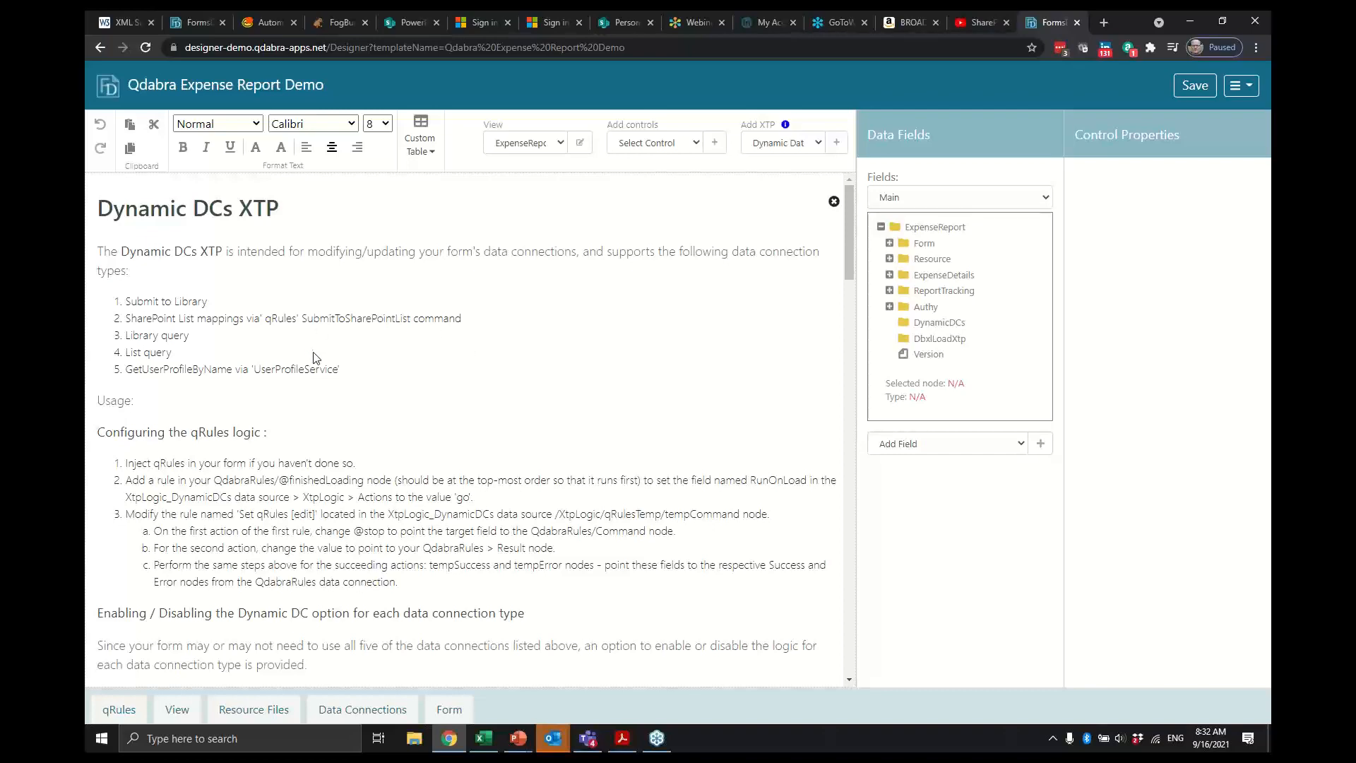
pyautogui.scroll(-3)
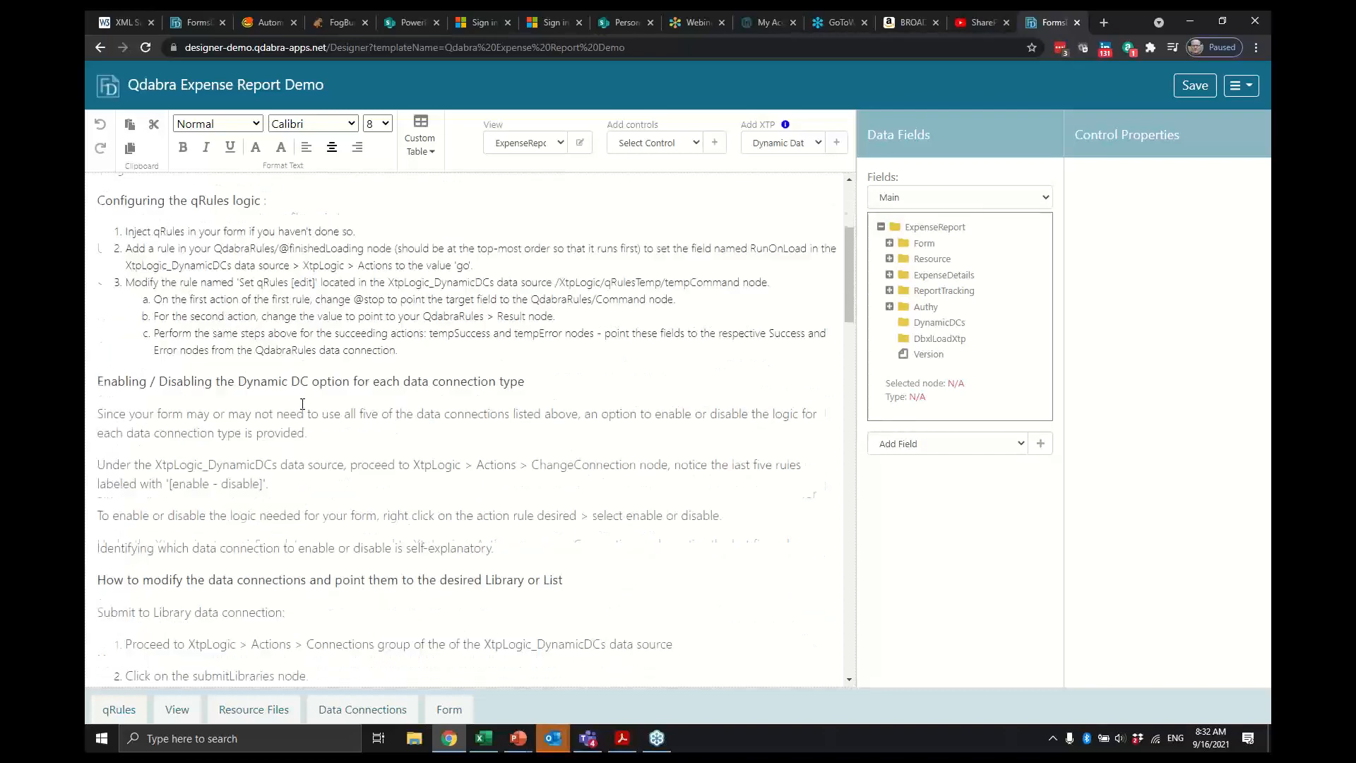
pyautogui.scroll(-3)
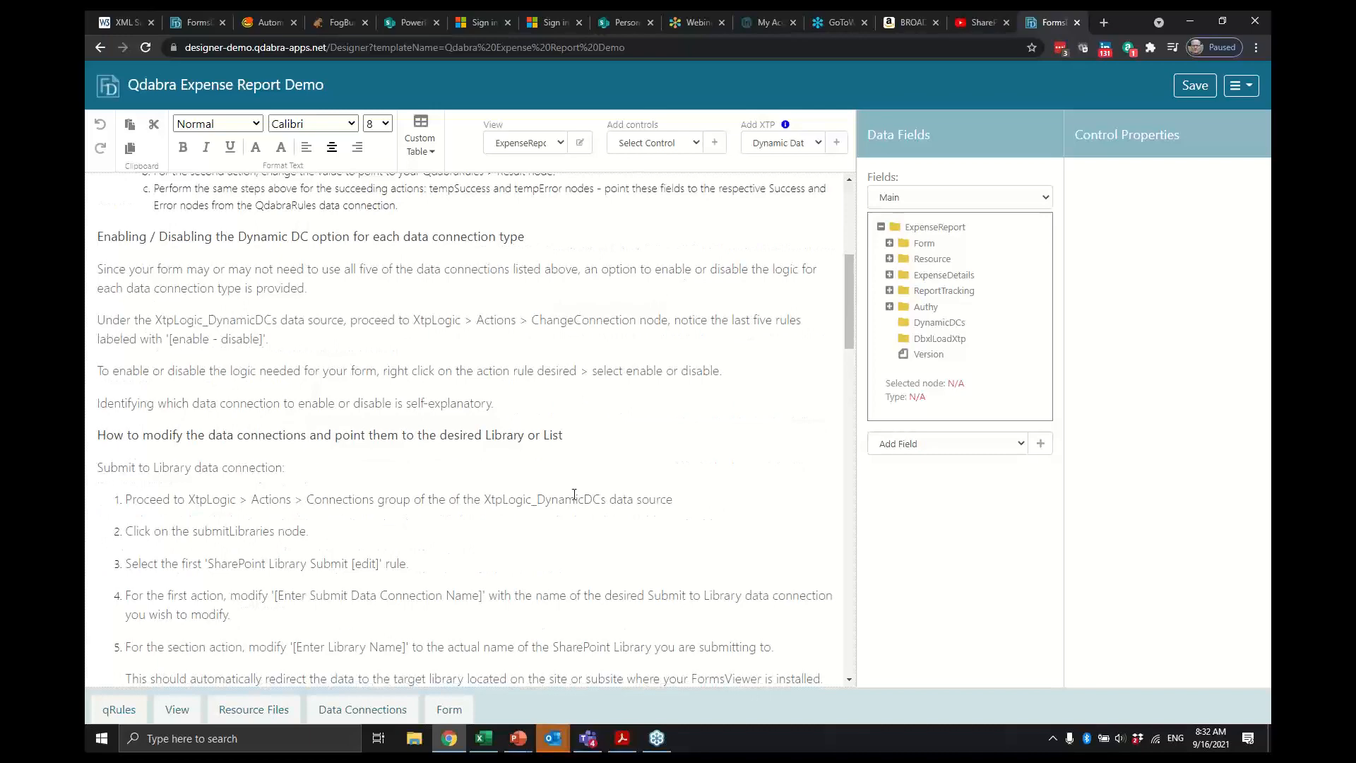
pyautogui.scroll(-3)
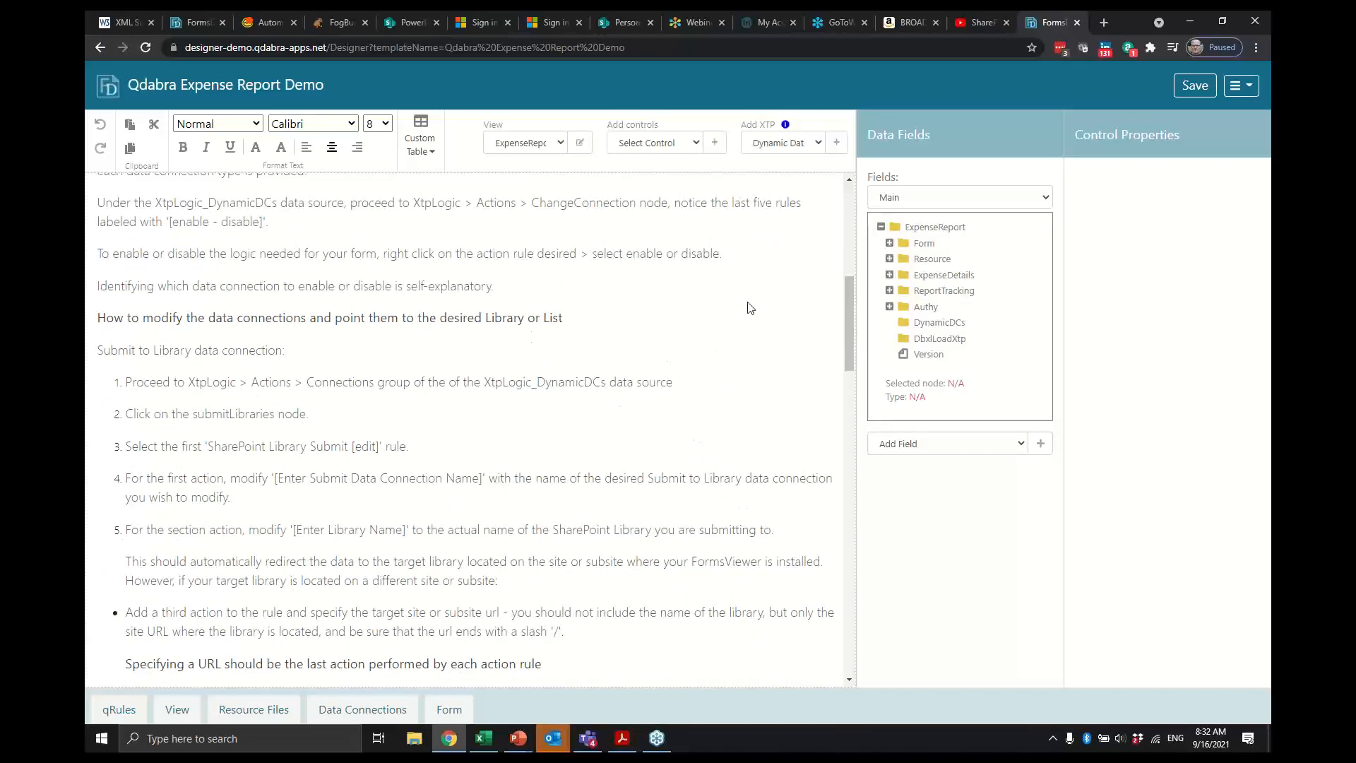
pyautogui.moveTo(525, 351)
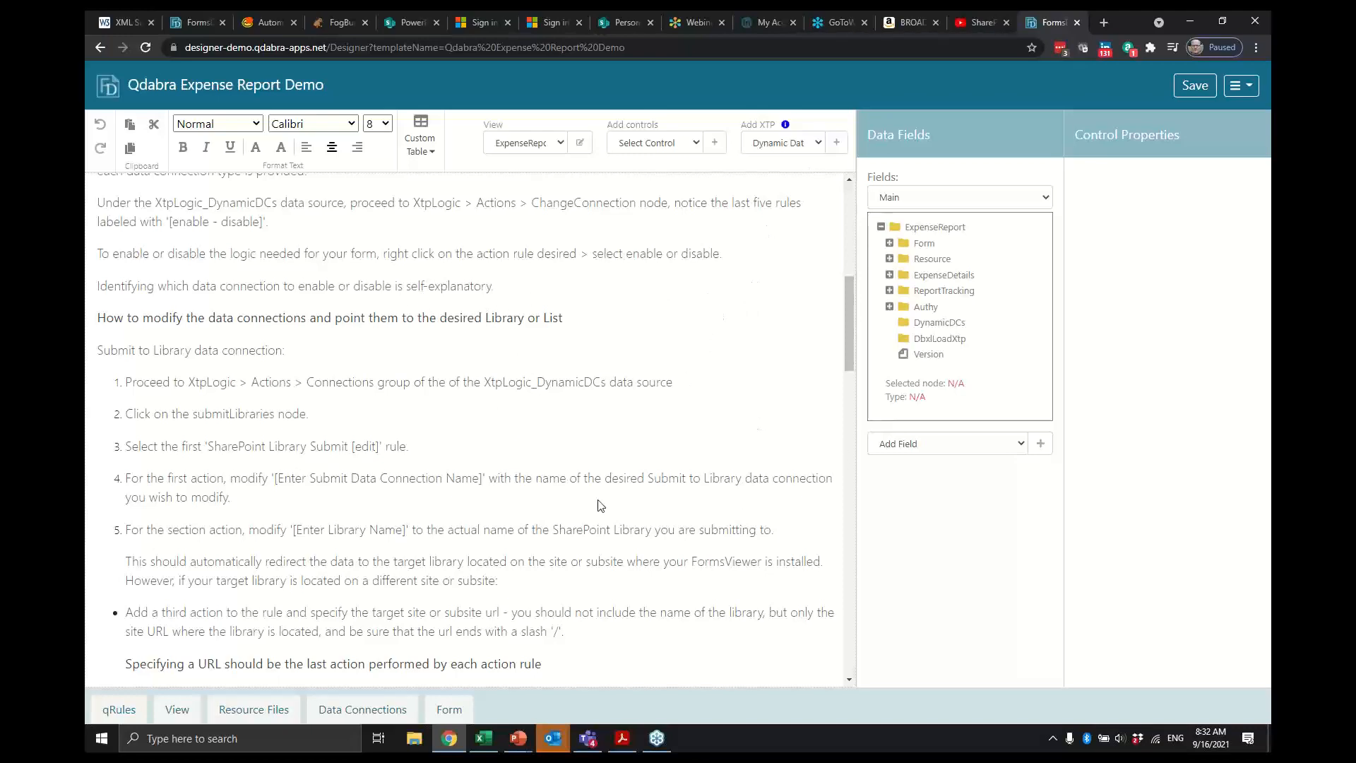
pyautogui.scroll(3)
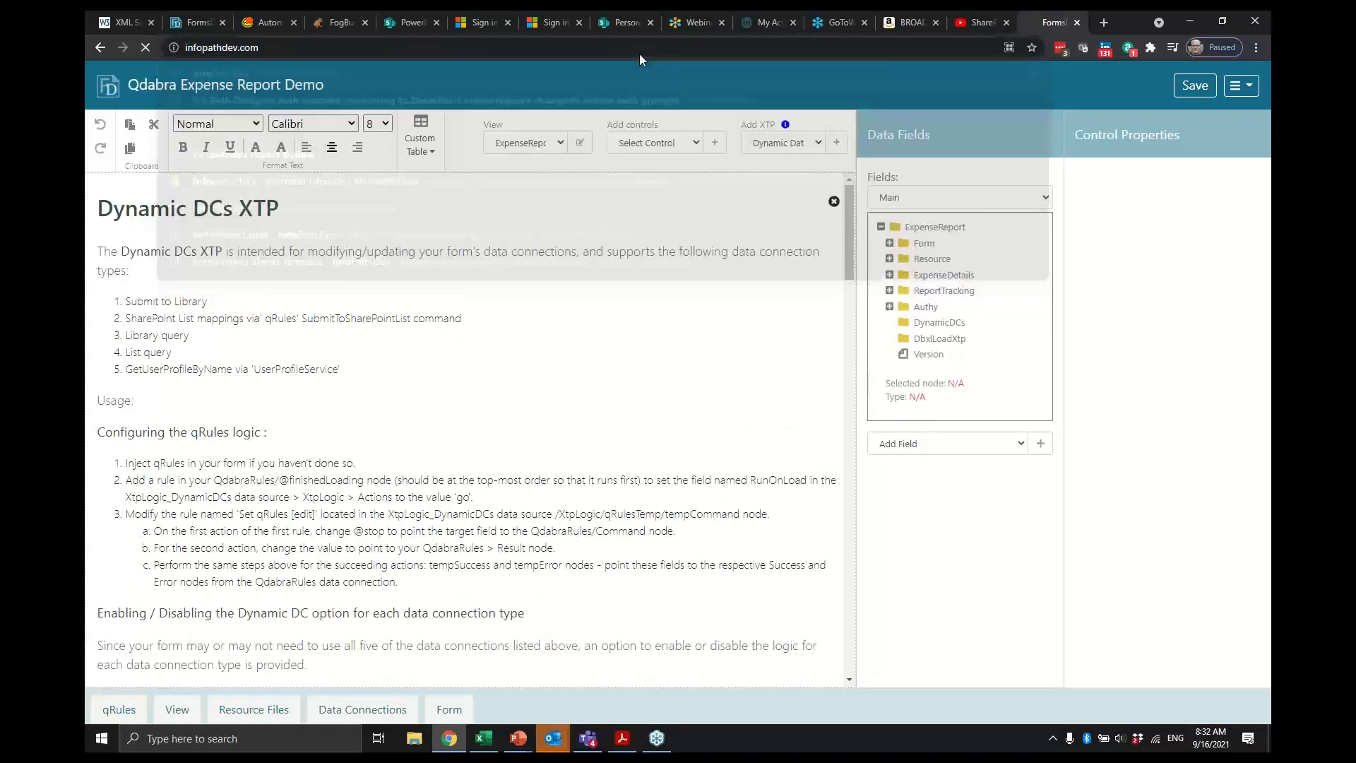
# Browse InfoPathDev's Downloads listing into the Qdabra Forms 2021 folder
pyautogui.click(1047, 22)
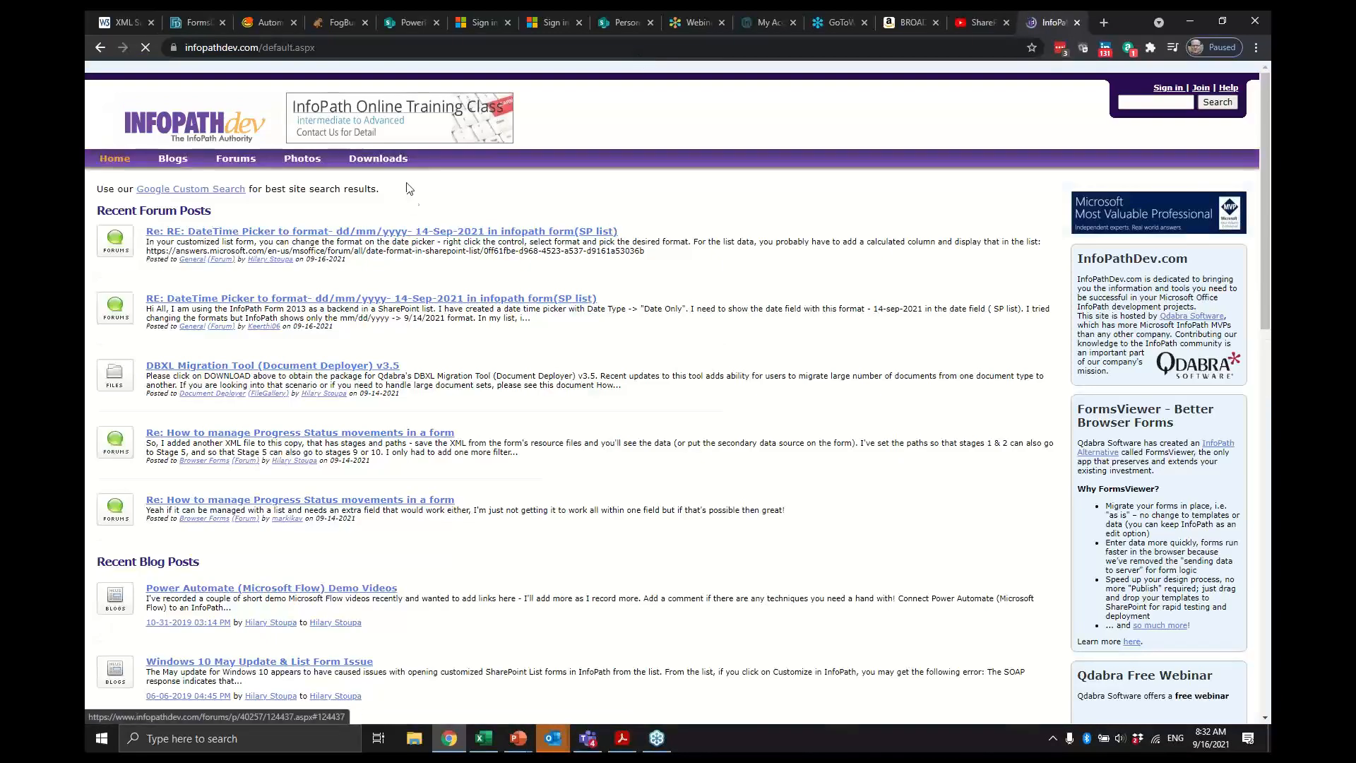
pyautogui.click(378, 158)
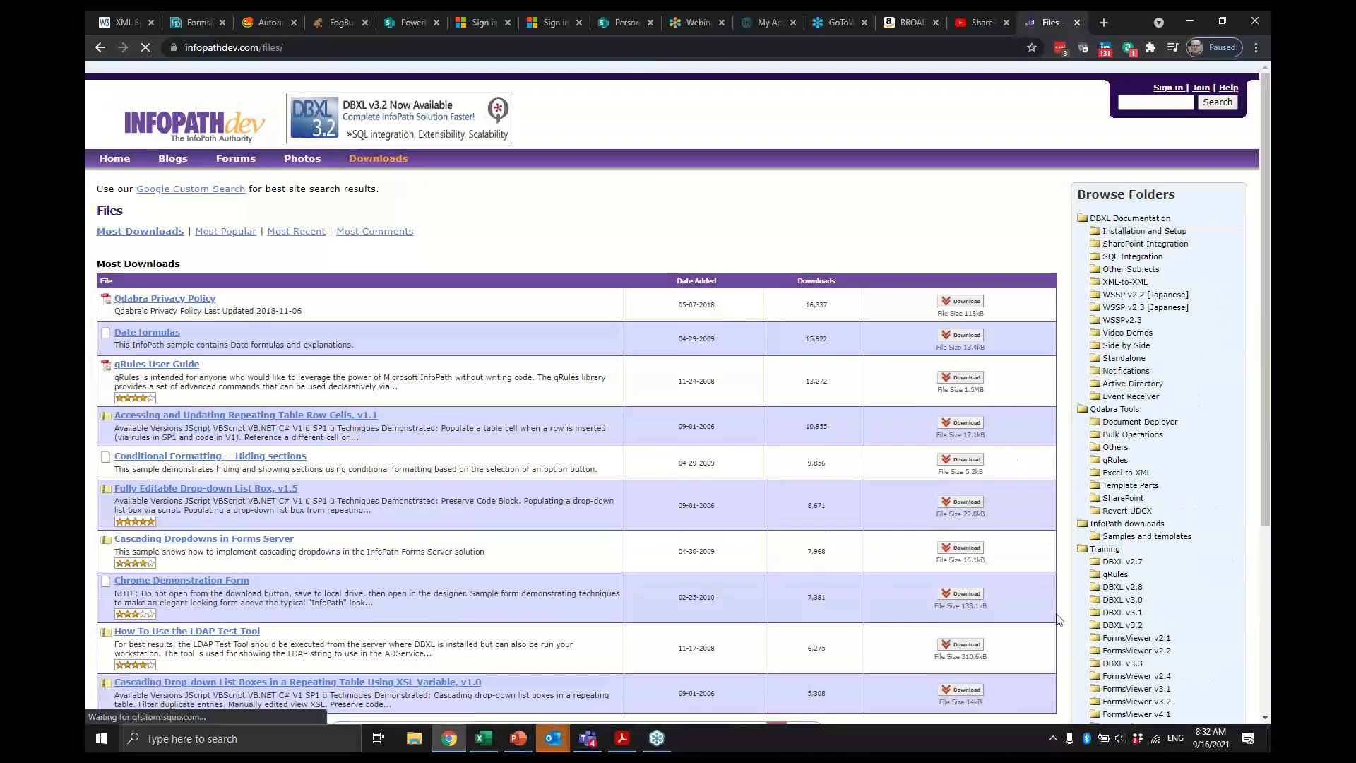
pyautogui.scroll(-3)
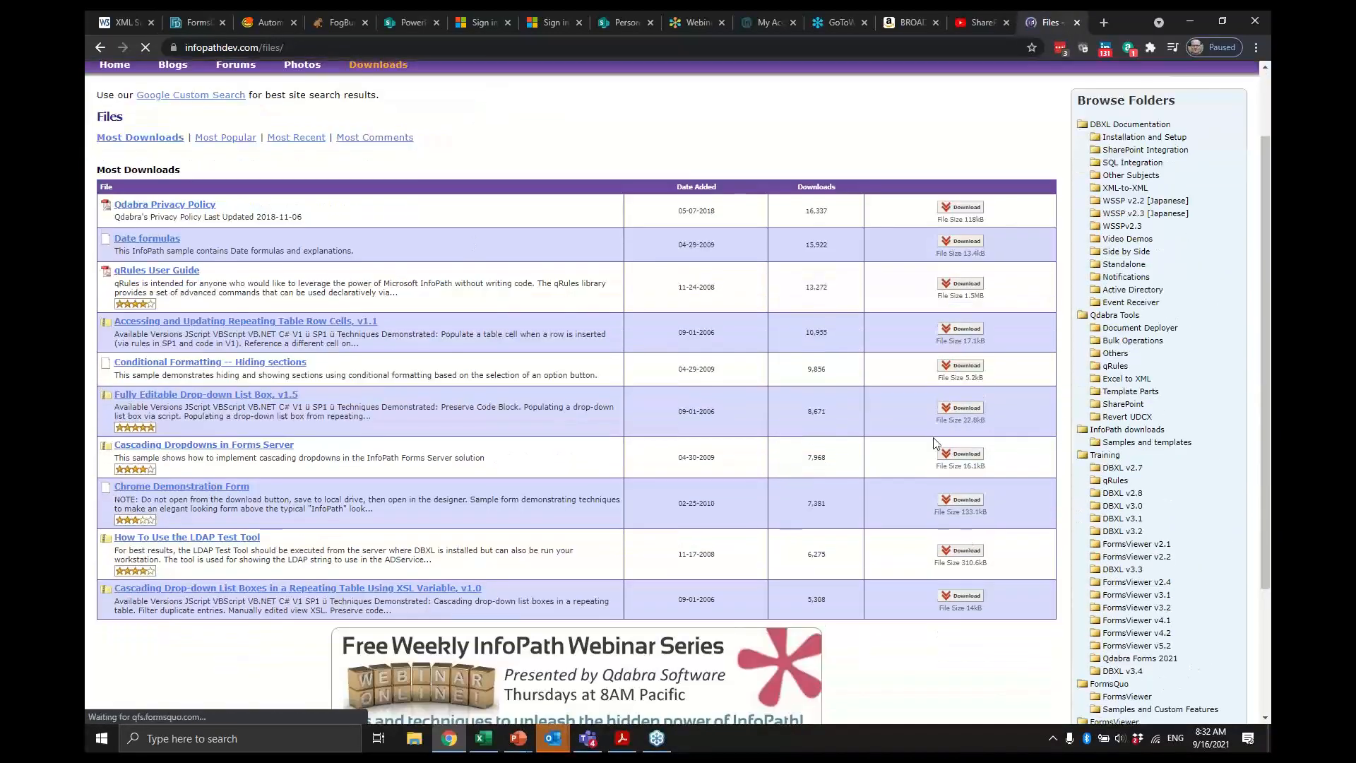
pyautogui.moveTo(1140, 659)
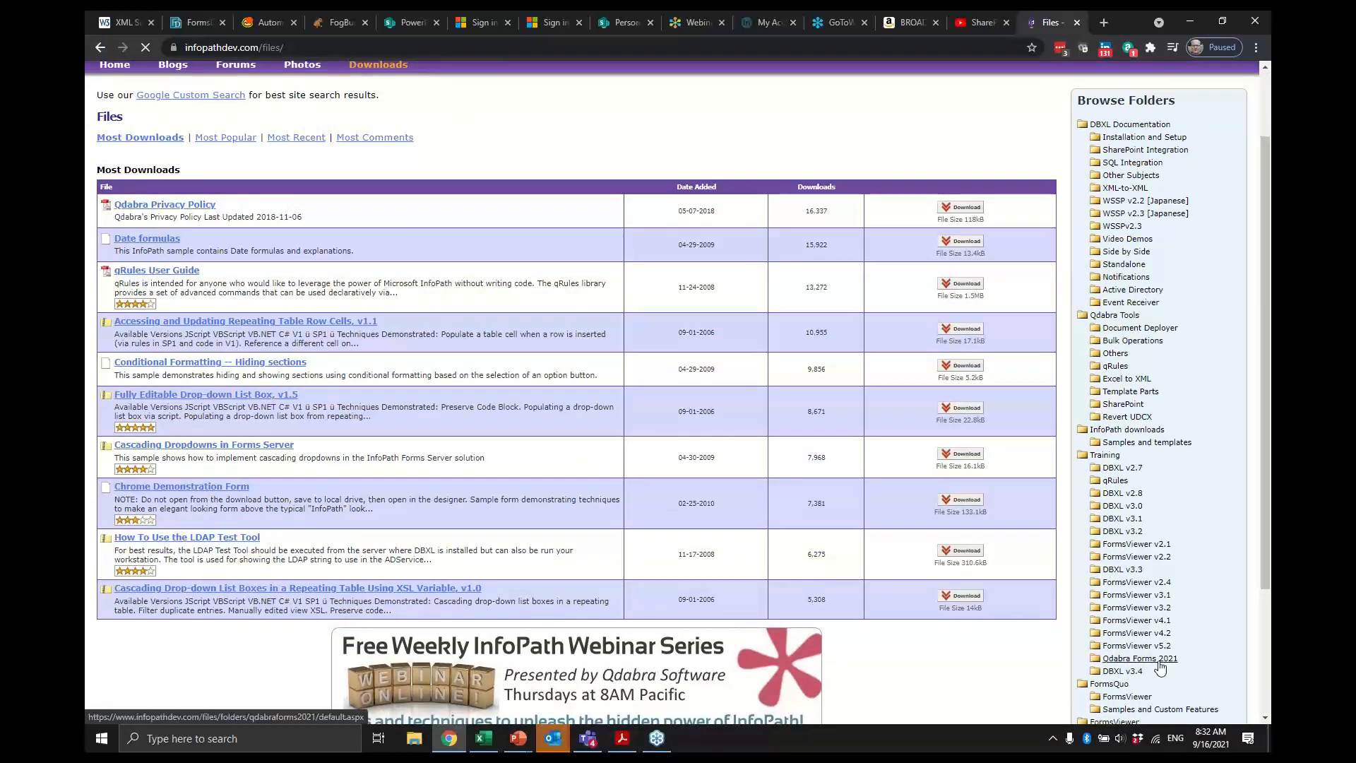
pyautogui.click(1140, 658)
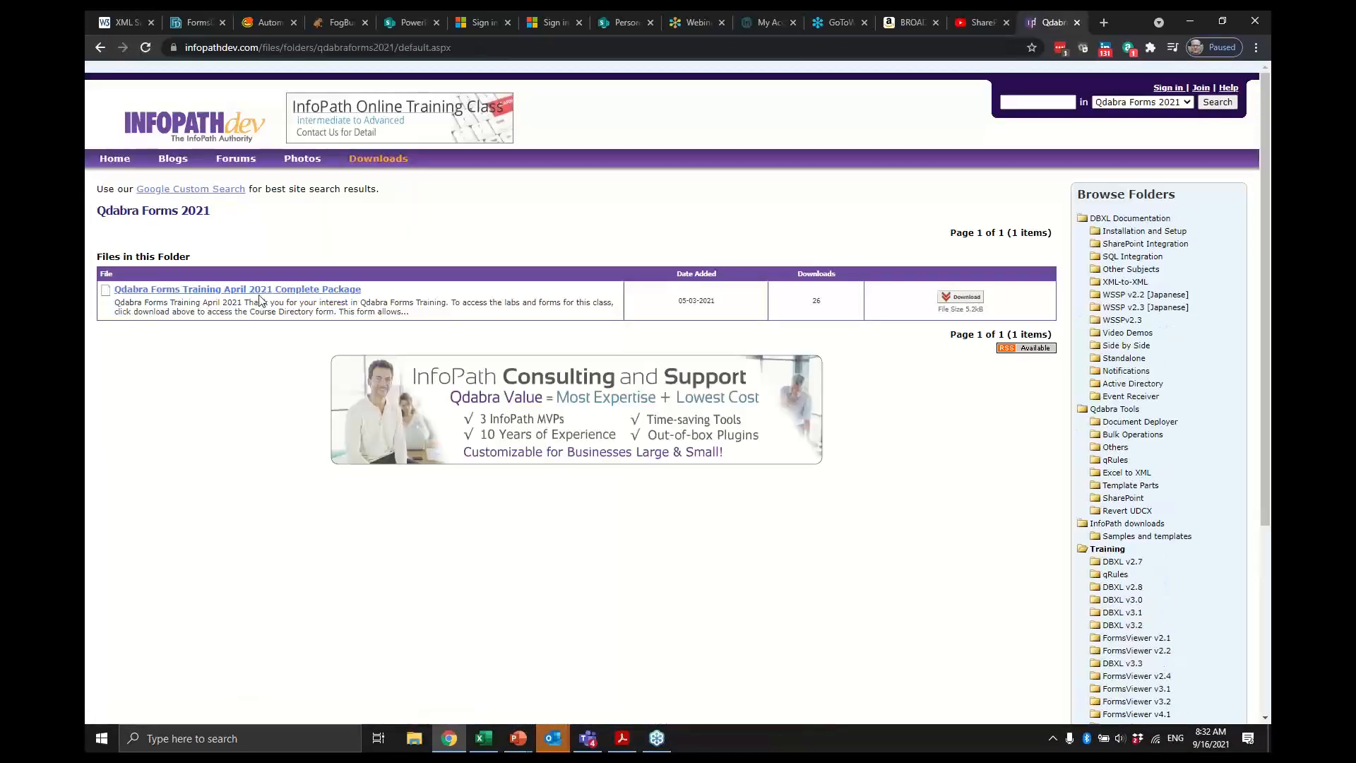
# View the Qdabra Forms Training April 2021 Complete Package page down to its four-day lab list
pyautogui.click(238, 289)
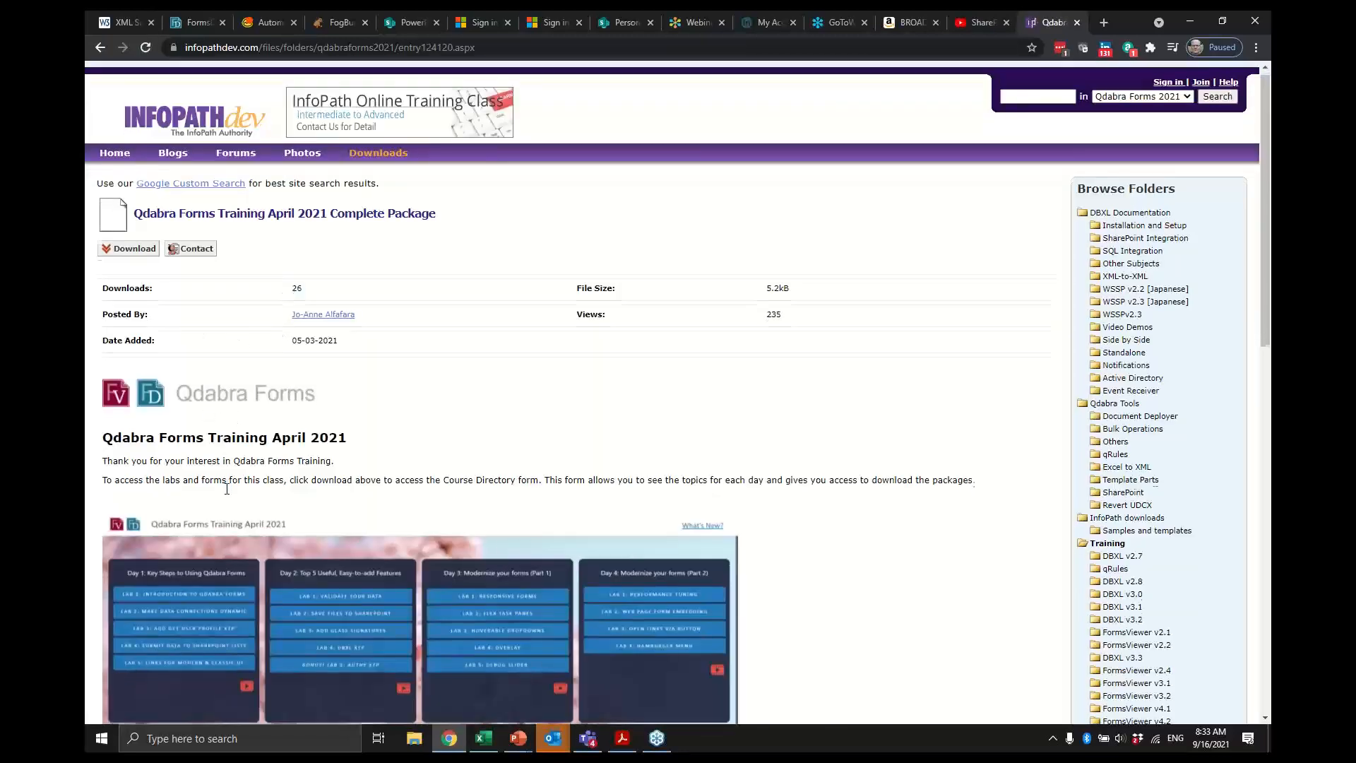
pyautogui.scroll(-3)
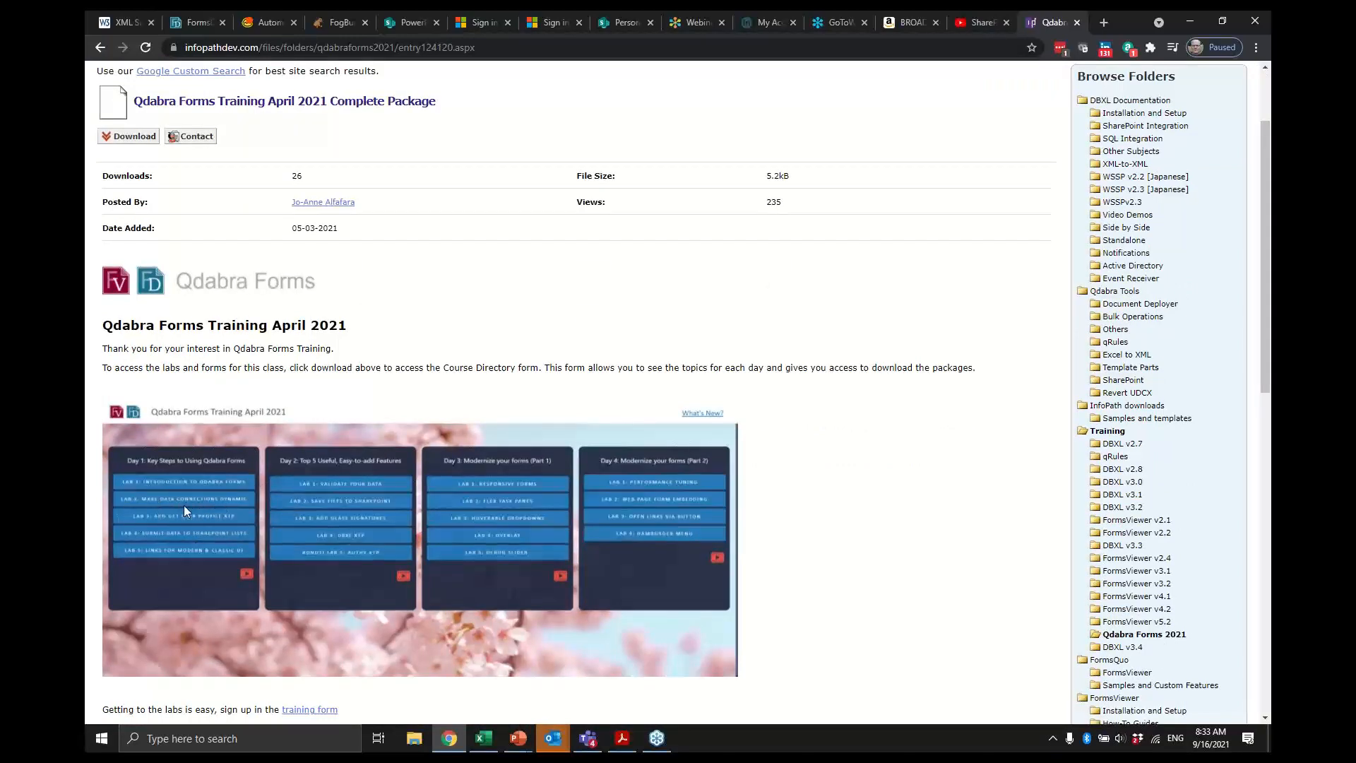
pyautogui.scroll(-3)
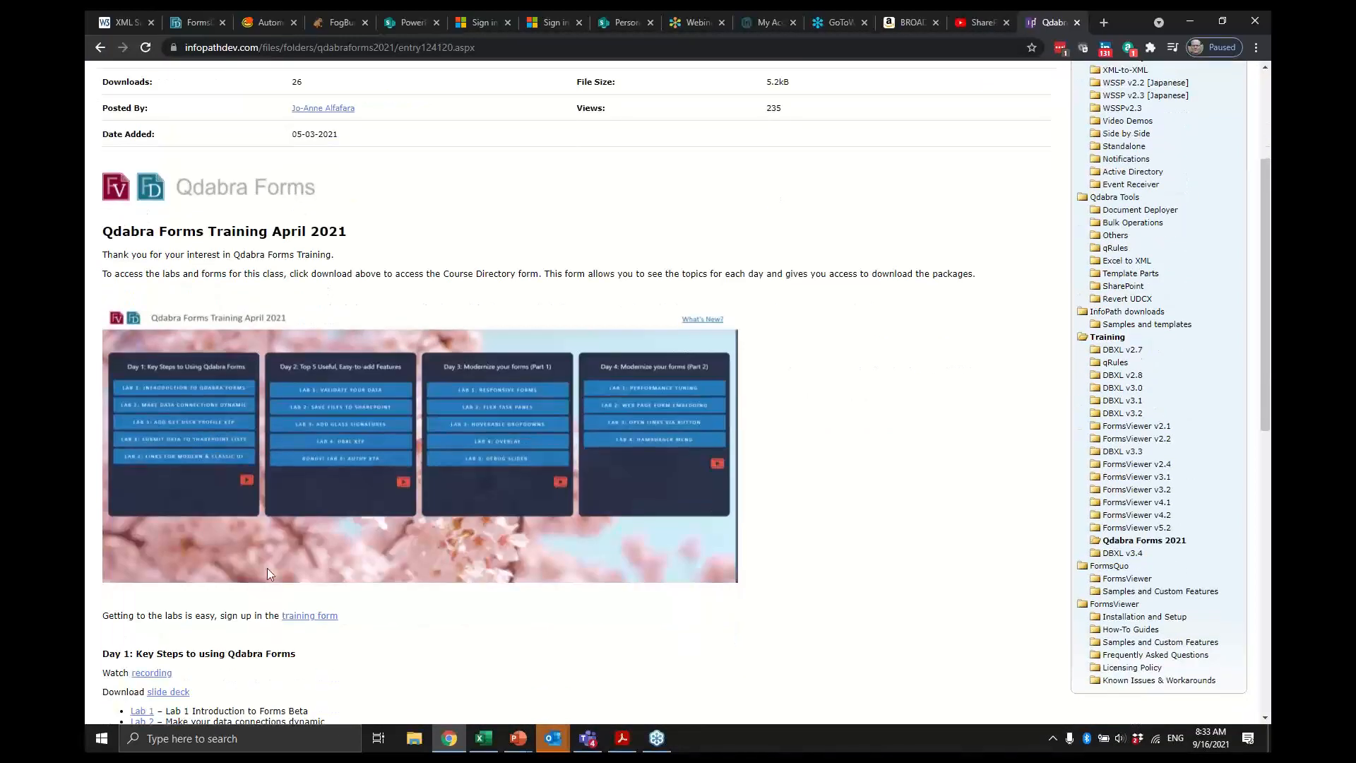
pyautogui.scroll(-3)
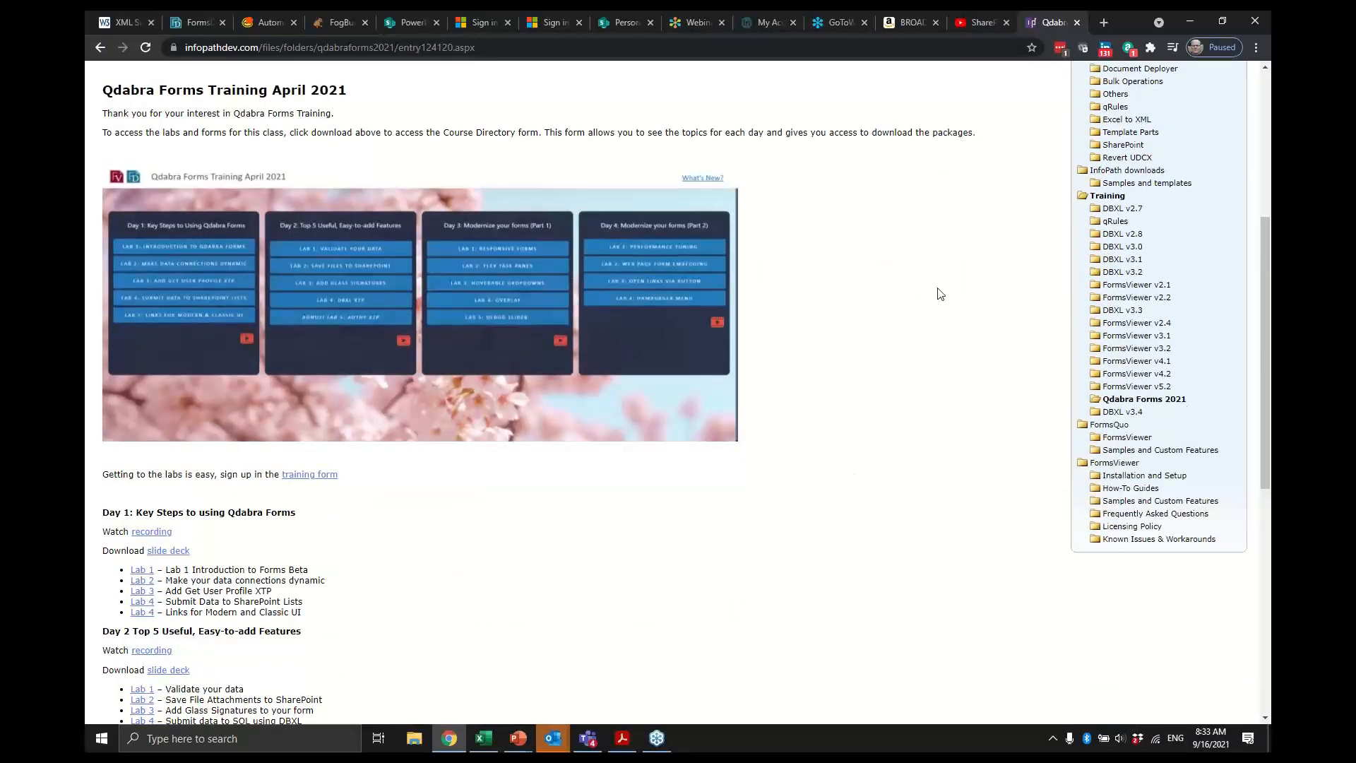
pyautogui.scroll(3)
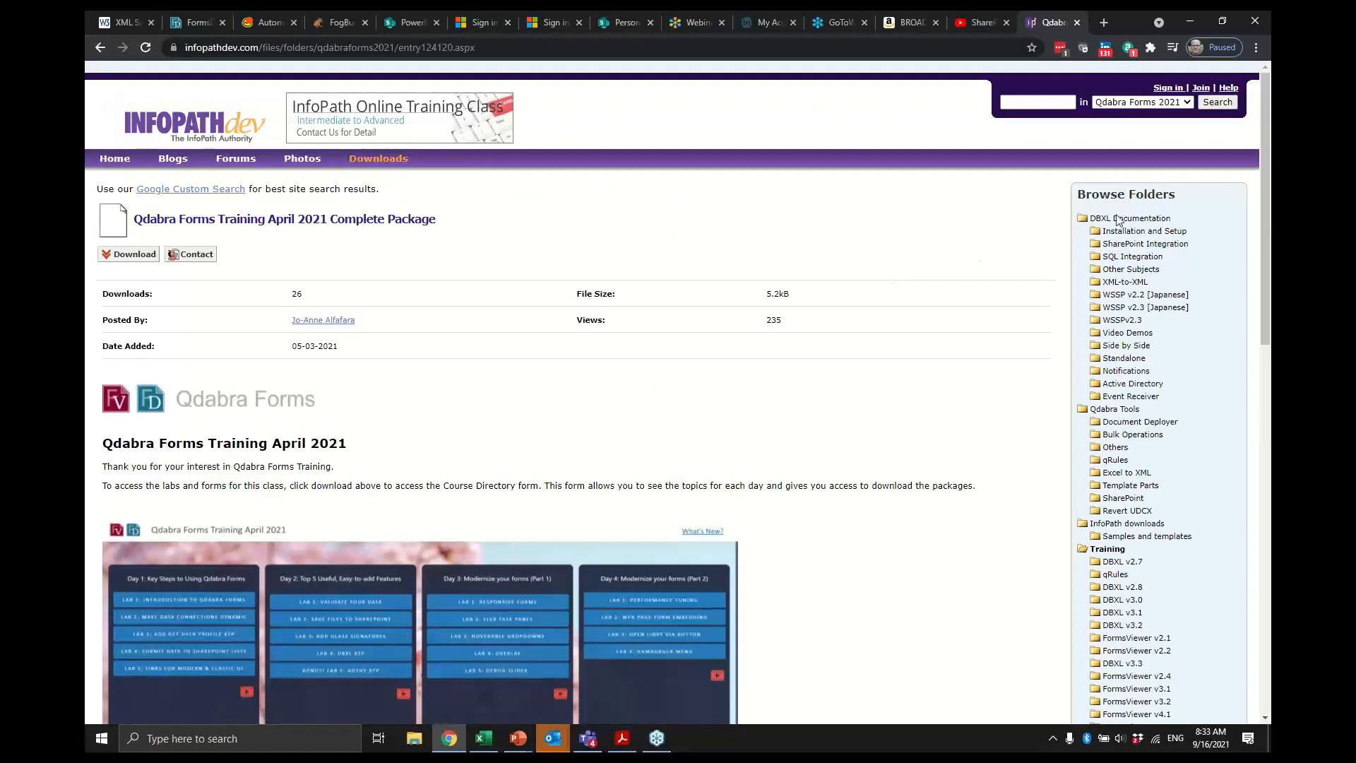
pyautogui.moveTo(605, 338)
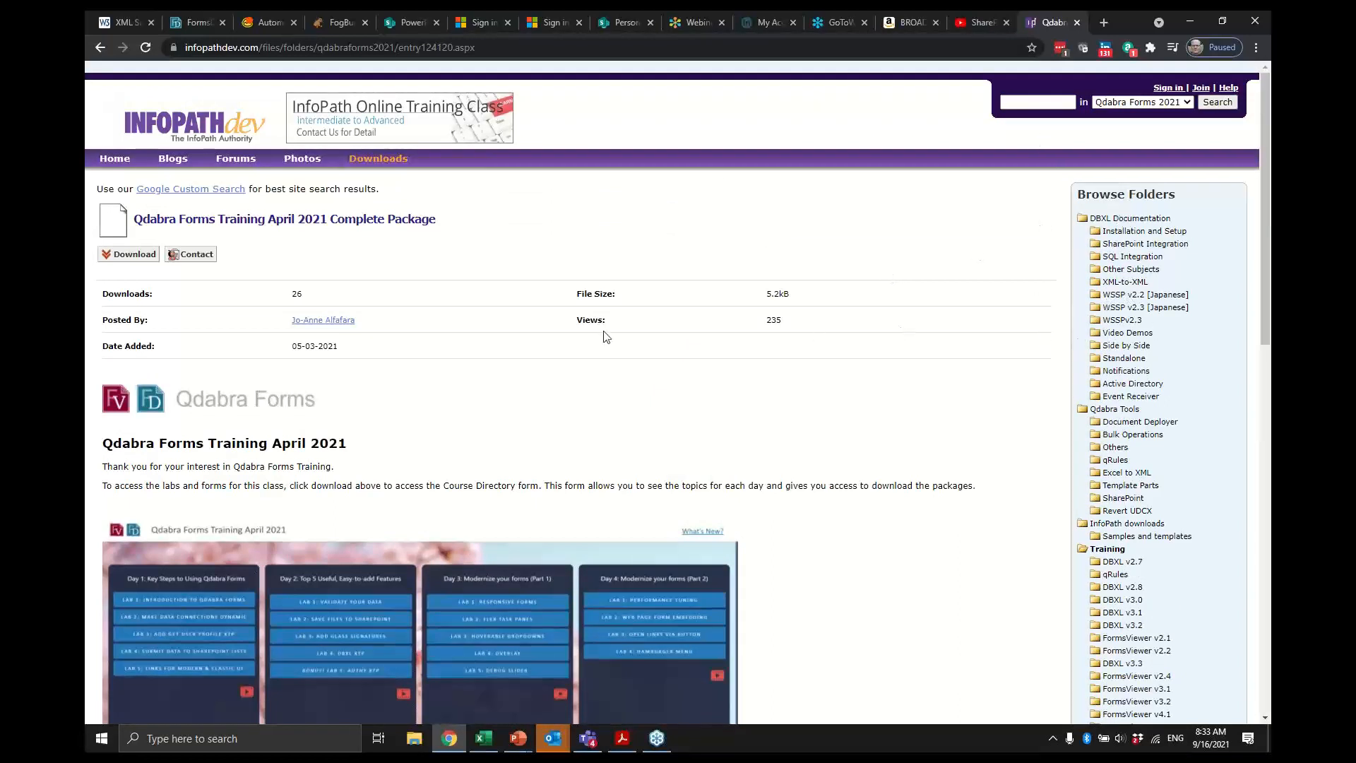
pyautogui.moveTo(817, 447)
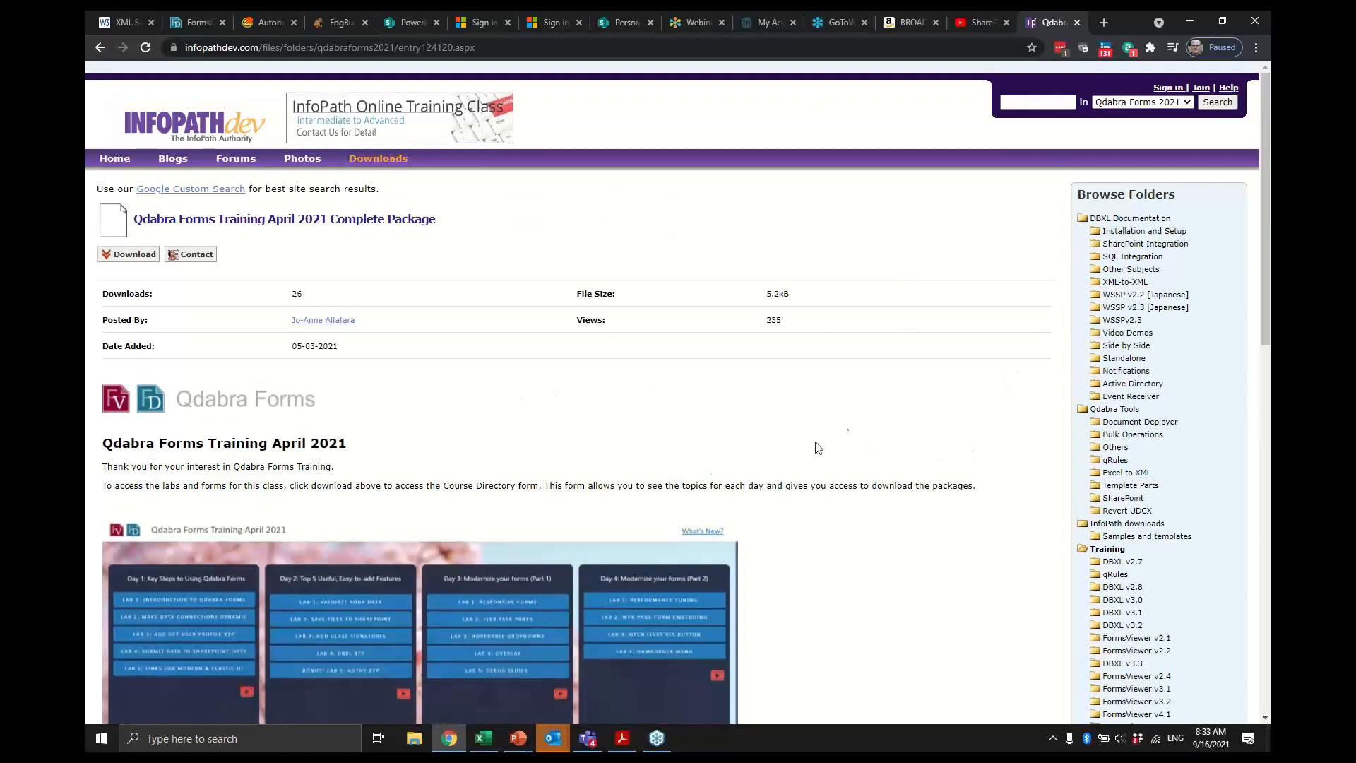
pyautogui.moveTo(1211, 271)
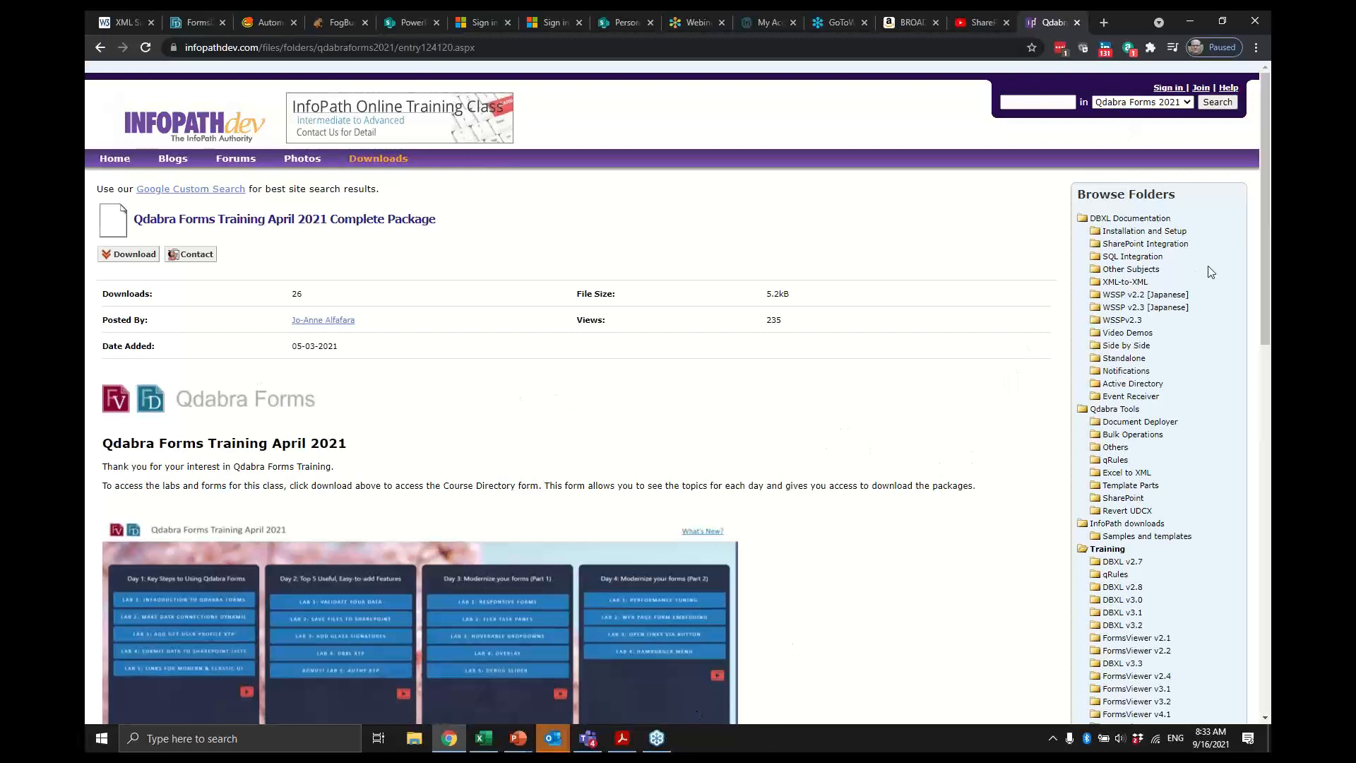
pyautogui.moveTo(1144, 262)
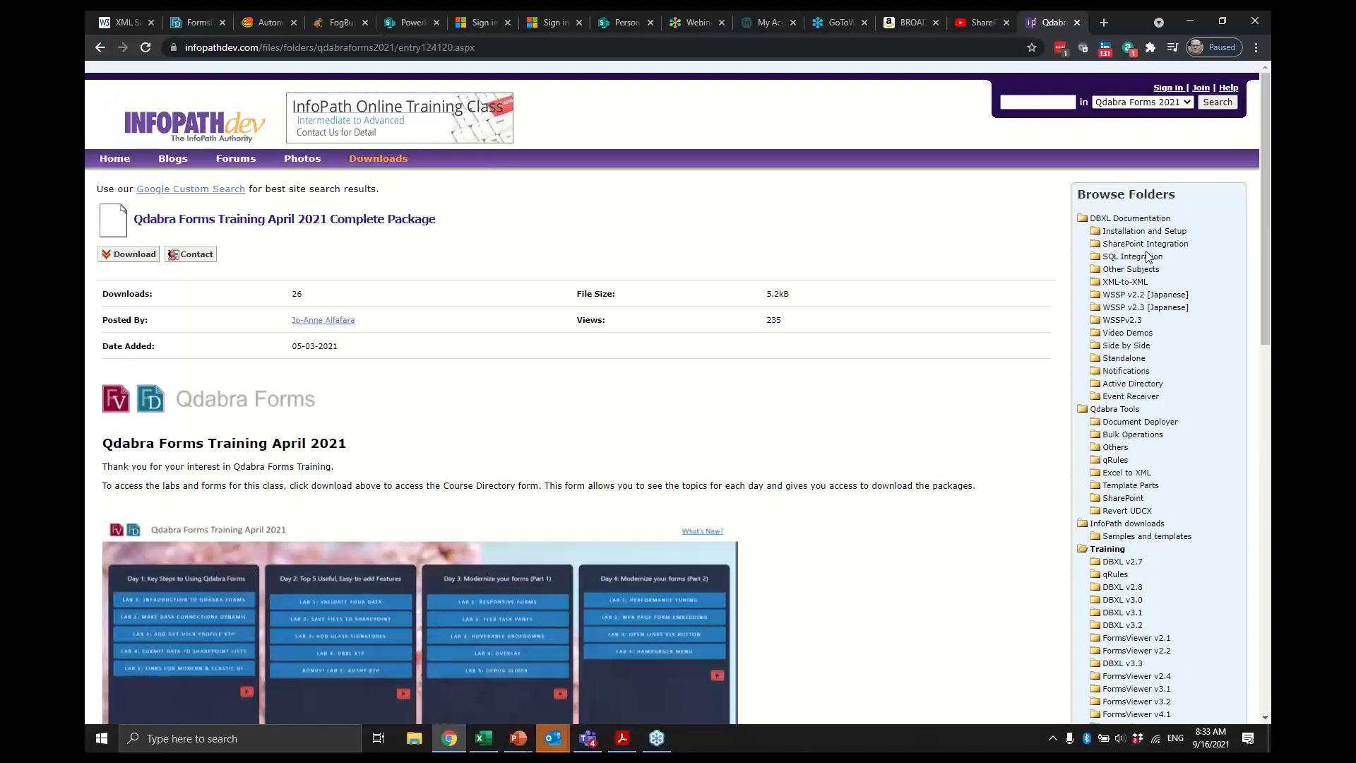
pyautogui.moveTo(1133, 256)
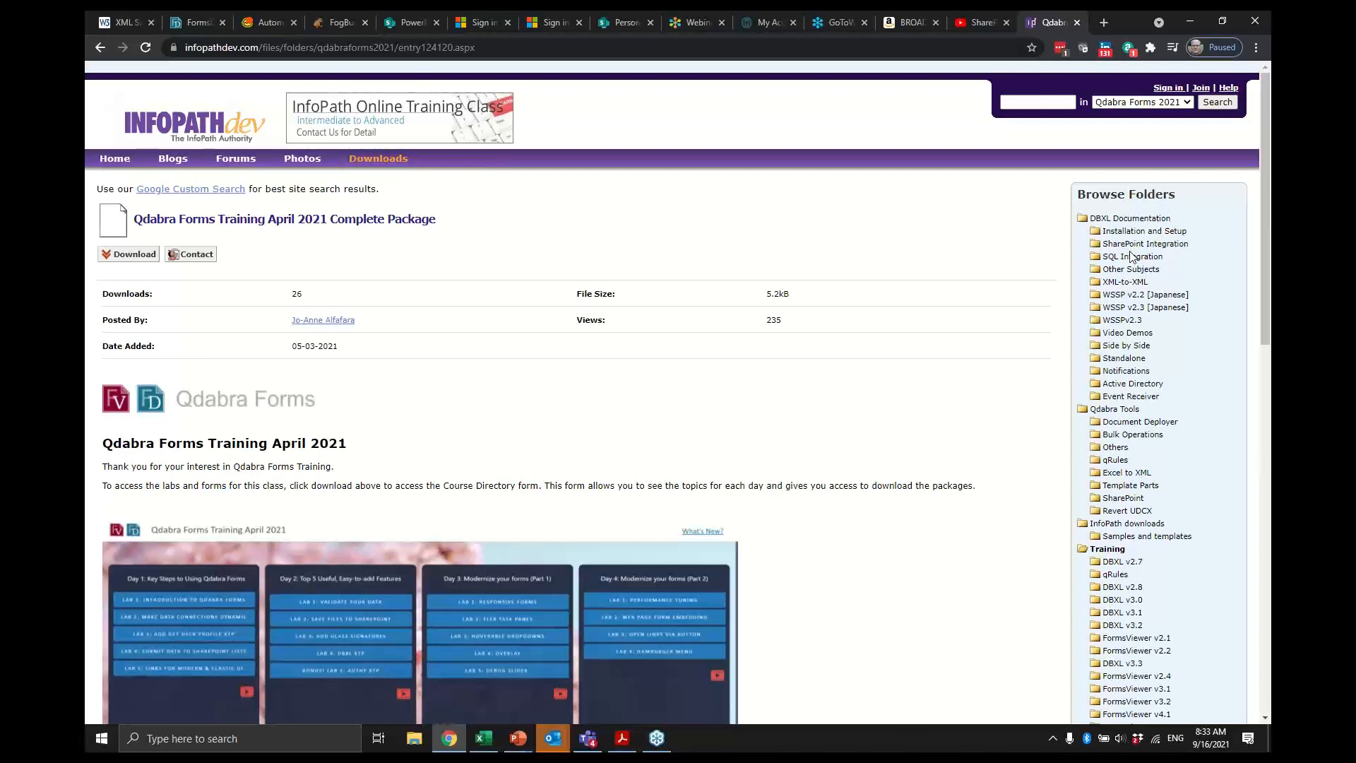
pyautogui.moveTo(787, 560)
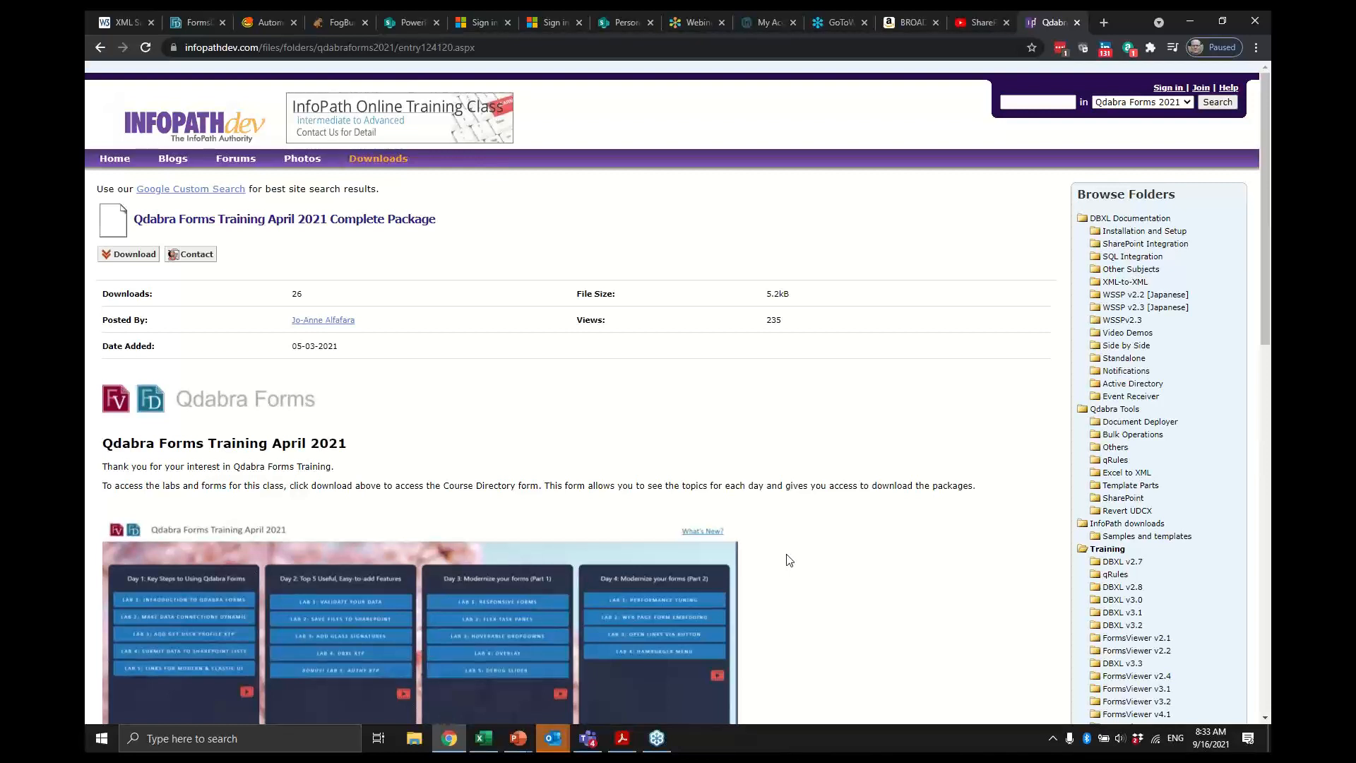
pyautogui.moveTo(1259, 49)
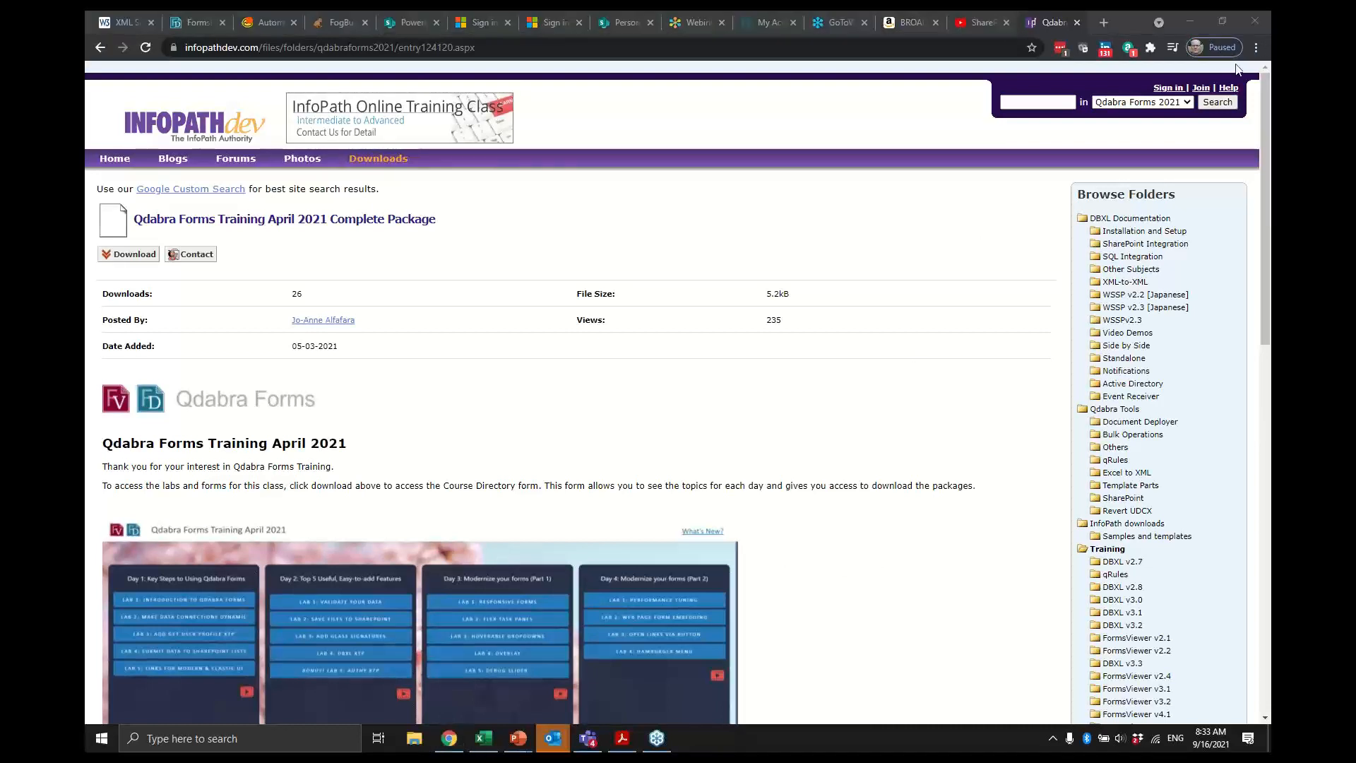
pyautogui.moveTo(936, 485)
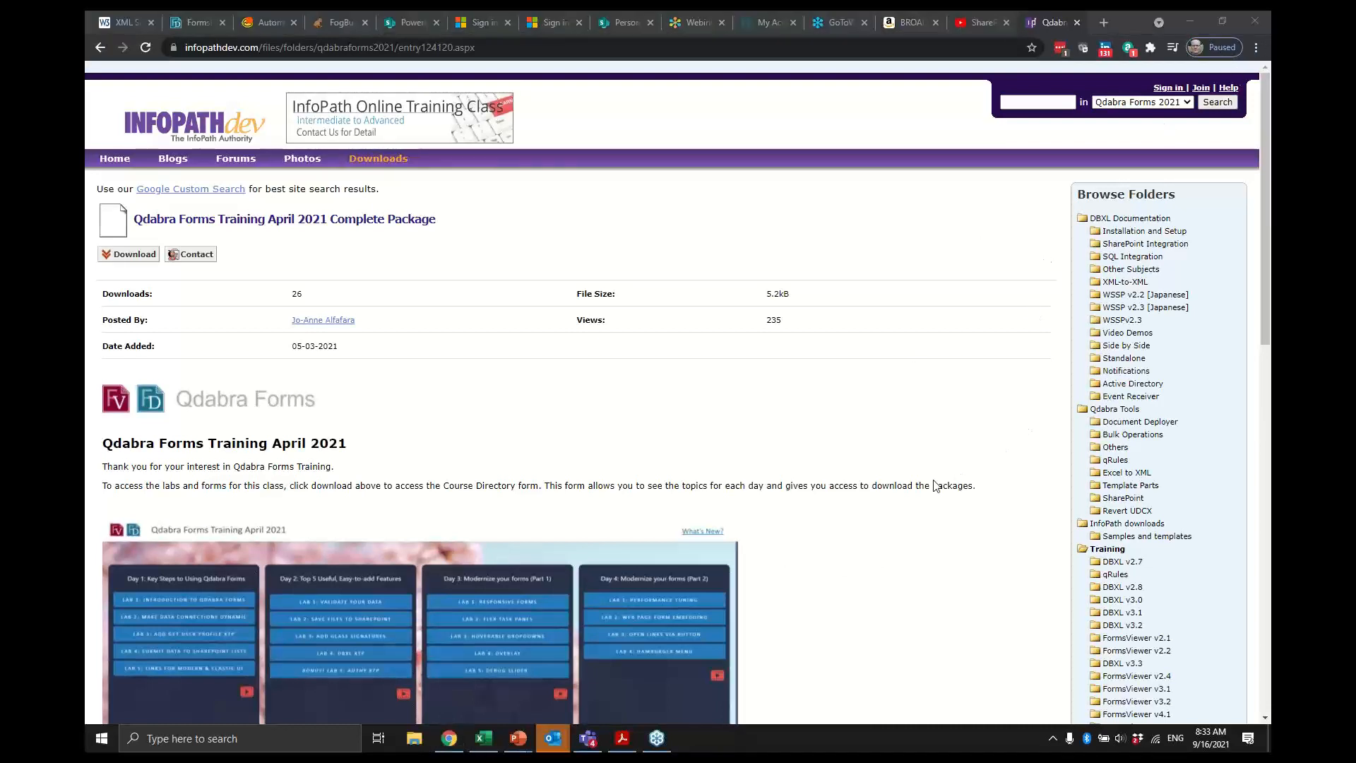
pyautogui.moveTo(838, 446)
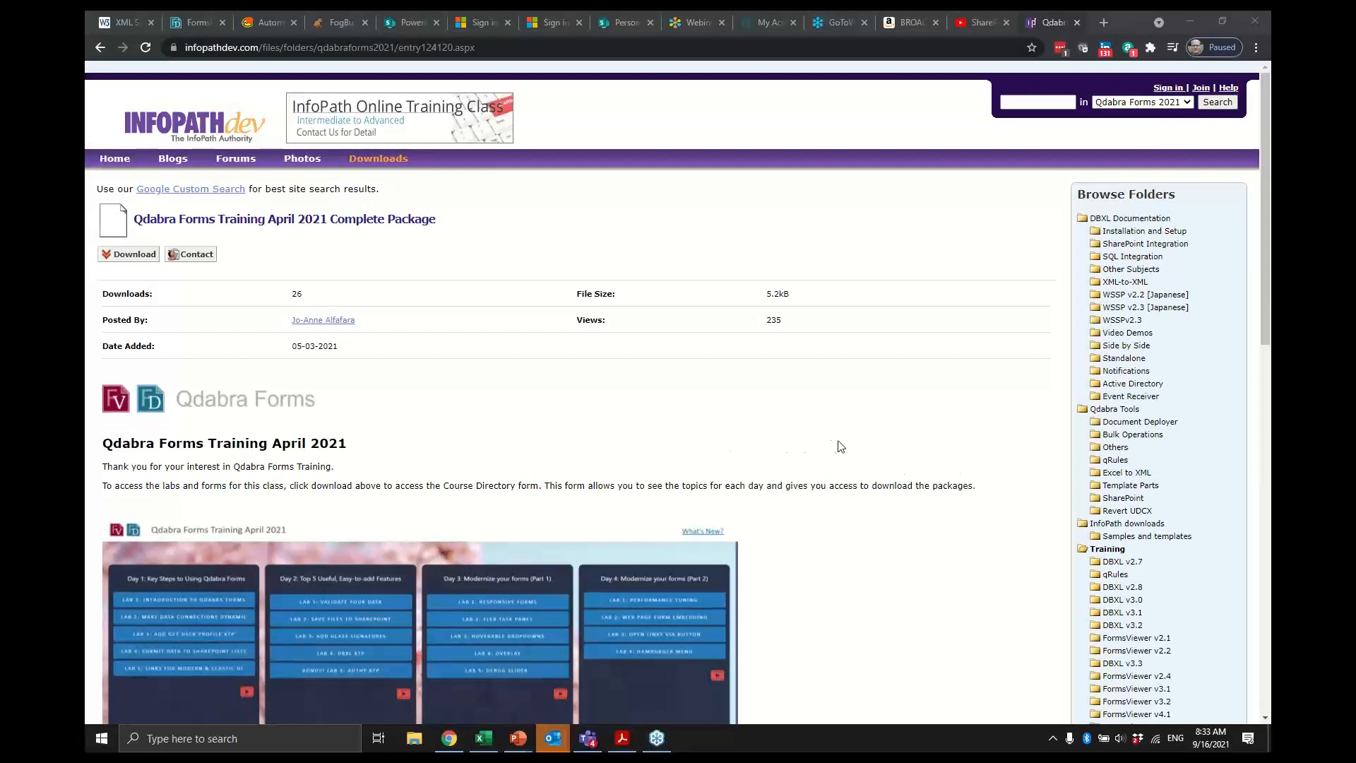
pyautogui.moveTo(752, 535)
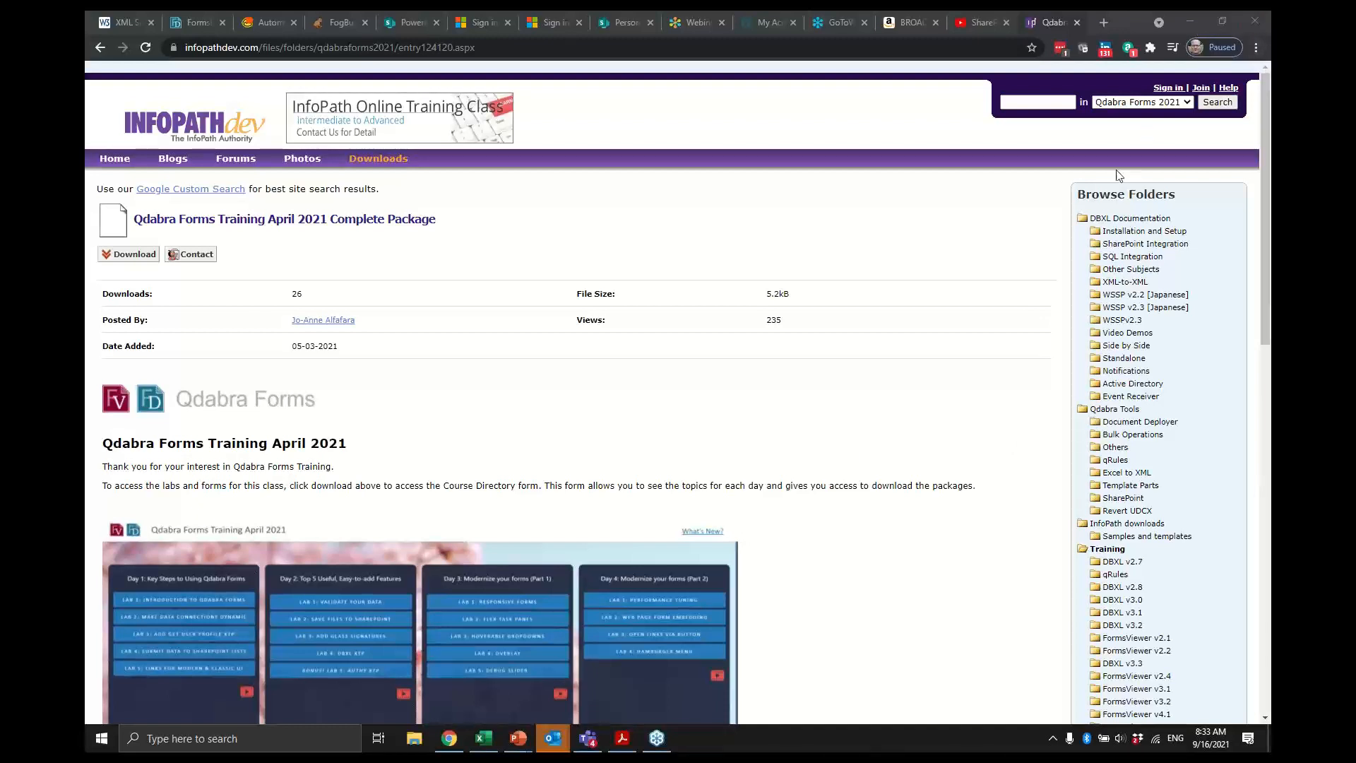
pyautogui.moveTo(1236, 31)
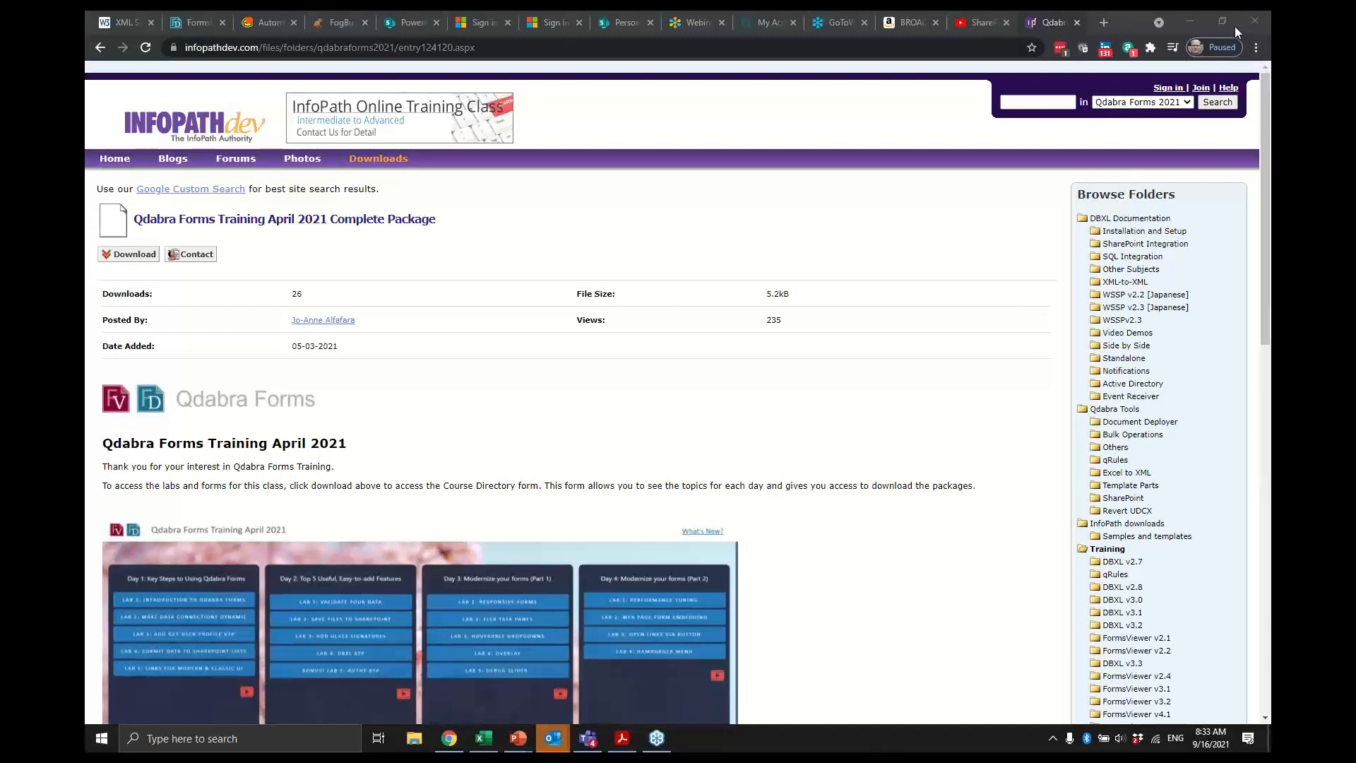
pyautogui.moveTo(764, 419)
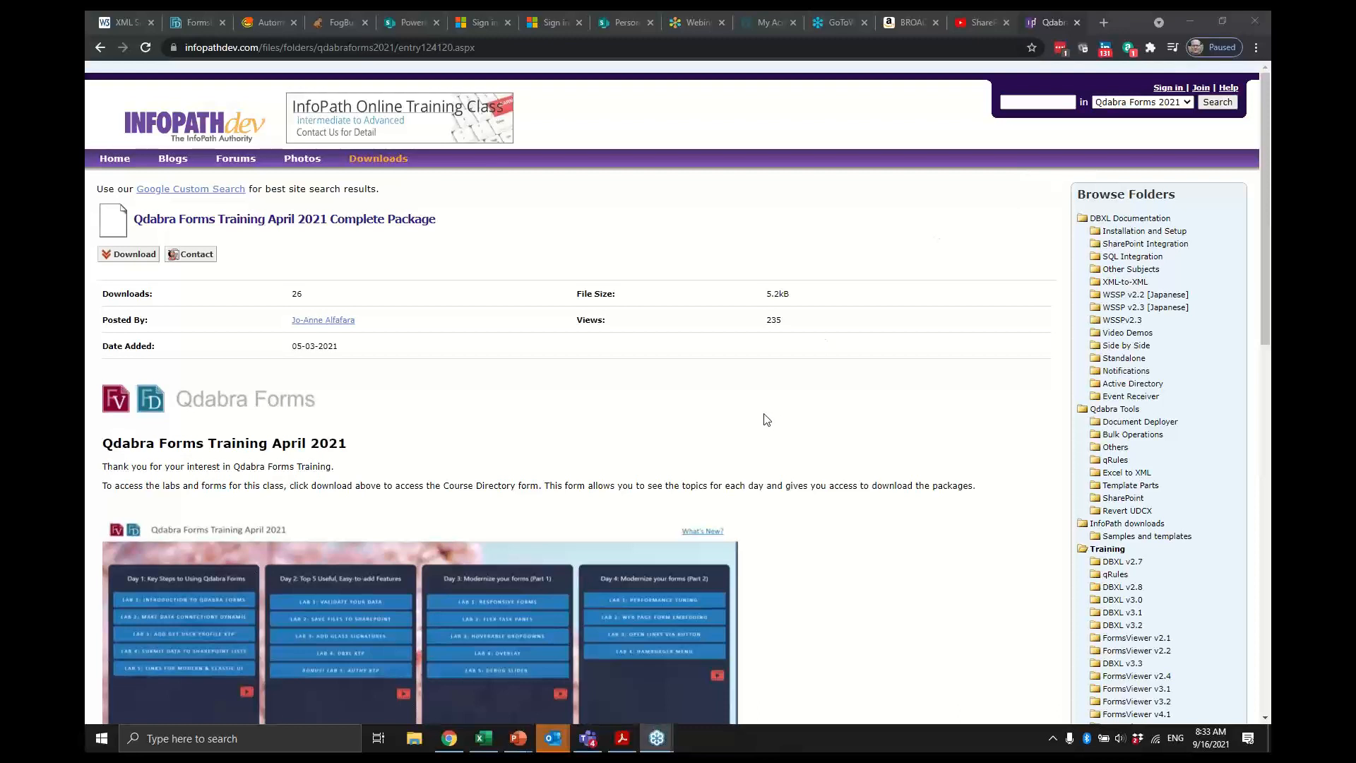
pyautogui.moveTo(733, 414)
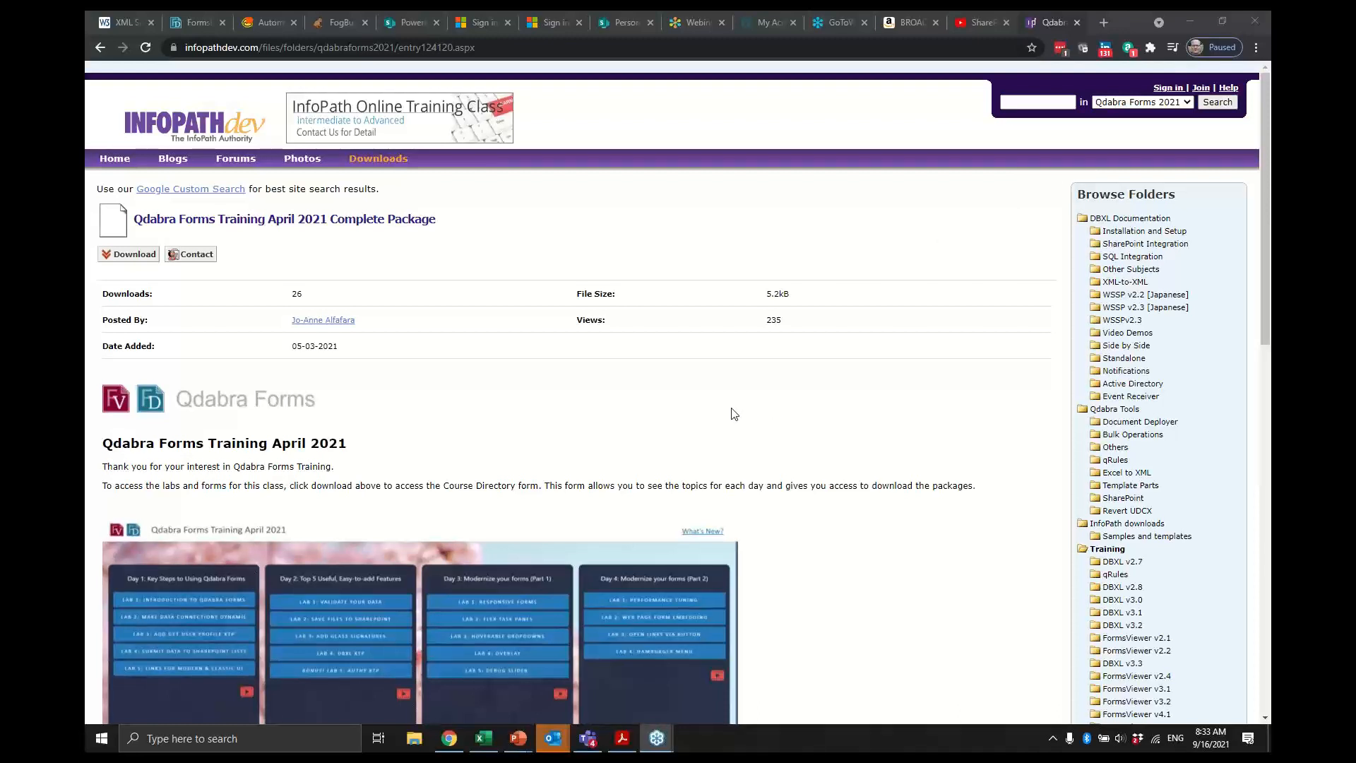